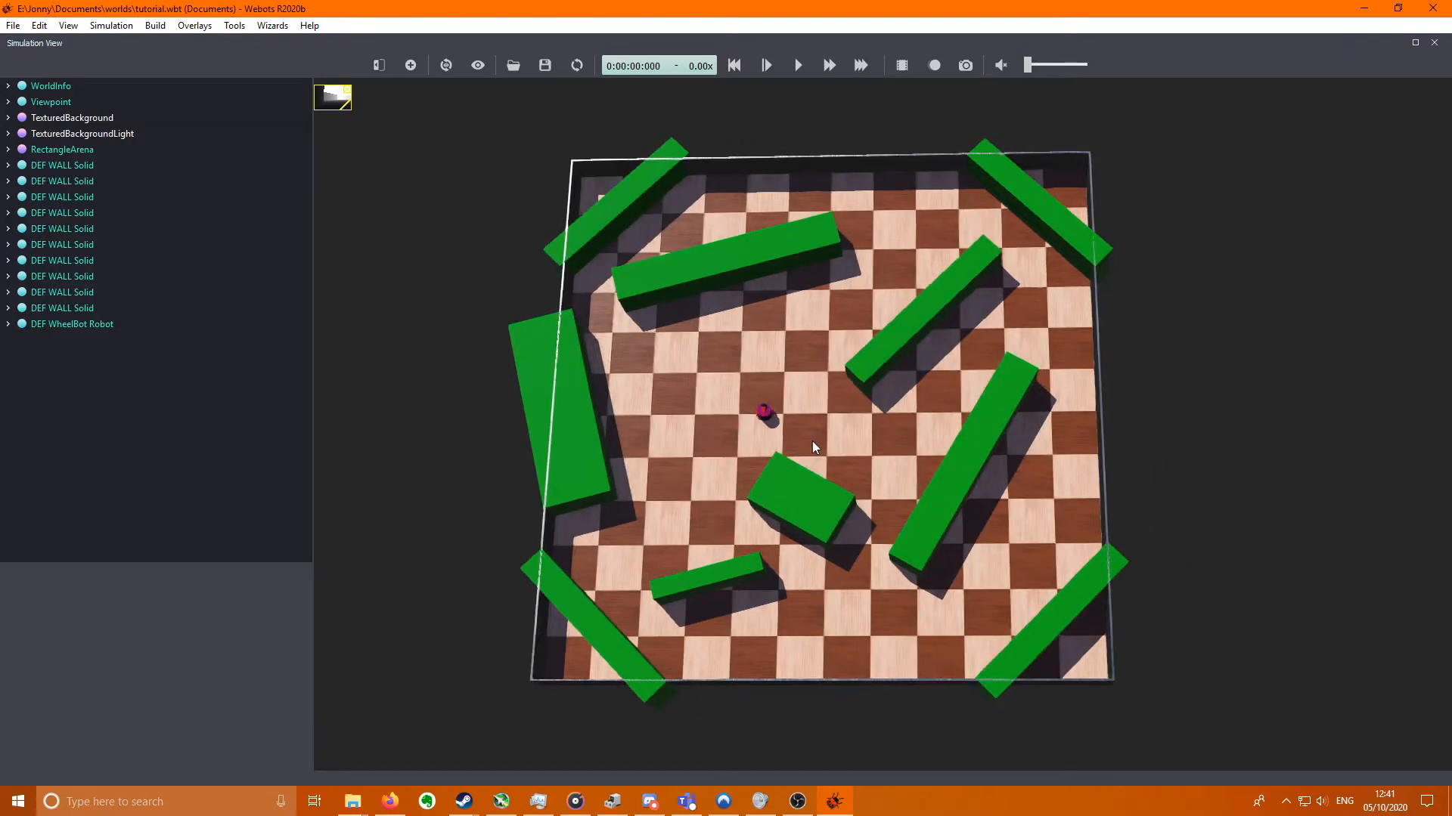
{"action": "mouse_move", "coordinate": [775, 389]}
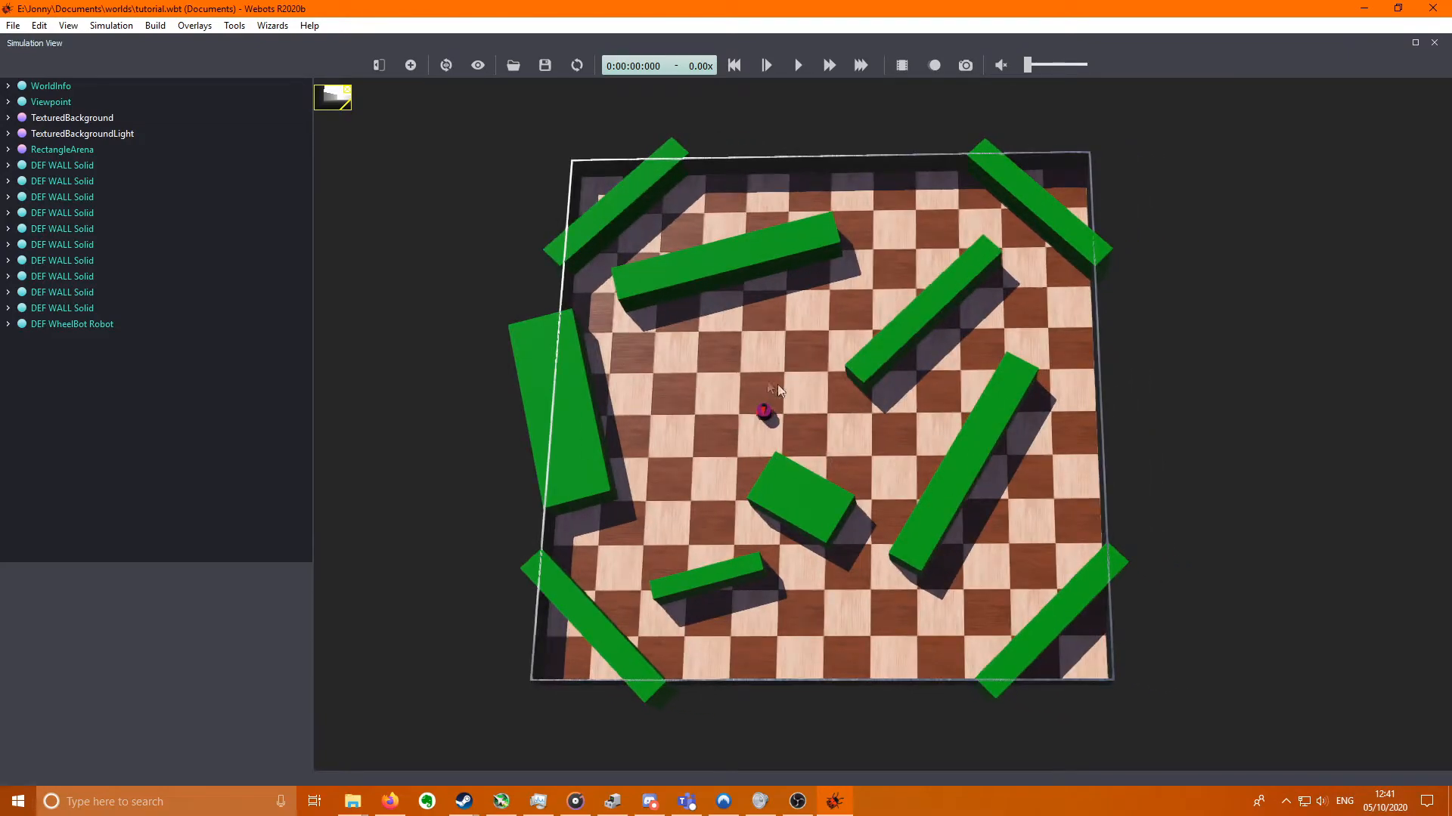
{"action": "mouse_move", "coordinate": [851, 112]}
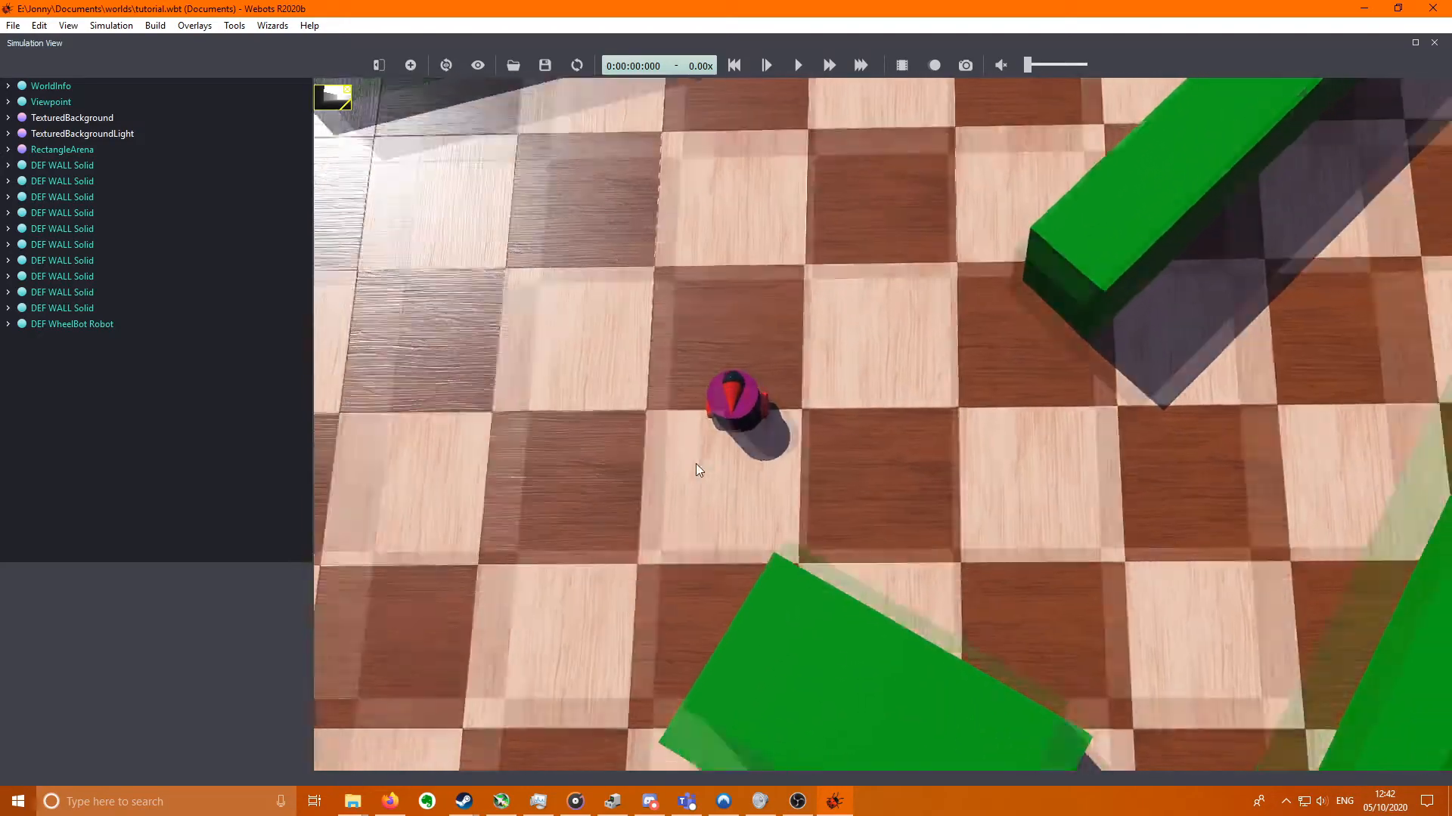
- Run the simulation briefly at fast speed, then pause and reset it
{"action": "left_click", "coordinate": [797, 65]}
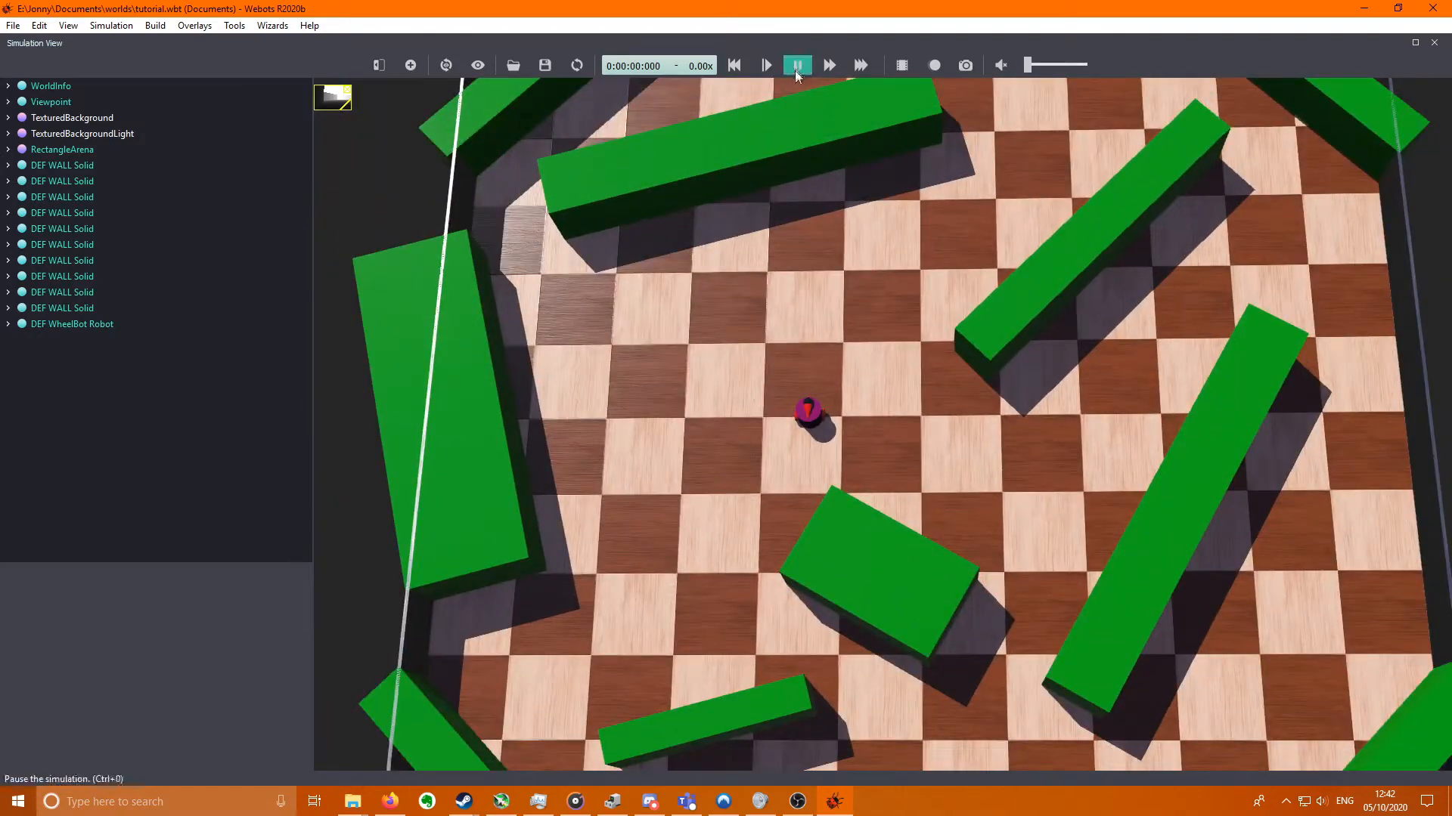
{"action": "left_click", "coordinate": [765, 65]}
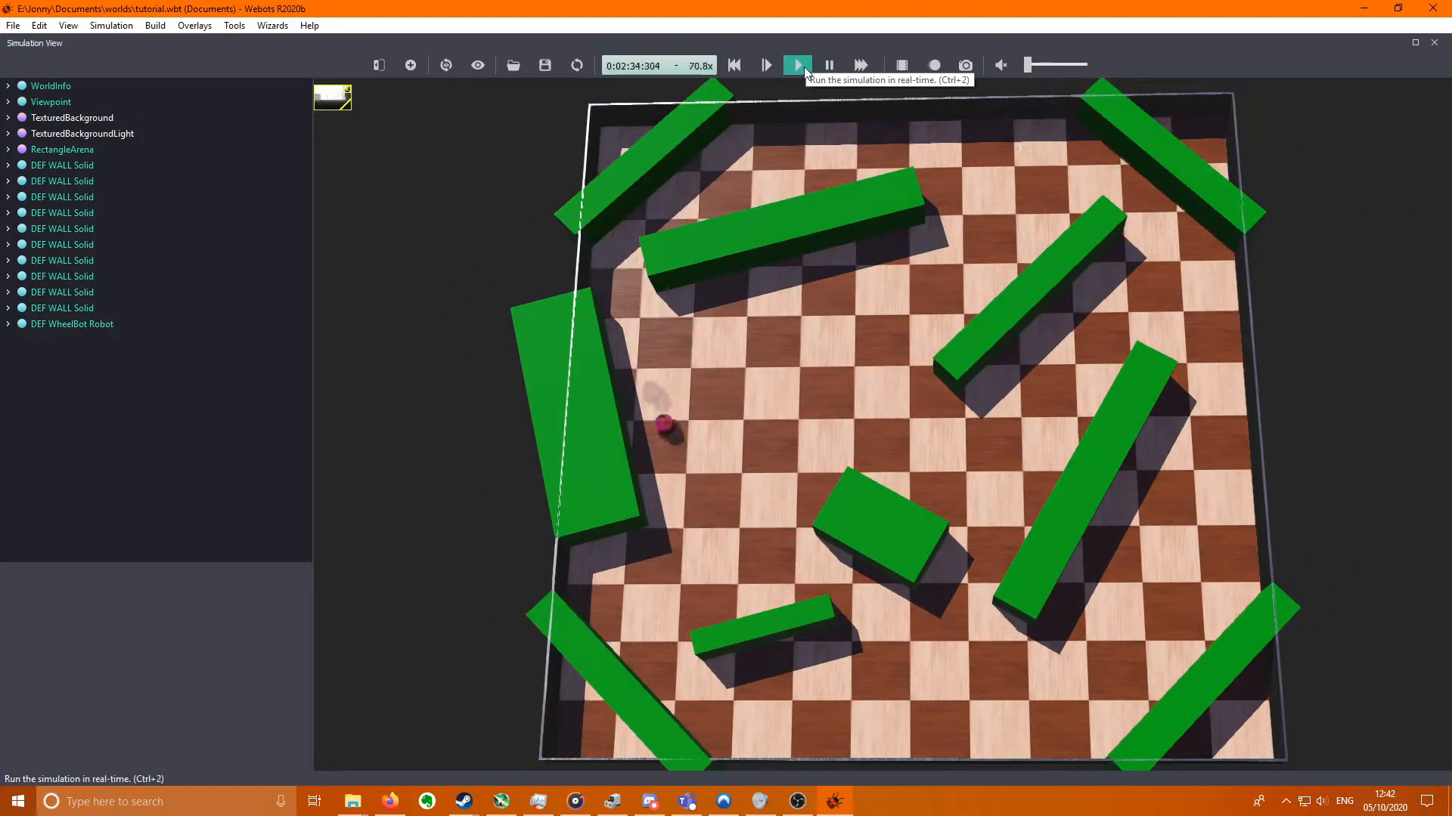
{"action": "left_click", "coordinate": [733, 65]}
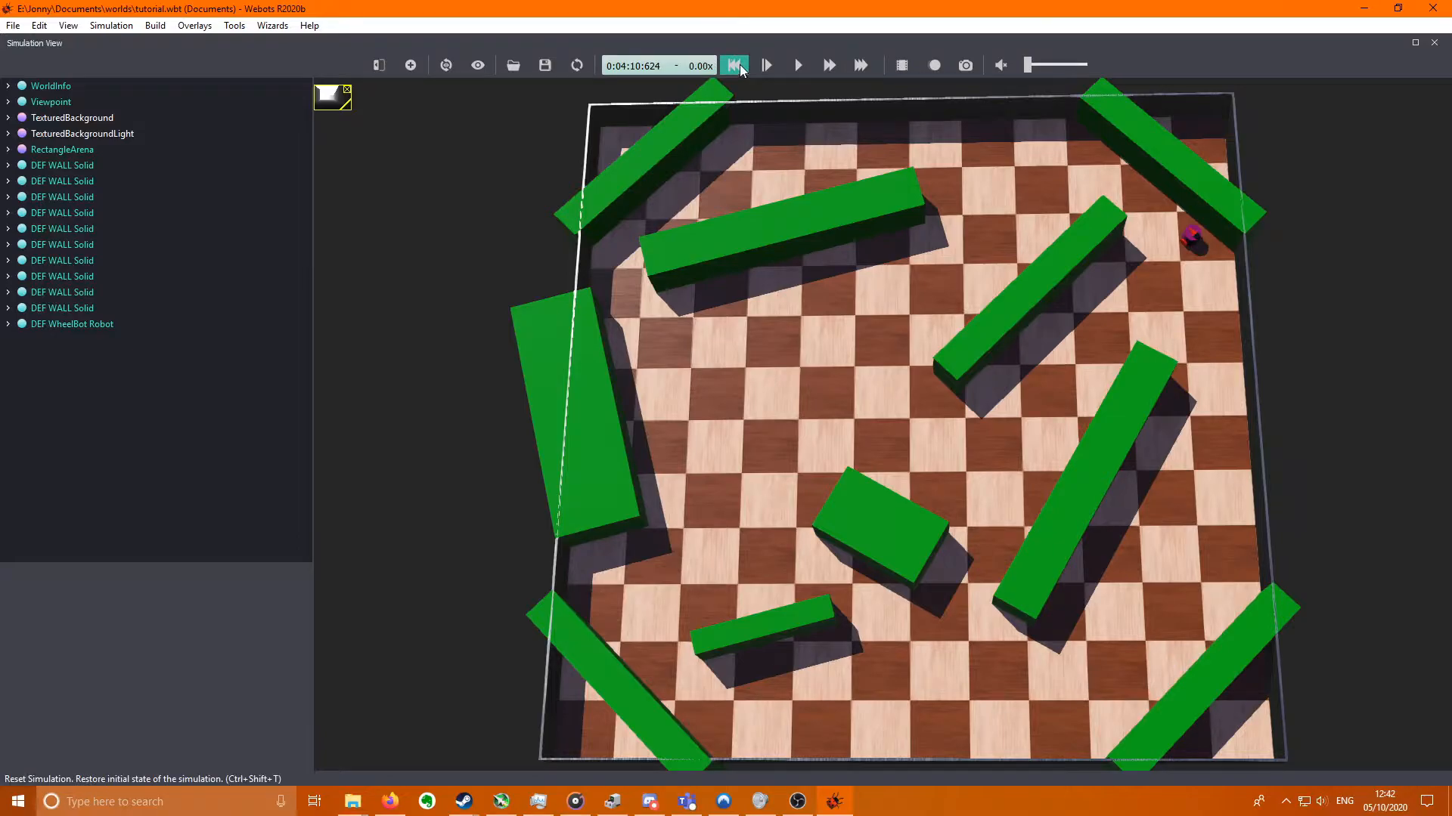
{"action": "left_click", "coordinate": [733, 65]}
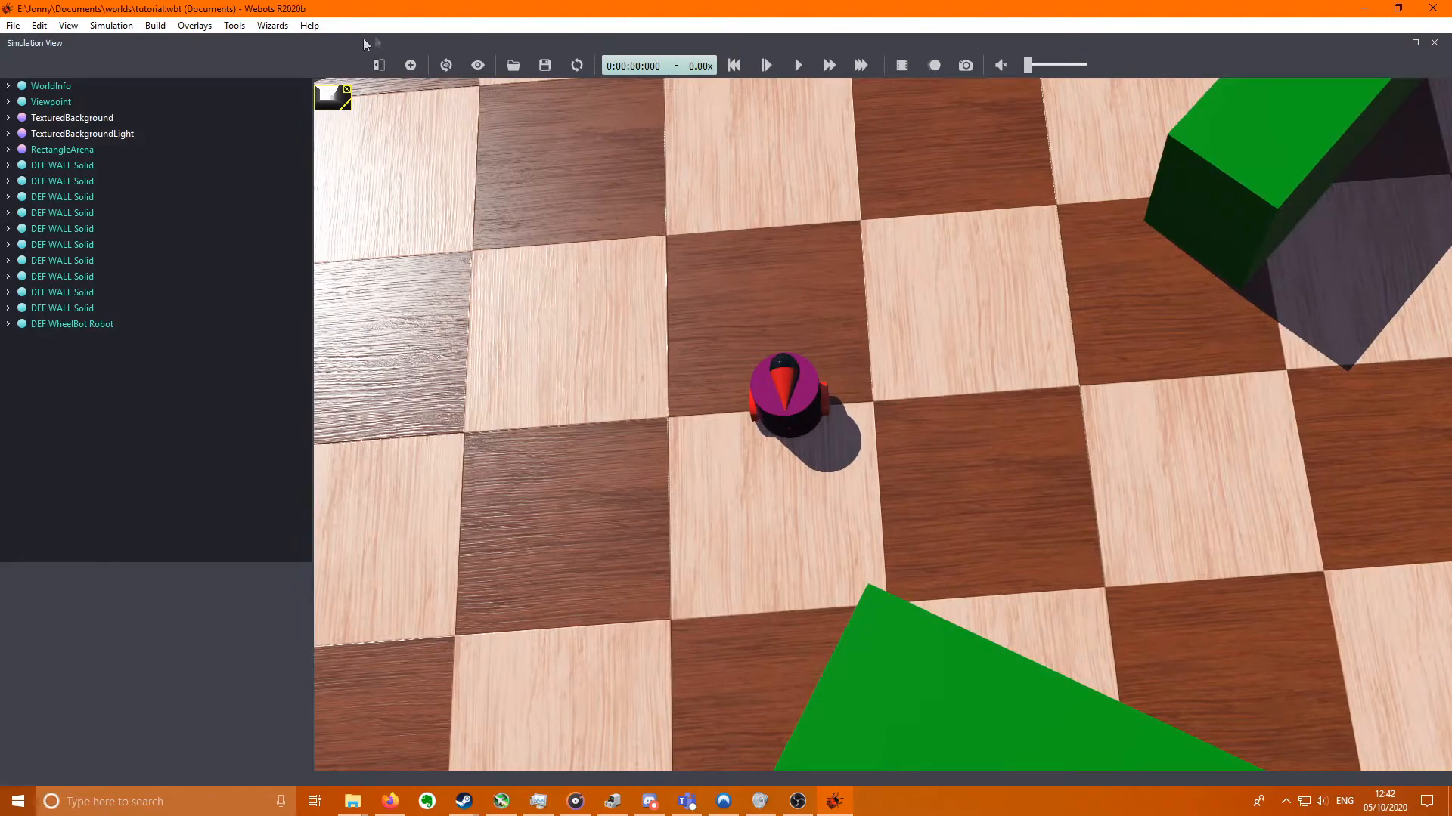
- Step through the New Project Directory wizard and dismiss it without creating a project
{"action": "left_click", "coordinate": [272, 26]}
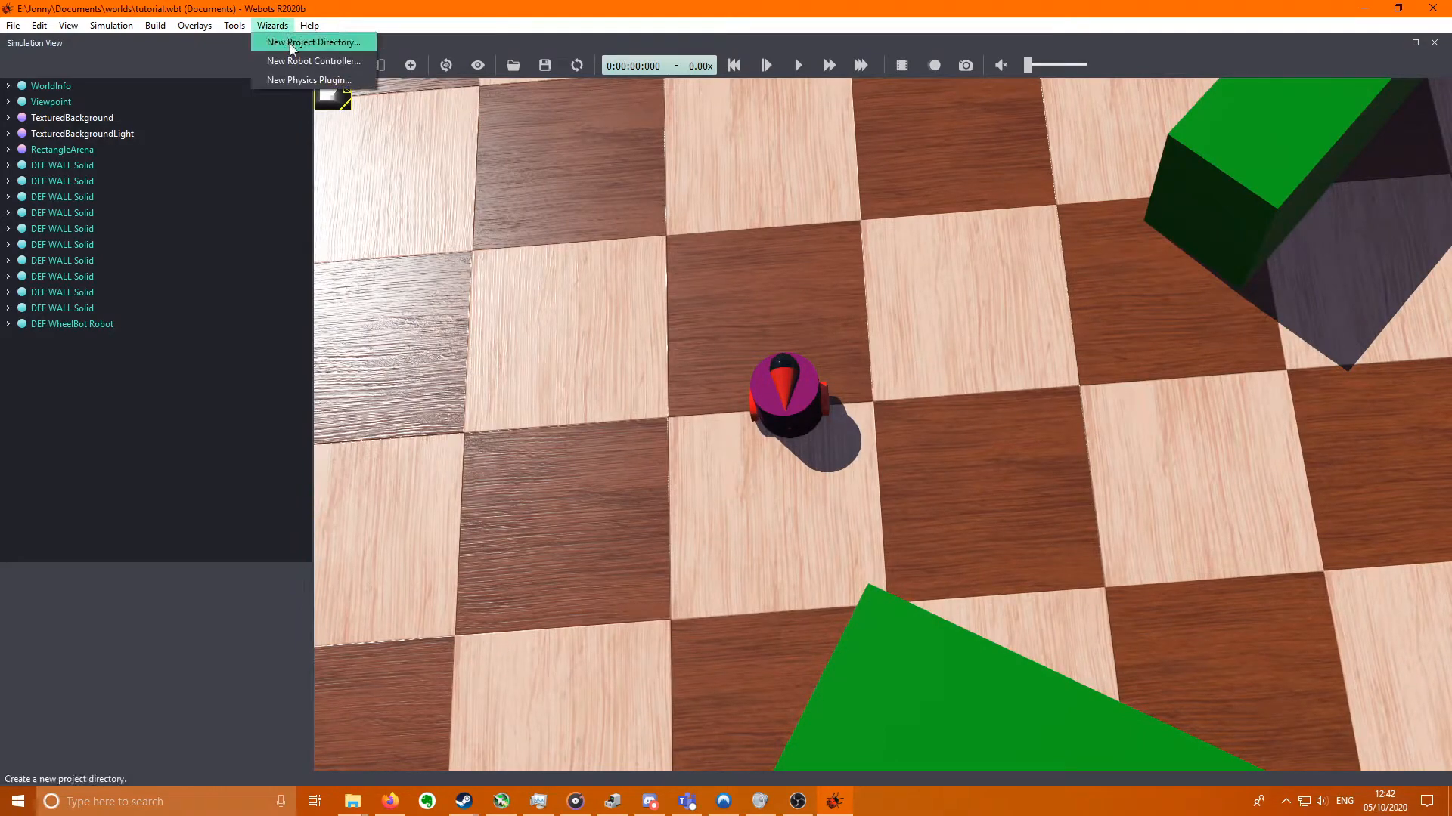
{"action": "left_click", "coordinate": [313, 42]}
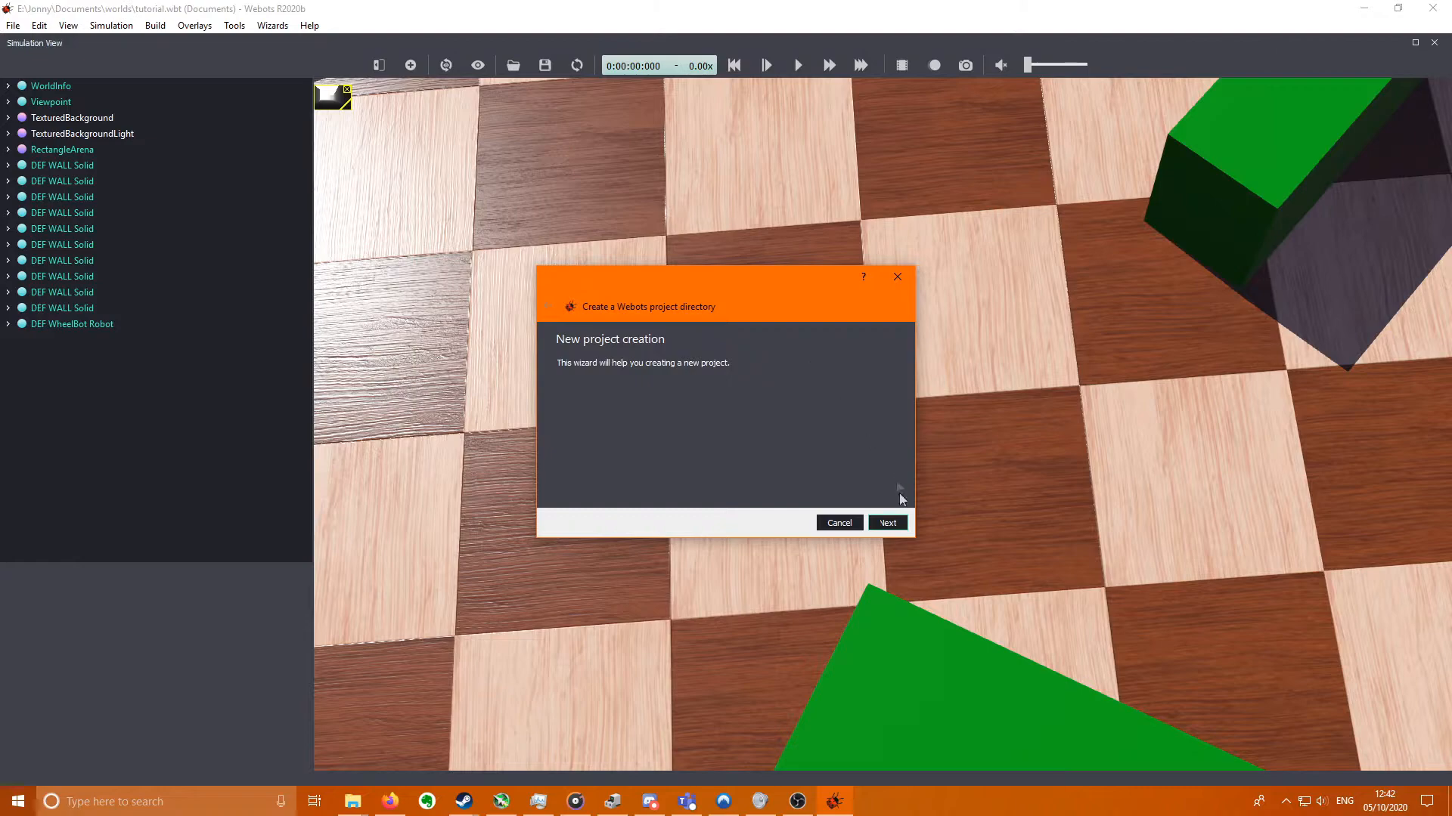
{"action": "left_click", "coordinate": [886, 521]}
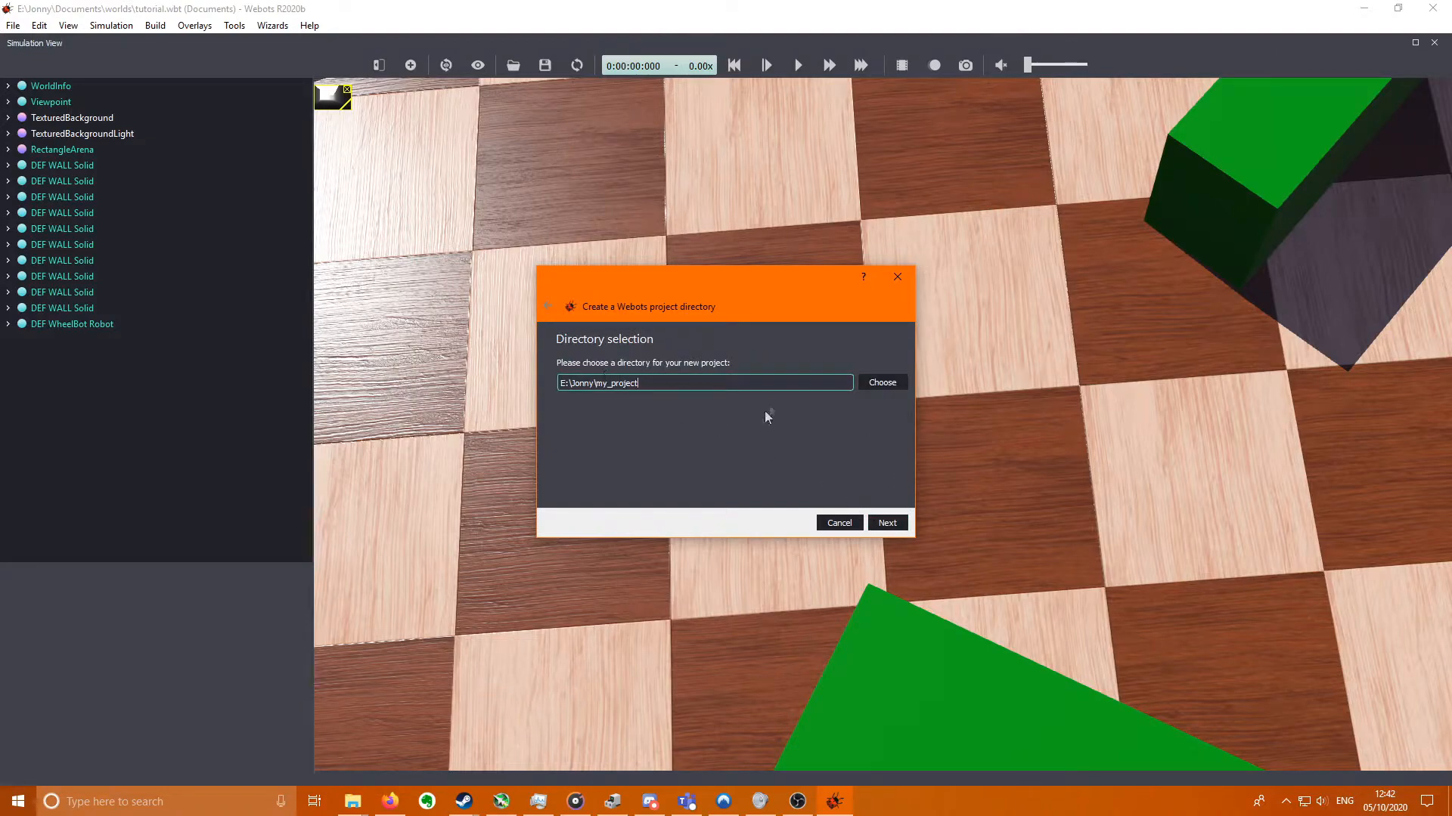
{"action": "left_click", "coordinate": [886, 521]}
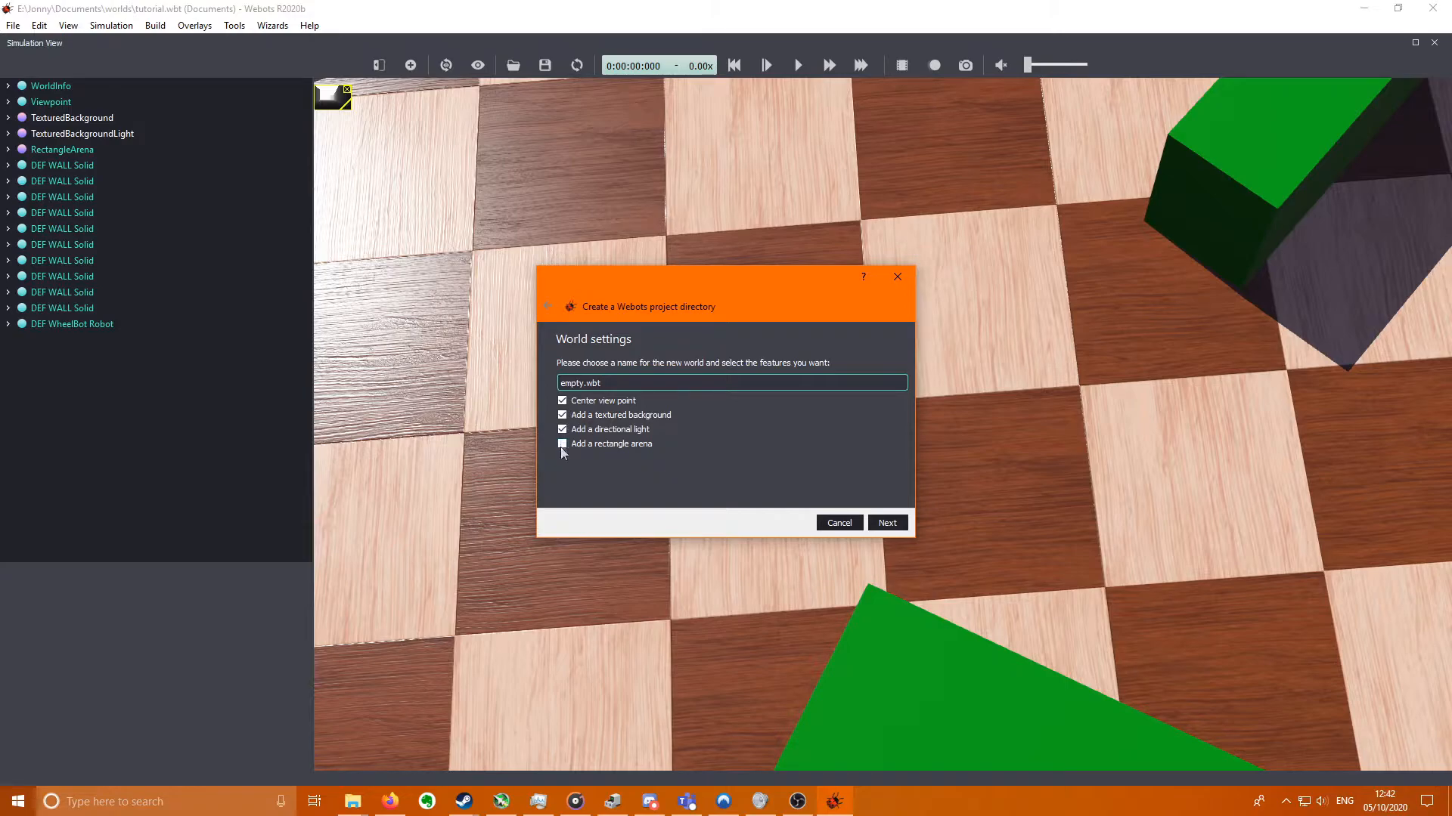
{"action": "left_click", "coordinate": [562, 443]}
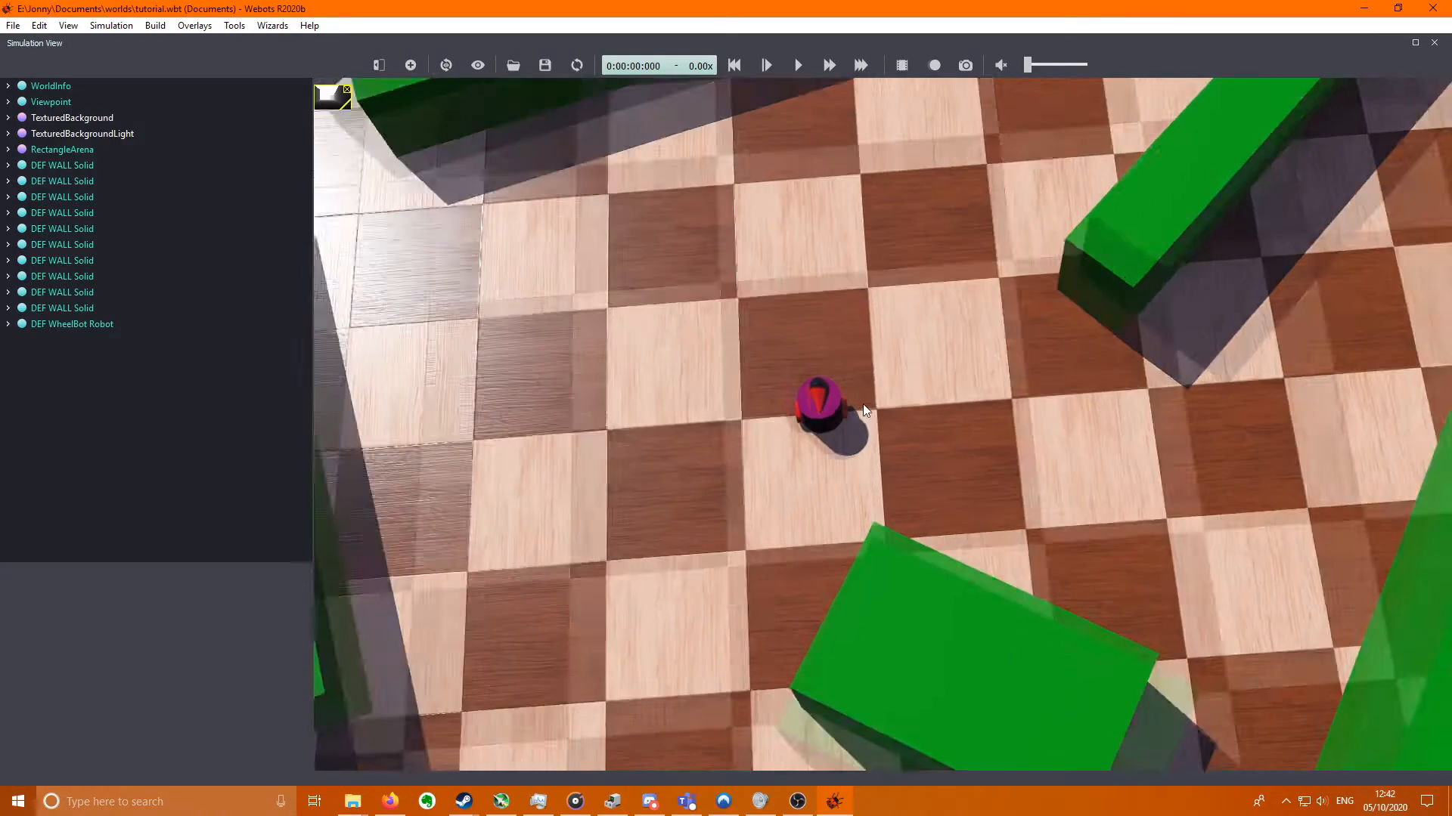
- Inspect the RectangleArena's wall height while adjusting the 3D view of the arena
{"action": "left_click_drag", "start_coordinate": [860, 410], "coordinate": [1116, 229]}
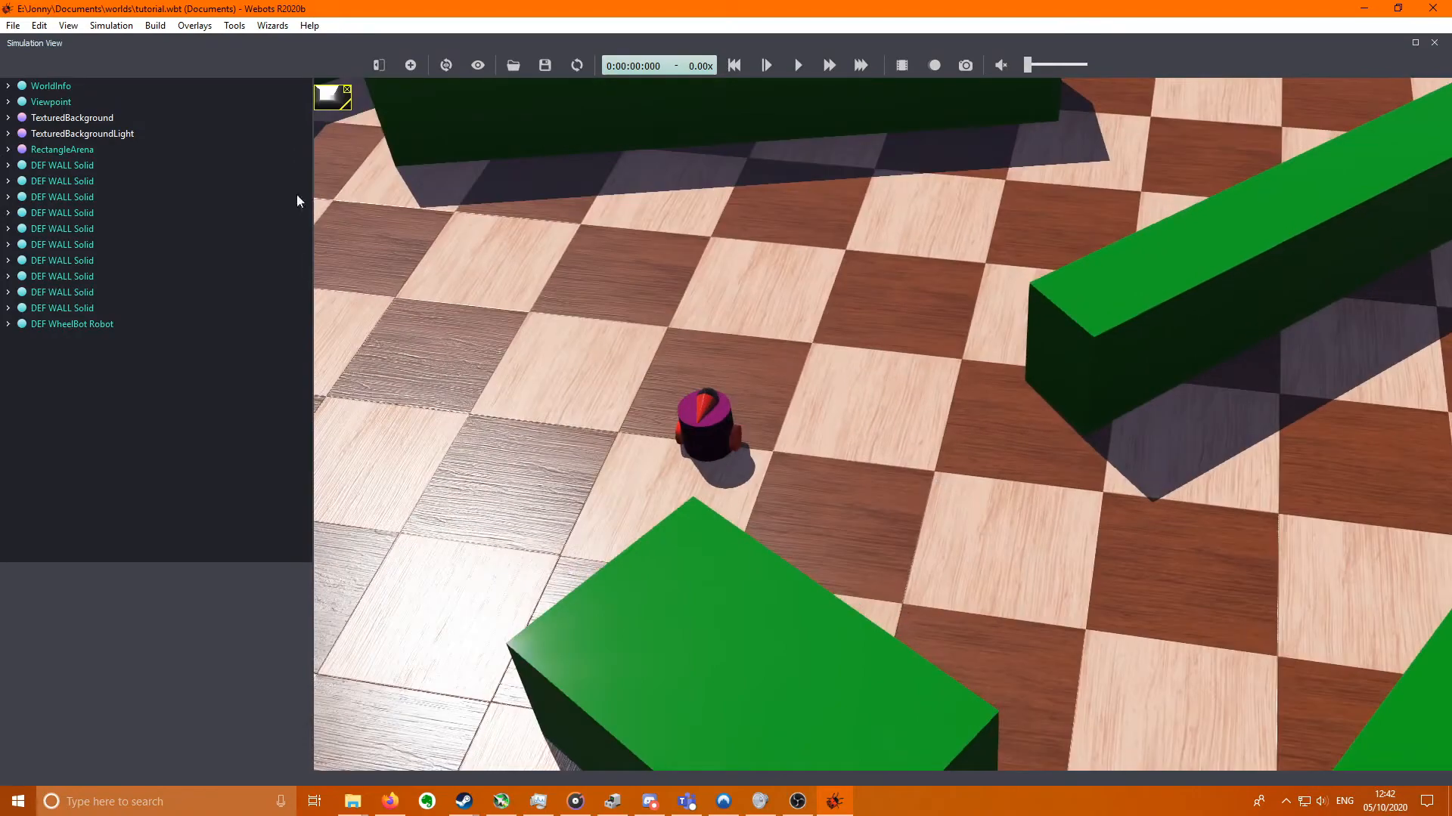
{"action": "left_click", "coordinate": [8, 150]}
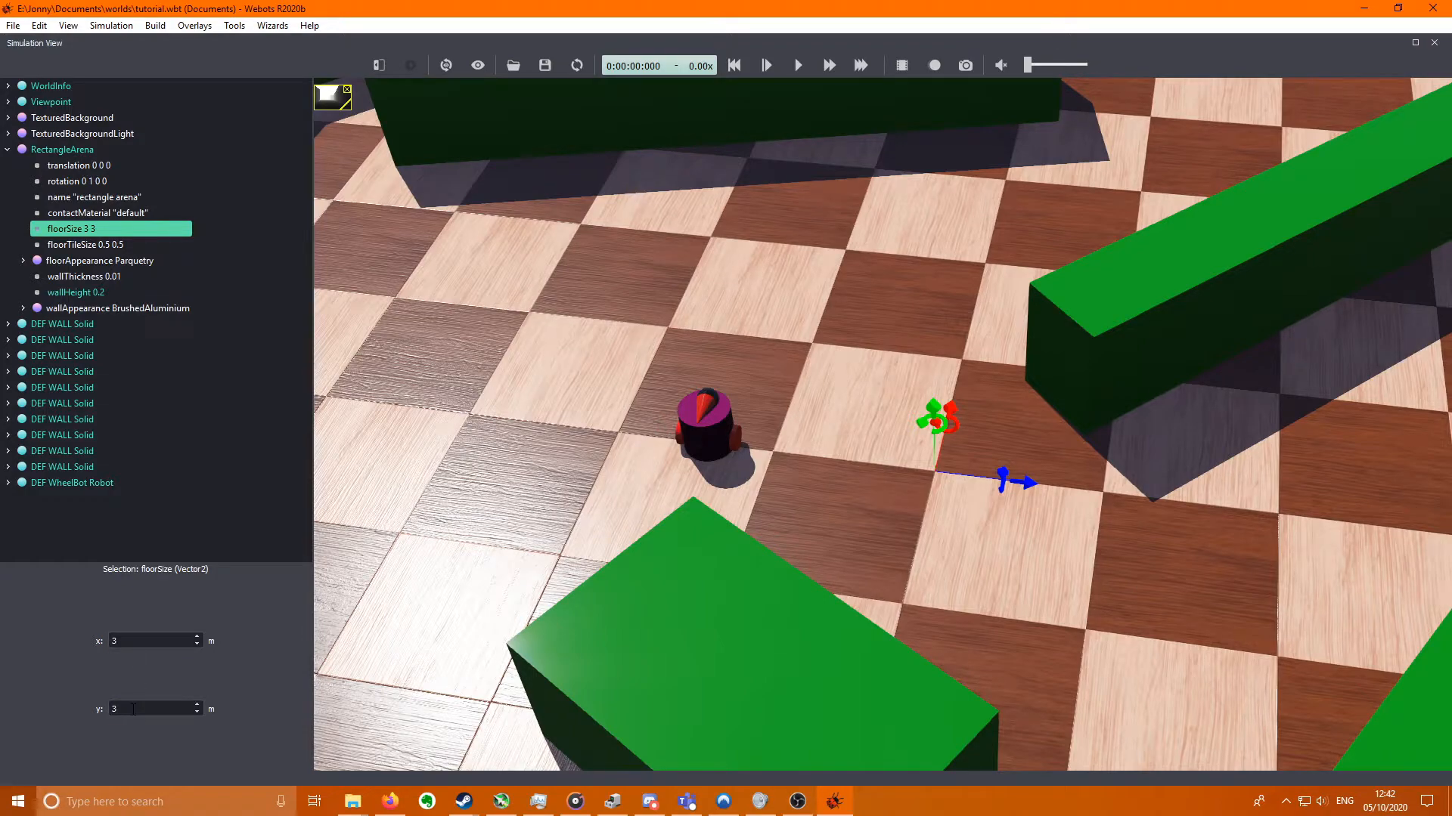
{"action": "left_click", "coordinate": [76, 291]}
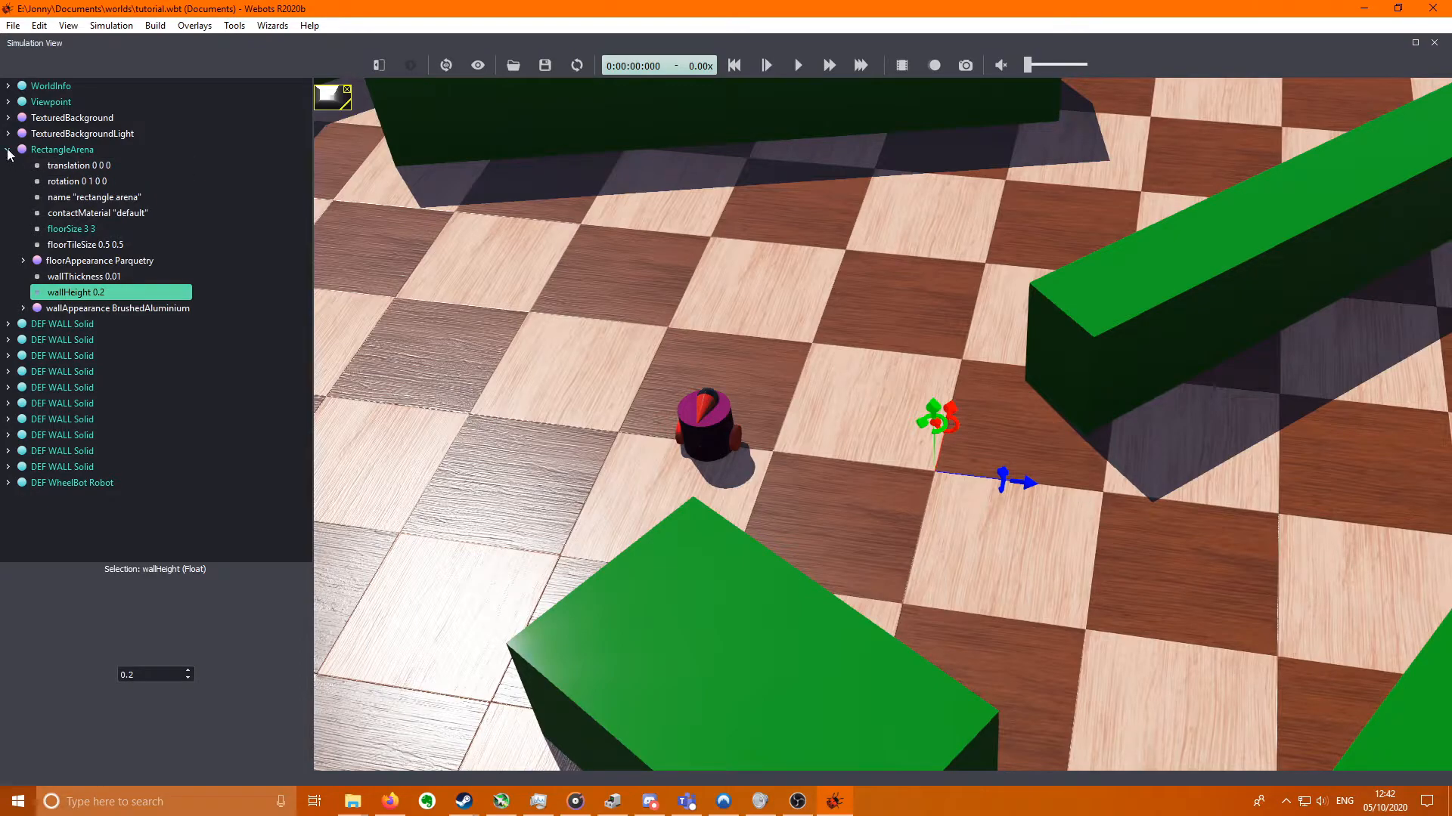
{"action": "left_click", "coordinate": [8, 150]}
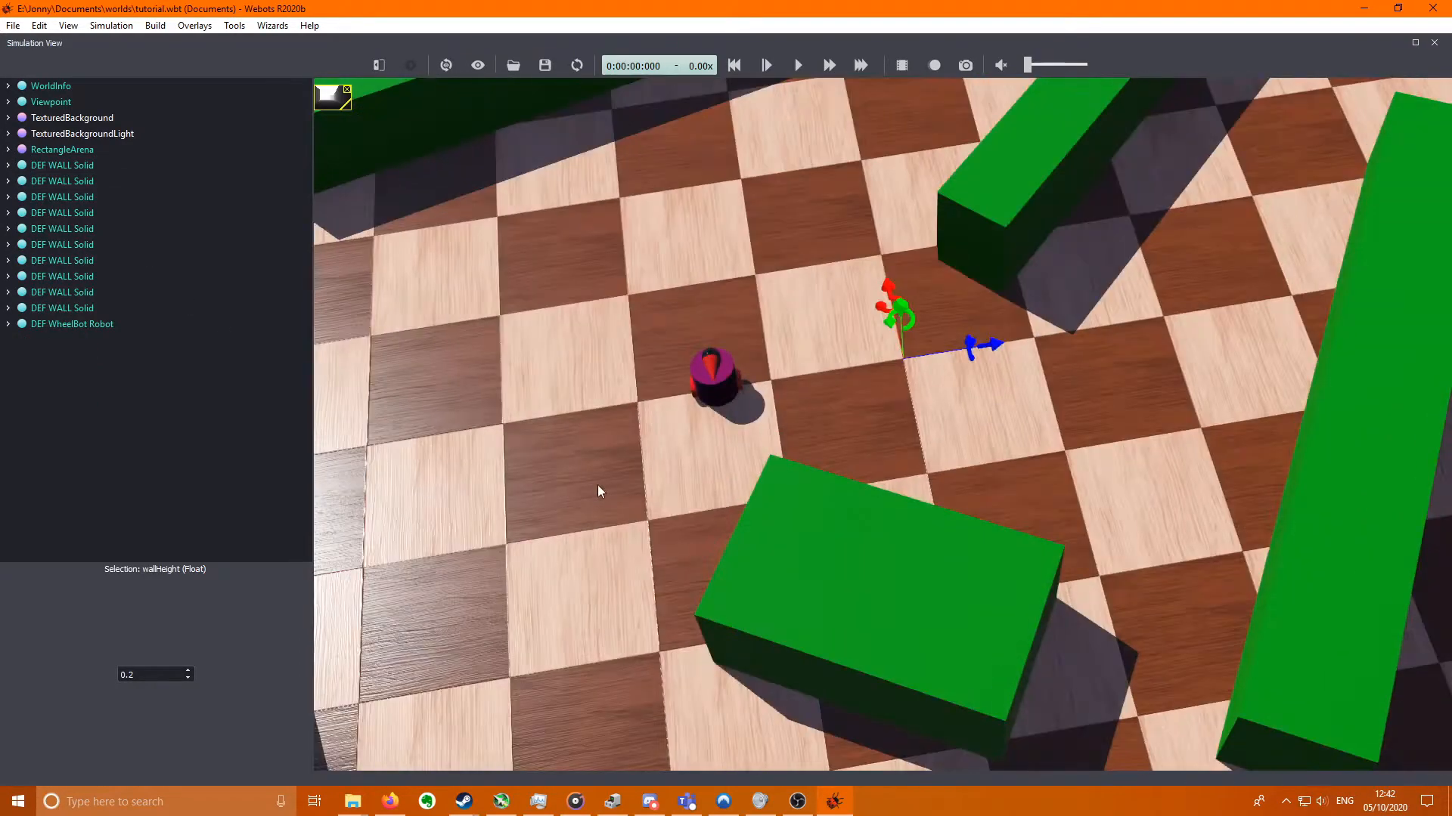
{"action": "left_click_drag", "start_coordinate": [599, 492], "coordinate": [914, 408]}
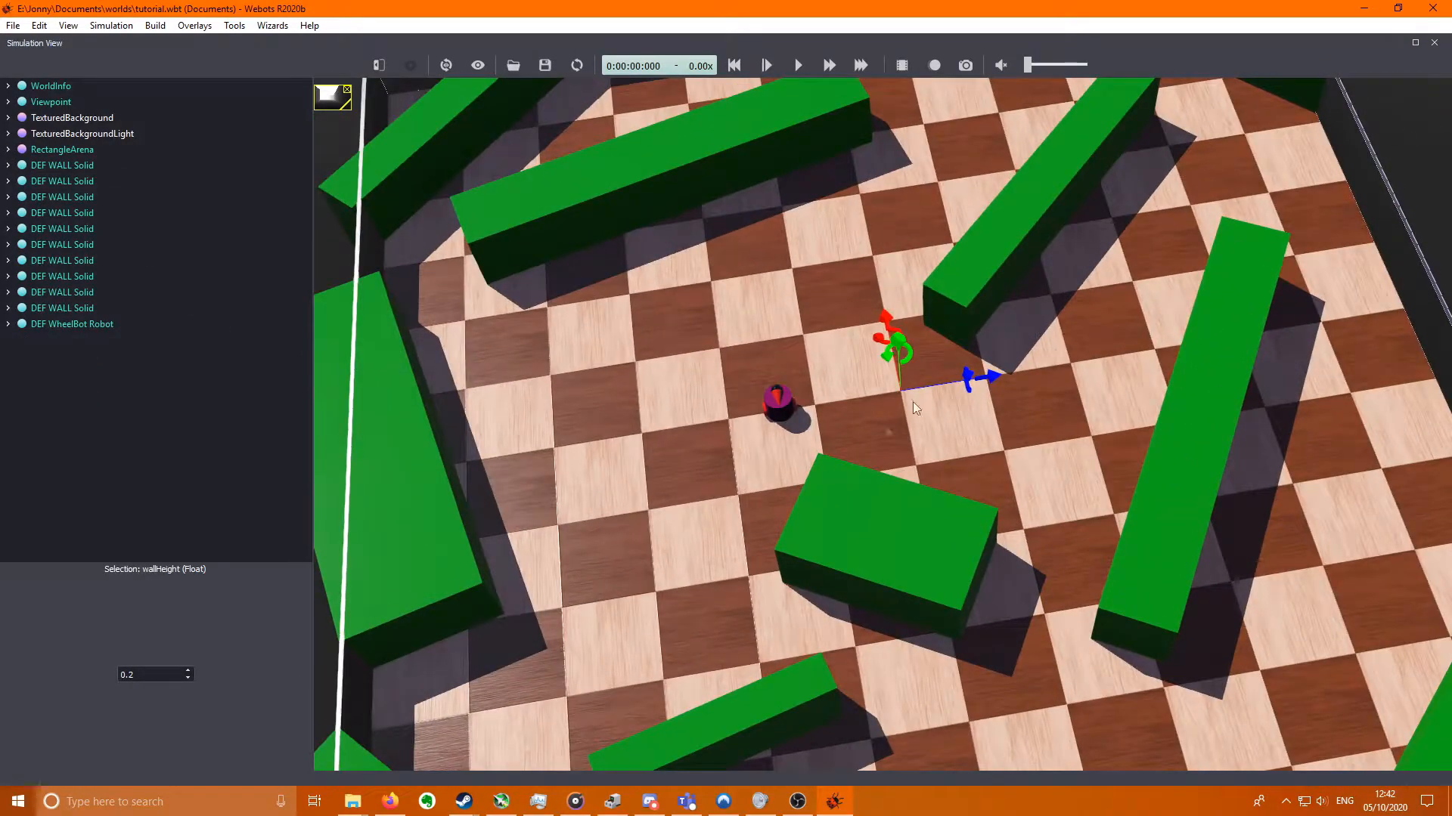
- Insert a new Solid base node into the world after the RectangleArena
{"action": "left_click", "coordinate": [64, 150]}
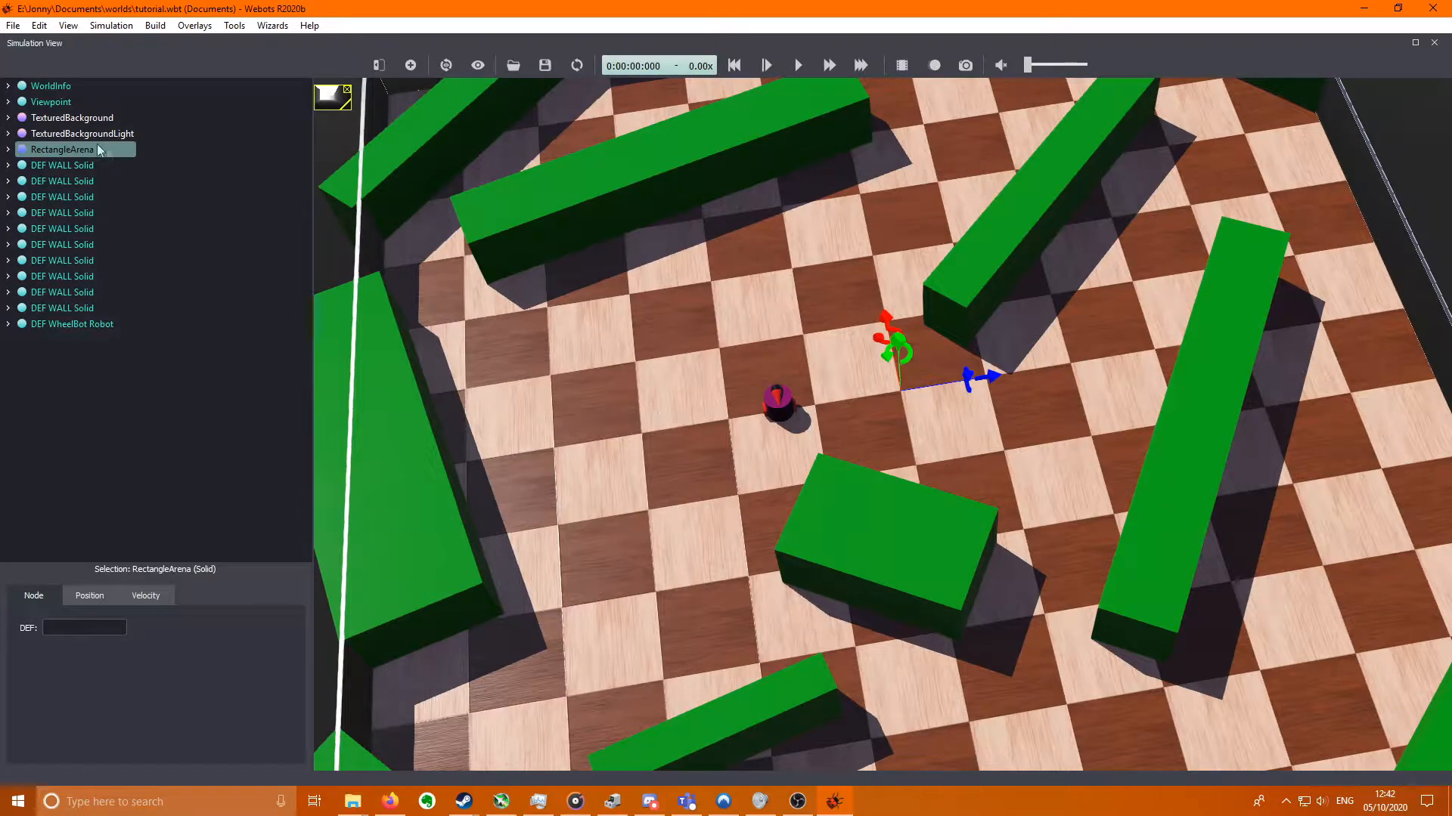
{"action": "left_click", "coordinate": [61, 150]}
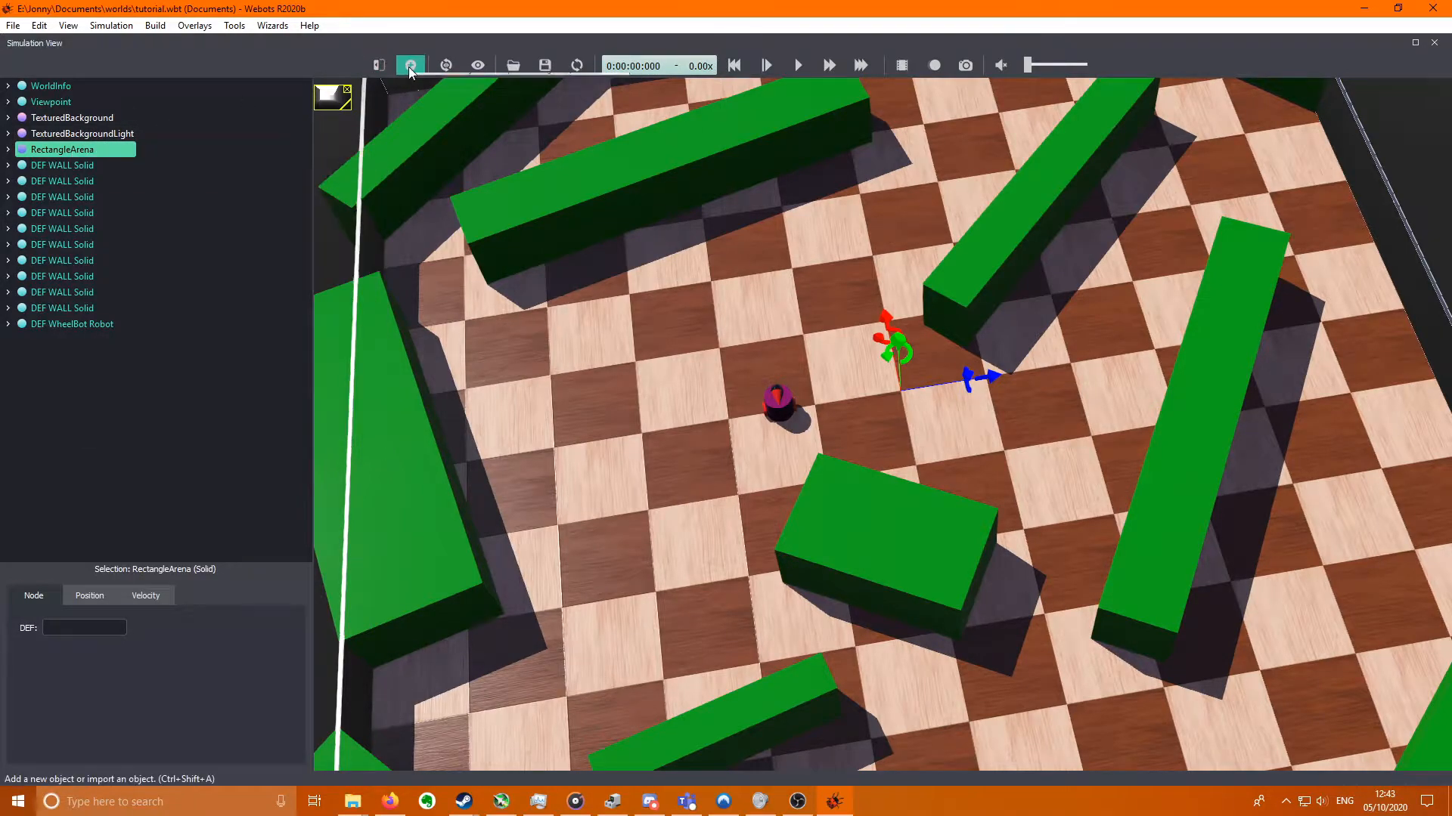
{"action": "left_click", "coordinate": [409, 65]}
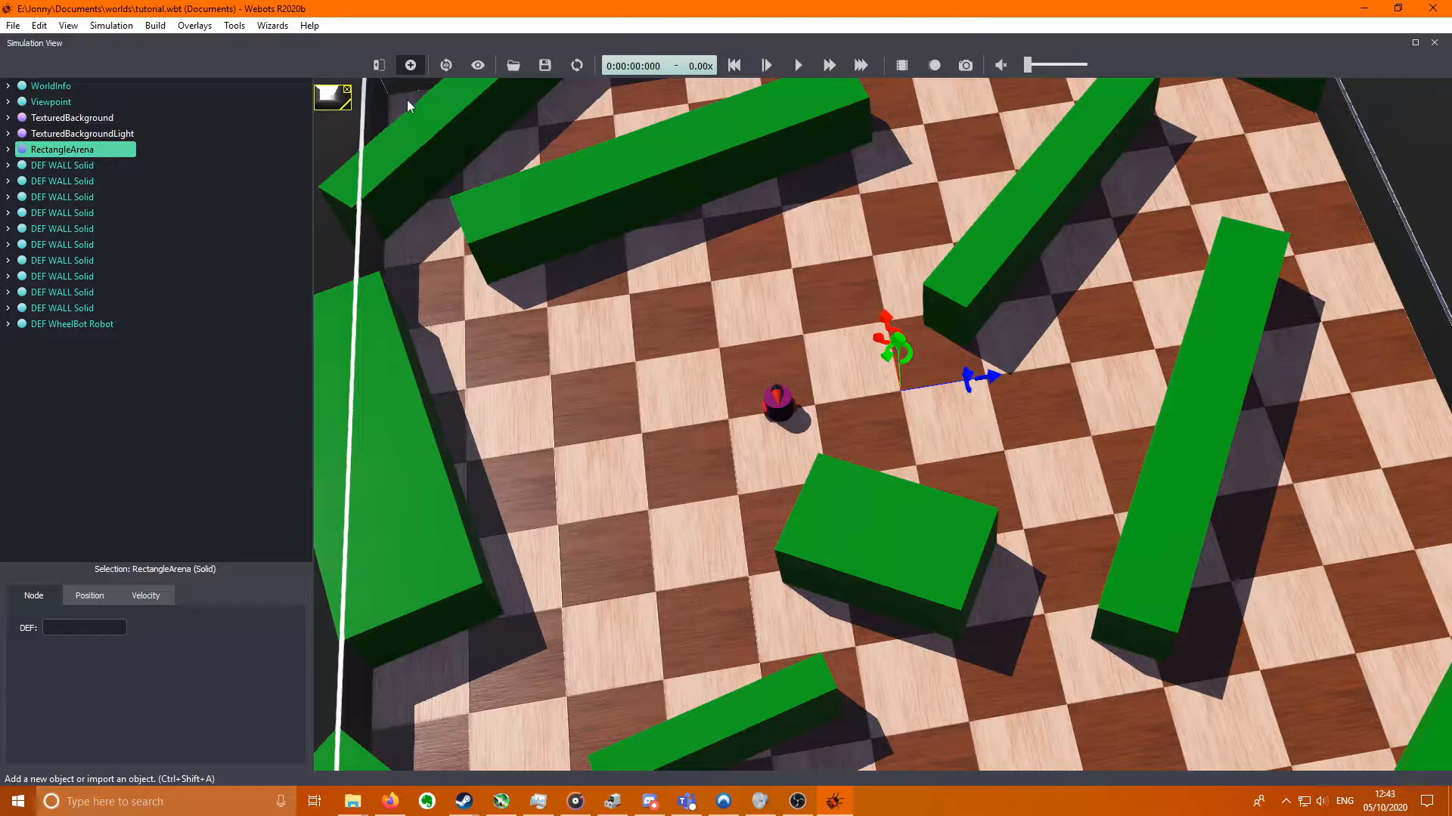
{"action": "left_click", "coordinate": [410, 65]}
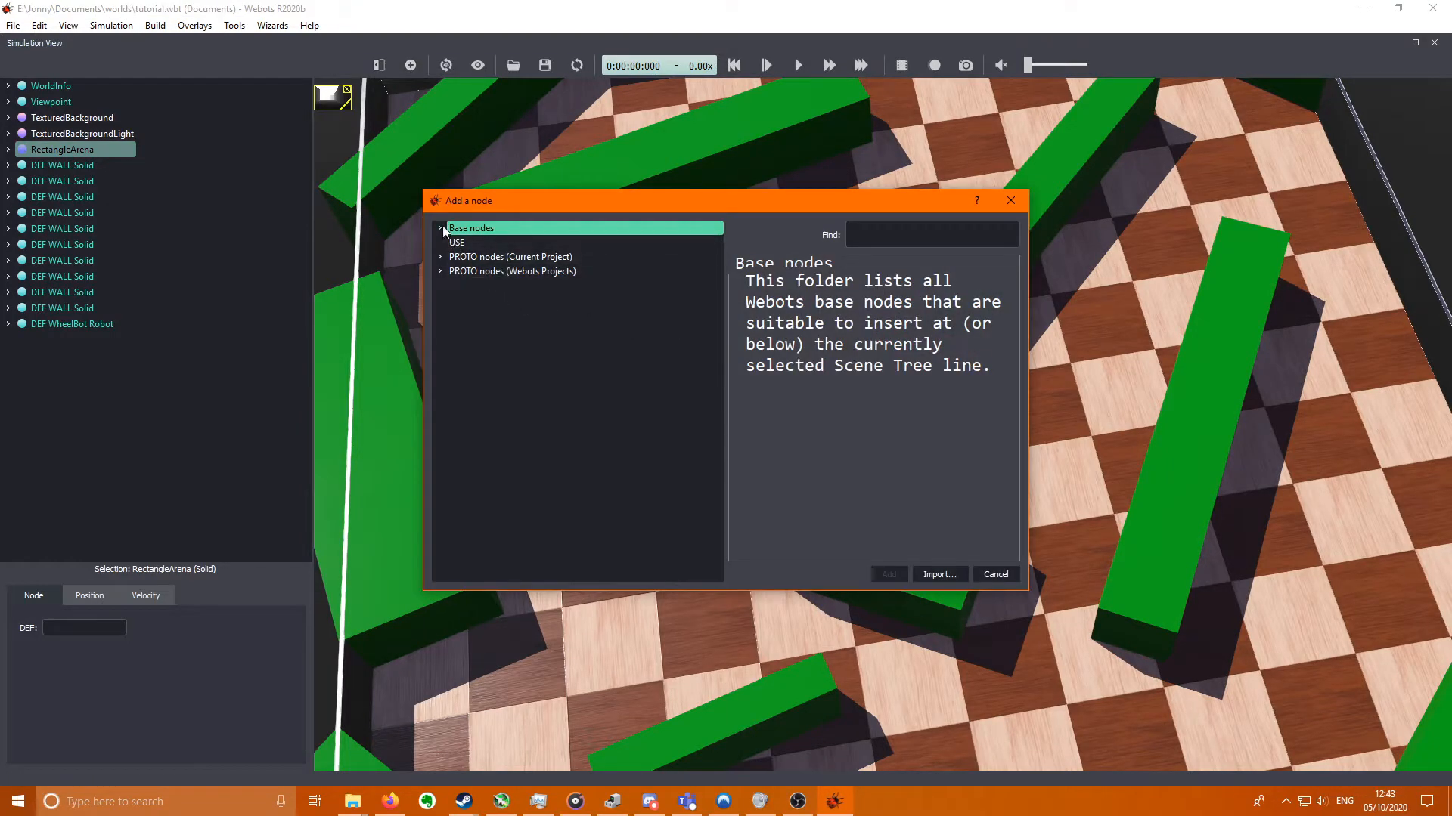
{"action": "left_click", "coordinate": [442, 229]}
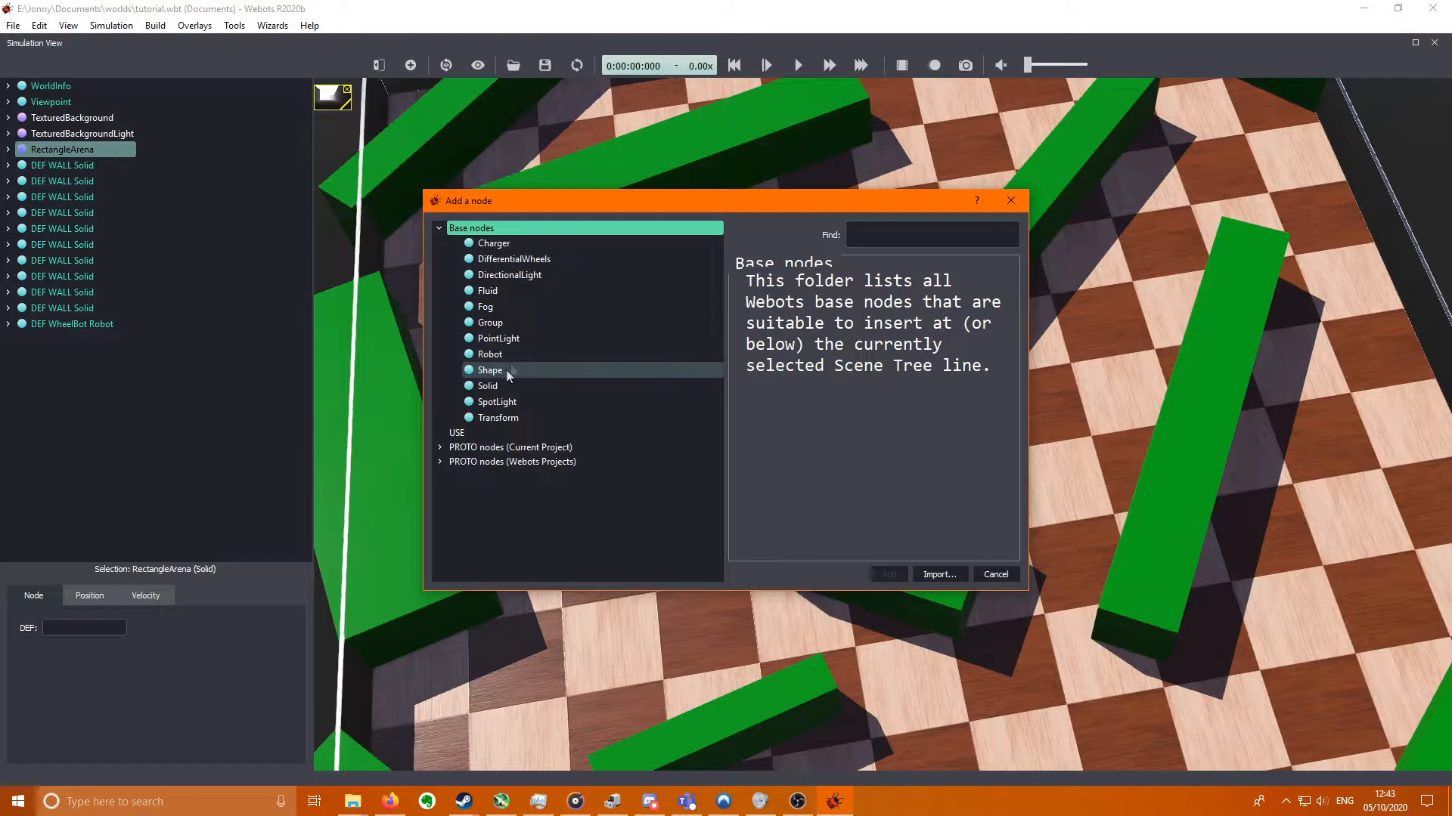
{"action": "left_click", "coordinate": [888, 574]}
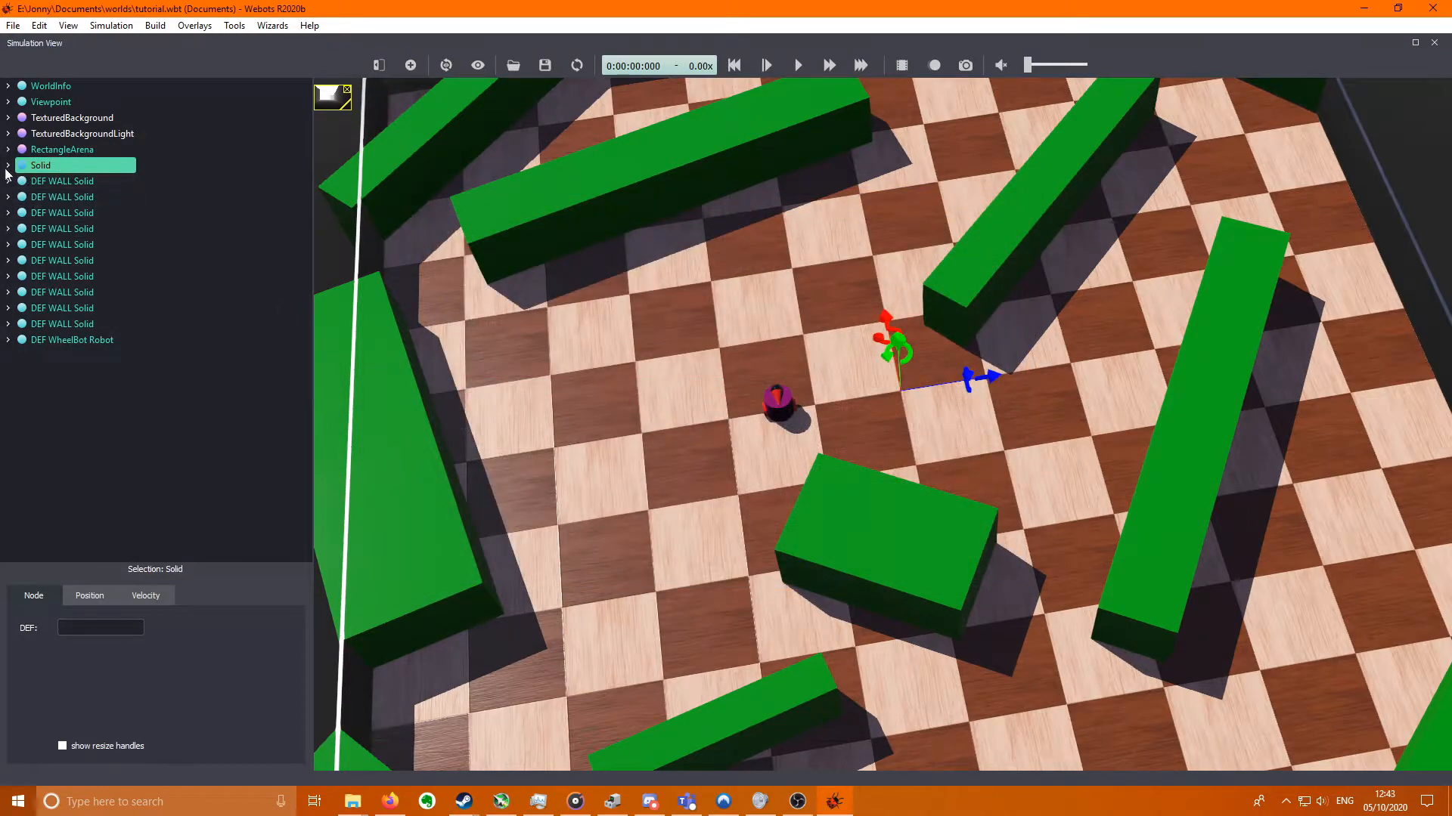
- Add a Shape base node as the new Solid's child
{"action": "left_click", "coordinate": [7, 165]}
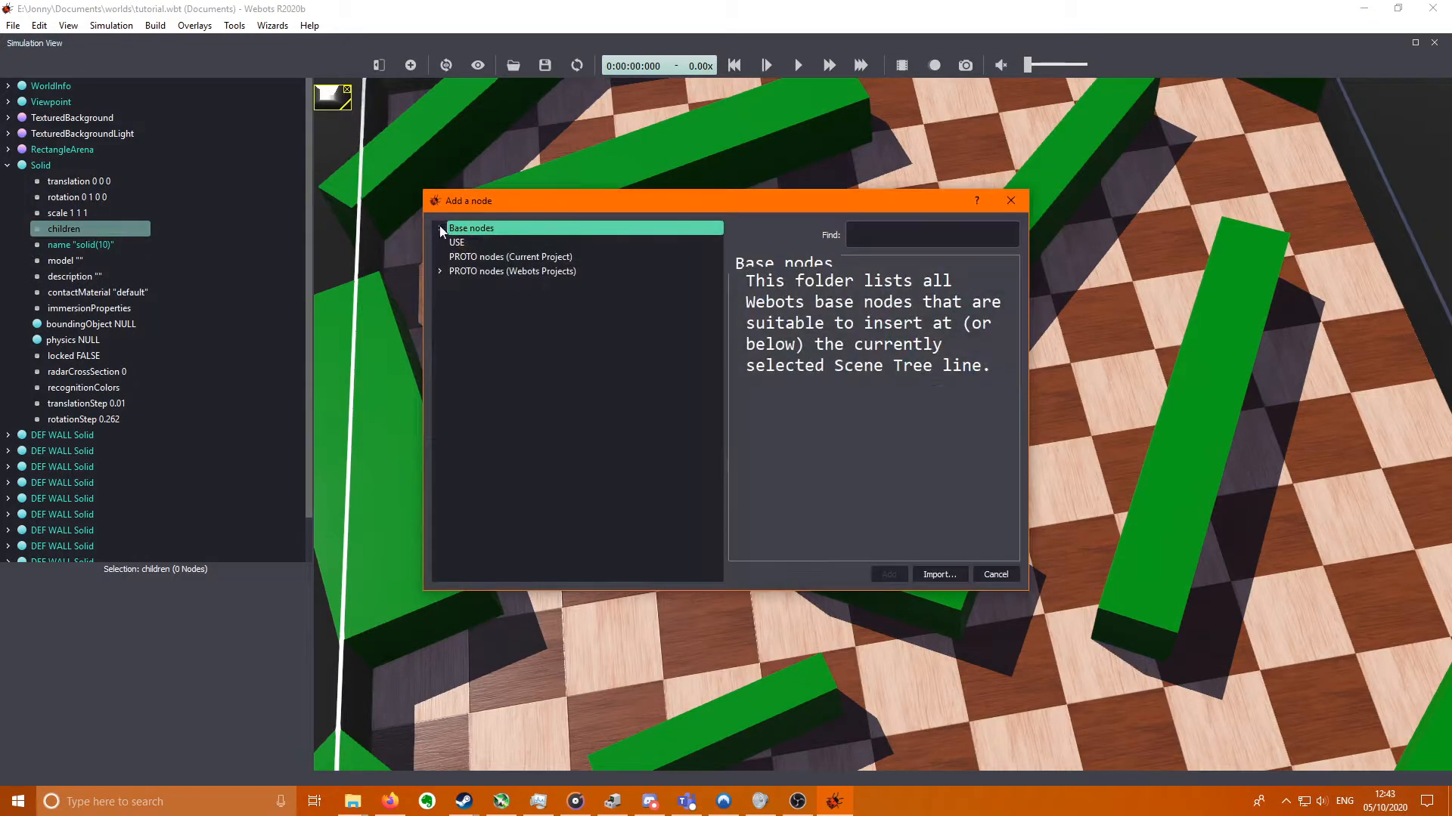
{"action": "left_click", "coordinate": [440, 228]}
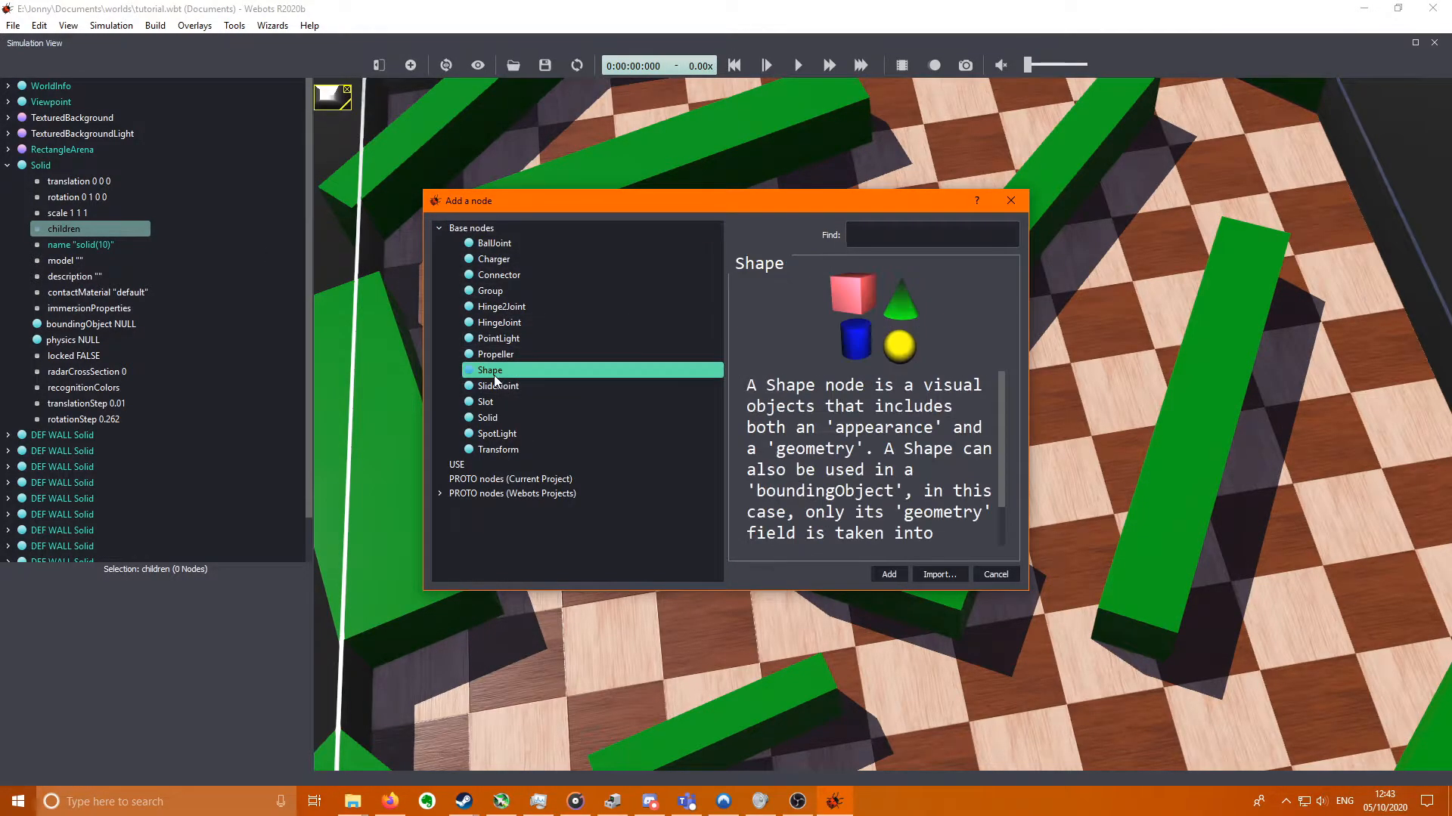
{"action": "left_click", "coordinate": [888, 575]}
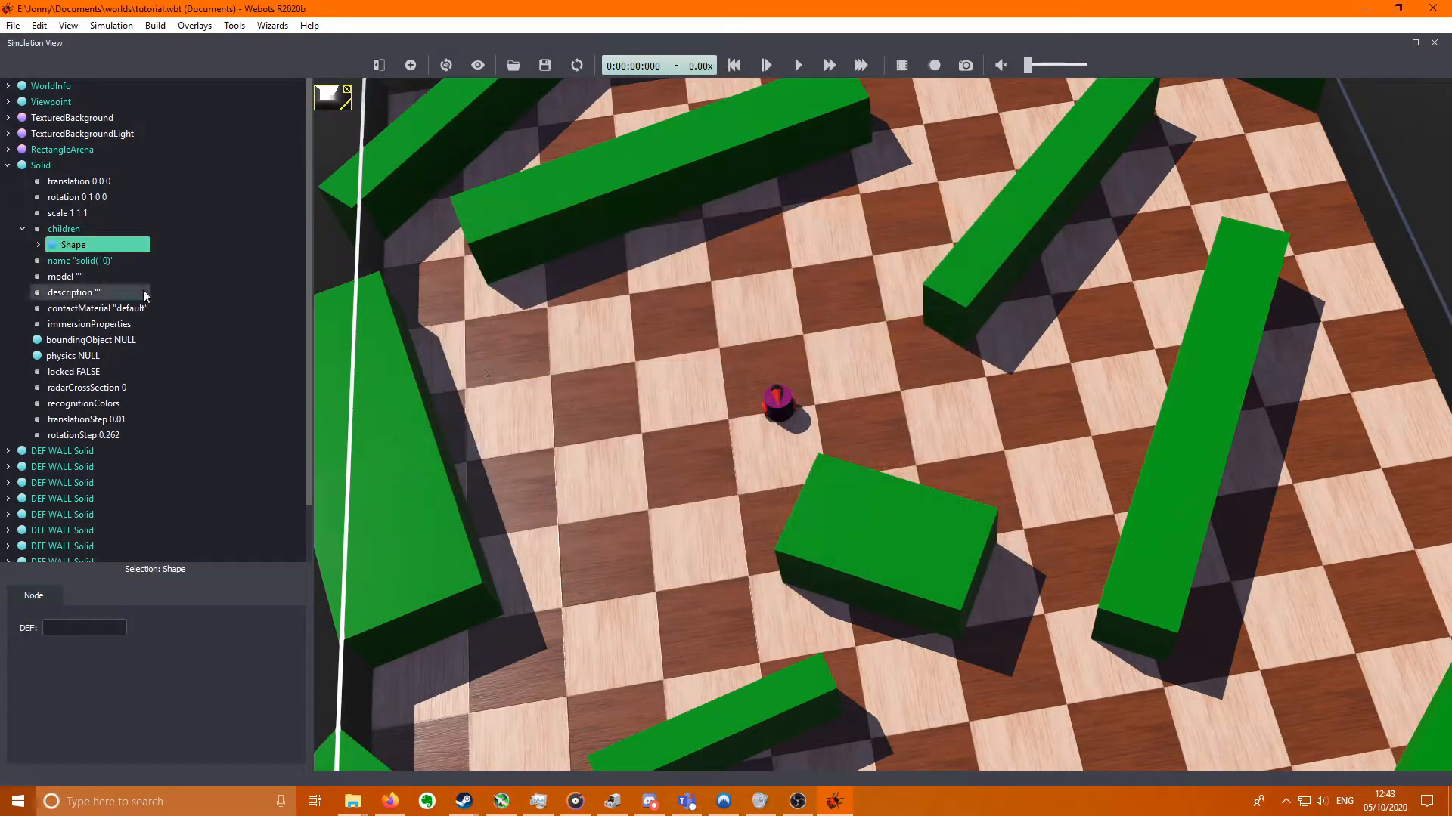
- Give the Shape a PBRAppearance with base colour 0 0.5 0 and a Box geometry
{"action": "left_click", "coordinate": [38, 245]}
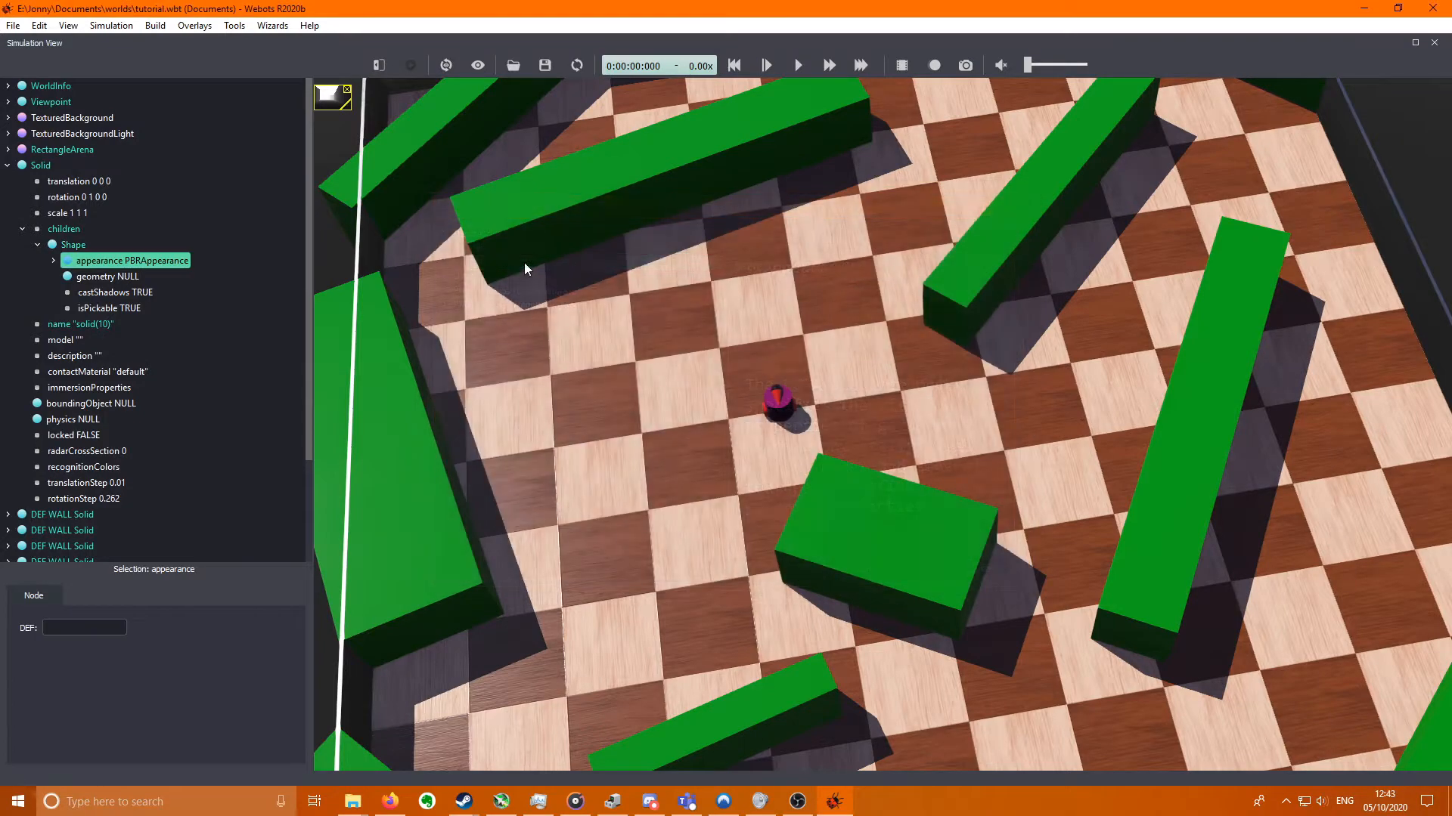
{"action": "left_click", "coordinate": [54, 260]}
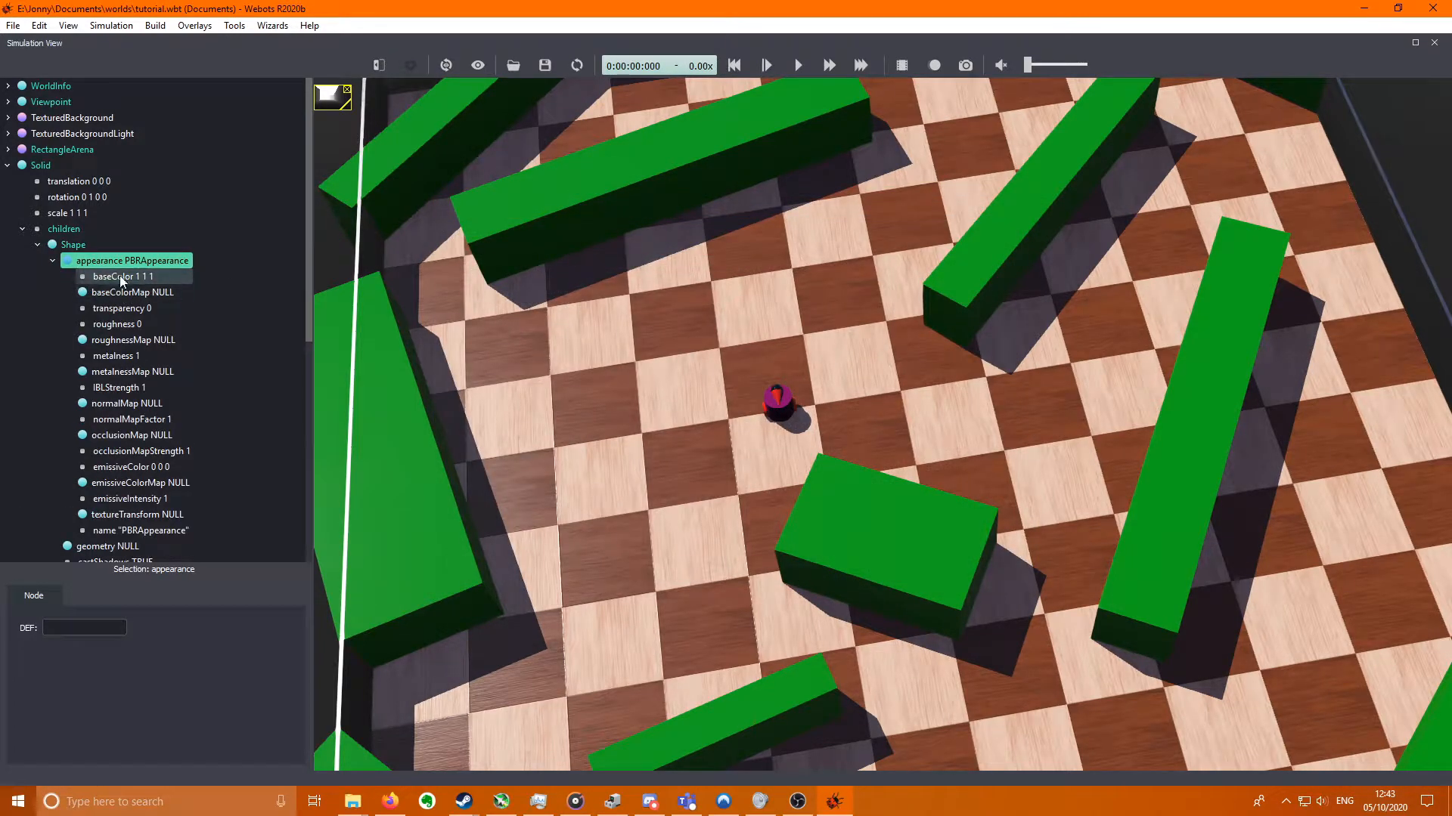
{"action": "left_click", "coordinate": [115, 275]}
{"action": "type", "text": "0.5"}
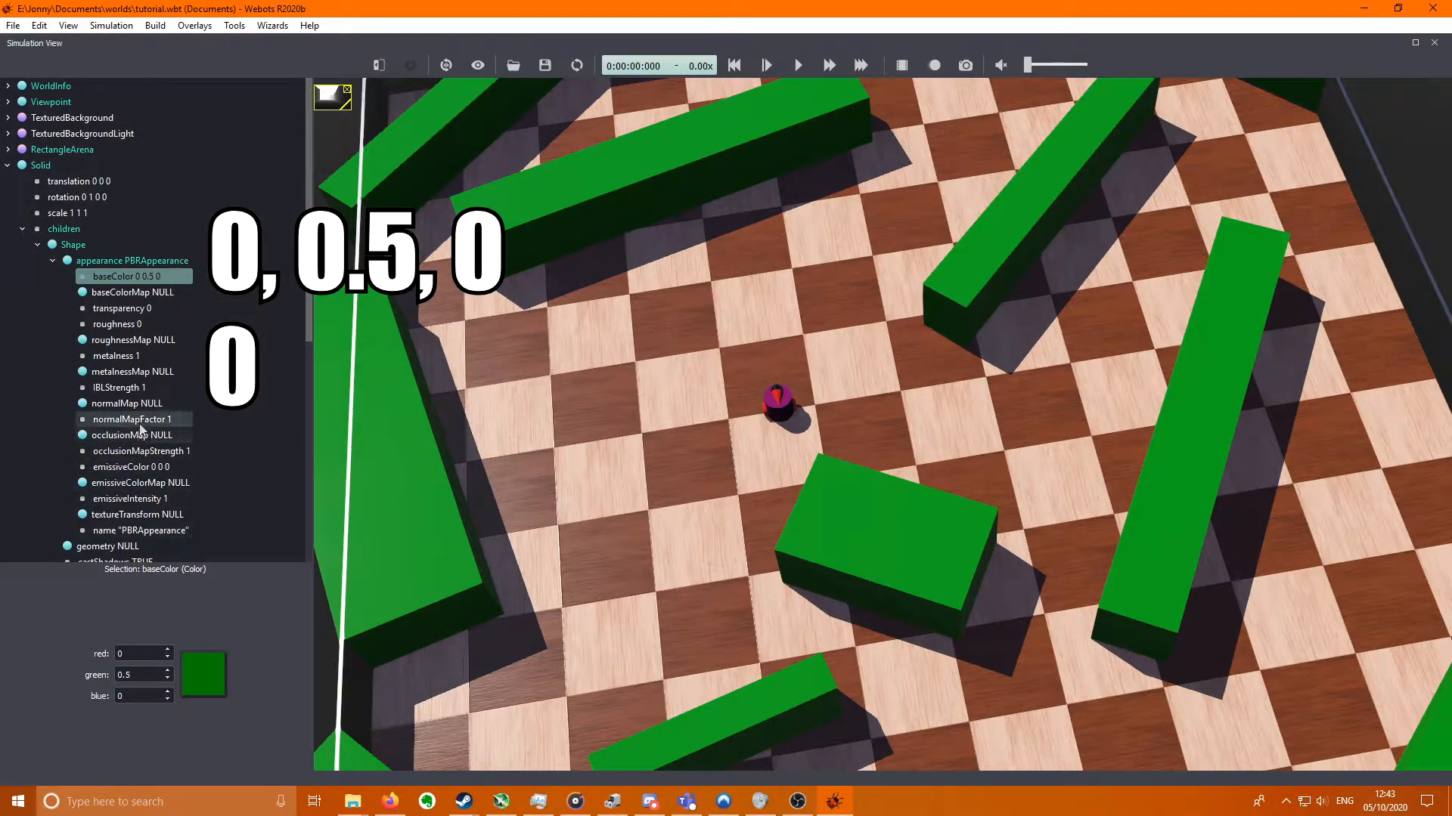
{"action": "left_click", "coordinate": [117, 355]}
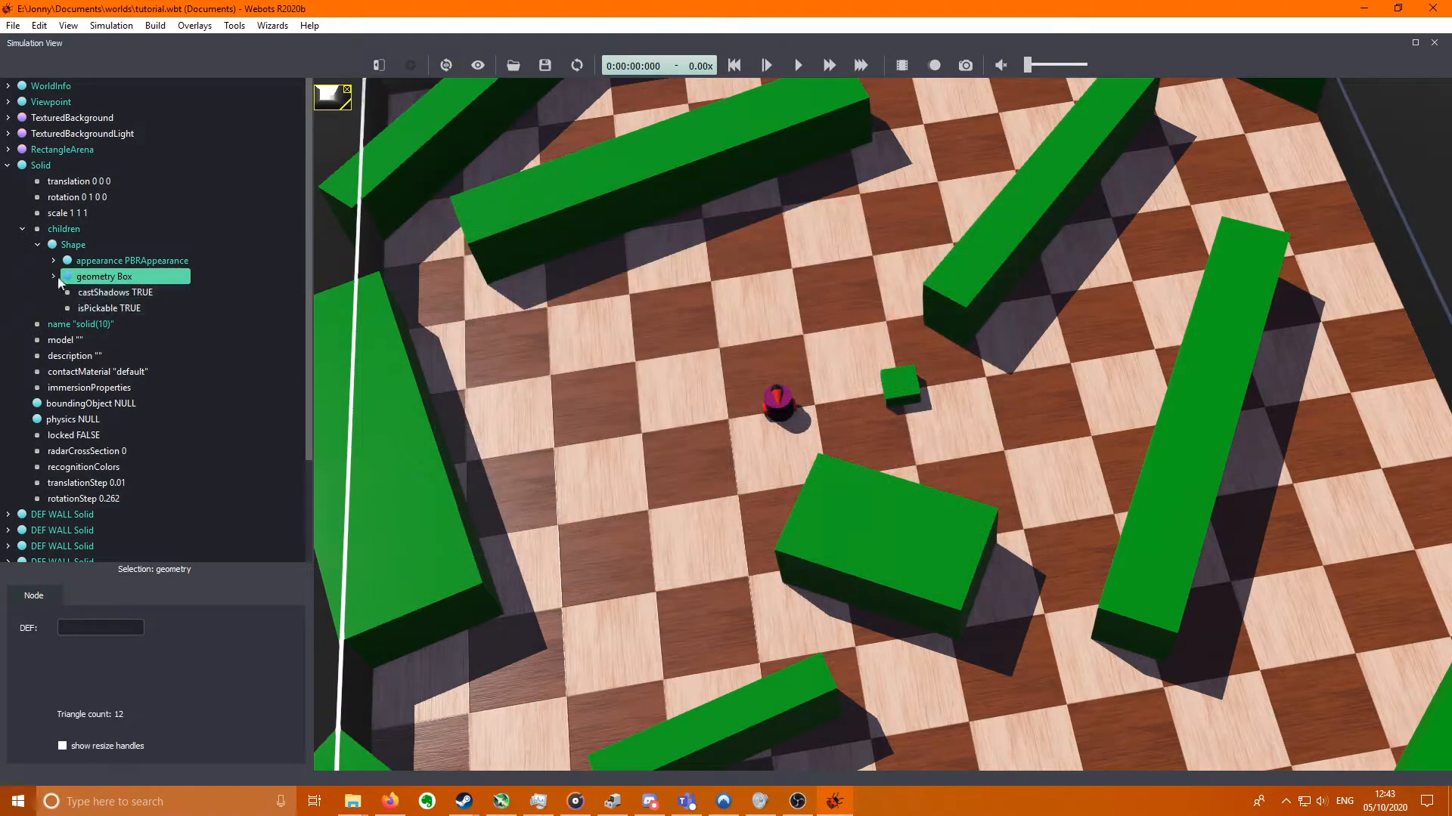
- Raise the box 0.05 m, shift it slightly and rotate it a quarter turn (−1.57 rad)
{"action": "left_click", "coordinate": [52, 276]}
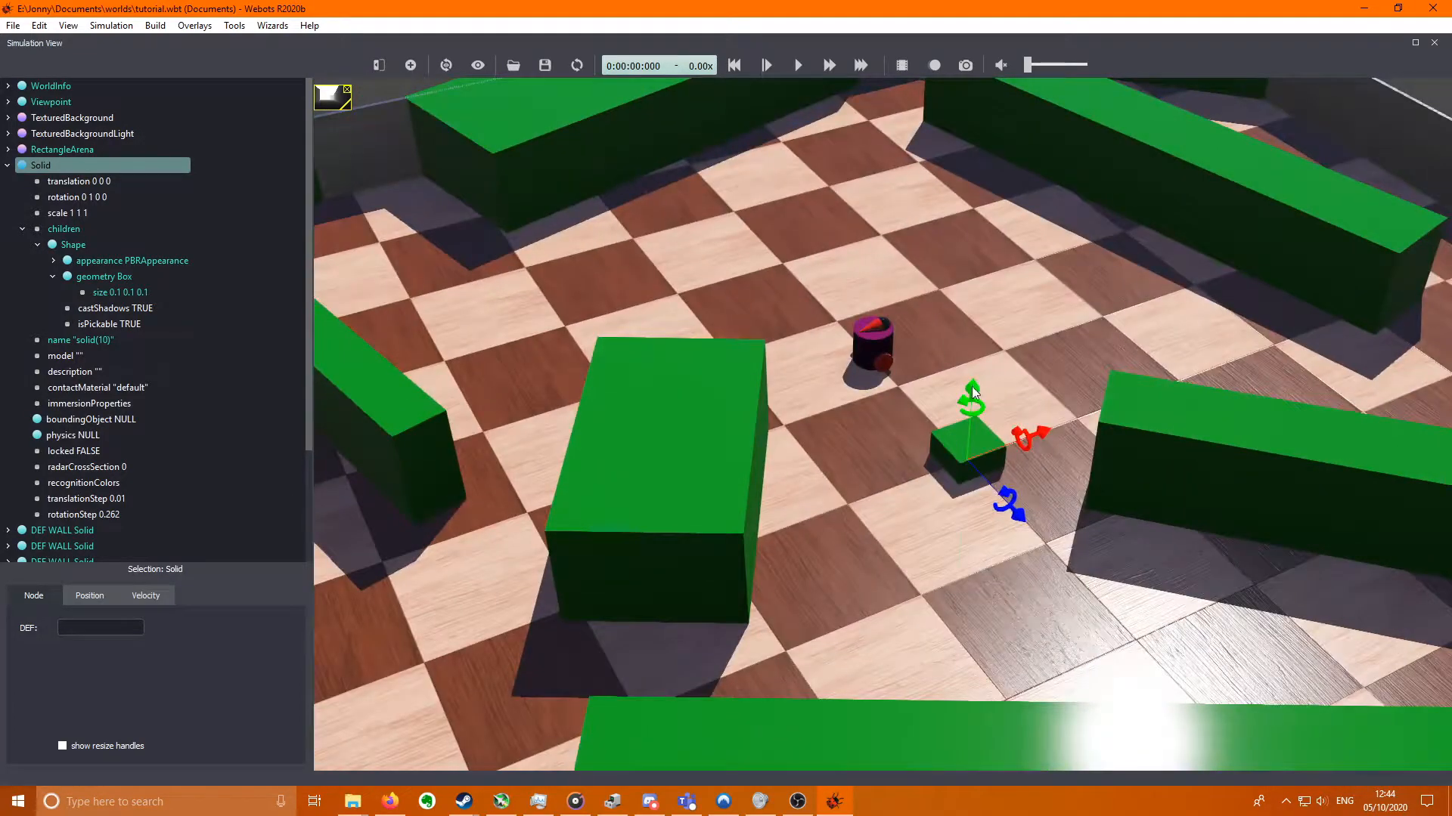
{"action": "left_click_drag", "start_coordinate": [972, 393], "coordinate": [972, 366]}
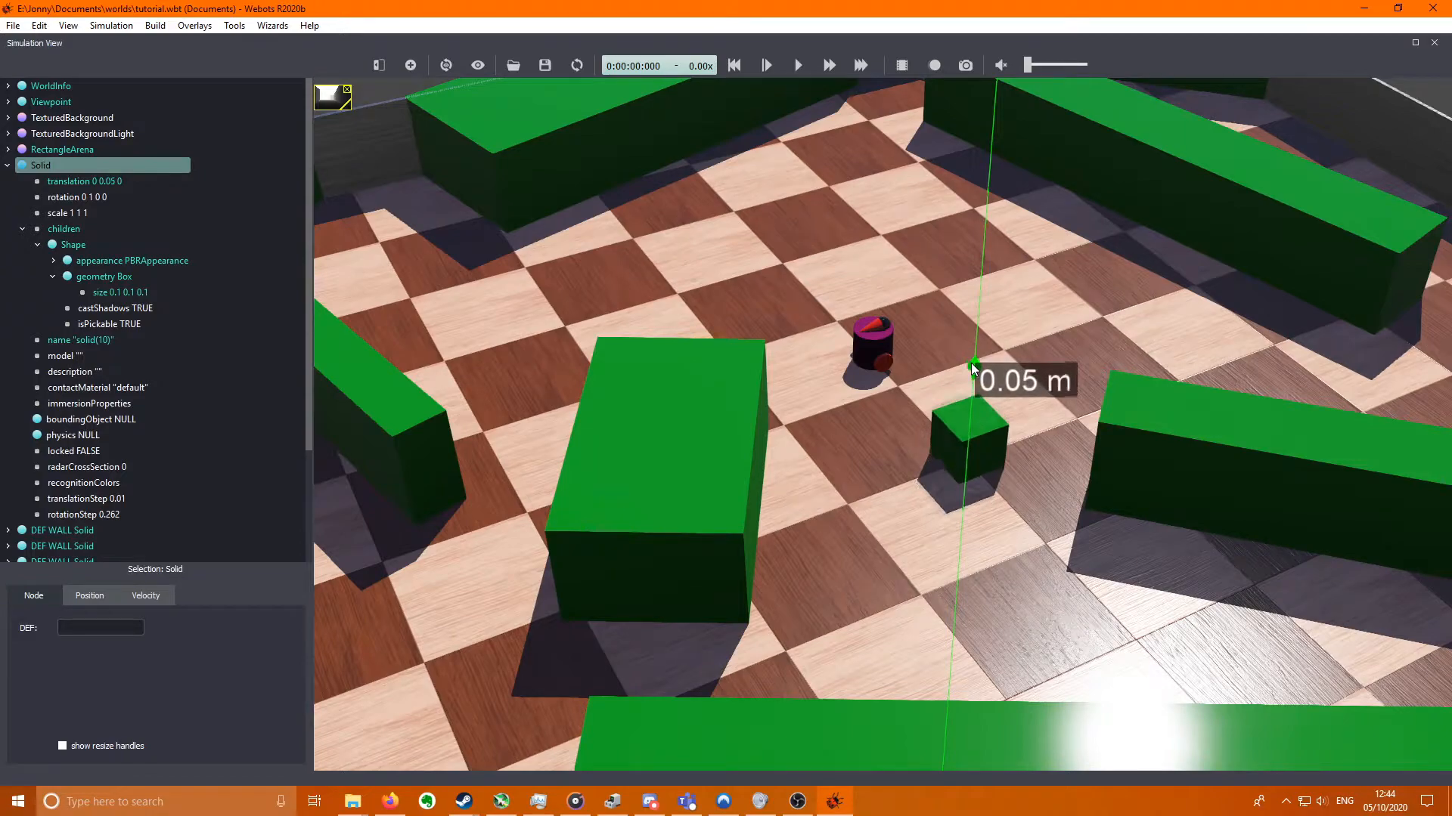
{"action": "left_click_drag", "start_coordinate": [973, 366], "coordinate": [972, 407]}
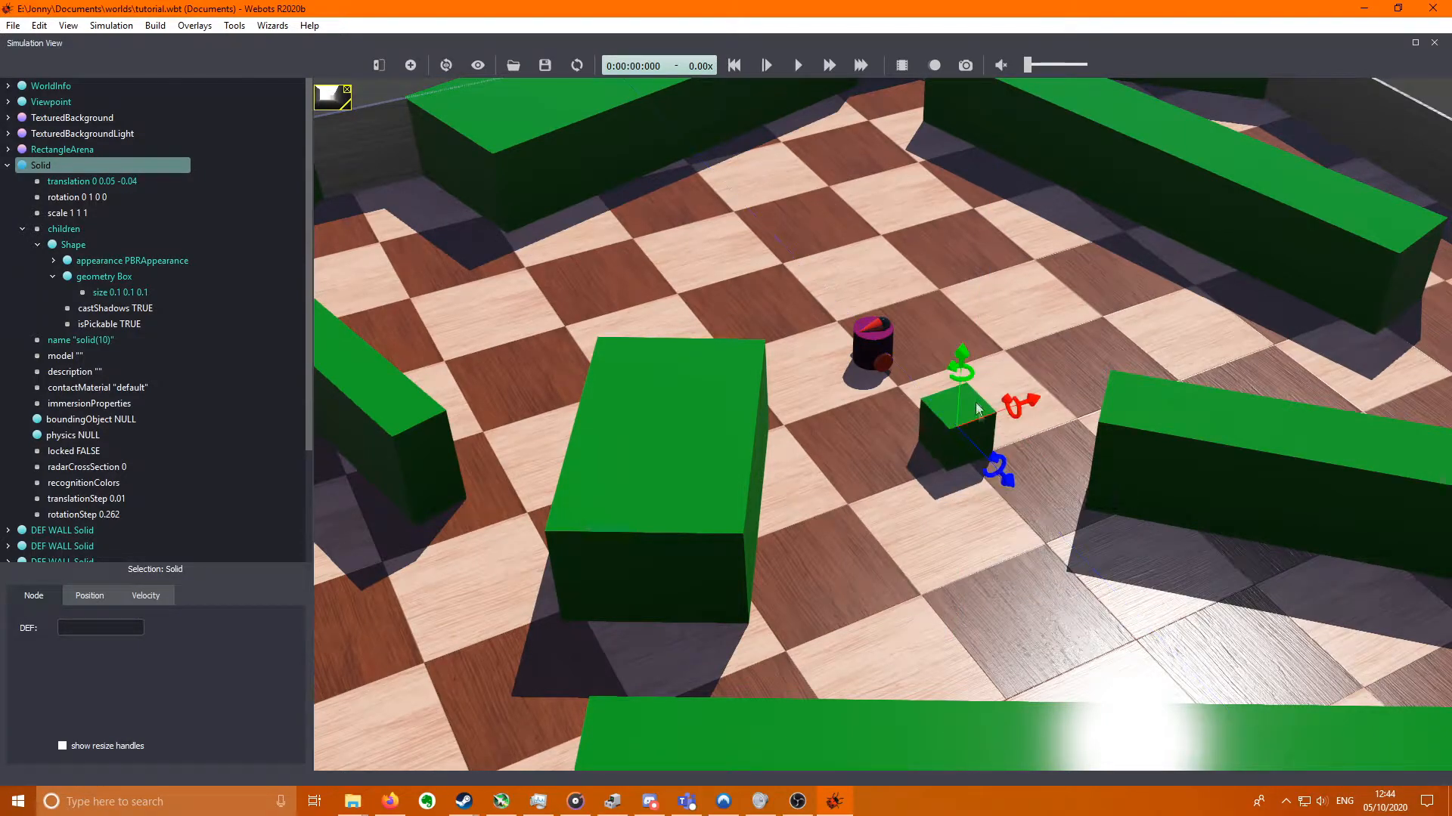
{"action": "left_click_drag", "start_coordinate": [962, 365], "coordinate": [962, 417]}
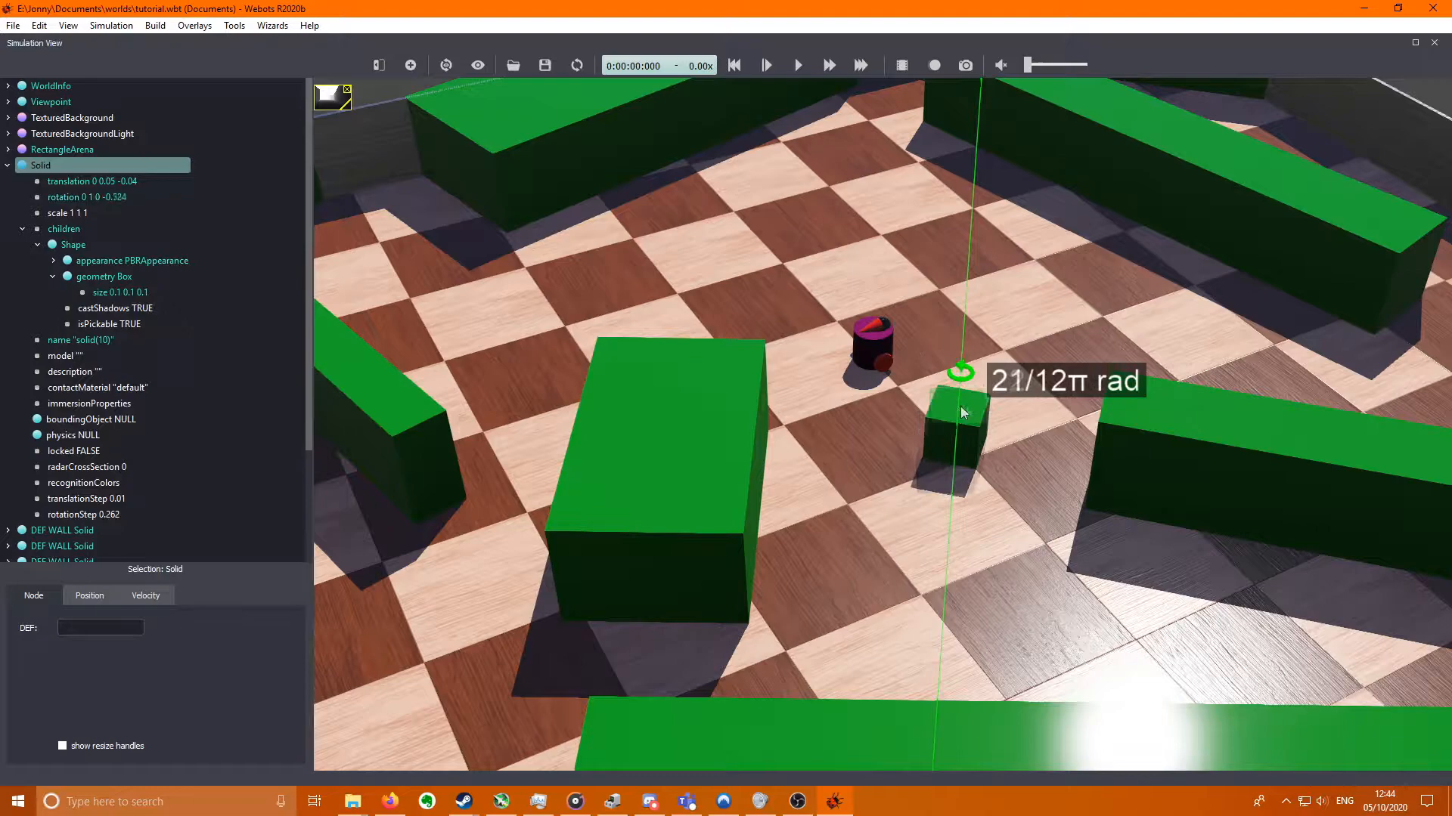
{"action": "left_click_drag", "start_coordinate": [960, 370], "coordinate": [963, 411]}
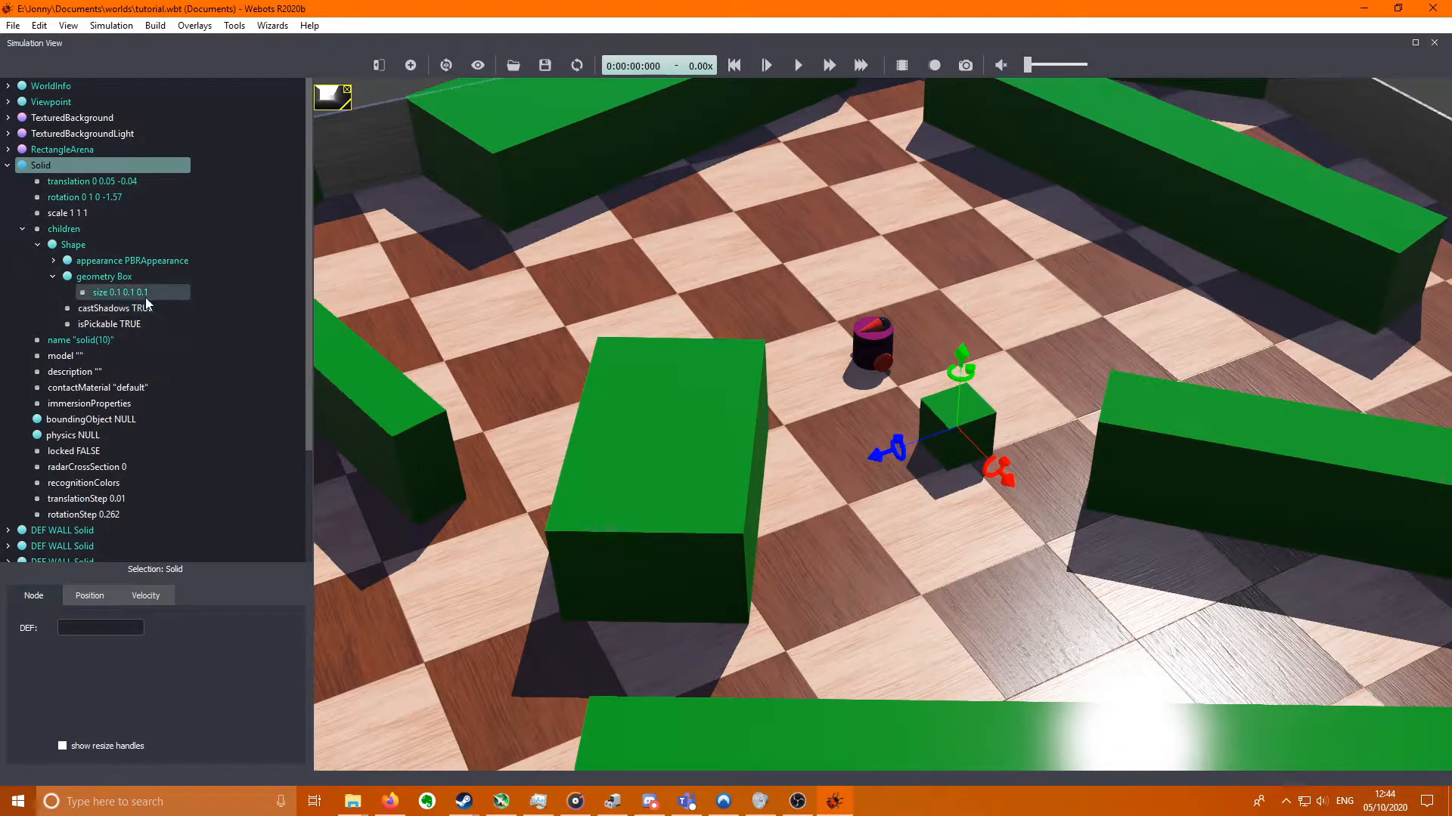
- Set the Box geometry size to 0.5 × 0.4 × 0.3 and reselect the Solid
{"action": "left_click", "coordinate": [121, 292]}
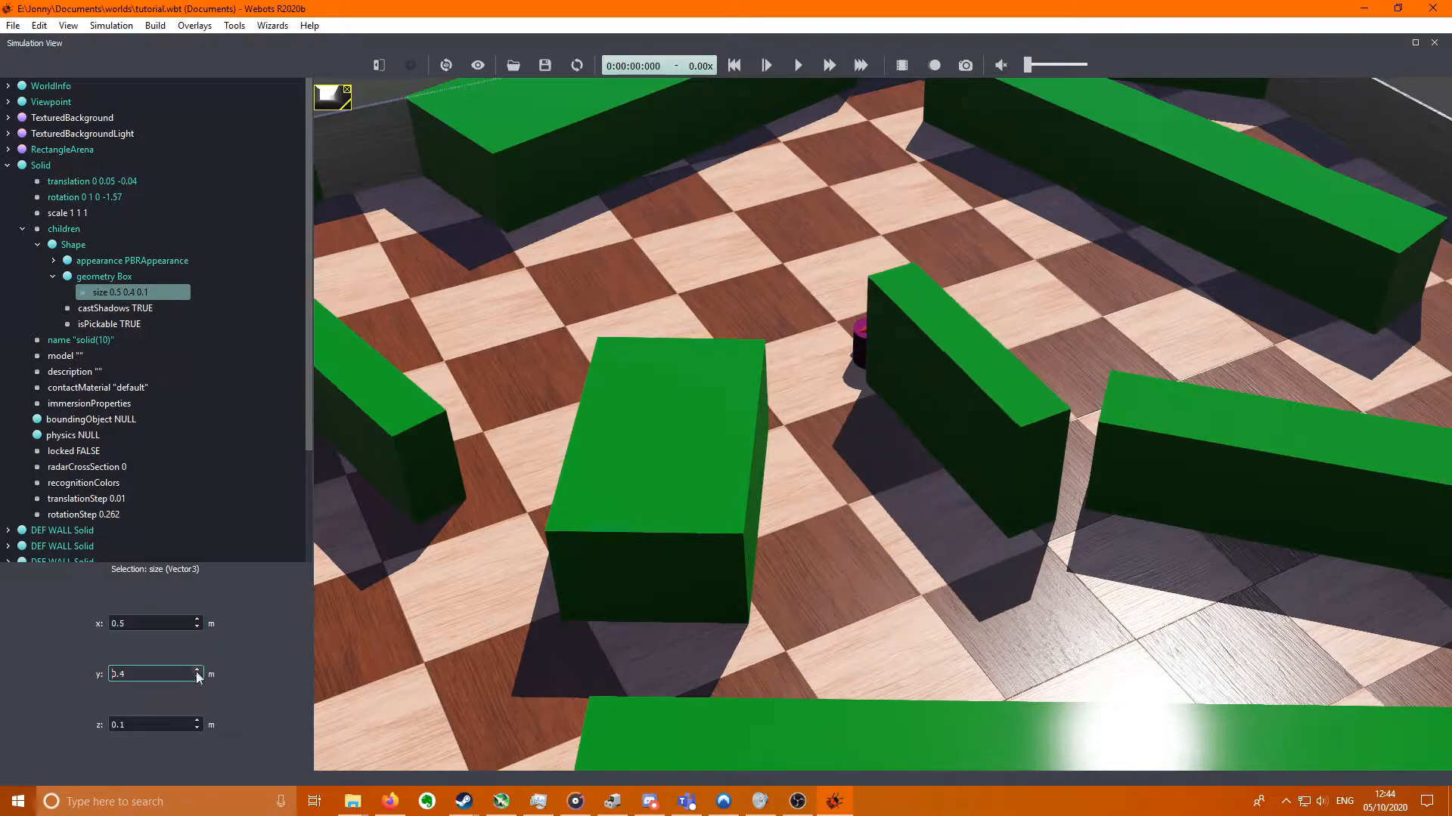
{"action": "left_click", "coordinate": [197, 722]}
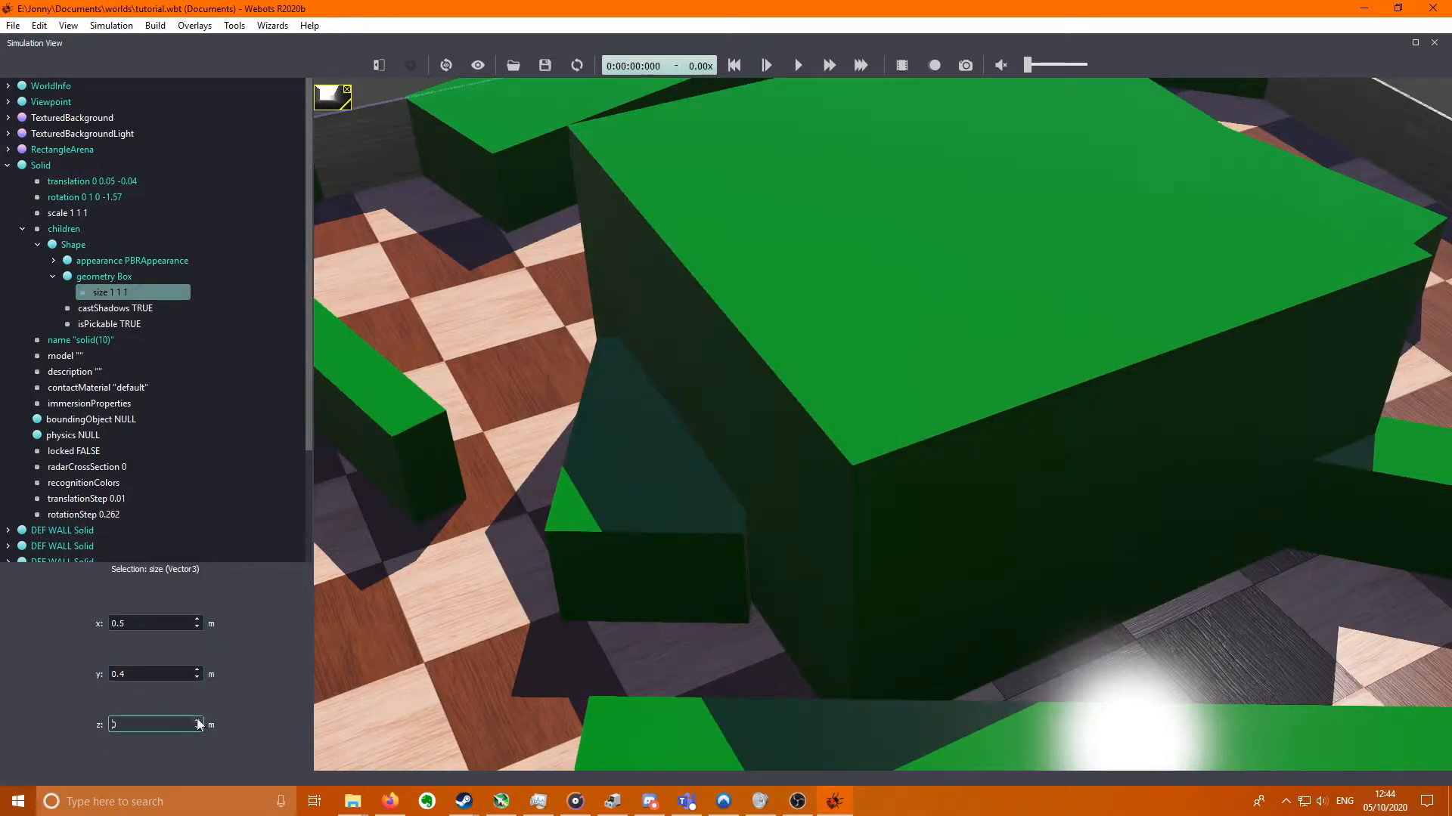
{"action": "type", "text": "0.3"}
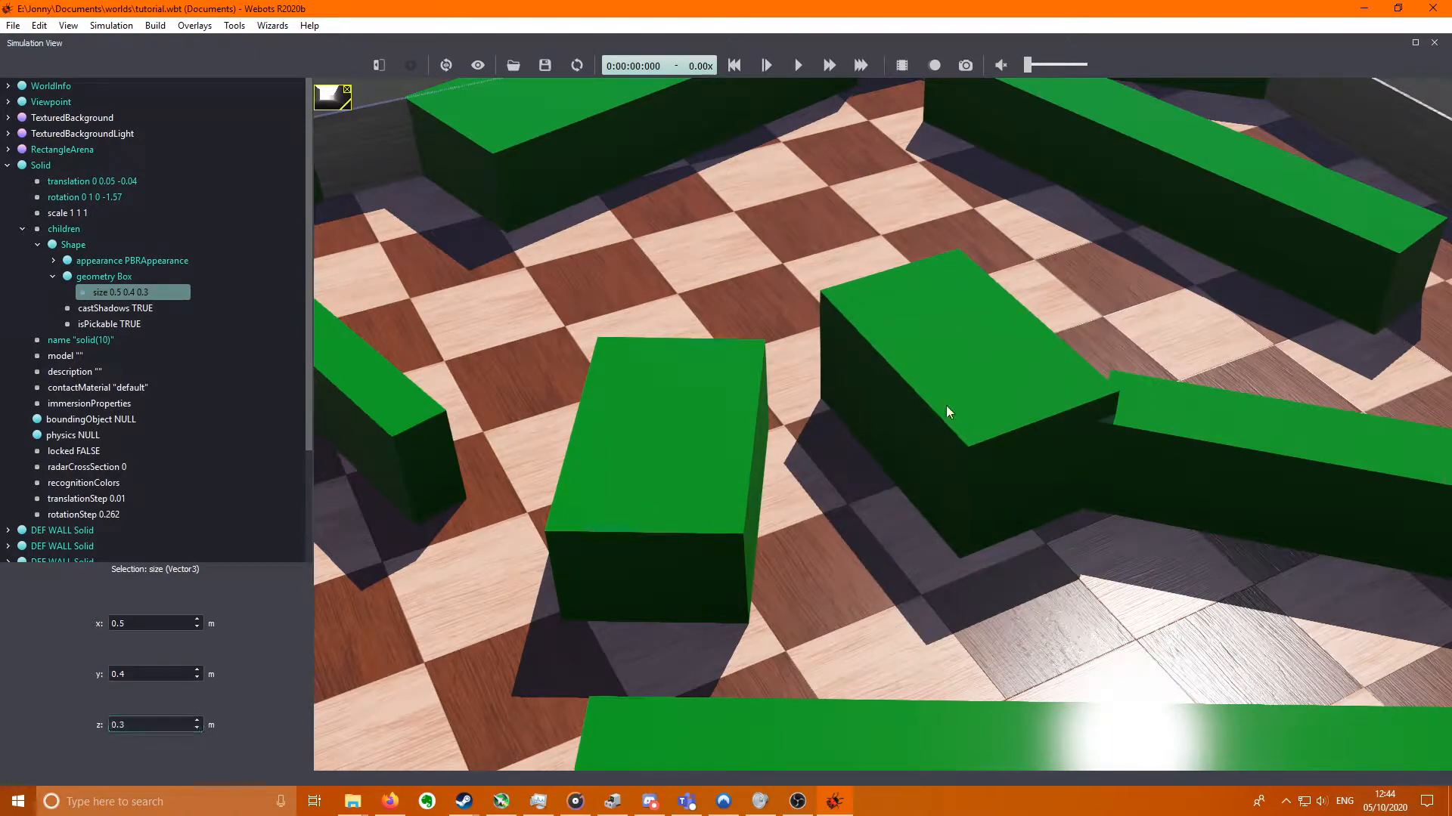
{"action": "left_click", "coordinate": [40, 165]}
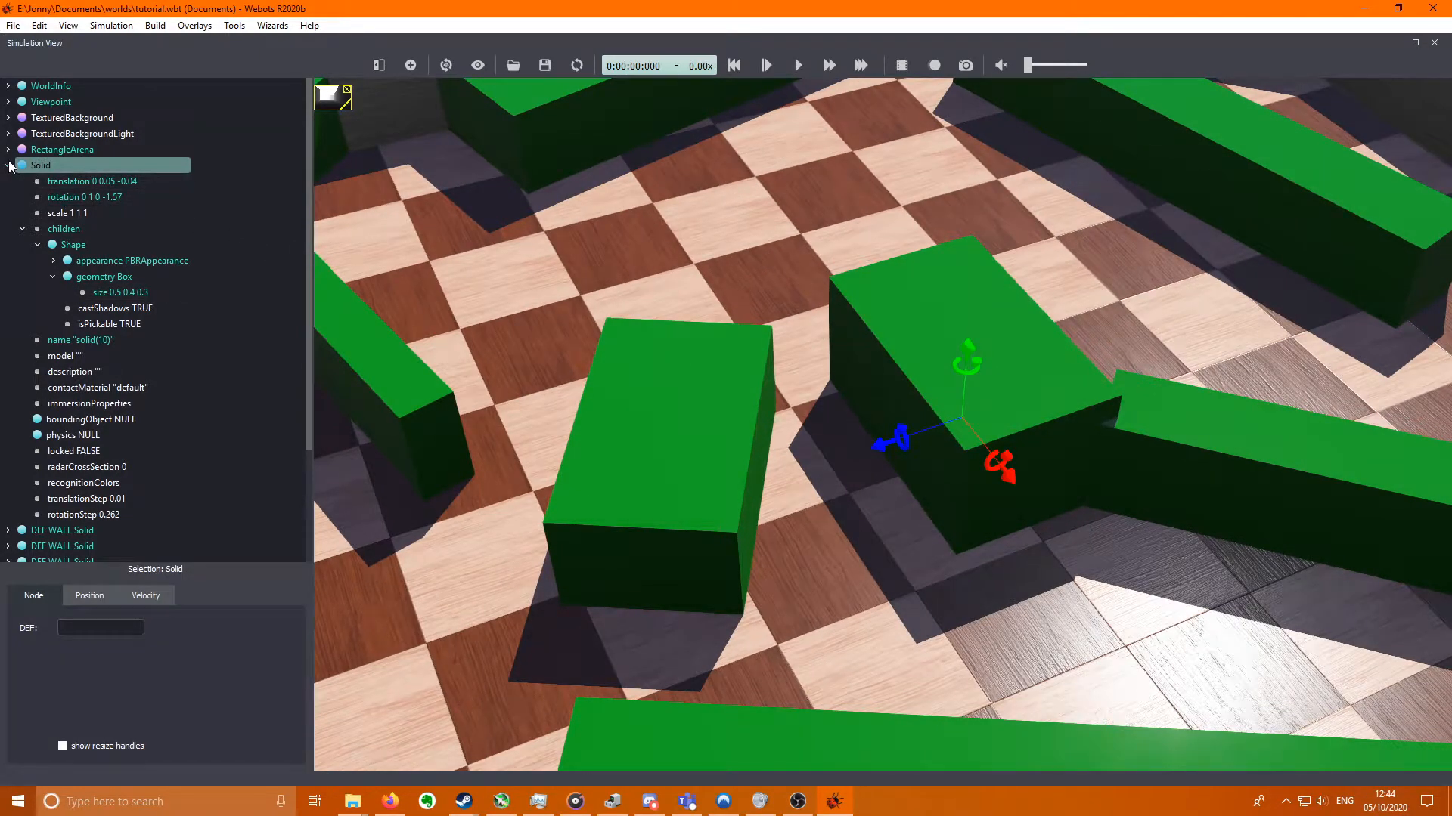
- Collapse the new wall Solid's fields in the scene tree
{"action": "left_click", "coordinate": [9, 165]}
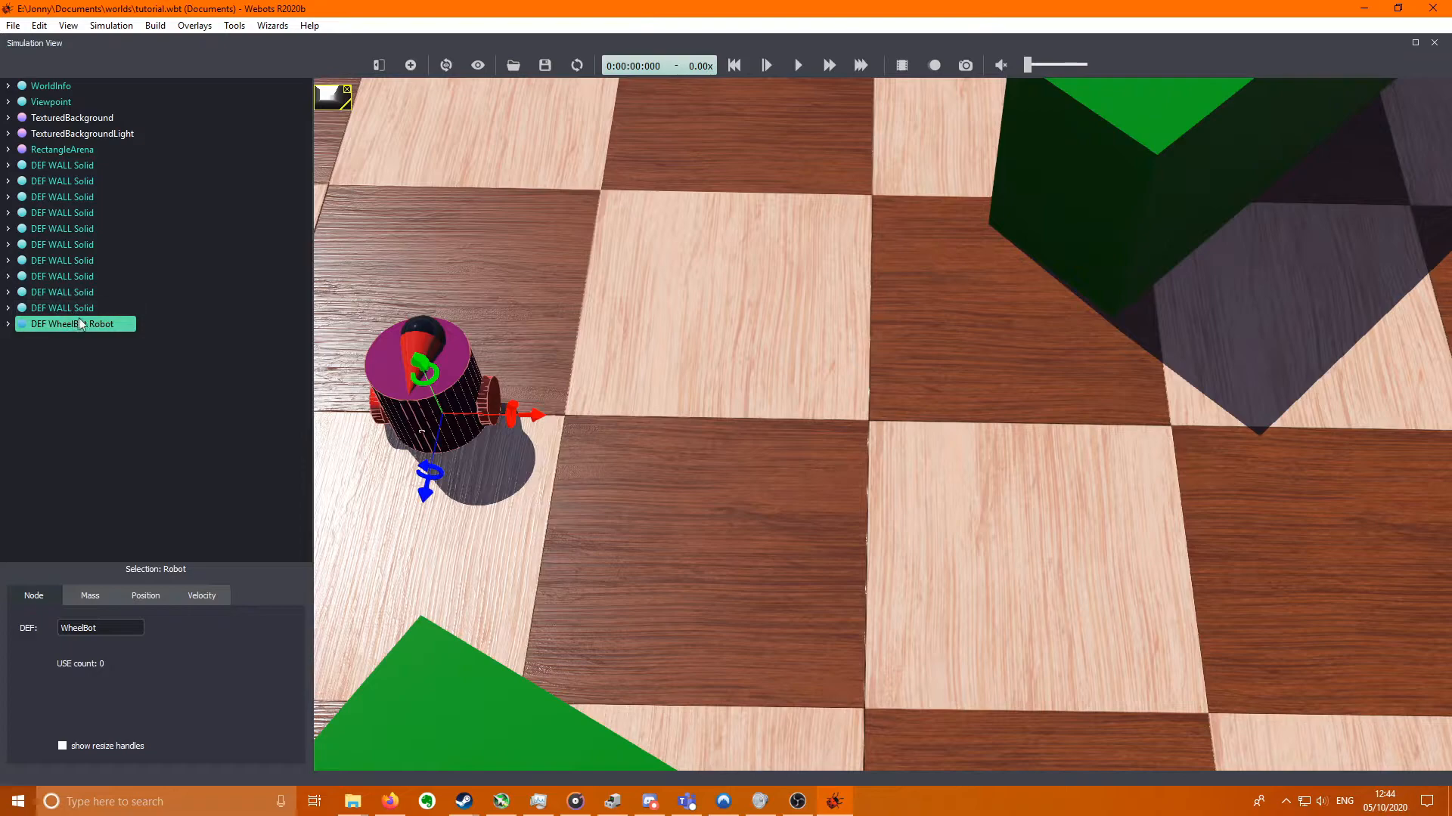
{"action": "mouse_move", "coordinate": [409, 65]}
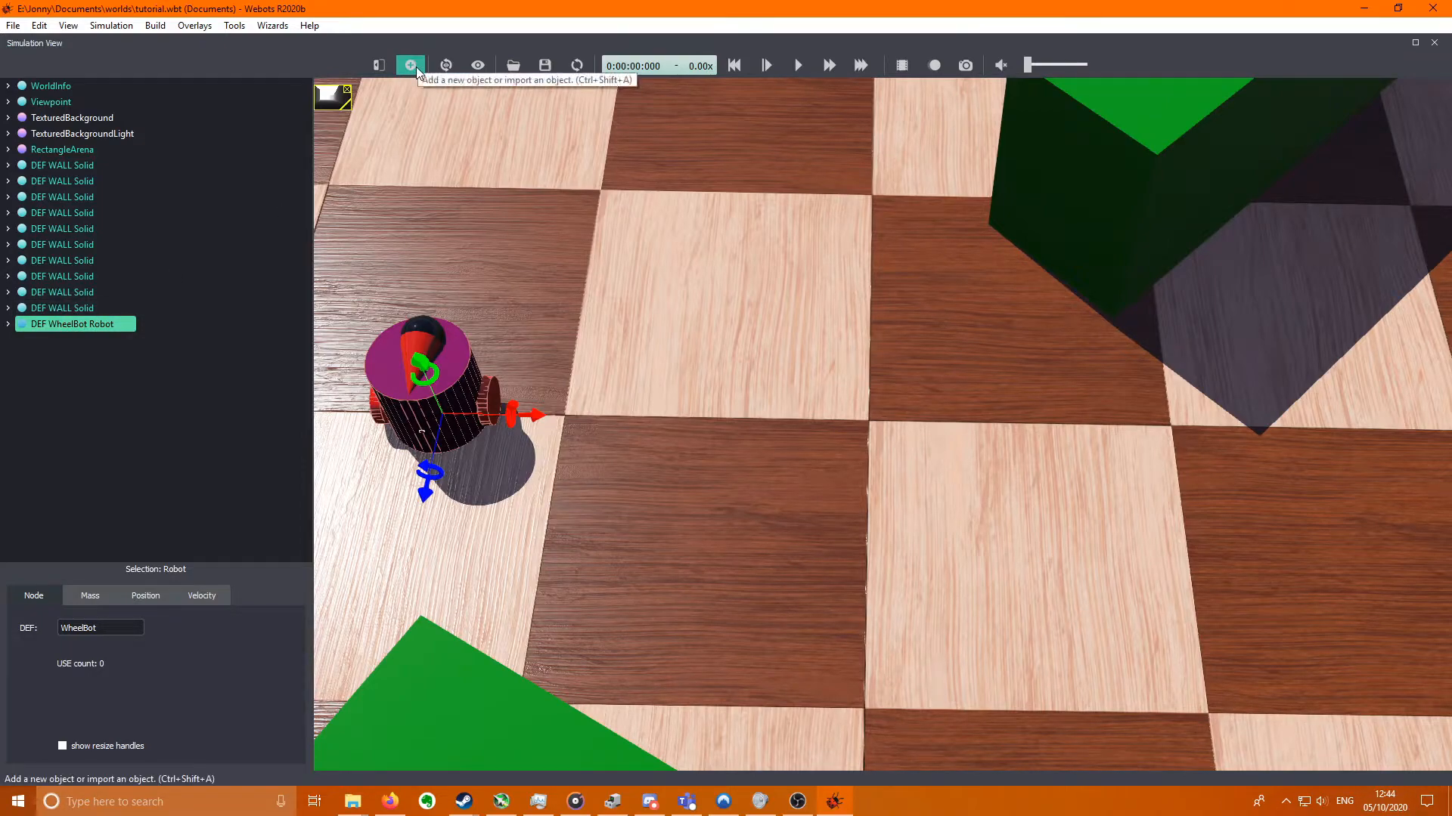
- Insert a new Robot base node and set its name field to WheelBot
{"action": "left_click", "coordinate": [410, 65]}
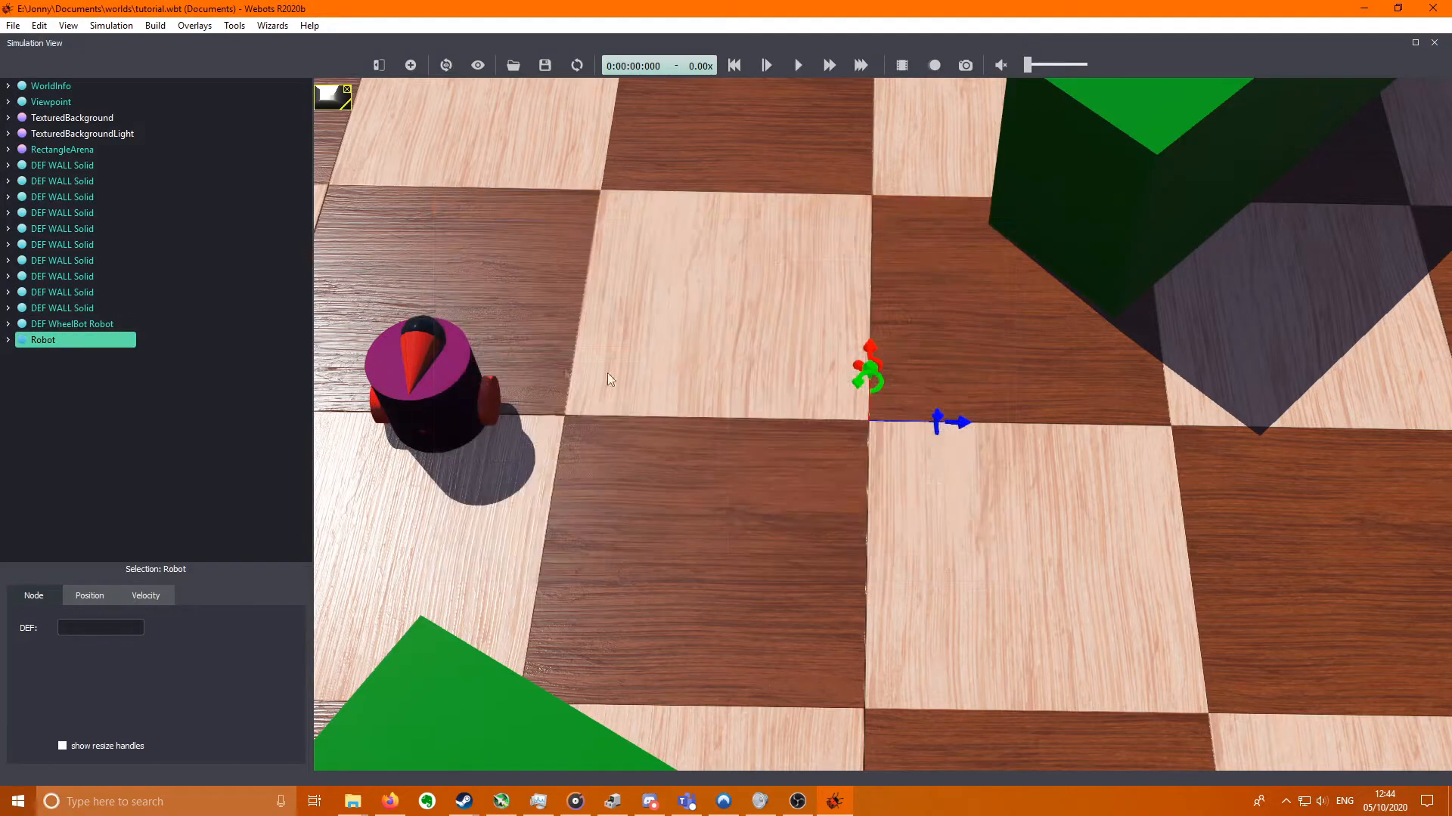
{"action": "left_click", "coordinate": [7, 340]}
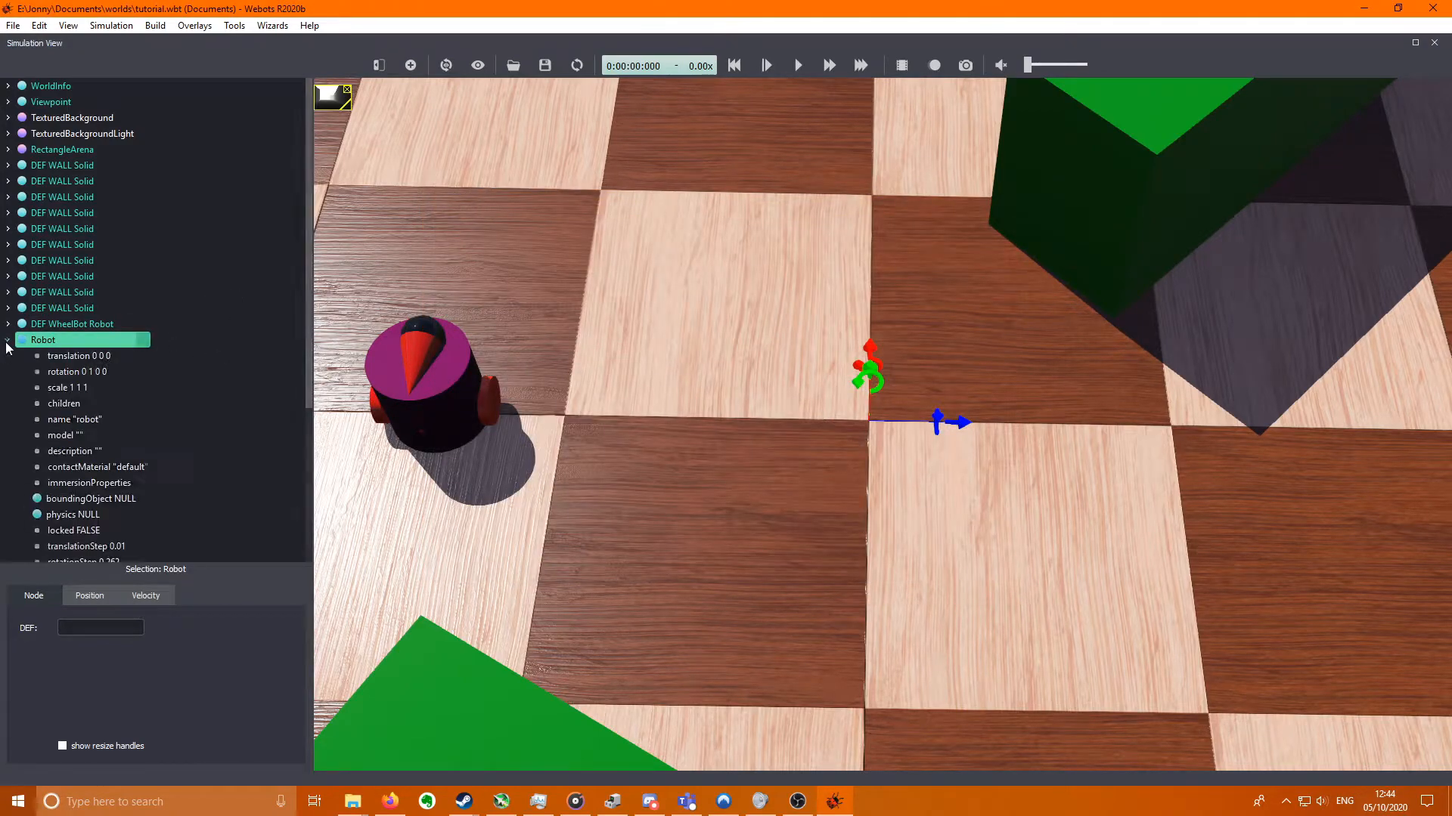
{"action": "scroll", "scroll_direction": "down", "scroll_amount": 3}
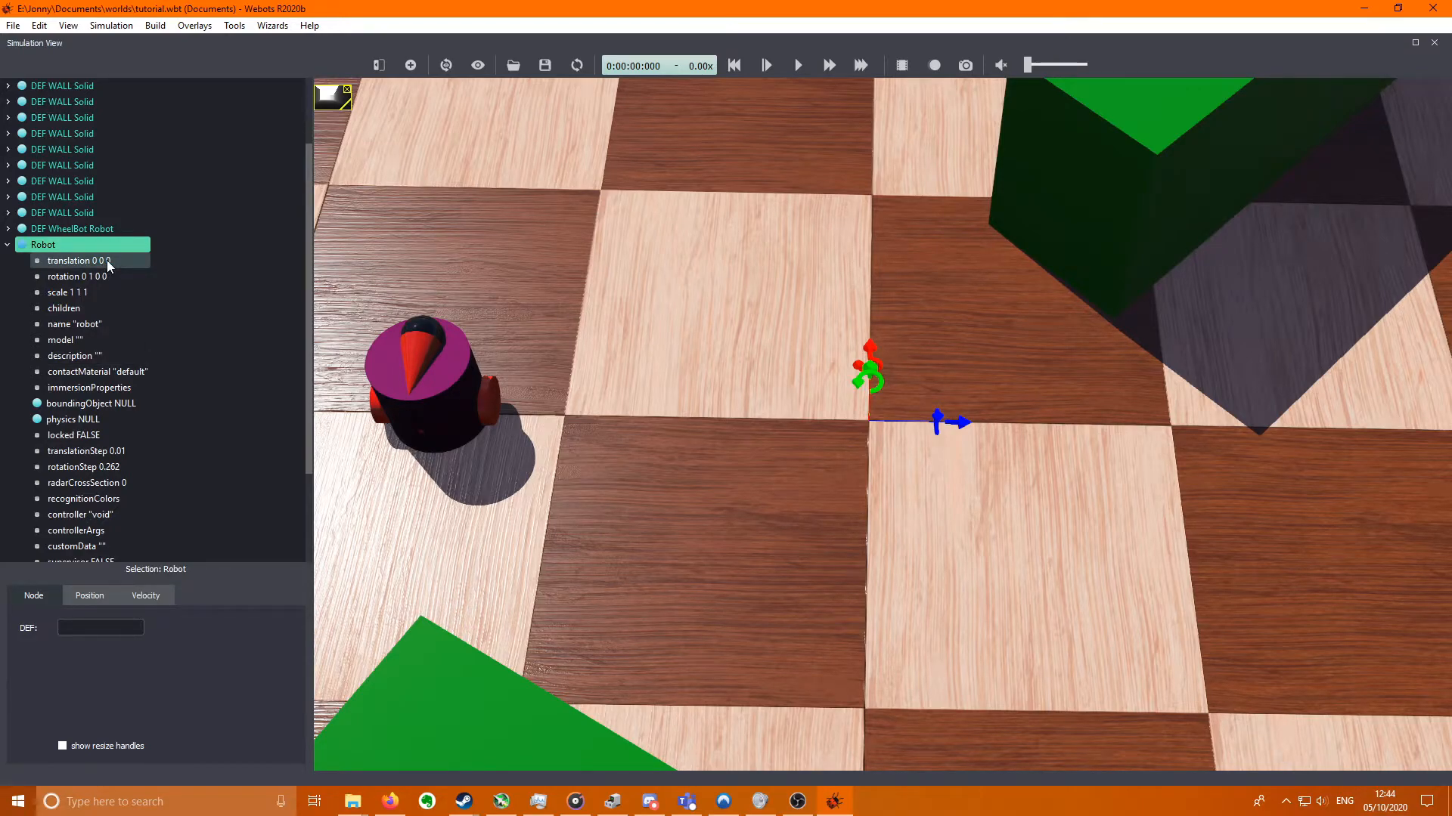
{"action": "left_click", "coordinate": [74, 323]}
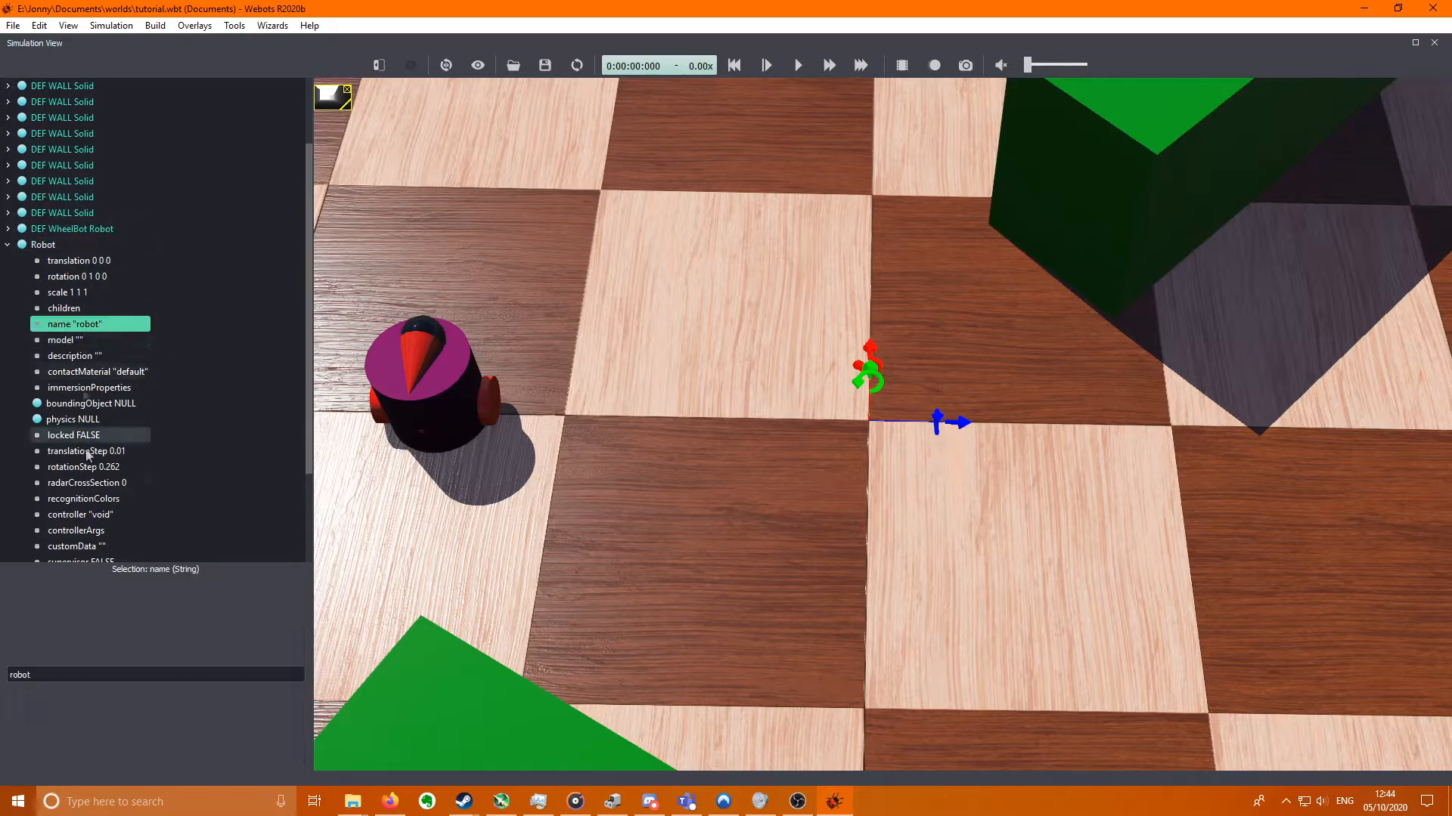
{"action": "left_click", "coordinate": [154, 674]}
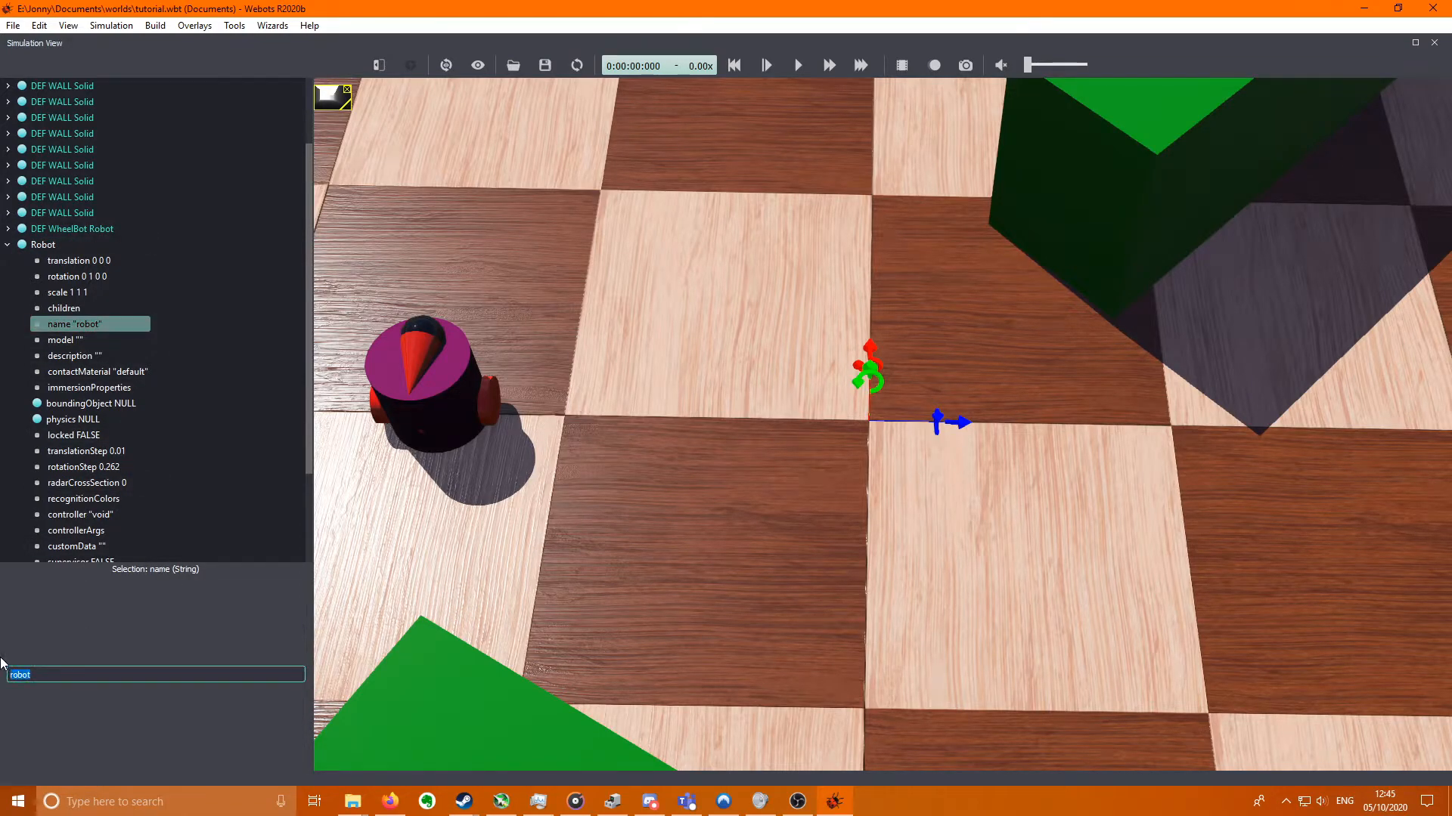
{"action": "type", "text": "WheelBot"}
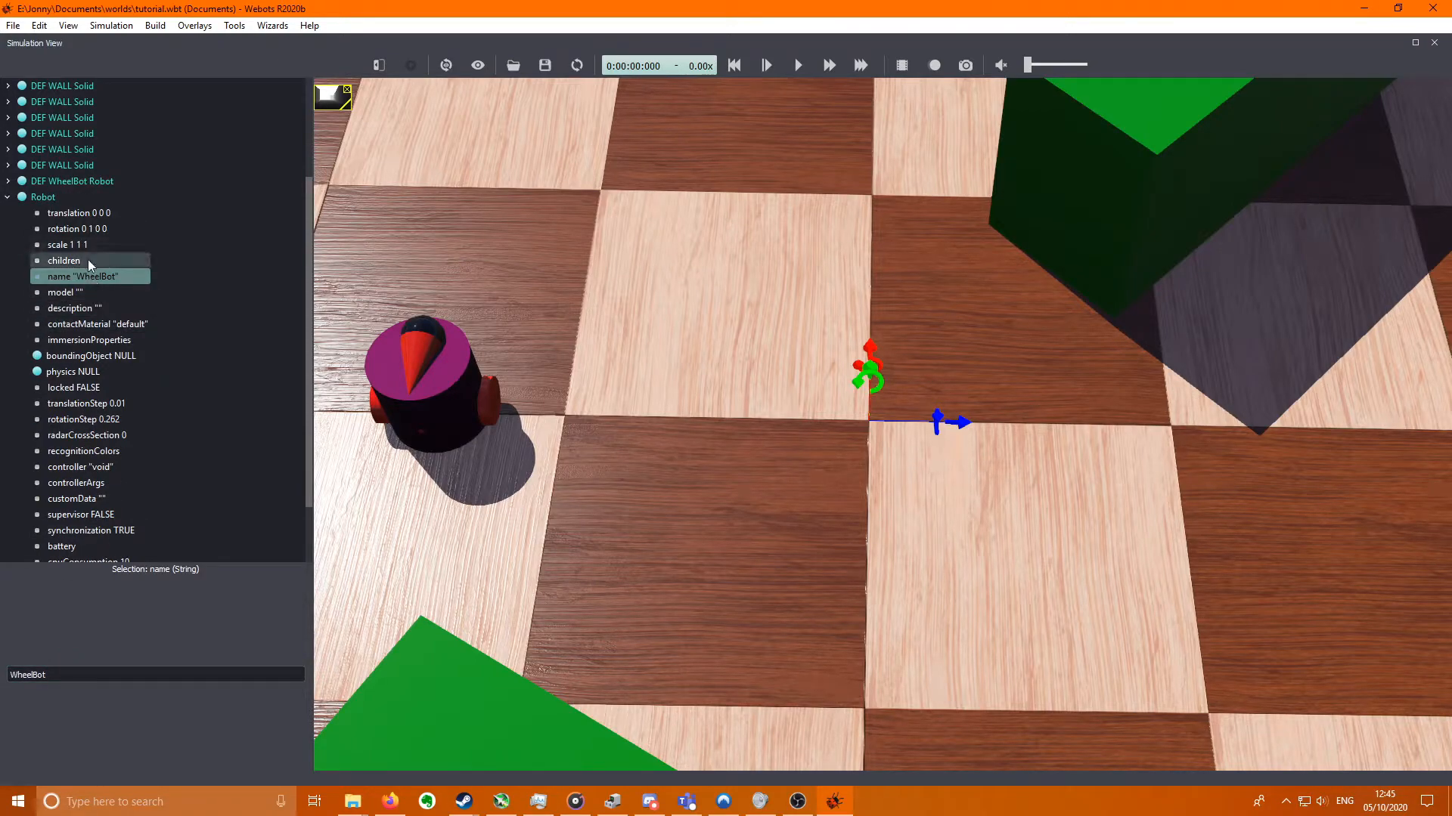
- Add a Transform child to the robot and give it the DEF name BODYSHAPE
{"action": "left_click", "coordinate": [410, 65]}
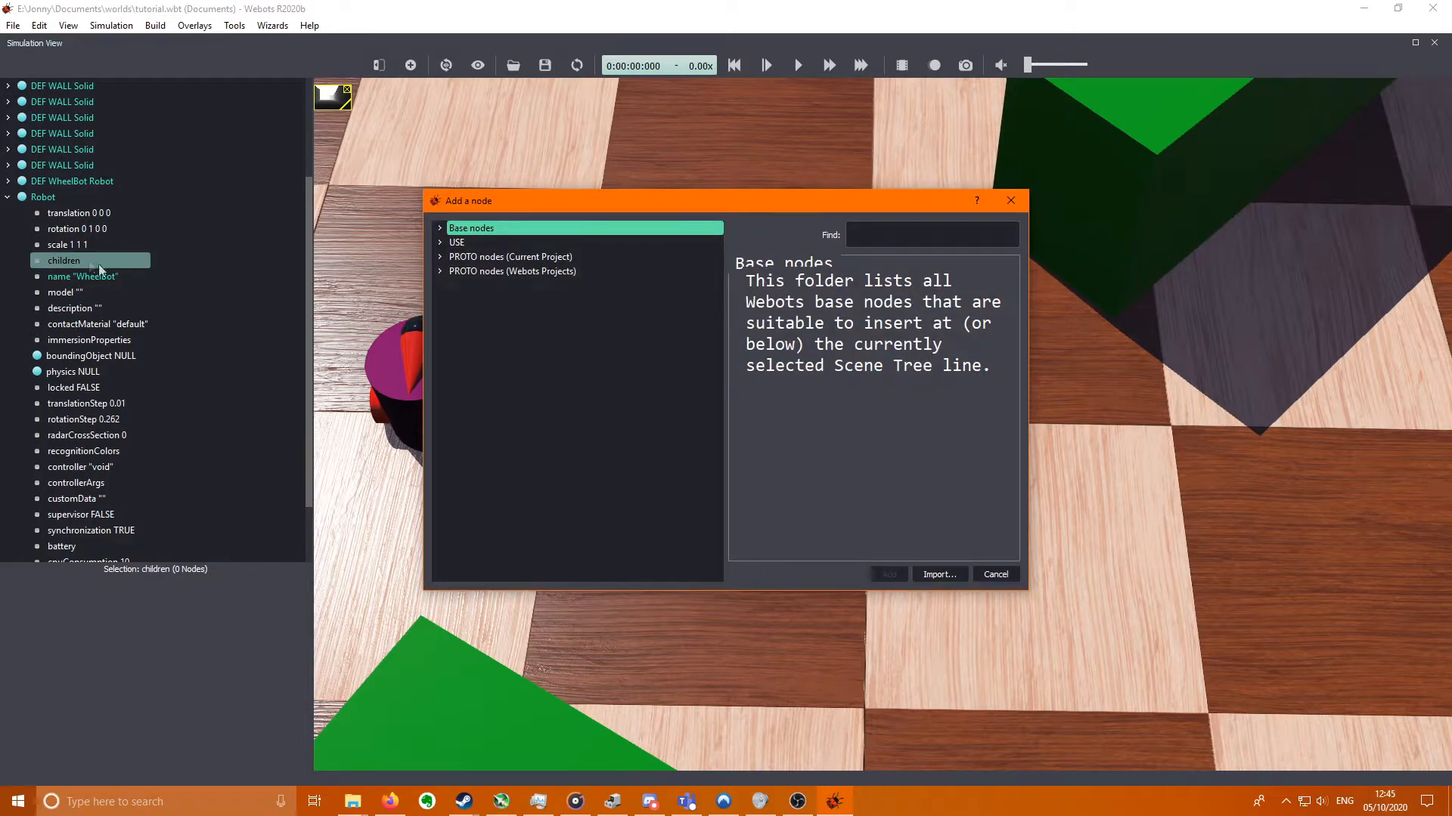
{"action": "left_click", "coordinate": [472, 229]}
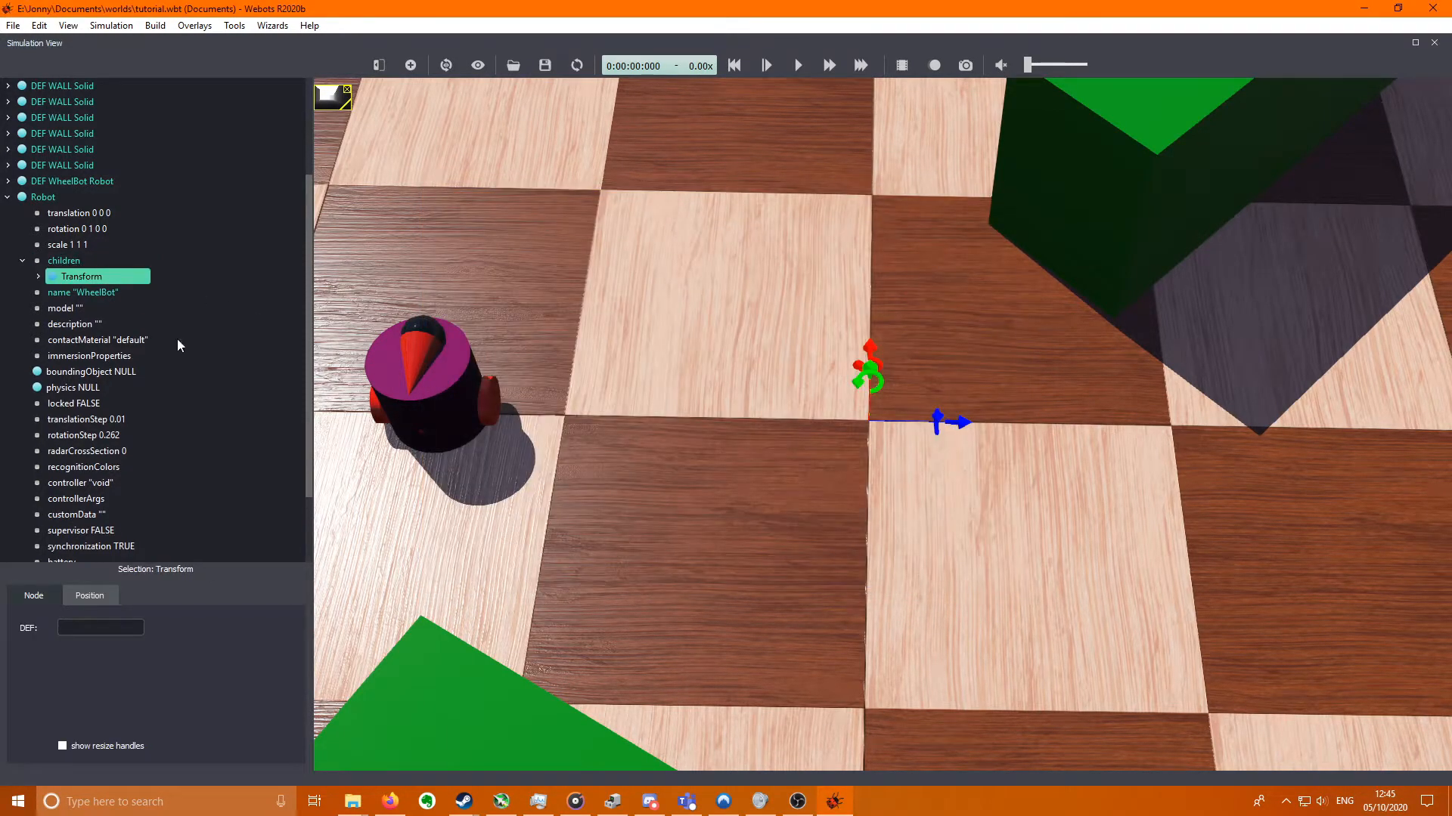
{"action": "left_click", "coordinate": [99, 627]}
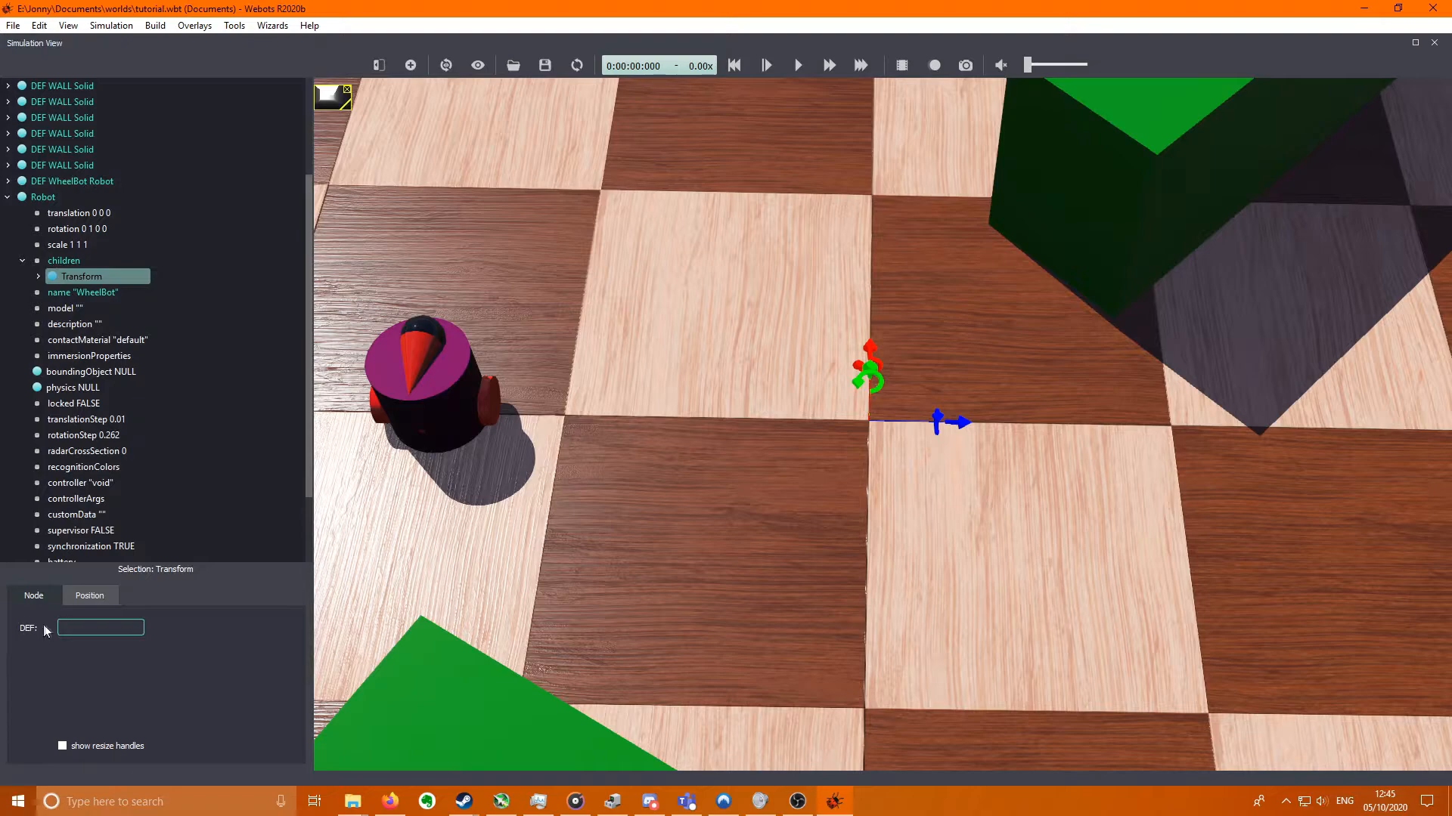
{"action": "left_click", "coordinate": [100, 626]}
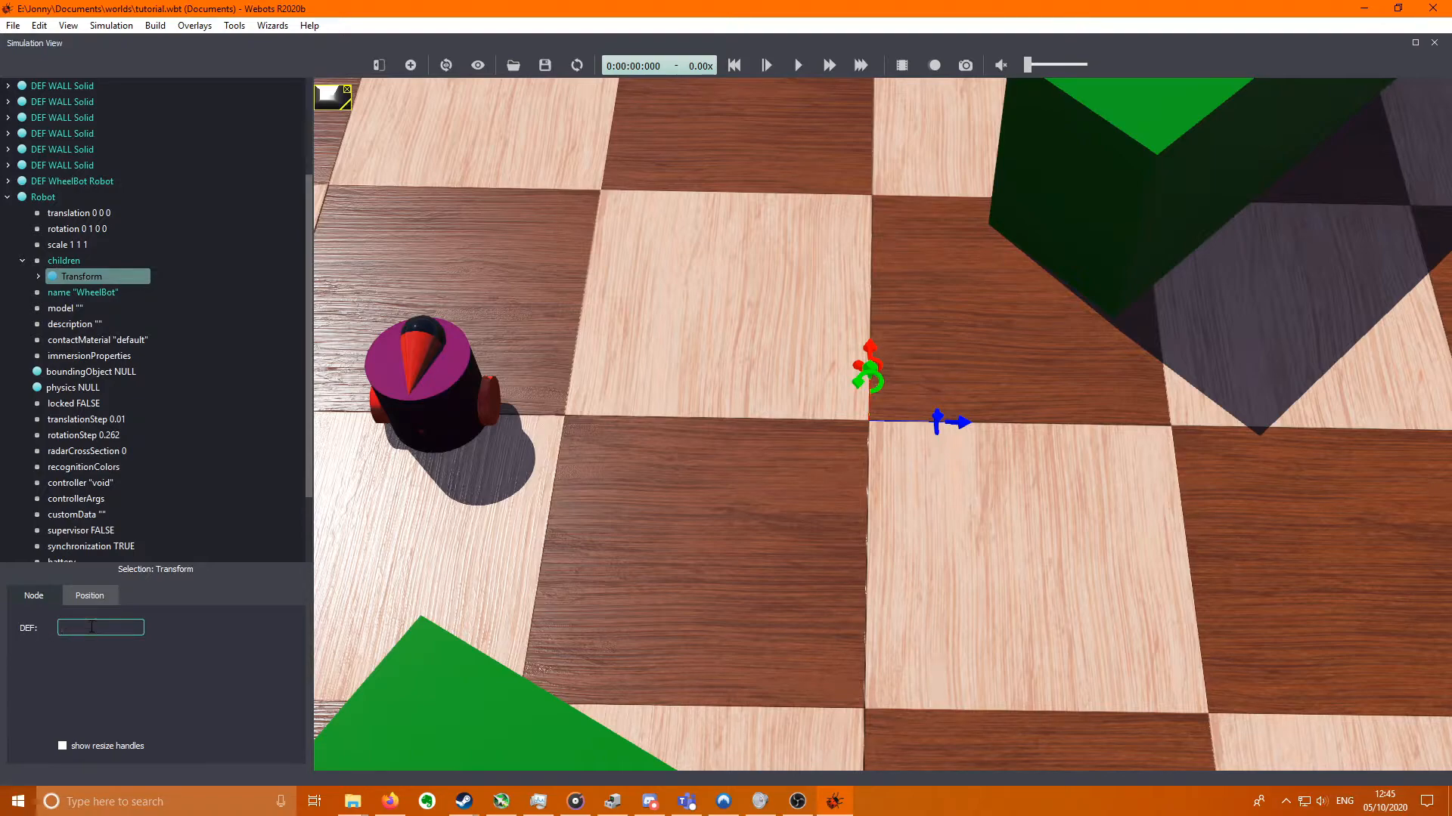
{"action": "type", "text": "BODYSHJA"}
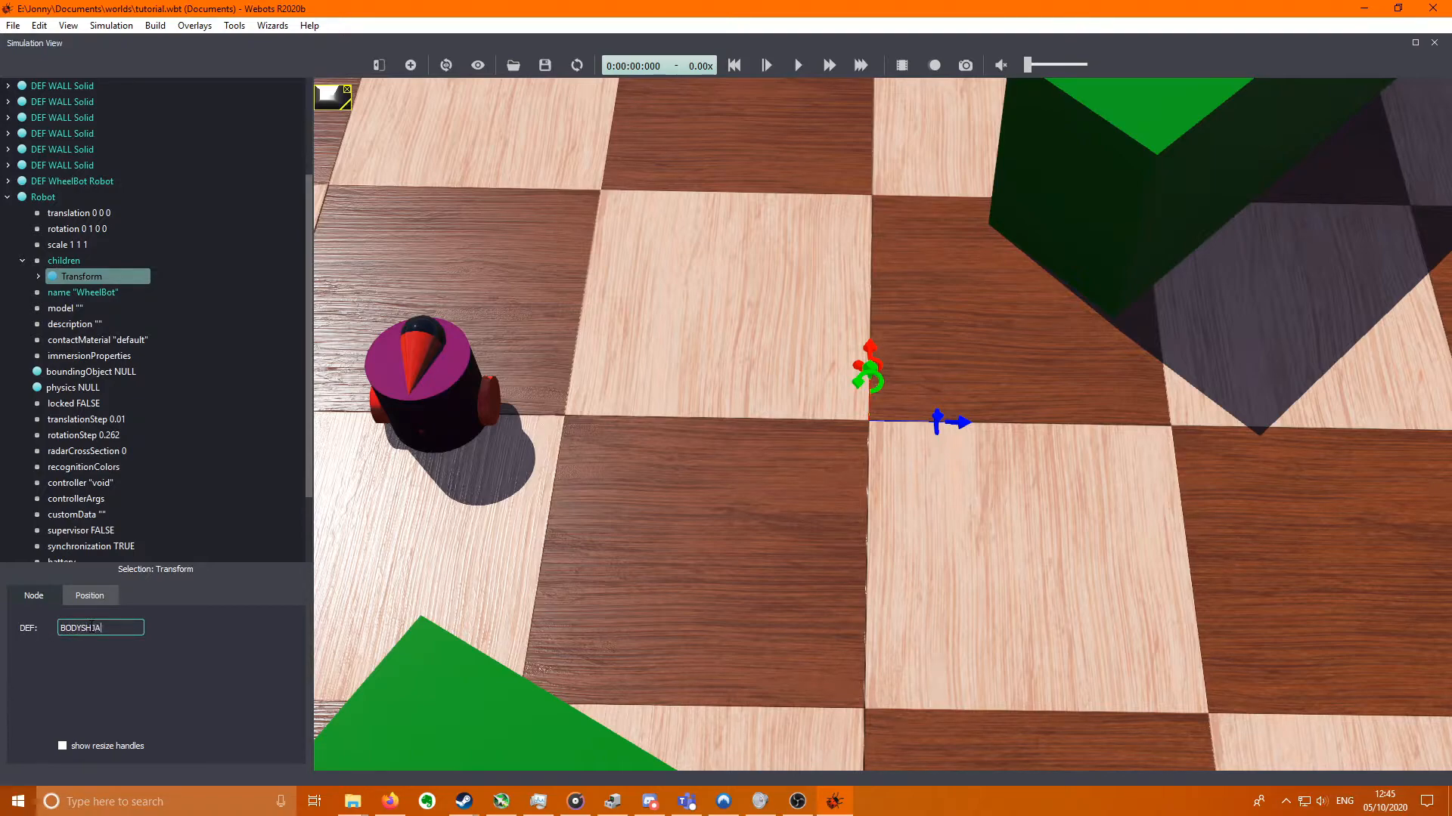
{"action": "key", "text": "Backspace"}
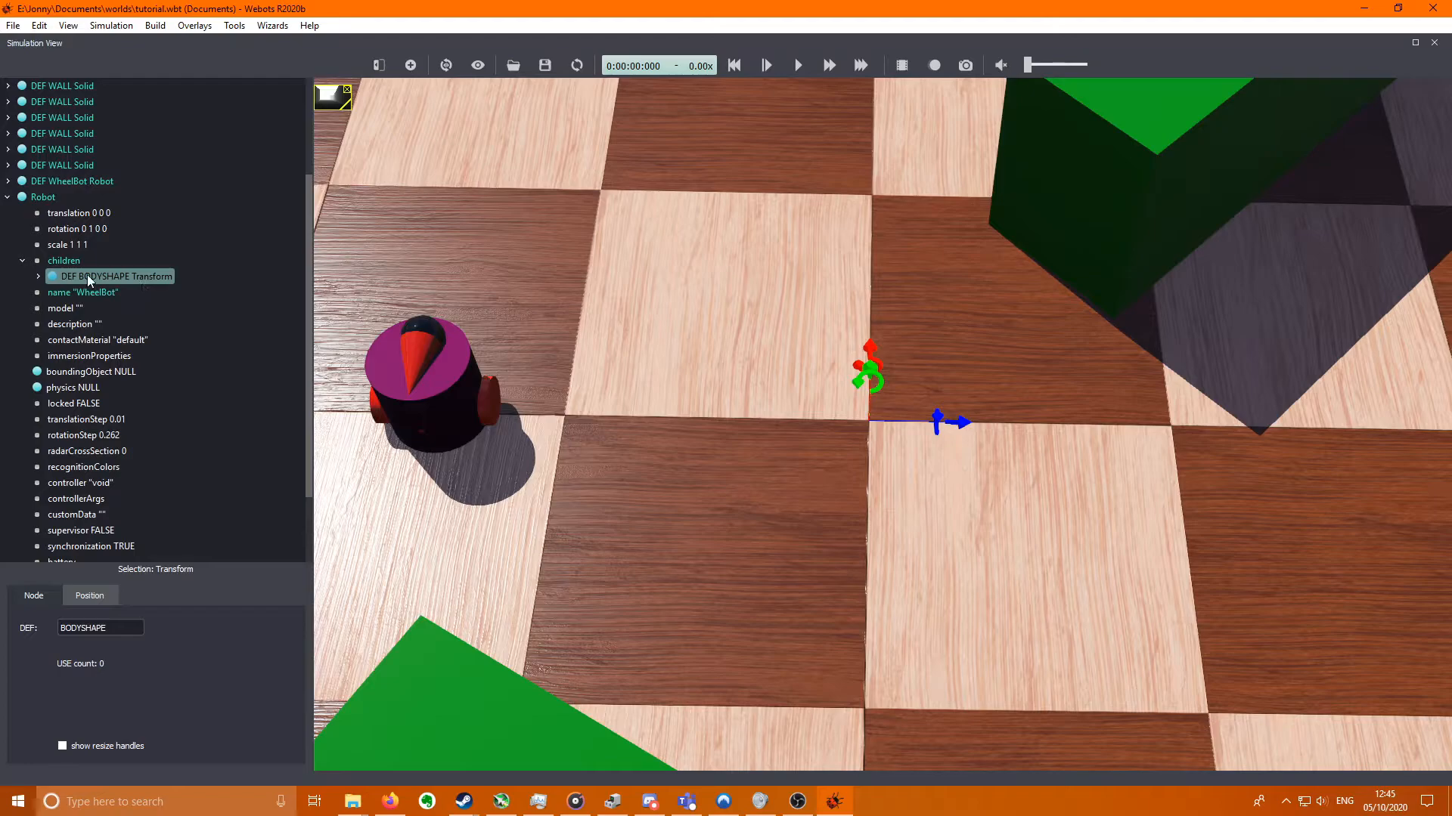
{"action": "left_click", "coordinate": [87, 450]}
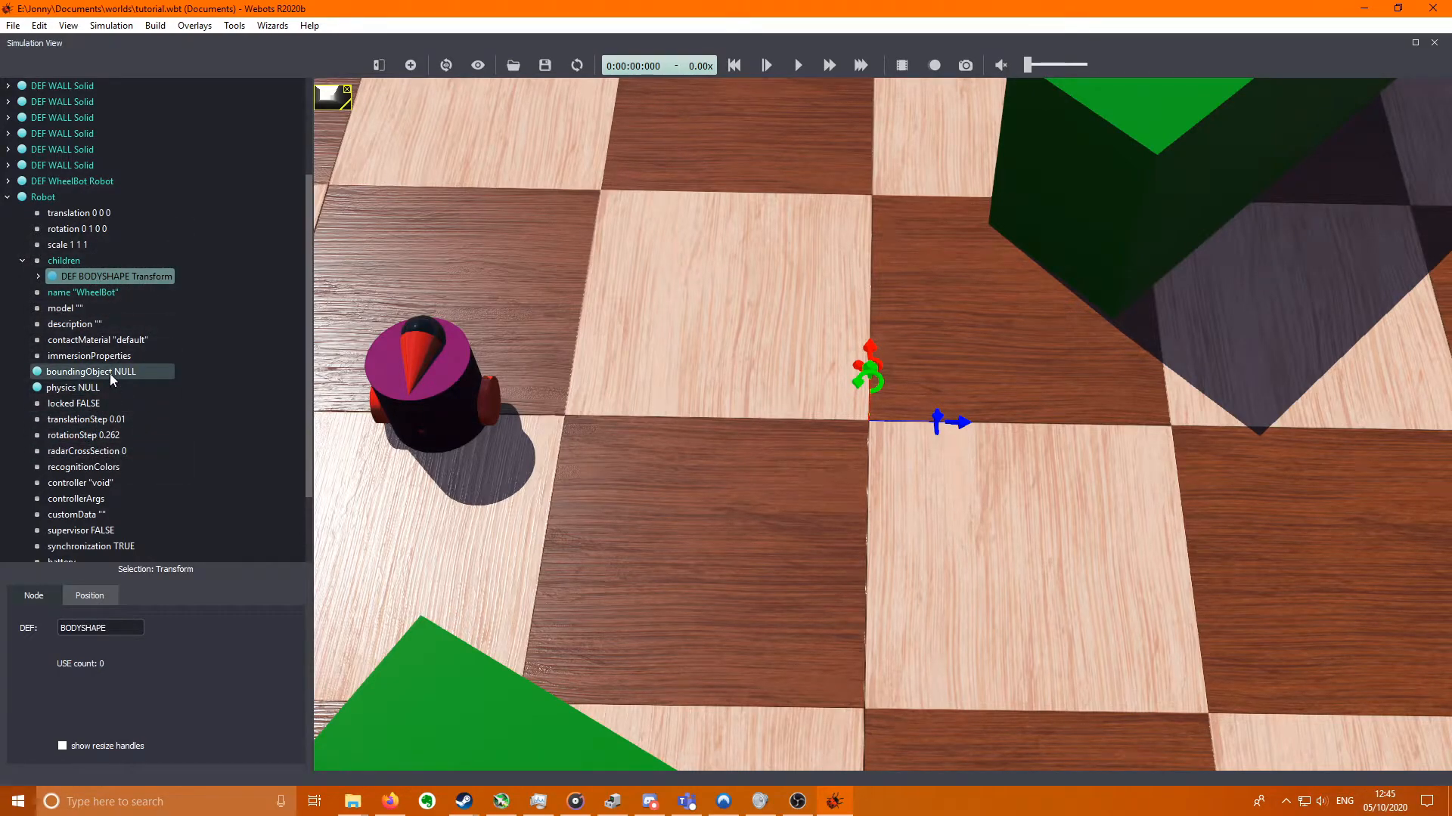
- Set boundingObject to USE BODYSHAPE and raise BODYSHAPE's y translation to 0.04
{"action": "left_click", "coordinate": [92, 372]}
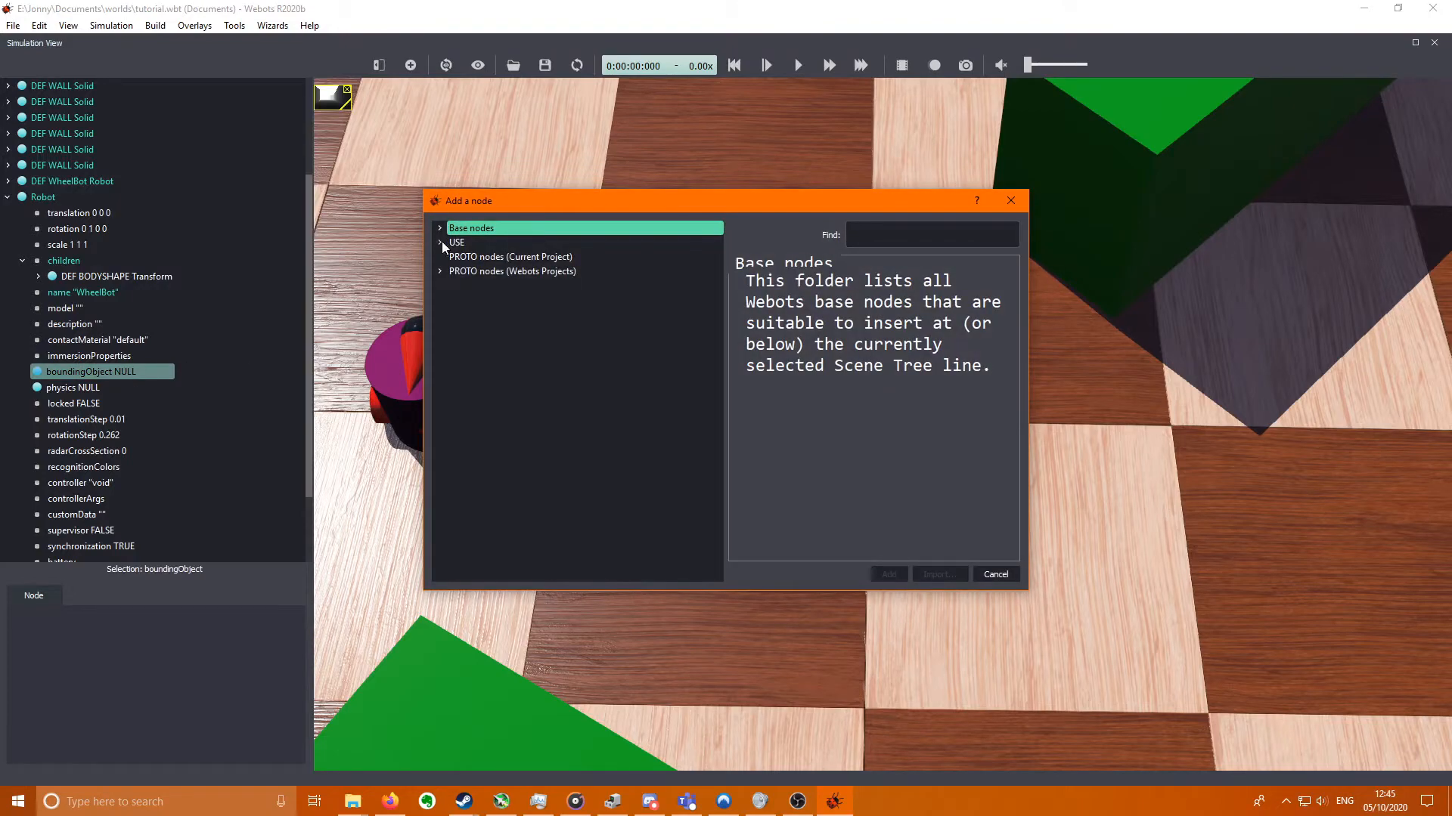
{"action": "left_click", "coordinate": [441, 242]}
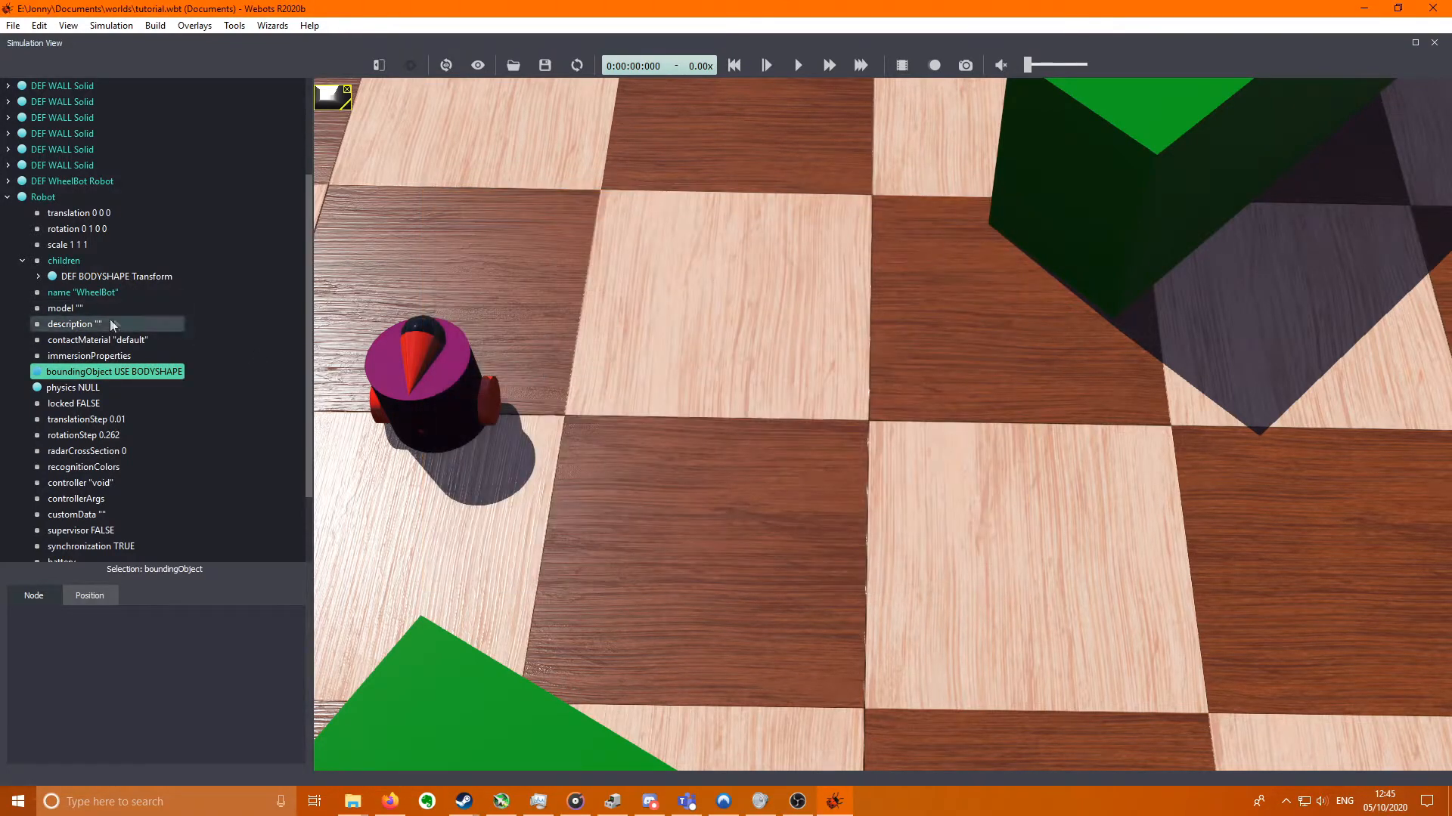
{"action": "left_click", "coordinate": [115, 275]}
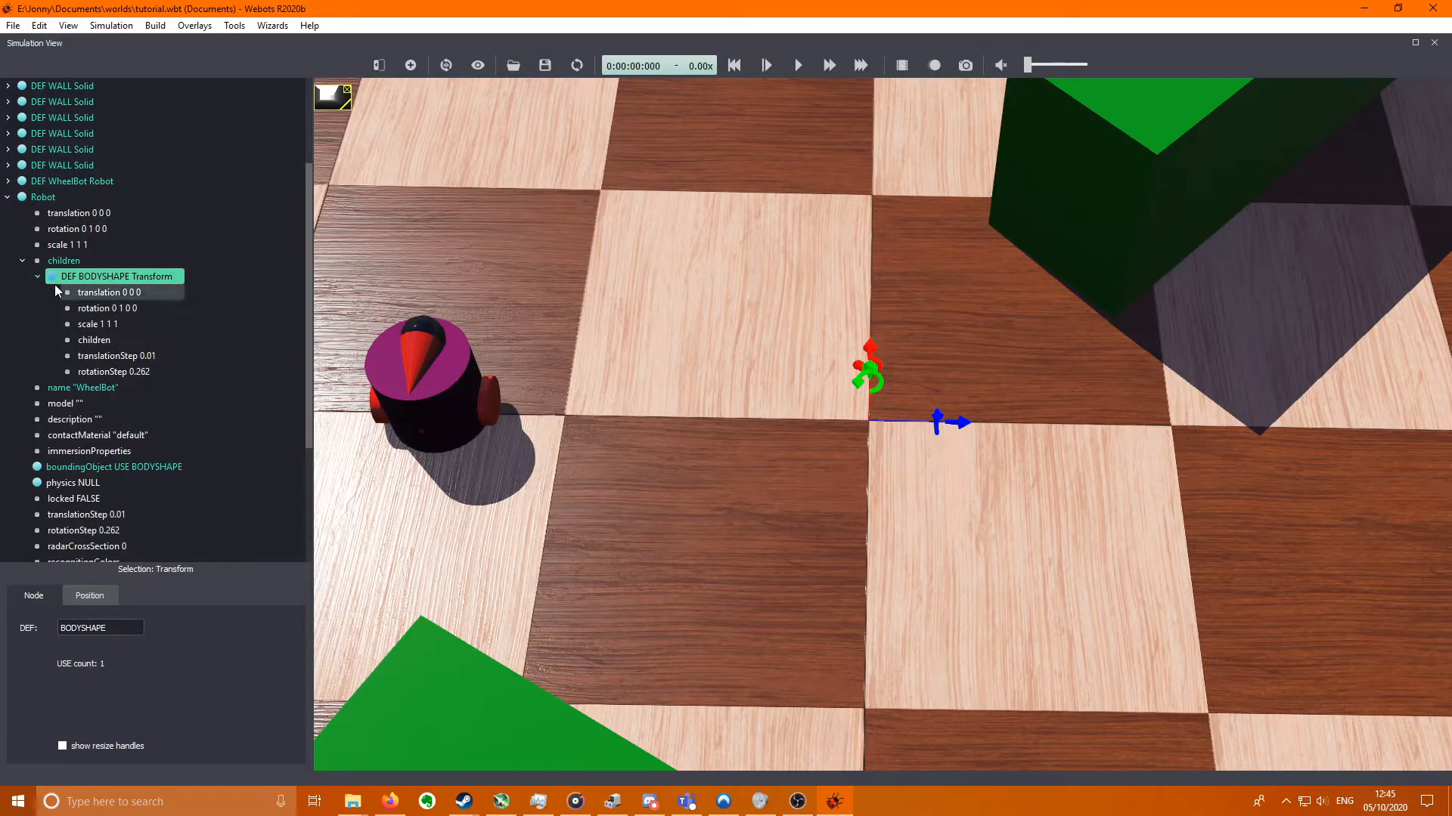
{"action": "left_click", "coordinate": [106, 308]}
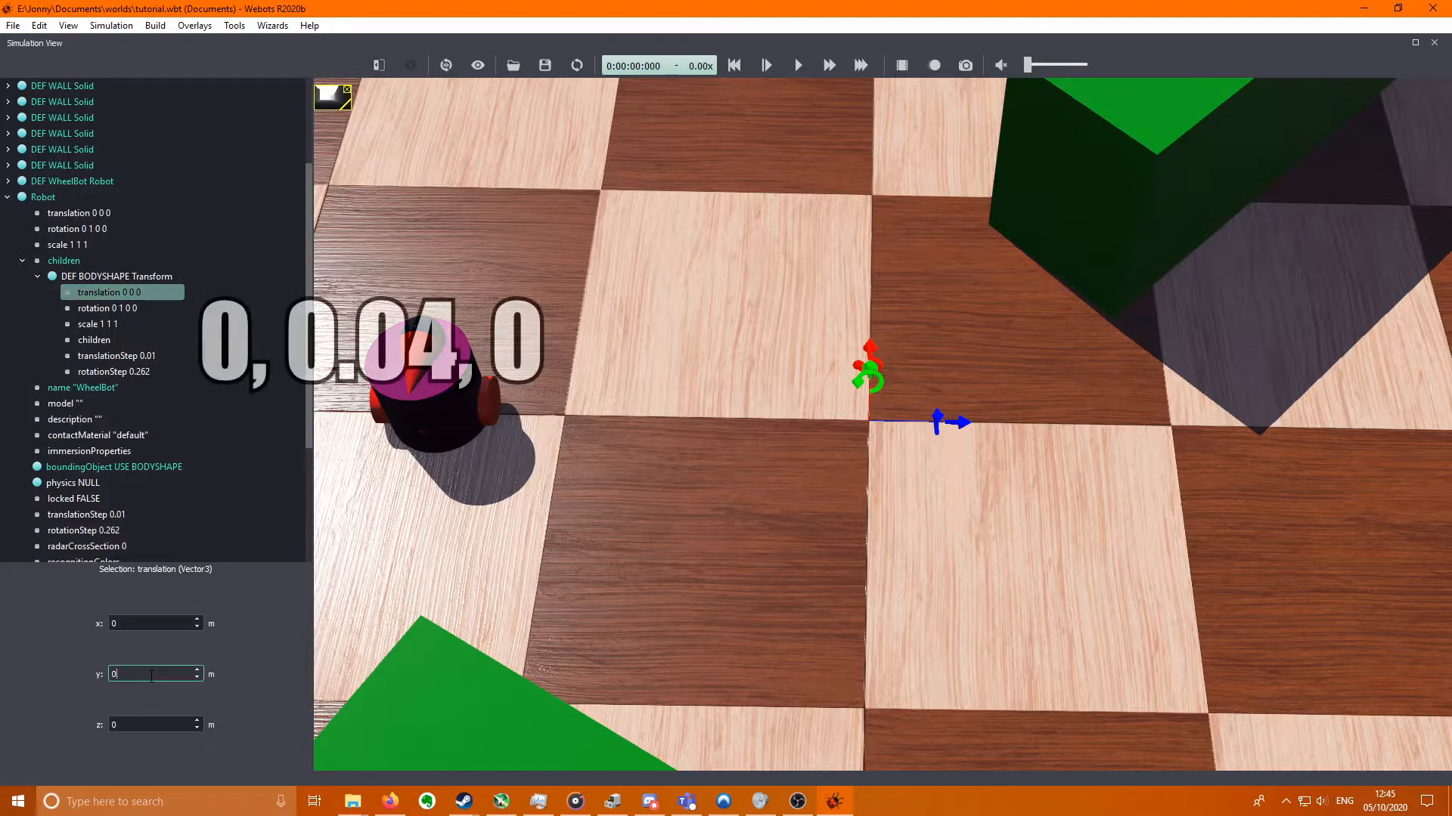
{"action": "type", "text": "0.04"}
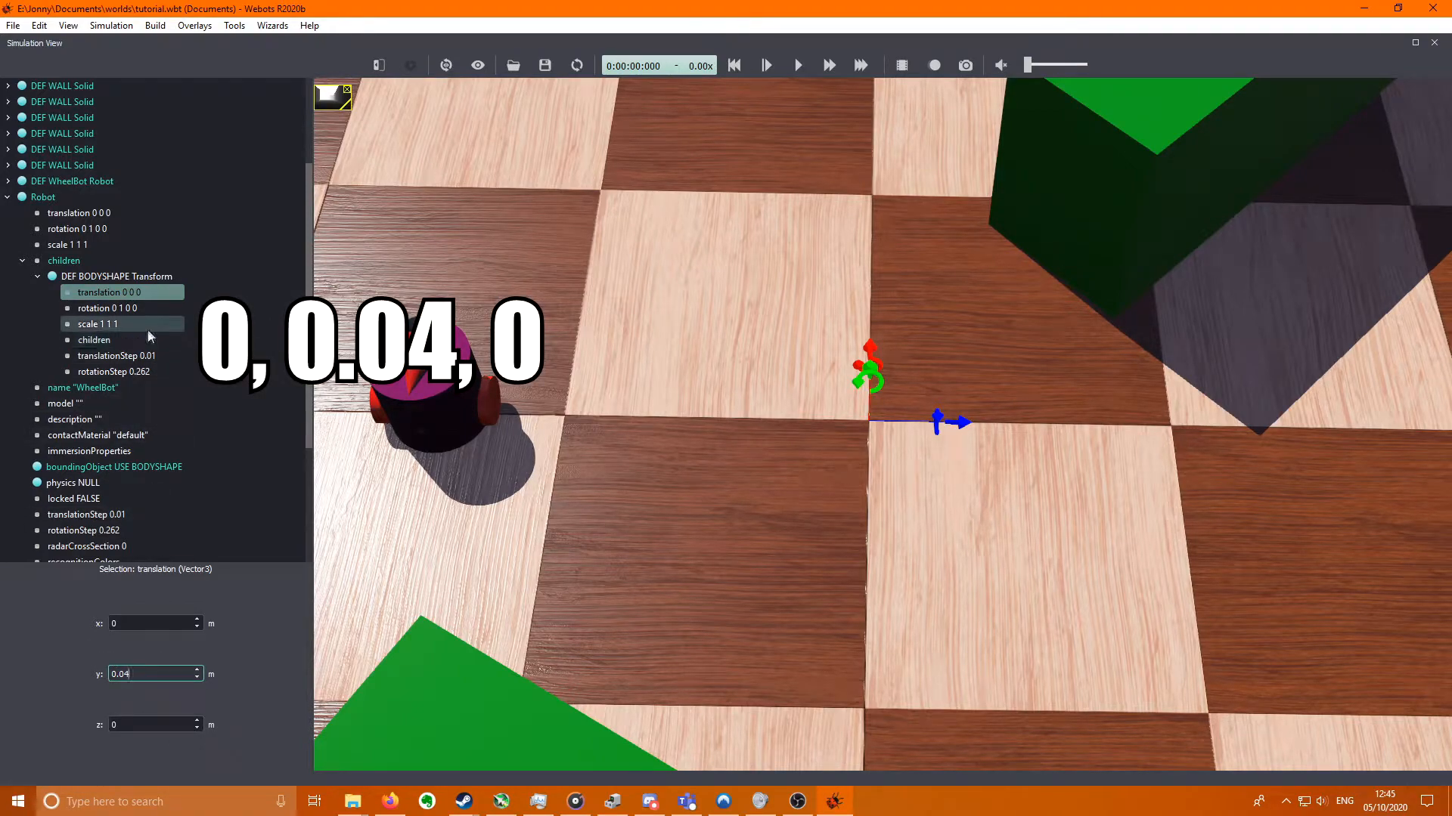
- Add a Shape with a PBRAppearance as BODYSHAPE's child
{"action": "left_click", "coordinate": [94, 340]}
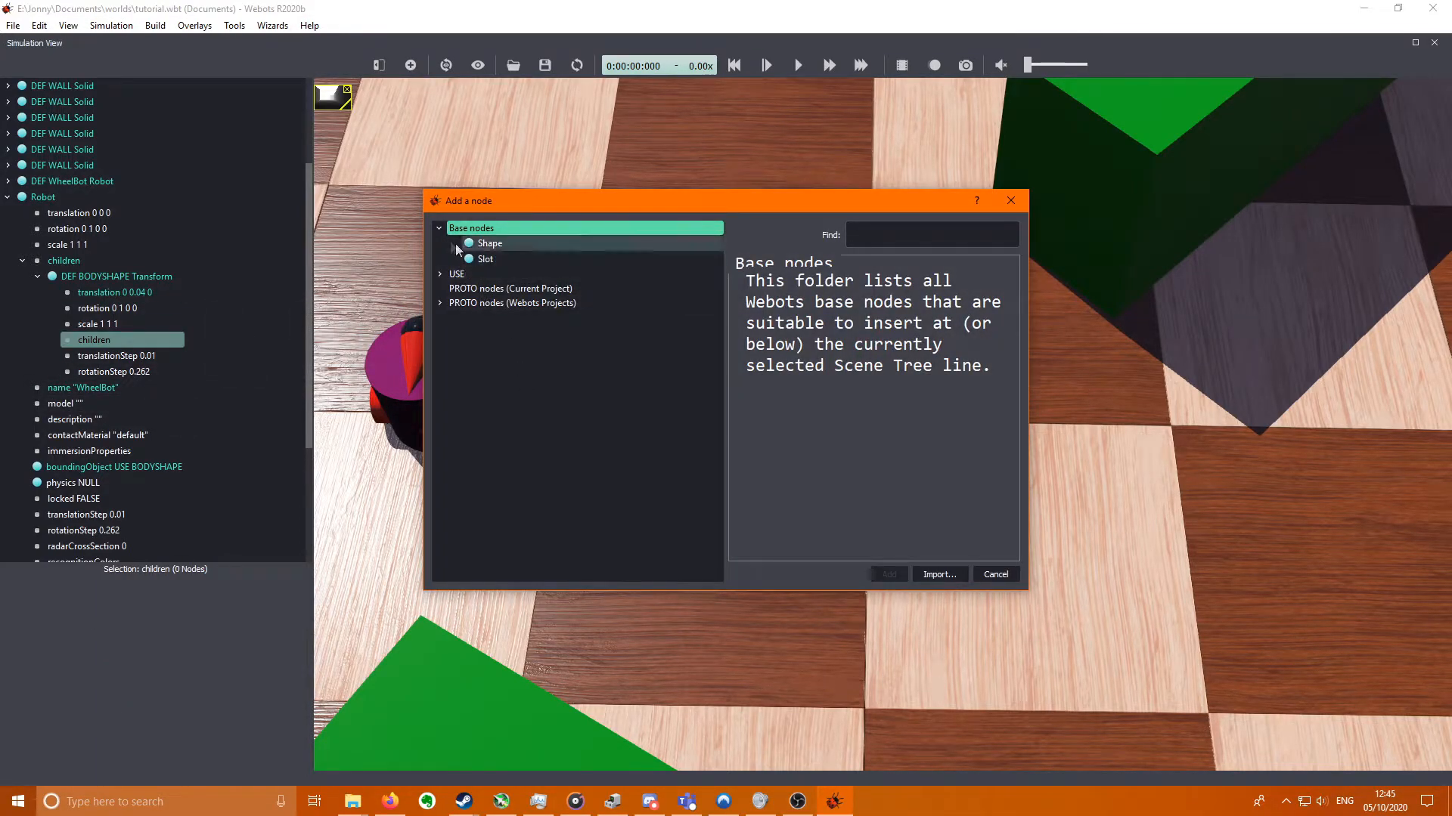
{"action": "left_click", "coordinate": [887, 575]}
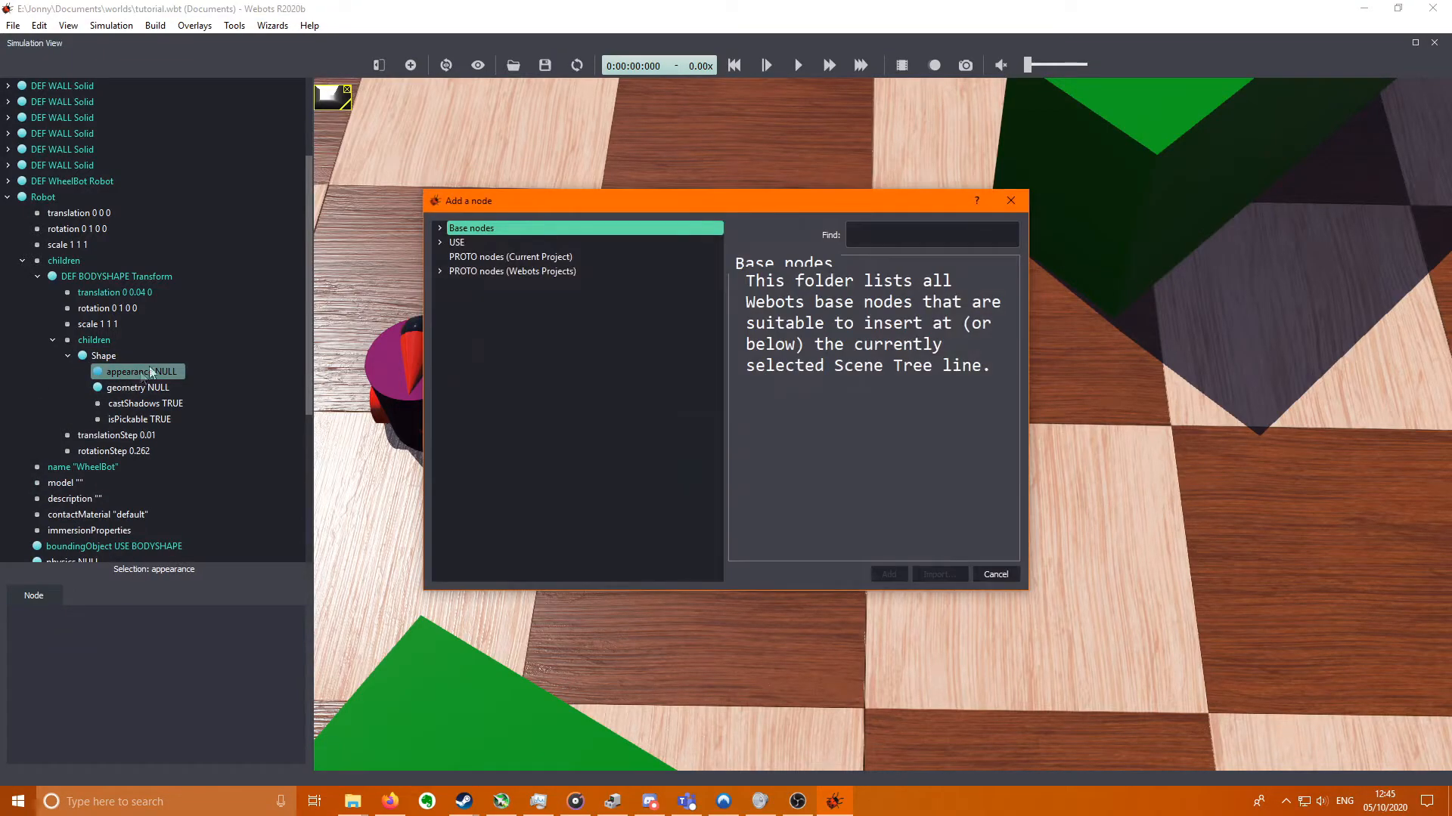
{"action": "left_click", "coordinate": [471, 228]}
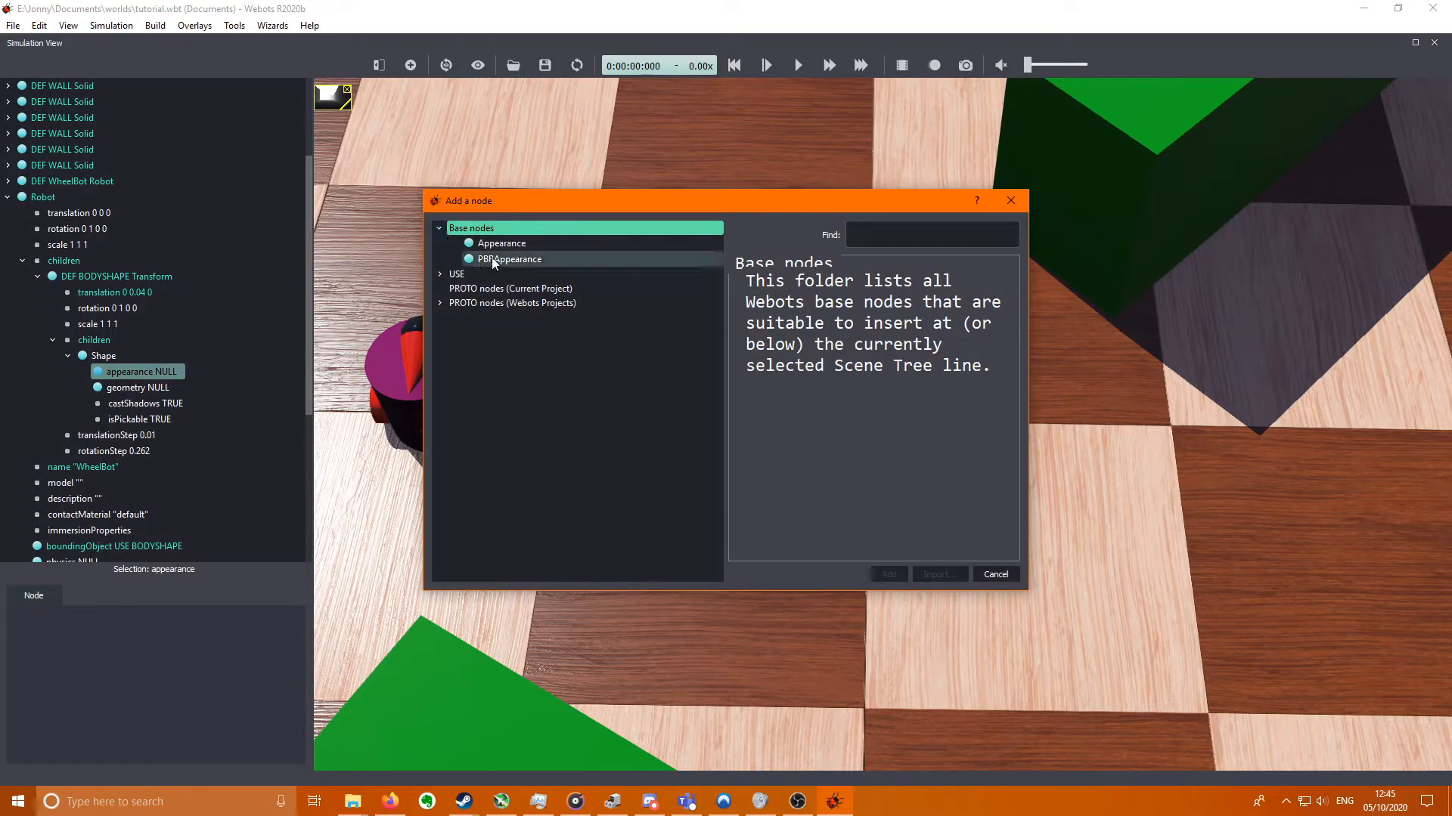
{"action": "left_click", "coordinate": [886, 575]}
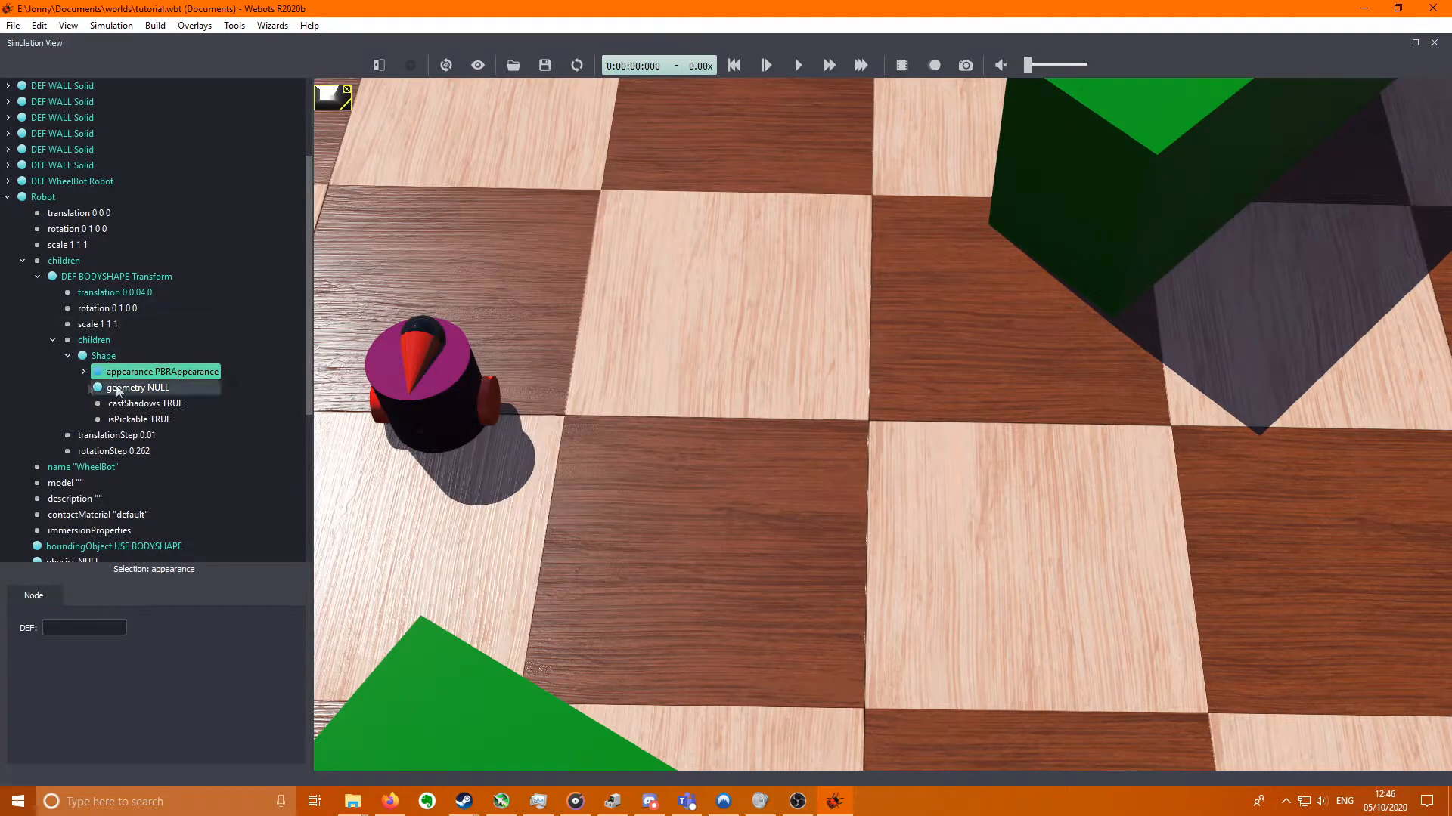
- Set the PBRAppearance base colour to 0.4 0 0.3 and metalness to 0
{"action": "left_click", "coordinate": [82, 372]}
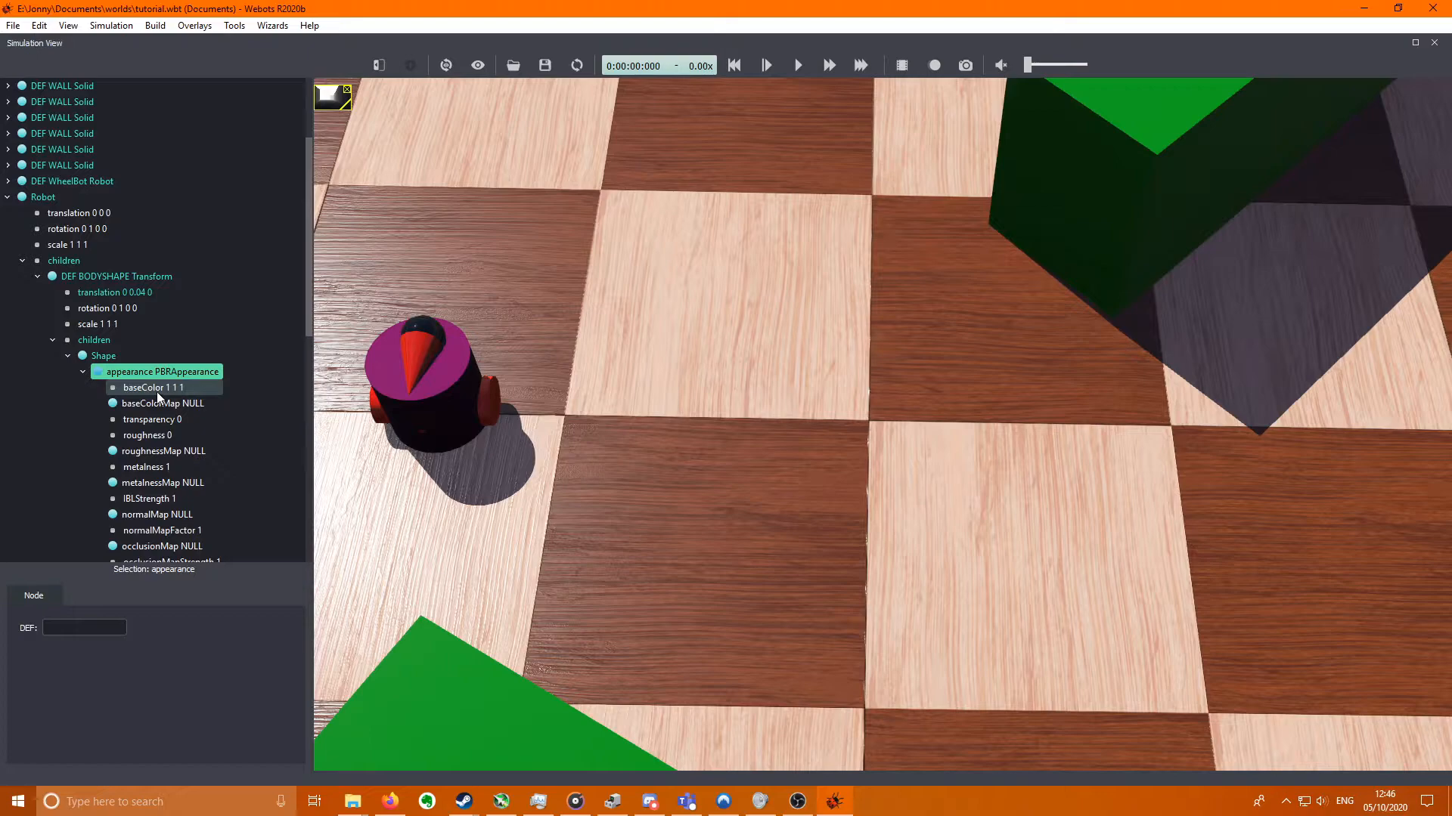
{"action": "left_click", "coordinate": [154, 387]}
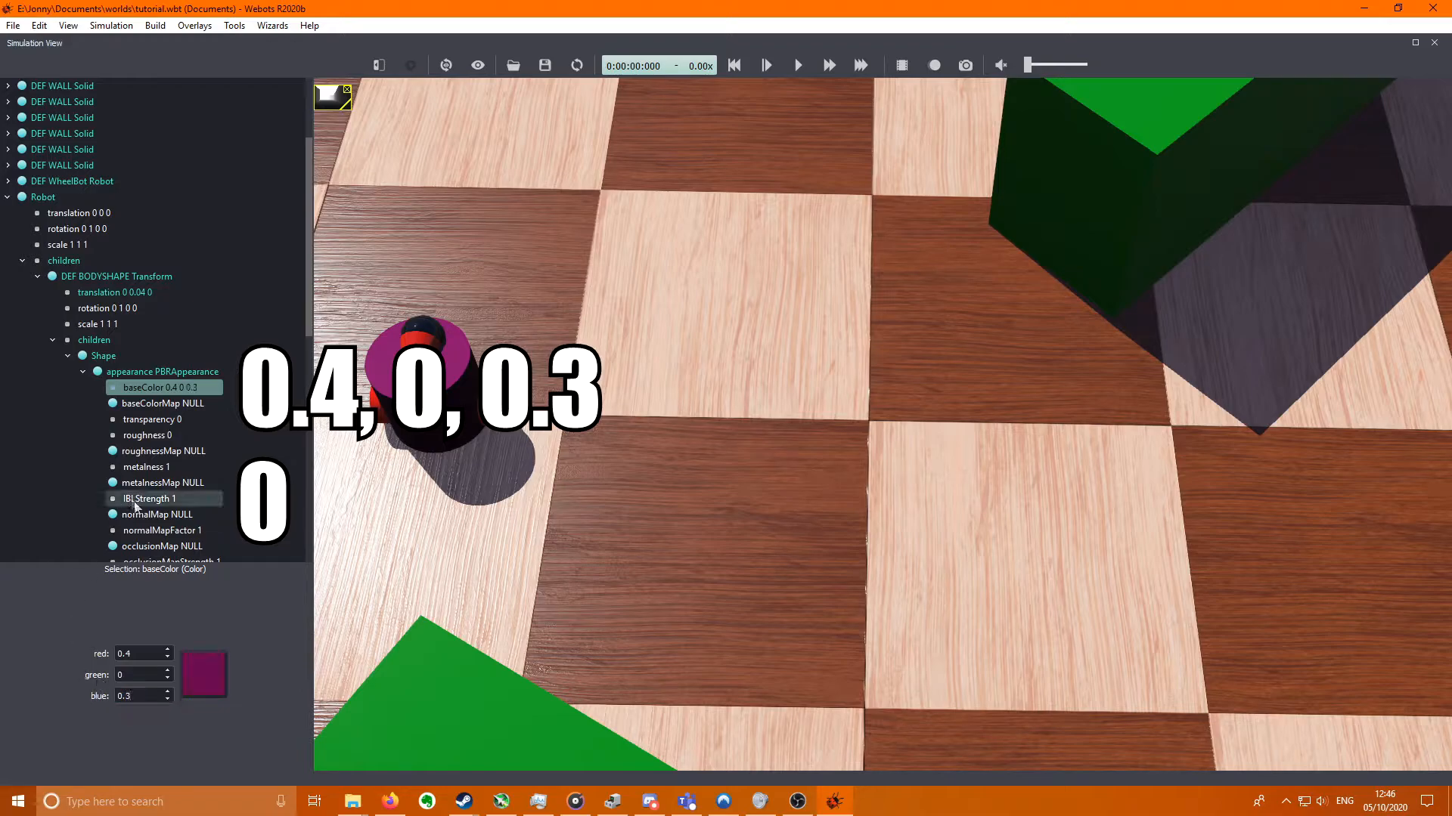
{"action": "left_click", "coordinate": [147, 467]}
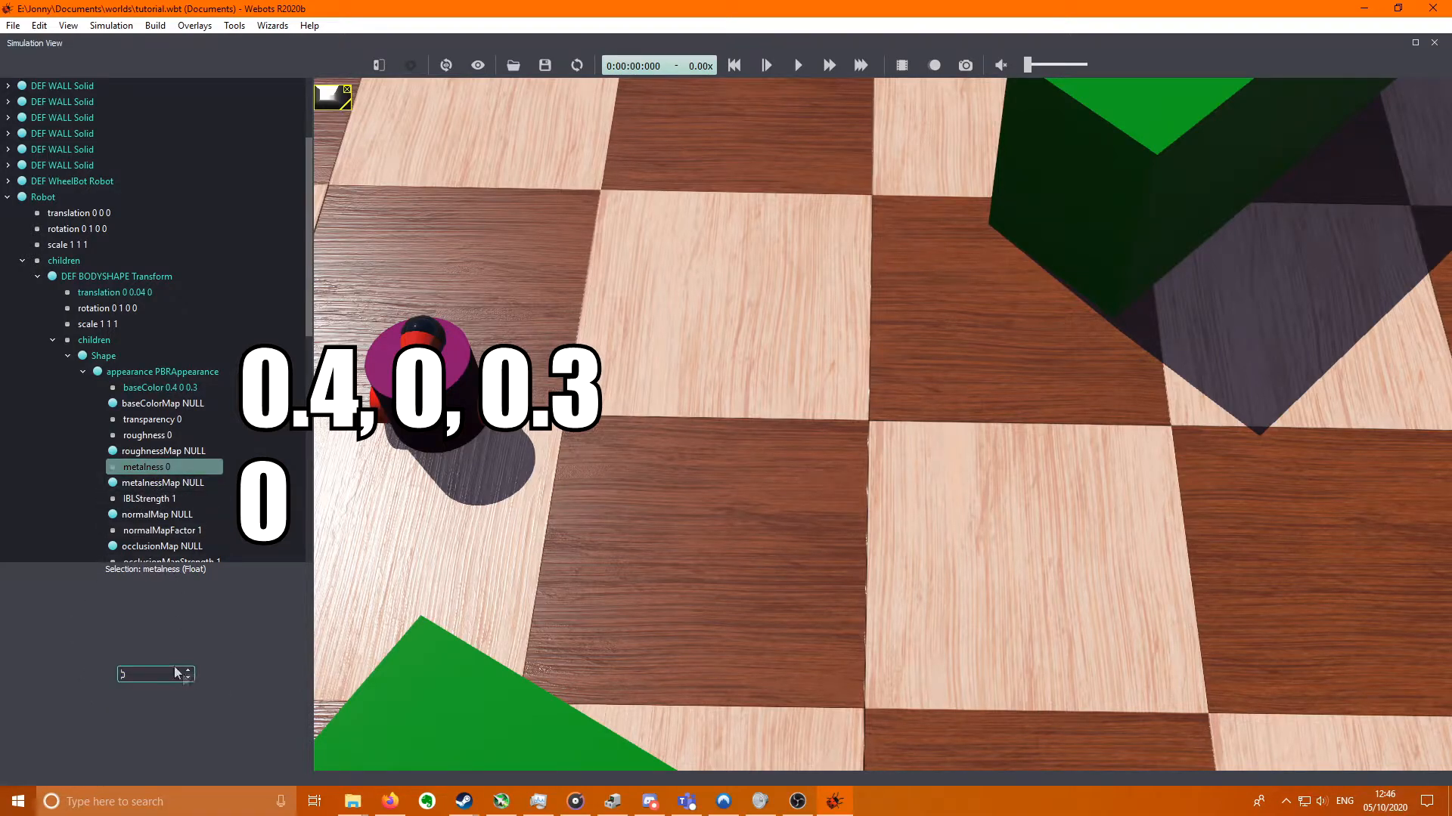
- Give the body Shape a Cylinder geometry of height 0.075 and radius 0.04
{"action": "left_click", "coordinate": [138, 387]}
{"action": "type", "text": ".075"}
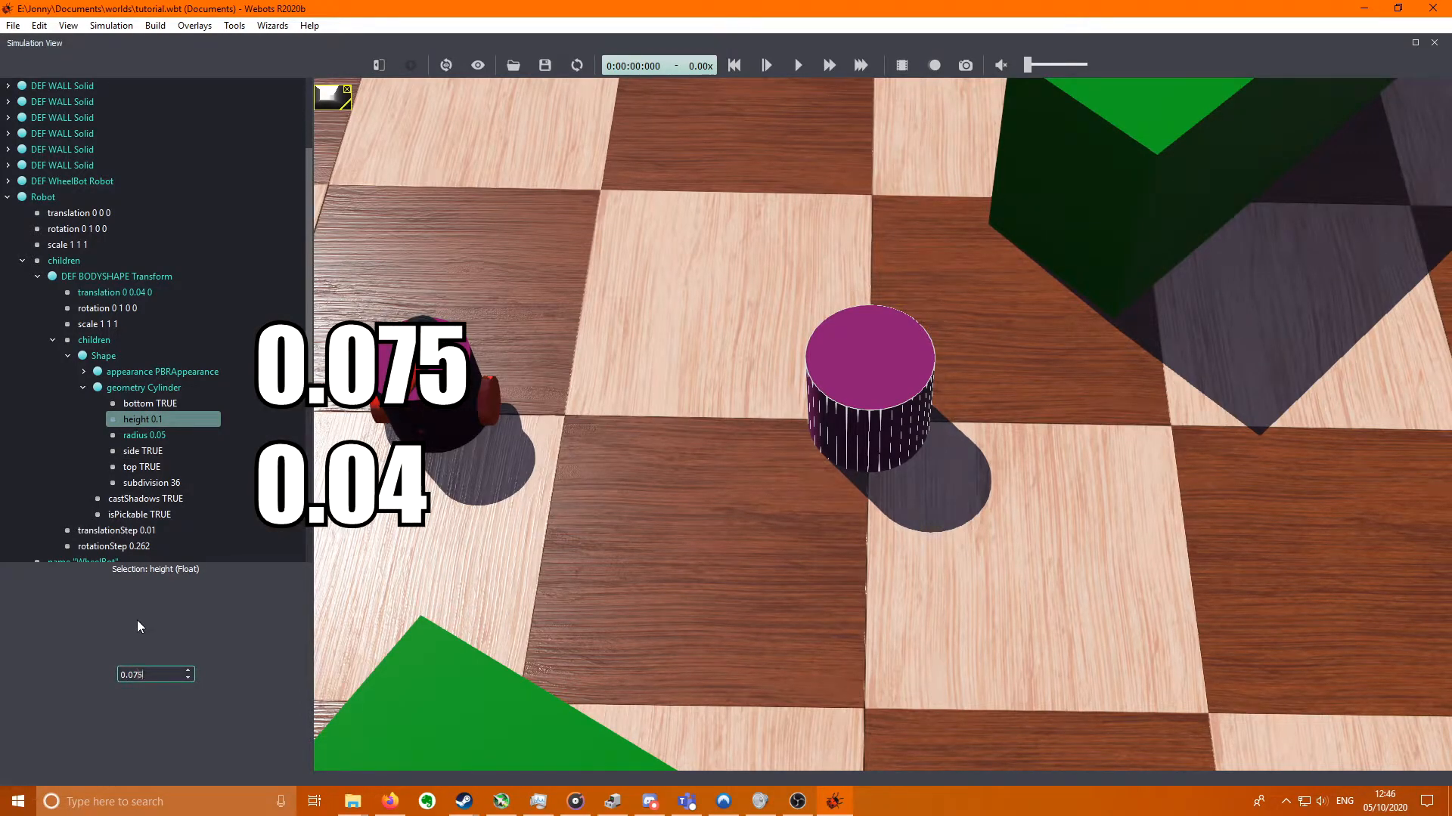
{"action": "left_click", "coordinate": [145, 435]}
{"action": "type", "text": "0.04"}
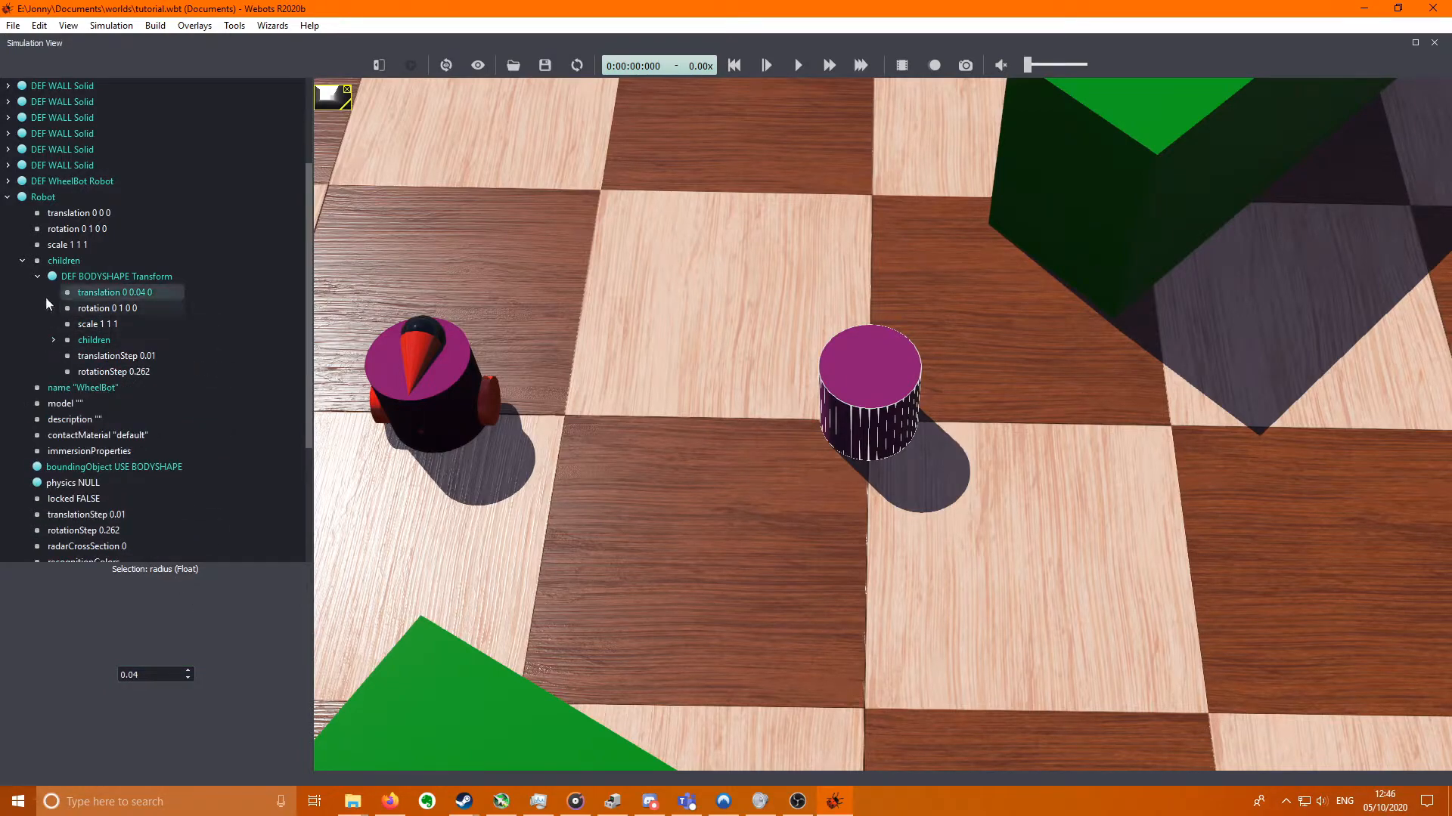
{"action": "left_click", "coordinate": [115, 275]}
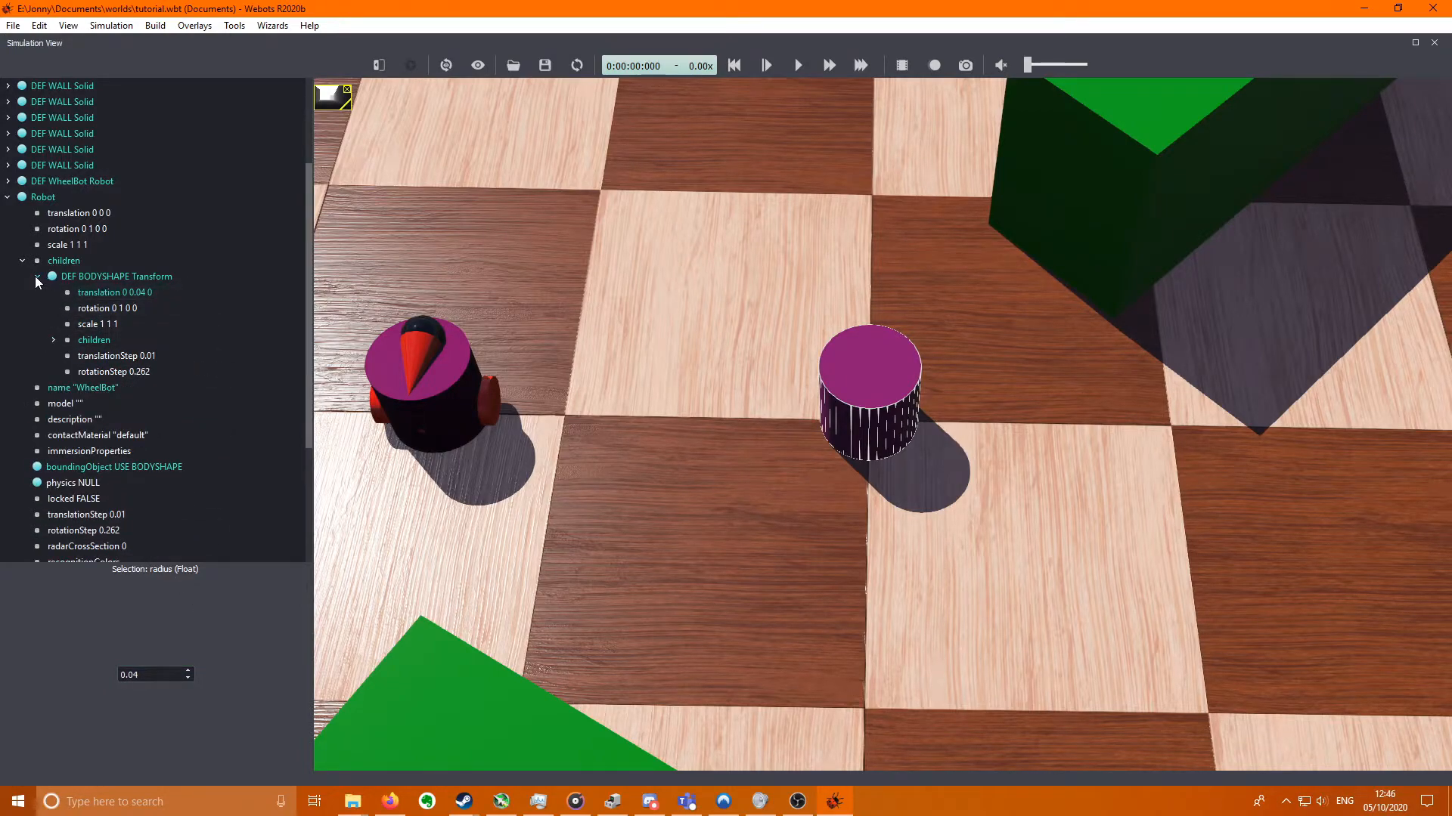
{"action": "left_click", "coordinate": [37, 275]}
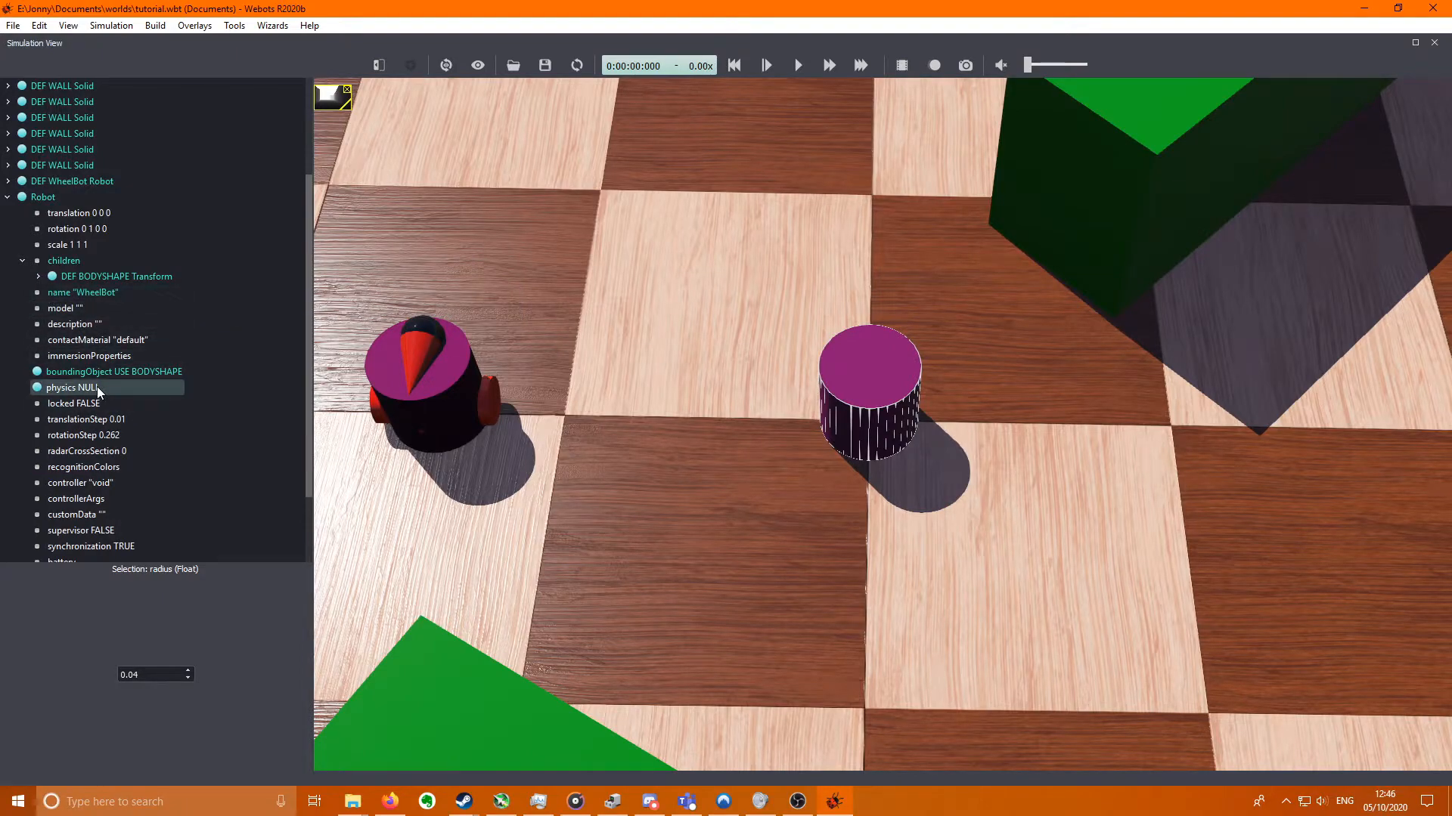
- Add a Physics node to the robot with mass 0.05 and density -1
{"action": "left_click", "coordinate": [71, 387]}
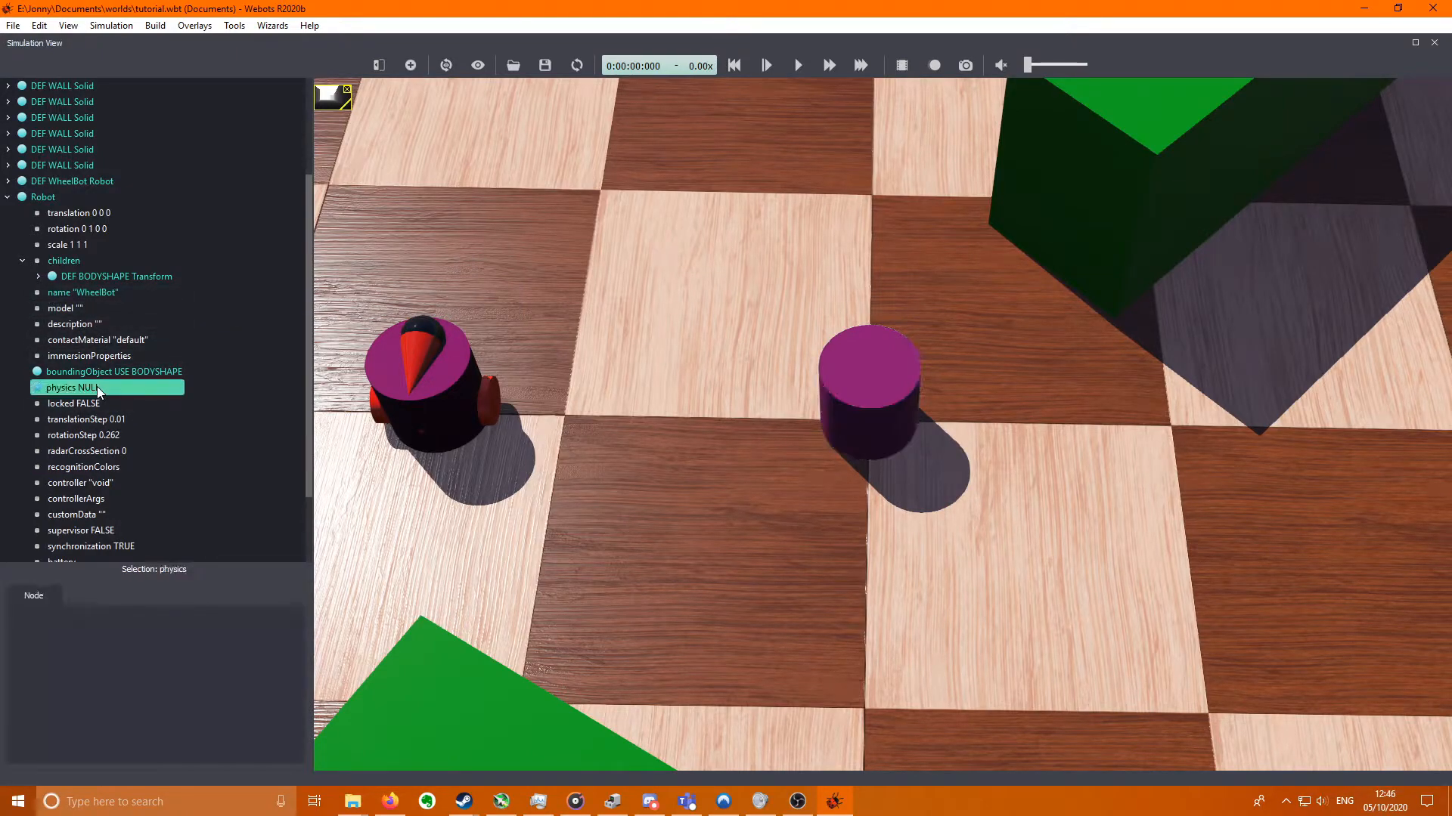
{"action": "left_click", "coordinate": [77, 387]}
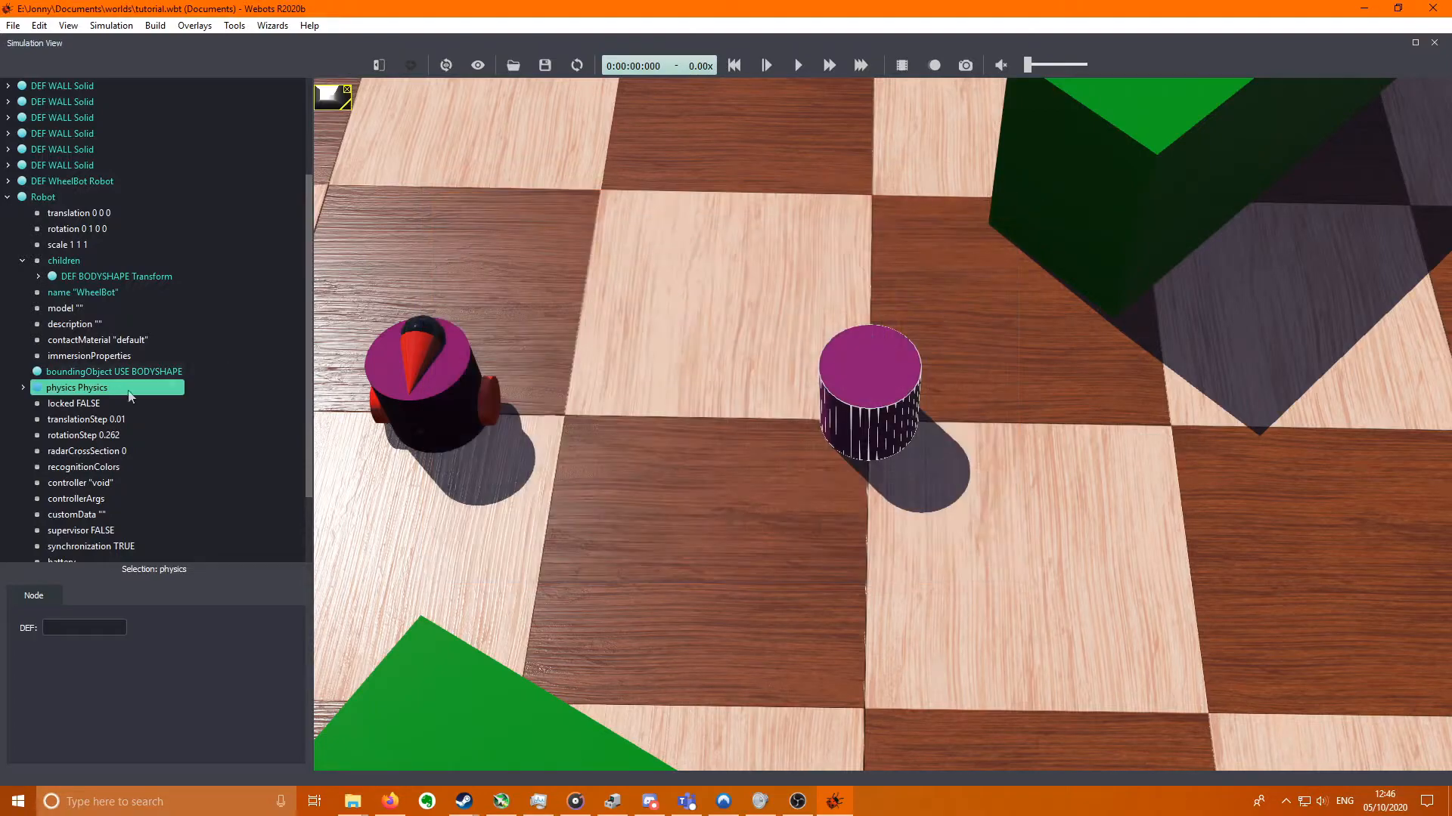
{"action": "left_click", "coordinate": [23, 387]}
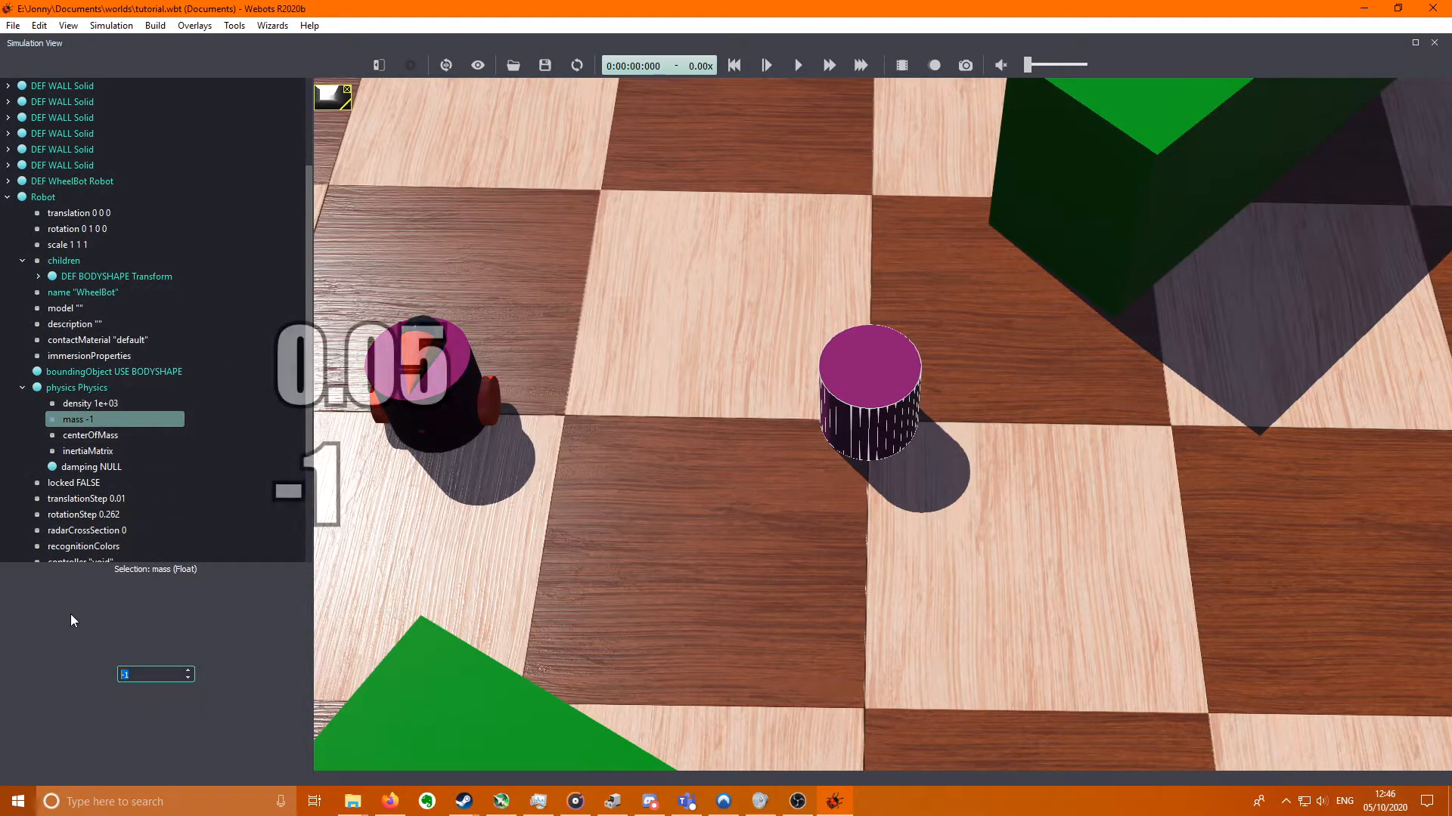
{"action": "type", "text": "0.05"}
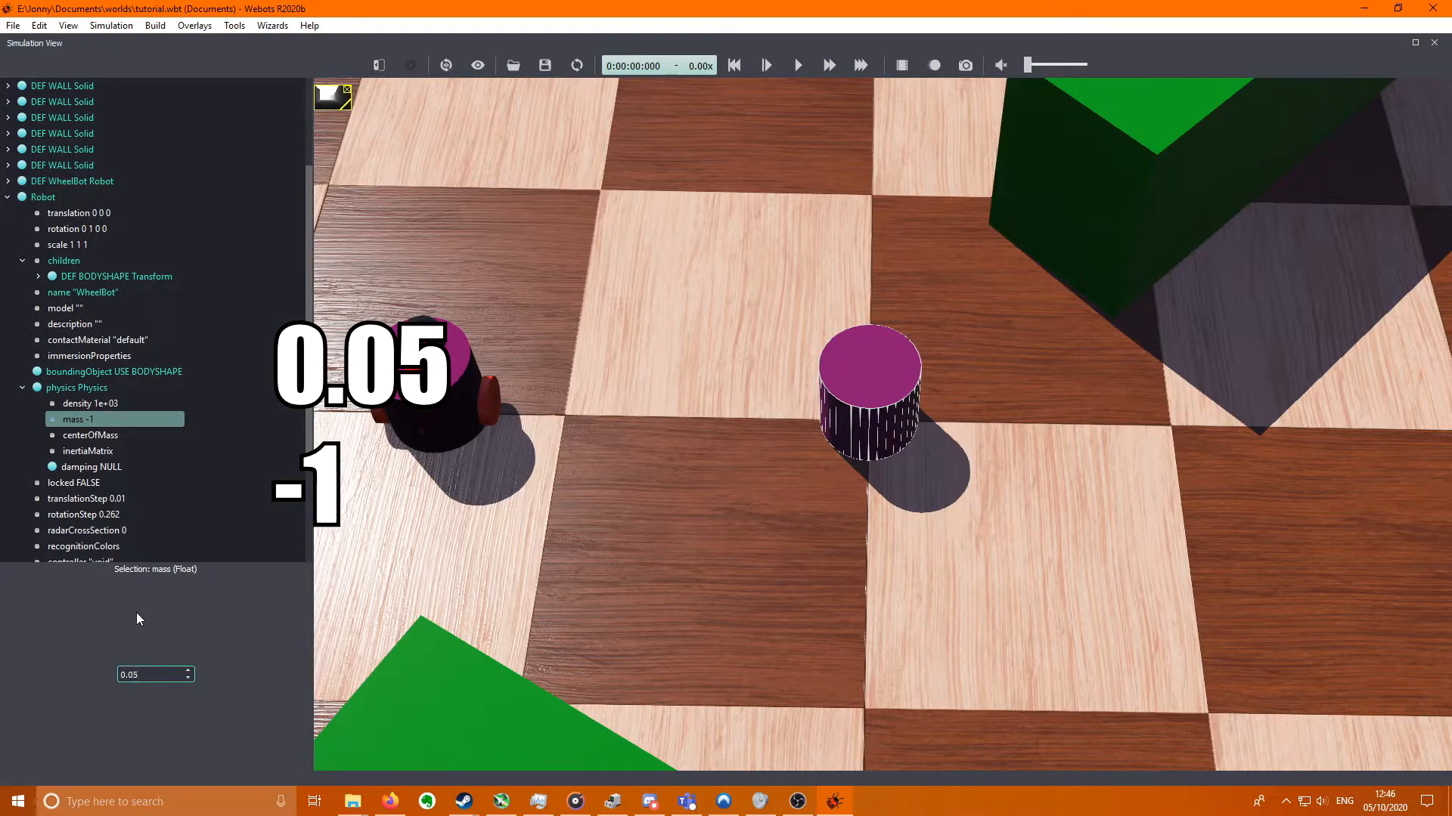
{"action": "left_click", "coordinate": [83, 402]}
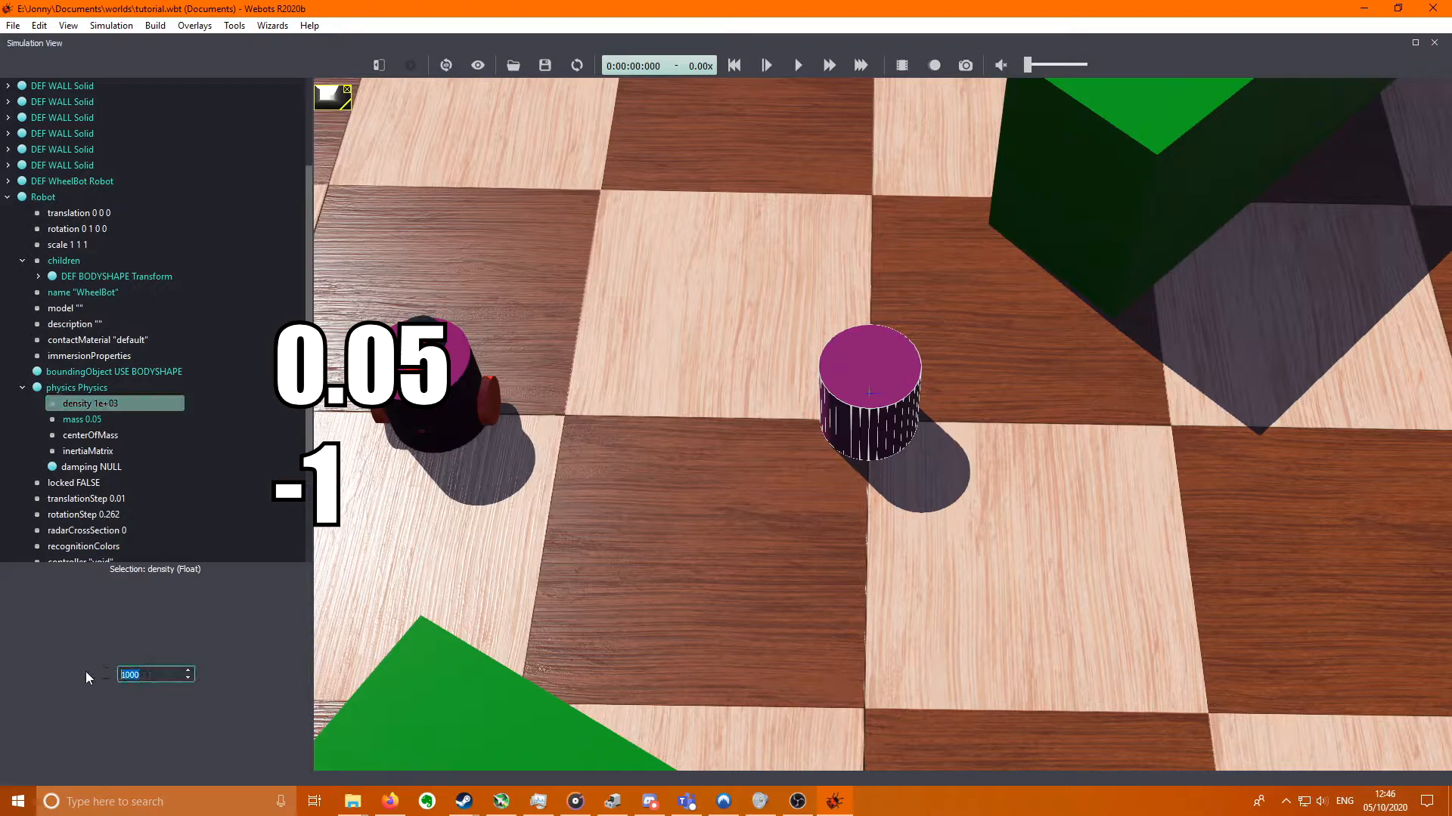
{"action": "type", "text": "-1"}
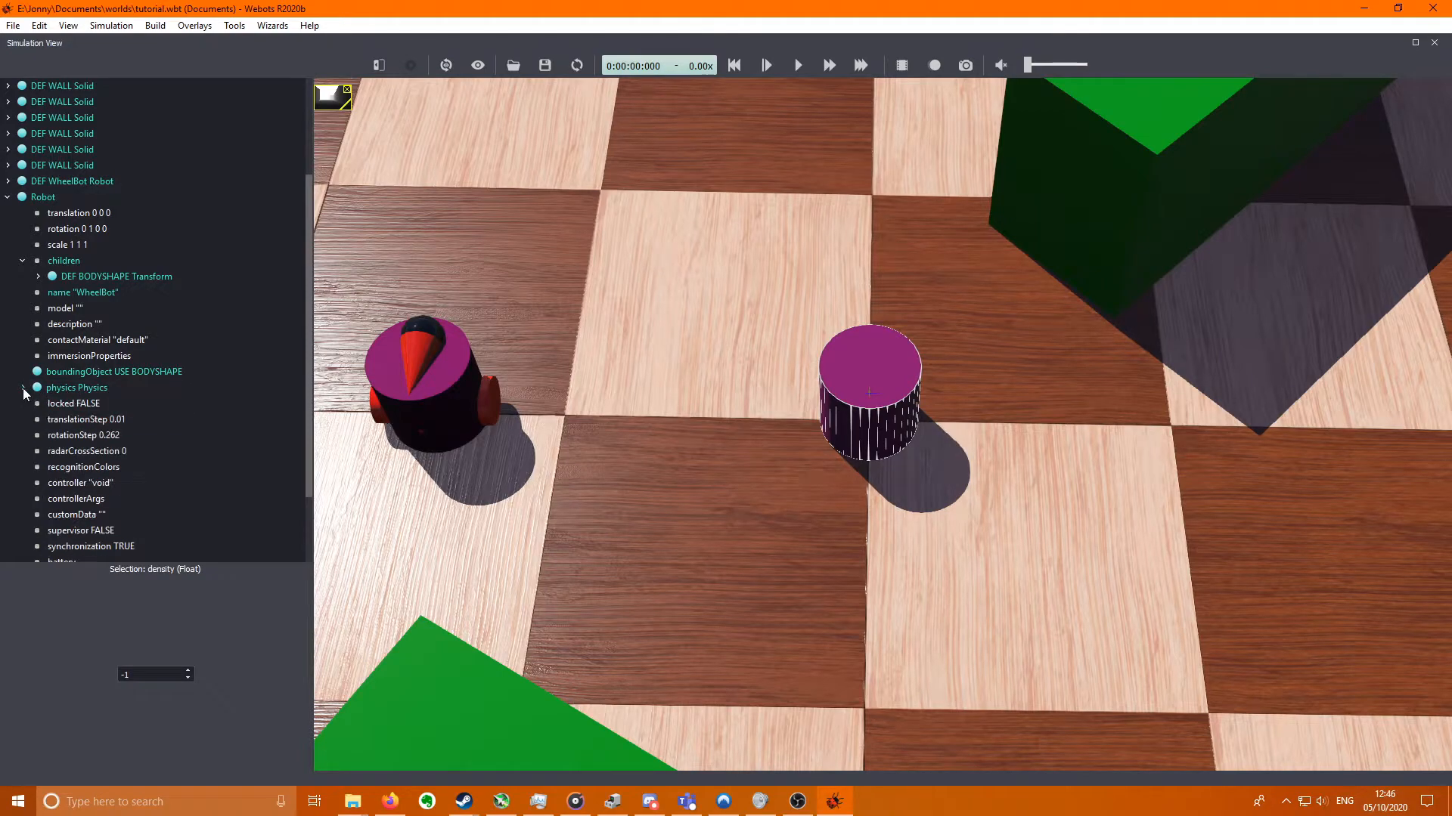
{"action": "left_click", "coordinate": [114, 275]}
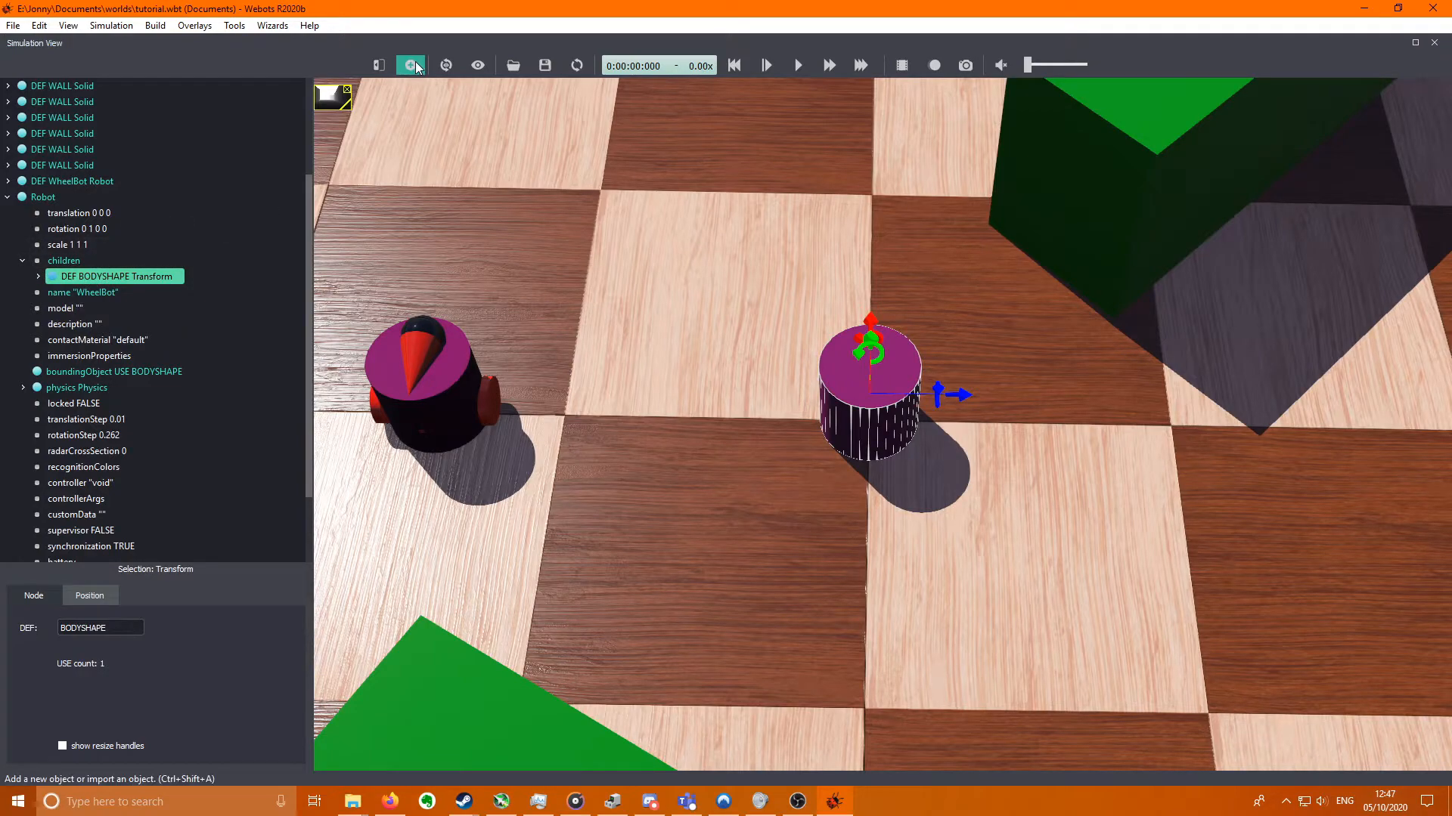
- Add a Group node with DEF COMPASS to the robot's children
{"action": "left_click", "coordinate": [410, 65]}
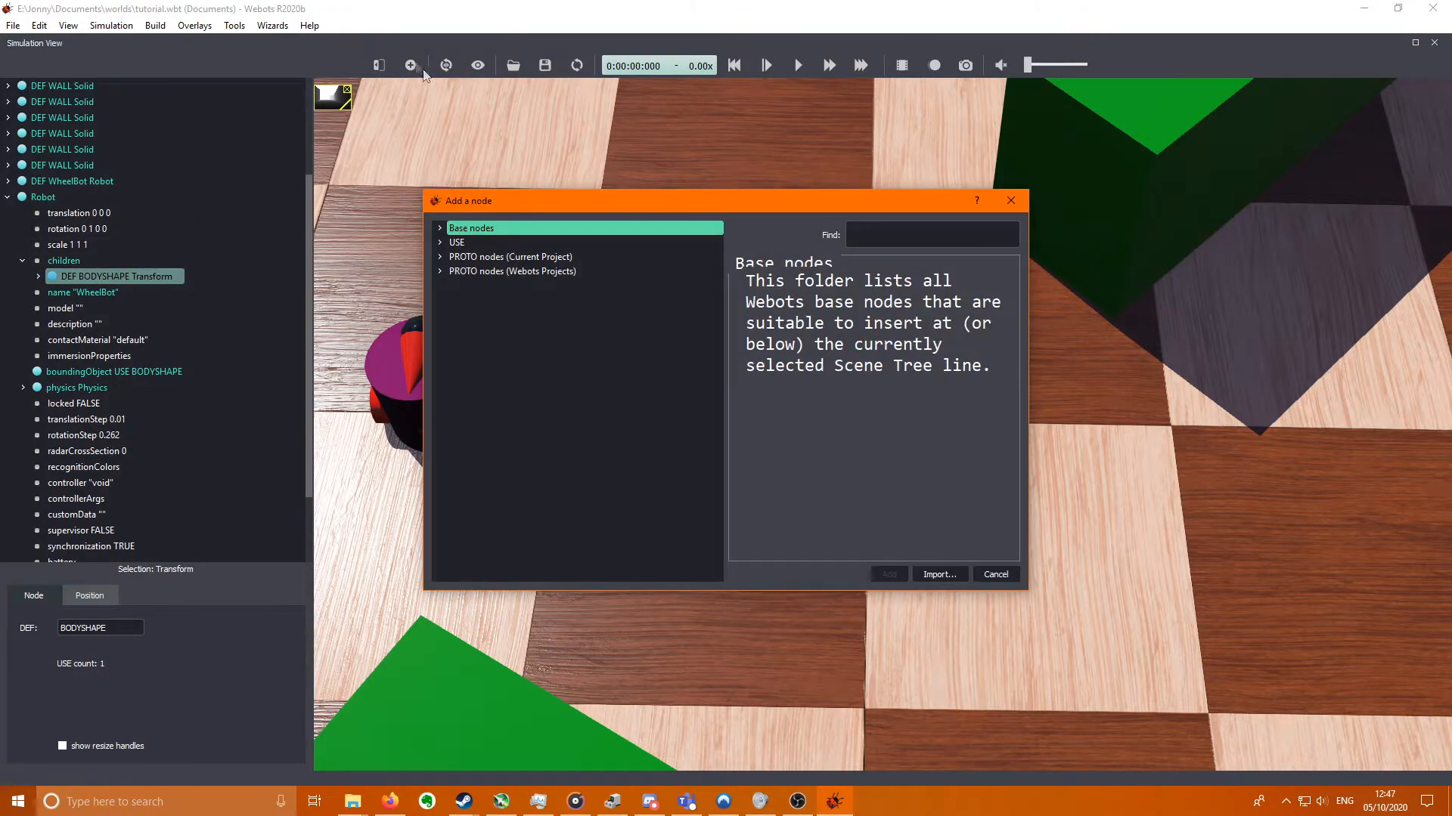
{"action": "left_click", "coordinate": [472, 229]}
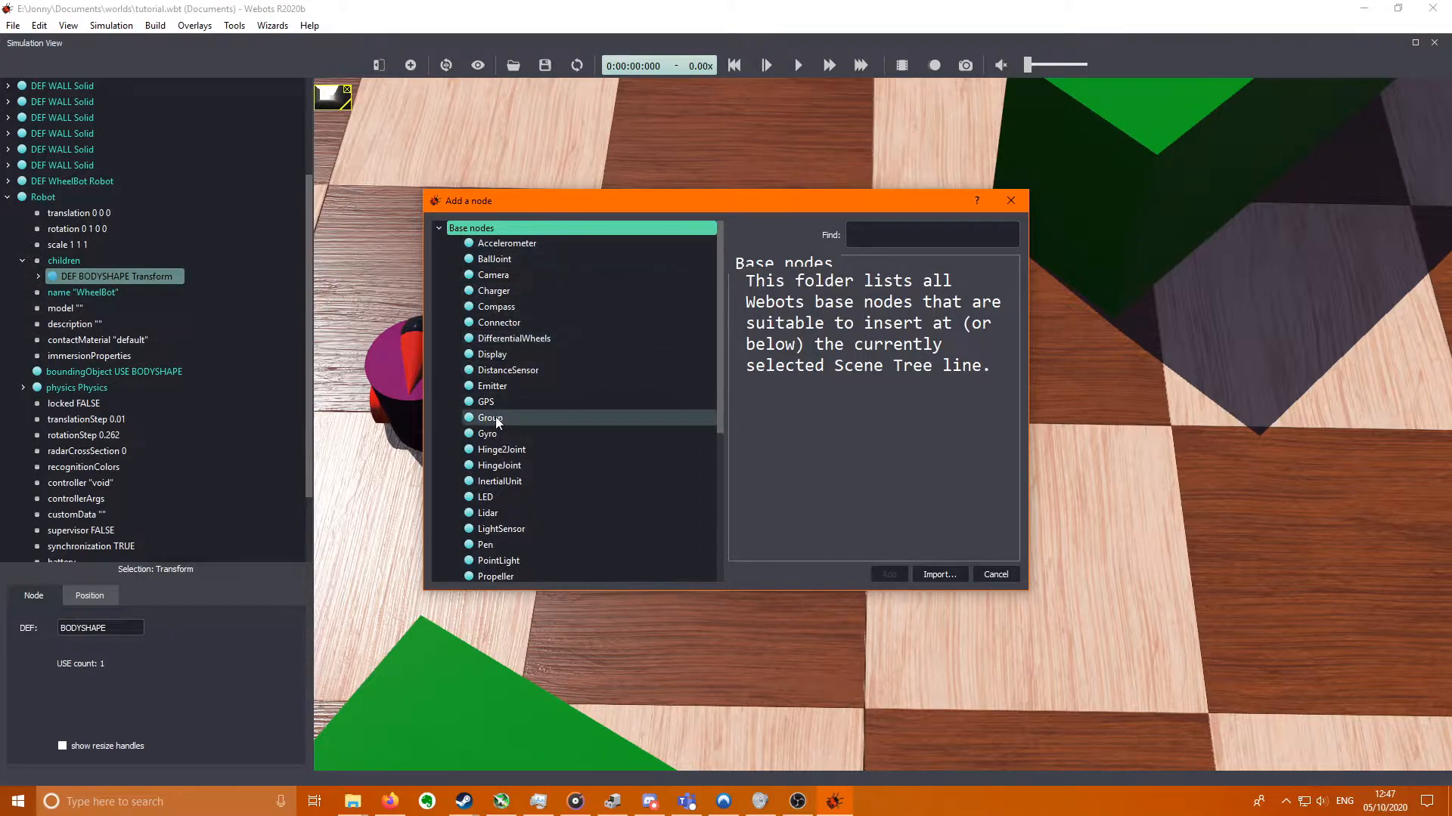
{"action": "left_click", "coordinate": [886, 574]}
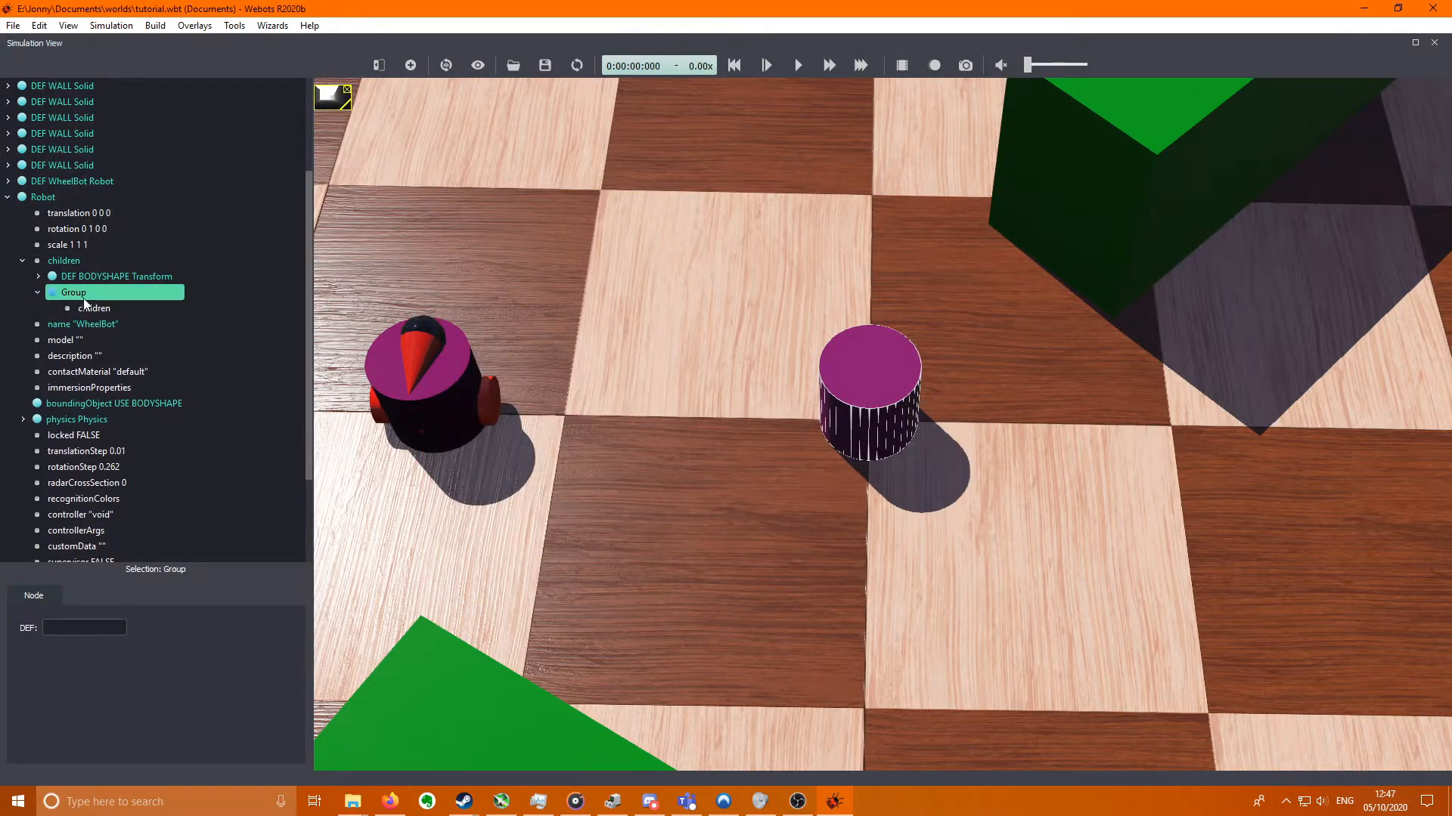
{"action": "mouse_move", "coordinate": [72, 292]}
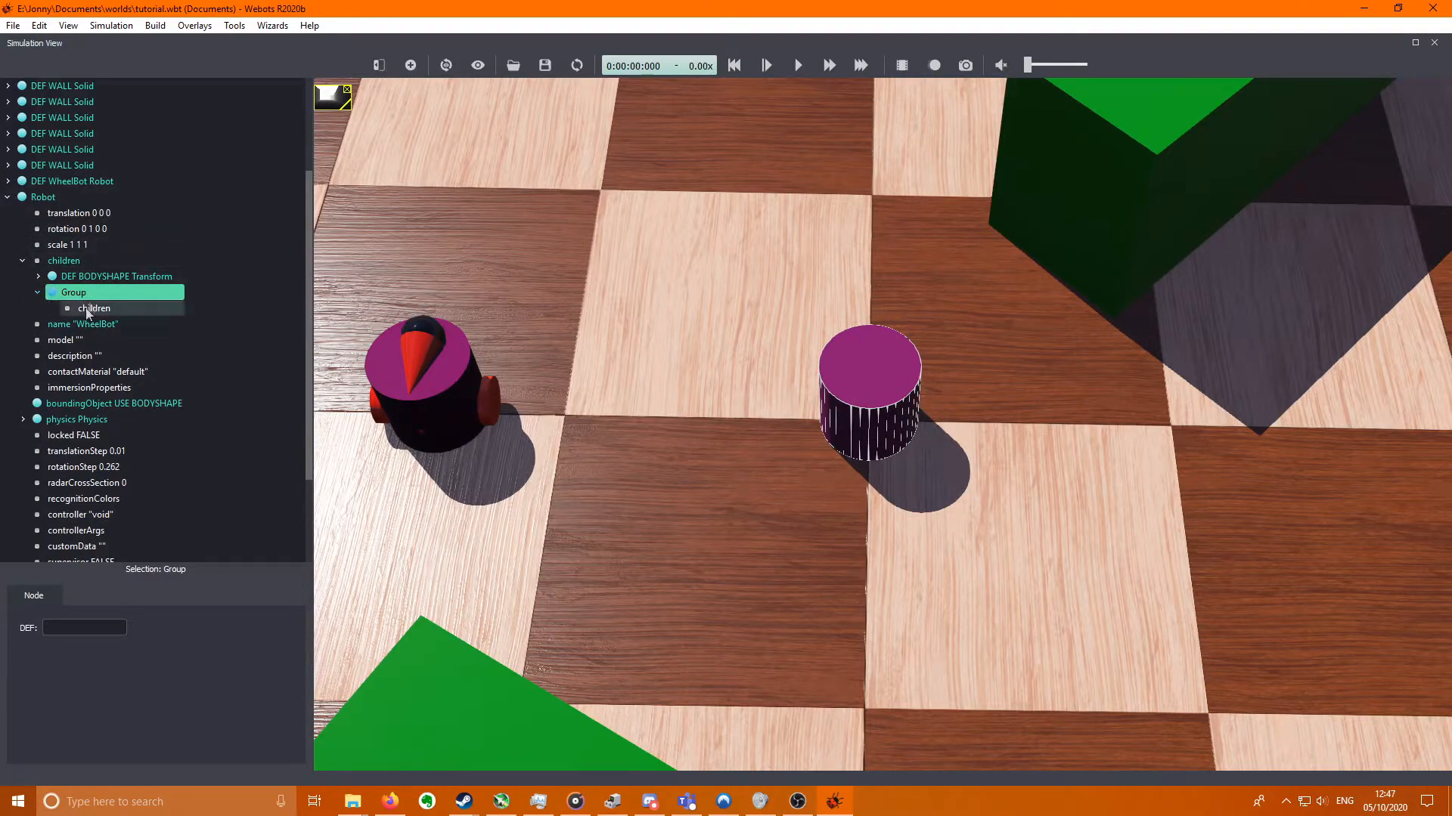
{"action": "type", "text": "COMPASS"}
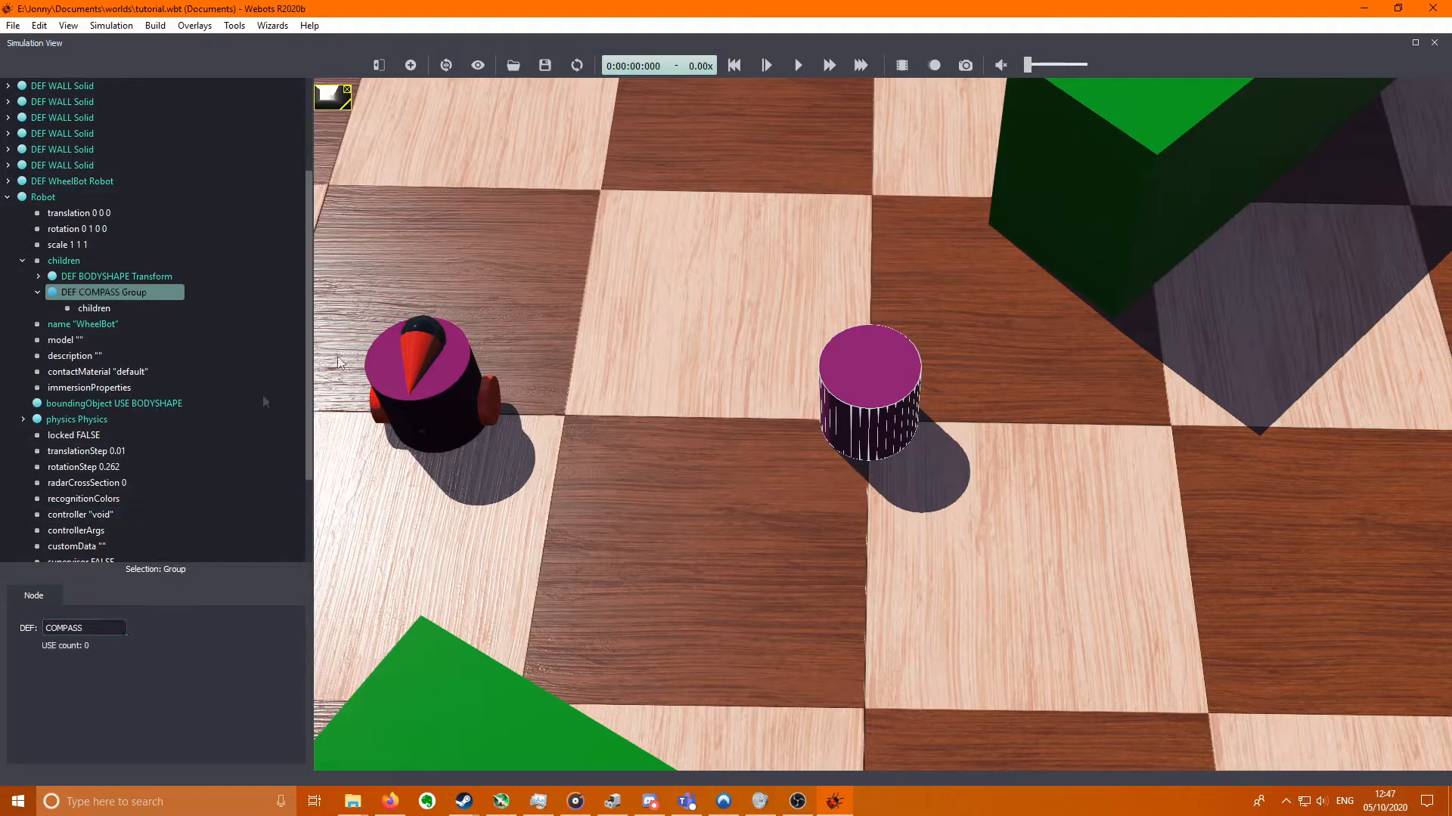
- Add an empty Transform inside the COMPASS group's children
{"action": "left_click", "coordinate": [93, 309]}
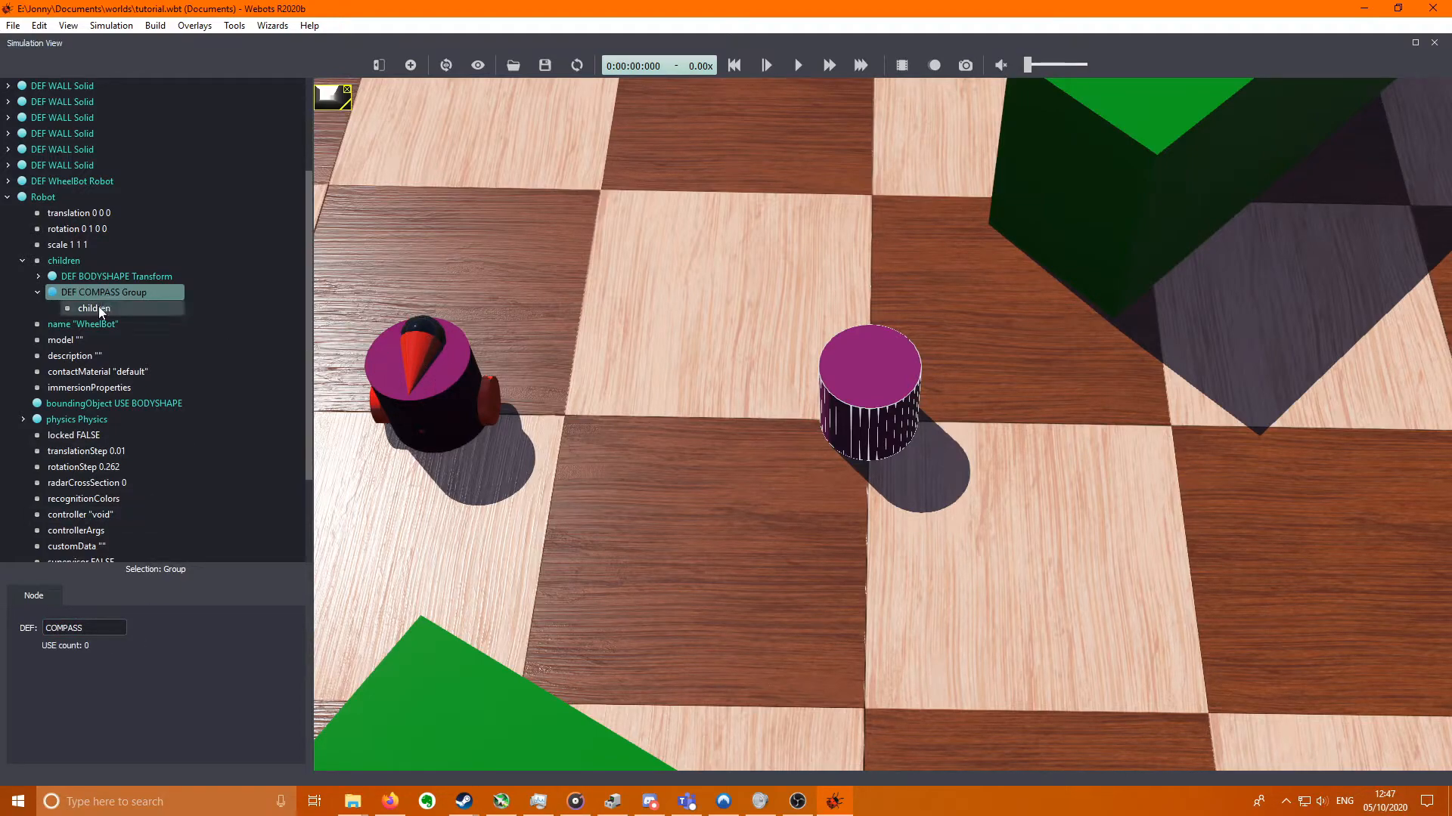
{"action": "left_click", "coordinate": [94, 309]}
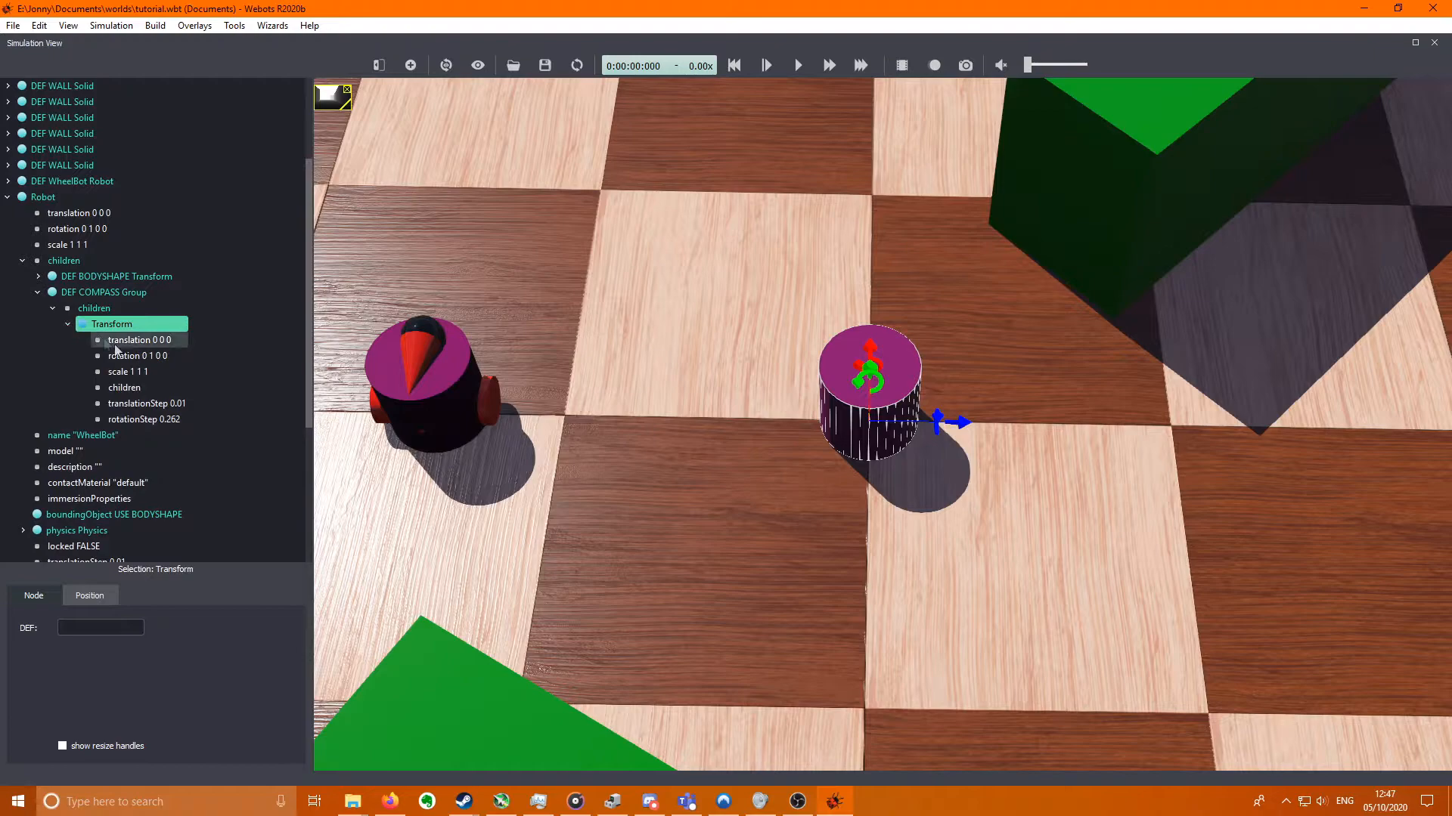
- Set the compass Transform's translation to 0 0.0775 0.011 and rotation to 1 0 0 1.57
{"action": "left_click", "coordinate": [139, 340]}
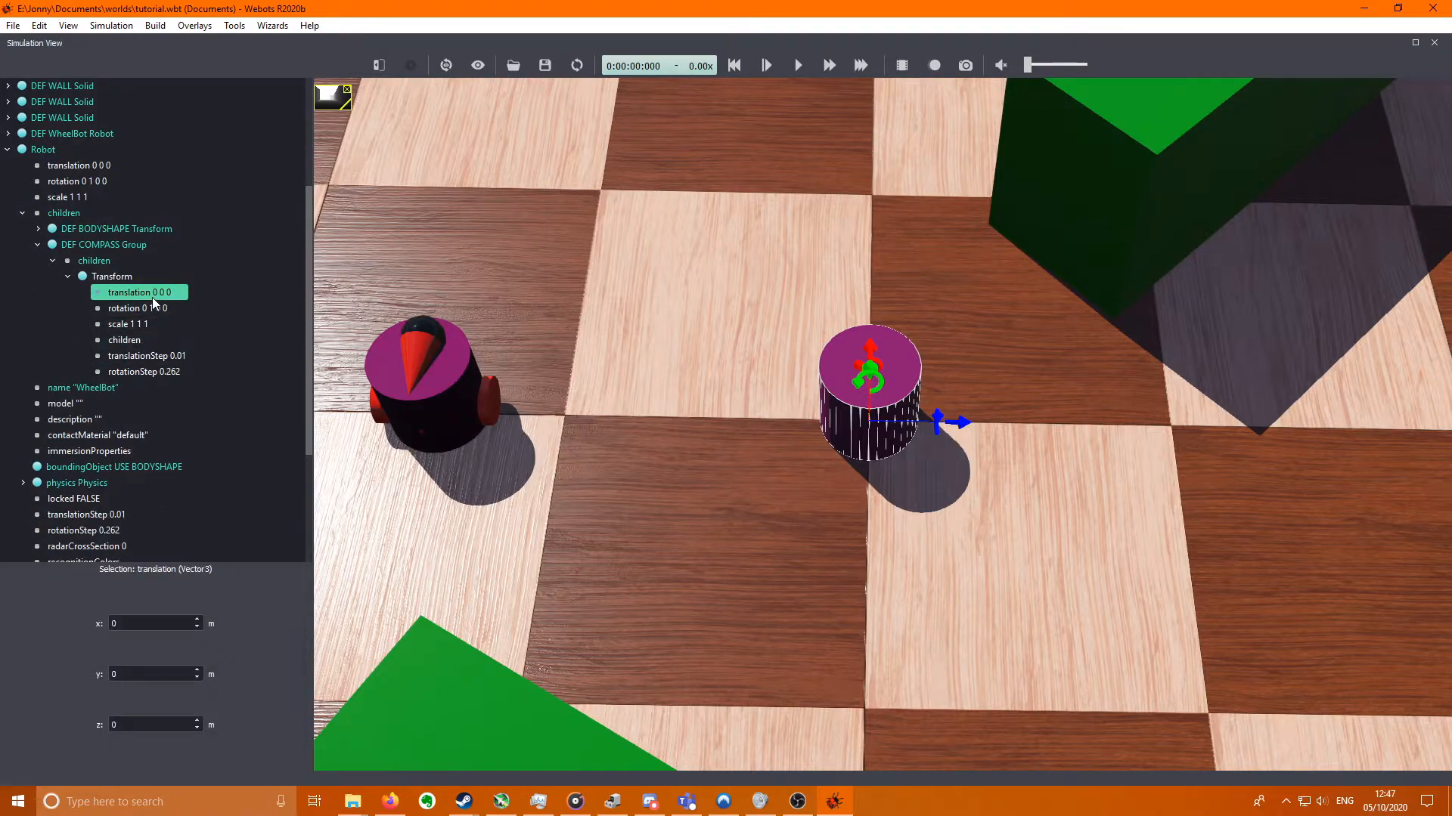
{"action": "left_click", "coordinate": [137, 308]}
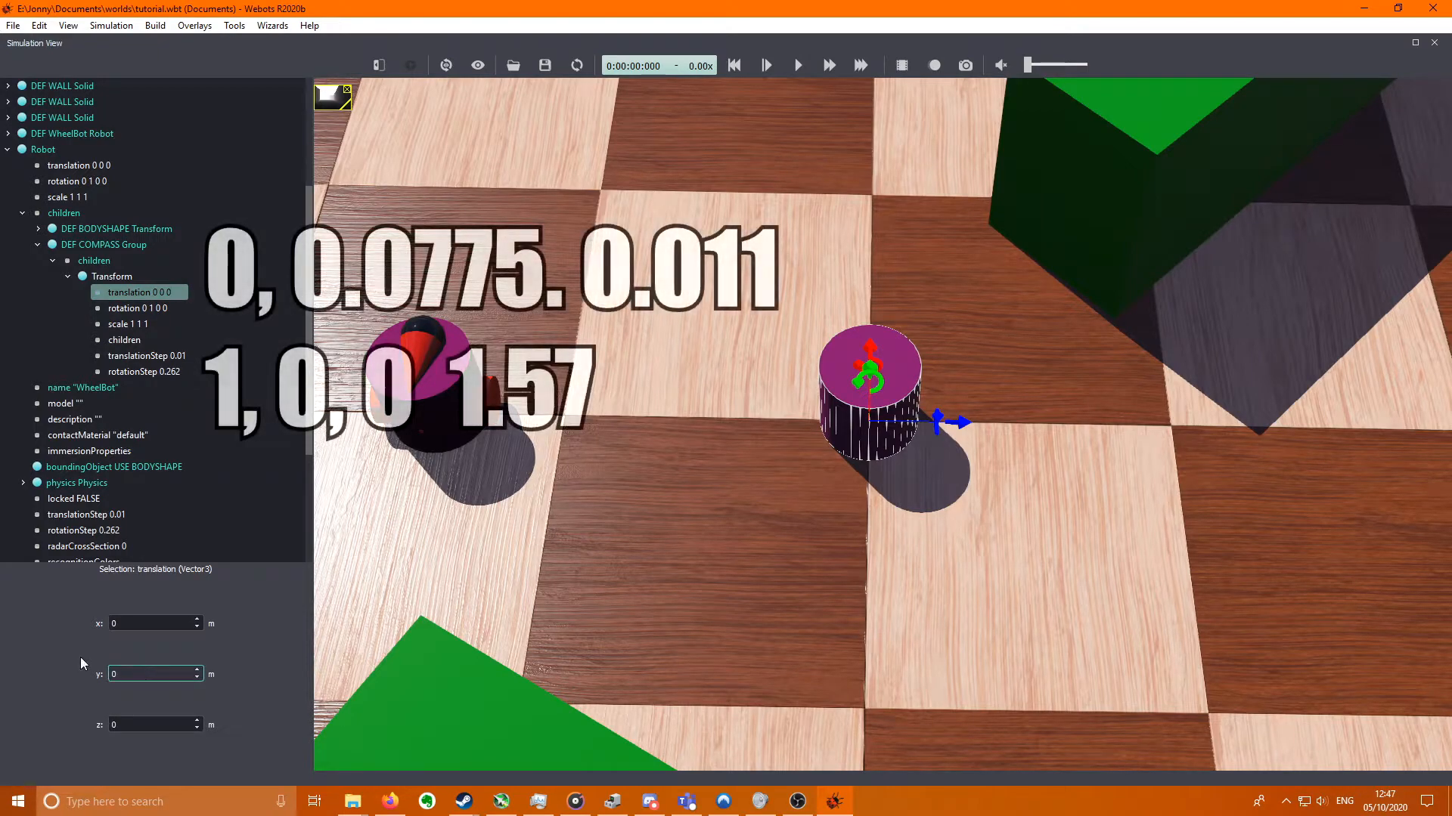
{"action": "left_click", "coordinate": [150, 673]}
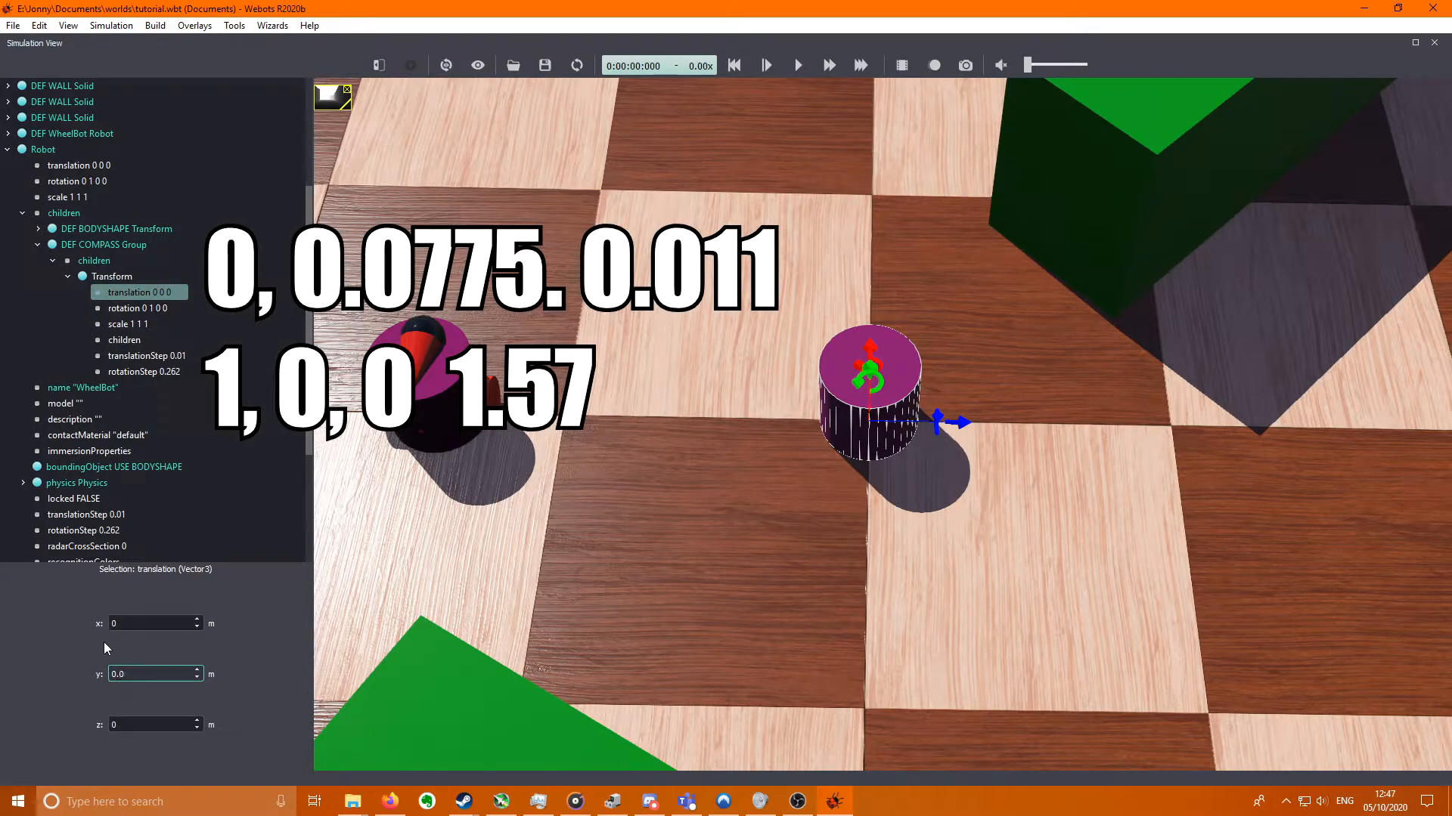
{"action": "type", "text": "0.0775"}
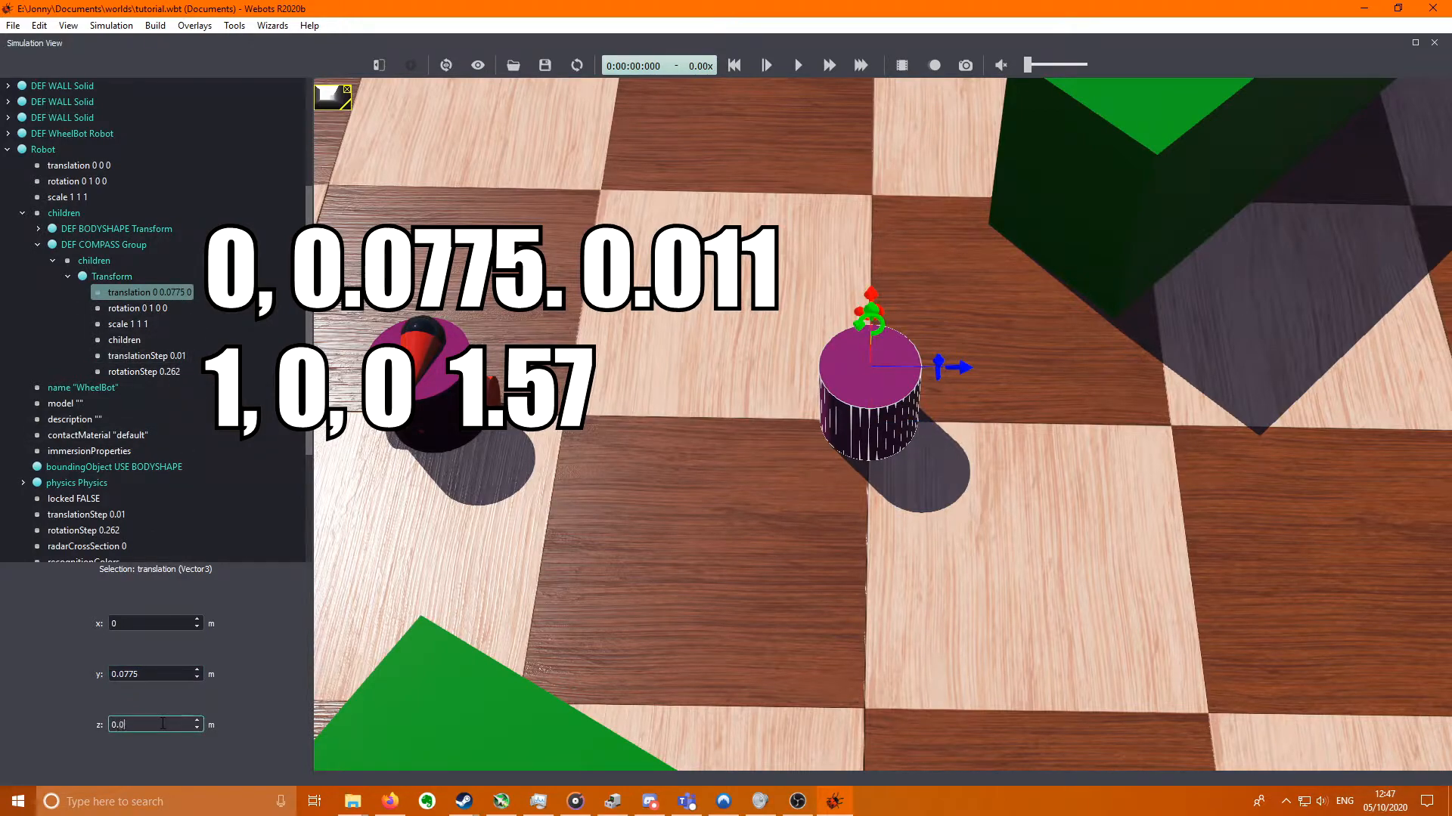
{"action": "type", "text": "0.011"}
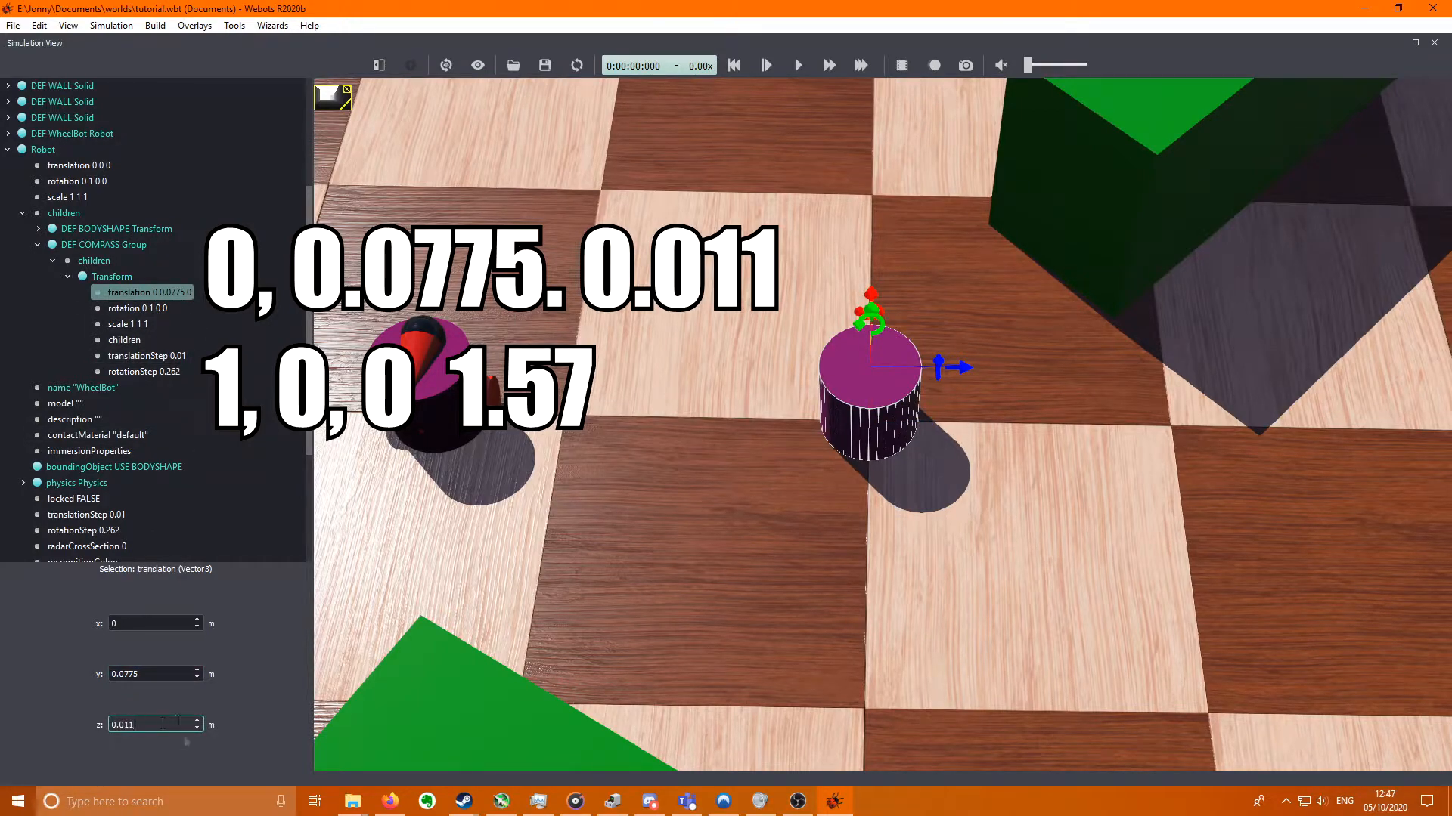
{"action": "left_click", "coordinate": [137, 307]}
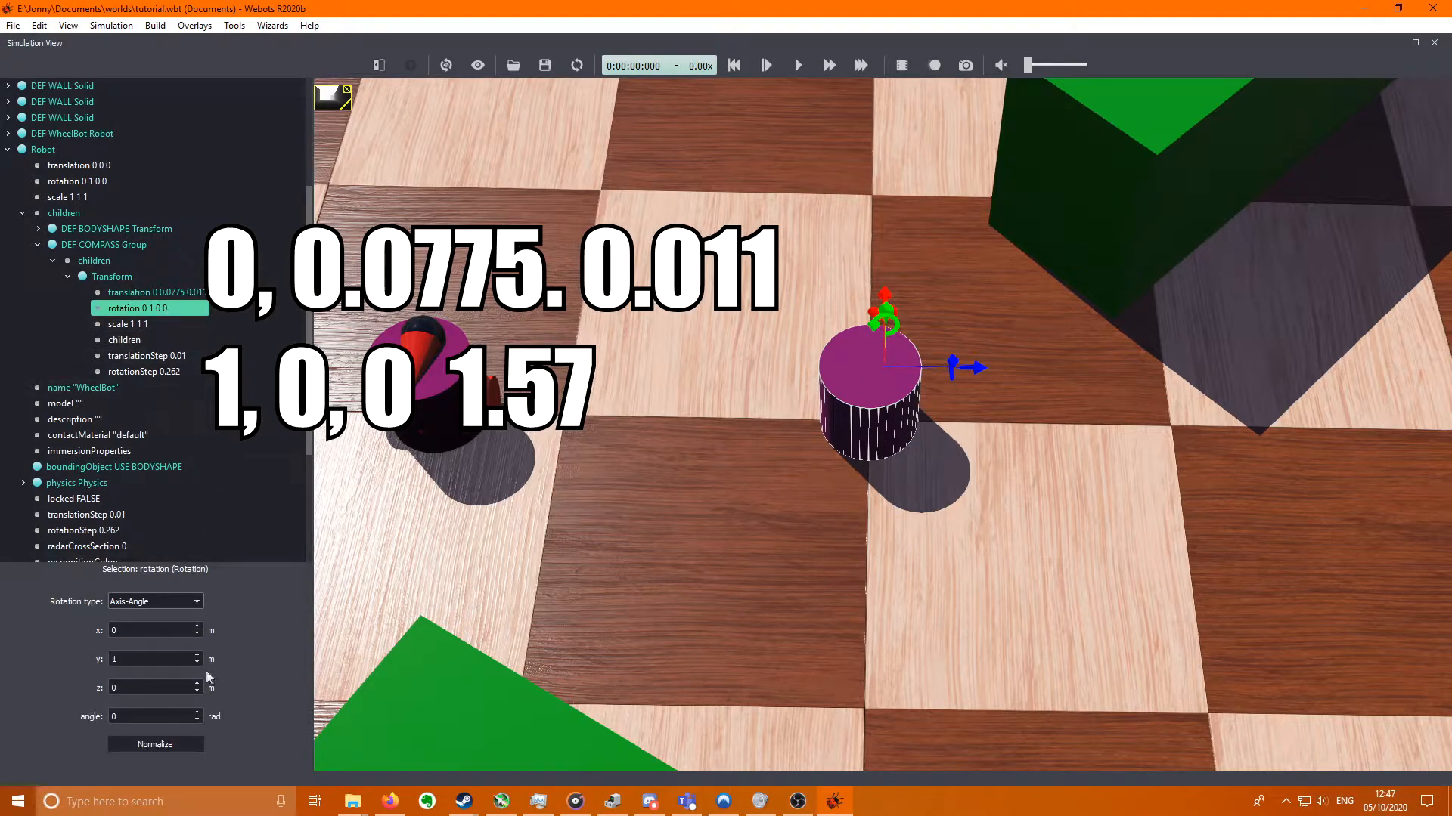
{"action": "type", "text": "1"}
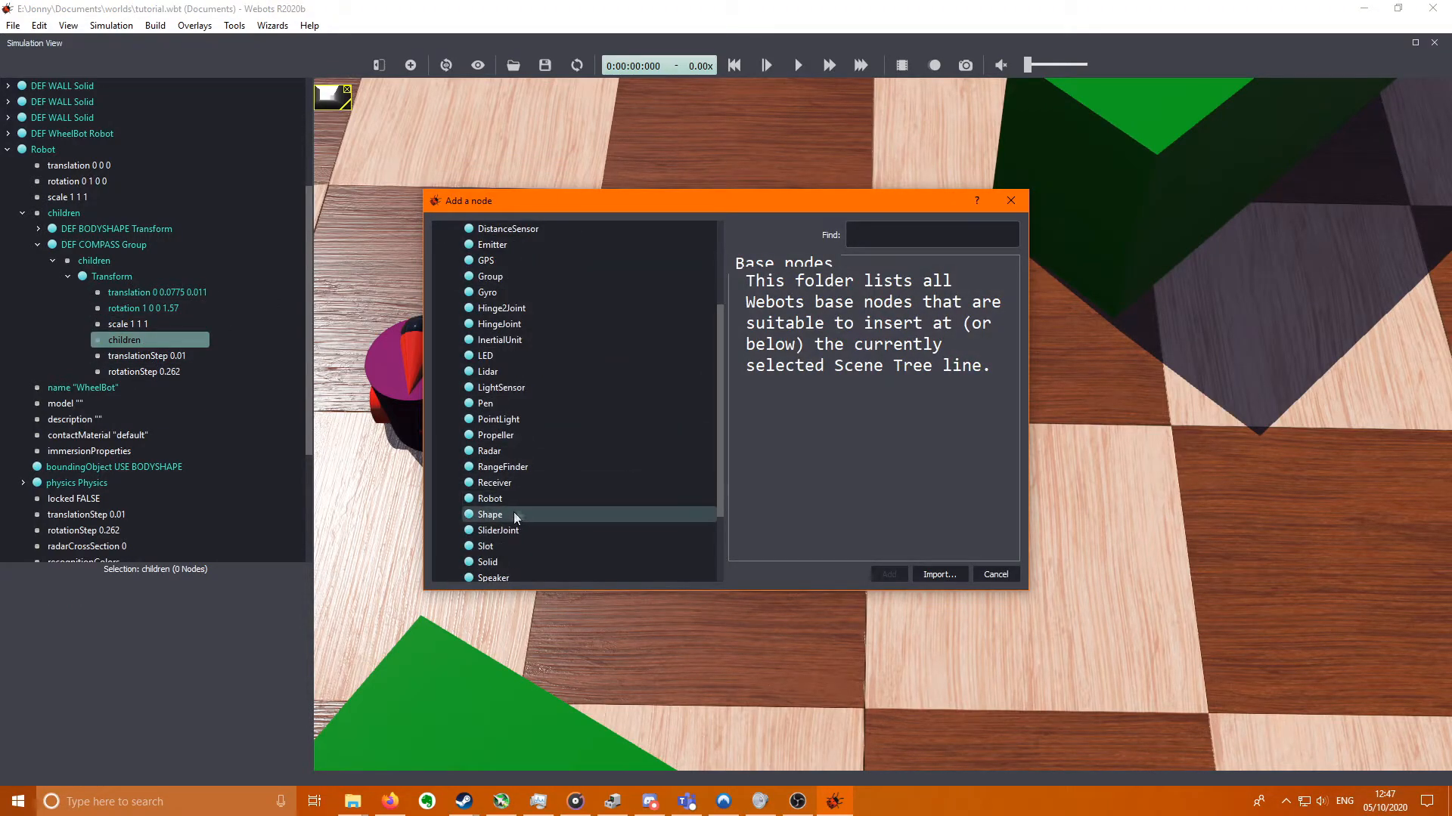
- Add a Shape with a PBRAppearance of baseColor 0.7 0 0 under the compass transform
{"action": "left_click", "coordinate": [886, 574]}
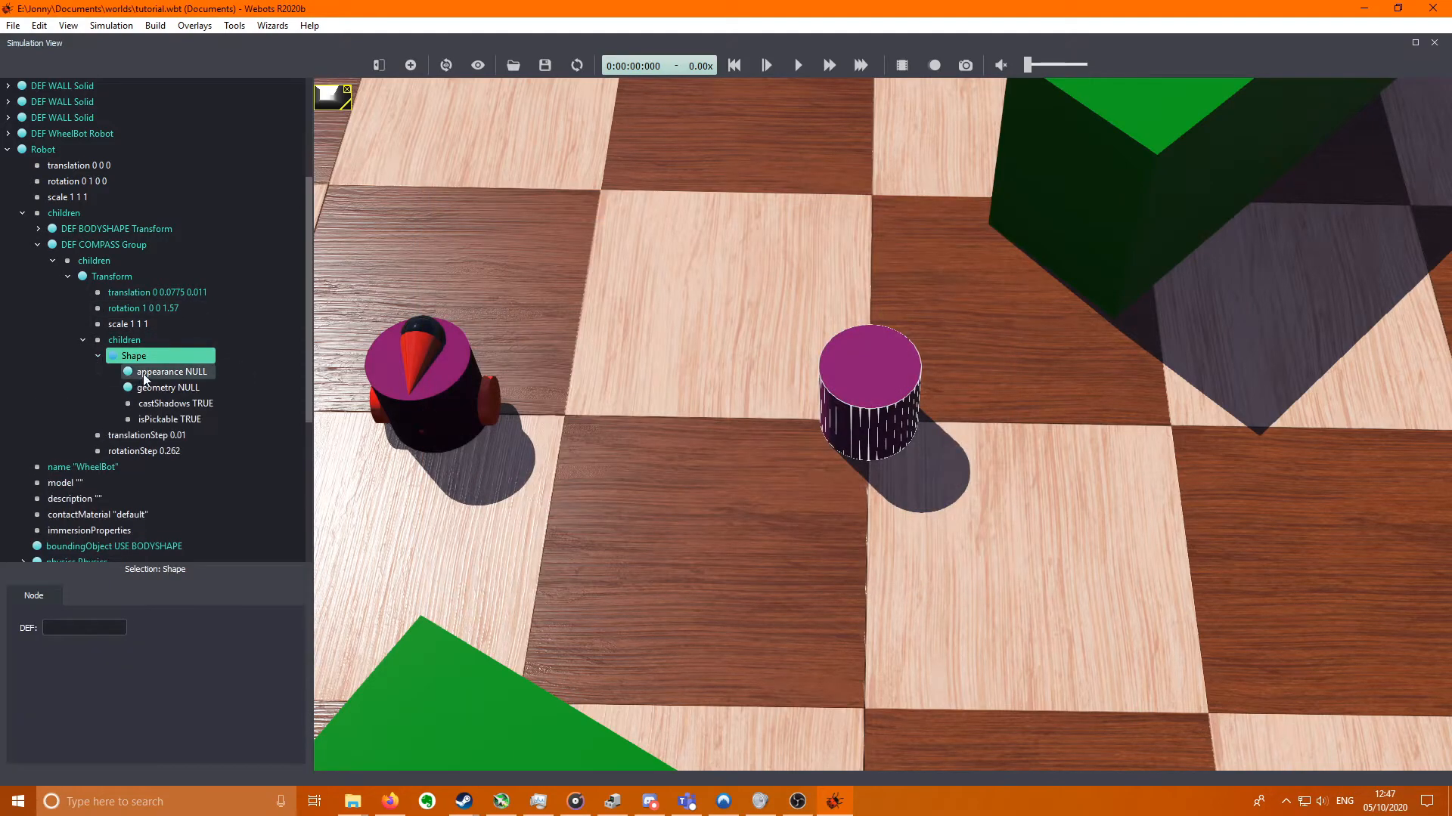
{"action": "left_click", "coordinate": [170, 372]}
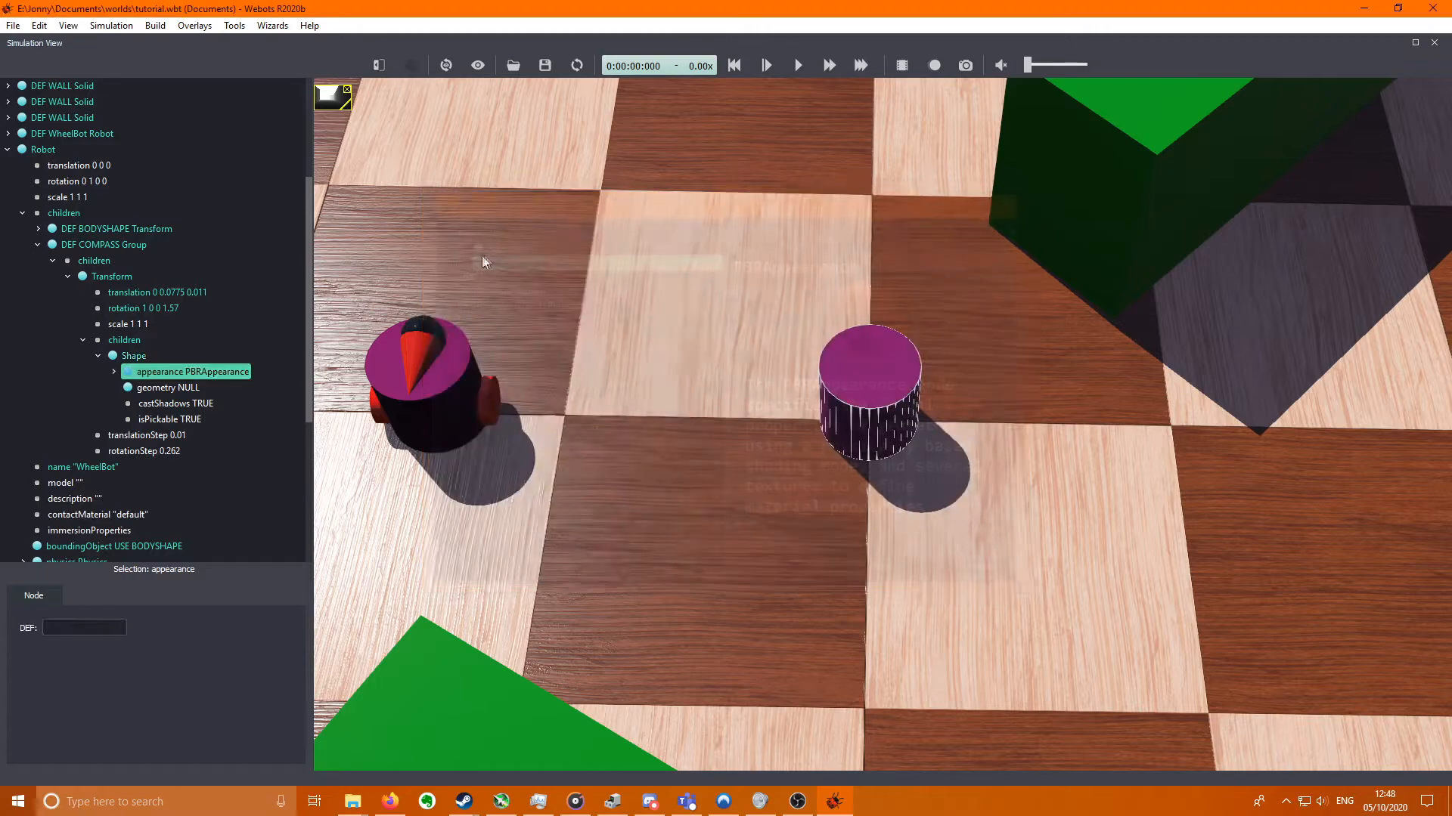
{"action": "left_click", "coordinate": [115, 372]}
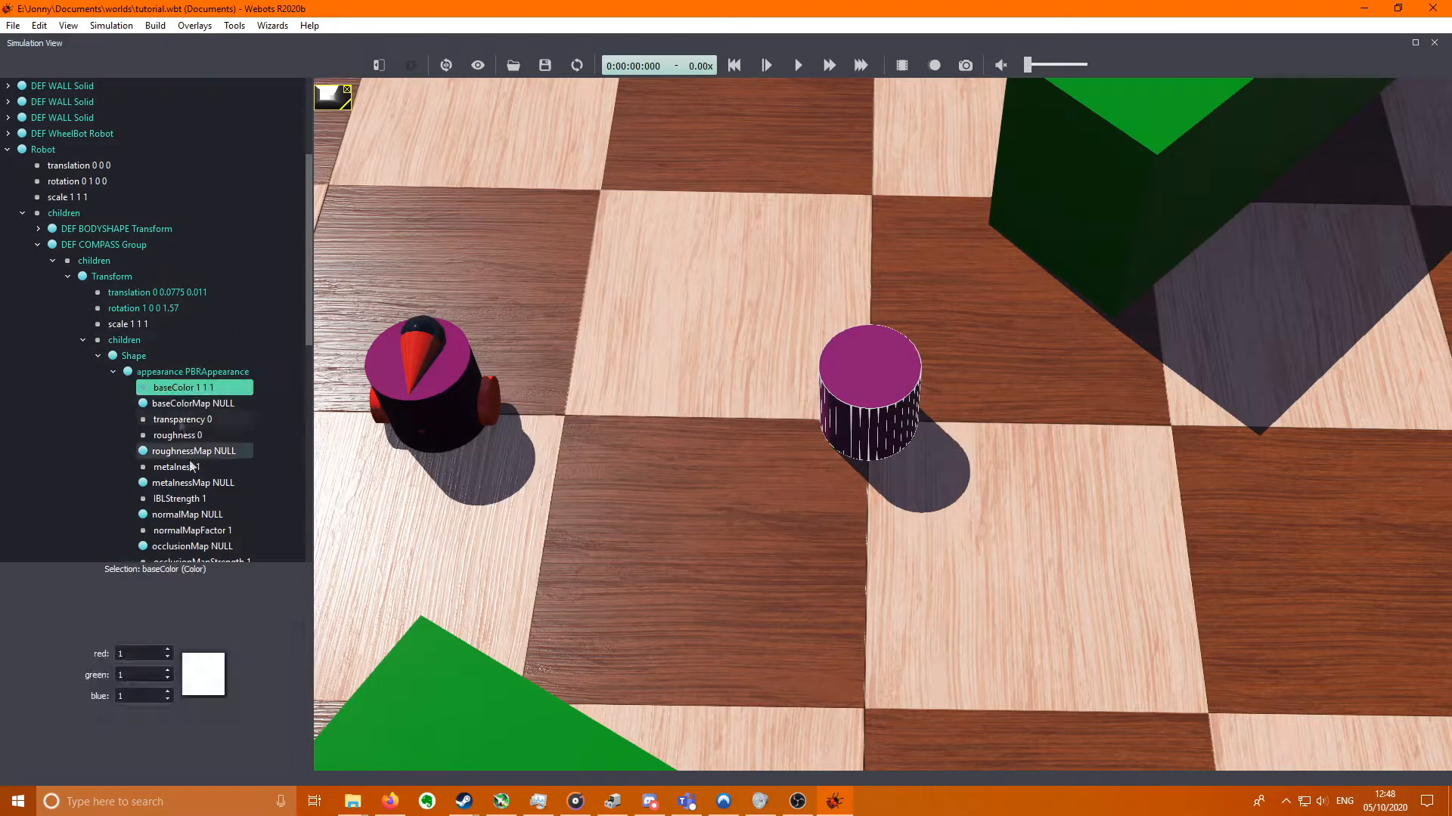
{"action": "type", "text": "0,"}
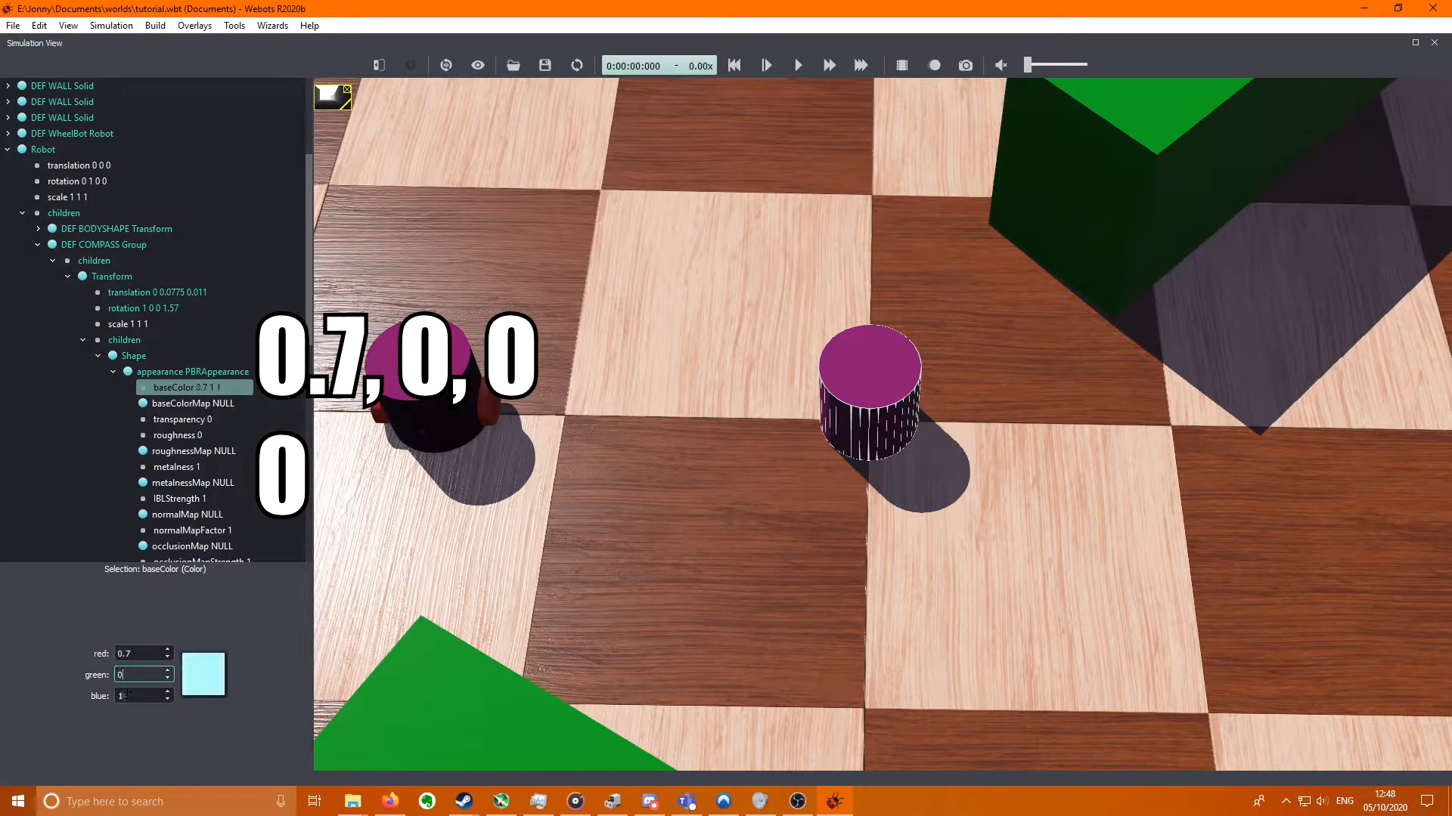
{"action": "left_click", "coordinate": [177, 467]}
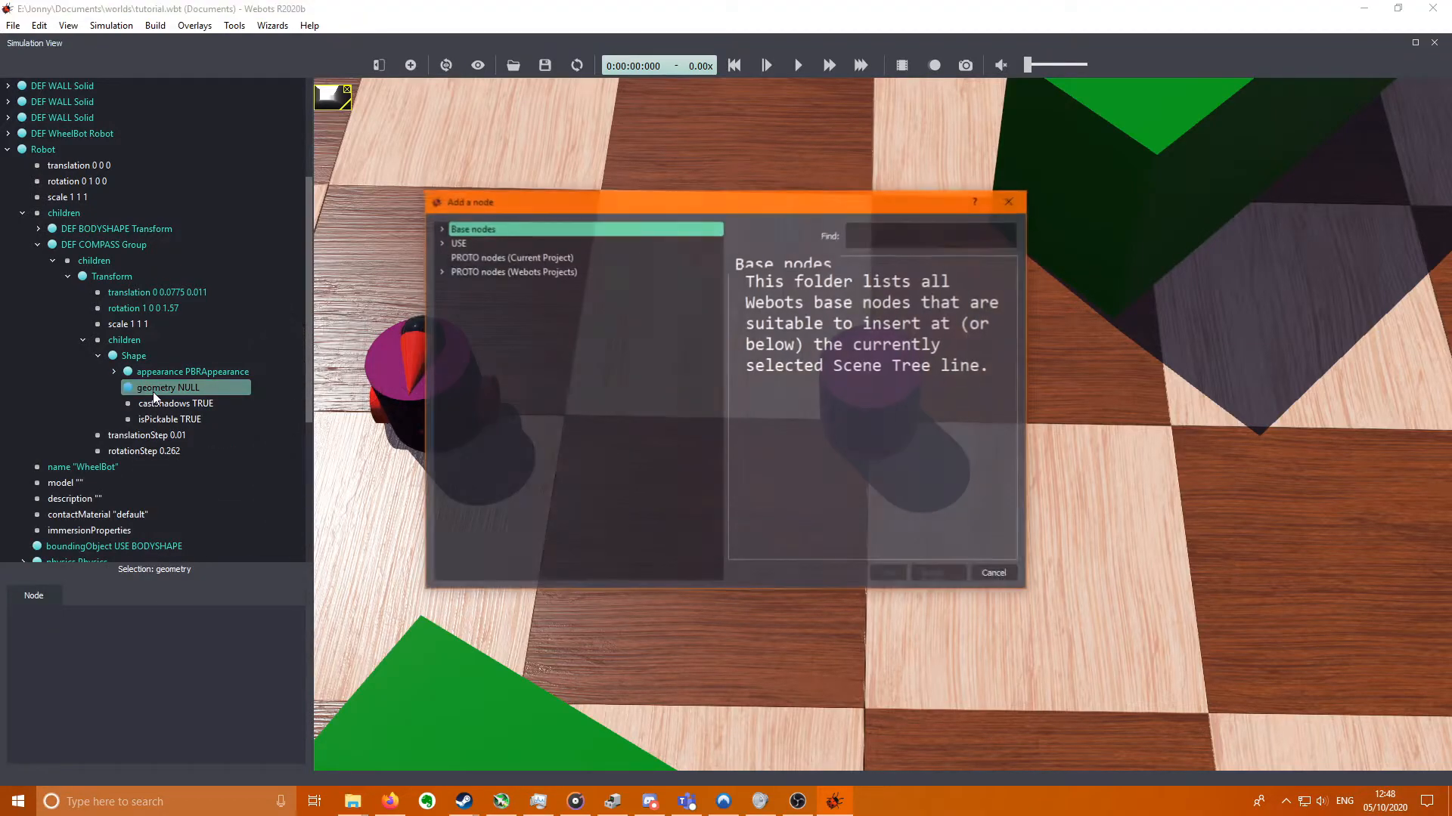
{"action": "left_click", "coordinate": [440, 229]}
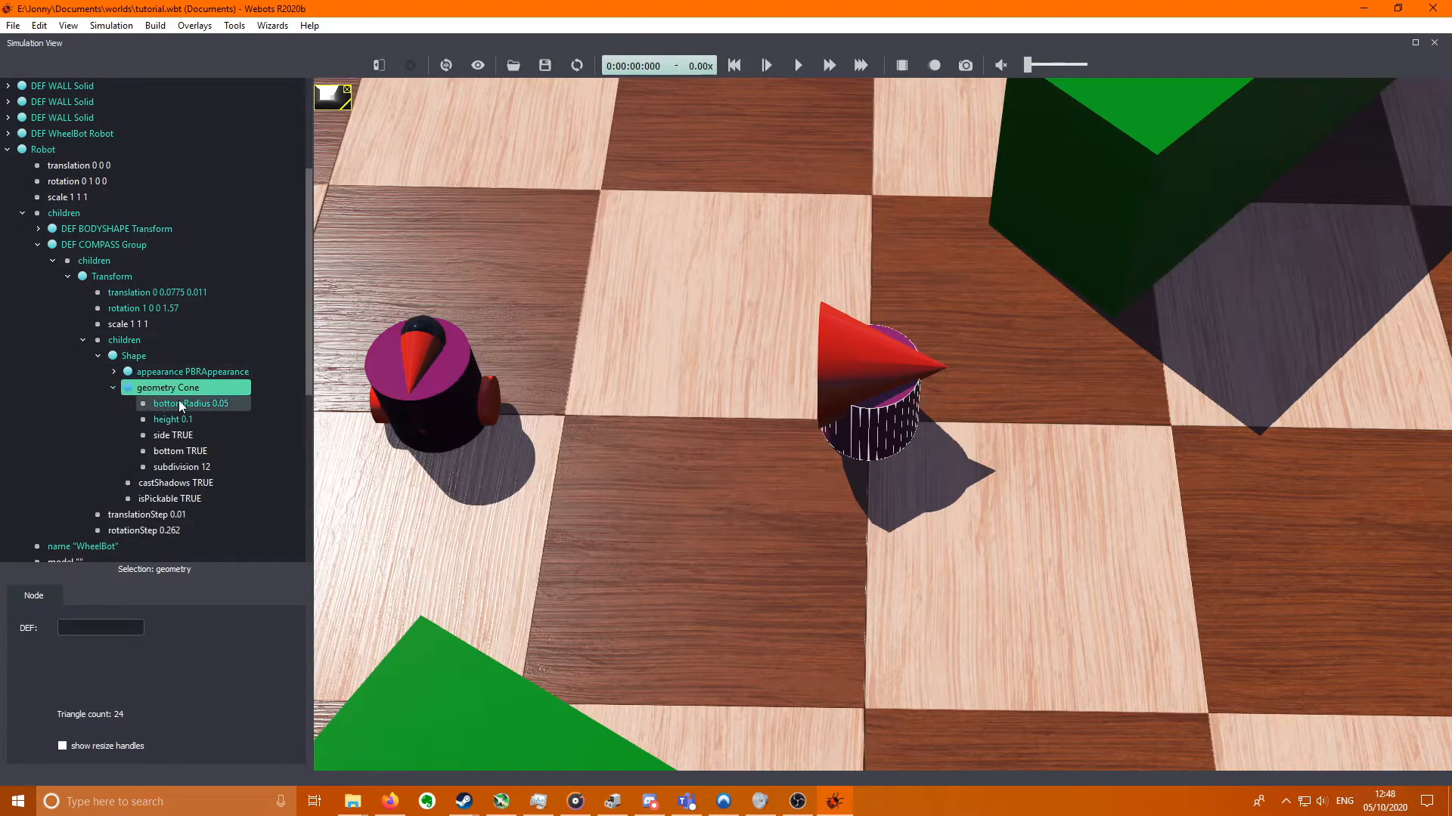
- Give the shape a Cone geometry with bottomRadius 0.016 and height 0.05
{"action": "left_click", "coordinate": [192, 402]}
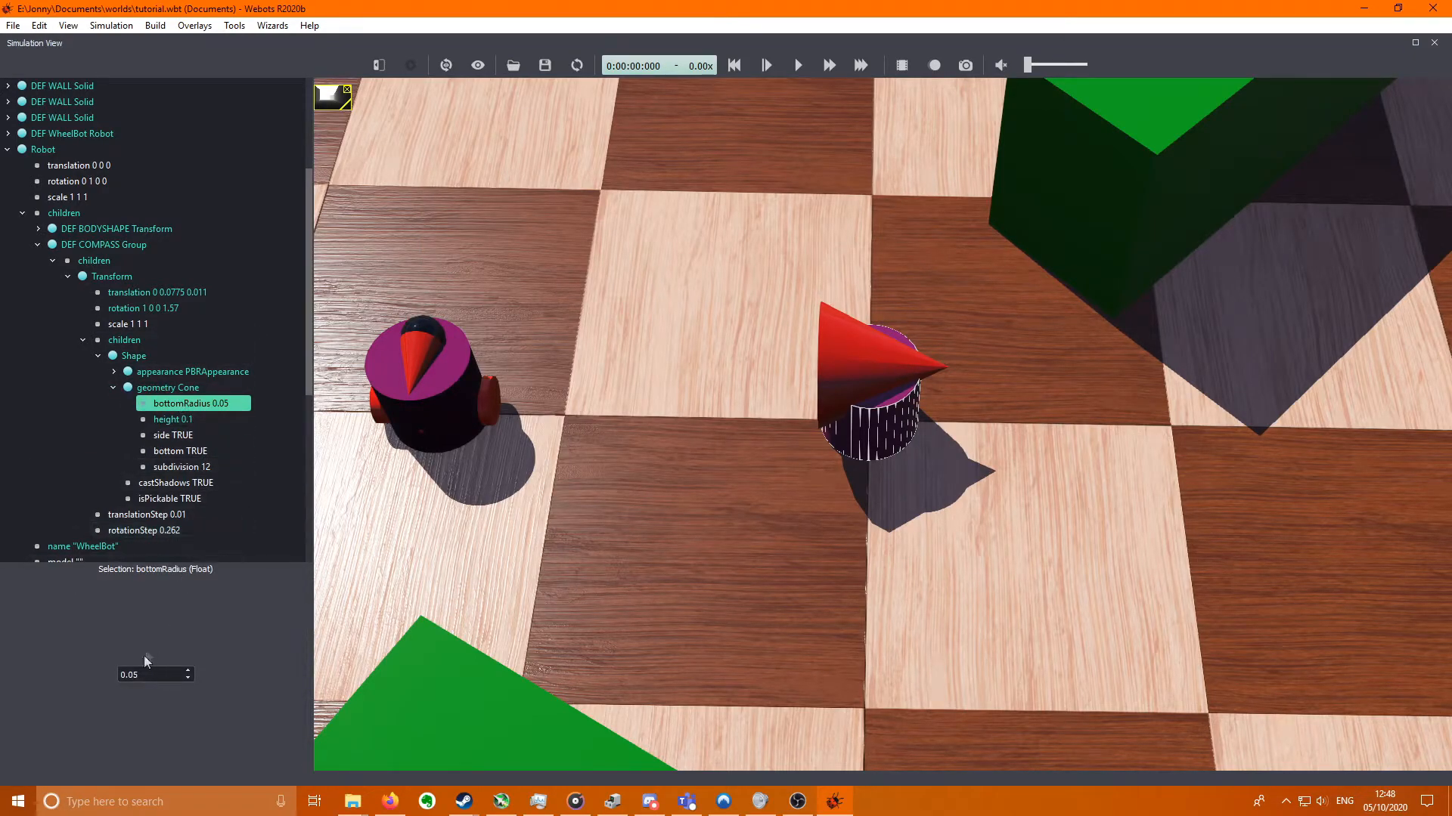
{"action": "type", "text": "0.016"}
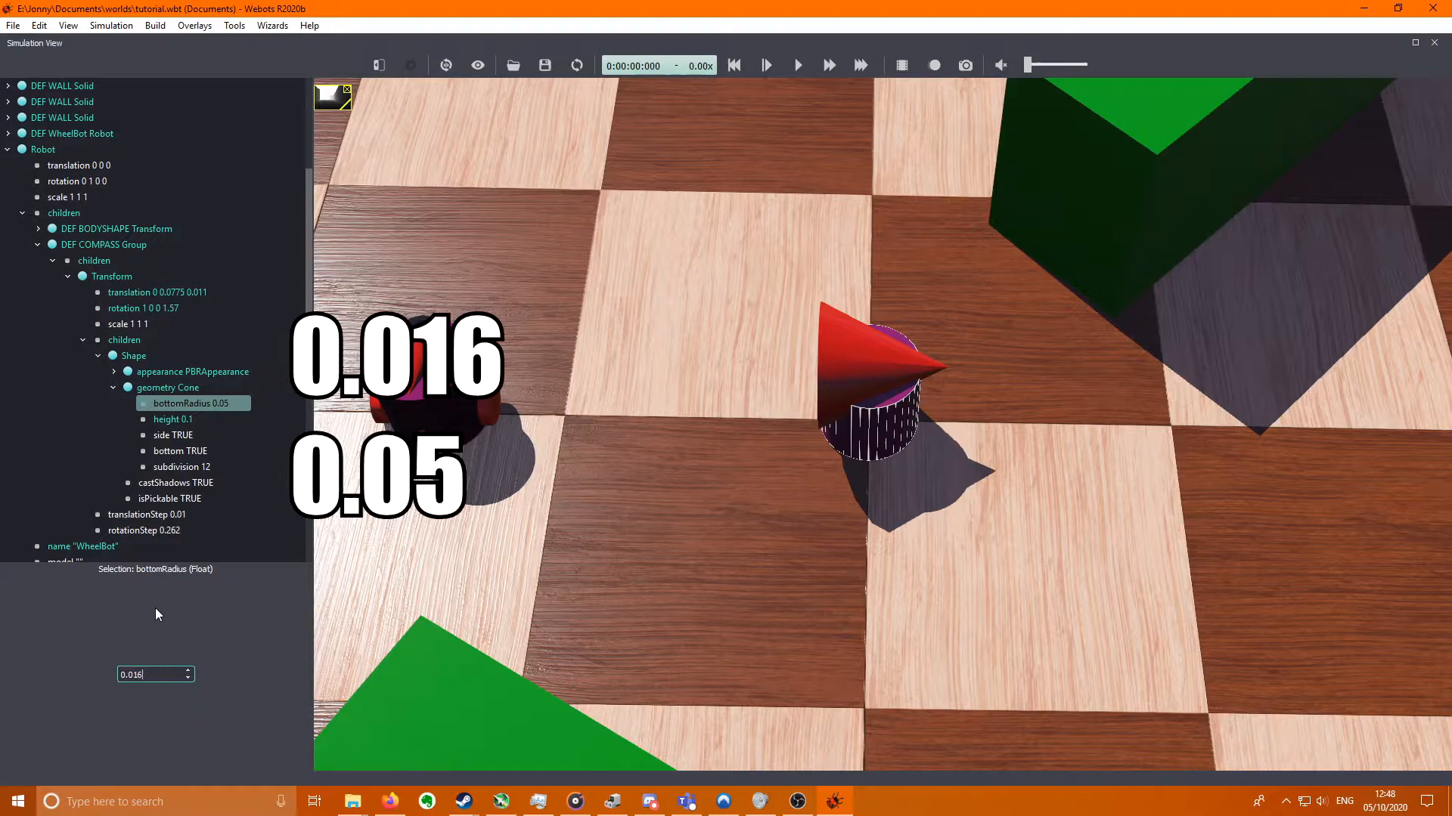
{"action": "left_click", "coordinate": [172, 435]}
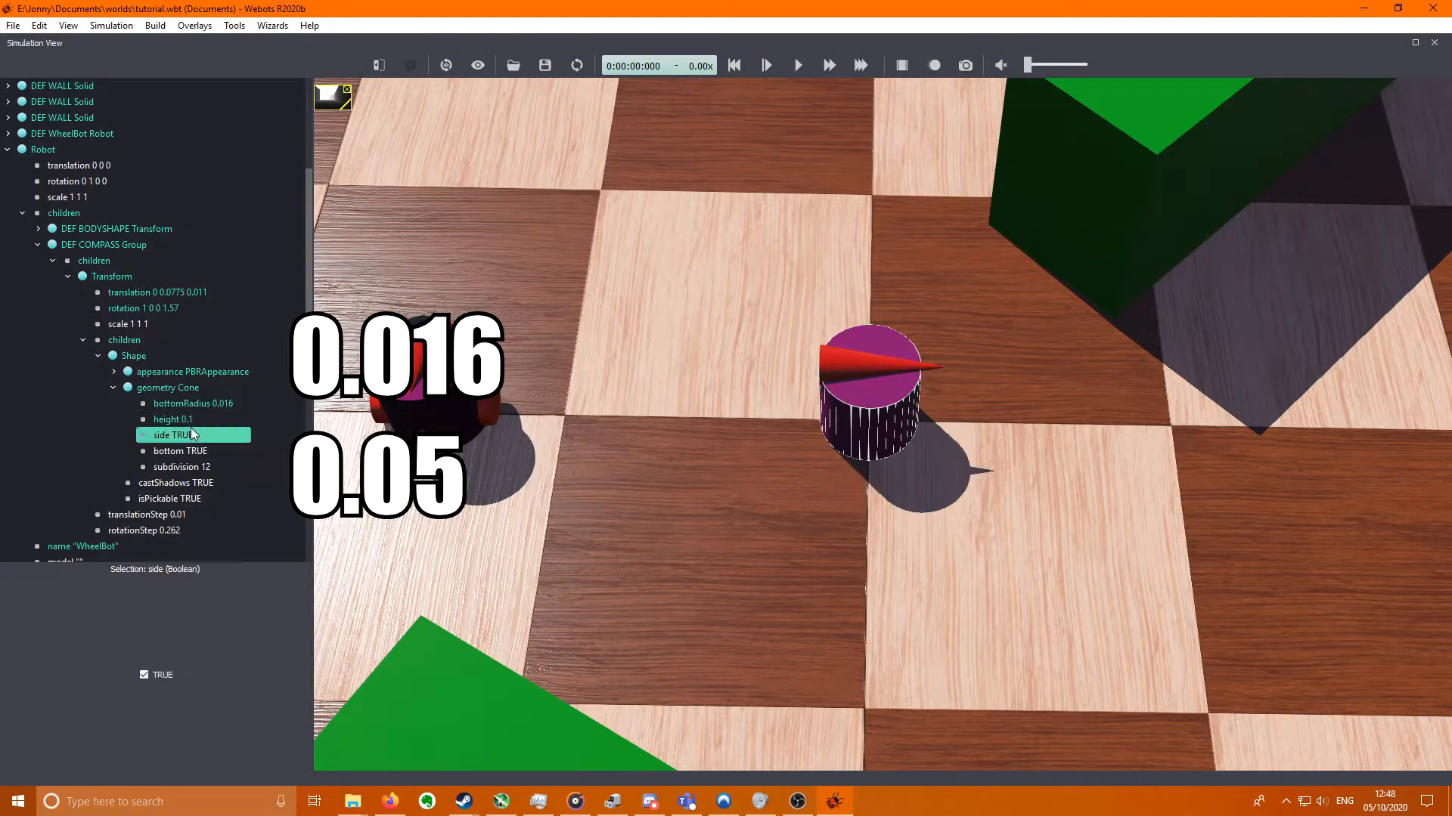
{"action": "left_click", "coordinate": [172, 419]}
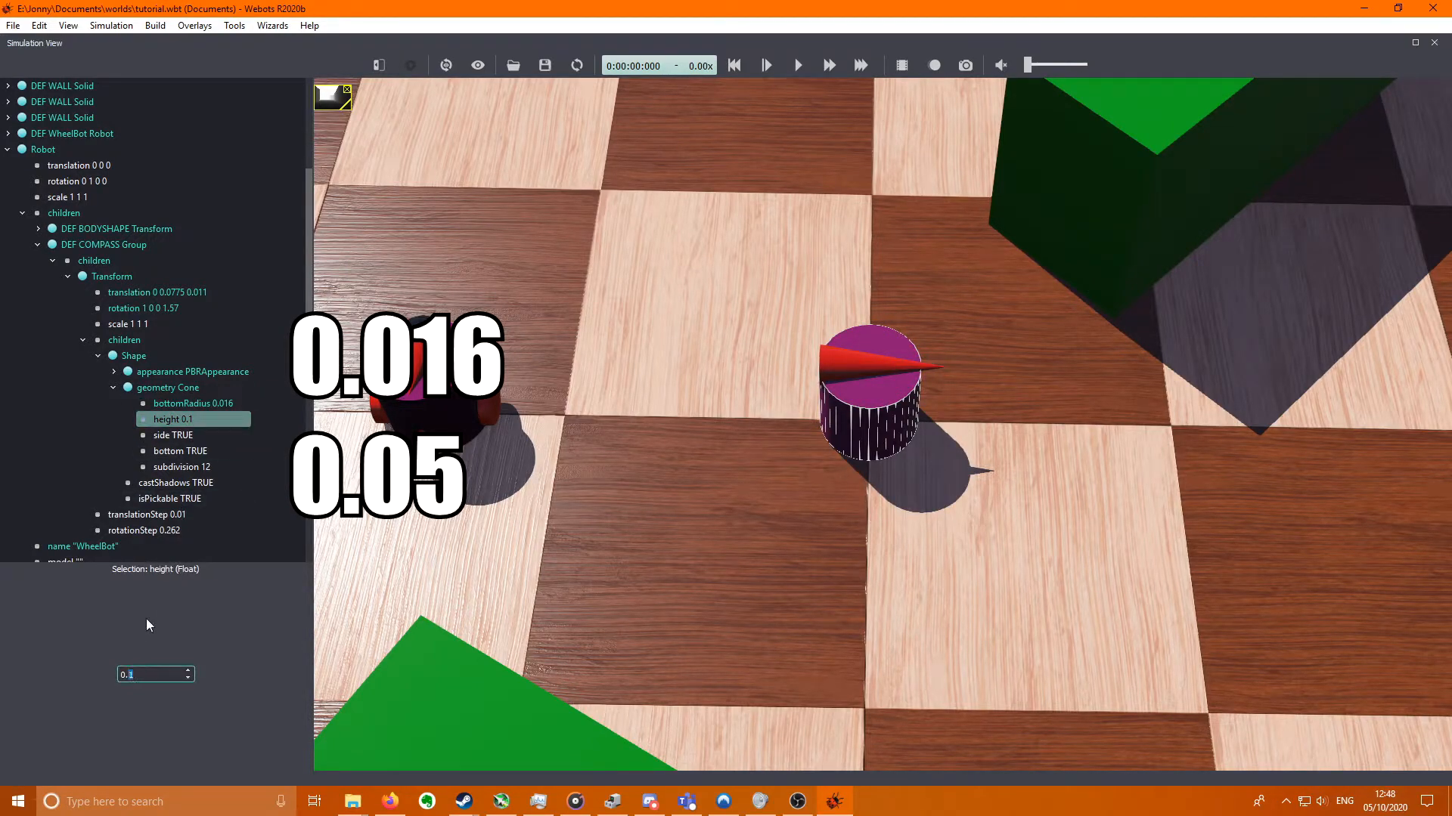
{"action": "type", "text": "0.05"}
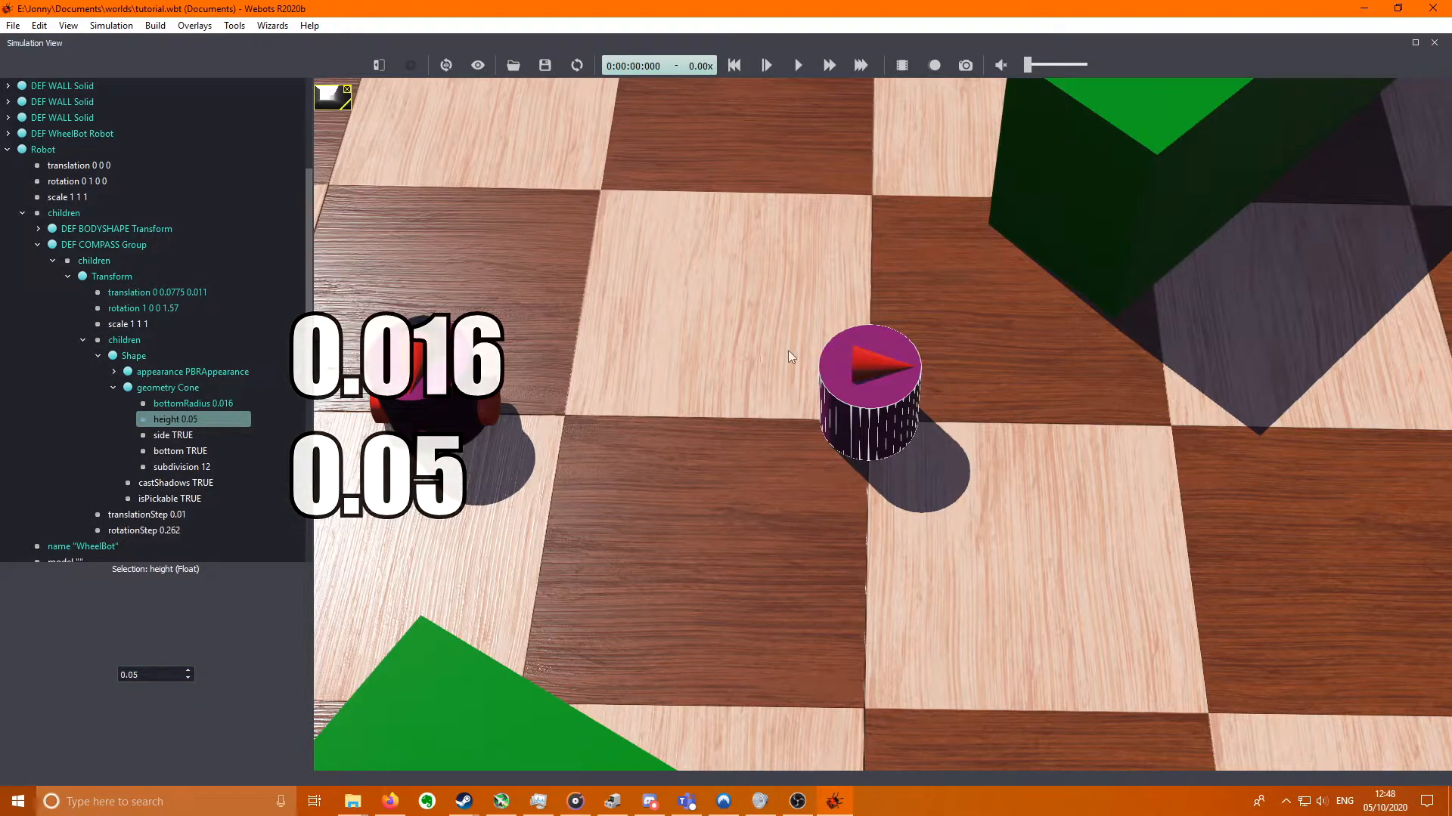
{"action": "left_click", "coordinate": [157, 292]}
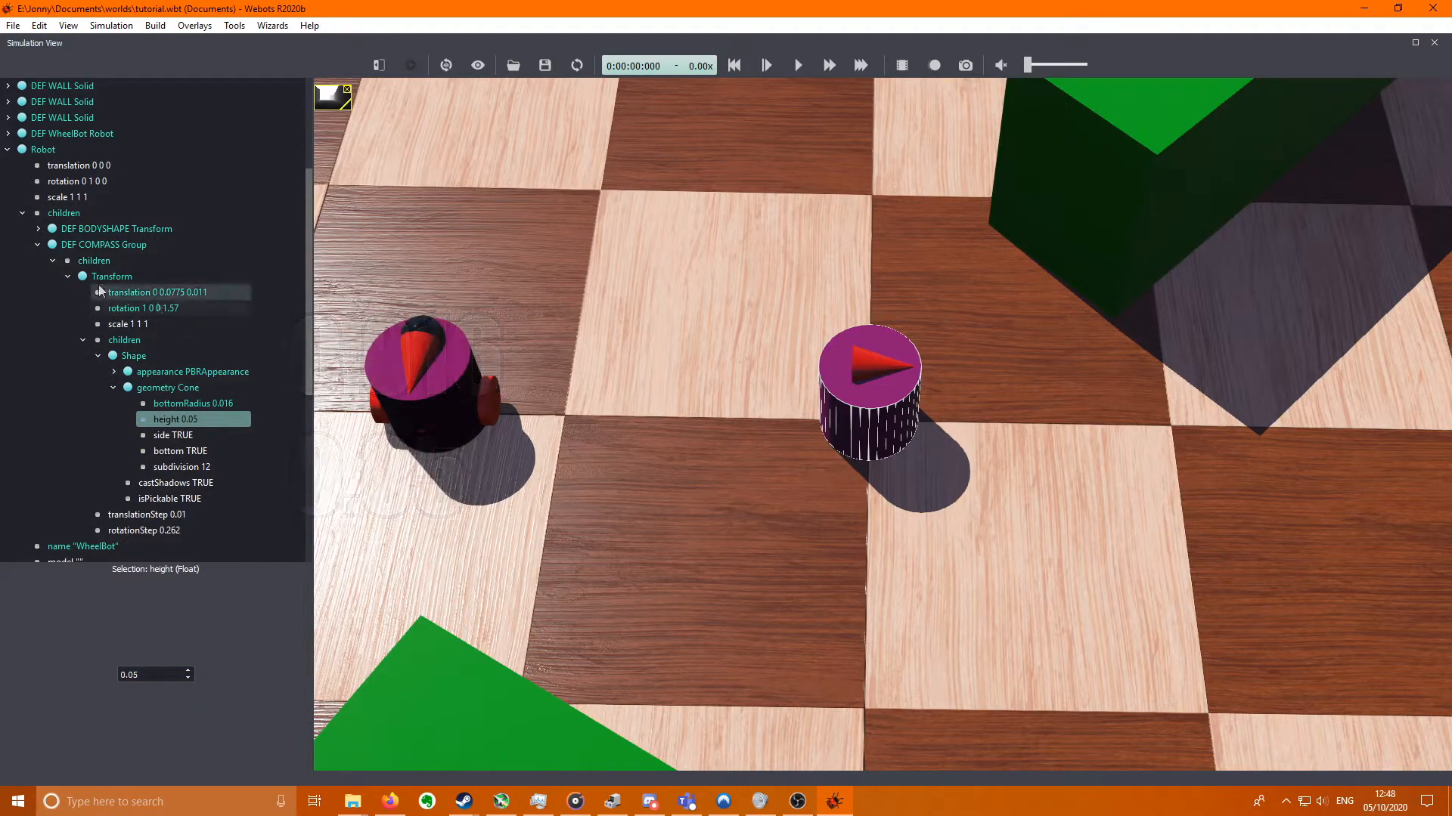
{"action": "left_click", "coordinate": [68, 275]}
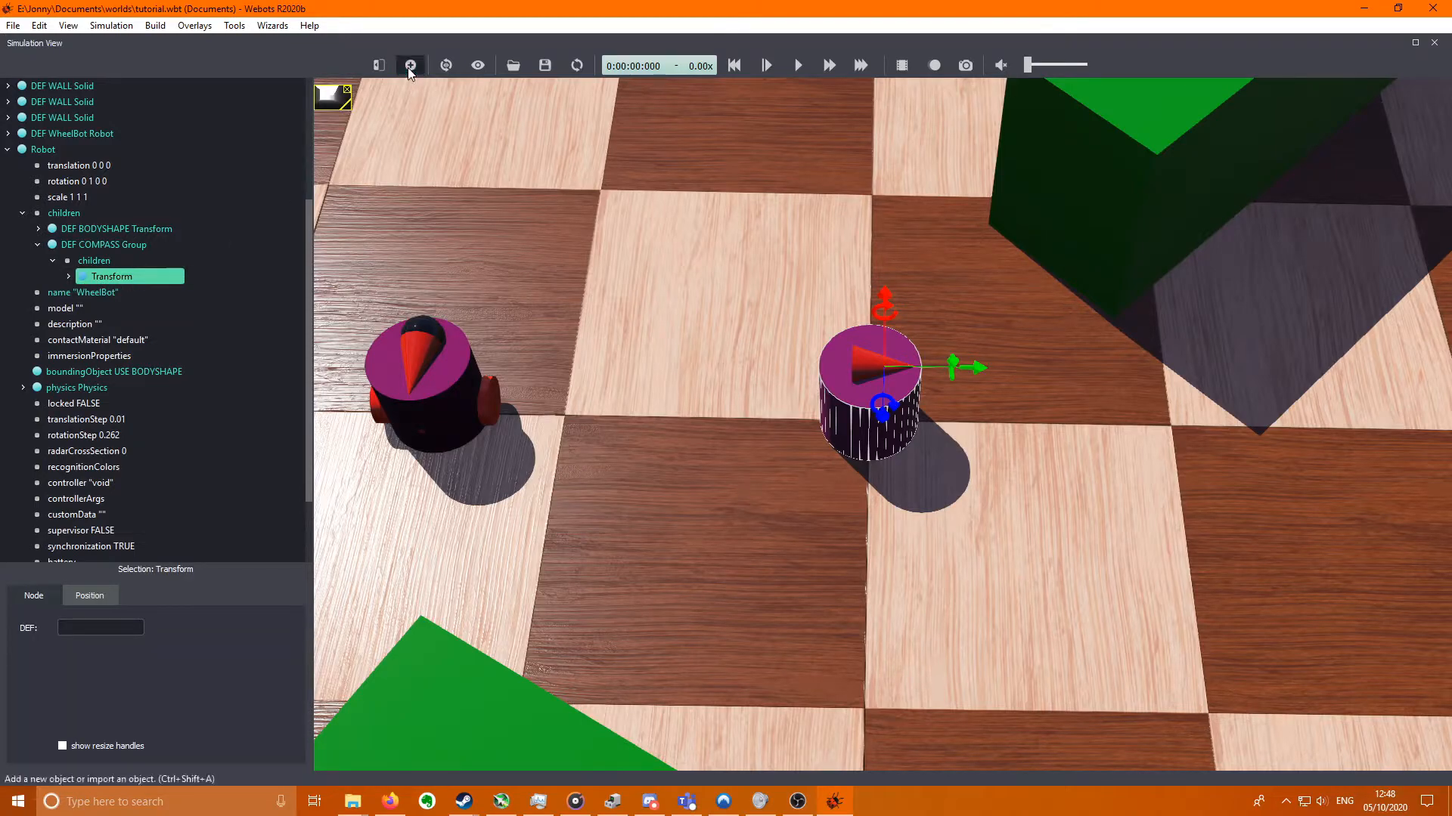
- Add a second Transform to the compass group with translation 0 0.0775 -0.02
{"action": "left_click", "coordinate": [409, 65]}
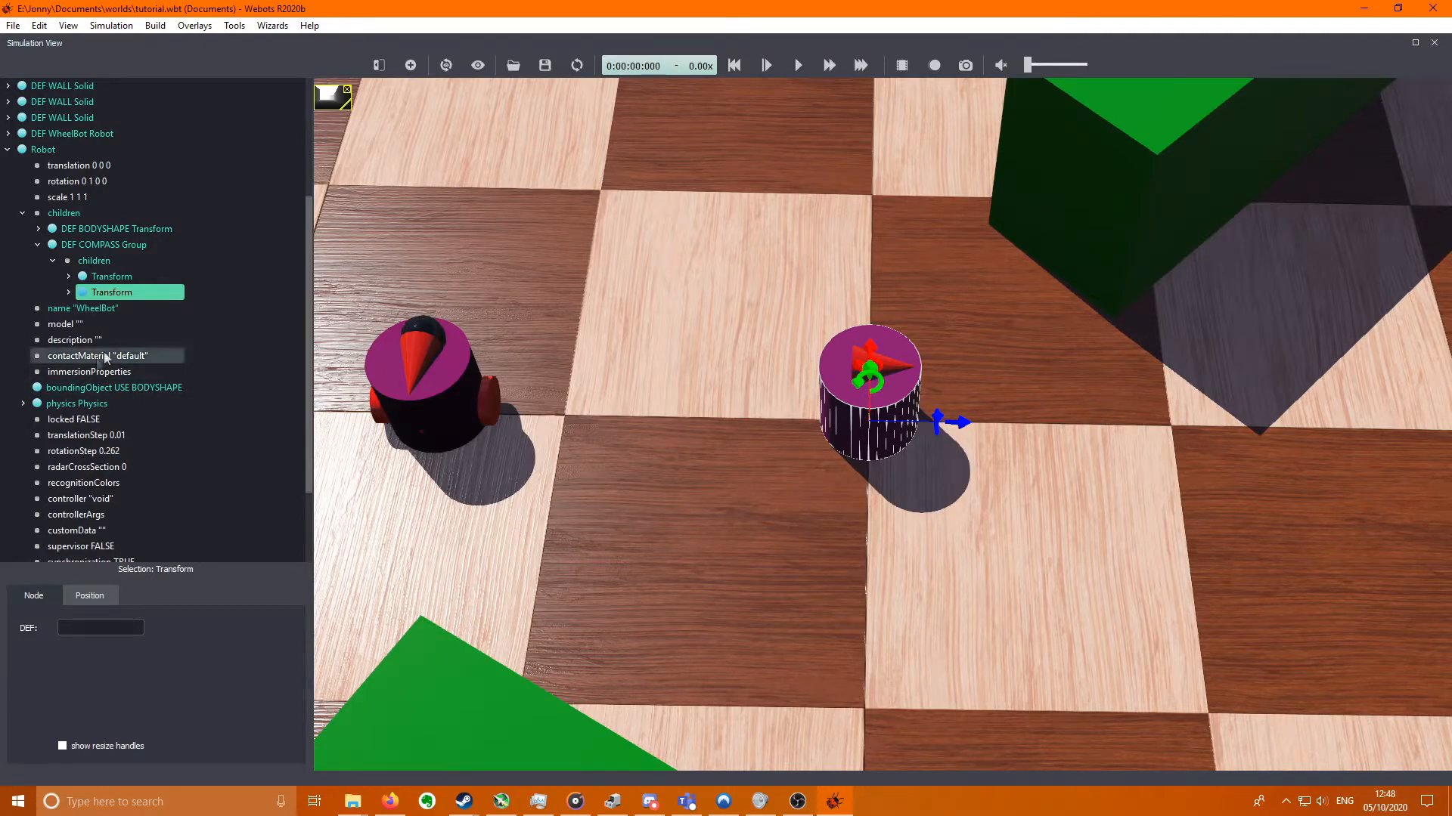
{"action": "left_click", "coordinate": [81, 292]}
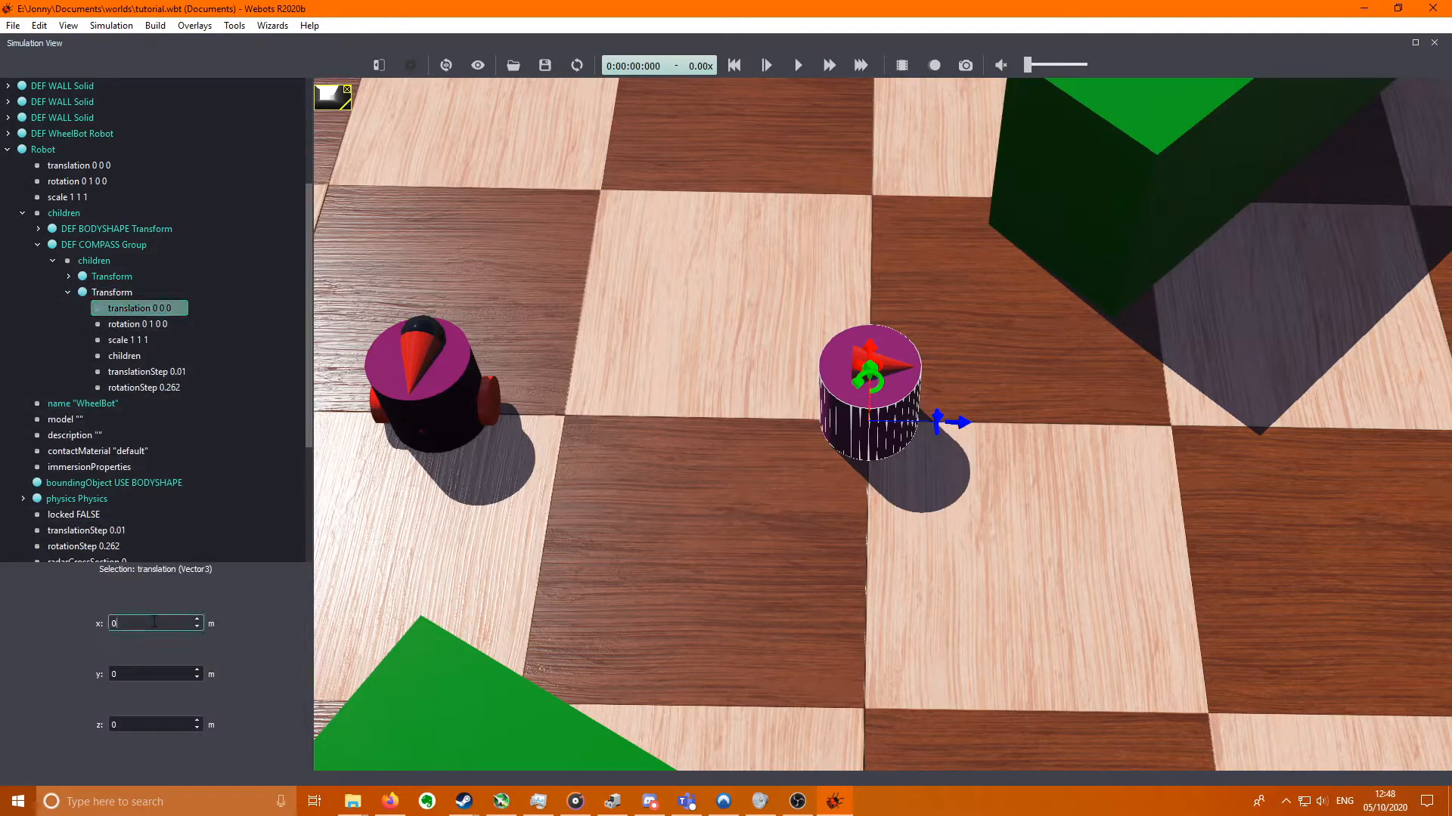
{"action": "type", "text": "0.0775"}
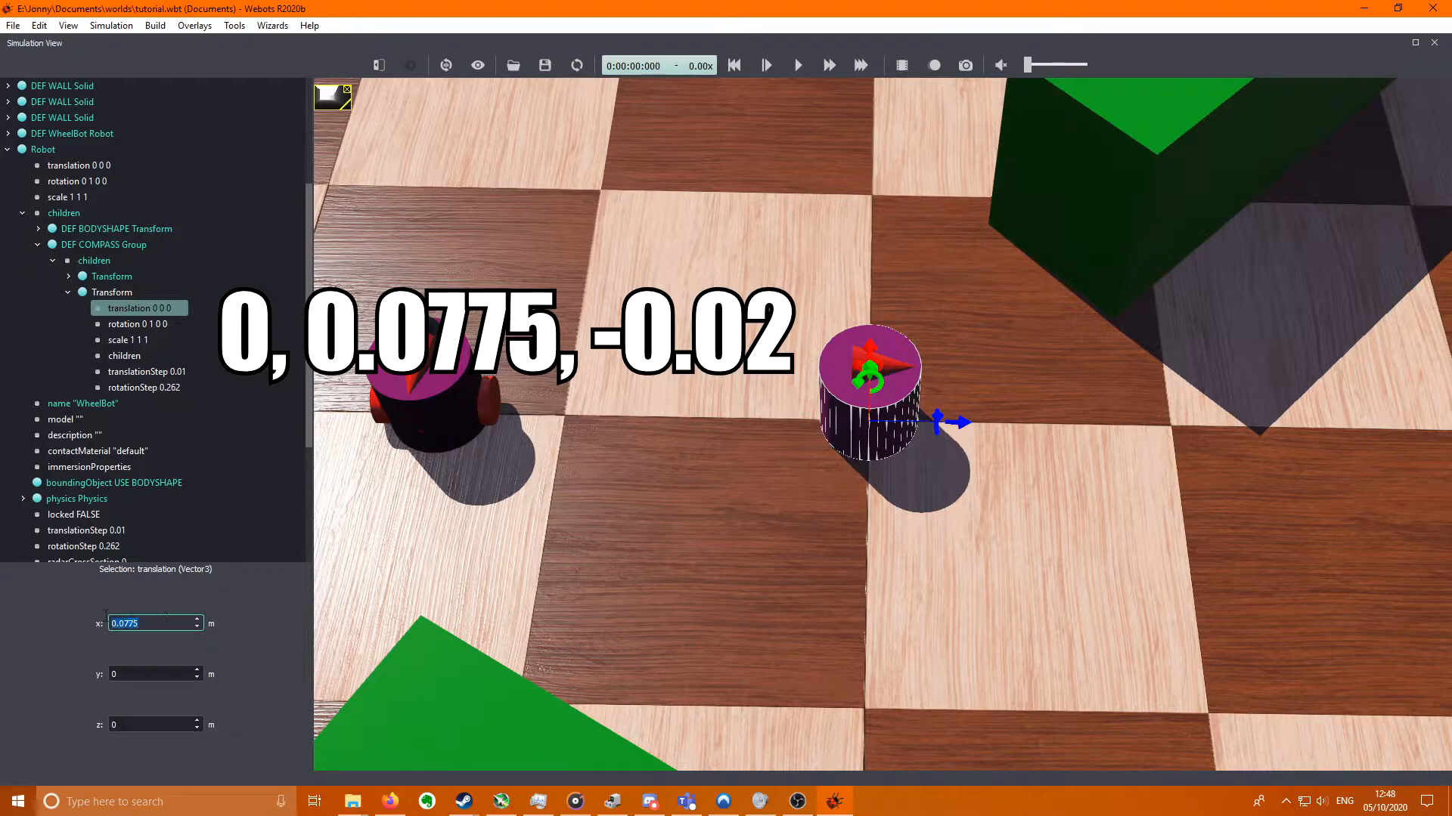
{"action": "left_click", "coordinate": [152, 673]}
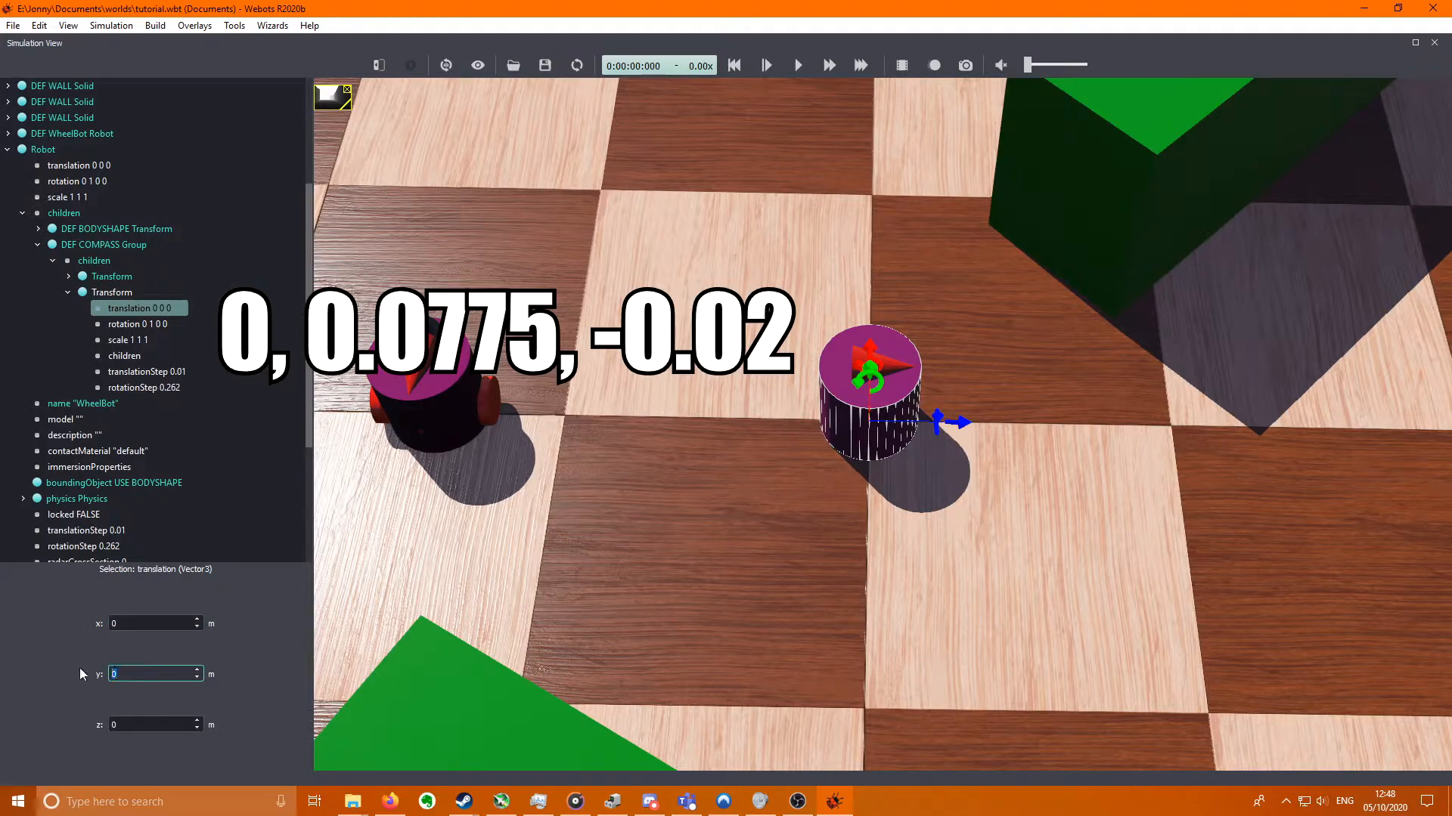
{"action": "type", "text": "0.0775"}
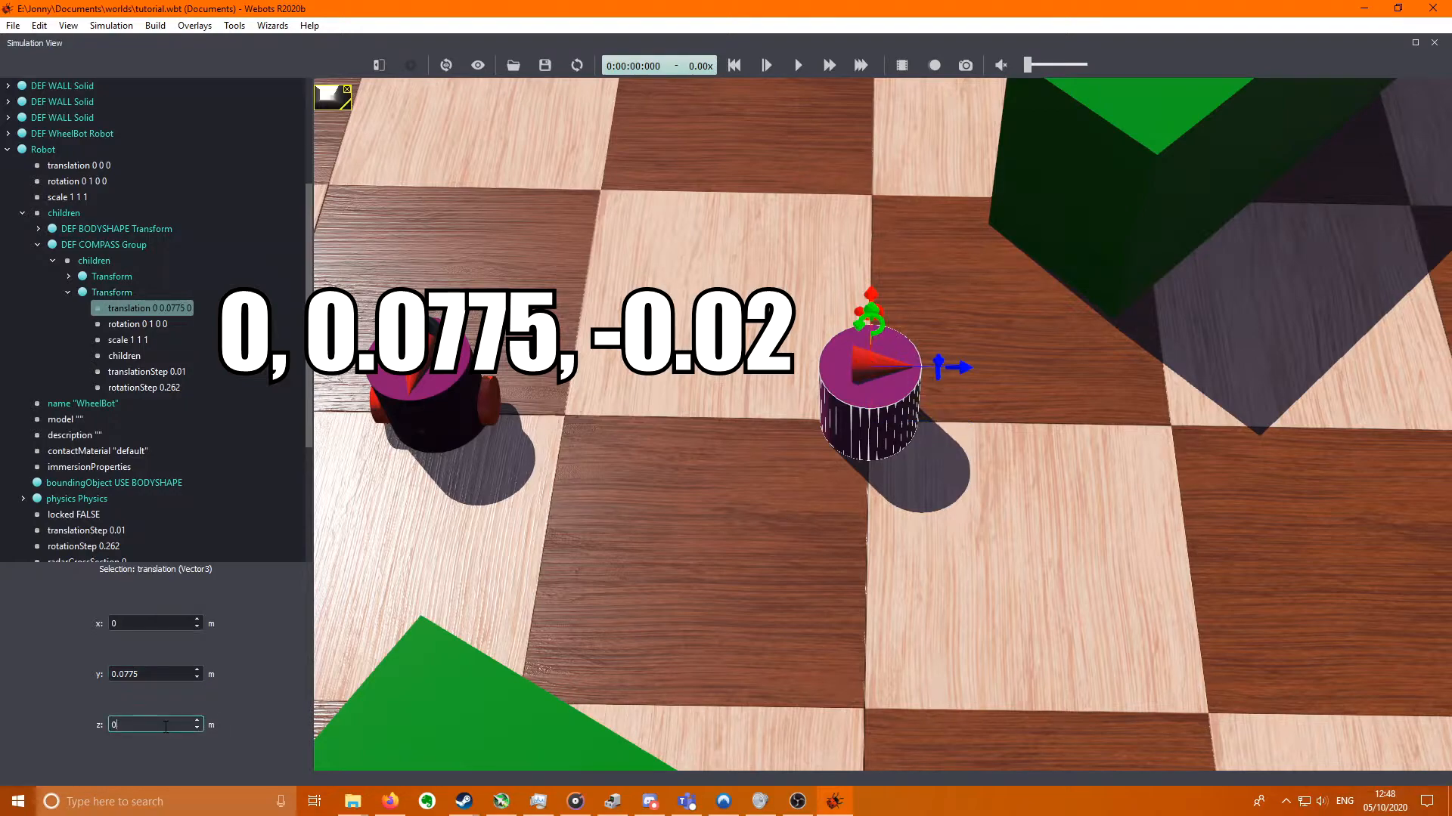
{"action": "type", "text": "-0.02"}
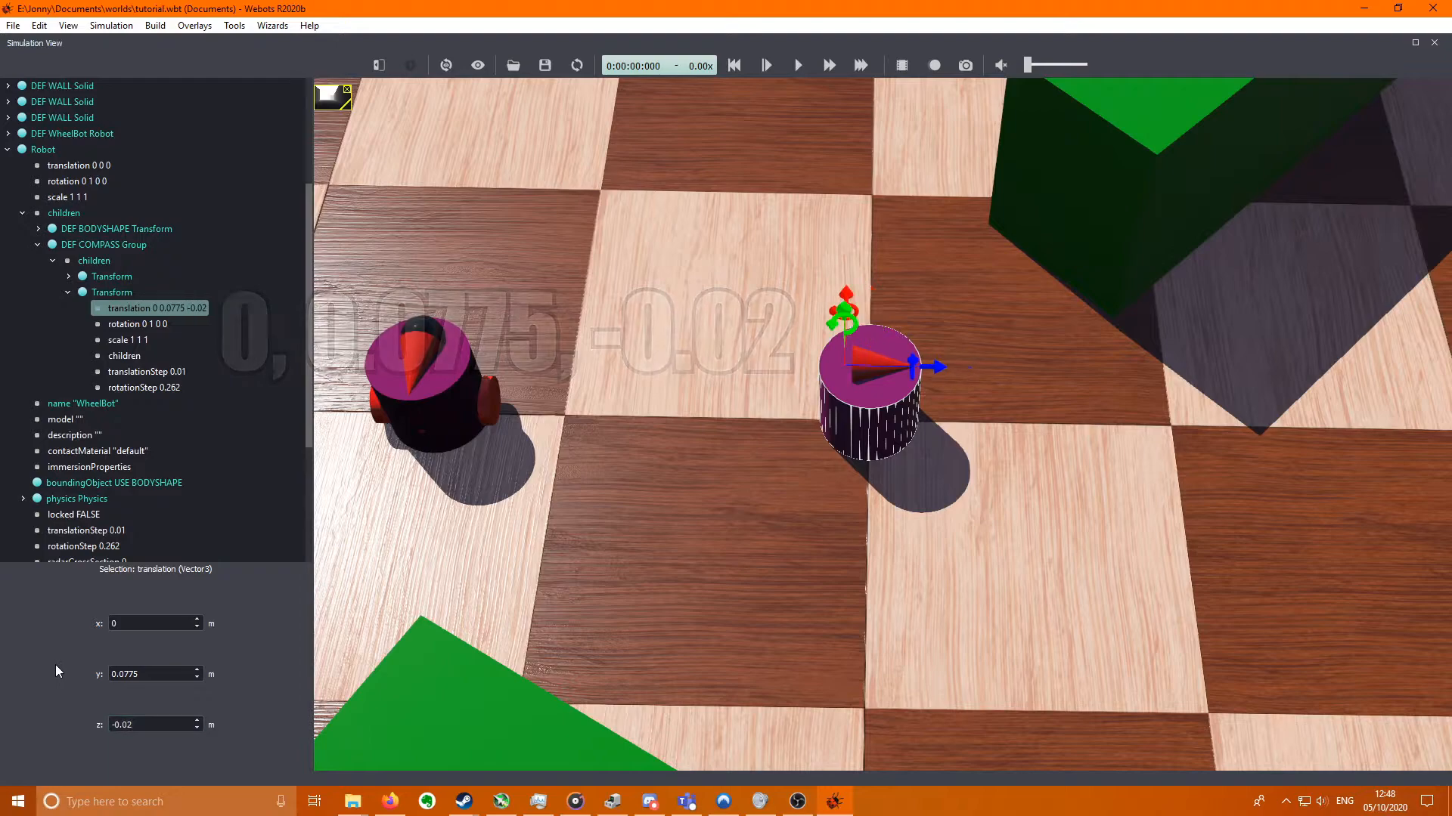
{"action": "left_click", "coordinate": [125, 355]}
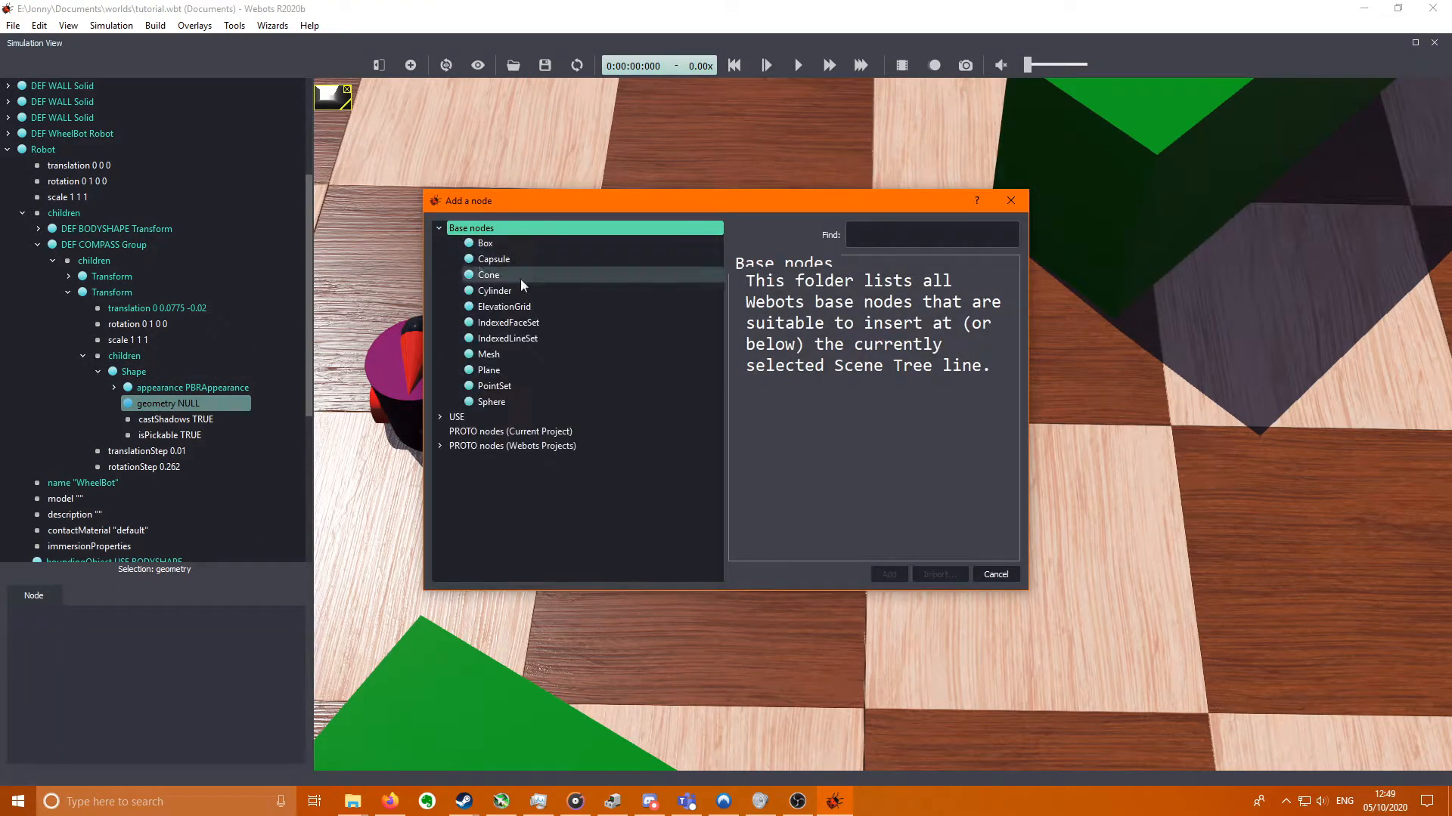
- Give the second shape a Capsule geometry with height 0.001 and radius 0.017
{"action": "left_click", "coordinate": [886, 575]}
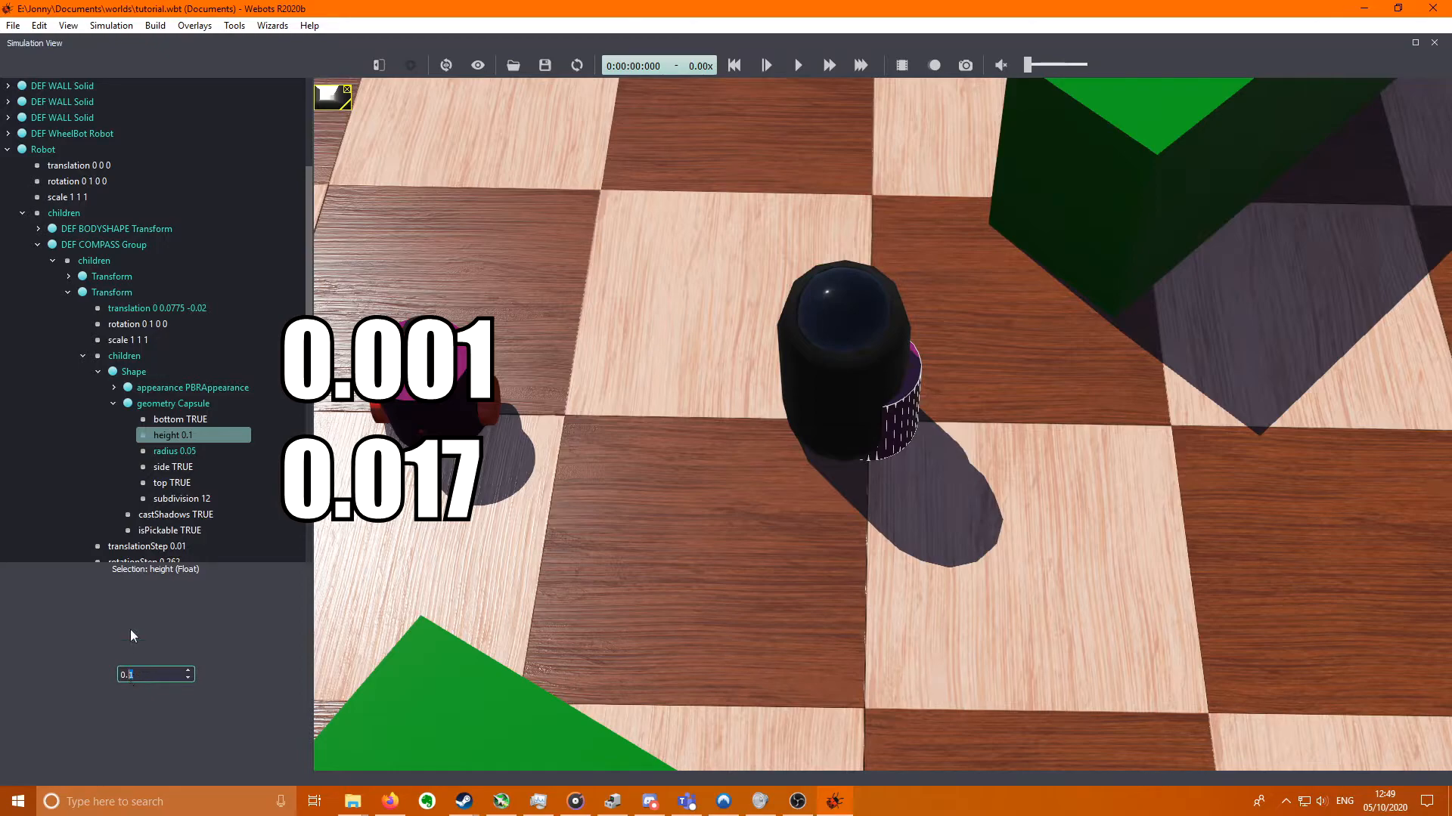
{"action": "type", "text": "0.001"}
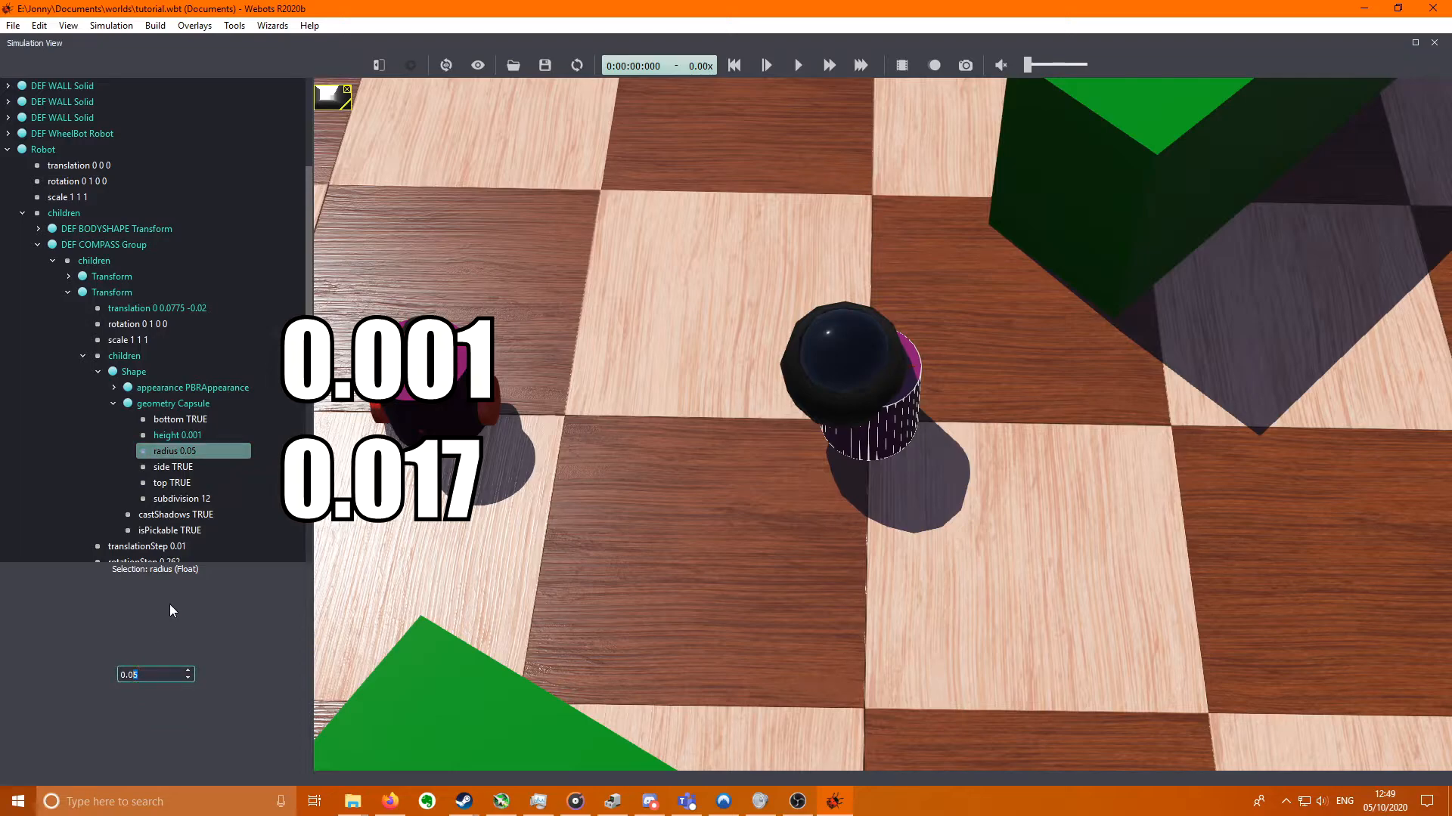
{"action": "type", "text": "0.017"}
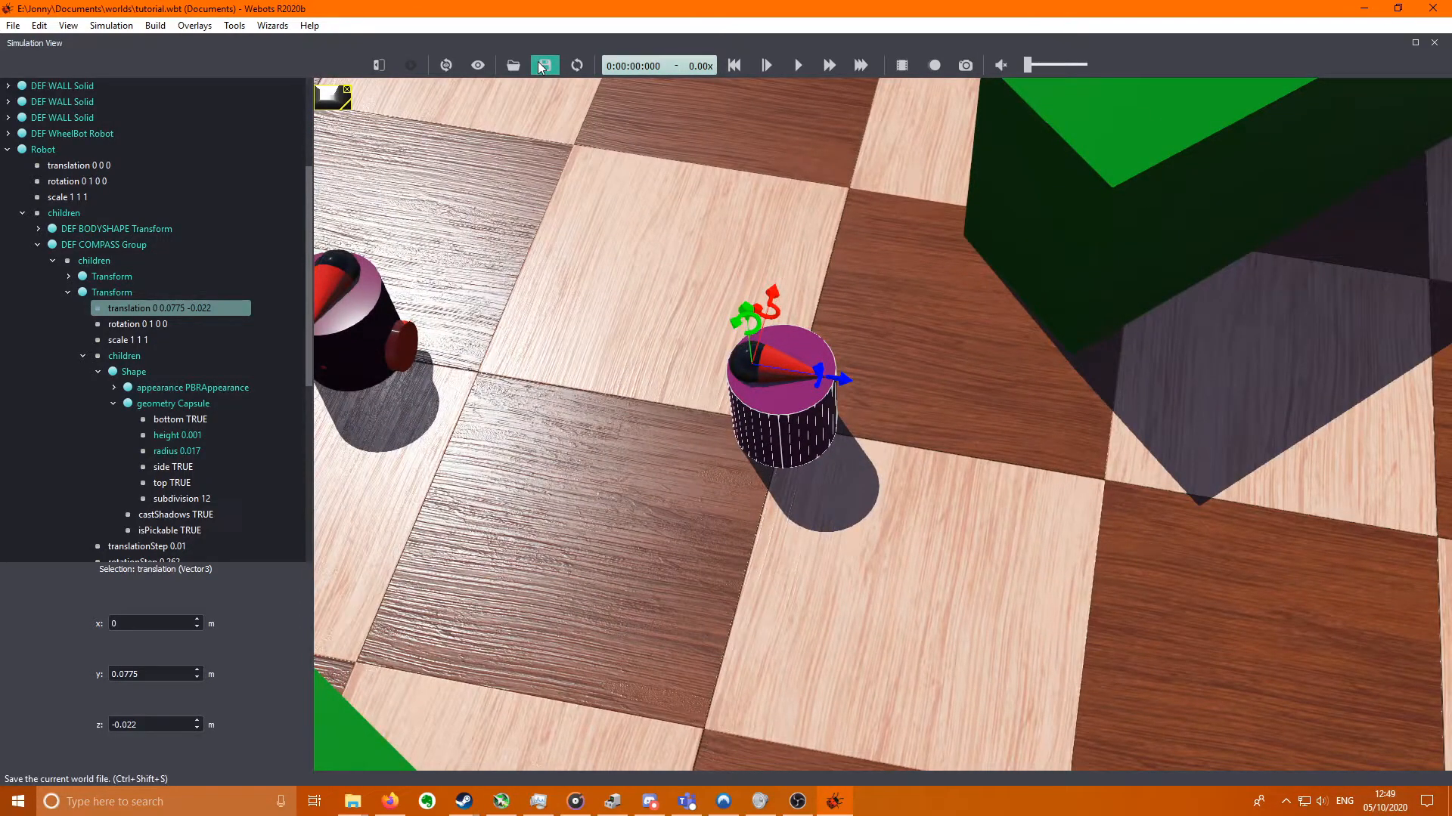
- Save the world and add a HingeJoint to the robot's children after the compass group
{"action": "left_click", "coordinate": [797, 65]}
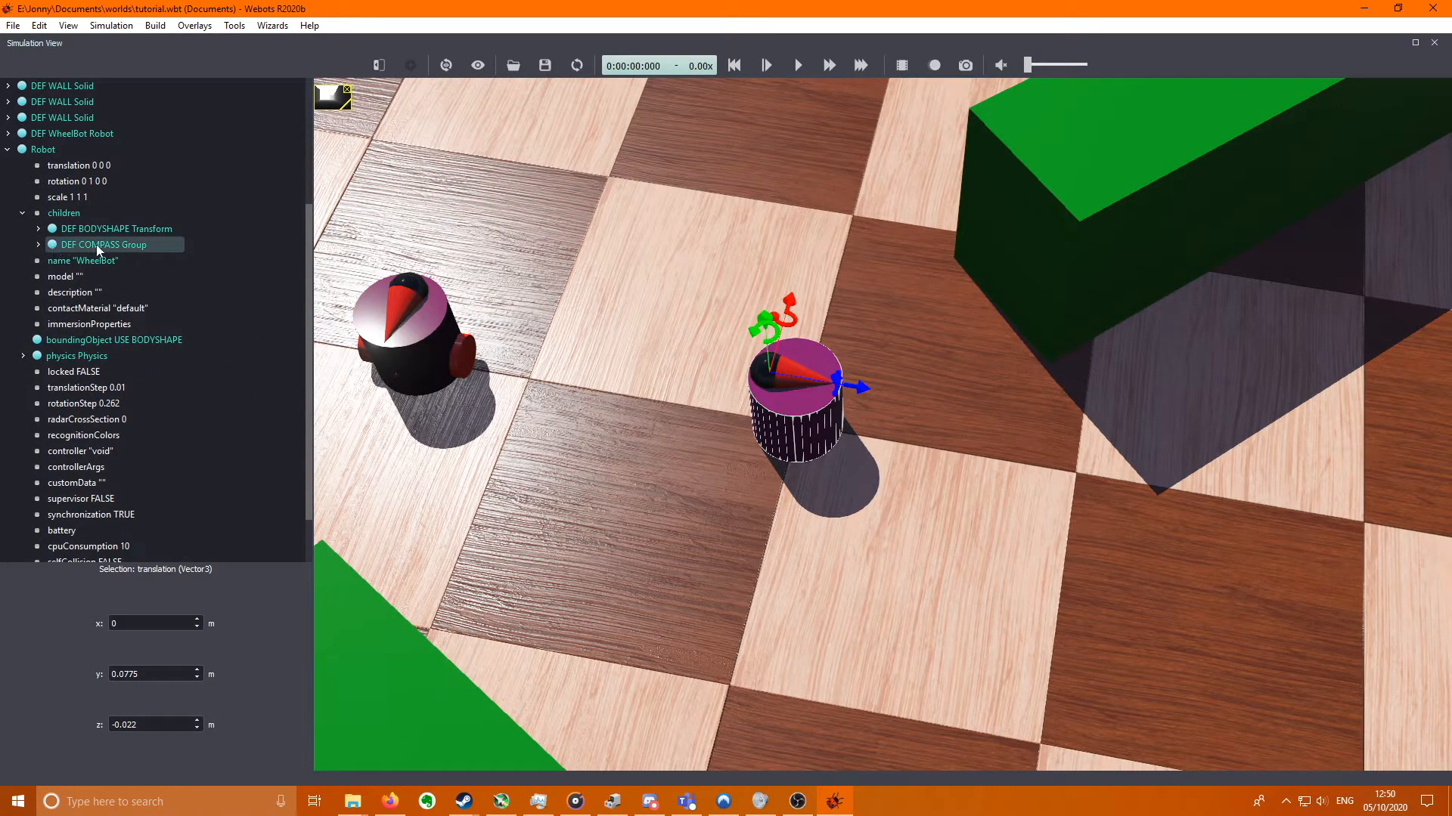
{"action": "left_click", "coordinate": [106, 244]}
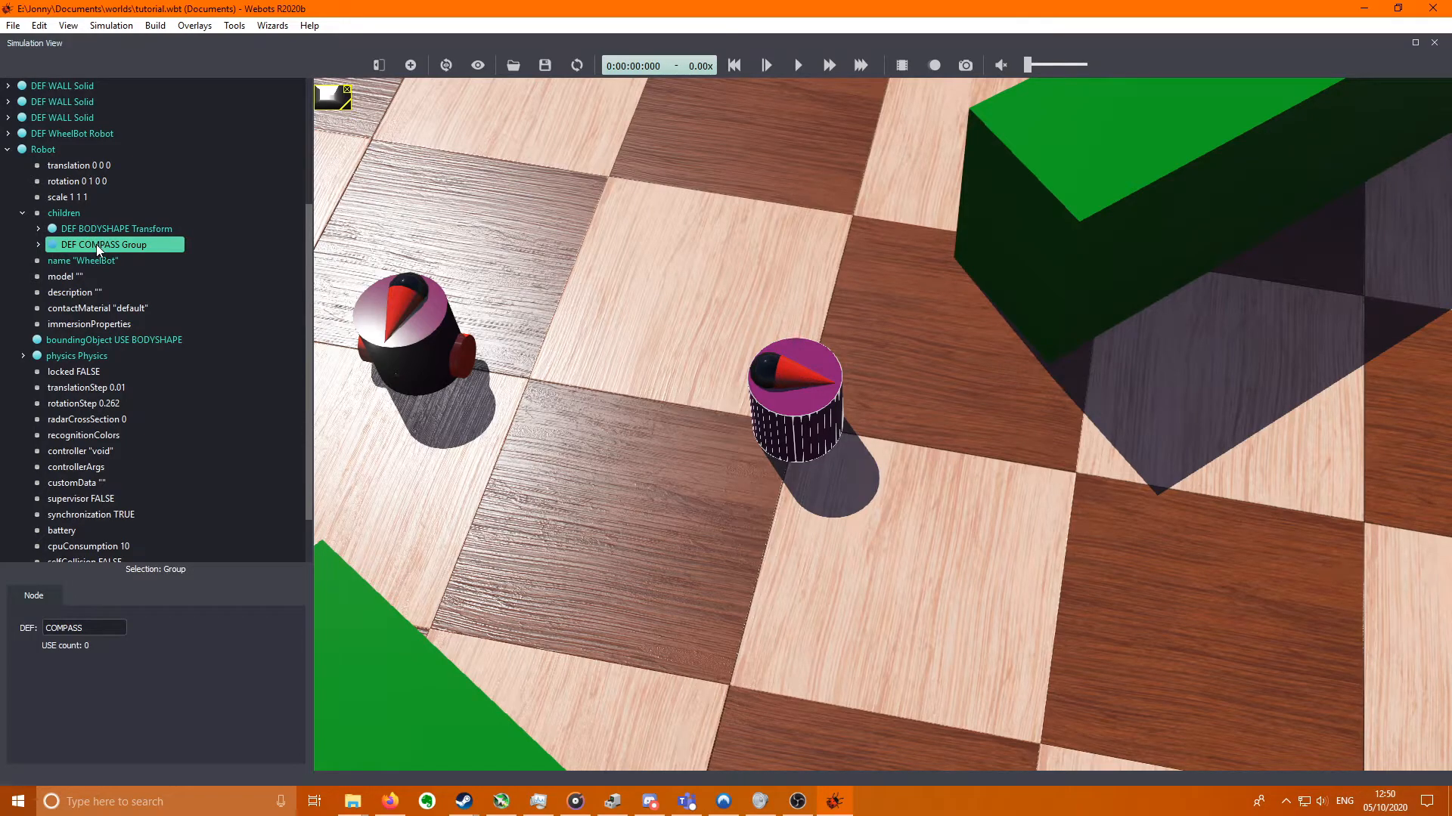
{"action": "mouse_move", "coordinate": [410, 65]}
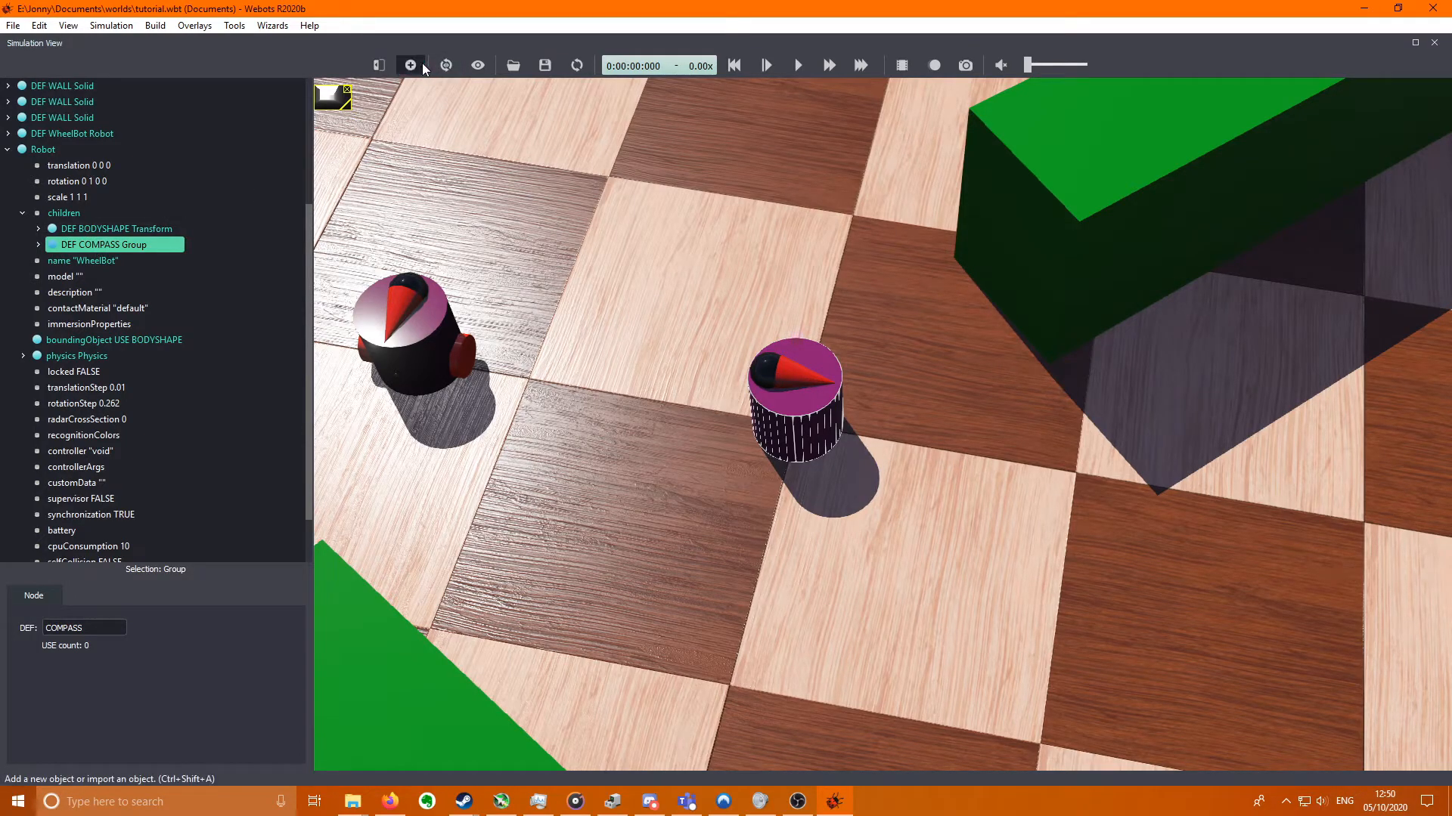
{"action": "left_click", "coordinate": [409, 65]}
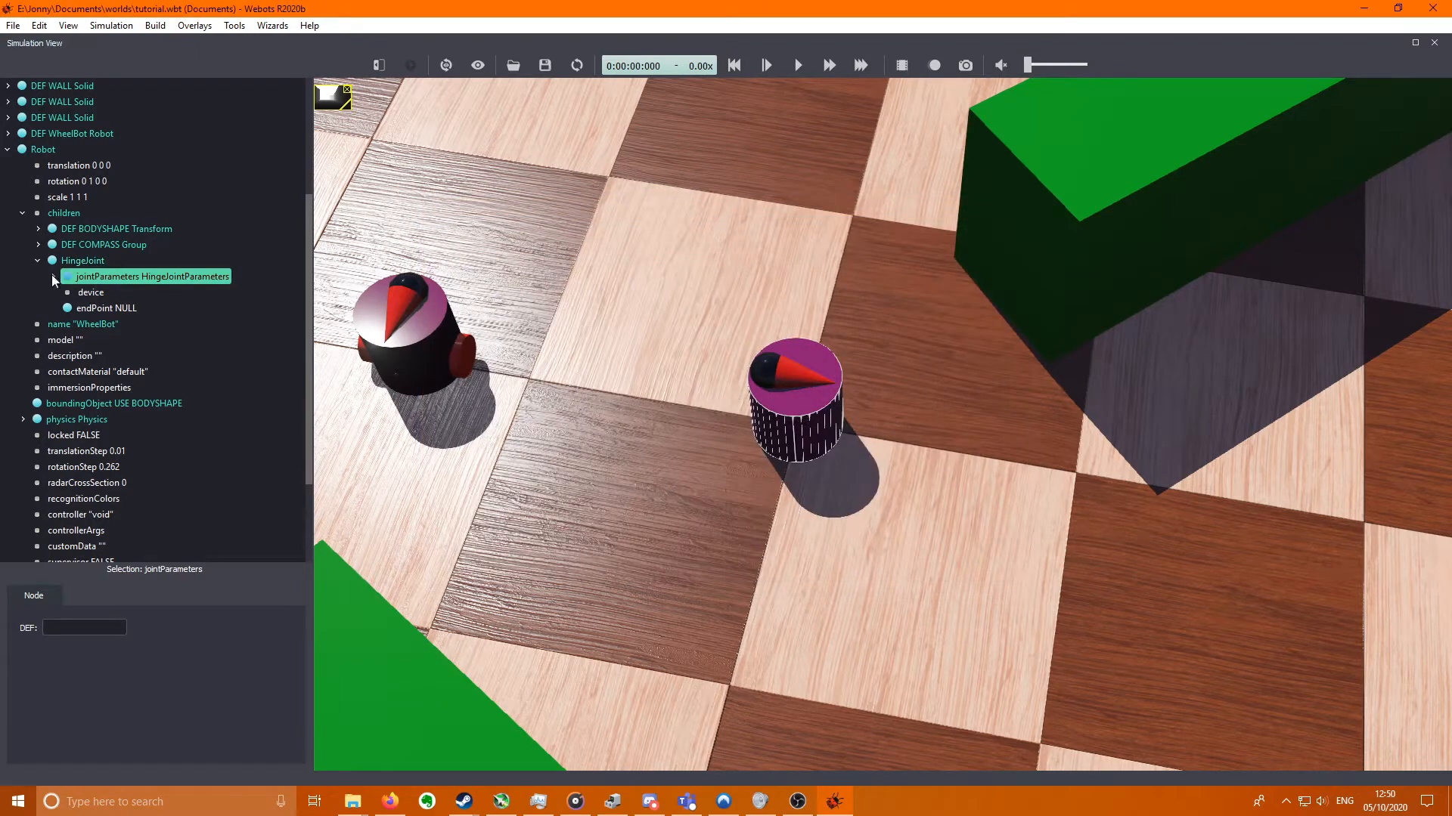
- Set the hinge joint parameters' anchor y coordinate to 0.02
{"action": "left_click", "coordinate": [53, 276]}
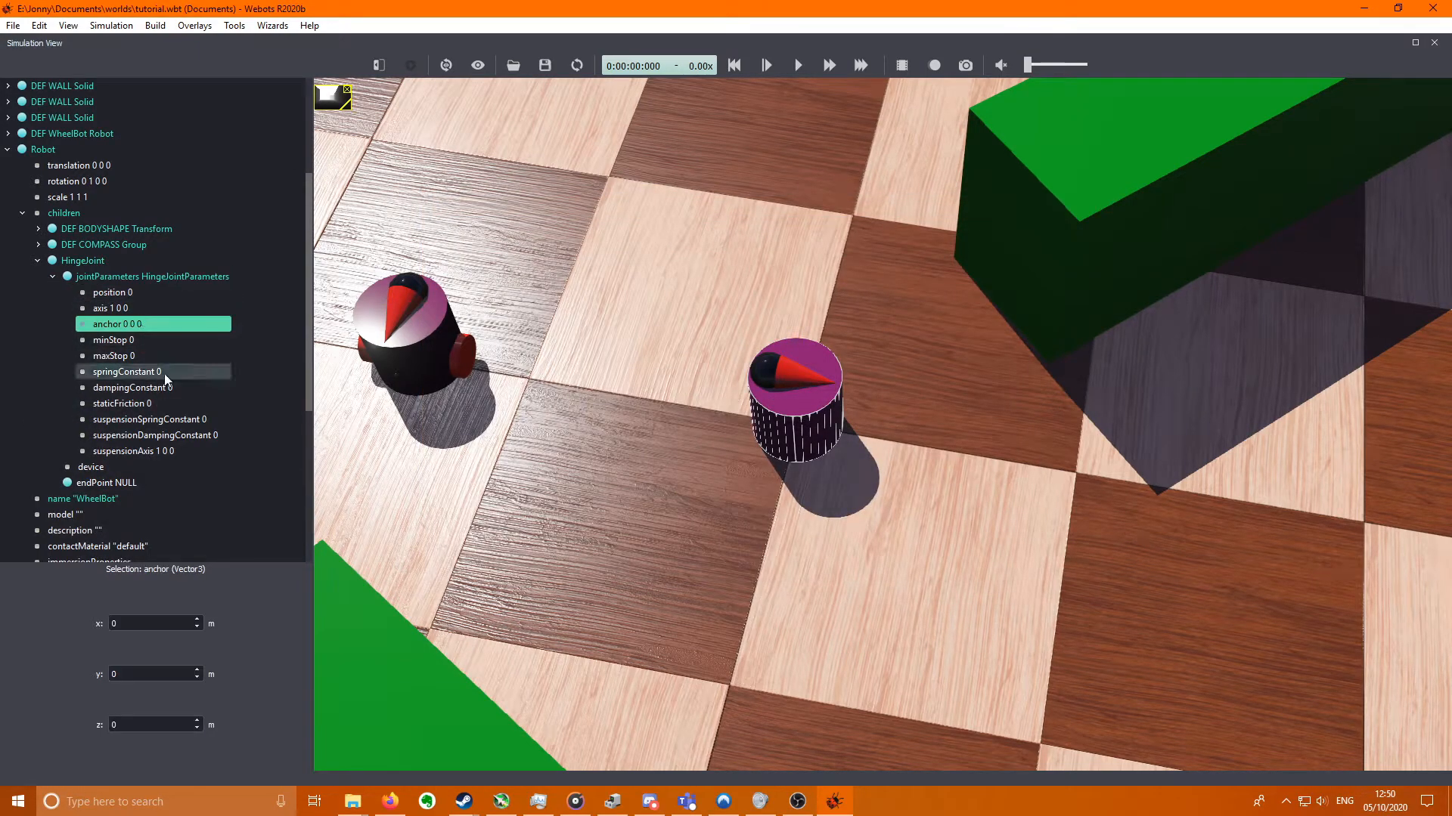
{"action": "left_click", "coordinate": [152, 673]}
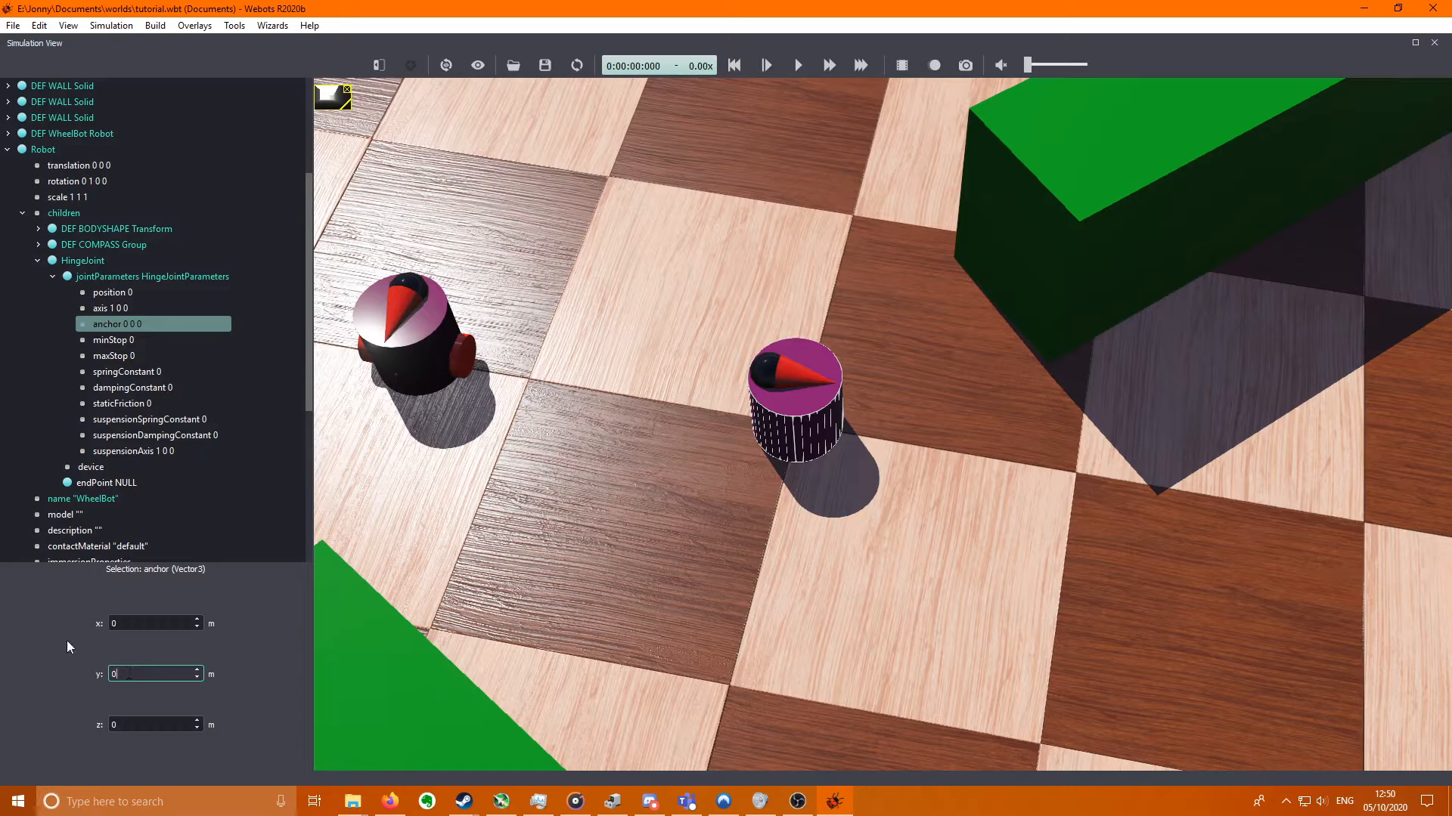
{"action": "type", "text": "0.02"}
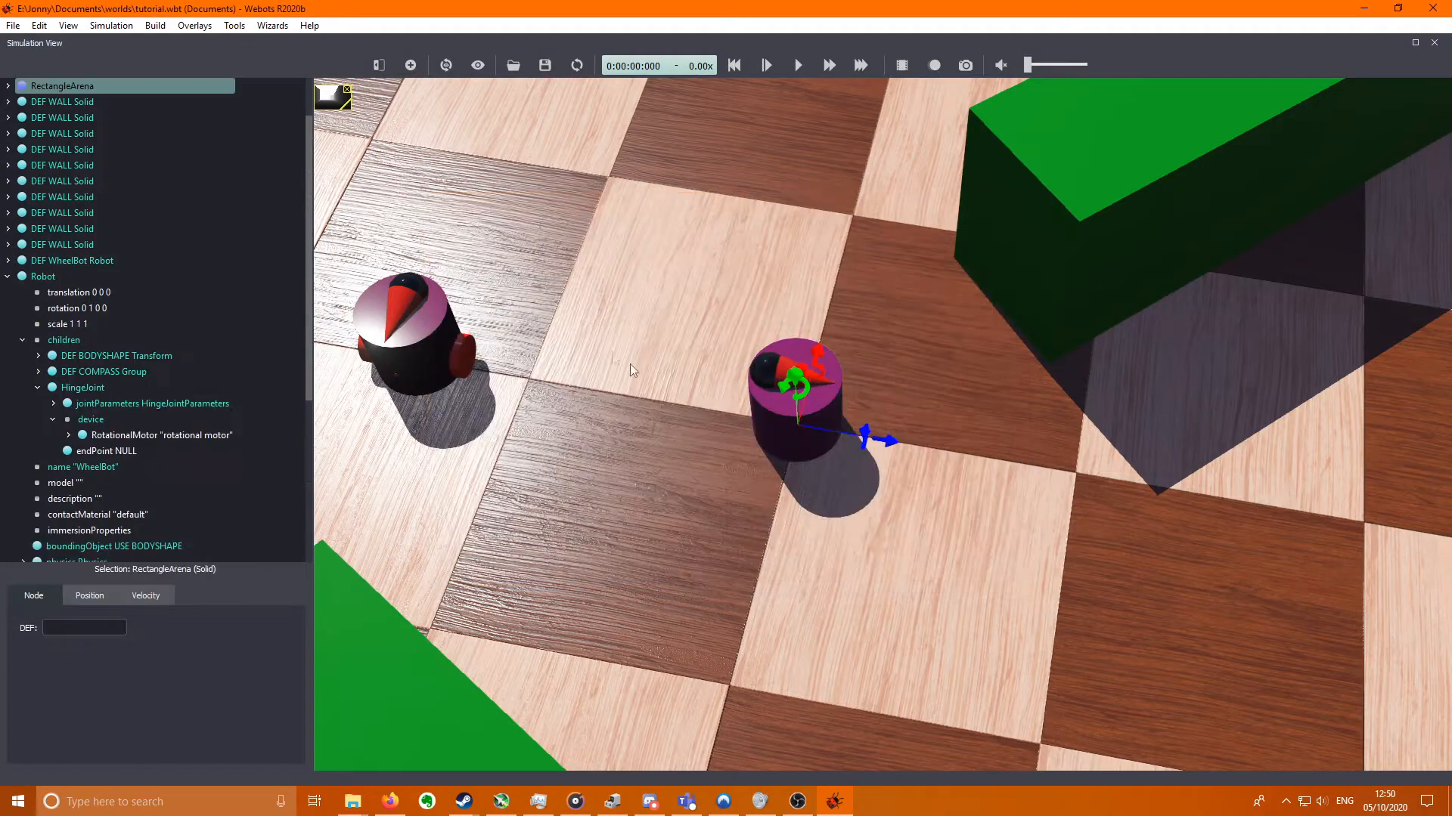
- Rename the hinge joint's RotationalMotor to 'left motor'
{"action": "left_click", "coordinate": [43, 275]}
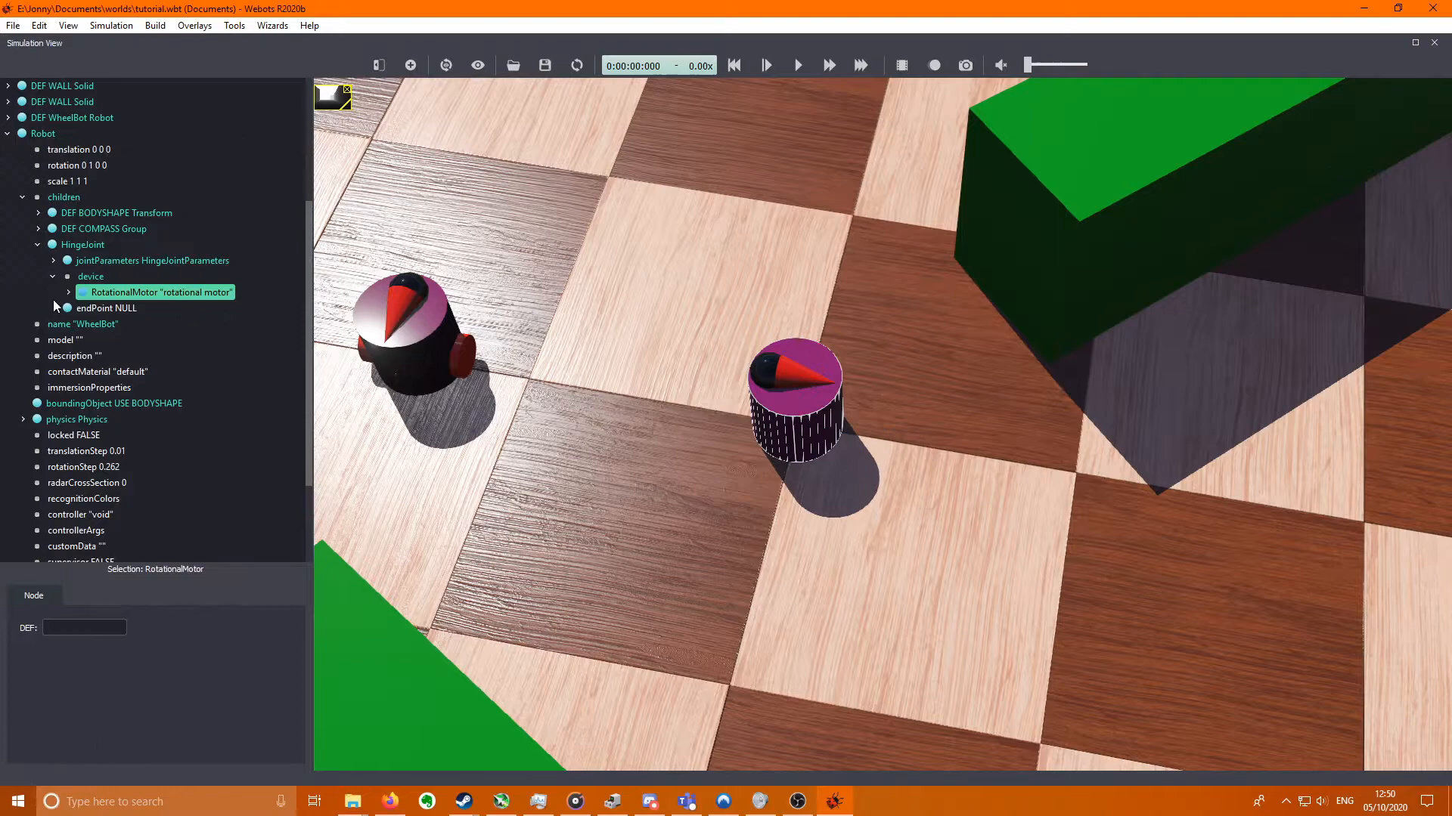
{"action": "left_click", "coordinate": [68, 292]}
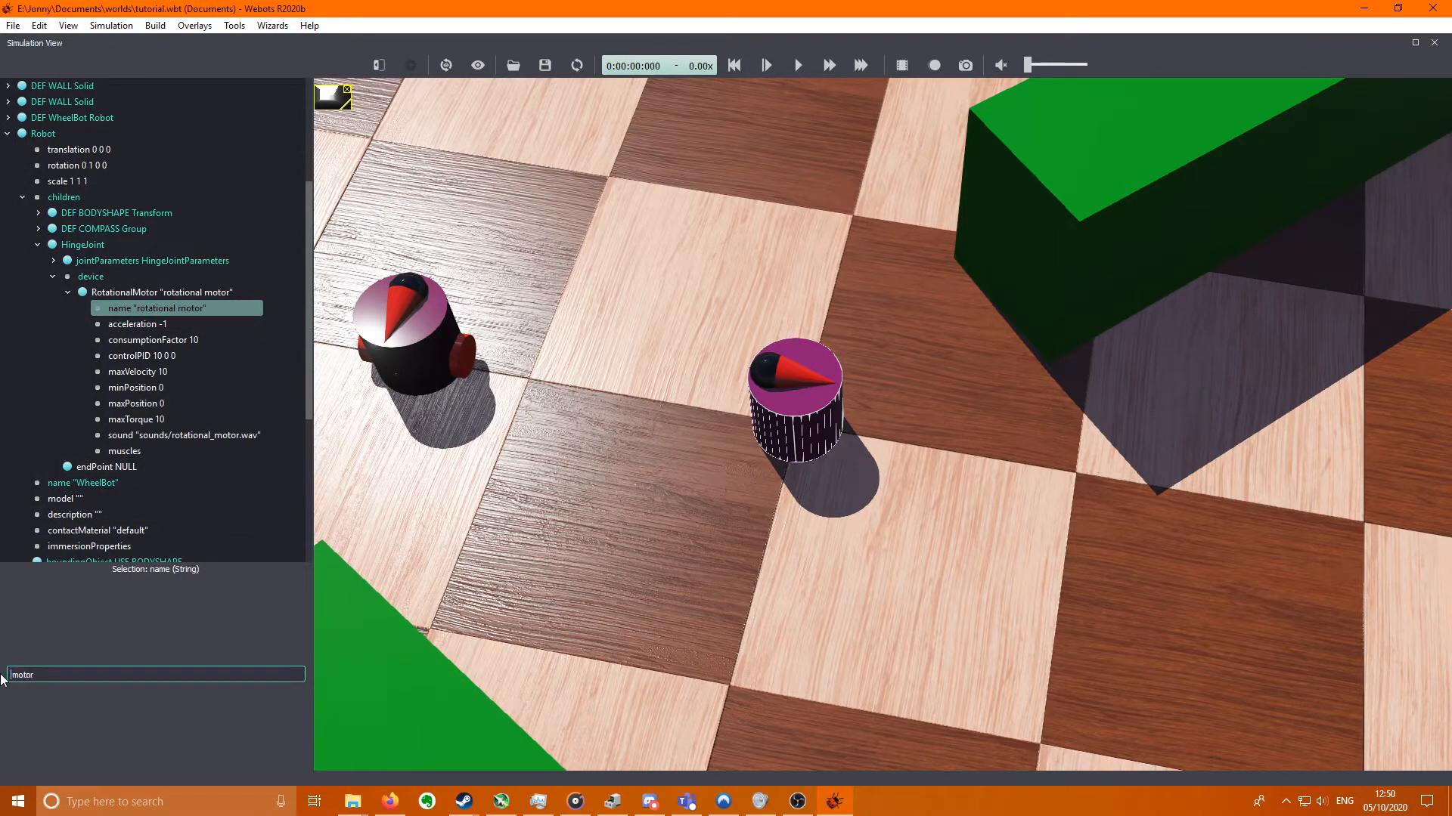
{"action": "type", "text": "left motor"}
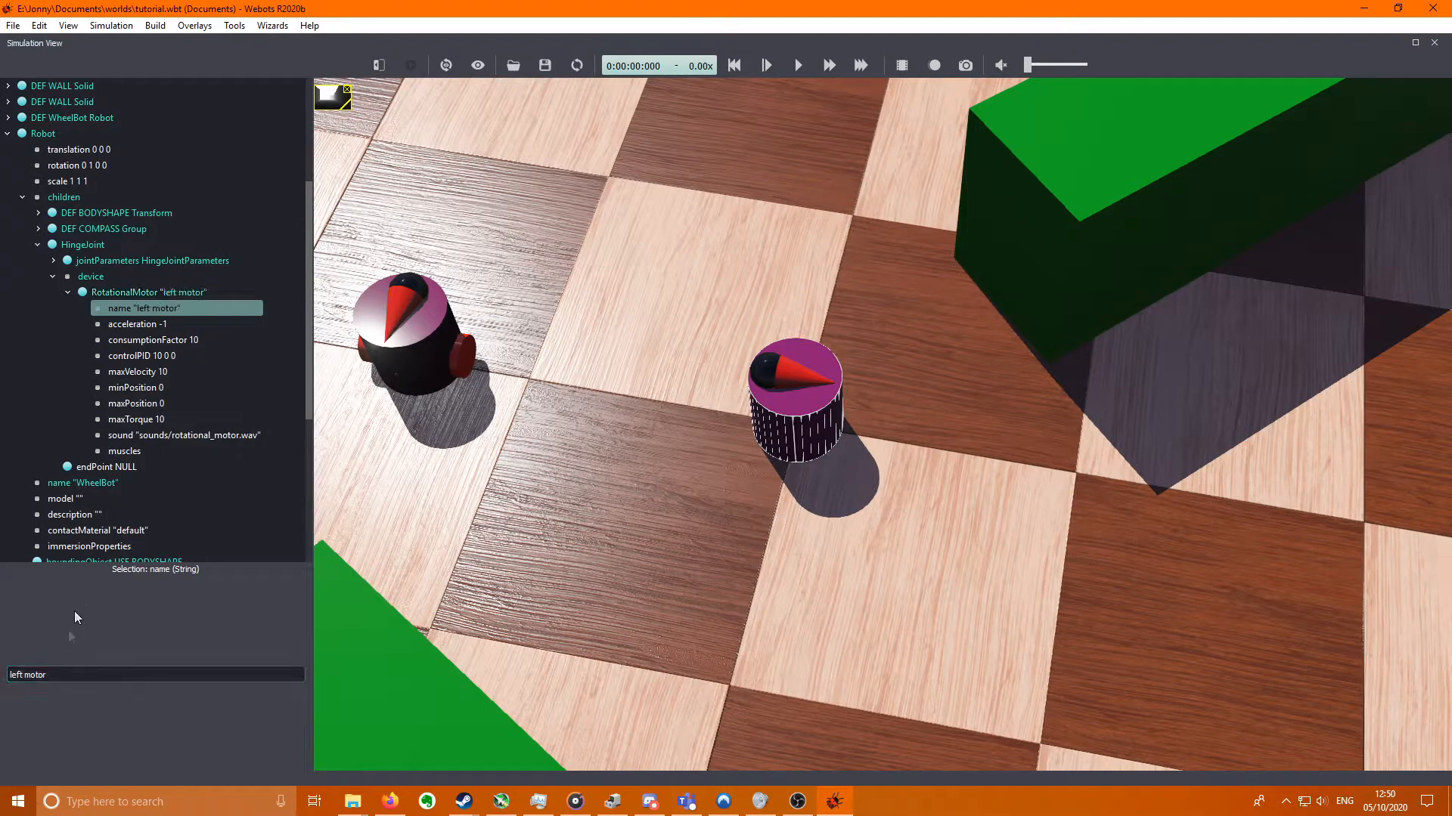
{"action": "left_click", "coordinate": [66, 292]}
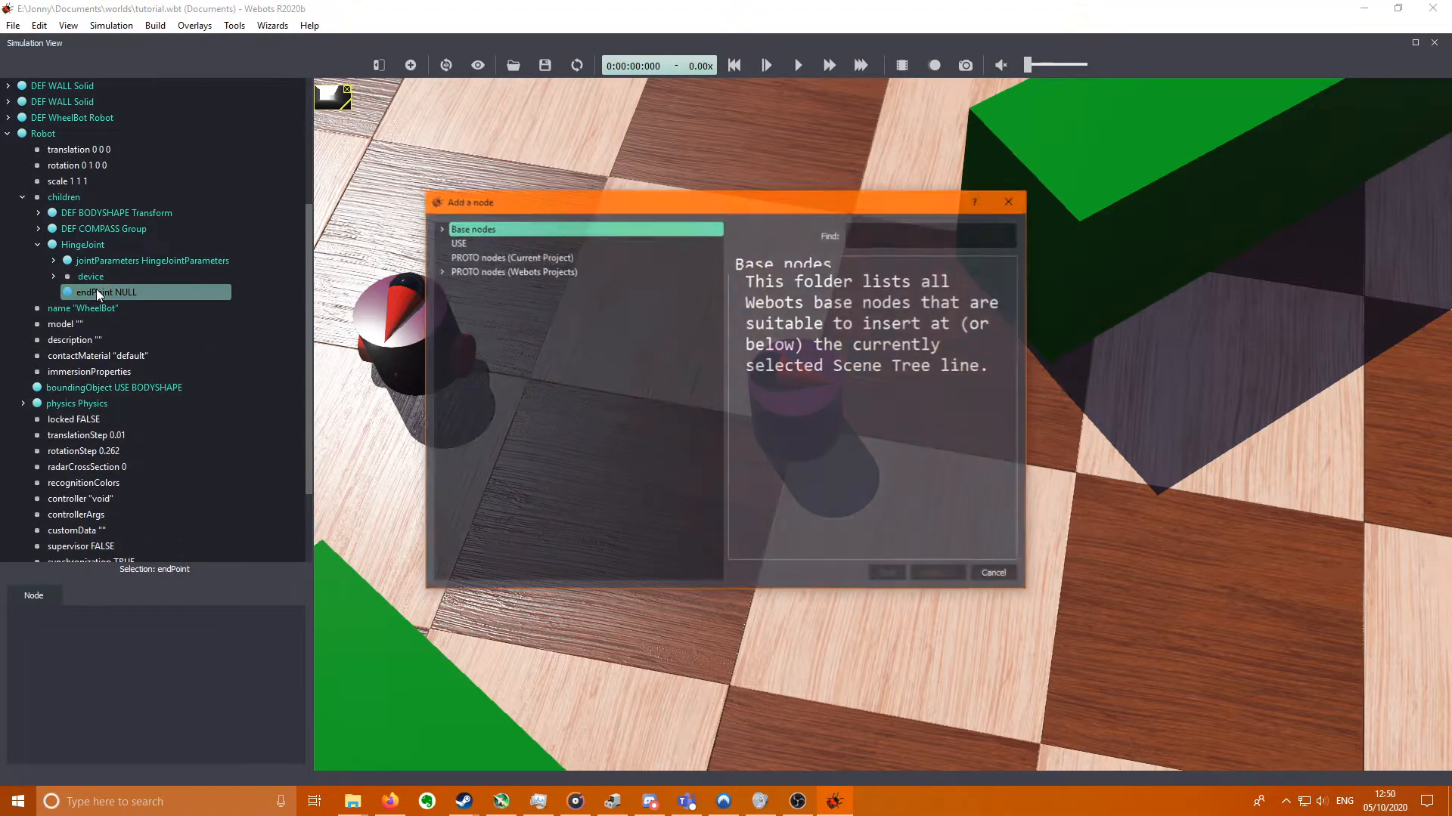
- Add a Solid as the joint's endPoint and select its name for editing
{"action": "left_click", "coordinate": [473, 229]}
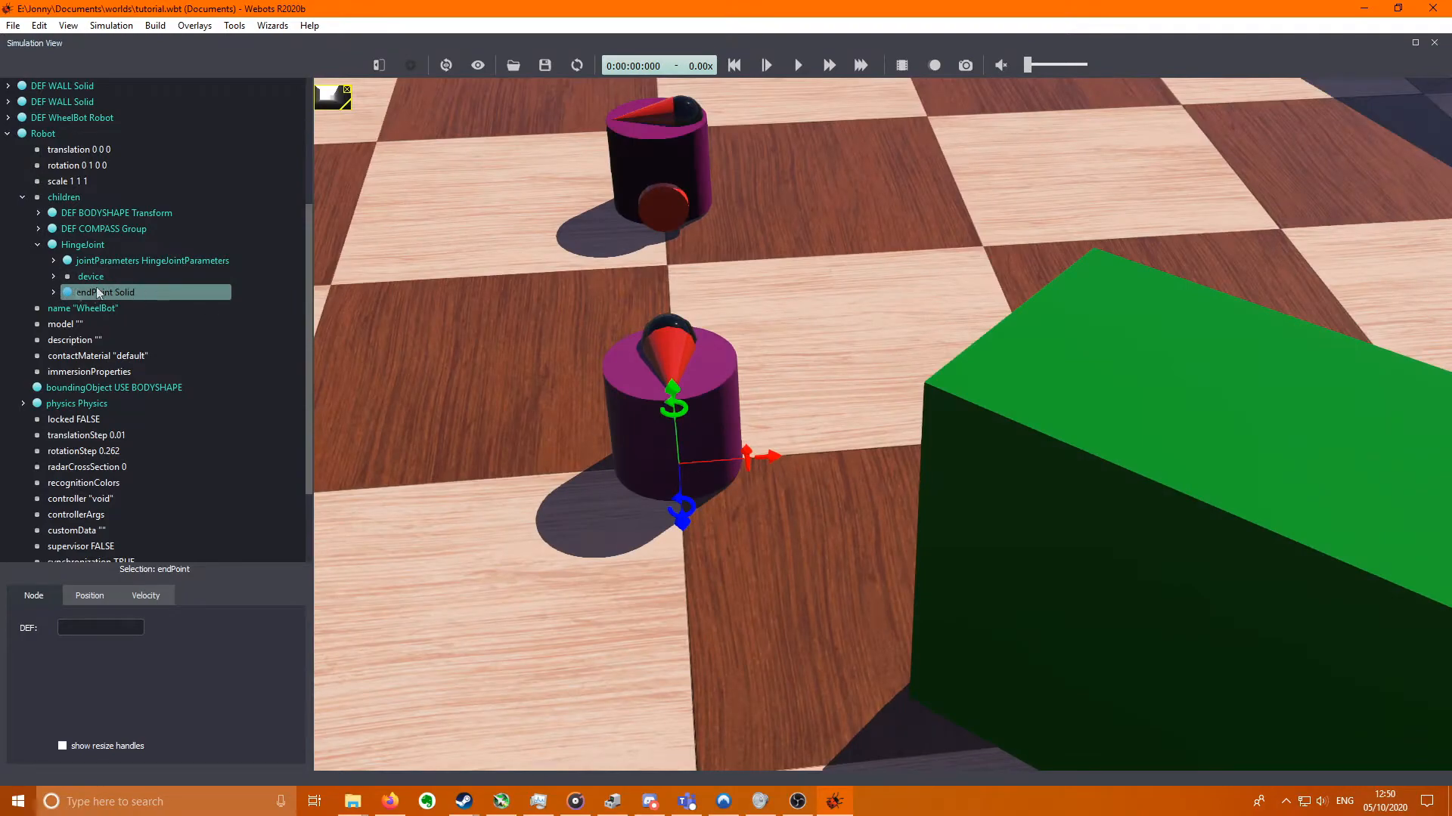
{"action": "left_click", "coordinate": [84, 243]}
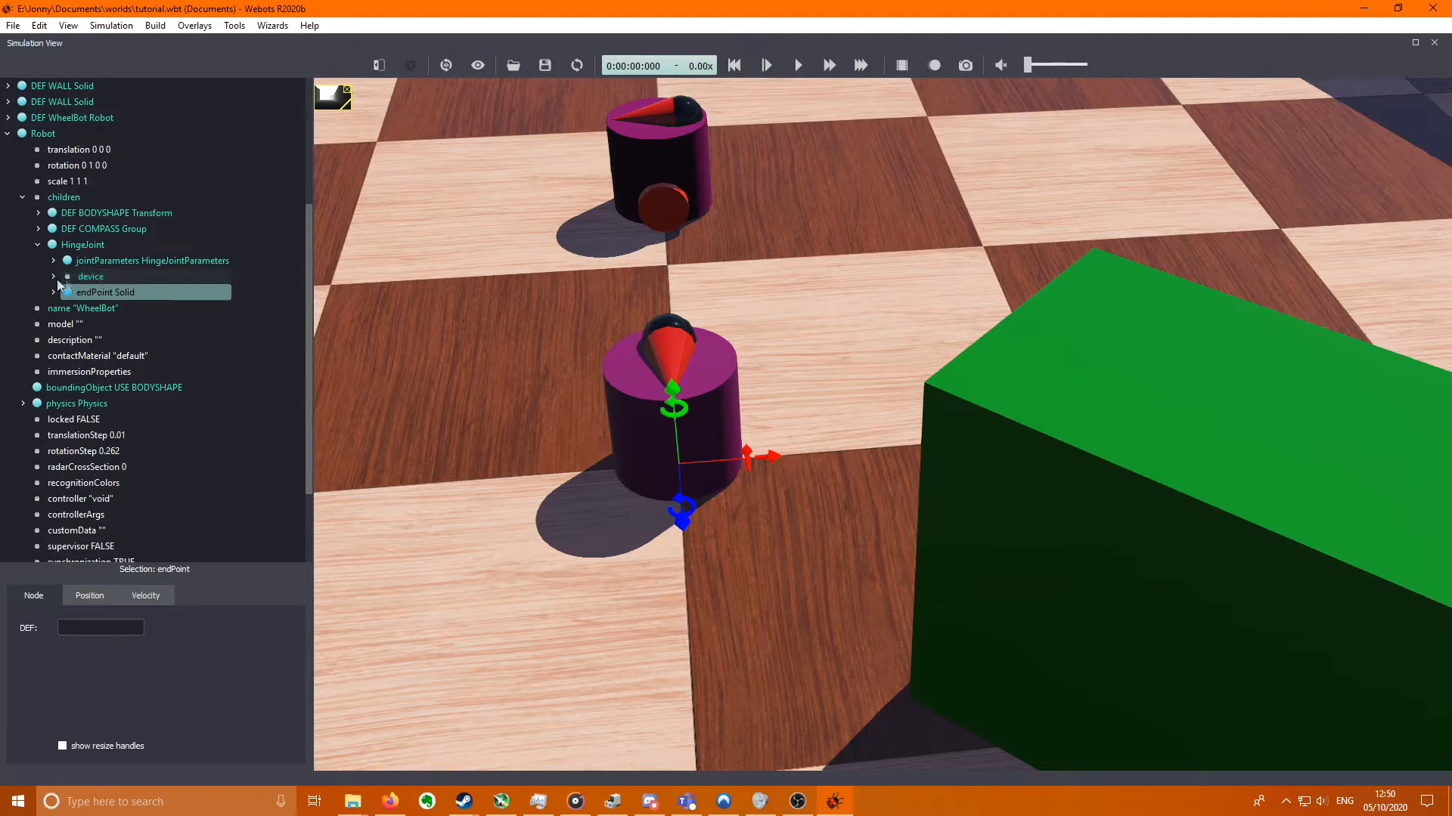
{"action": "left_click", "coordinate": [104, 292]}
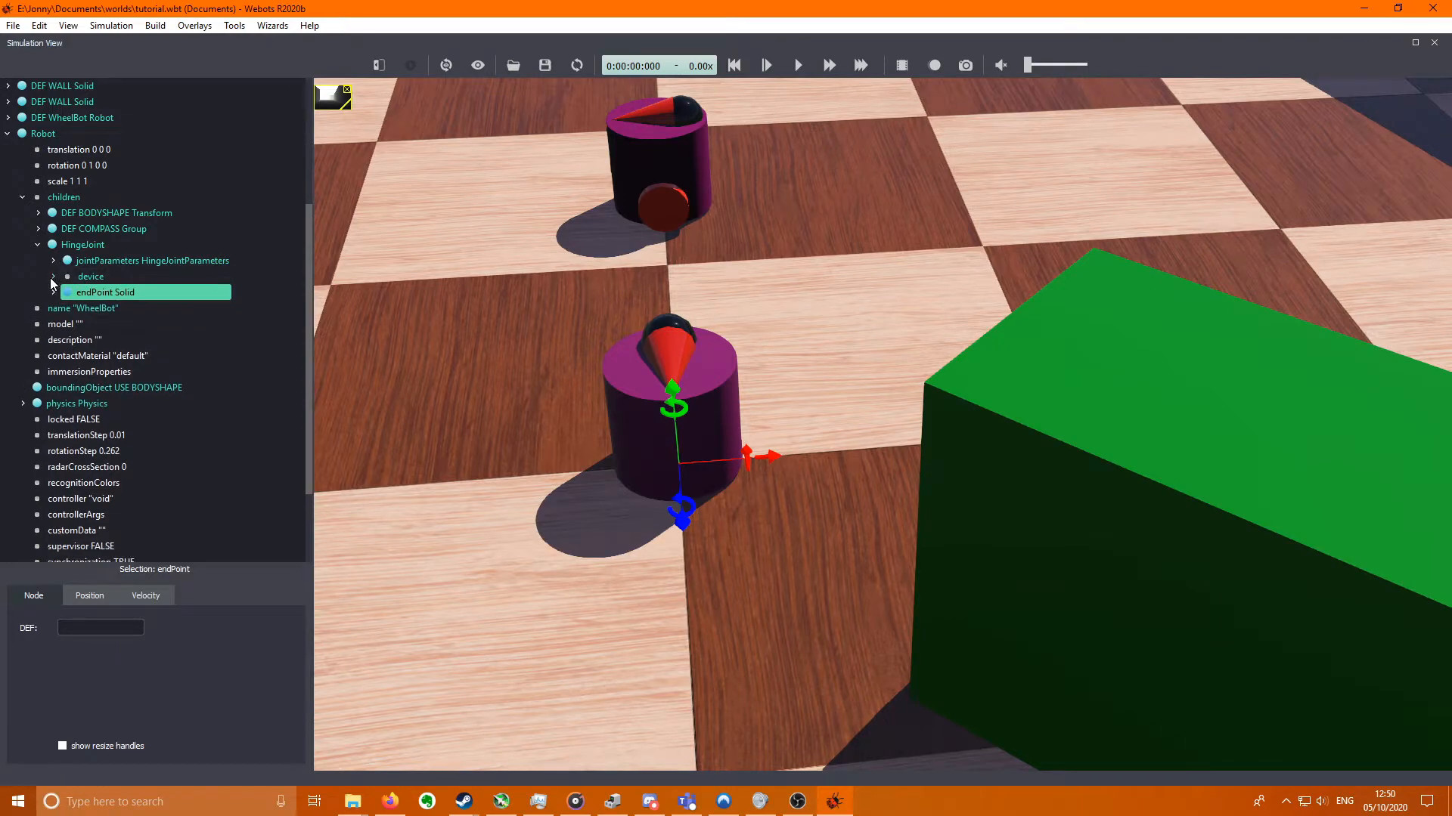
{"action": "left_click", "coordinate": [53, 292]}
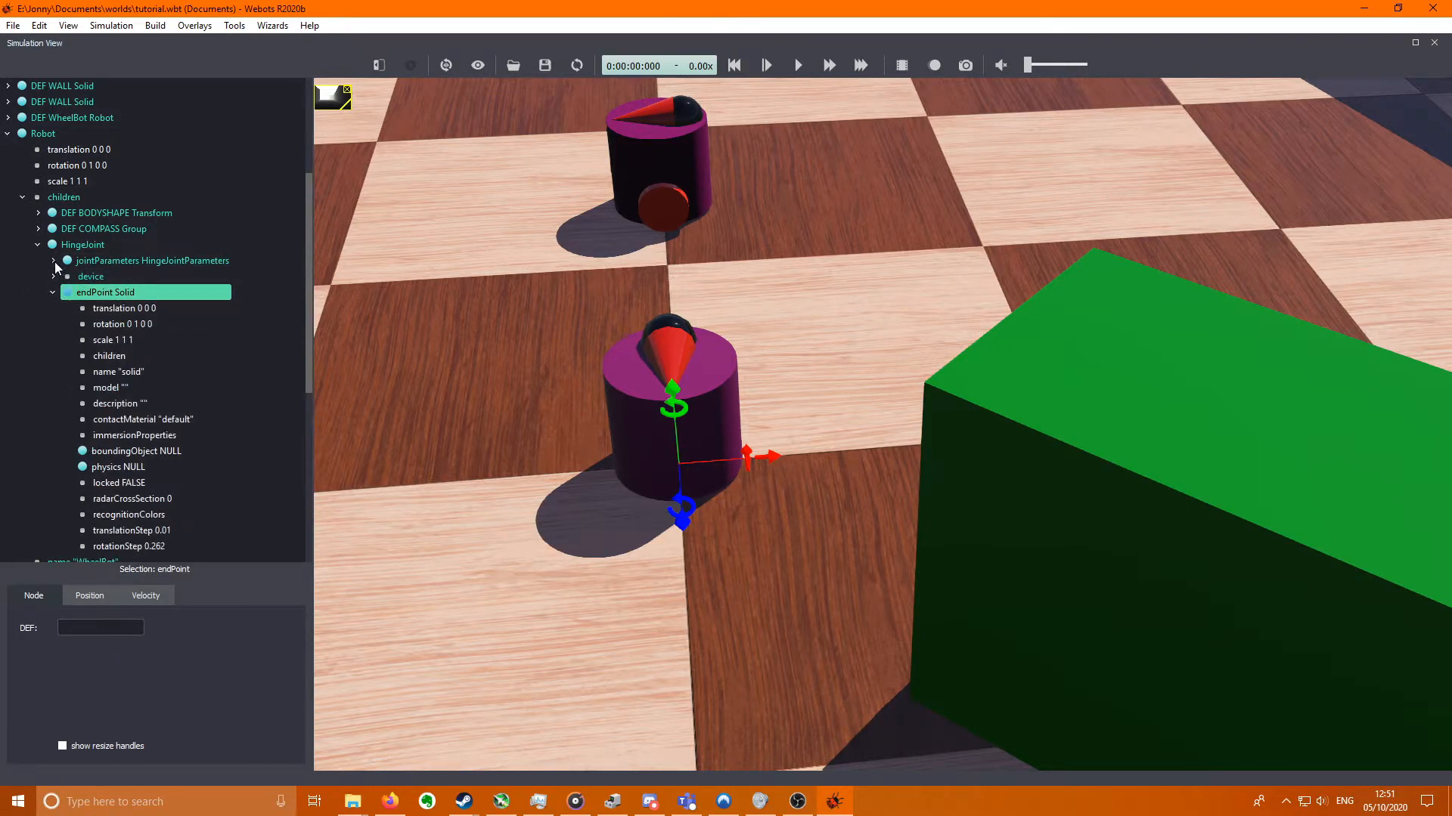
{"action": "left_click", "coordinate": [55, 260]}
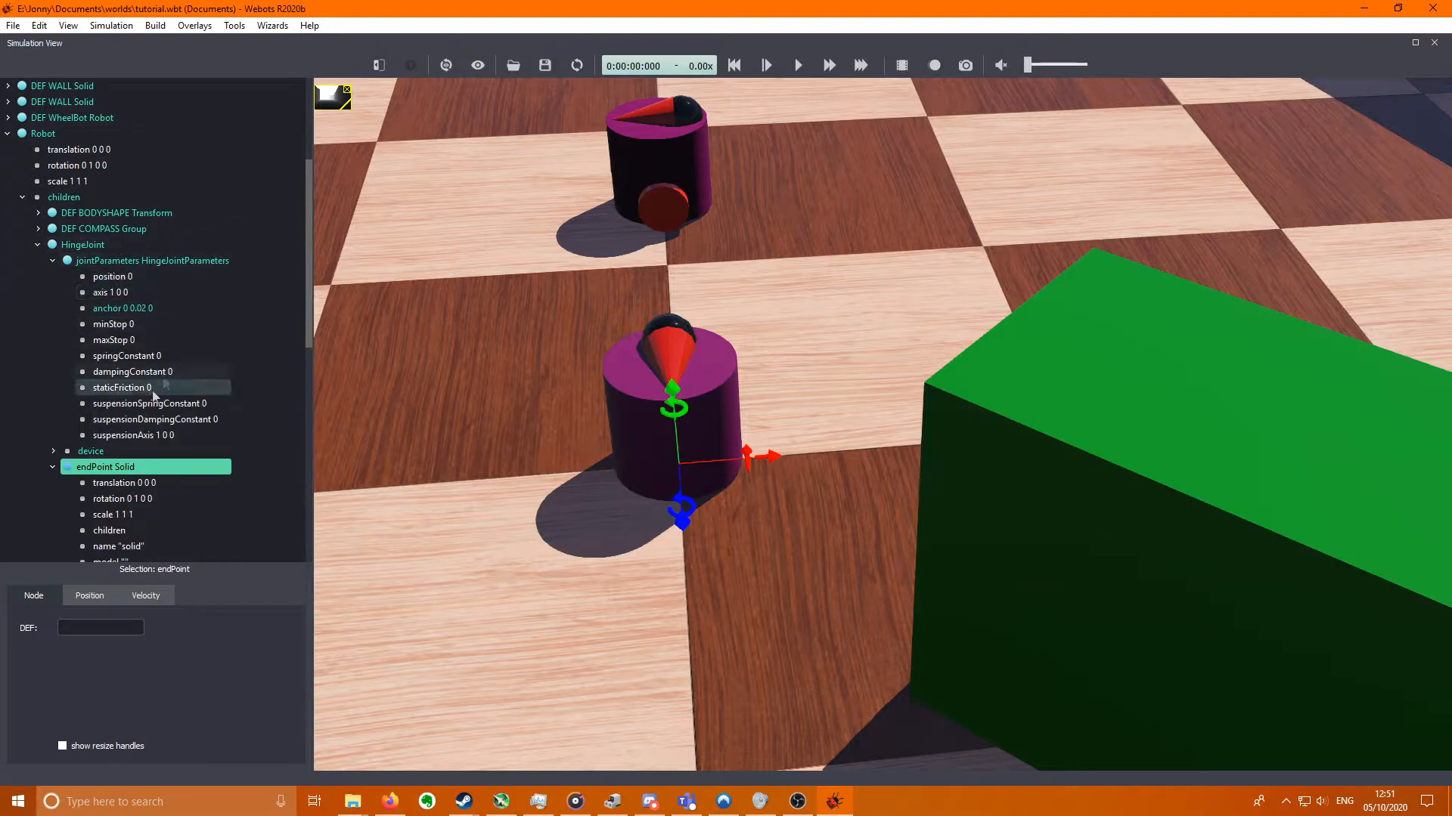
{"action": "left_click", "coordinate": [109, 291]}
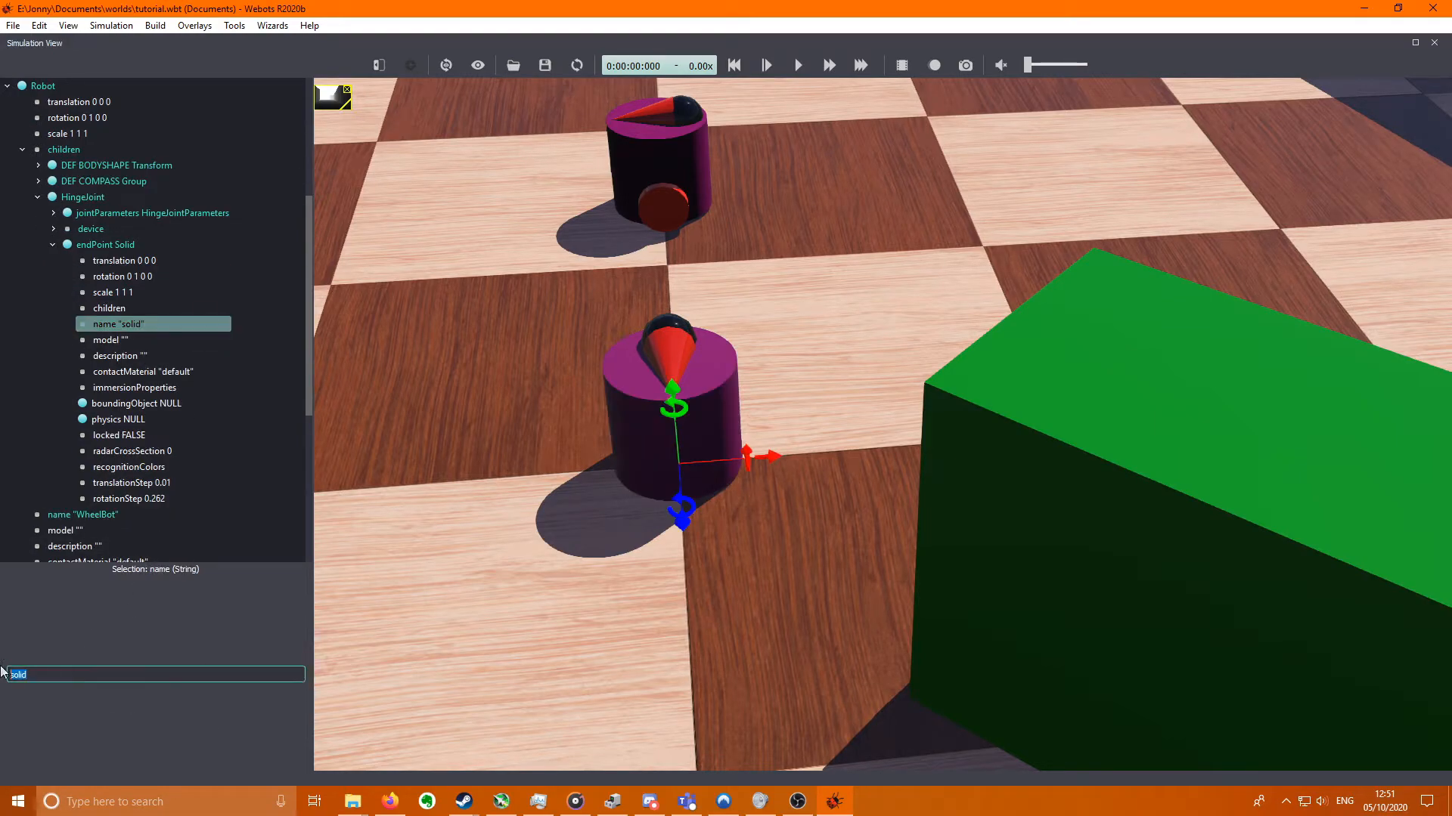
- Name the end solid 'left wheel' and add a Transform child with DEF LEFTWHEEL
{"action": "type", "text": "left wheel"}
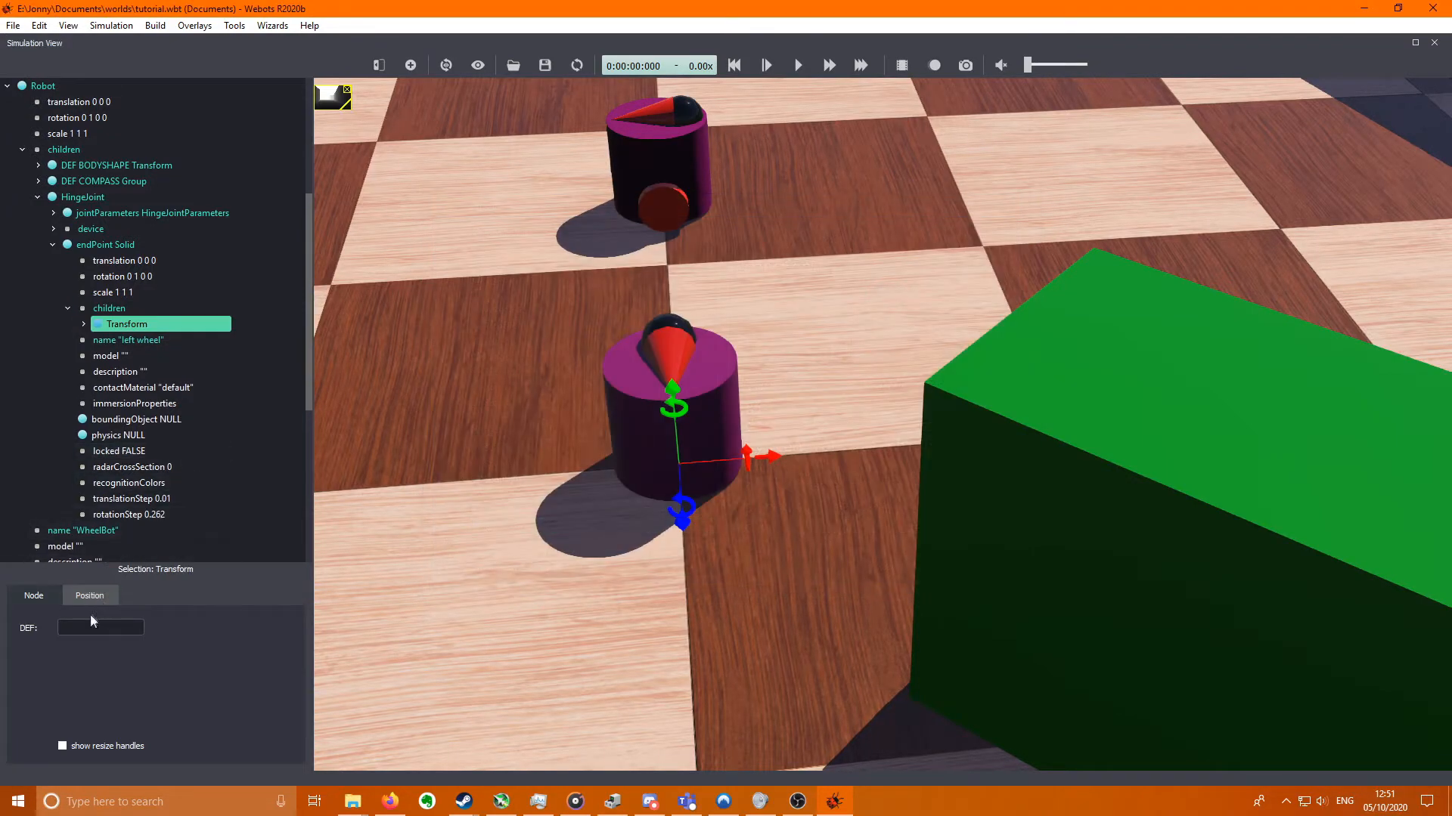
{"action": "type", "text": "LEFTWHEEL"}
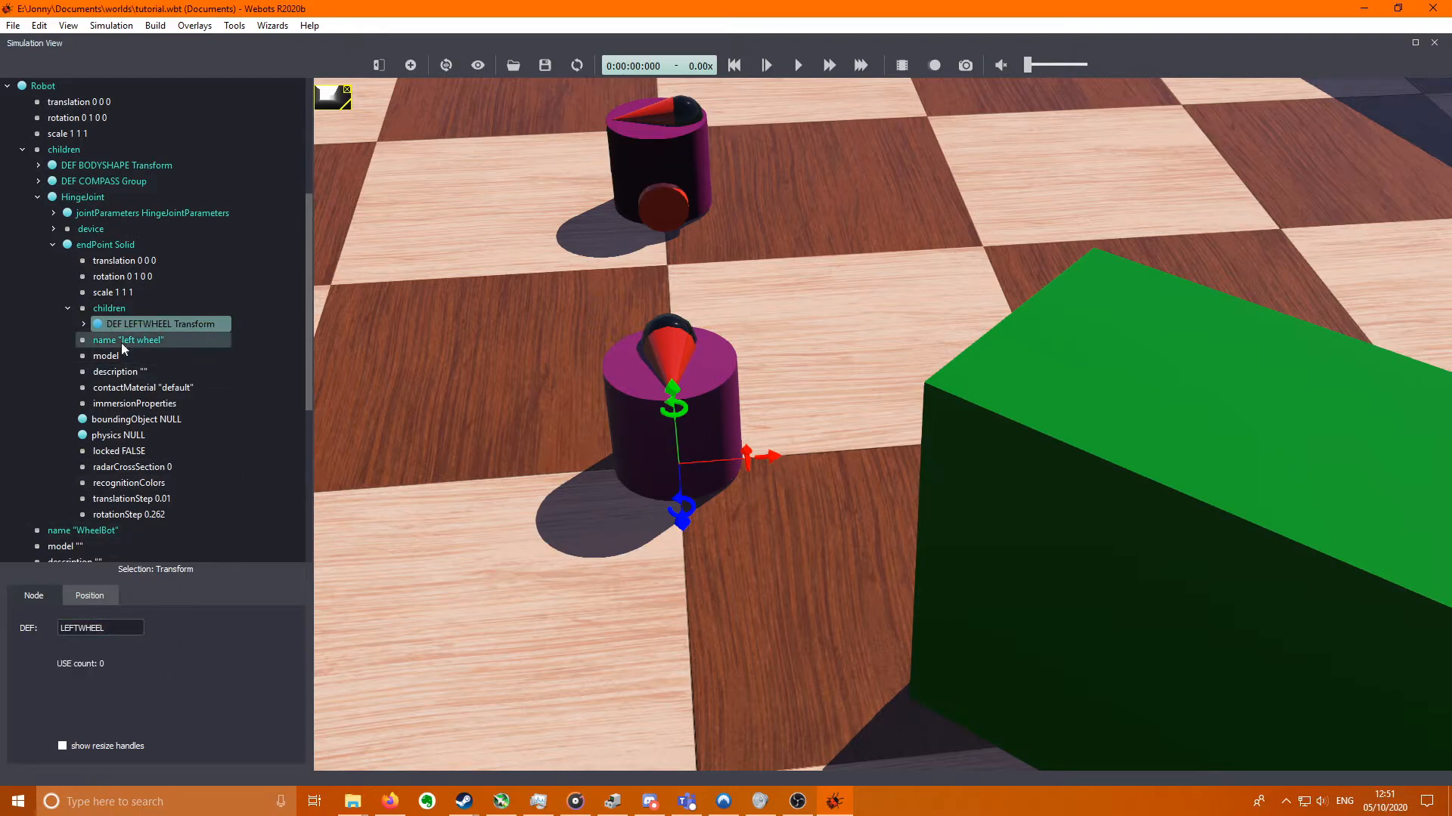
{"action": "left_click", "coordinate": [82, 324]}
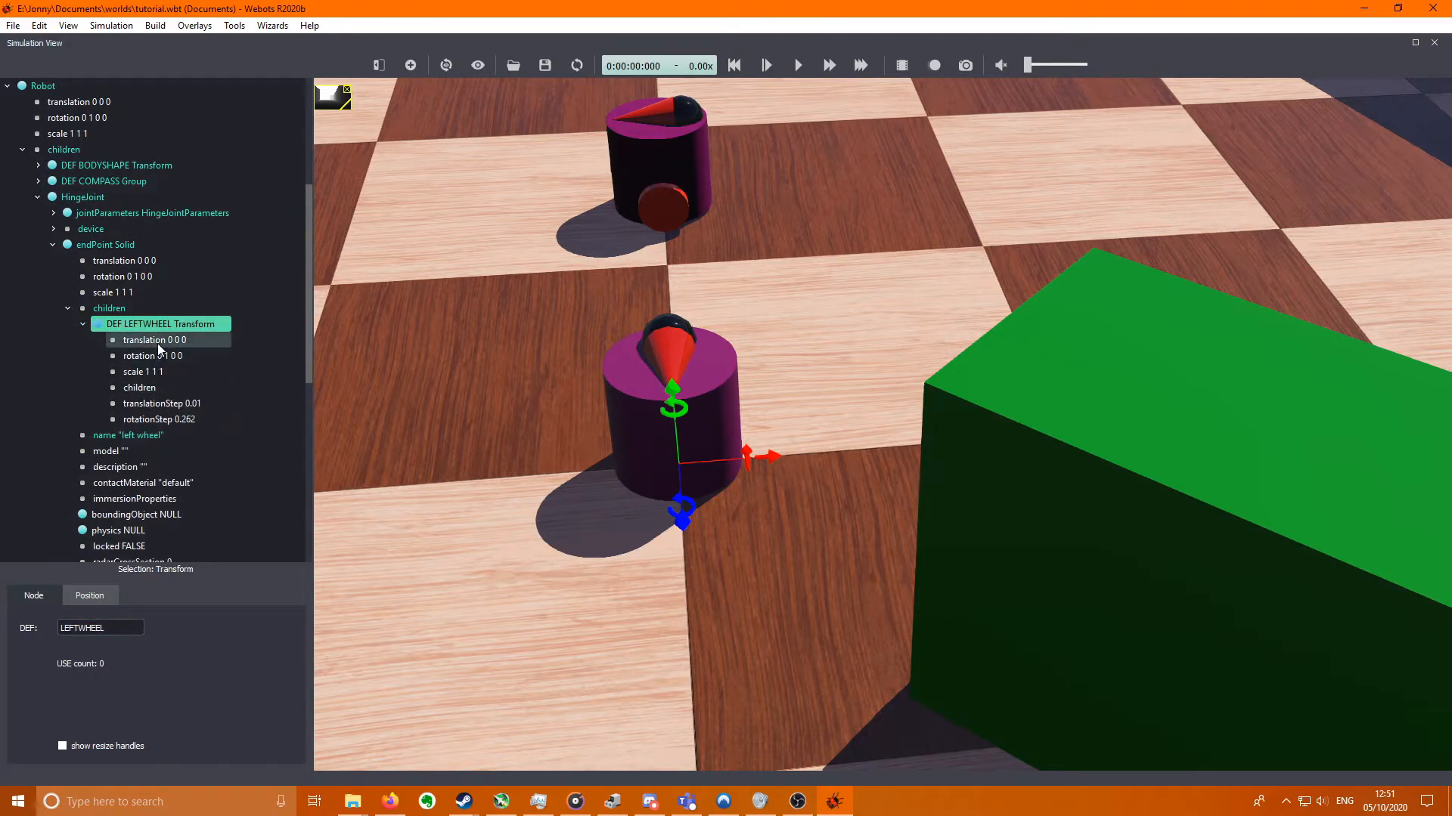
- Set LEFTWHEEL's translation to 0.0425 0.02 0 and rotation to 0 0 1 1.57
{"action": "left_click", "coordinate": [154, 340]}
{"action": "type", "text": "0.0425"}
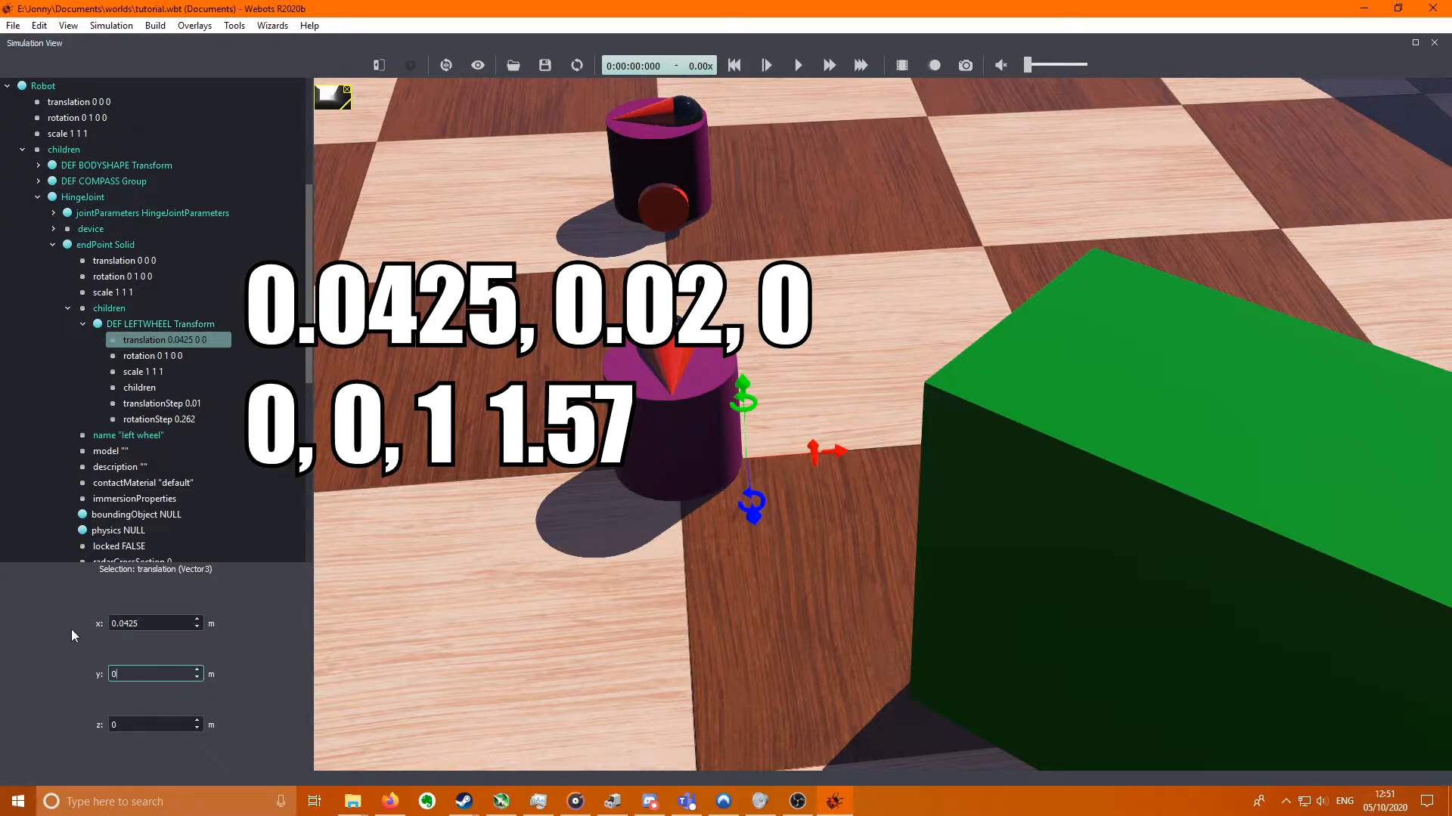
{"action": "type", "text": "0.02"}
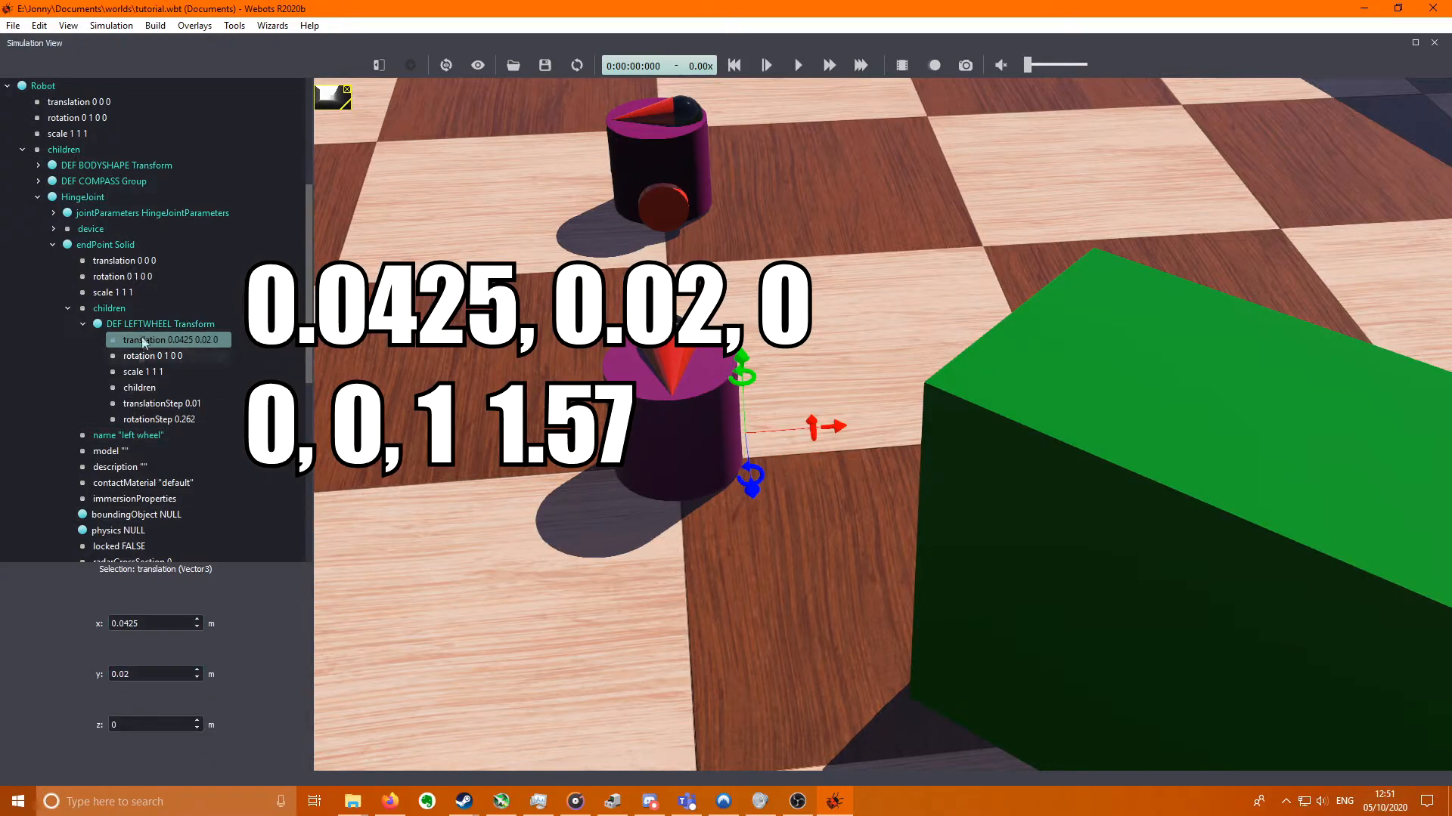
{"action": "left_click", "coordinate": [153, 355]}
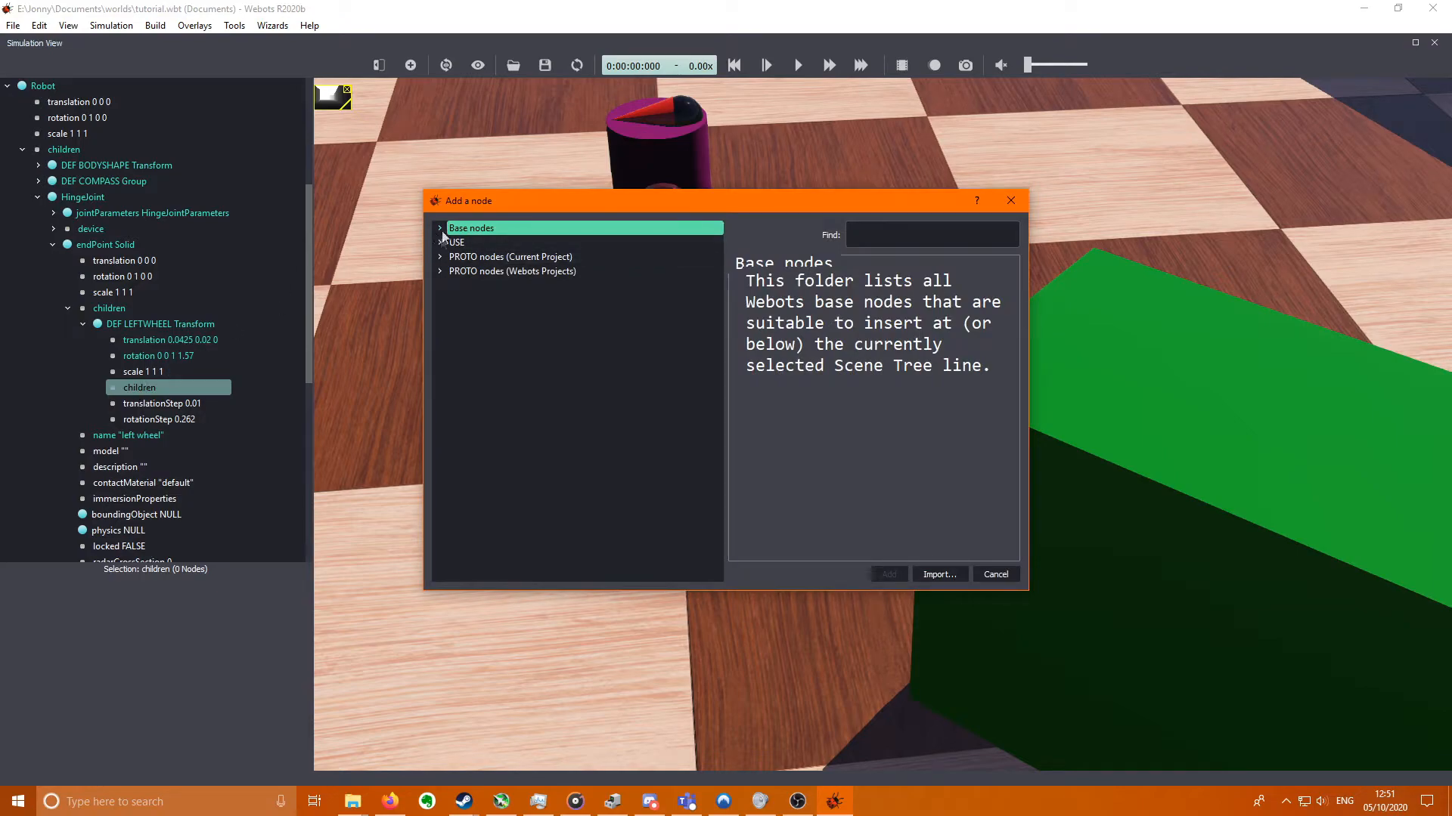
- Add a Shape with DEF WHEELSHAPE and a PBRAppearance under the LEFTWHEEL transform
{"action": "left_click", "coordinate": [440, 228]}
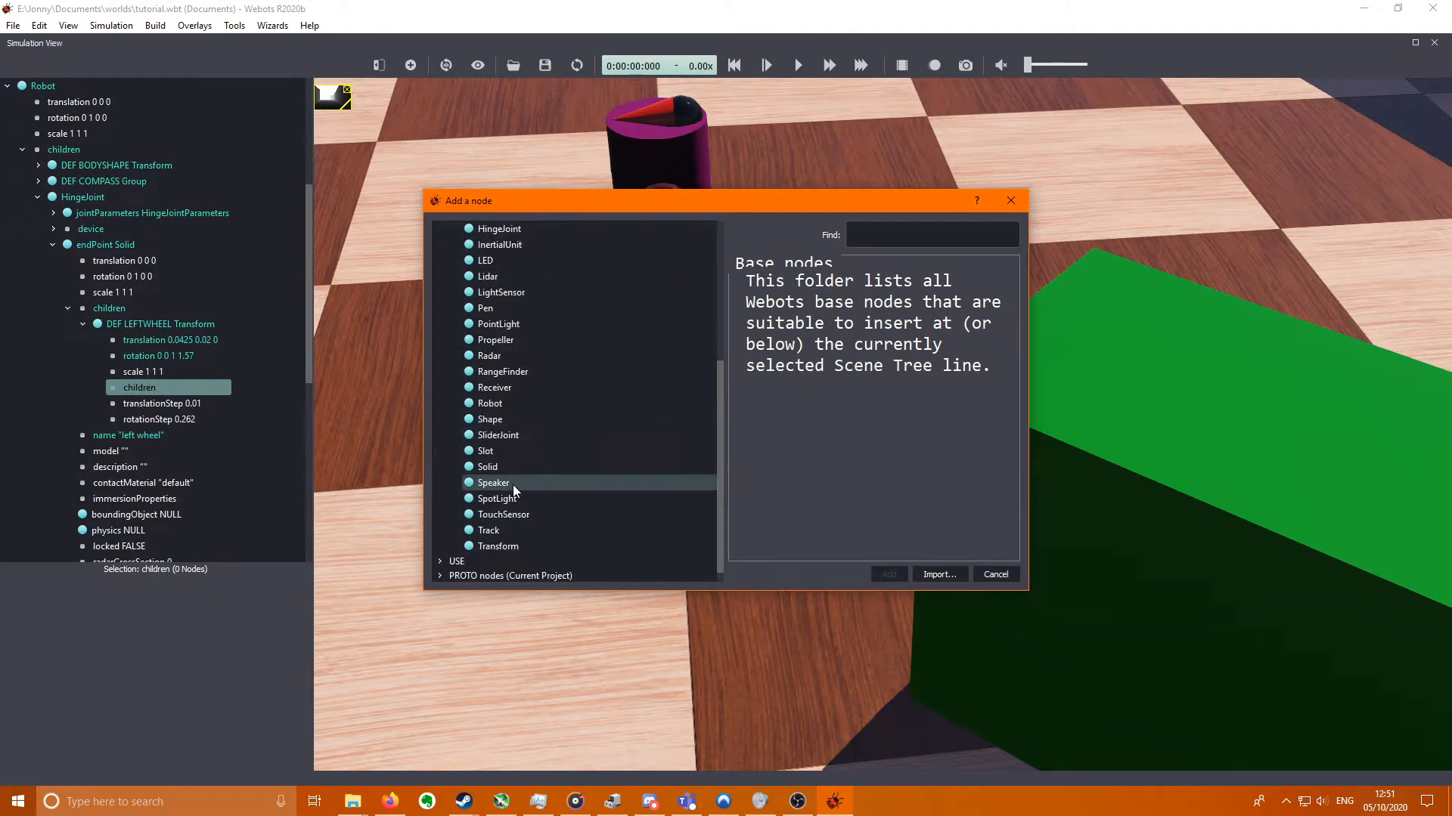
{"action": "left_click", "coordinate": [887, 574]}
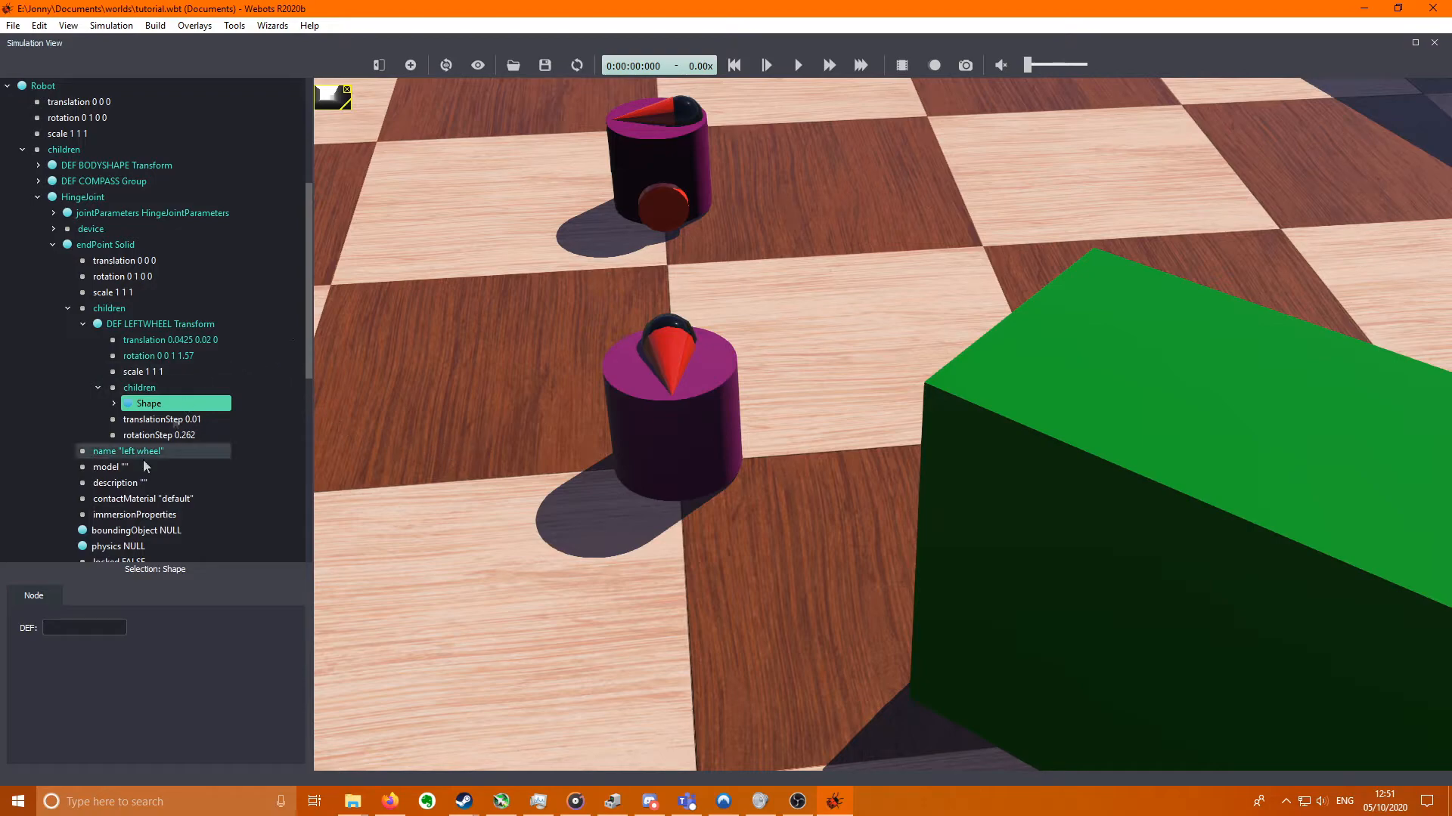
{"action": "type", "text": "WHEELK"}
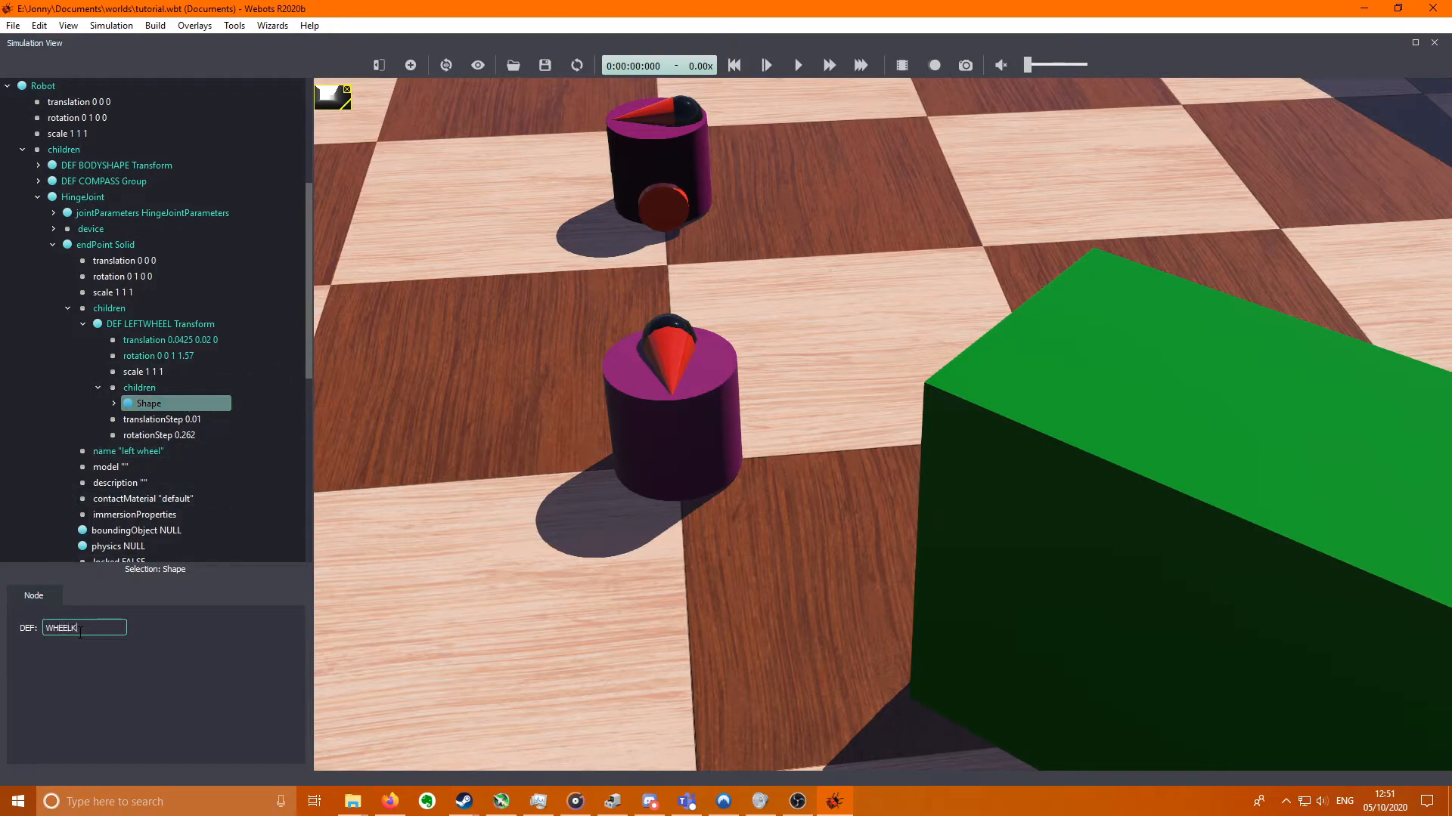
{"action": "type", "text": "SHAPE"}
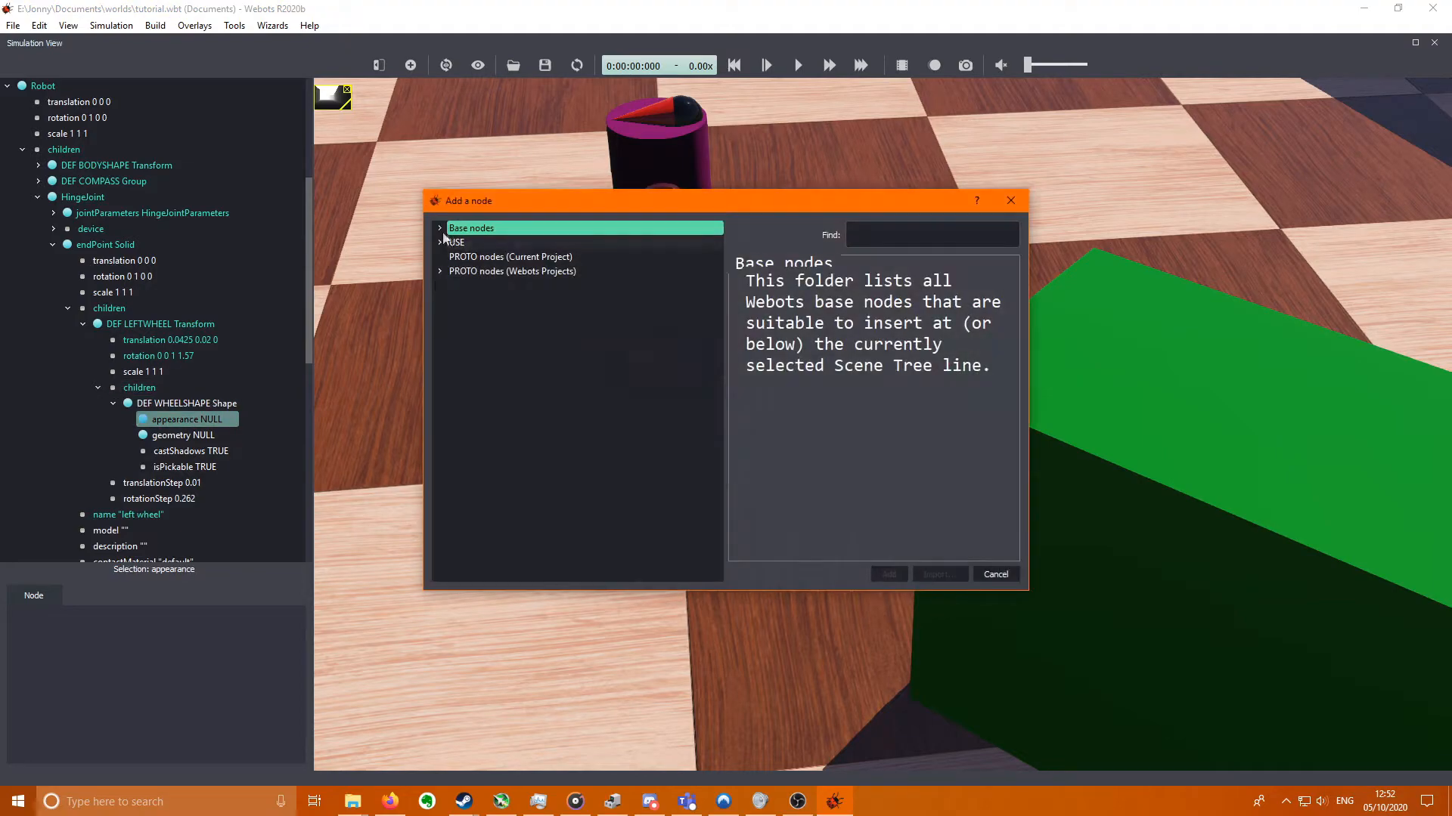
{"action": "left_click", "coordinate": [888, 575]}
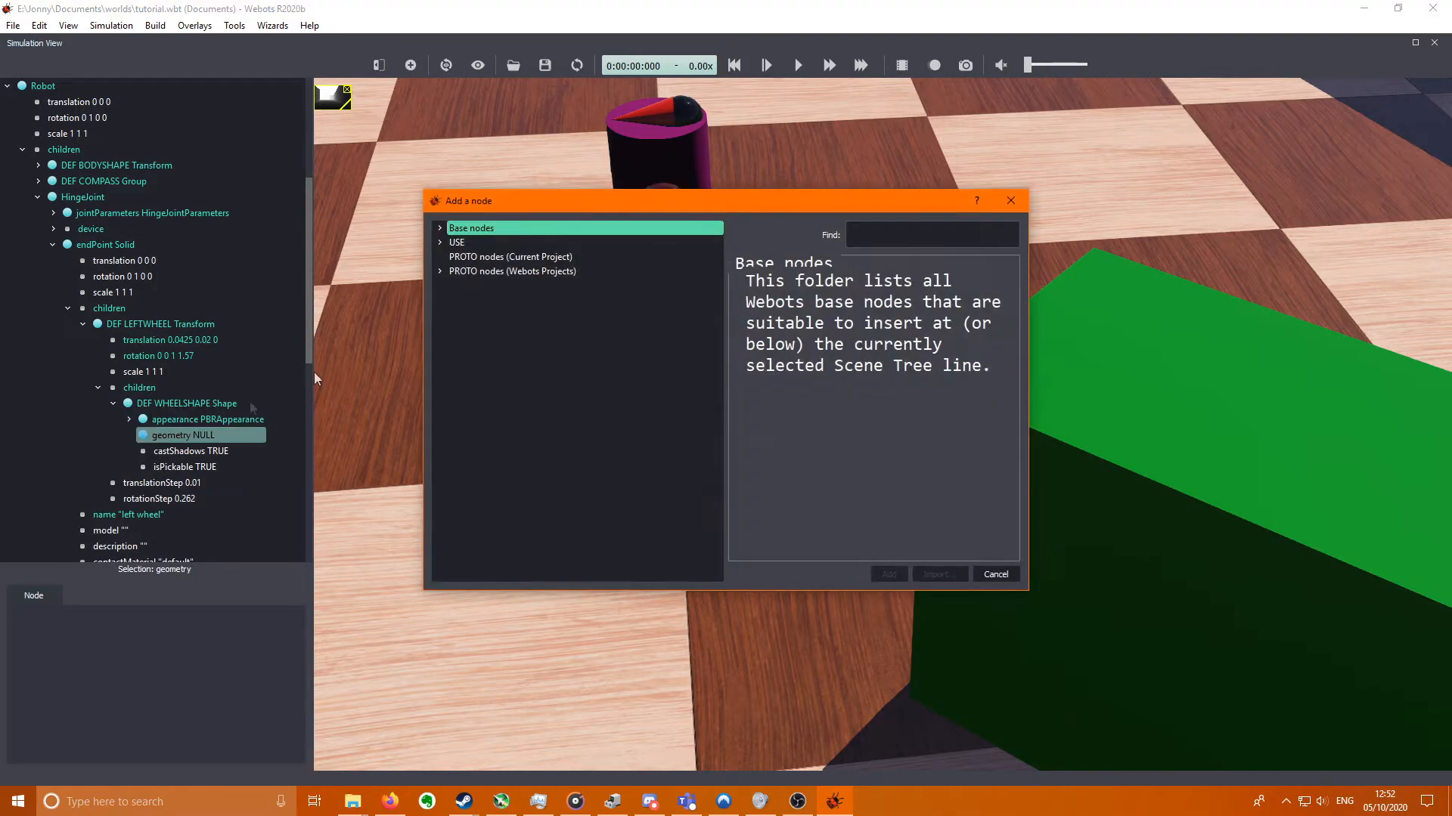
- Give WHEELSHAPE a Cylinder geometry with height 0.008 and radius 0.02
{"action": "left_click", "coordinate": [886, 575]}
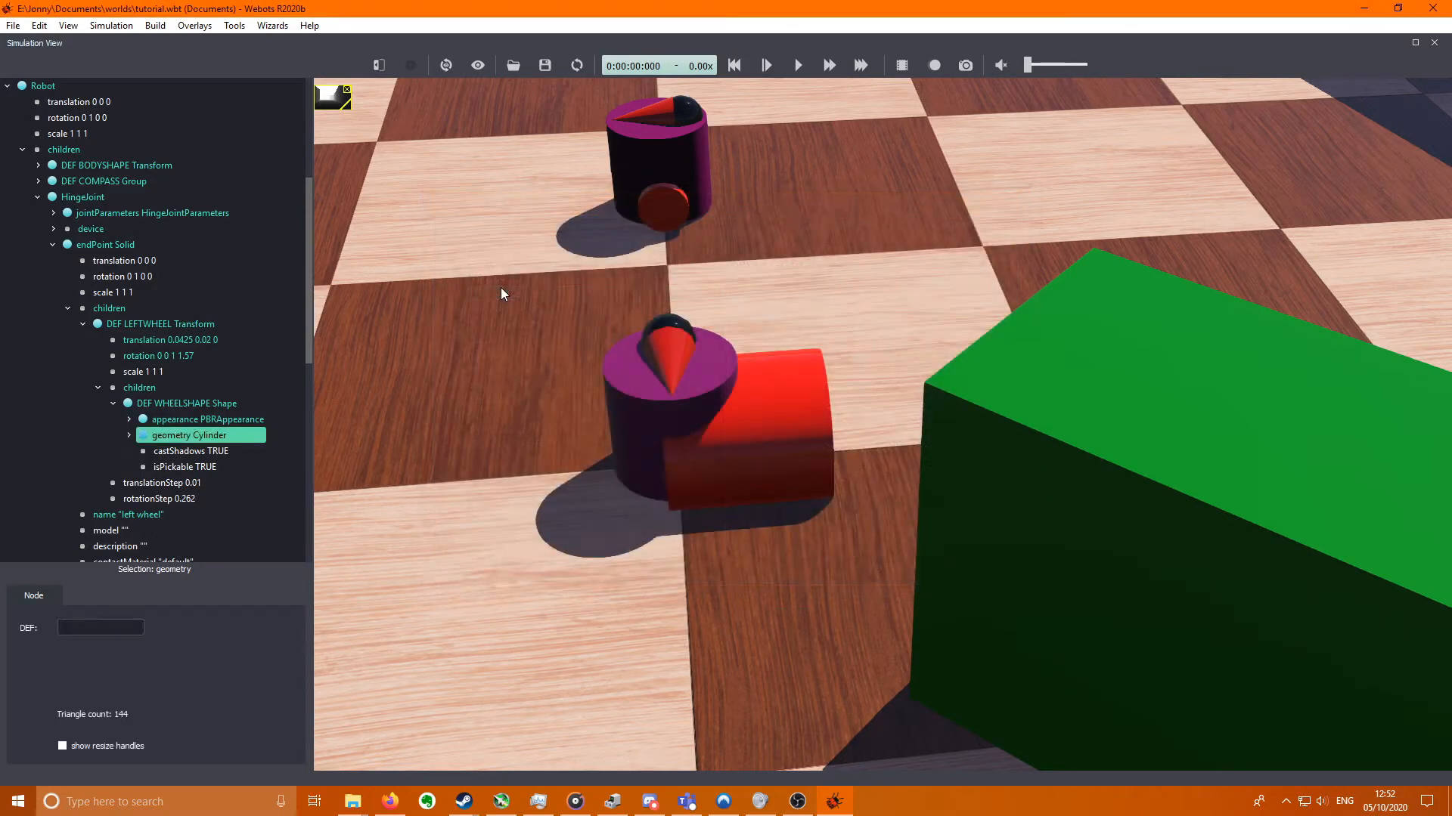
{"action": "left_click", "coordinate": [130, 436]}
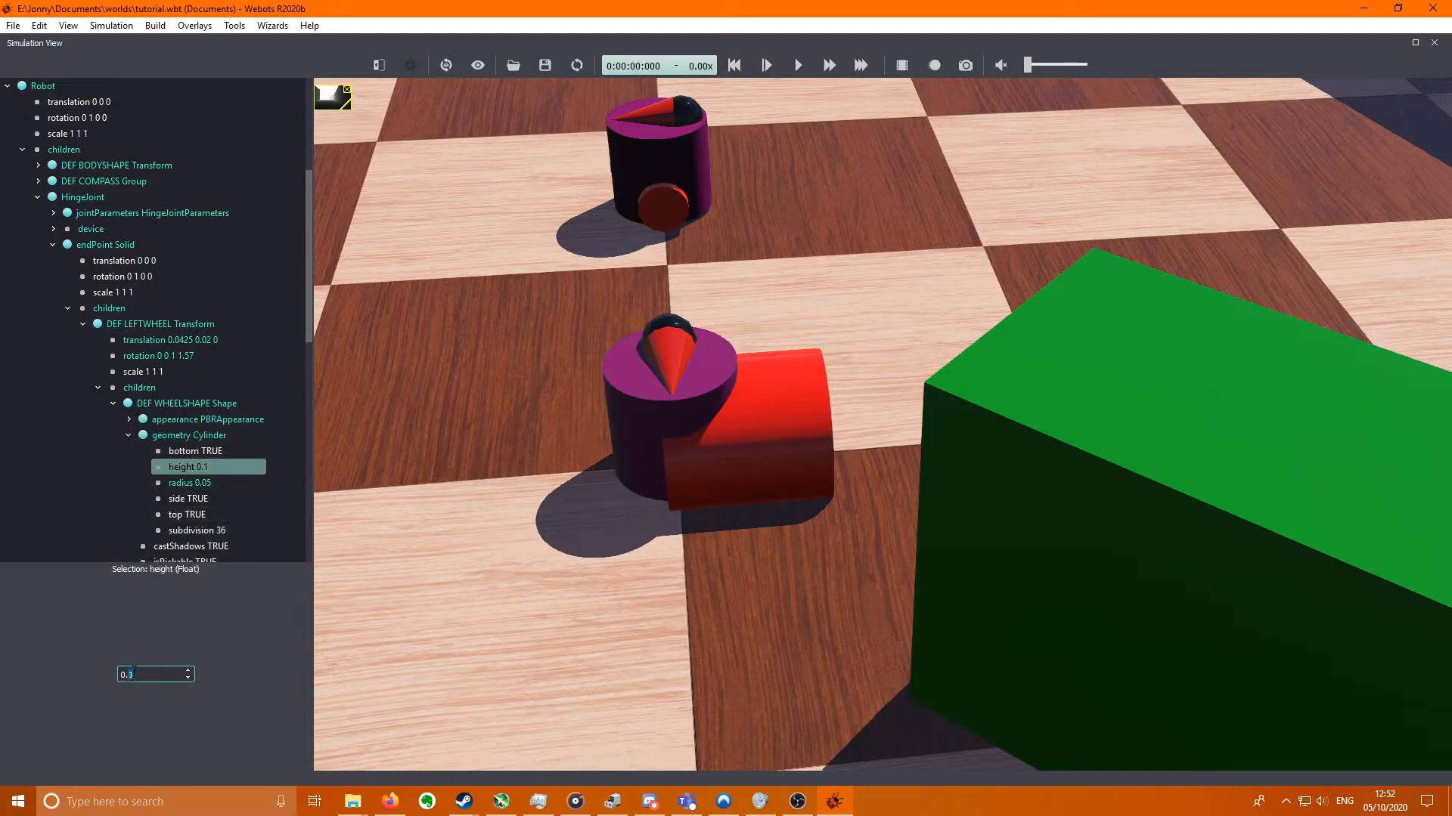
{"action": "type", "text": "0.0"}
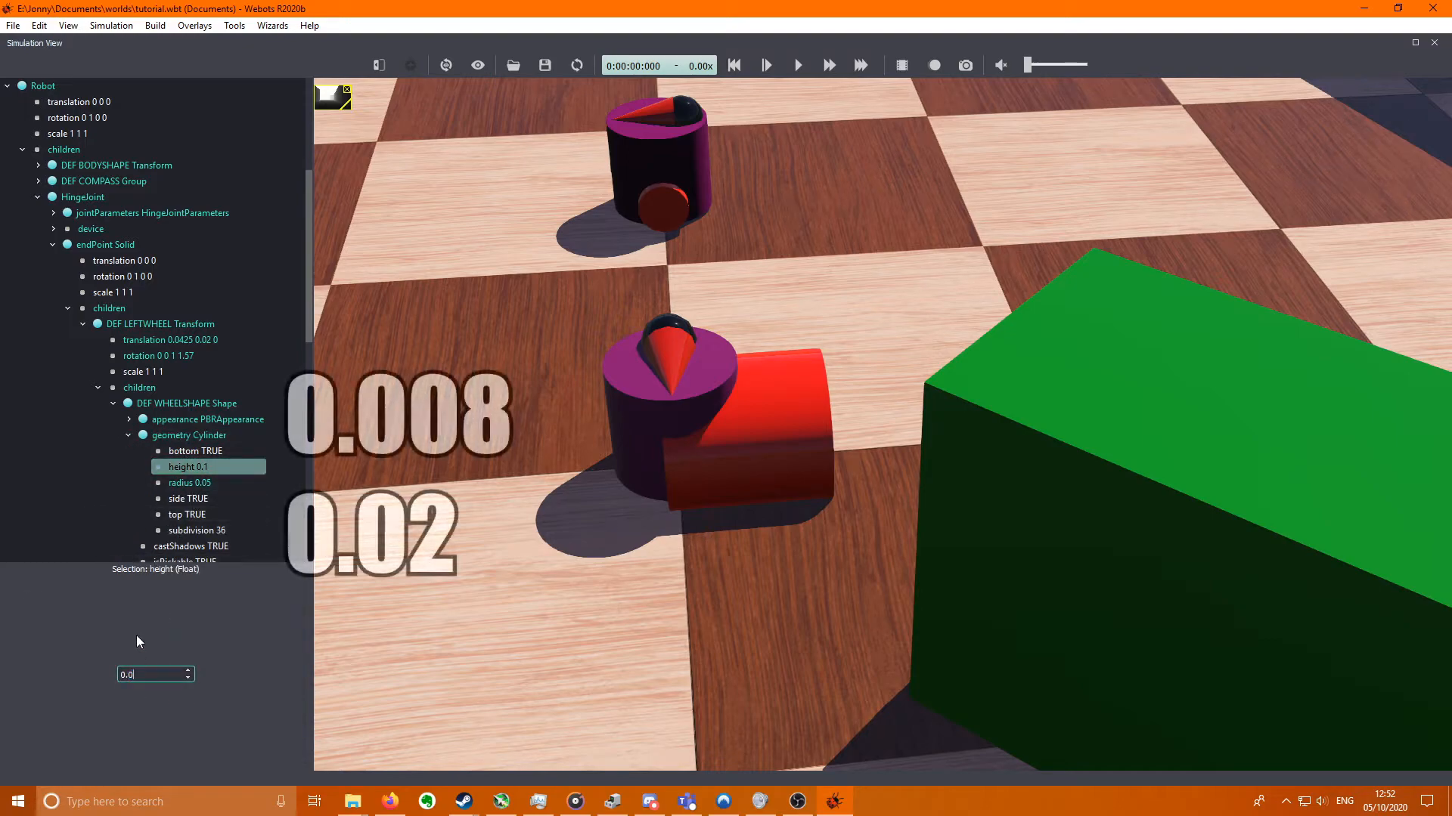
{"action": "type", "text": "0.008"}
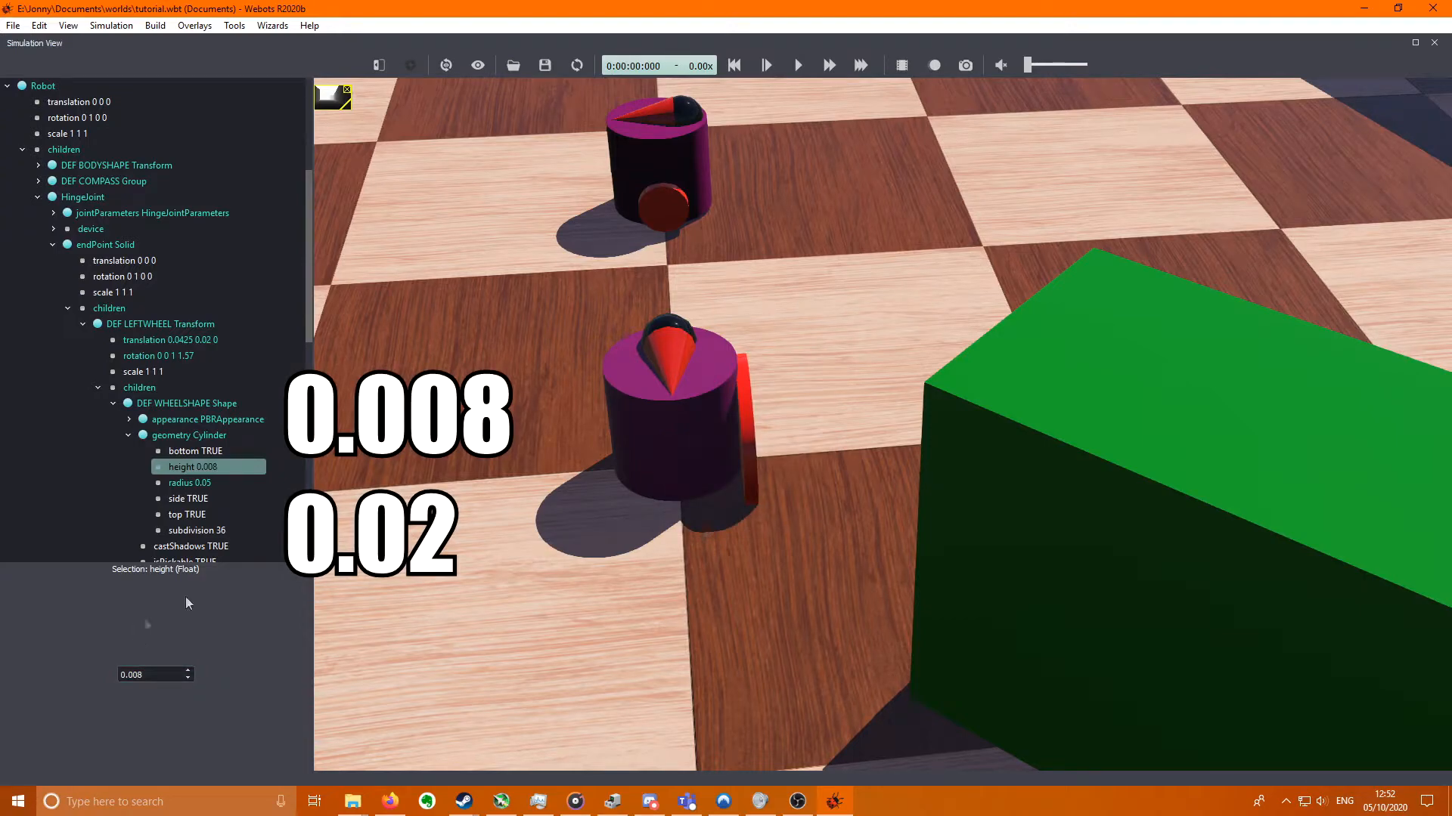
{"action": "left_click", "coordinate": [190, 483]}
{"action": "type", "text": "0.02"}
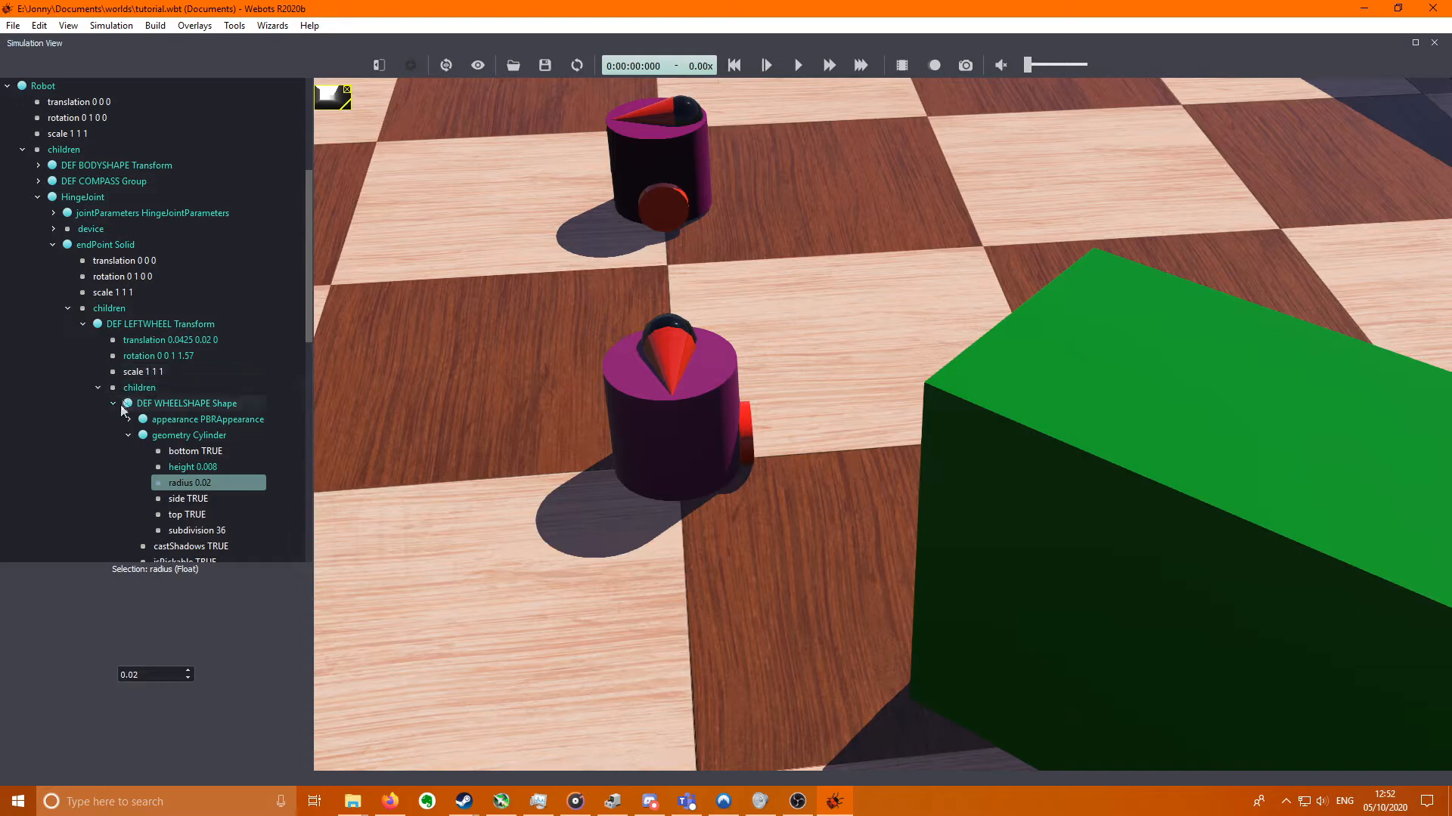
{"action": "left_click", "coordinate": [112, 402]}
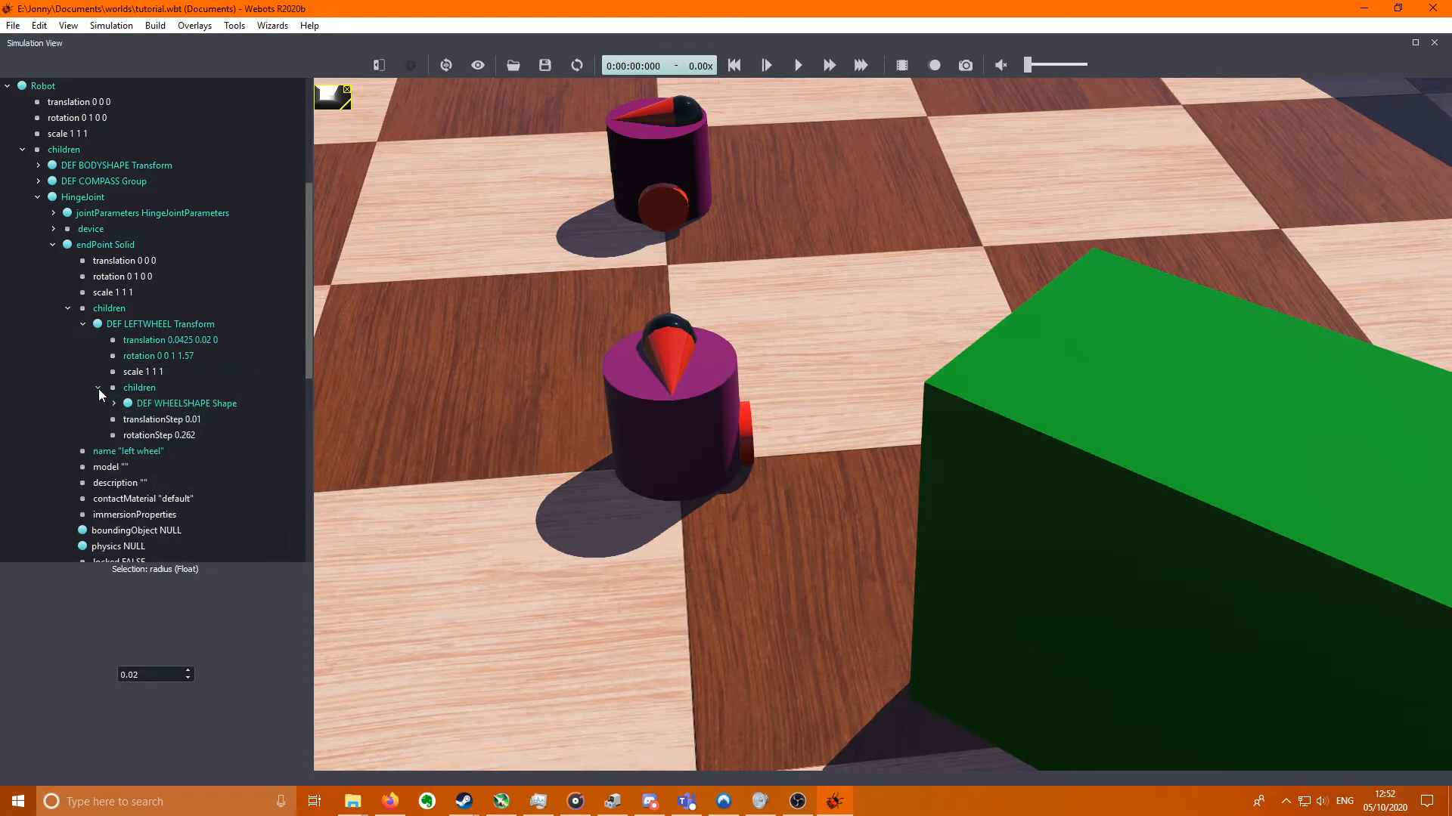
{"action": "left_click", "coordinate": [97, 387]}
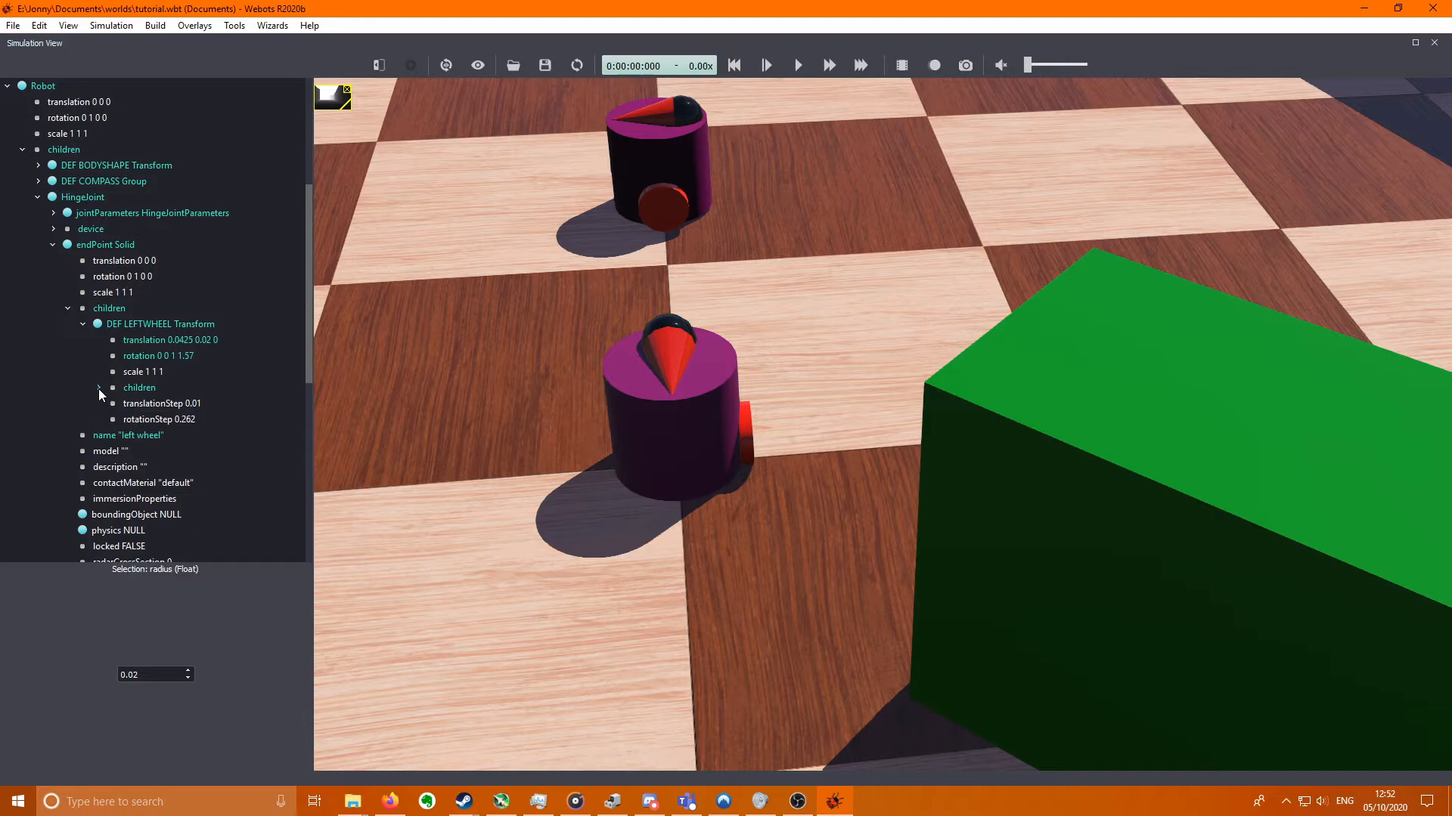
{"action": "left_click", "coordinate": [144, 372]}
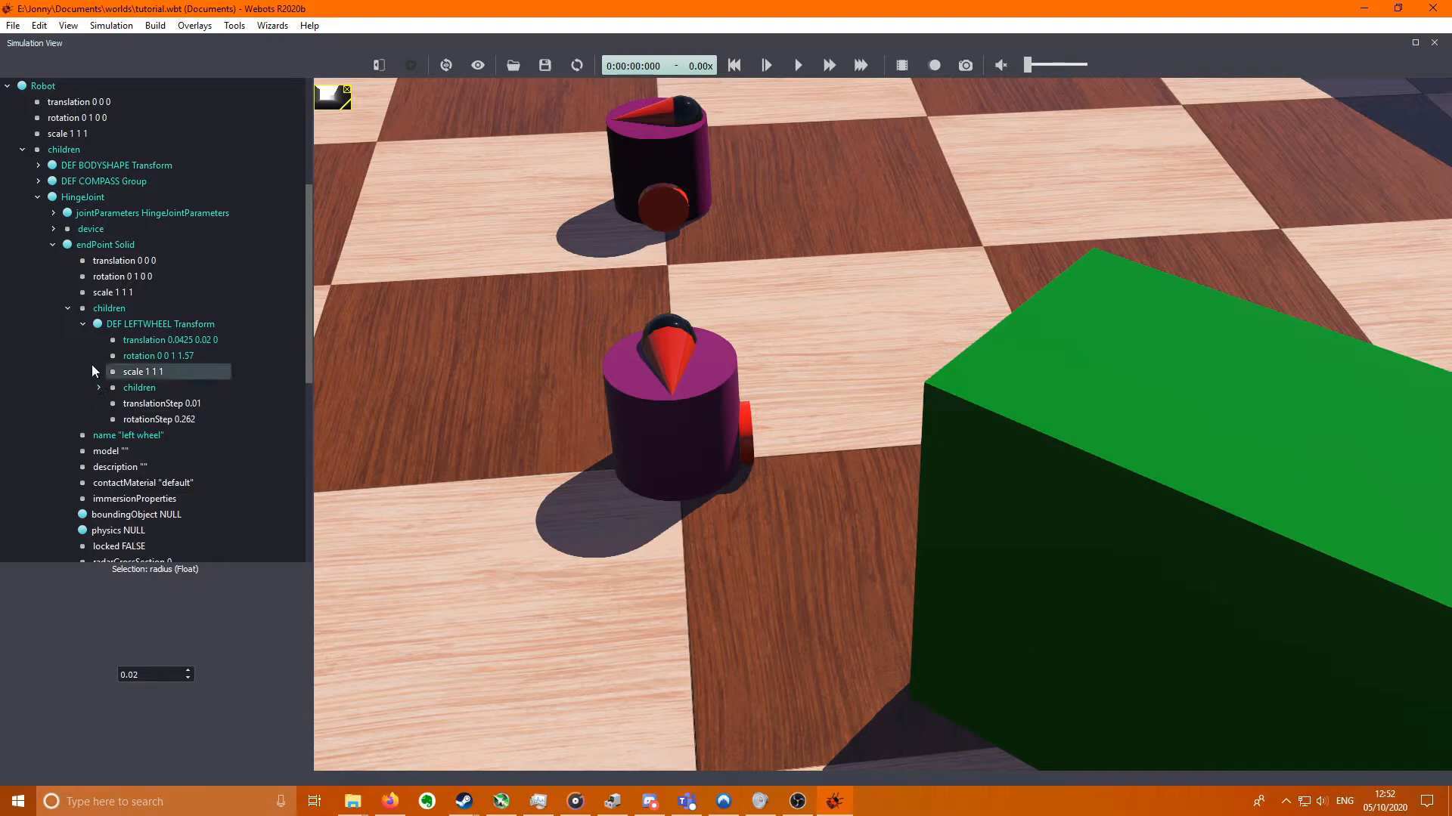
{"action": "scroll", "scroll_direction": "down", "scroll_amount": 3}
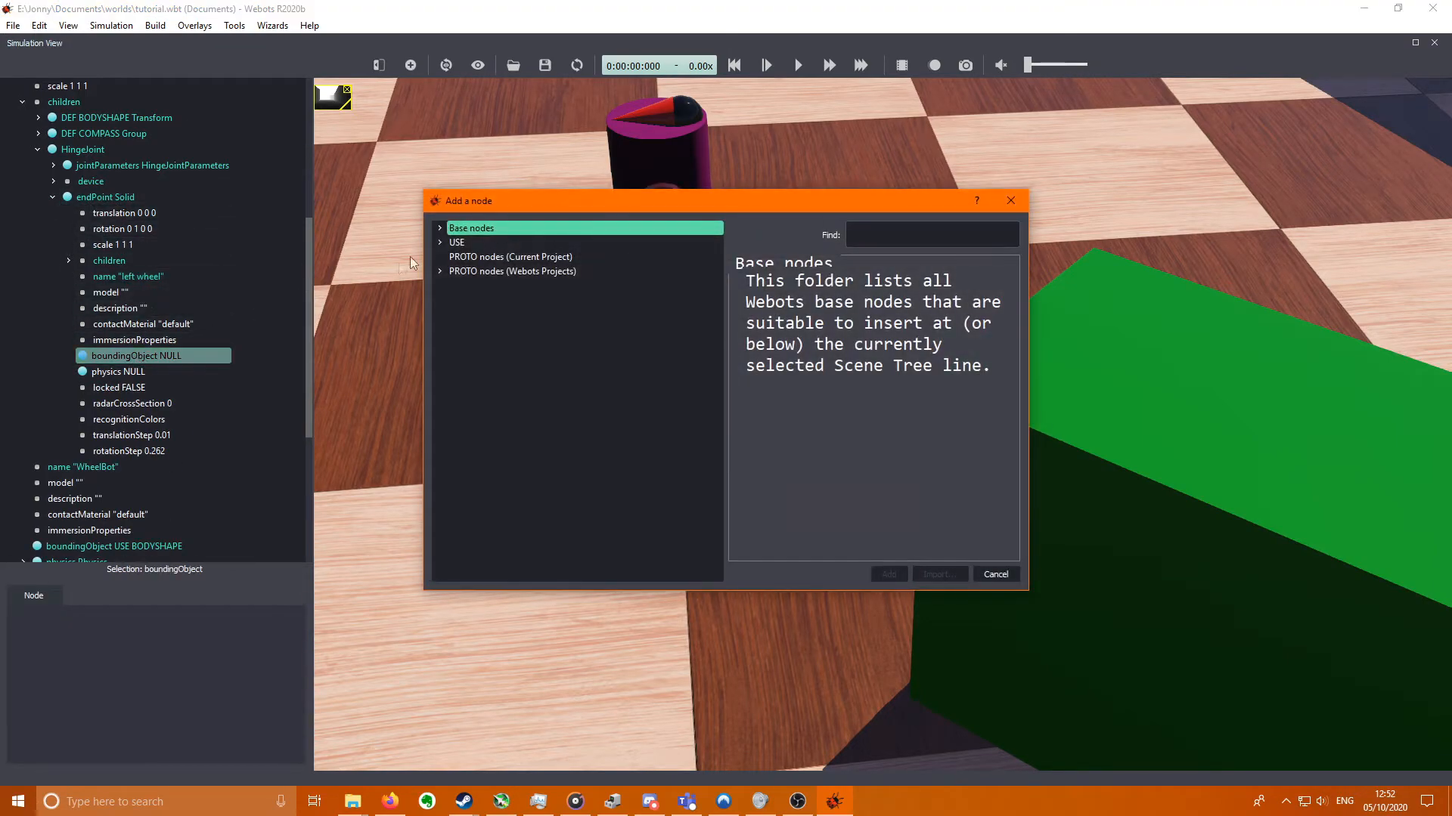
- Set the left wheel's boundingObject to USE LEFTWHEEL and begin adding its Physics node
{"action": "left_click", "coordinate": [457, 242]}
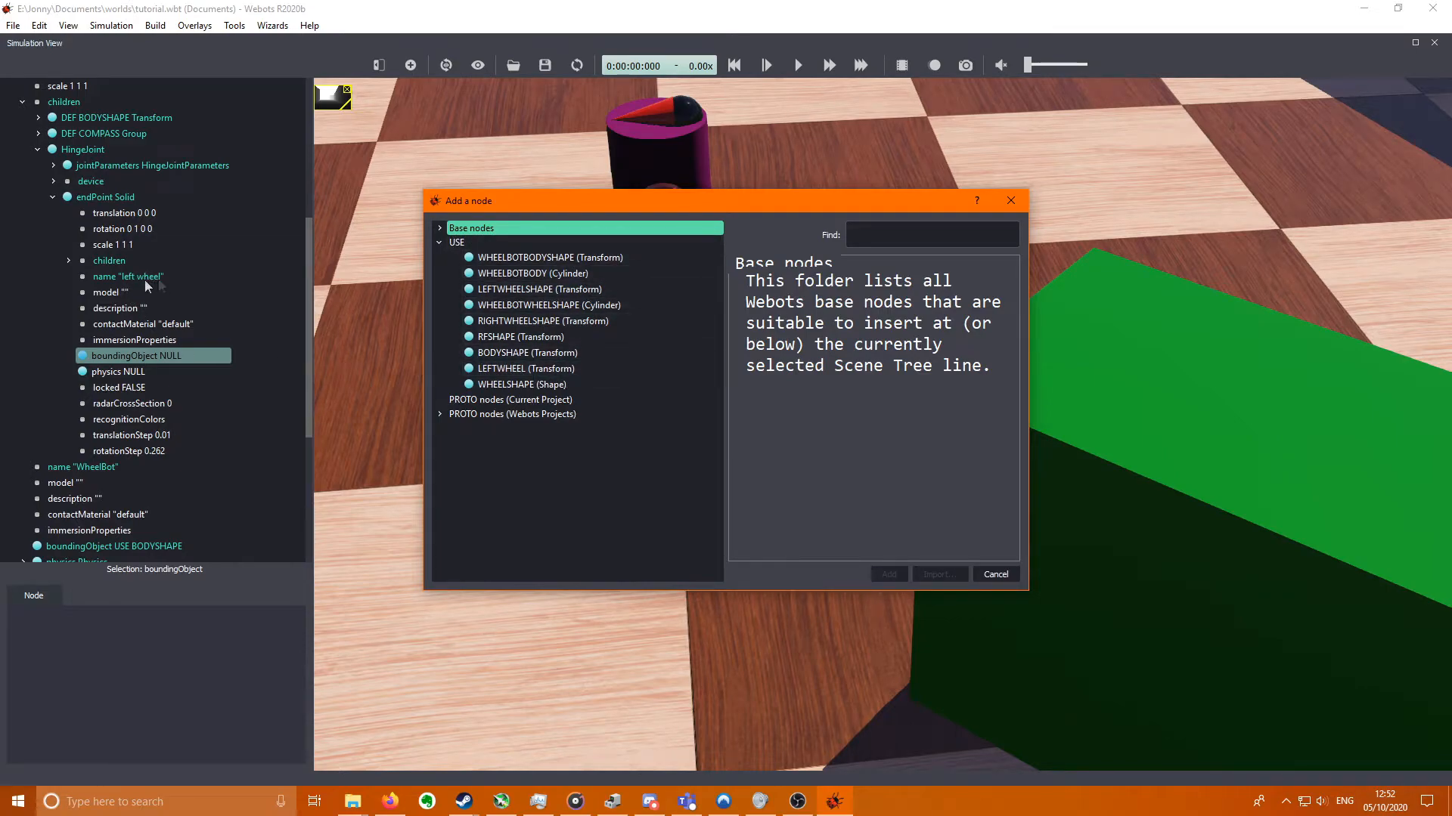
{"action": "left_click", "coordinate": [888, 575]}
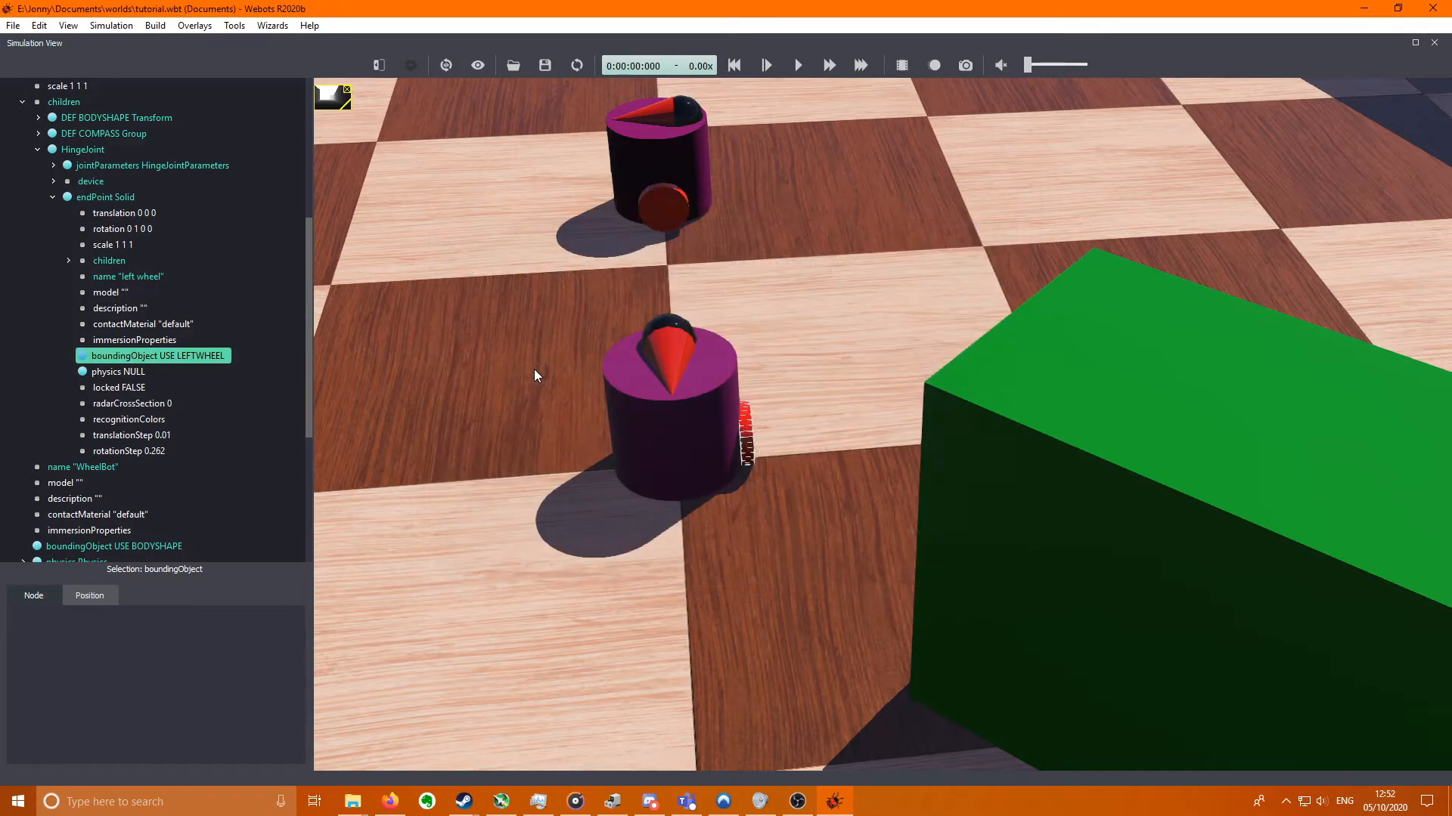
{"action": "left_click_drag", "start_coordinate": [534, 376], "coordinate": [794, 418]}
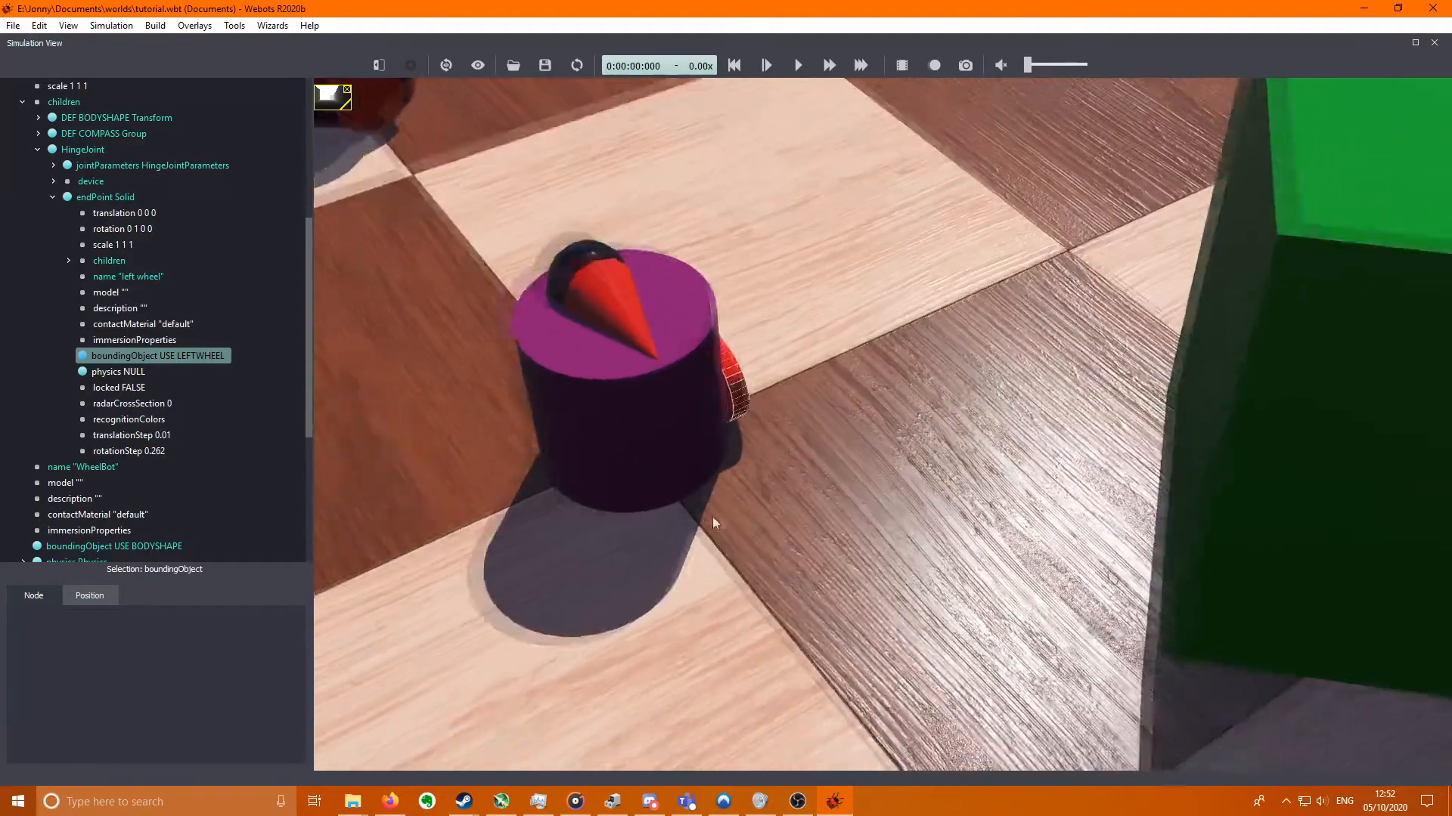
{"action": "left_click", "coordinate": [410, 65]}
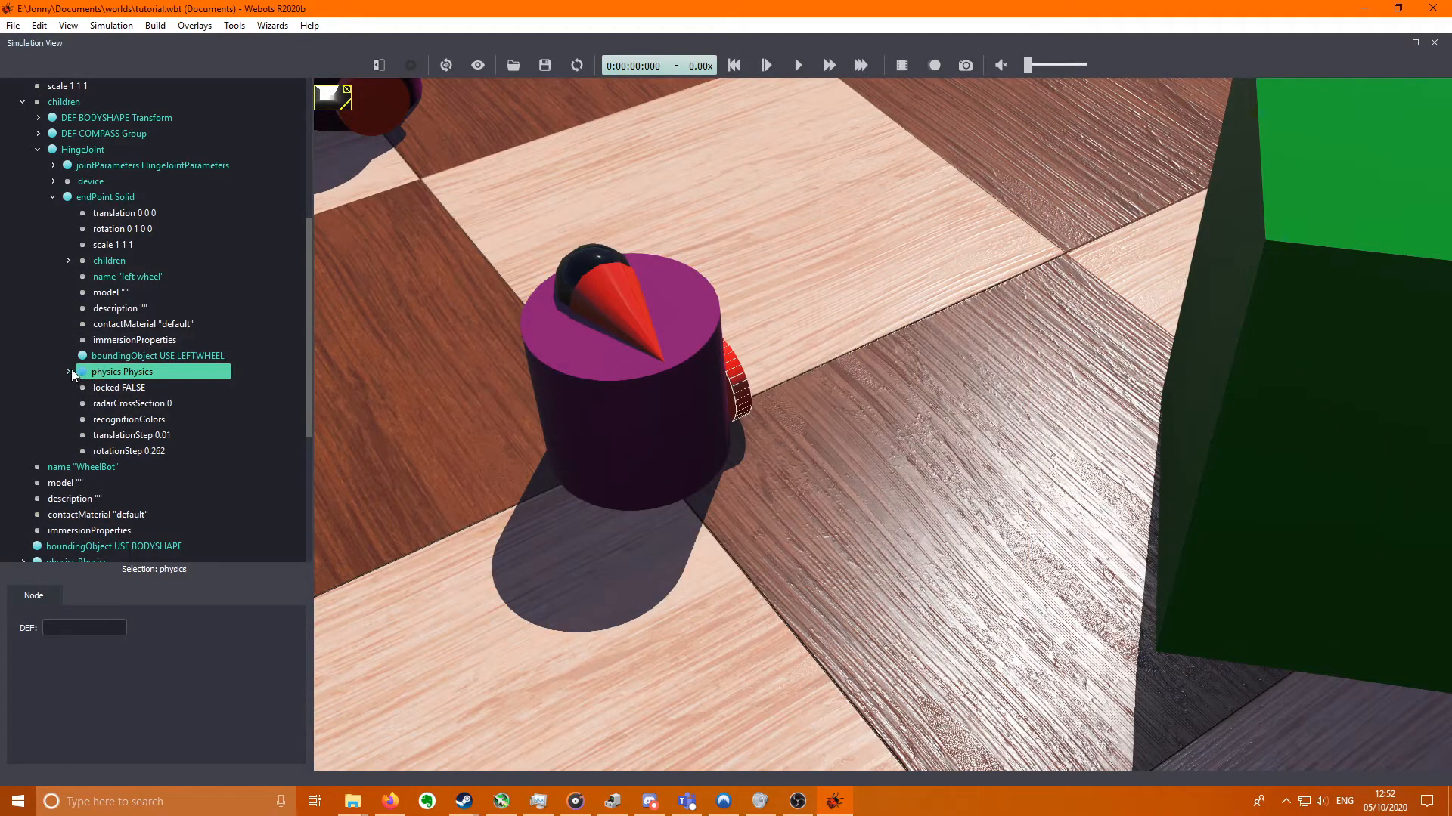
- Set the left wheel's Physics mass to 0.05 and density to -1, then collapse the first HingeJoint
{"action": "left_click", "coordinate": [68, 372]}
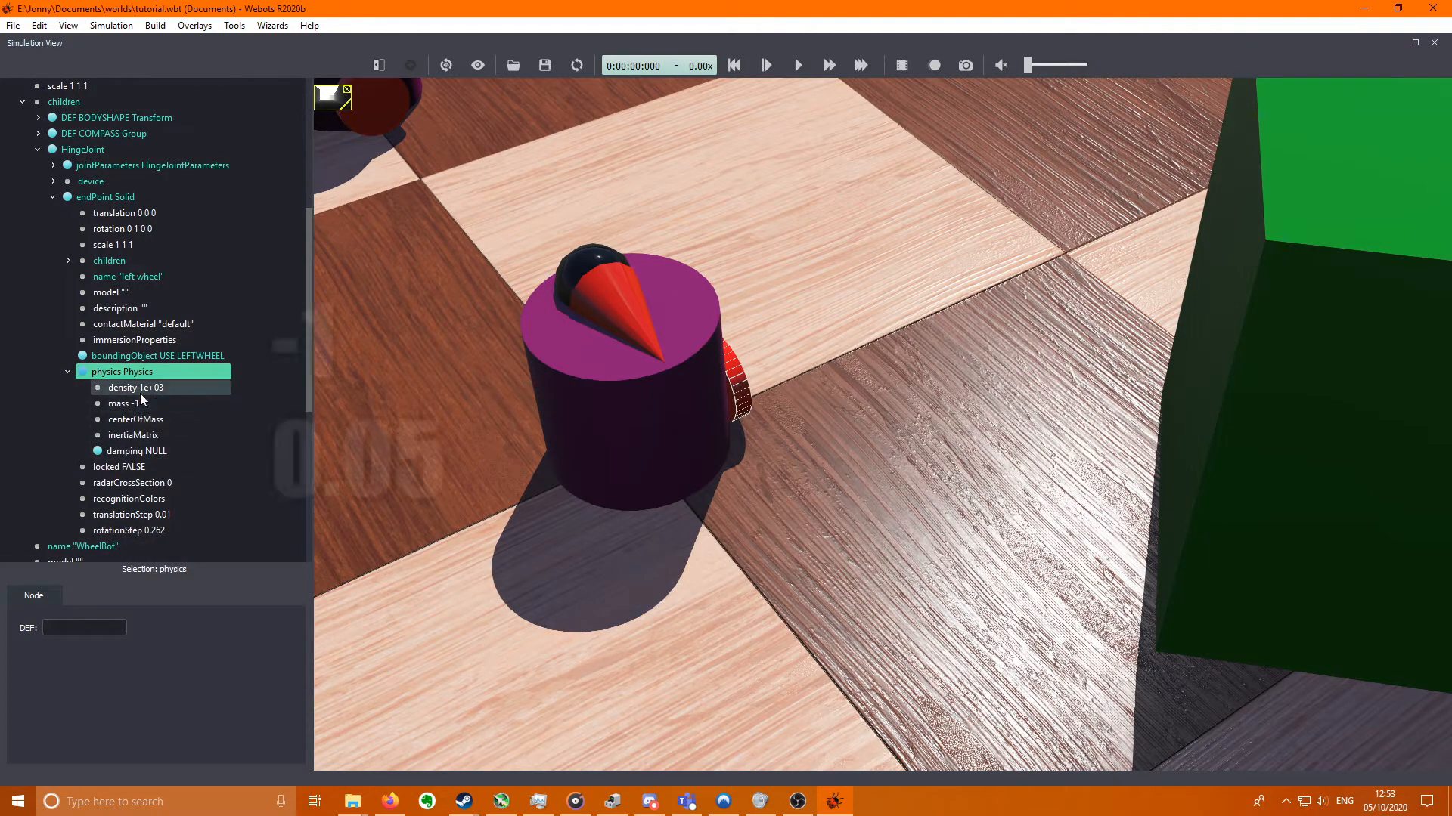
{"action": "left_click", "coordinate": [135, 402]}
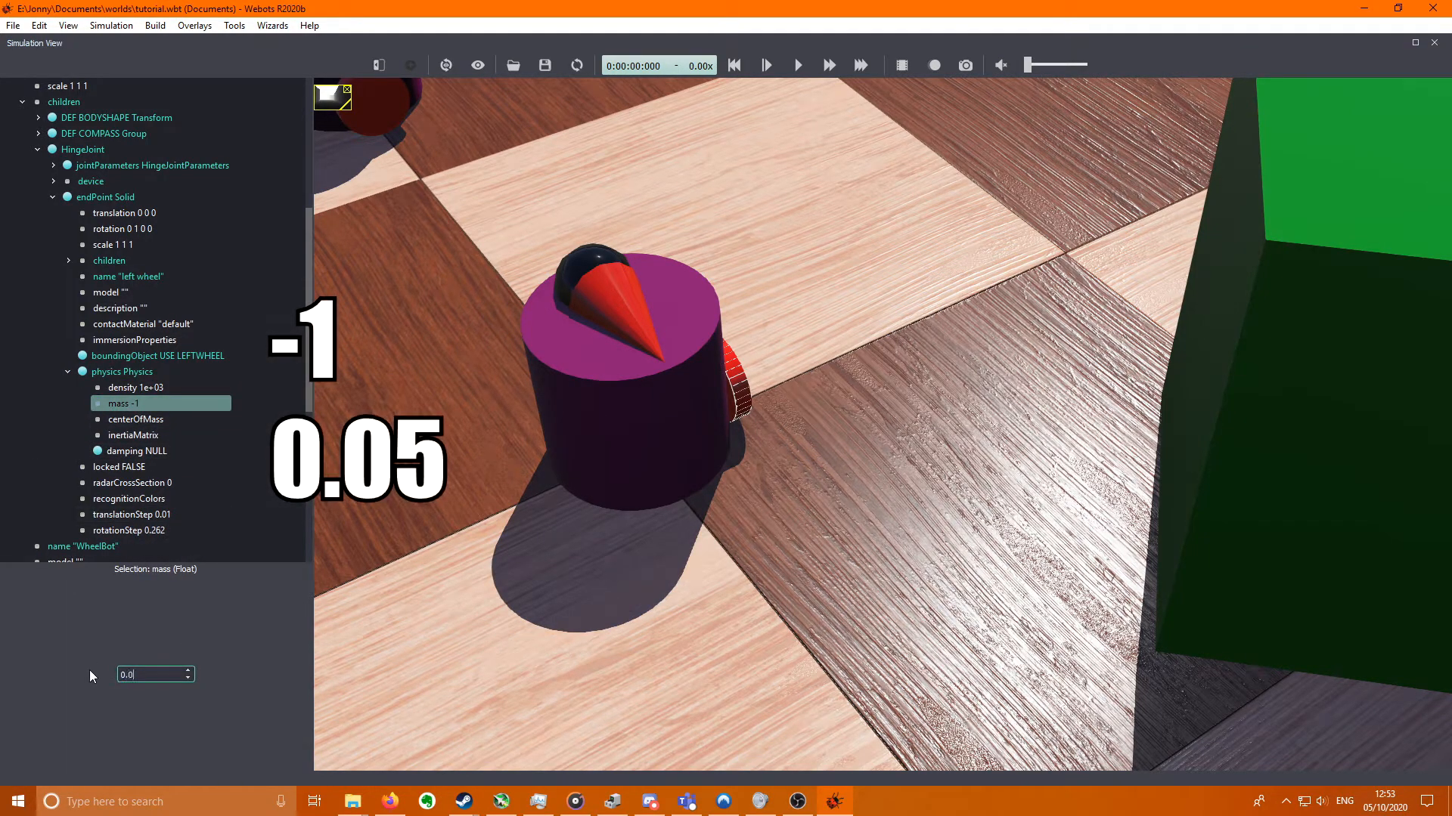
{"action": "left_click", "coordinate": [134, 388]}
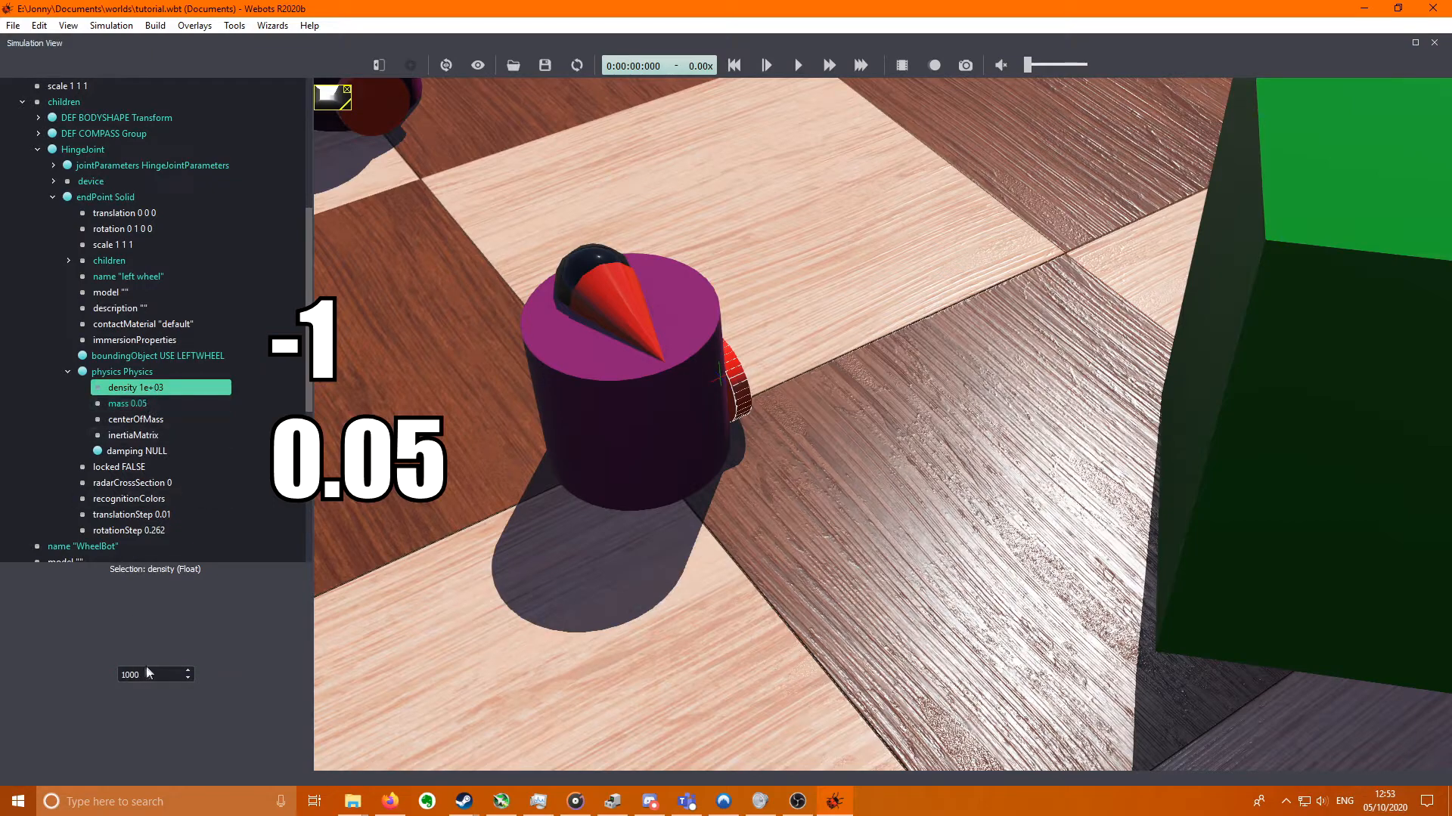
{"action": "type", "text": "-1"}
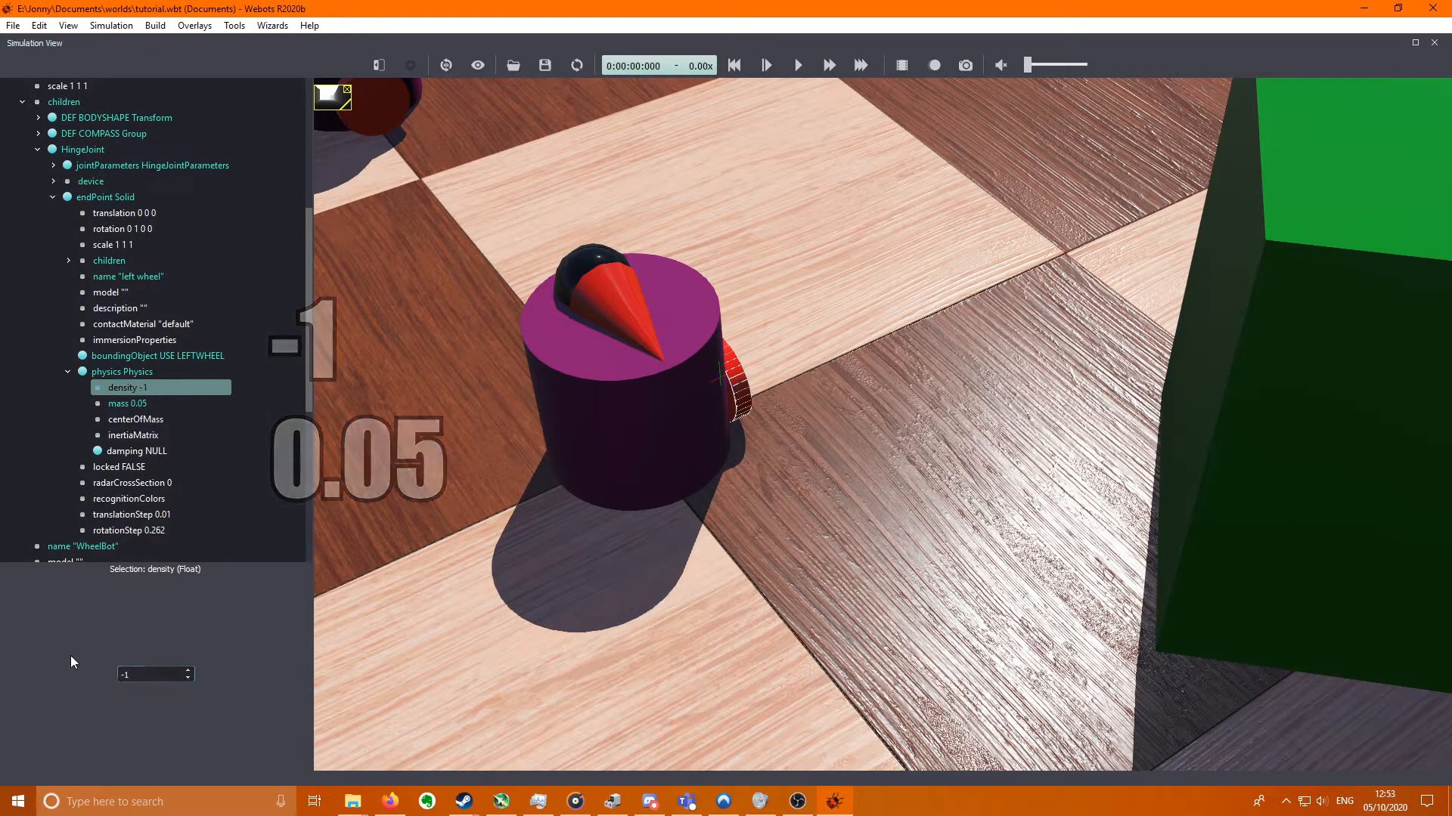
{"action": "left_click", "coordinate": [53, 149]}
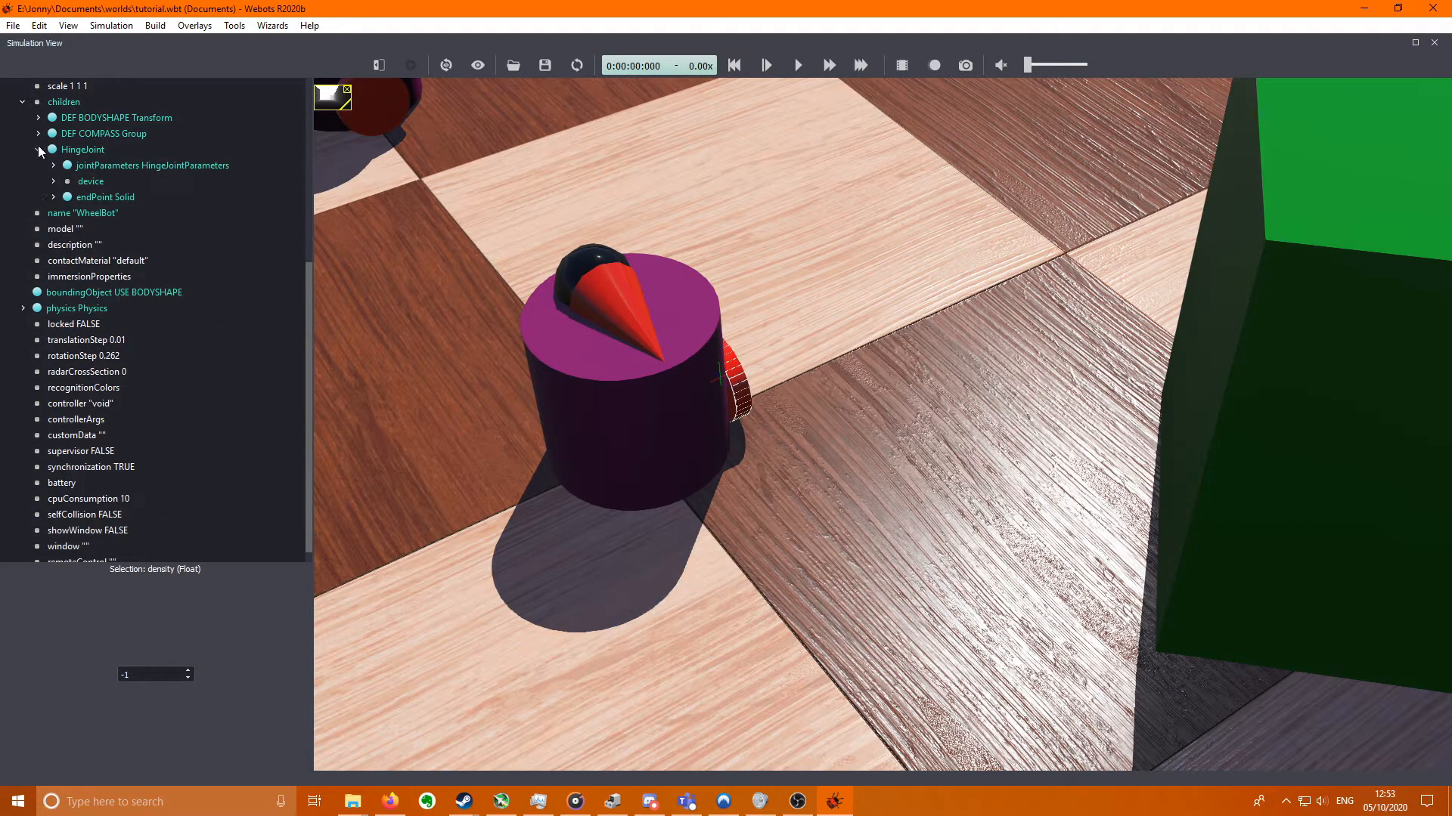
{"action": "left_click", "coordinate": [53, 149]}
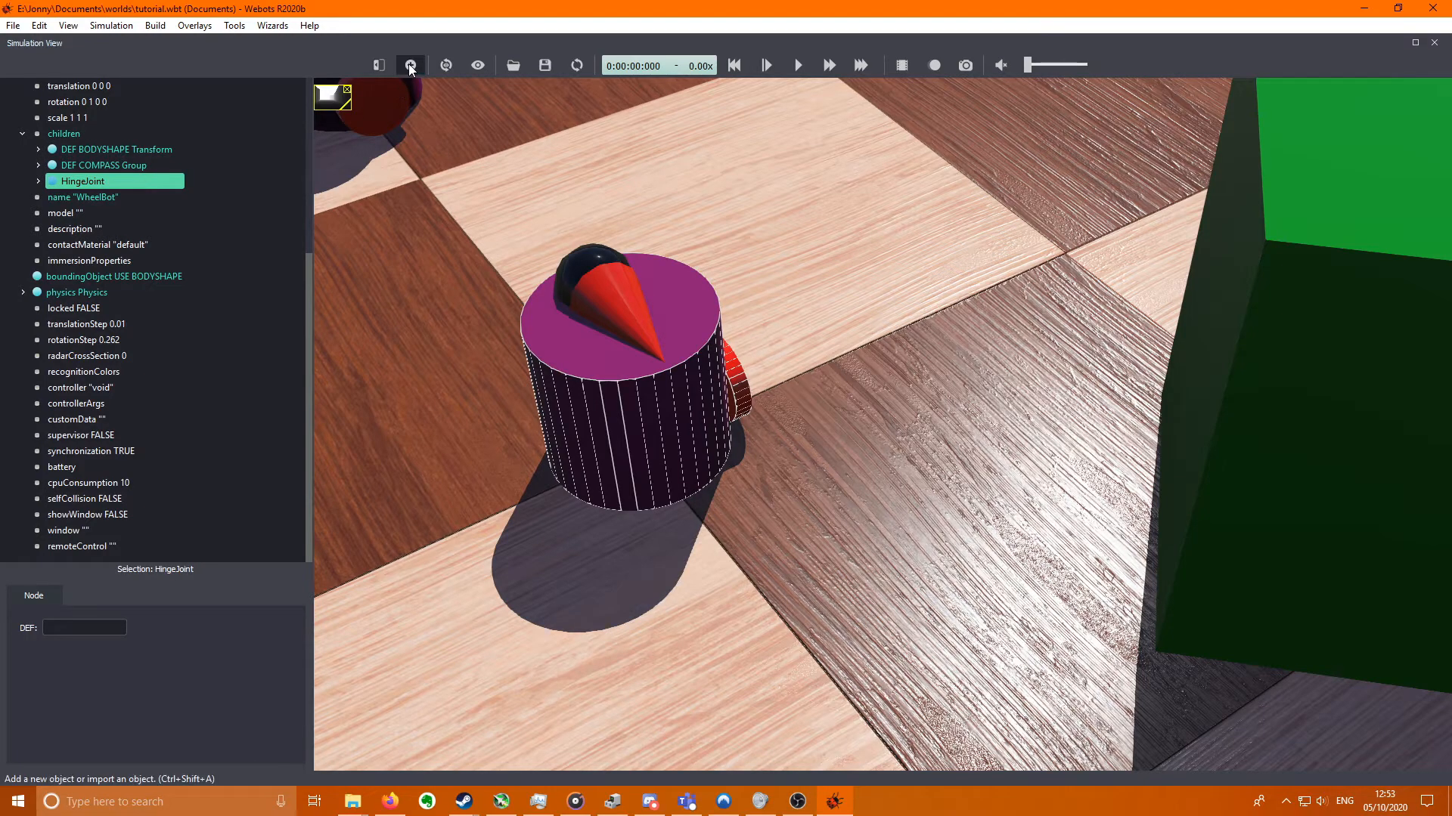
- Add a second HingeJoint with HingeJointParameters anchored at 0 0.02 0
{"action": "left_click", "coordinate": [410, 65]}
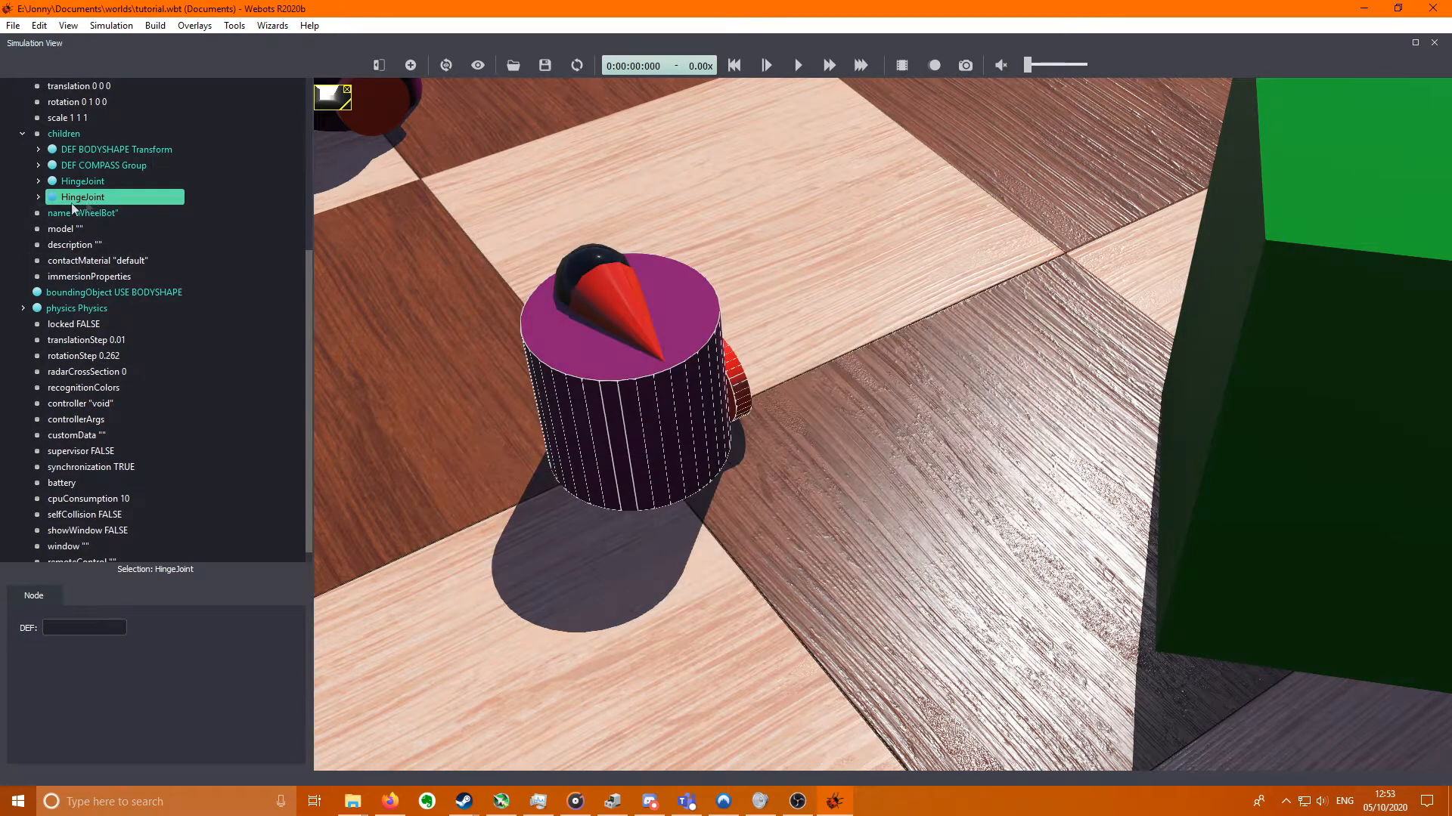
{"action": "left_click", "coordinate": [111, 211]}
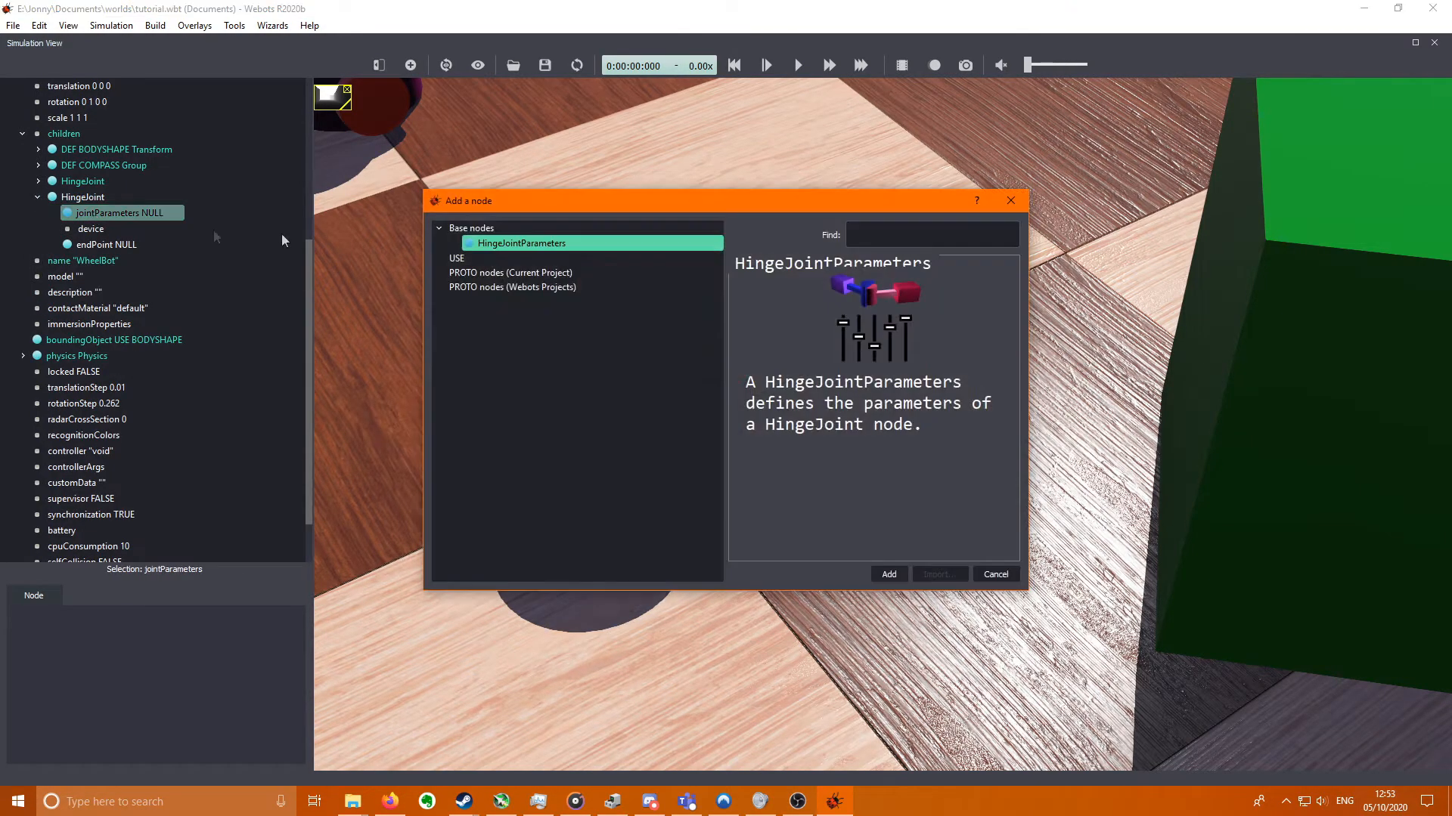
{"action": "left_click", "coordinate": [886, 575]}
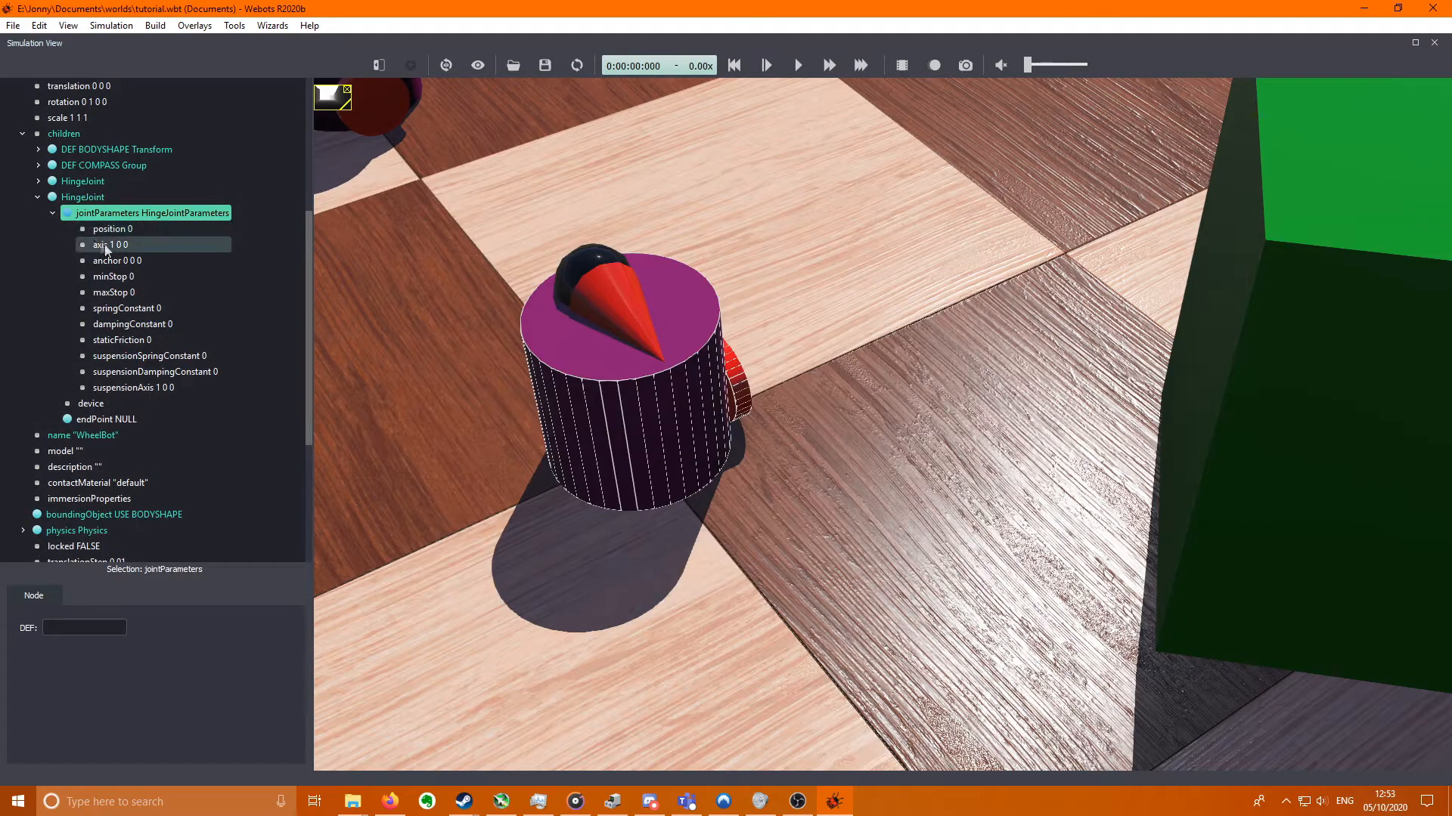
{"action": "left_click", "coordinate": [118, 260]}
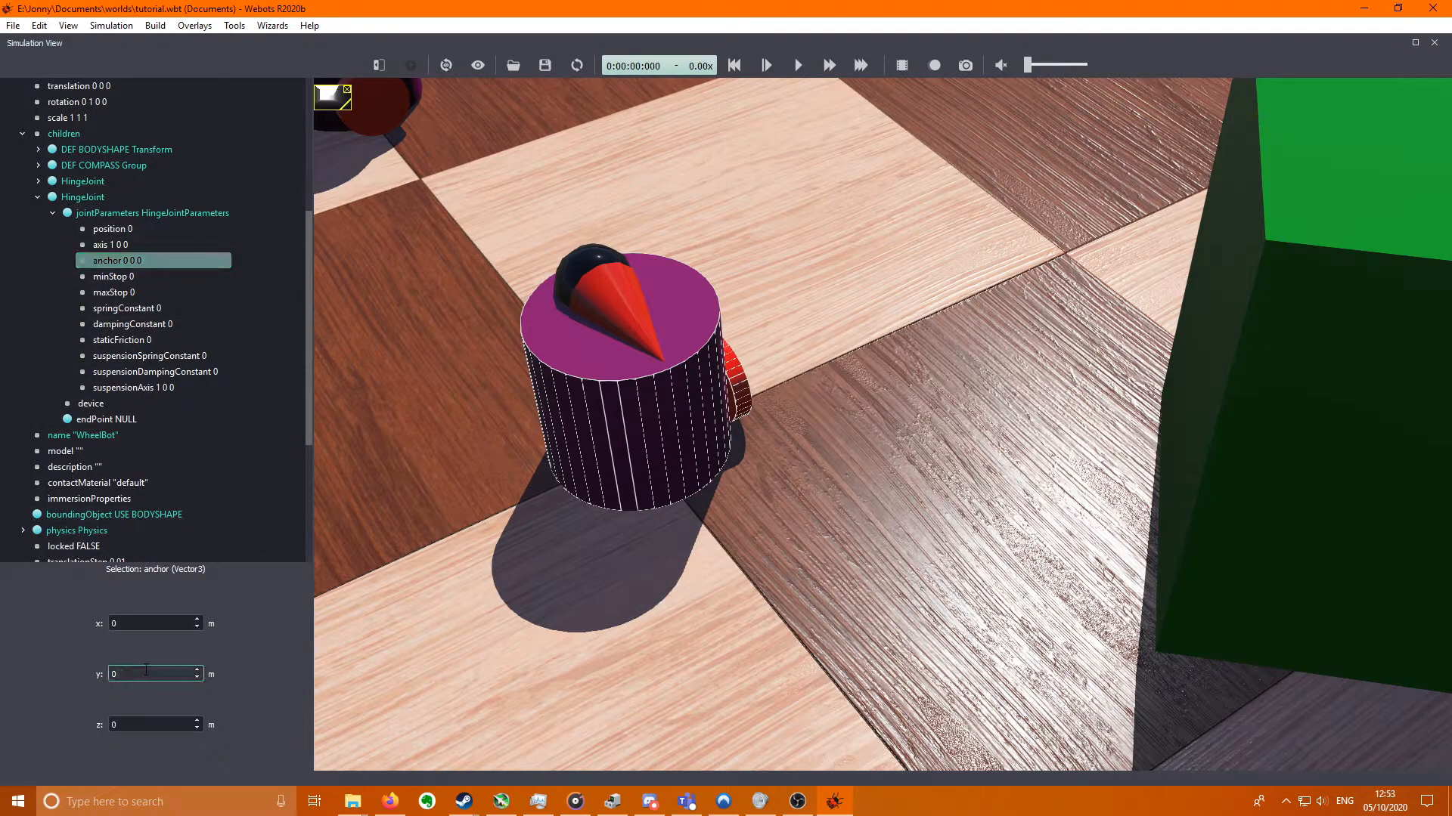
{"action": "type", "text": "0.02"}
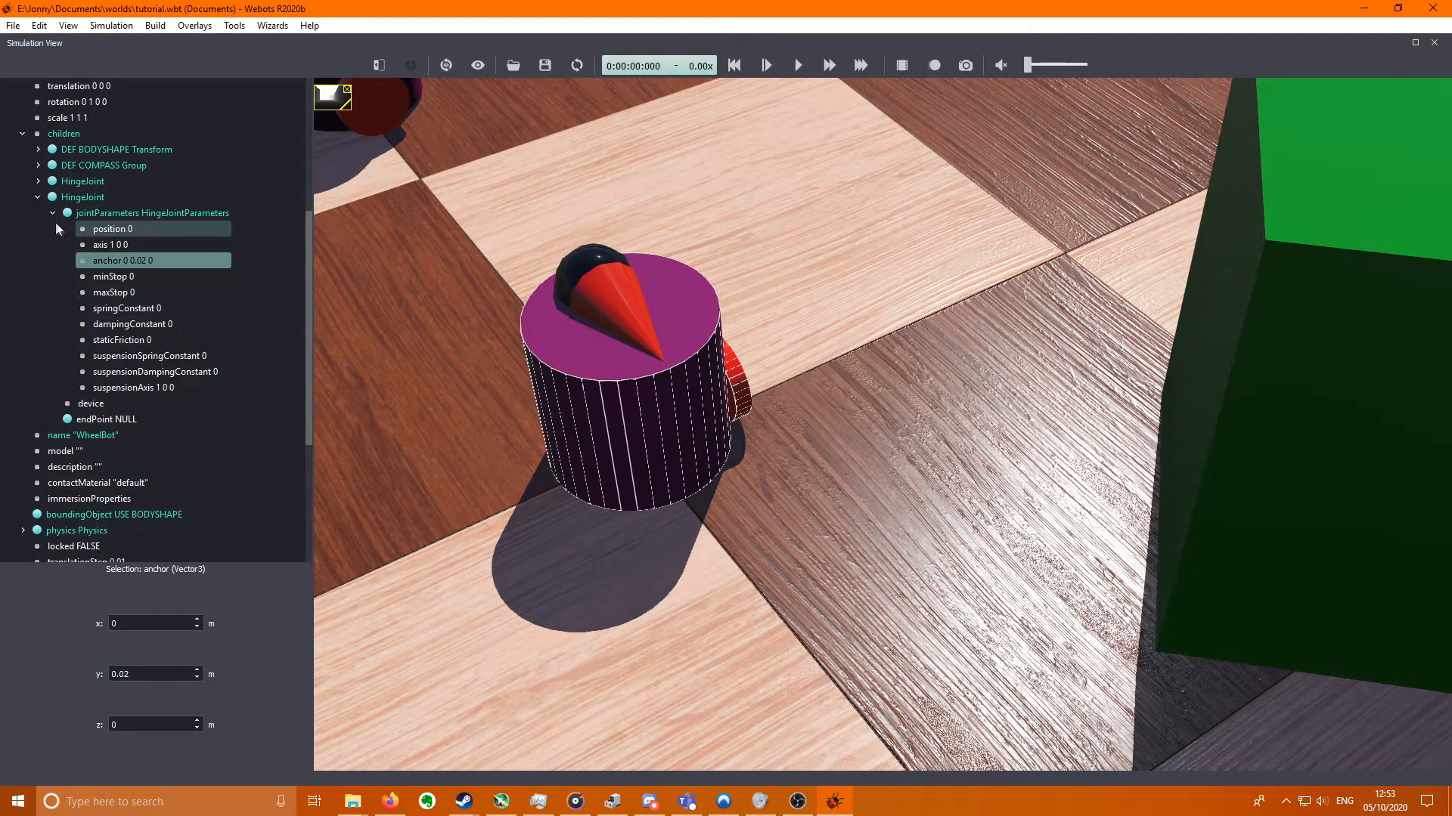
- Add a RotationalMotor as the second joint's device and start naming it
{"action": "left_click", "coordinate": [409, 65]}
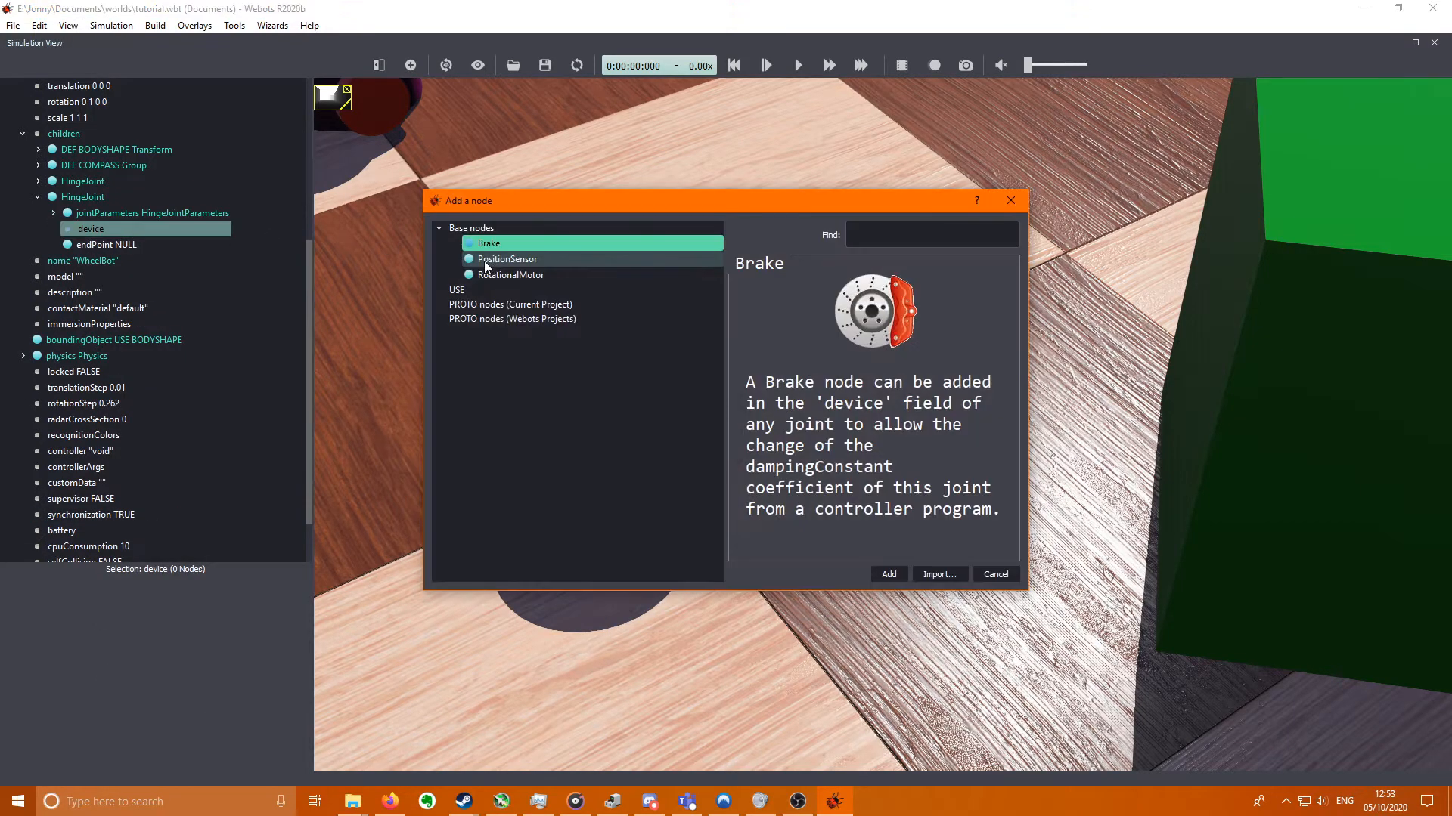
{"action": "left_click", "coordinate": [887, 575]}
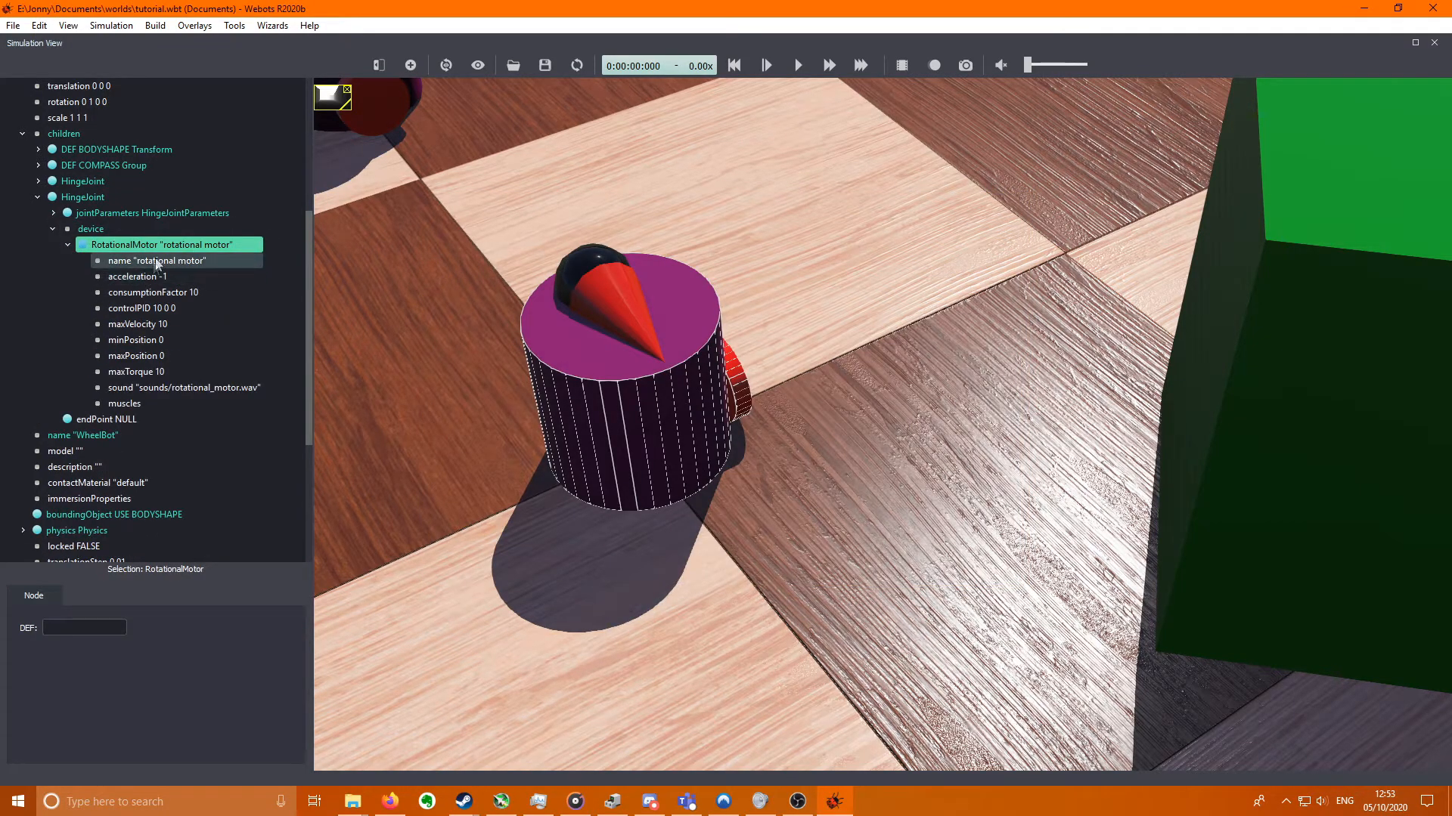
{"action": "left_click", "coordinate": [157, 260]}
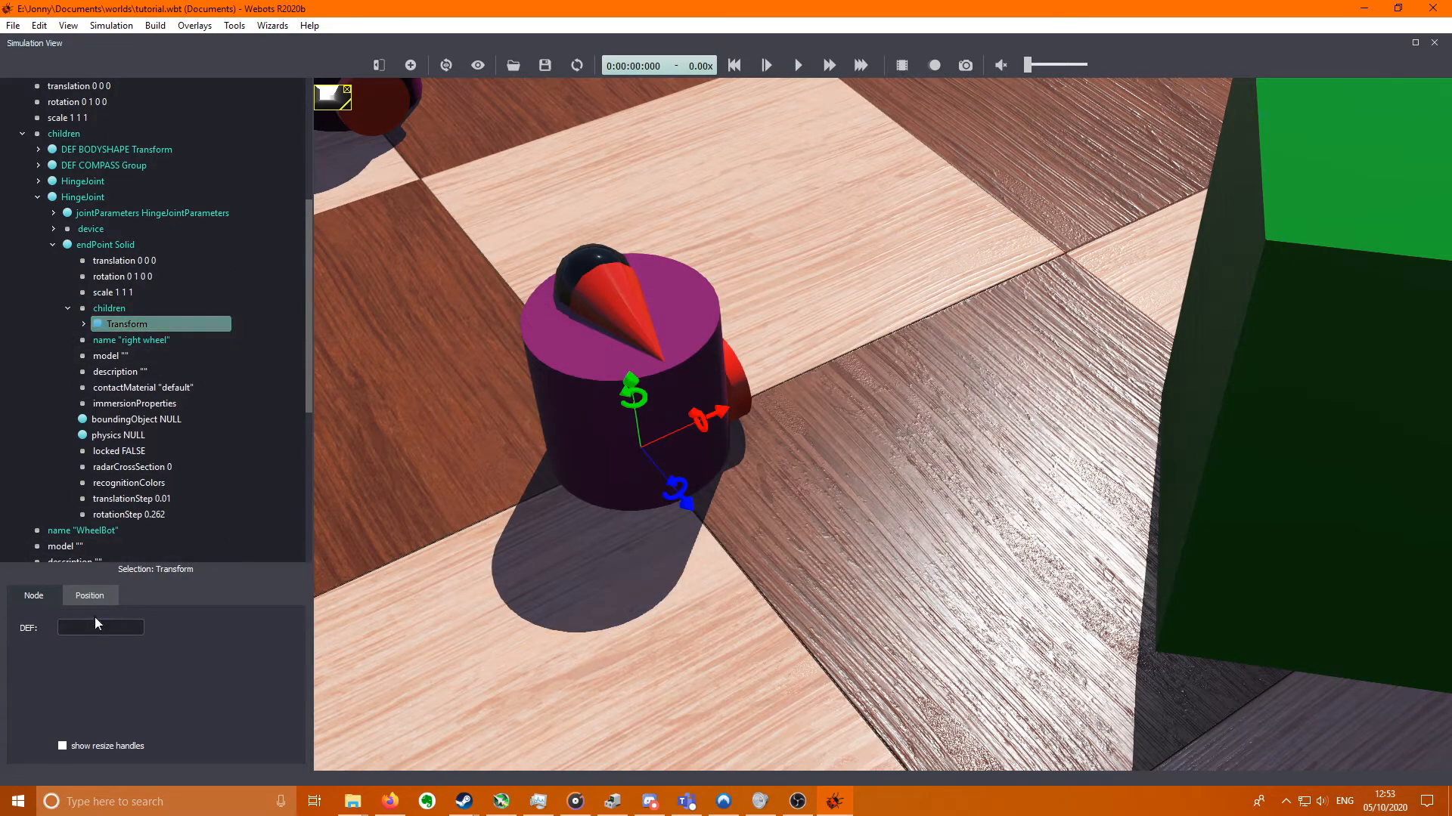
- Define the right wheel's Transform as RIGHTWHEEL and start editing its translation
{"action": "type", "text": "RIGHTWHEEL"}
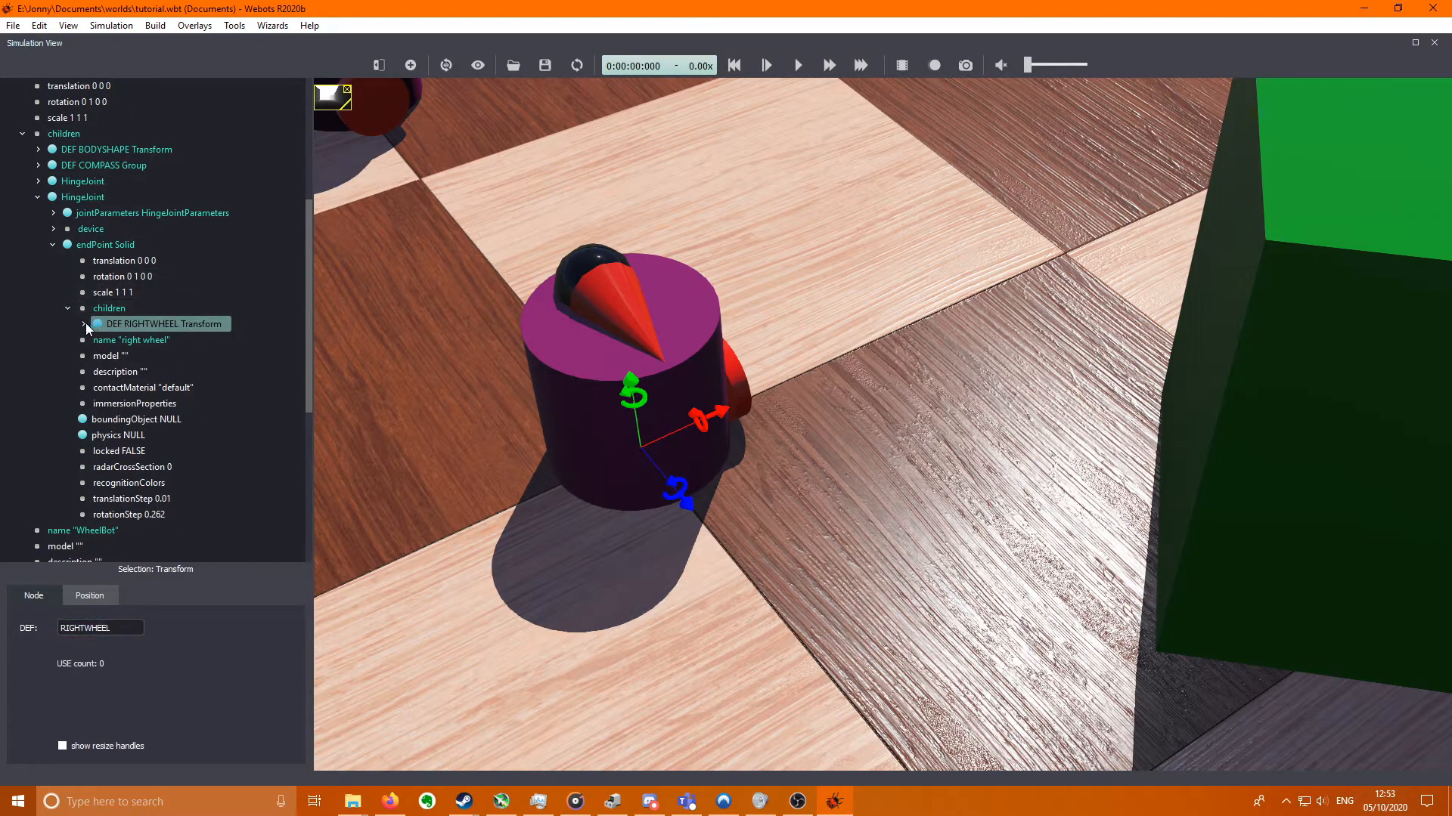
{"action": "left_click", "coordinate": [82, 323]}
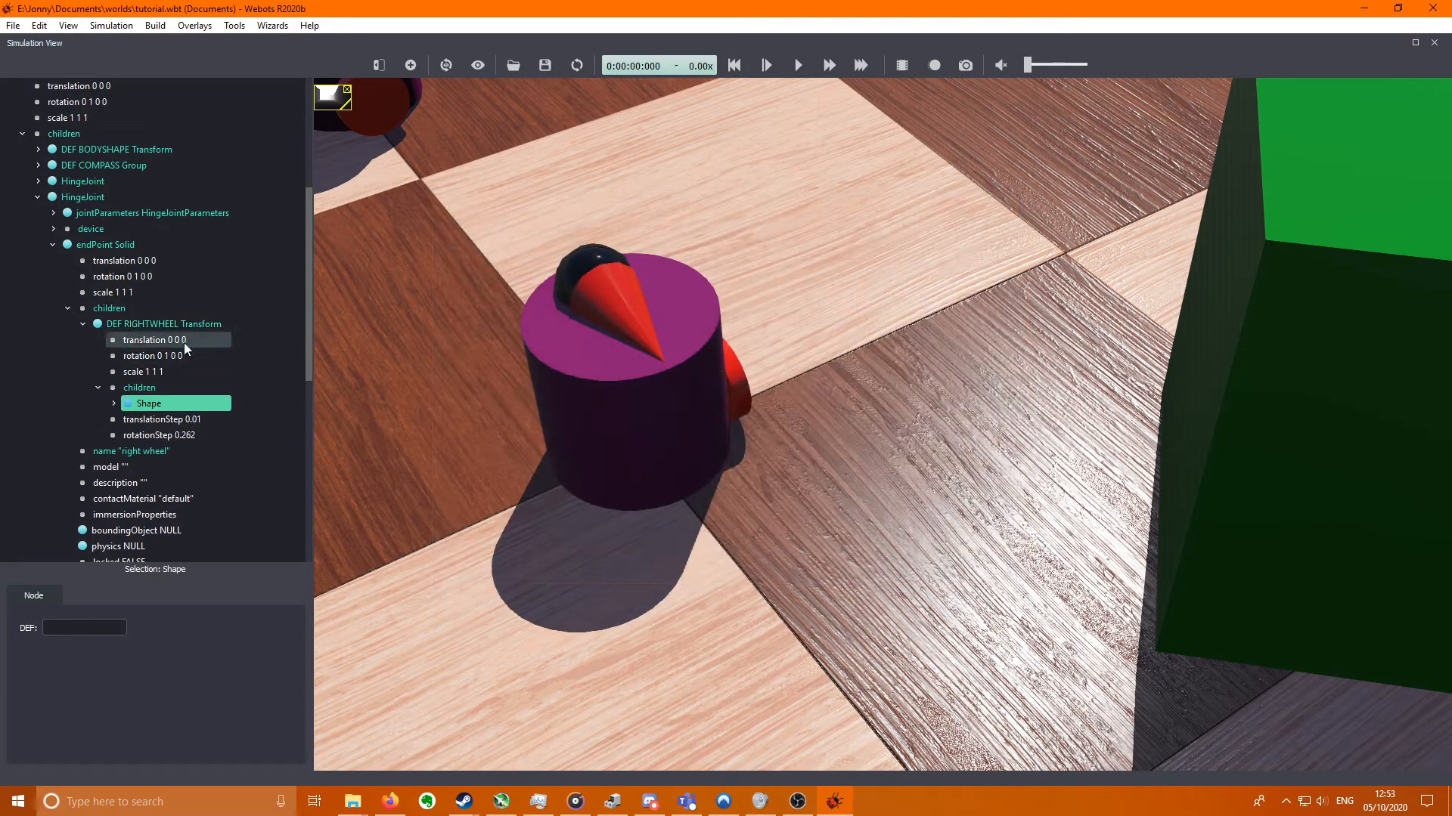
{"action": "left_click", "coordinate": [154, 340]}
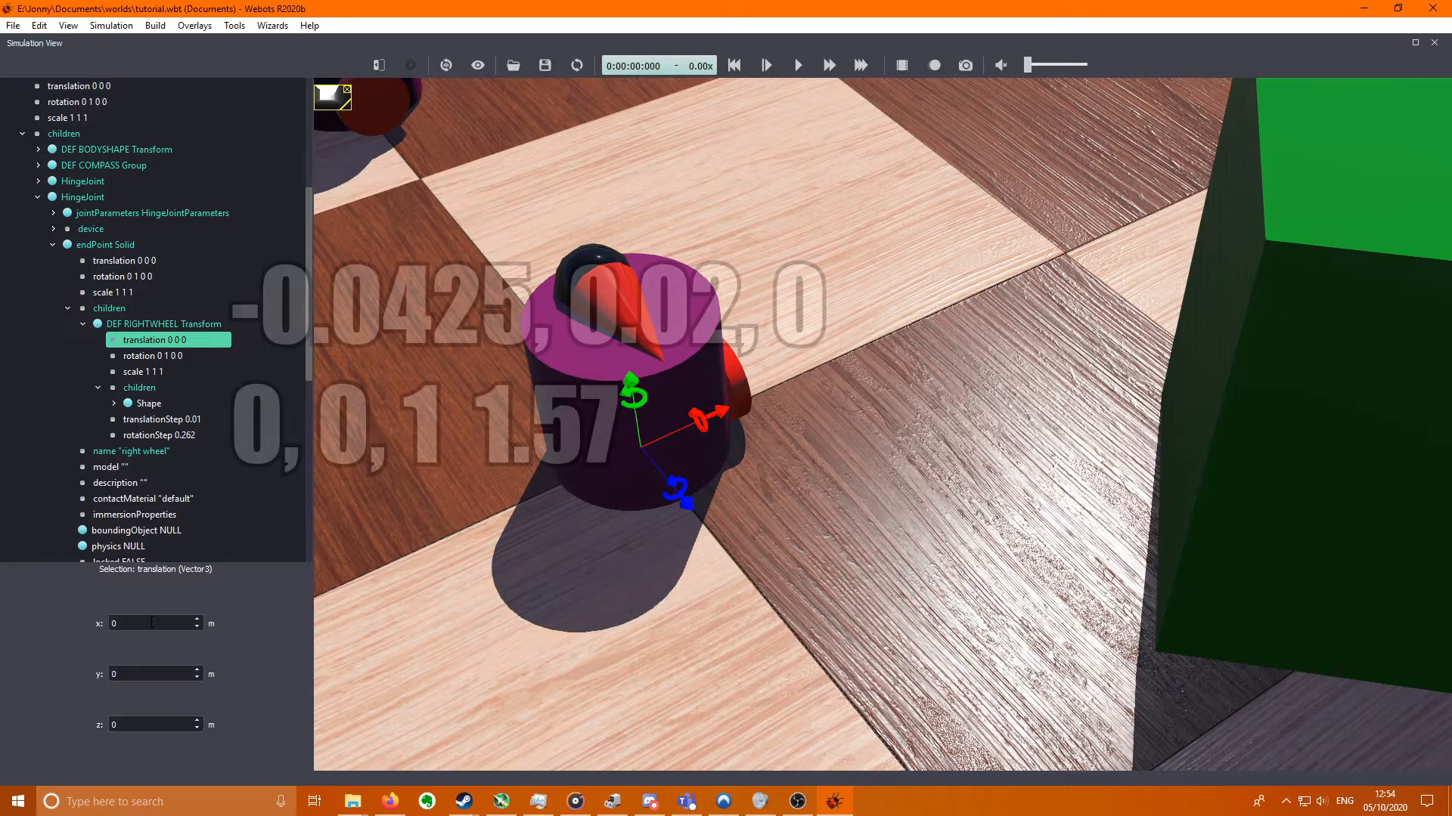
- Place RIGHTWHEEL at -0.0425 0.02 0 with rotation 0 0 1 1.57
{"action": "left_click", "coordinate": [149, 622]}
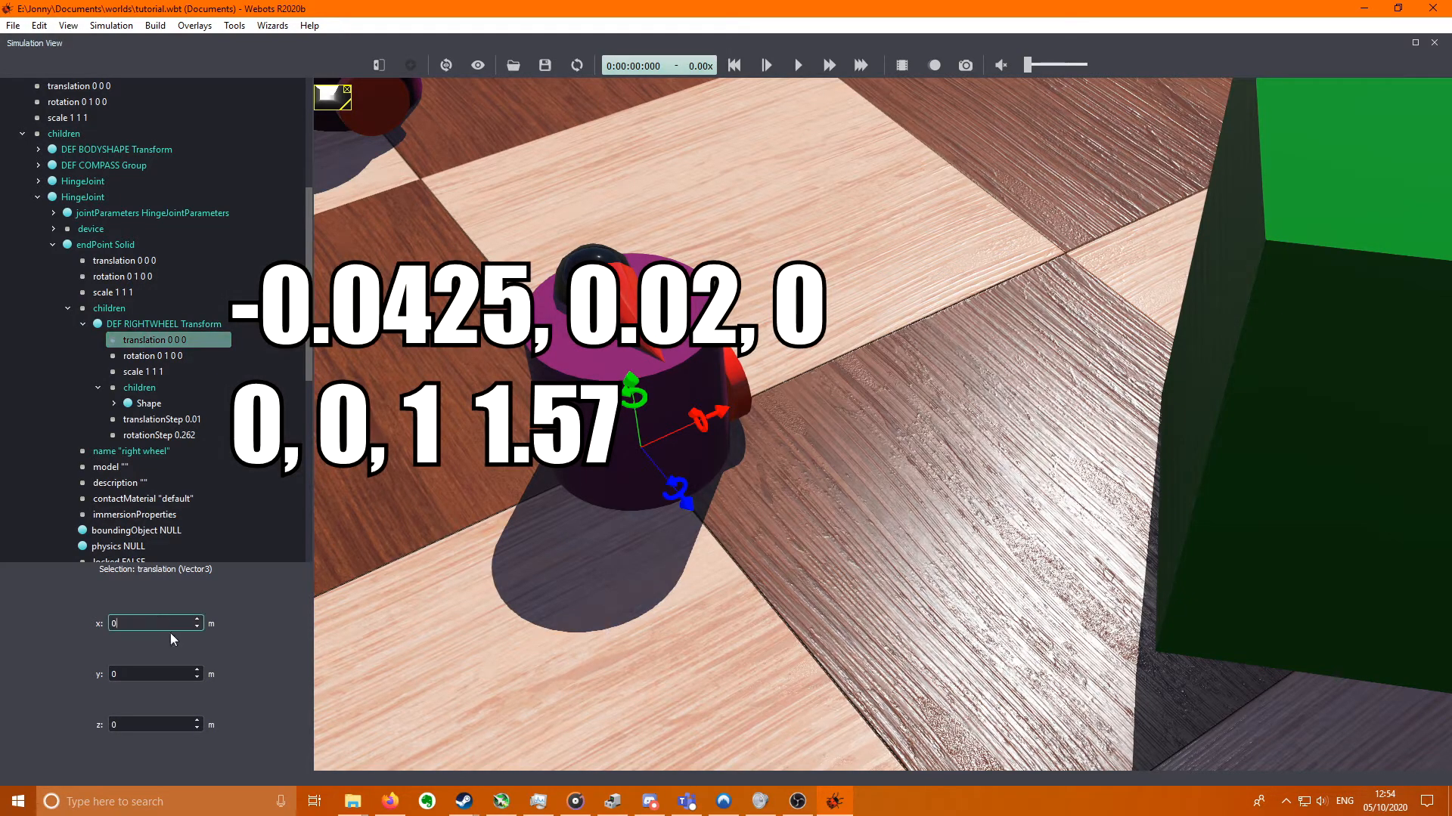
{"action": "type", "text": "0.0425"}
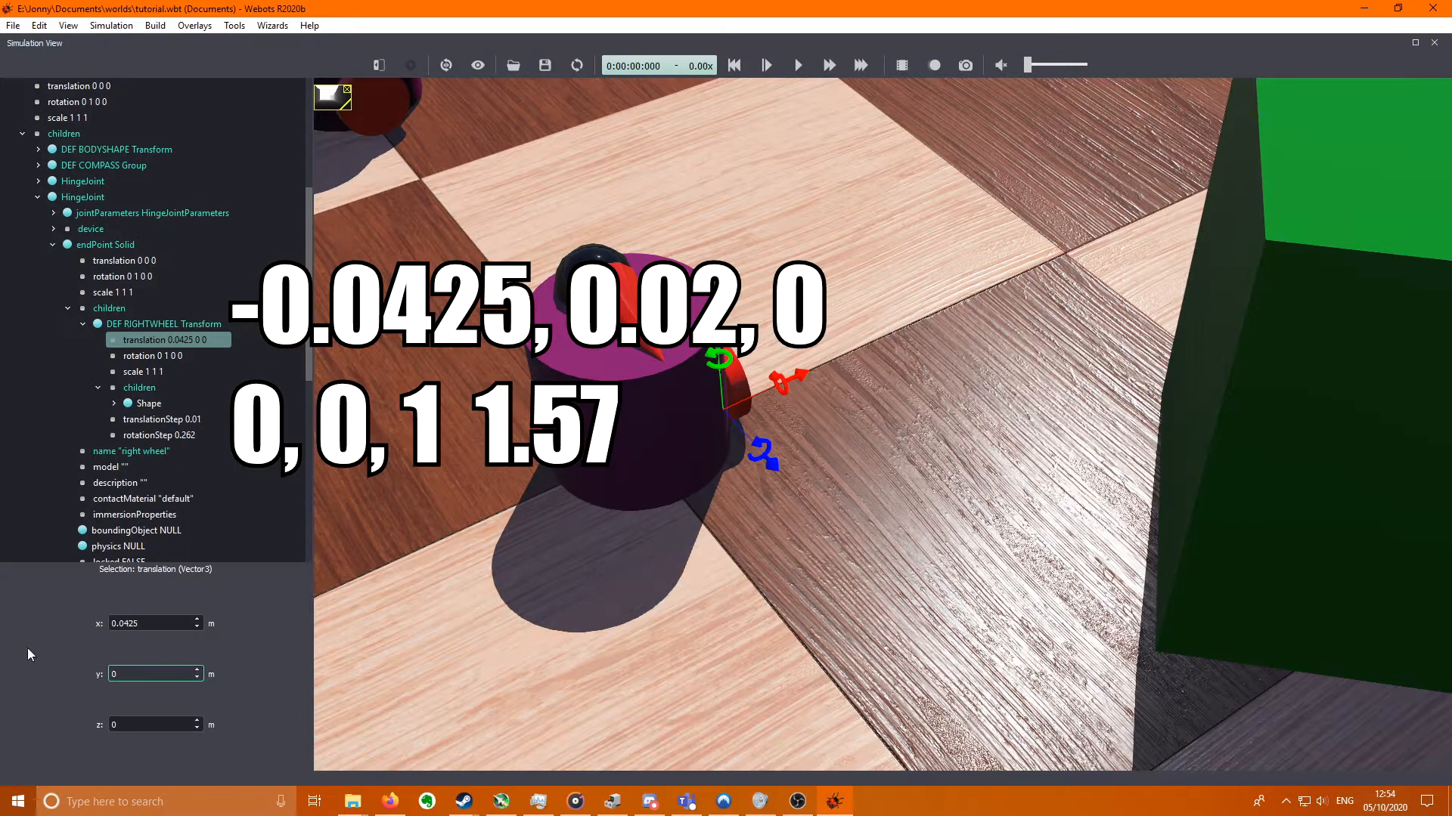
{"action": "type", "text": "0.02"}
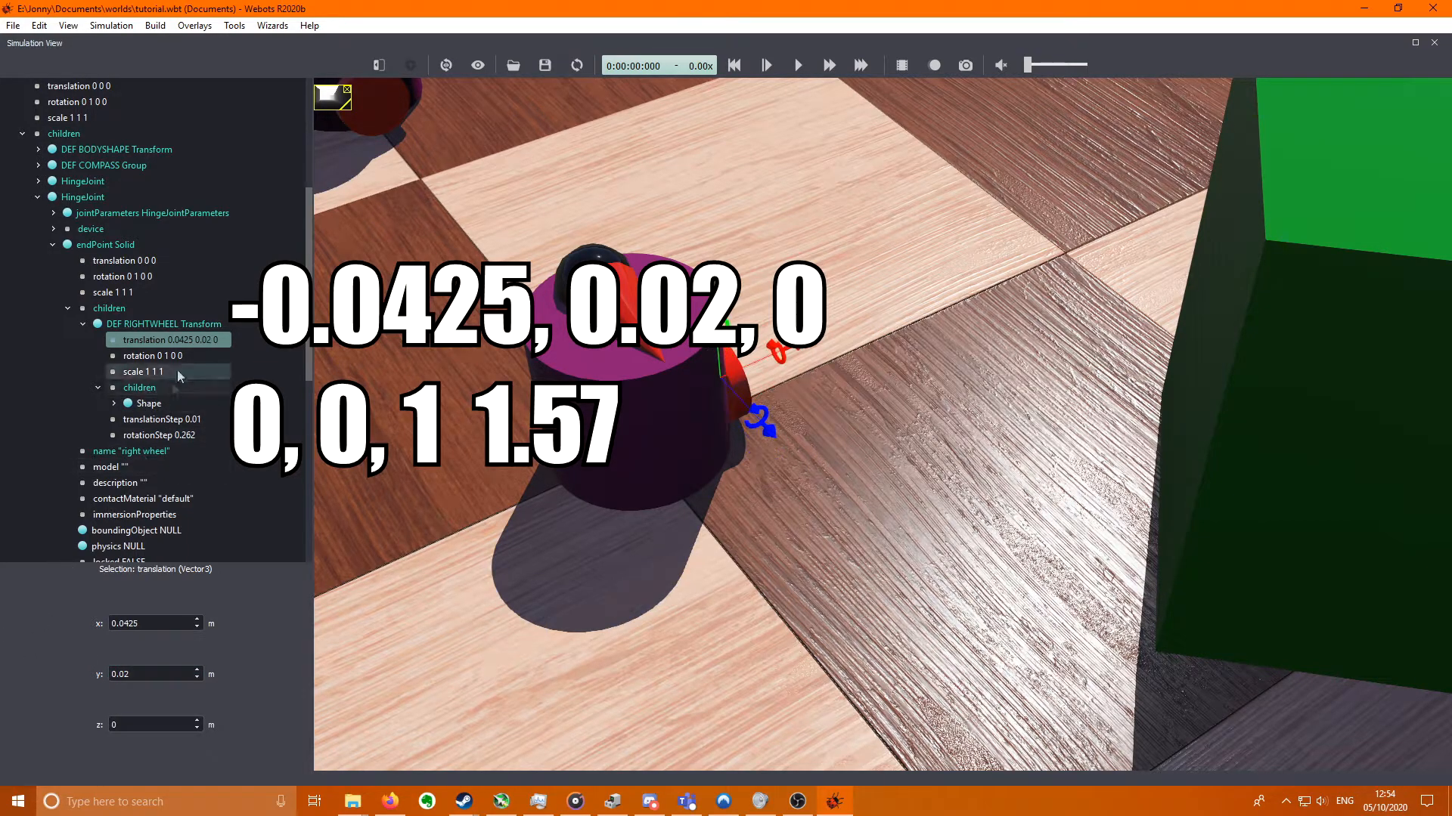
{"action": "left_click", "coordinate": [151, 355]}
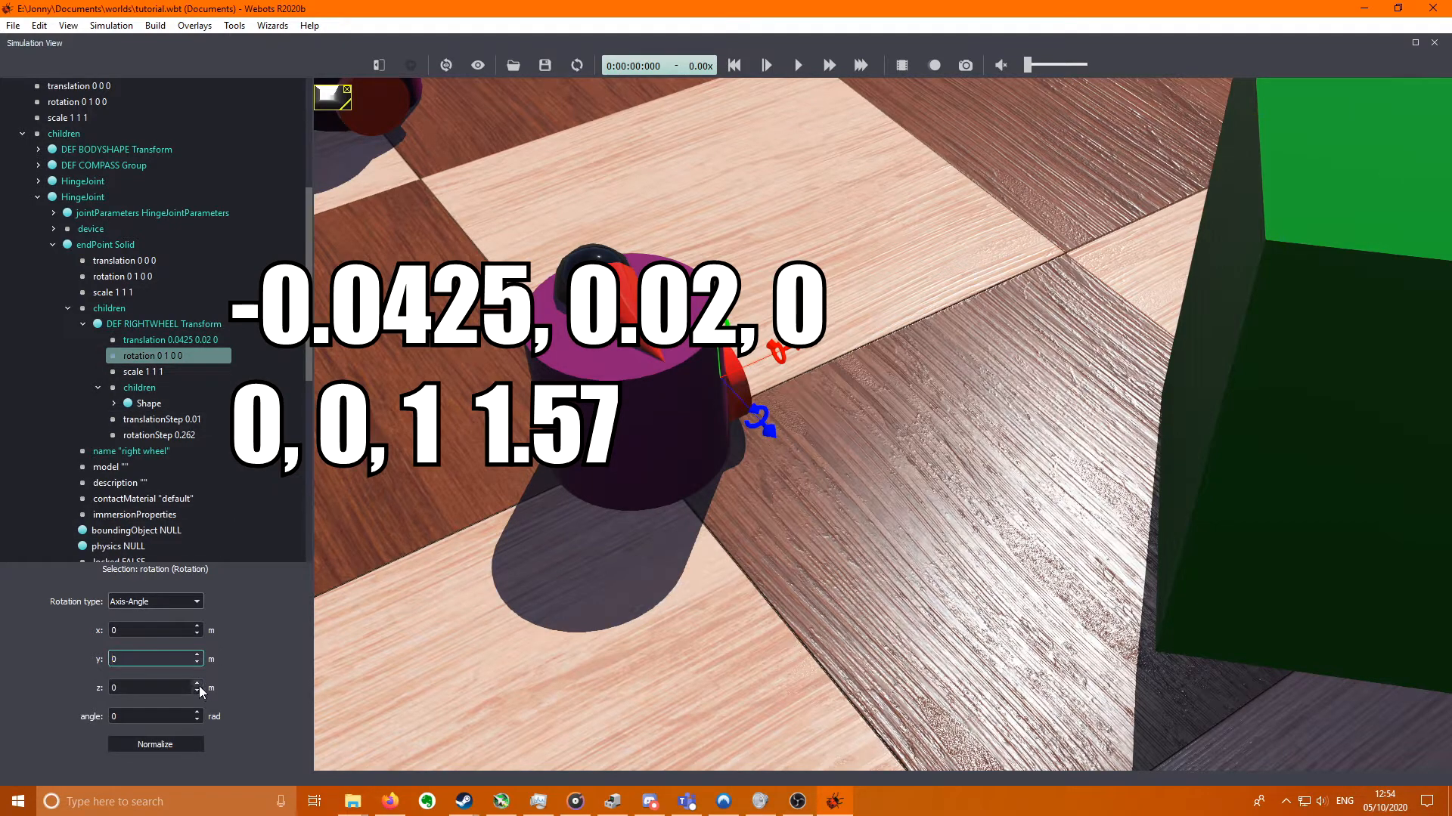
{"action": "left_click", "coordinate": [195, 684]}
{"action": "type", "text": "1.5708"}
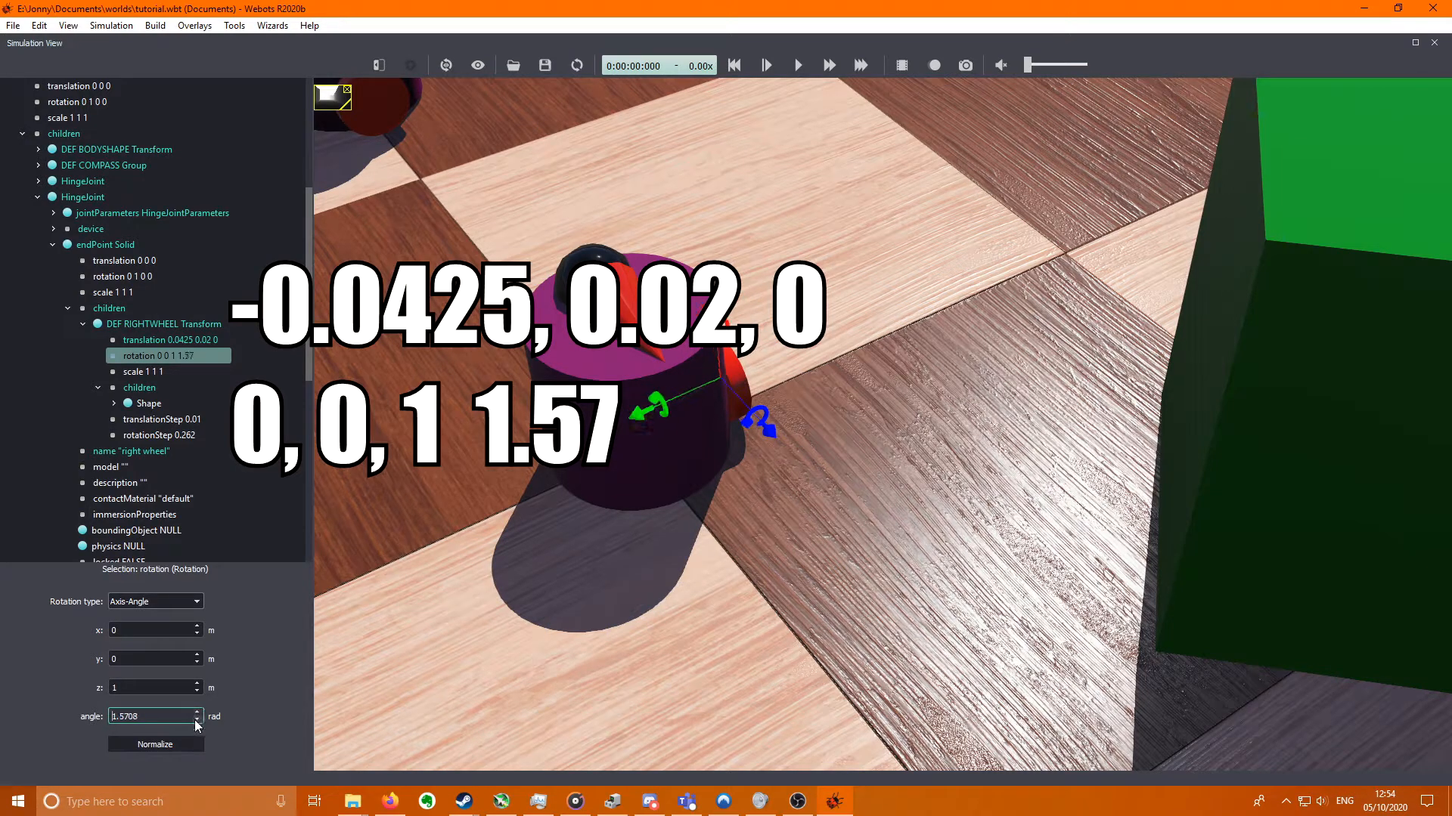
{"action": "left_click", "coordinate": [168, 340]}
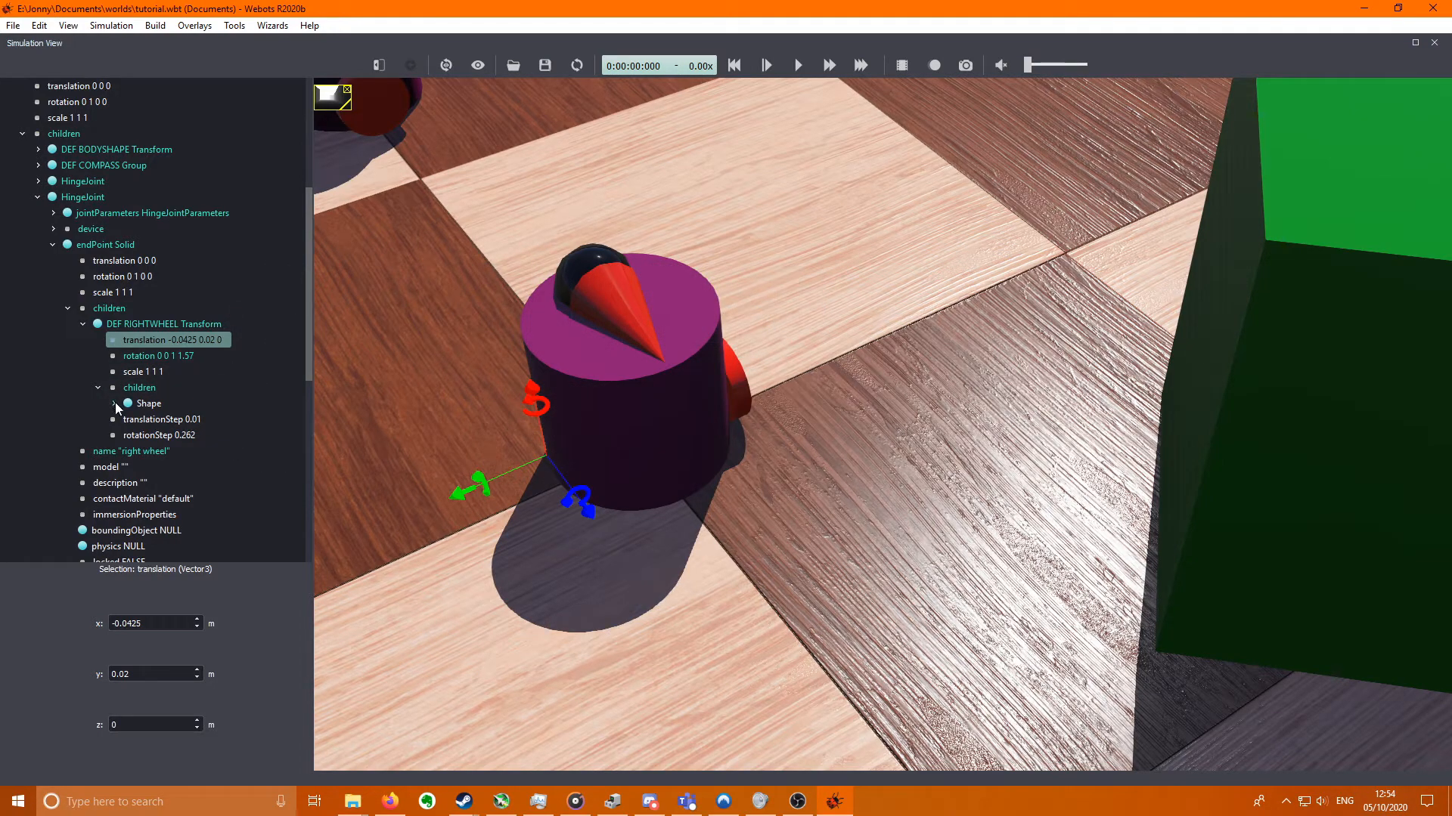
{"action": "left_click", "coordinate": [150, 402]}
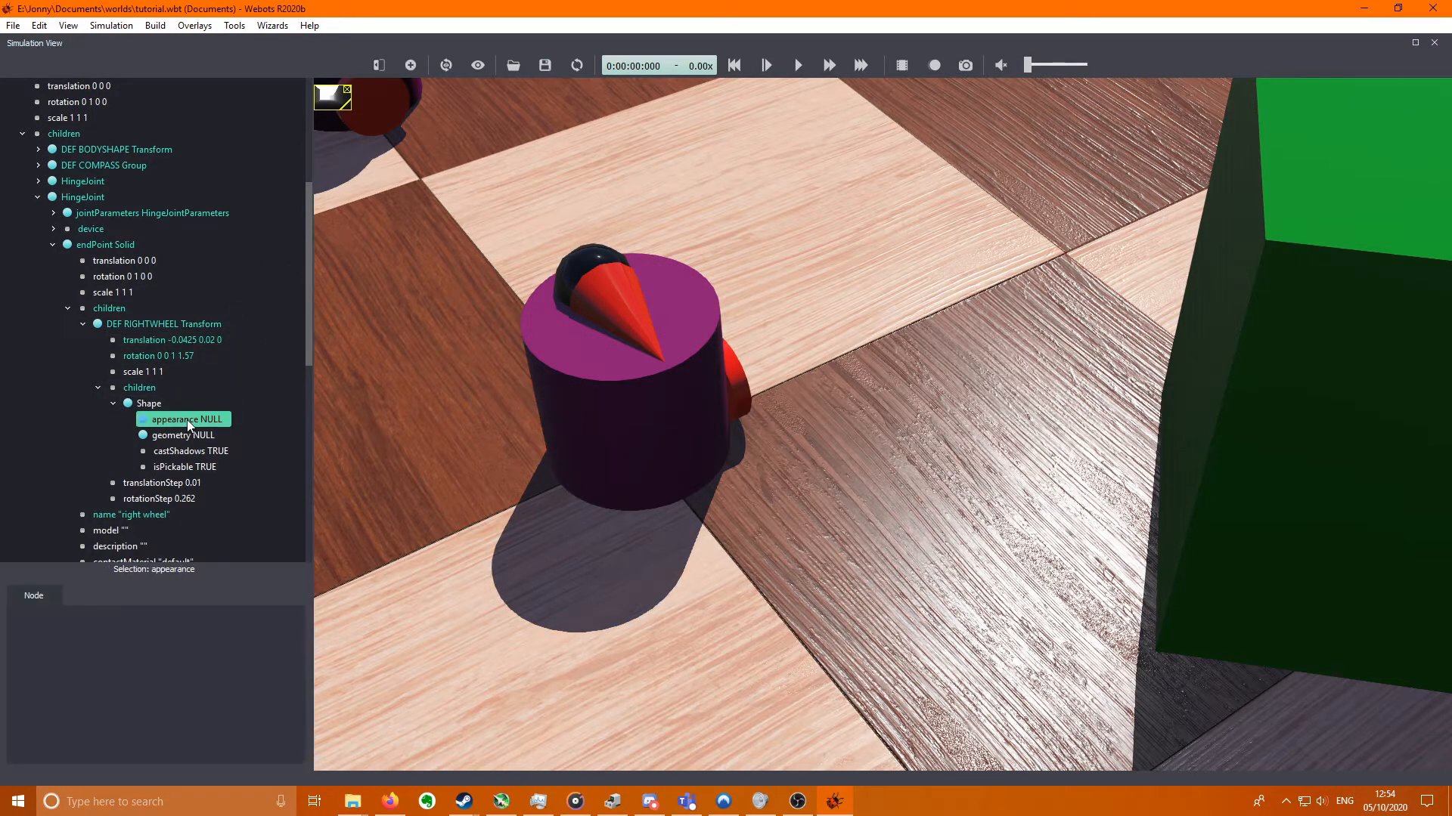
{"action": "mouse_move", "coordinate": [375, 475]}
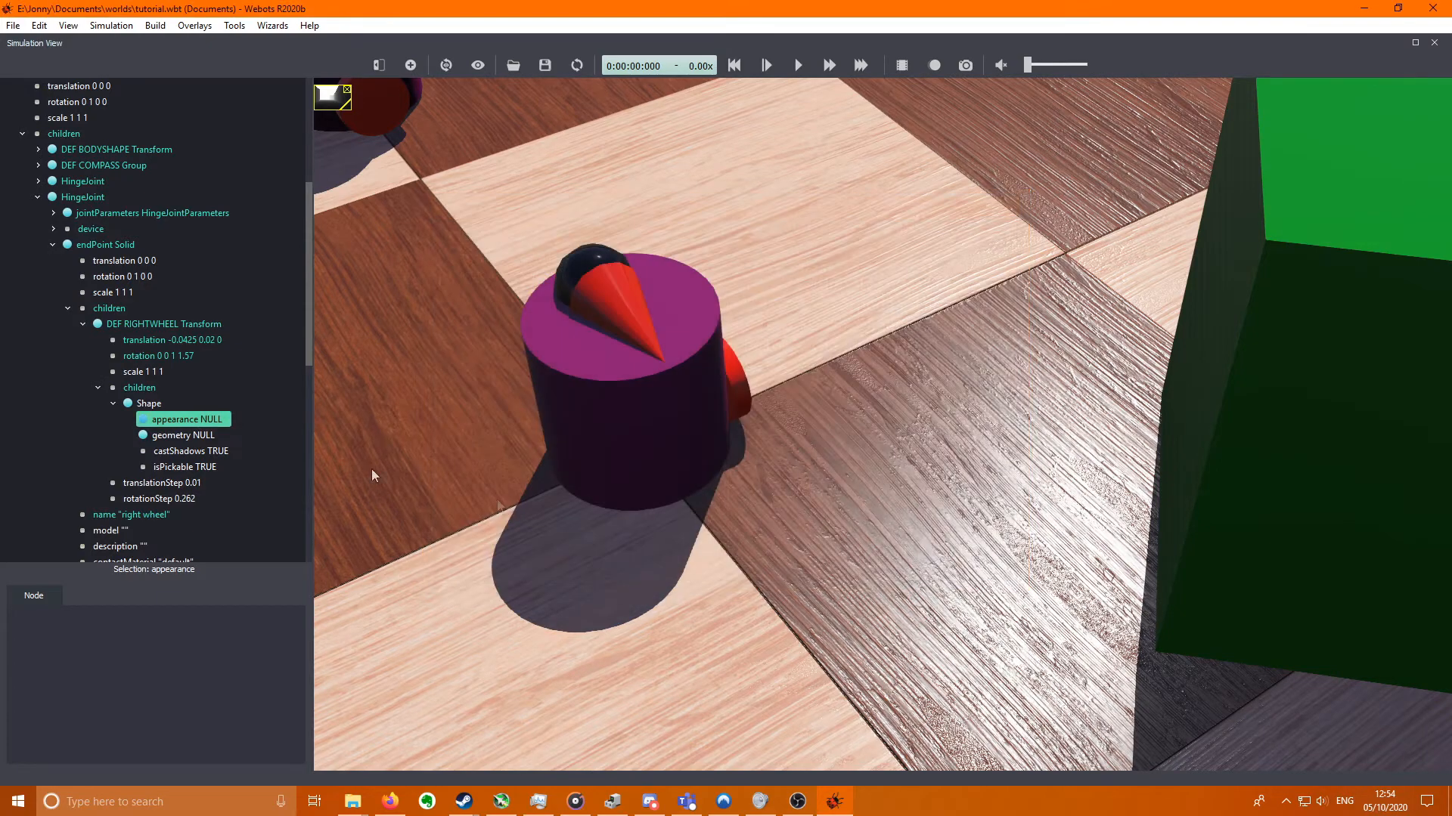
- Add USE WHEELSHAPE as the RIGHTWHEEL Transform's child and start its boundingObject
{"action": "left_click", "coordinate": [109, 387]}
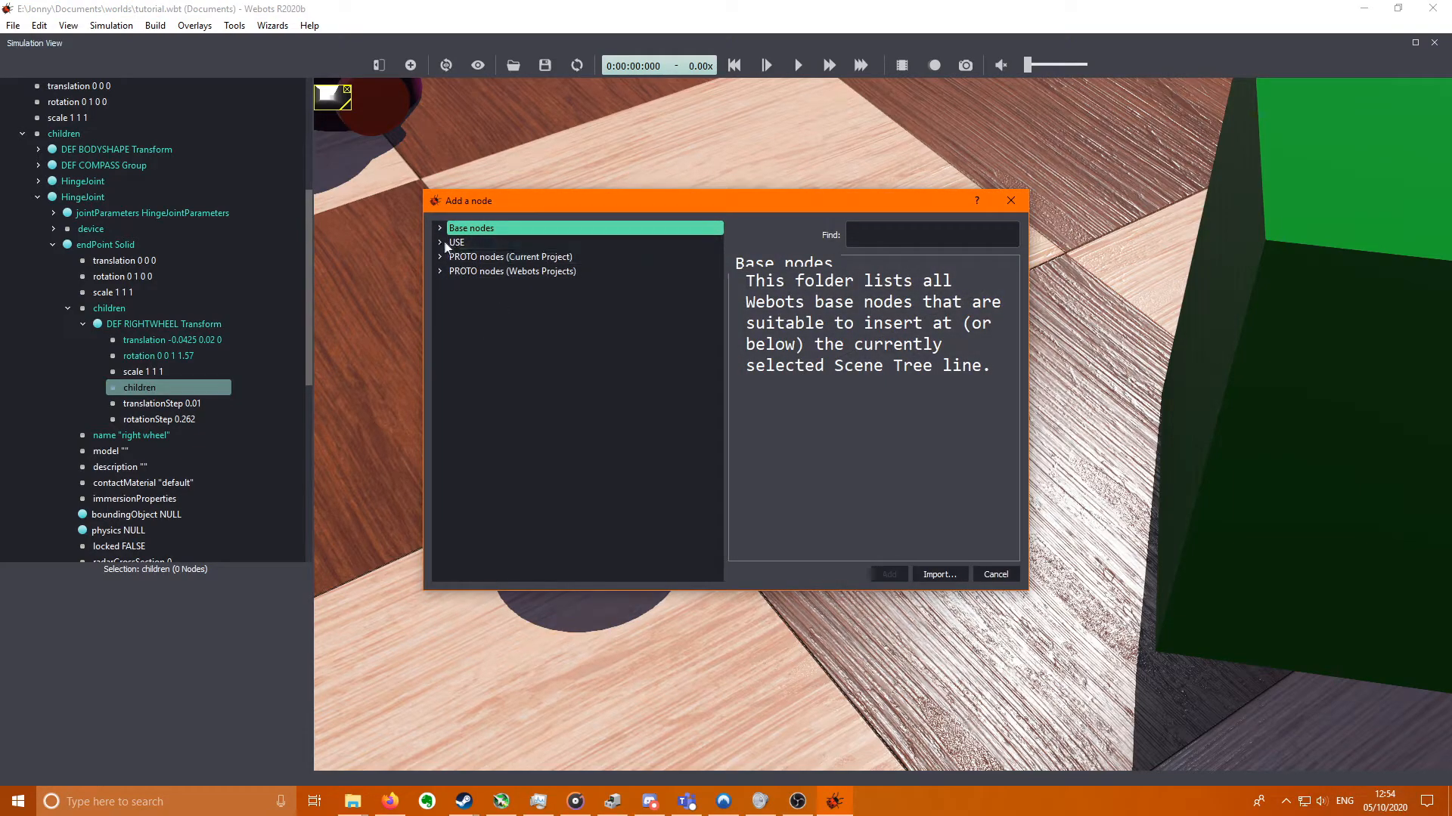
{"action": "left_click", "coordinate": [455, 242]}
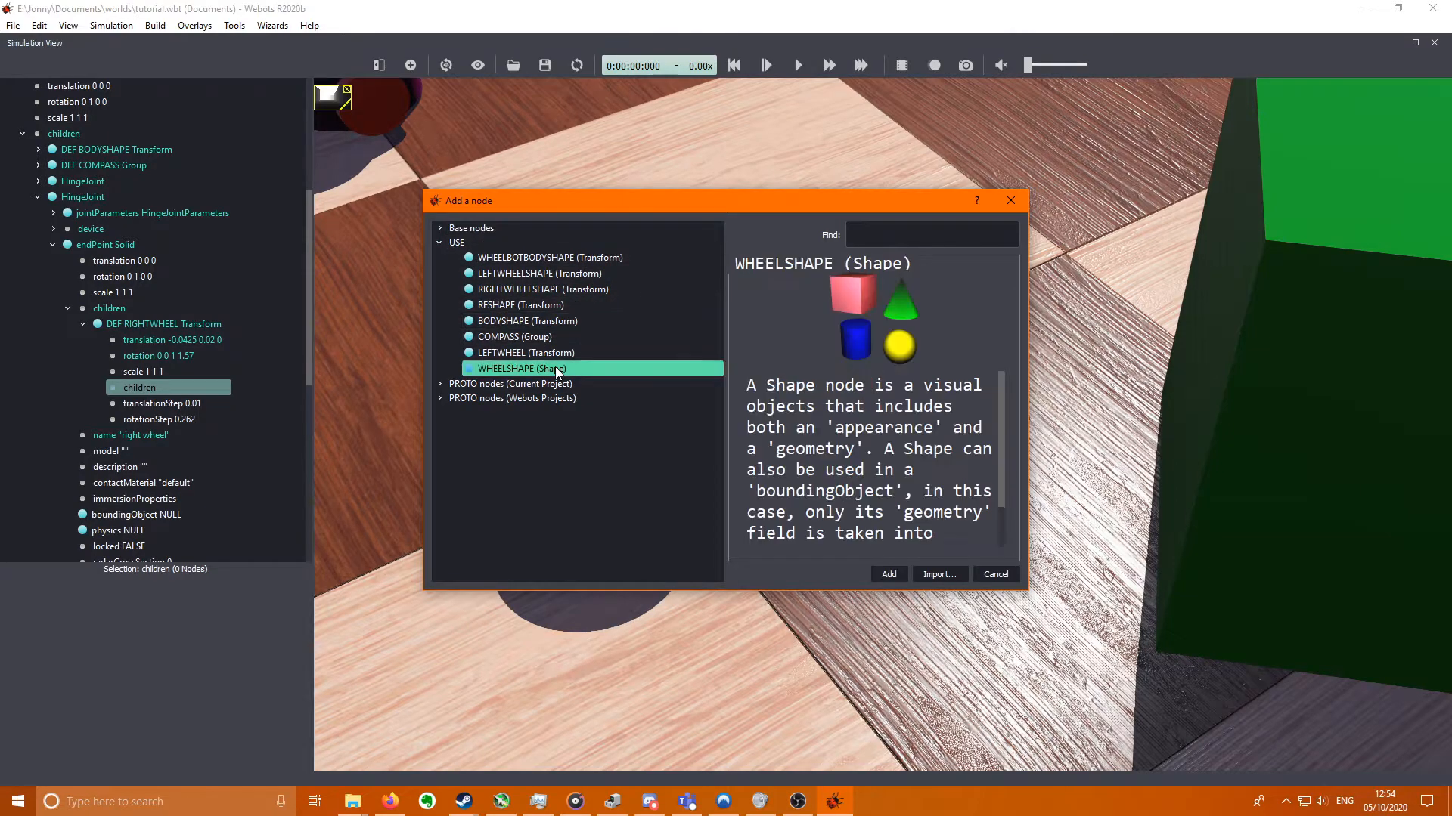
{"action": "left_click", "coordinate": [888, 575]}
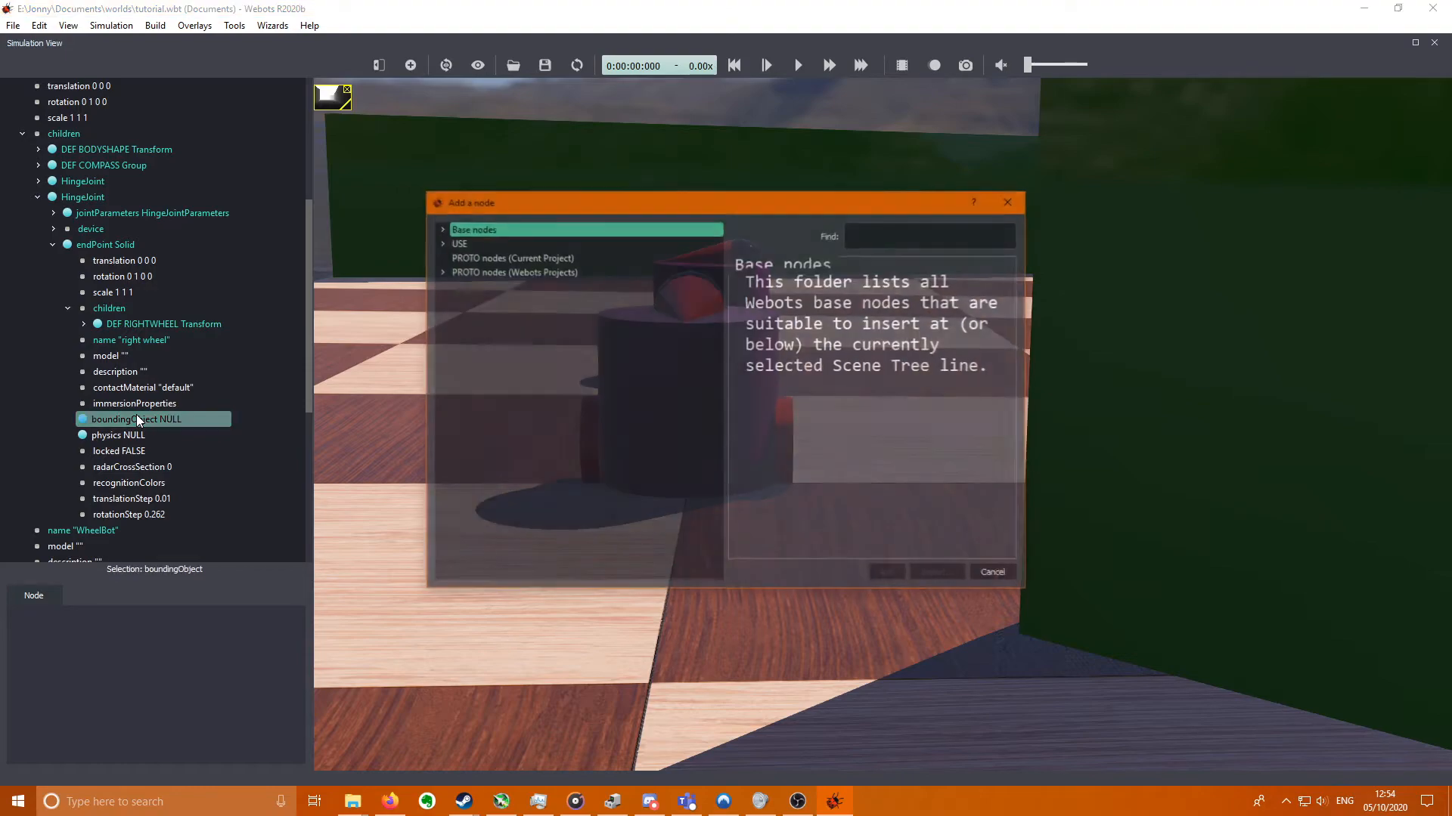
{"action": "left_click", "coordinate": [456, 243]}
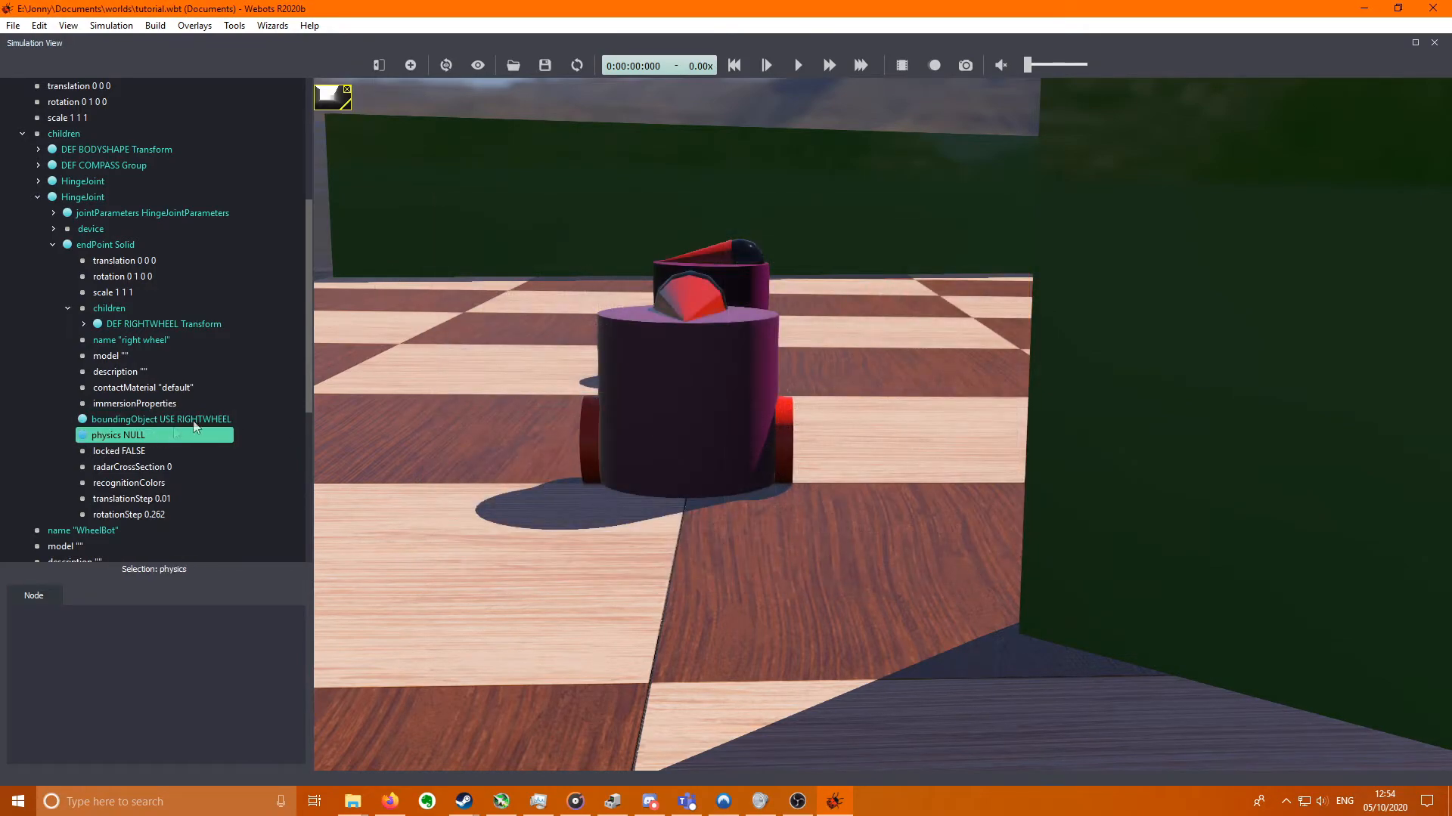
- Add a Physics node with density -1 to the right wheel and select the robot
{"action": "left_click", "coordinate": [119, 435]}
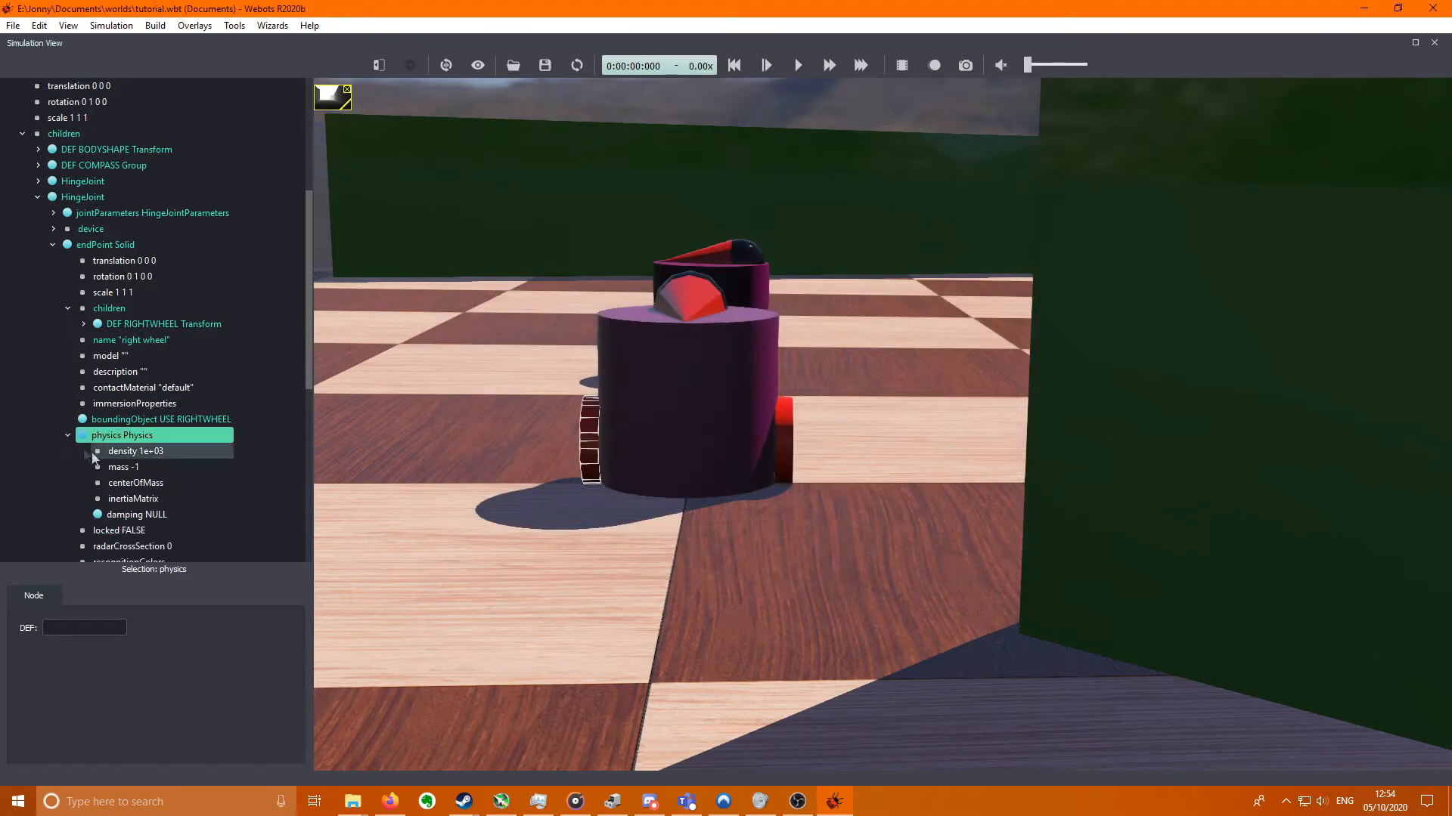
{"action": "left_click", "coordinate": [126, 467]}
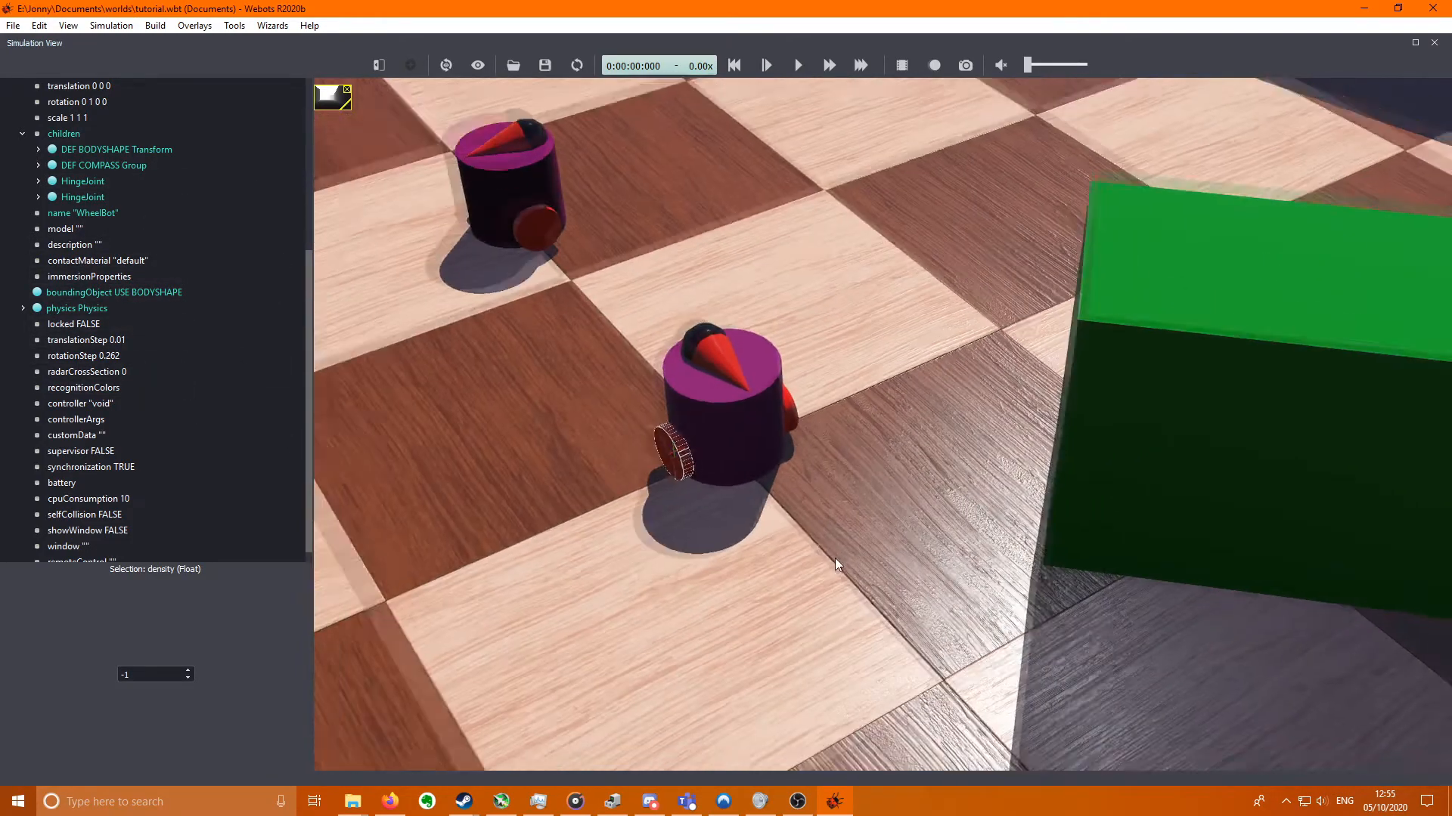
{"action": "left_click_drag", "start_coordinate": [833, 564], "coordinate": [967, 393]}
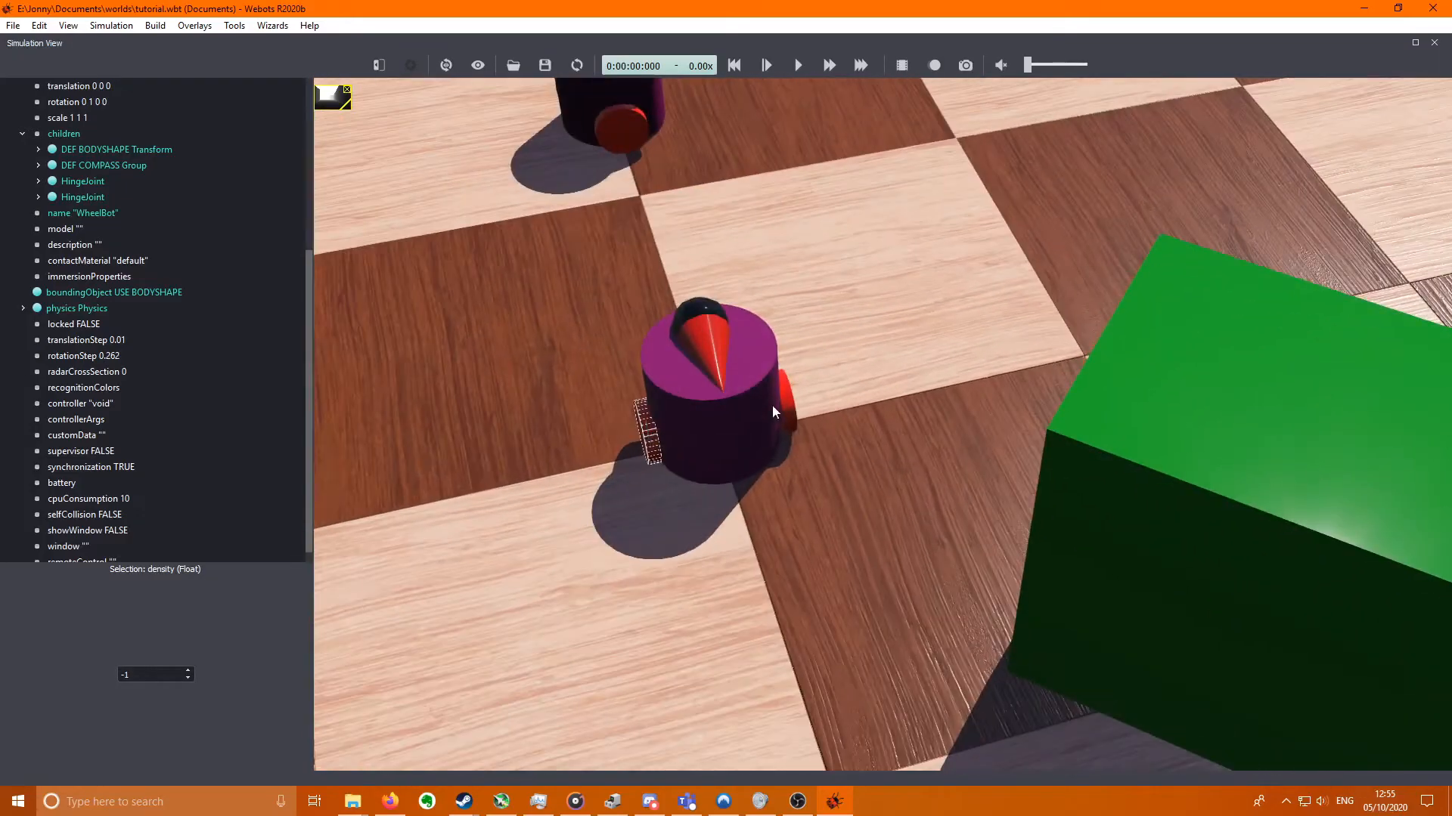
{"action": "left_click", "coordinate": [77, 308]}
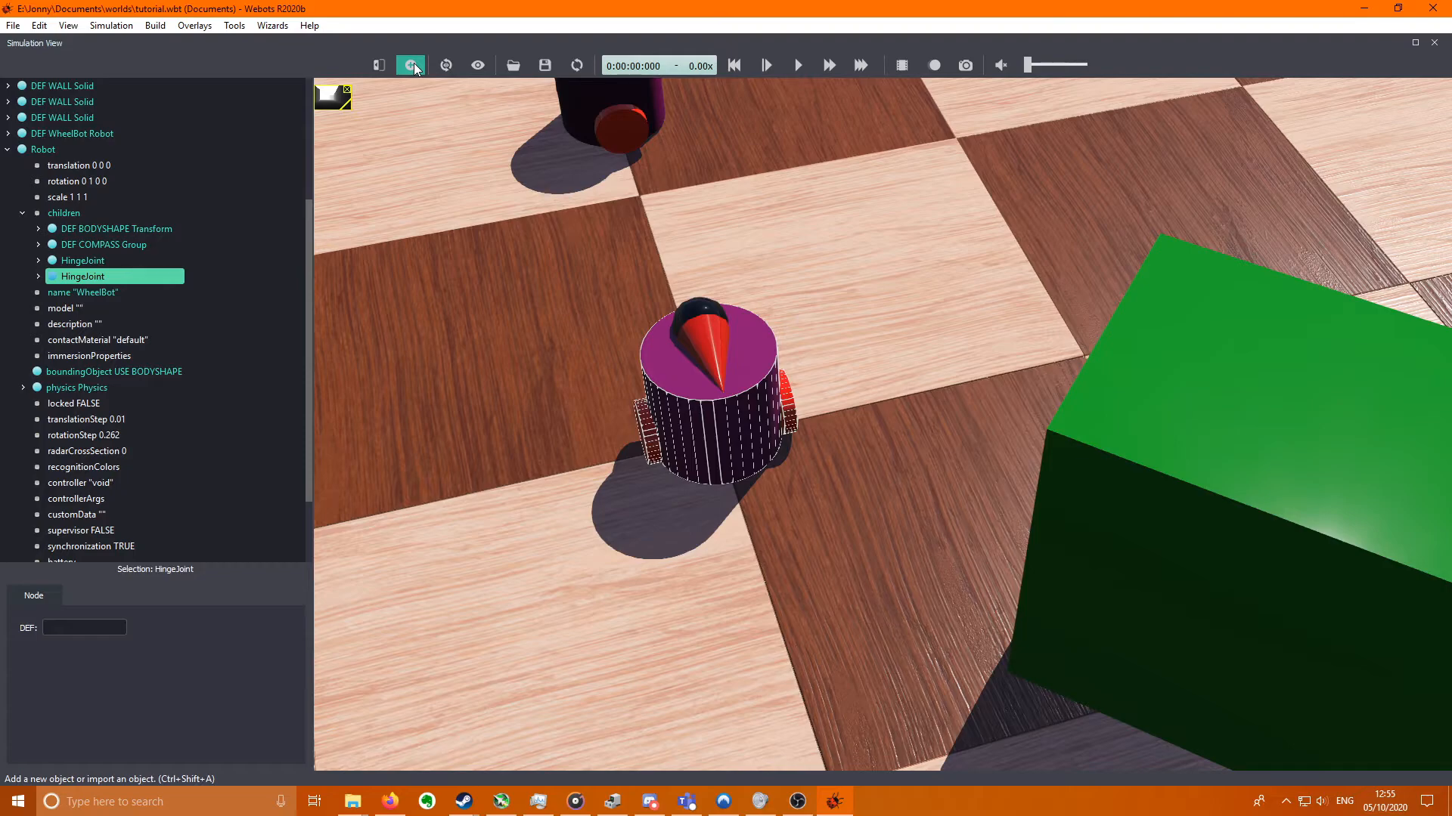
- Add a RangeFinder device to the robot named "range finder"
{"action": "left_click", "coordinate": [410, 65]}
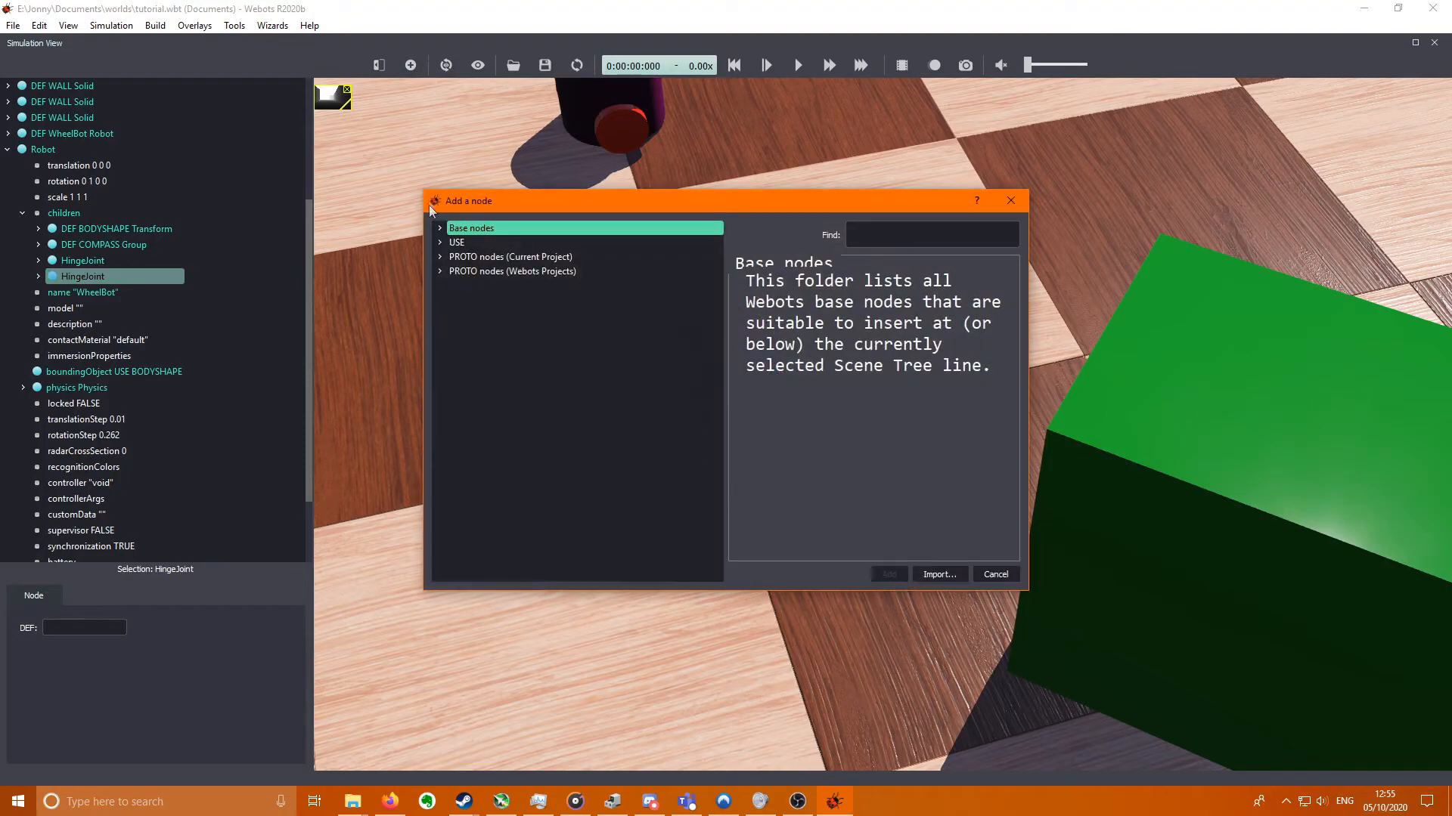
{"action": "left_click", "coordinate": [440, 228]}
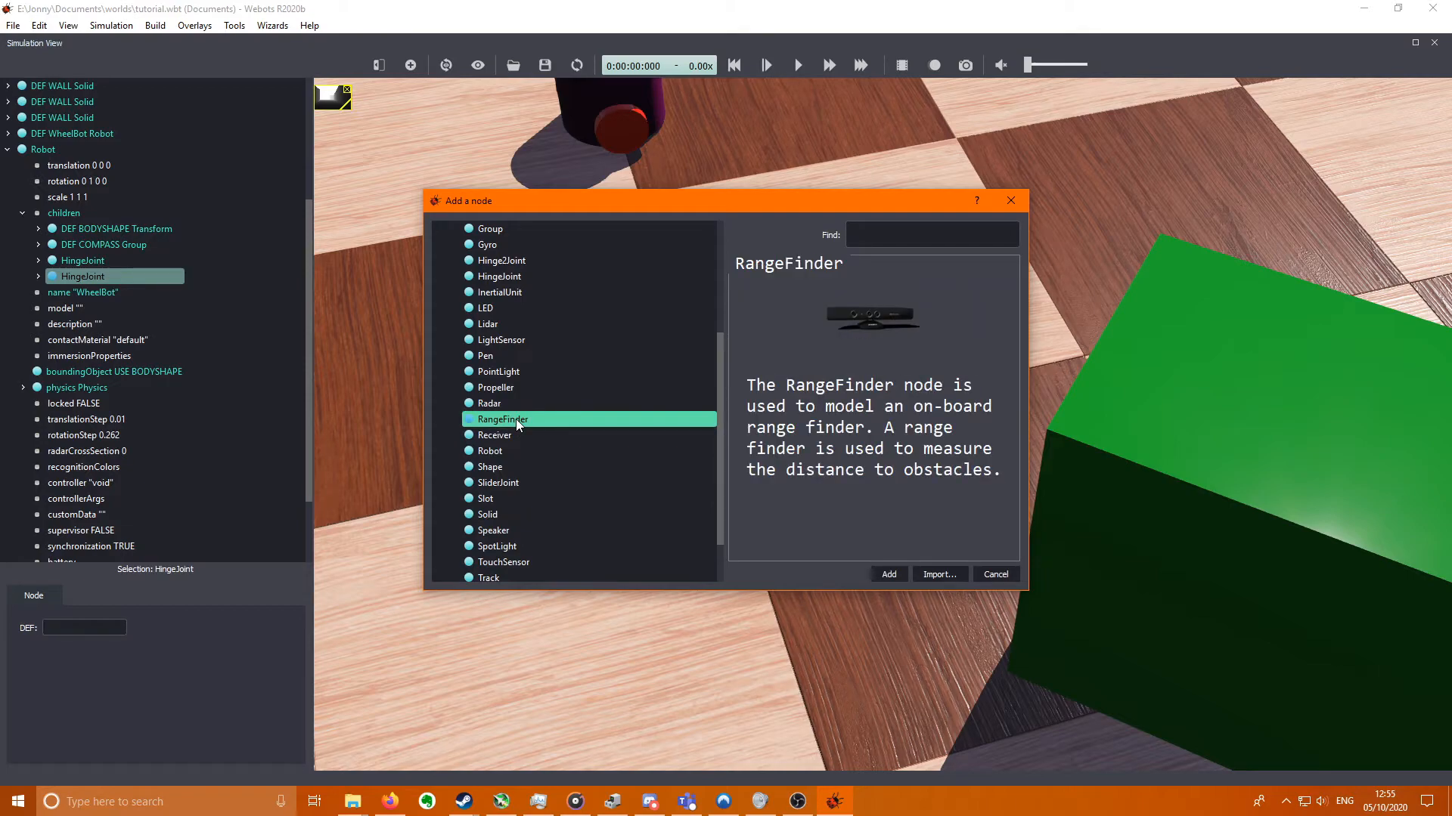
{"action": "left_click", "coordinate": [888, 574]}
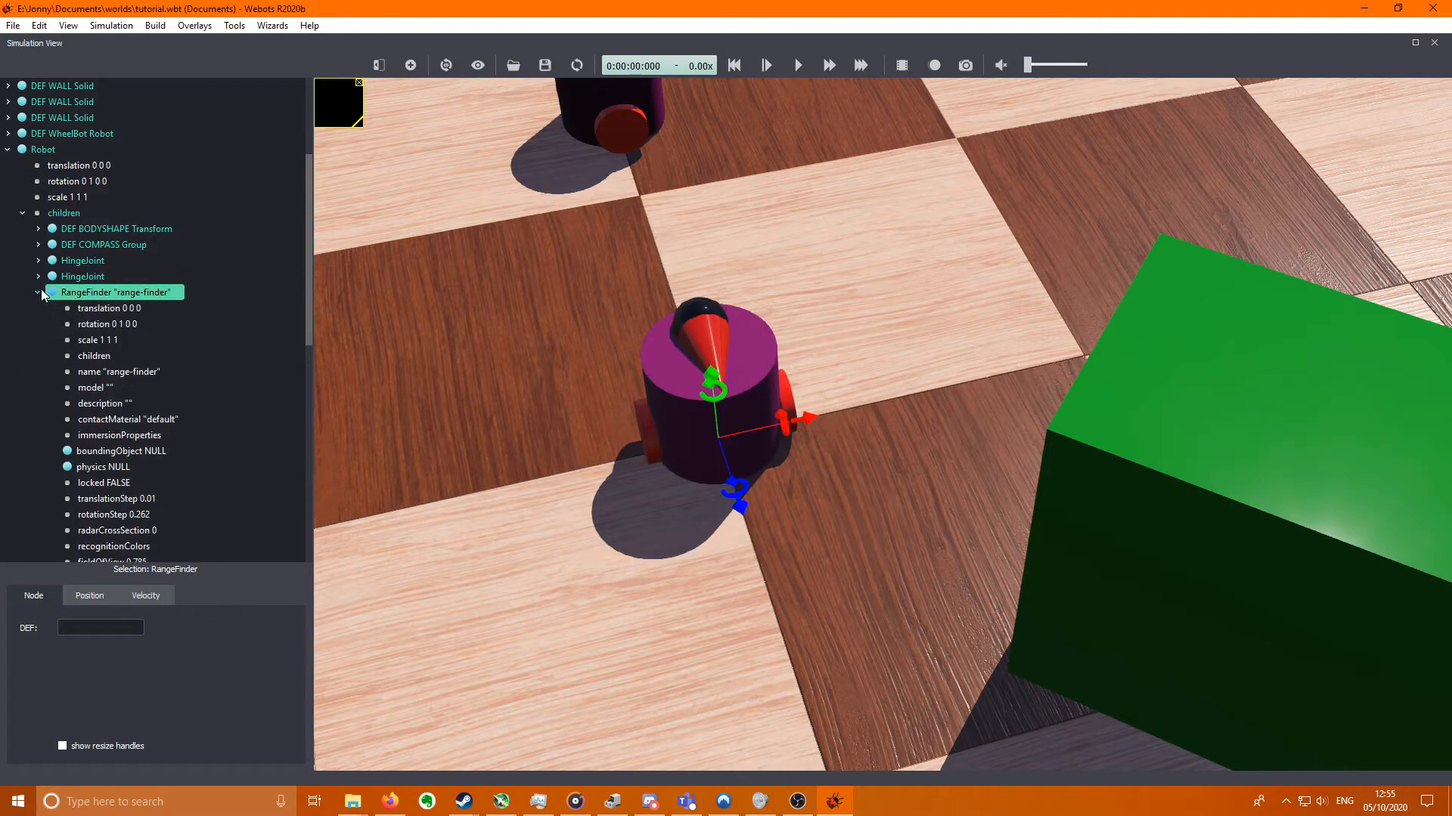
{"action": "left_click", "coordinate": [118, 372]}
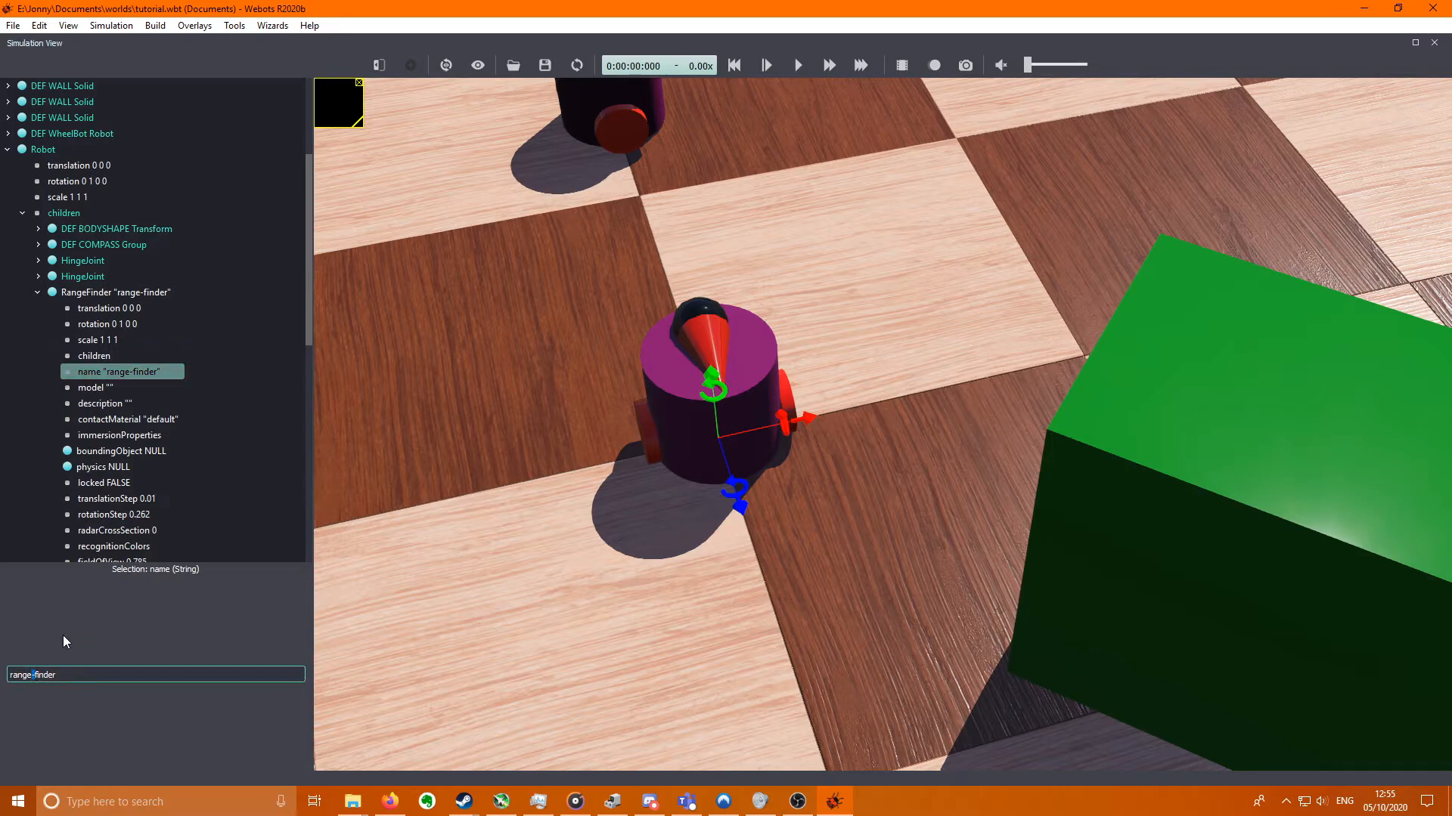
{"action": "type", "text": "range finder"}
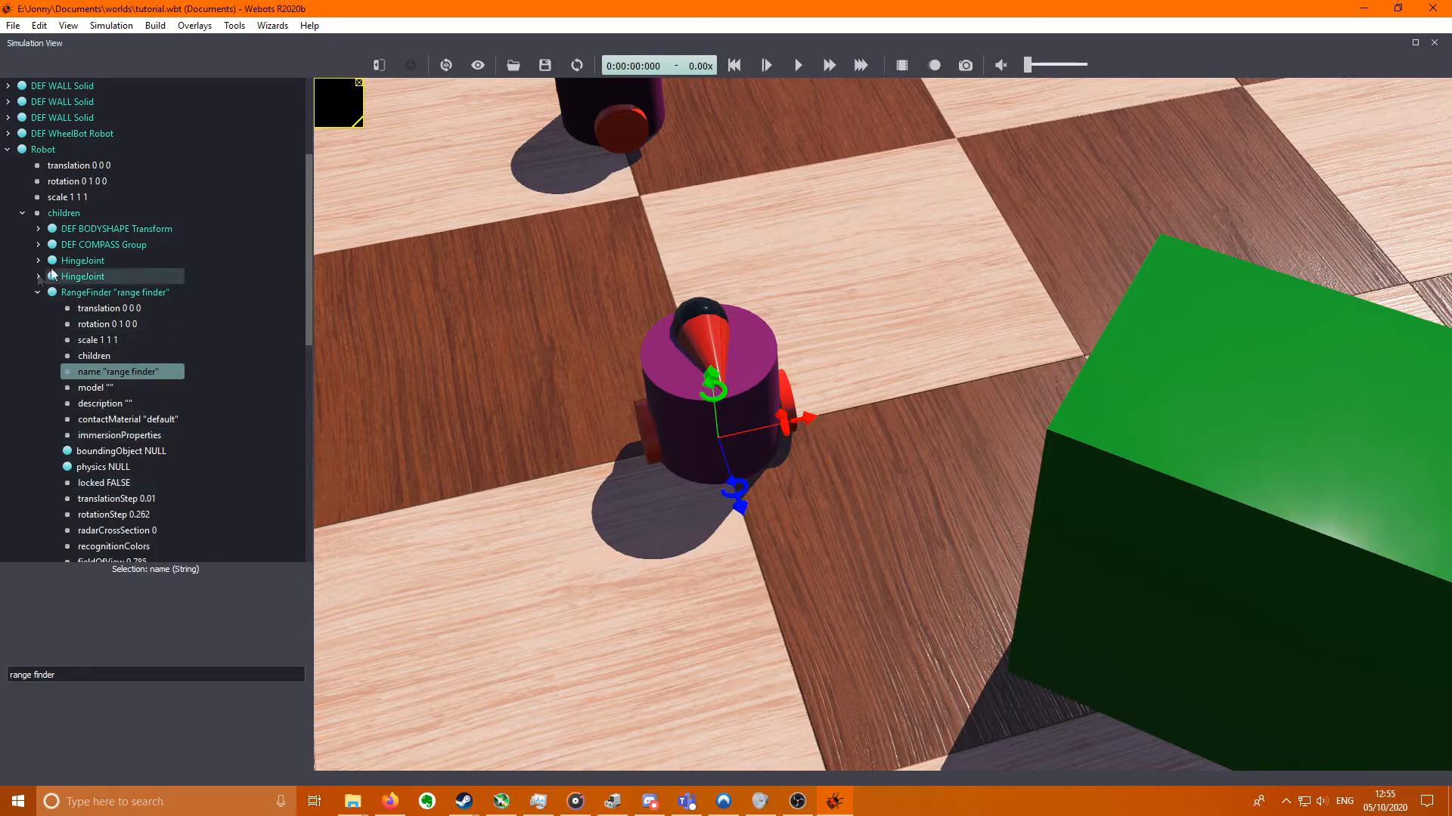
- Set the range finder's translation to 0 0.035 0.04
{"action": "left_click", "coordinate": [108, 307]}
{"action": "type", "text": "0.035"}
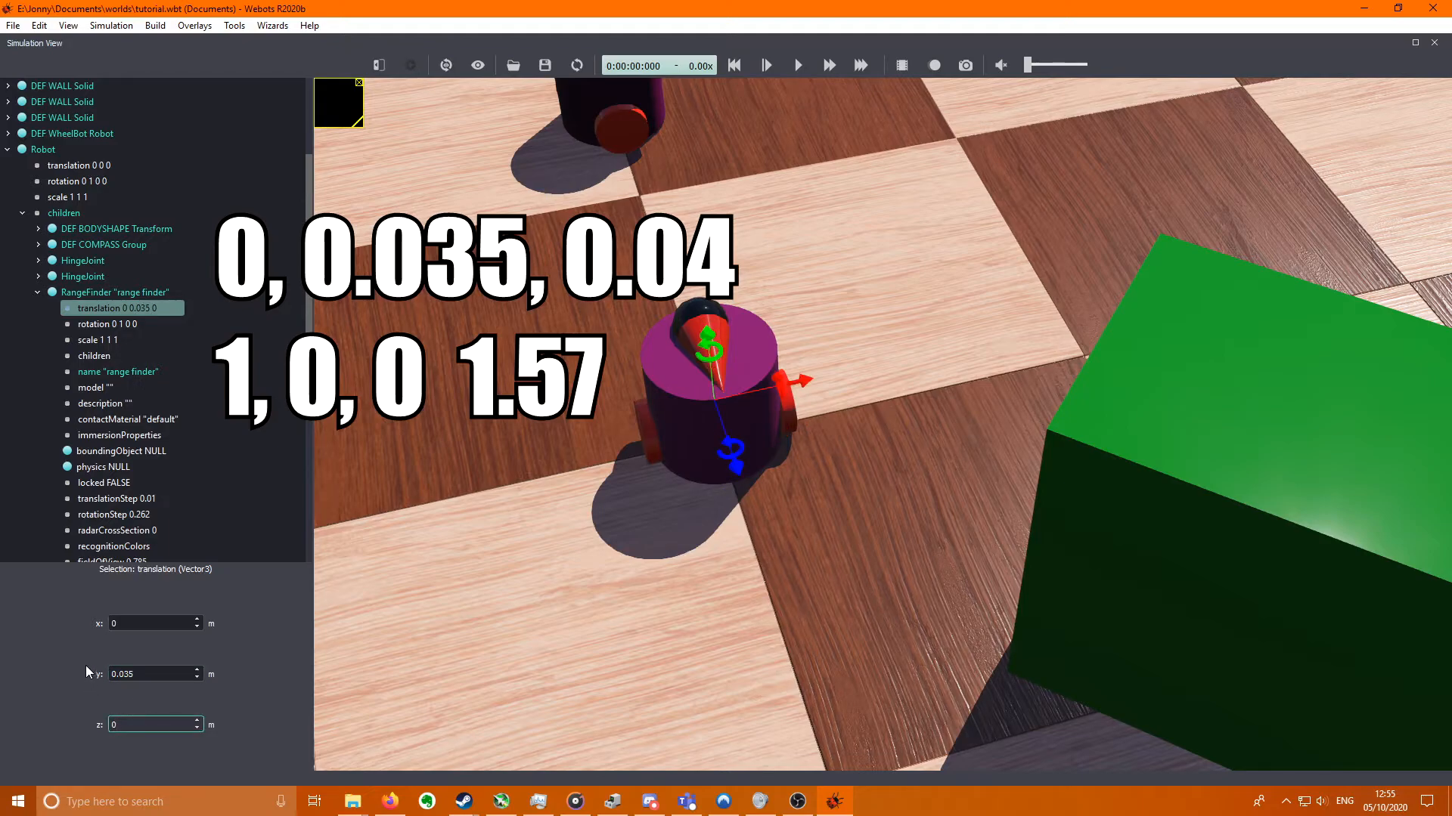
{"action": "mouse_move", "coordinate": [93, 669]}
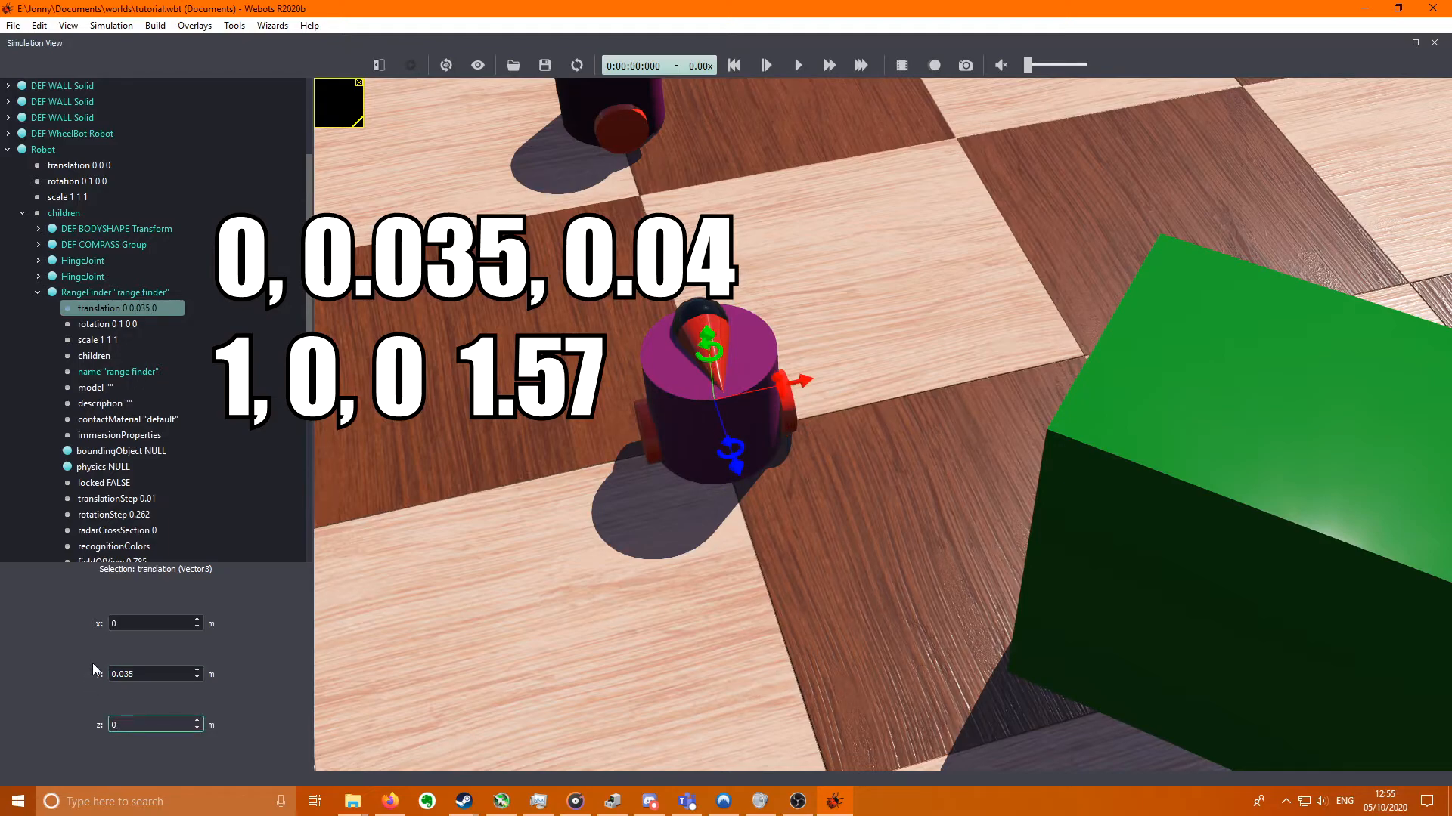
{"action": "type", "text": "00.0"}
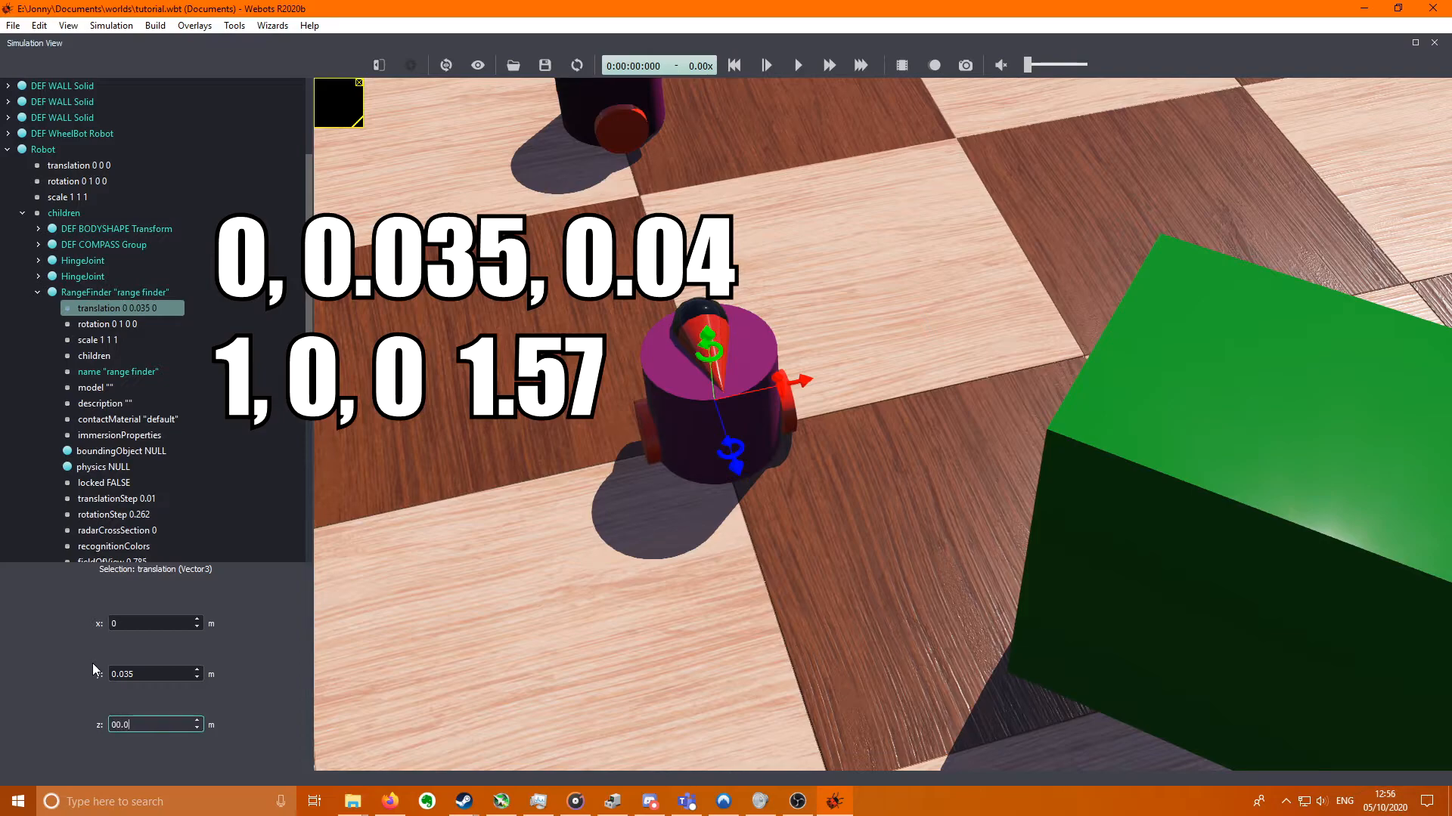
{"action": "type", "text": "0.04"}
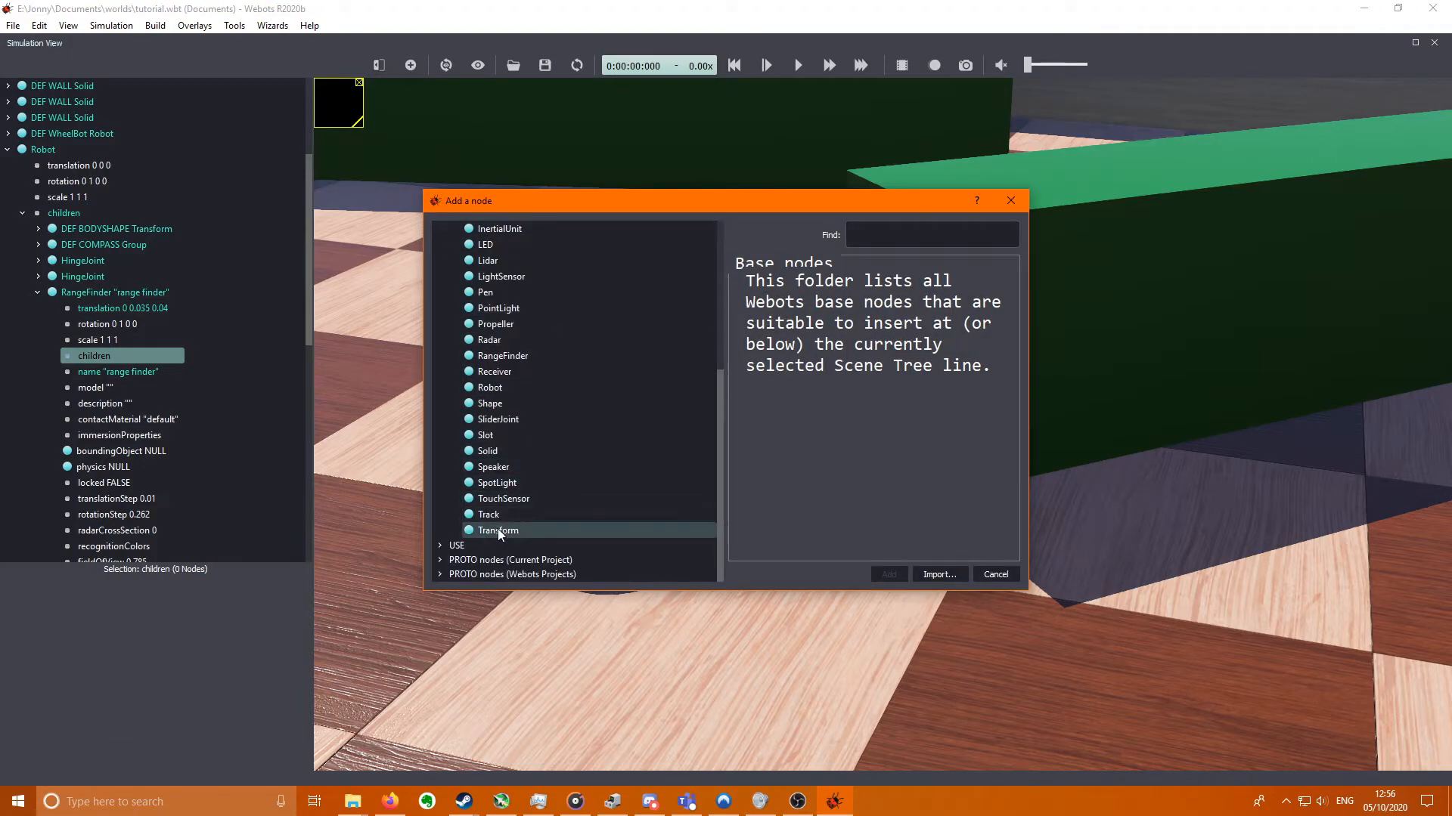
- Add a Transform with DEF RANGEFINDER under the range finder and start its Shape child
{"action": "left_click", "coordinate": [888, 575]}
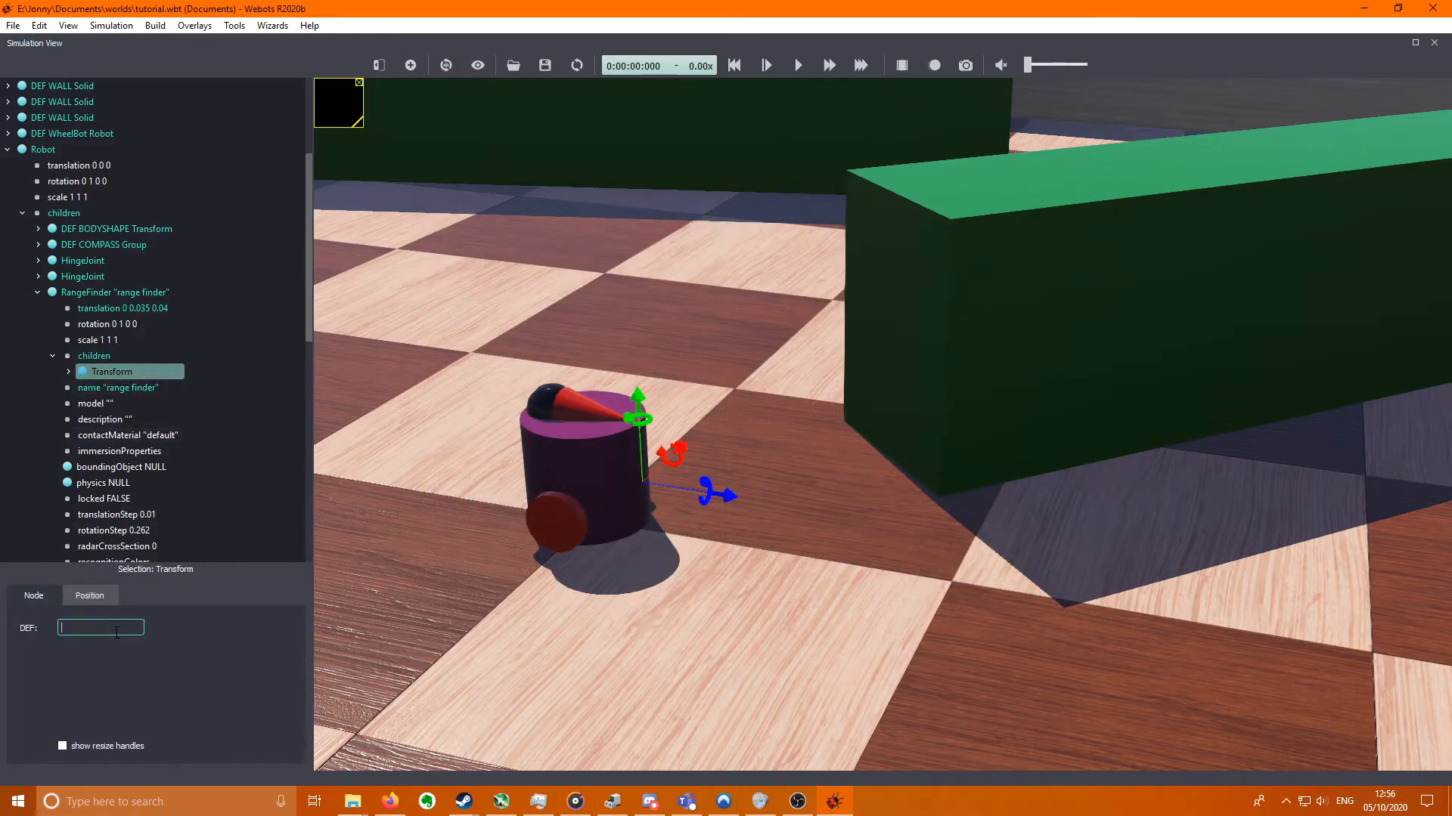
{"action": "type", "text": "~RFSHAP"}
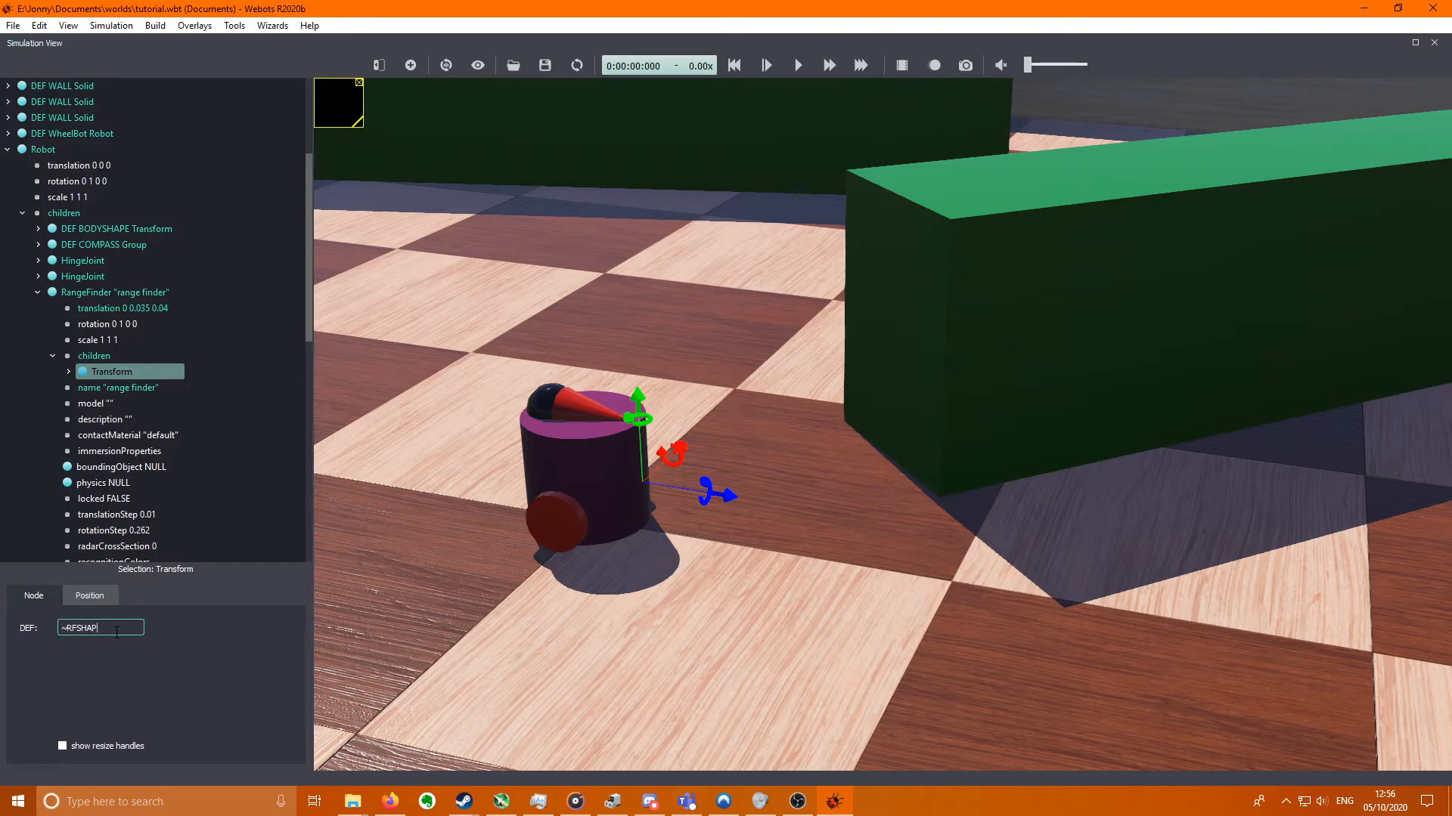
{"action": "type", "text": "RAN"}
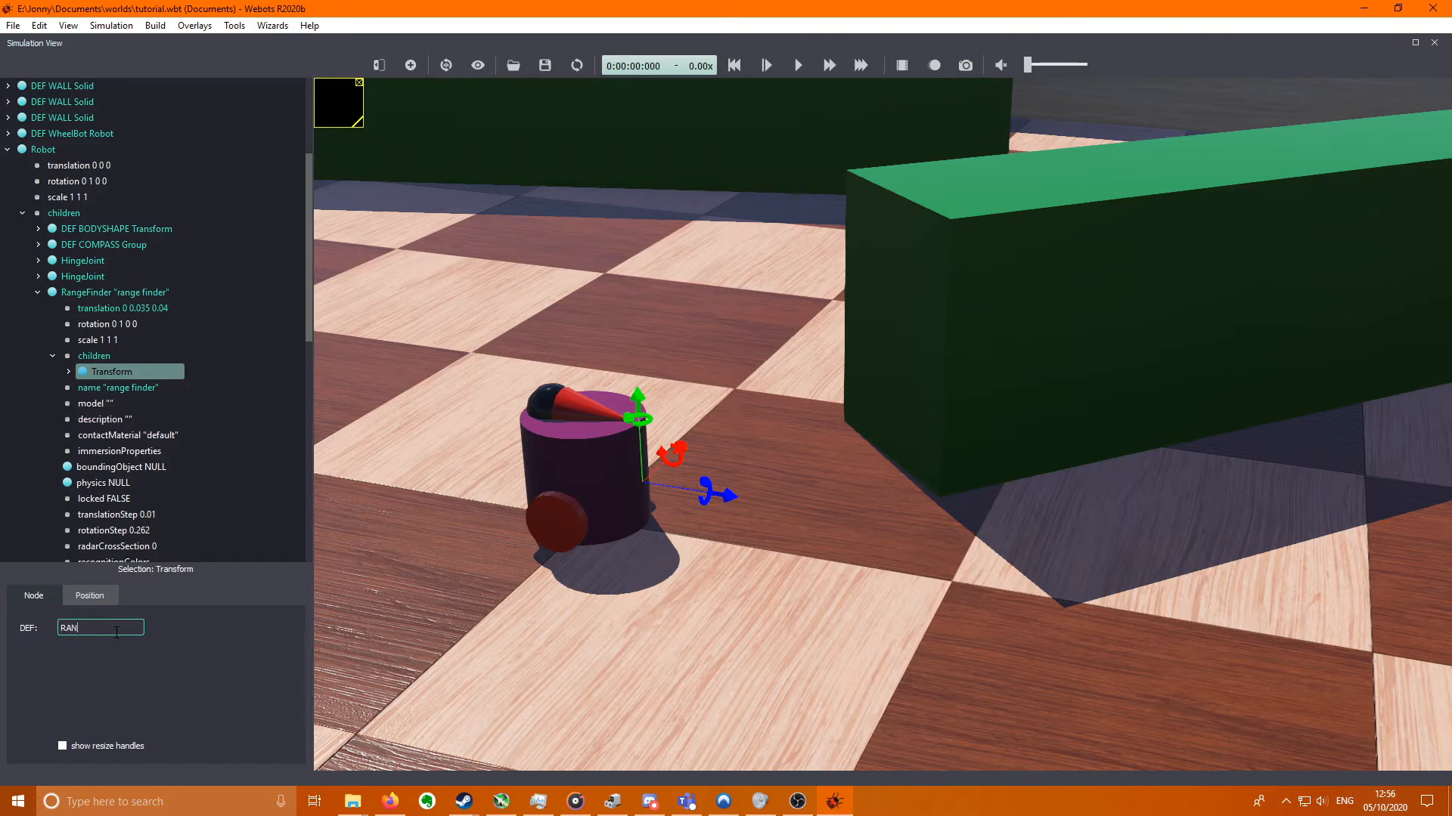
{"action": "type", "text": "GEFINDER"}
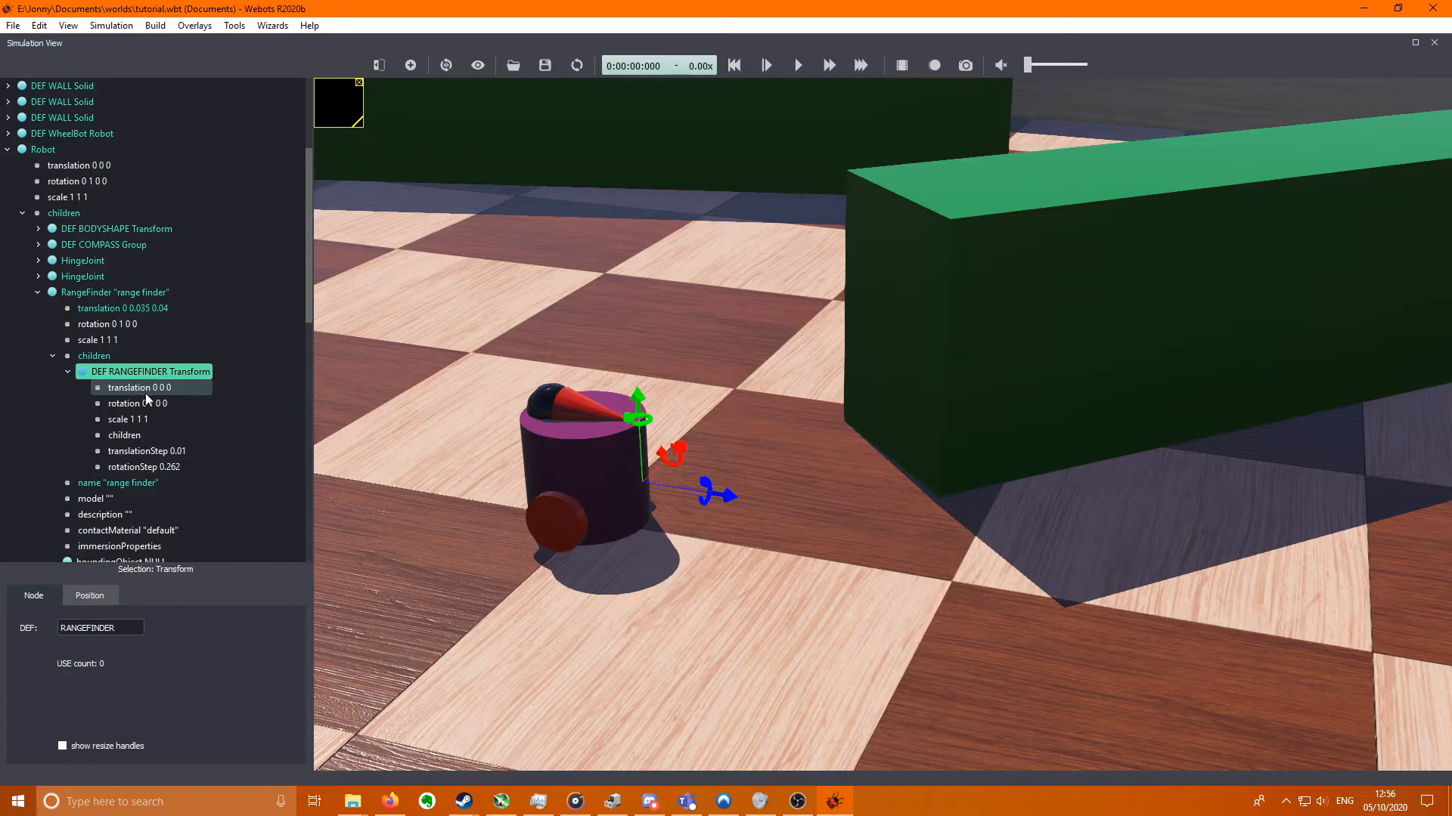
{"action": "left_click", "coordinate": [124, 435]}
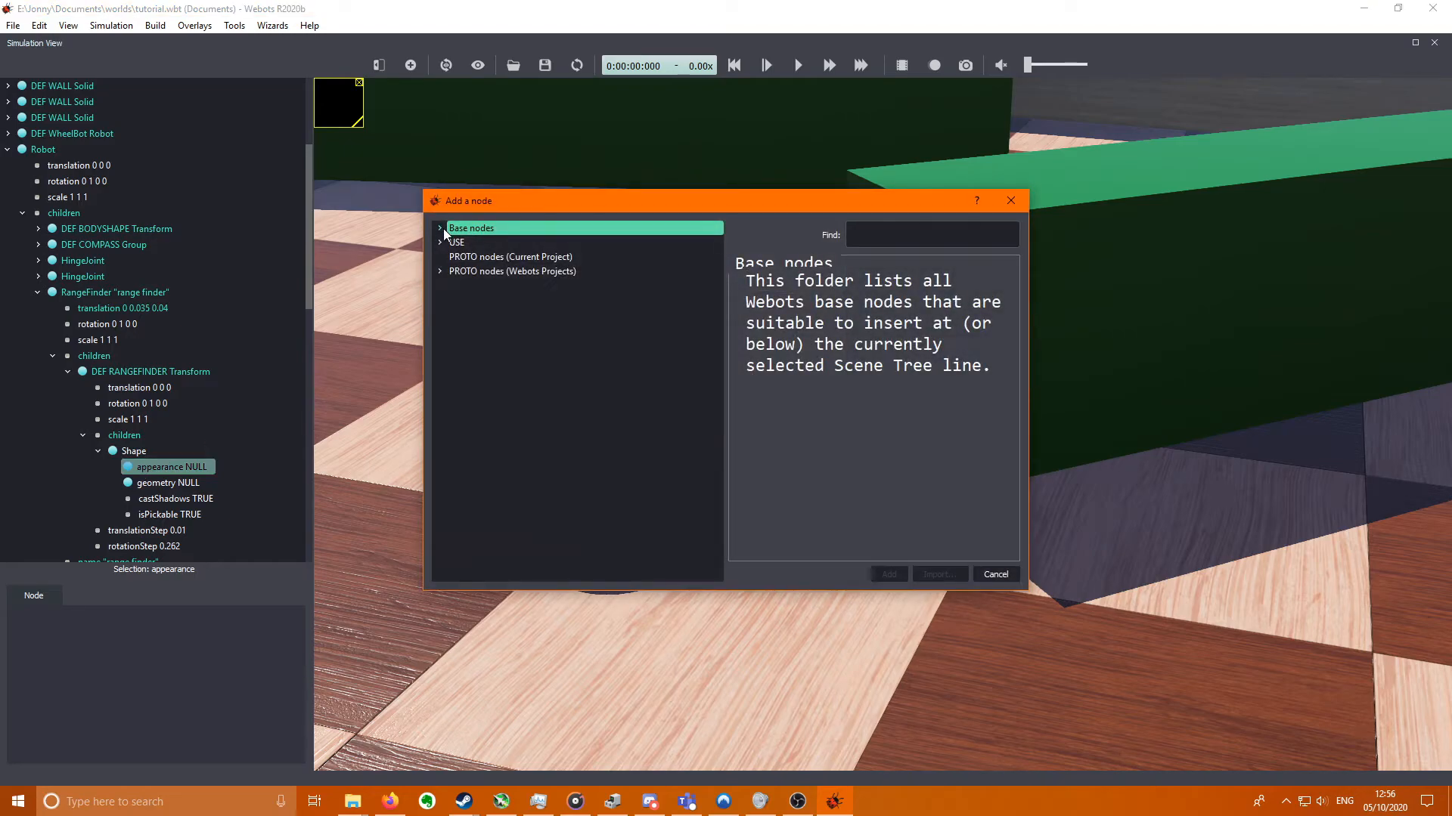
- Give the RANGEFINDER Shape a PBRAppearance with baseColor green 0 (red)
{"action": "left_click", "coordinate": [886, 575]}
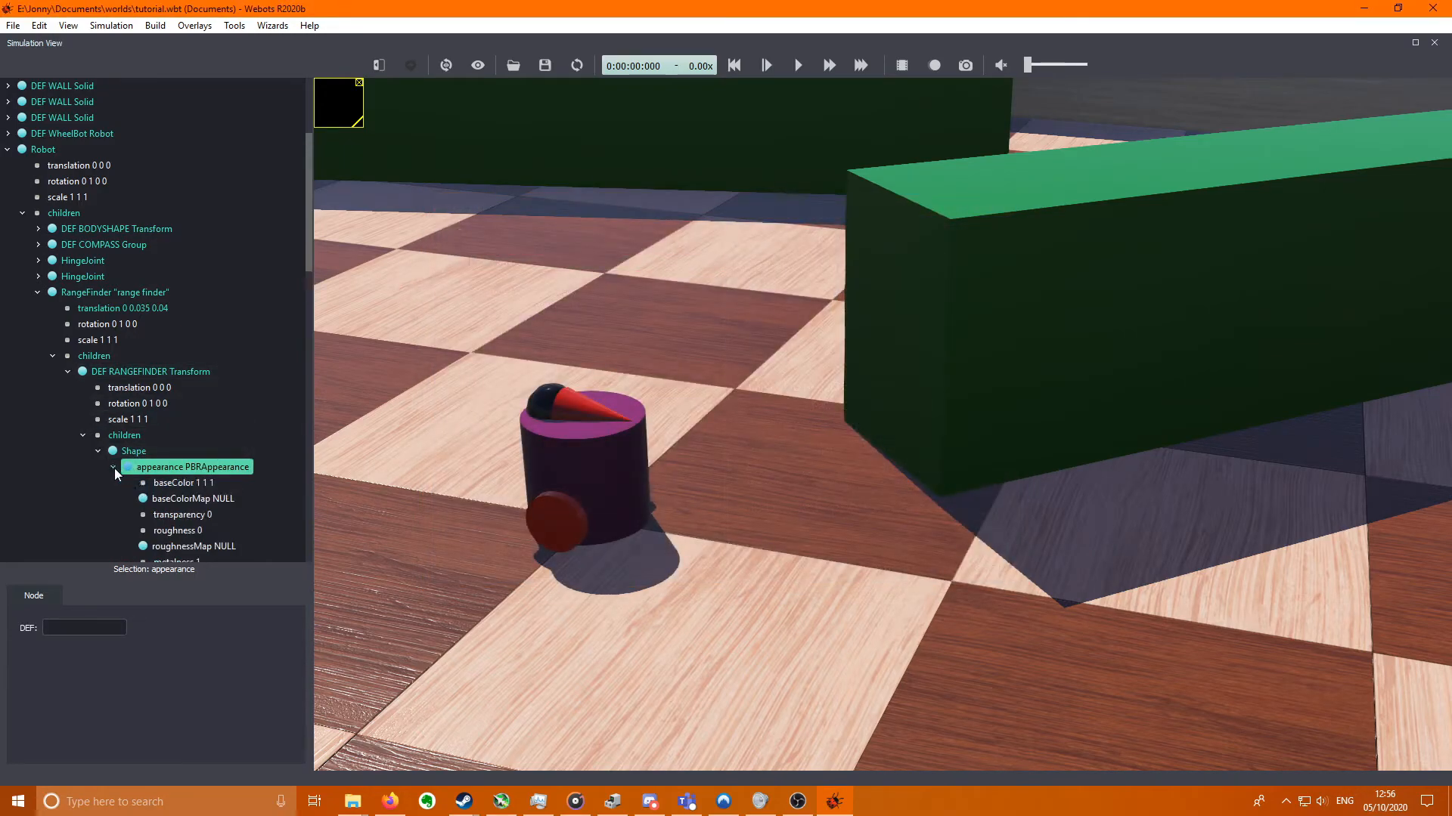
{"action": "left_click", "coordinate": [183, 483]}
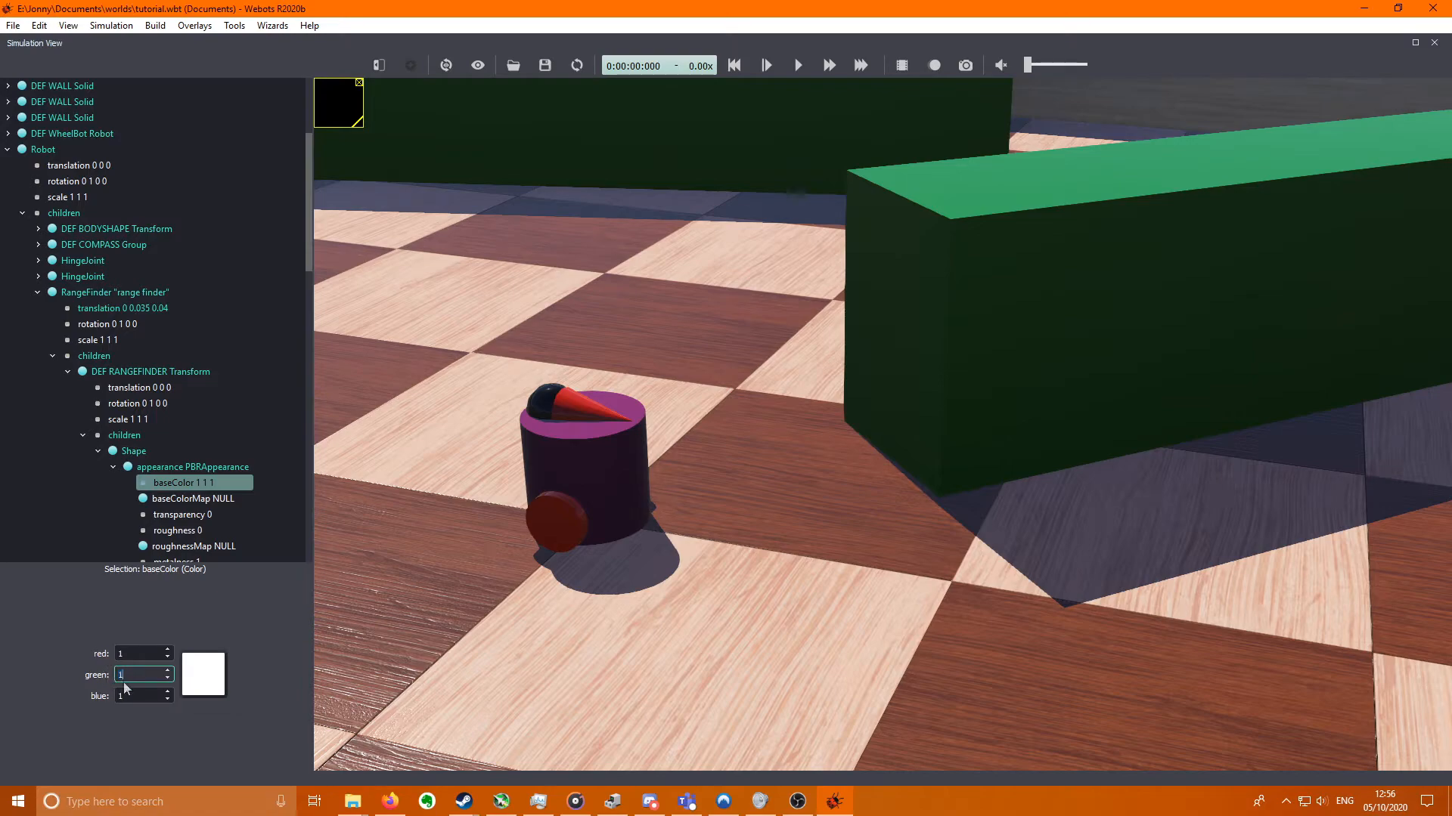
{"action": "type", "text": "0"}
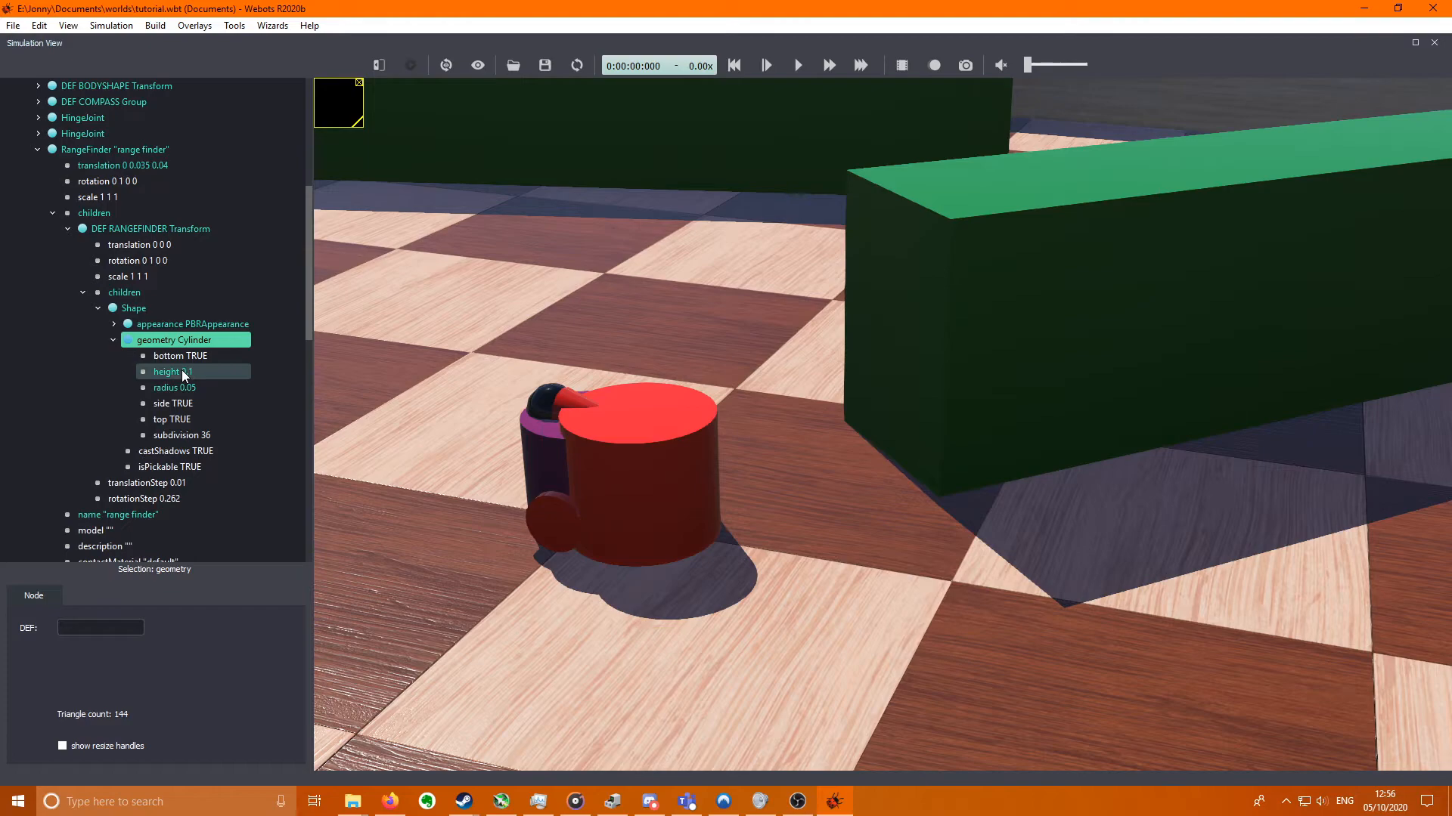
- Give the Shape a Cylinder geometry 0.001 high with radius 0.002
{"action": "left_click", "coordinate": [168, 372]}
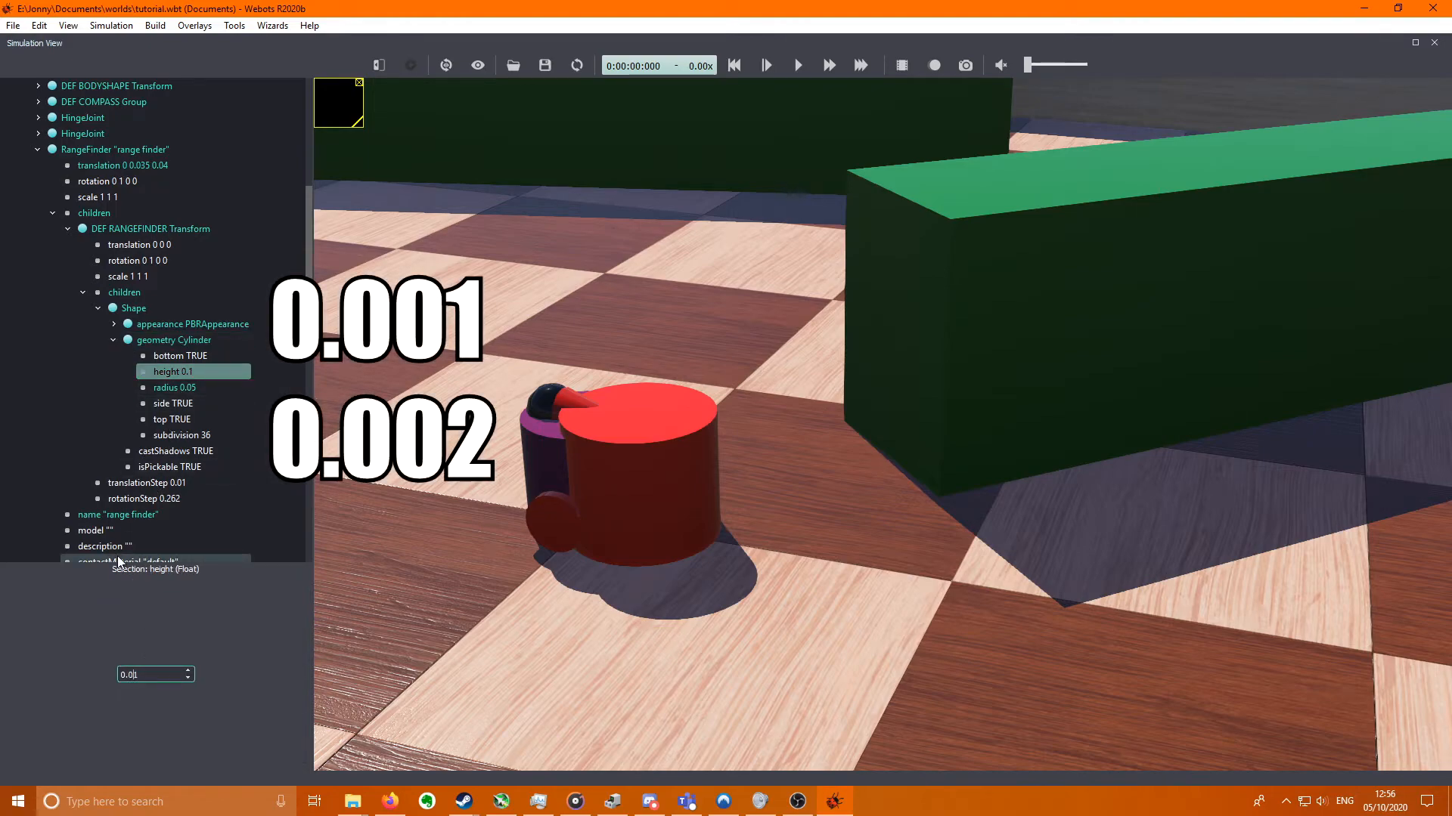
{"action": "type", "text": "0.001"}
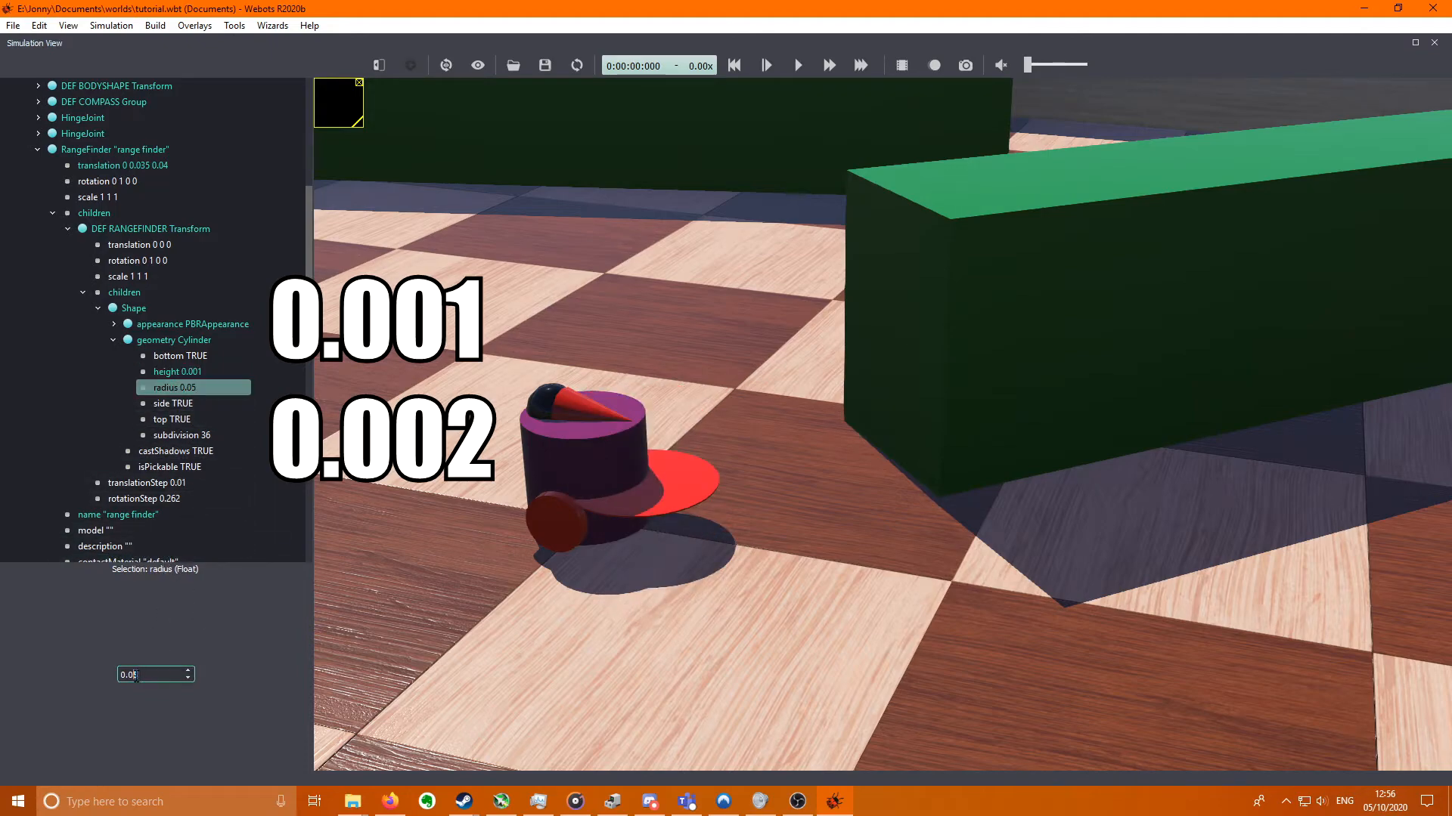
{"action": "type", "text": "0.002"}
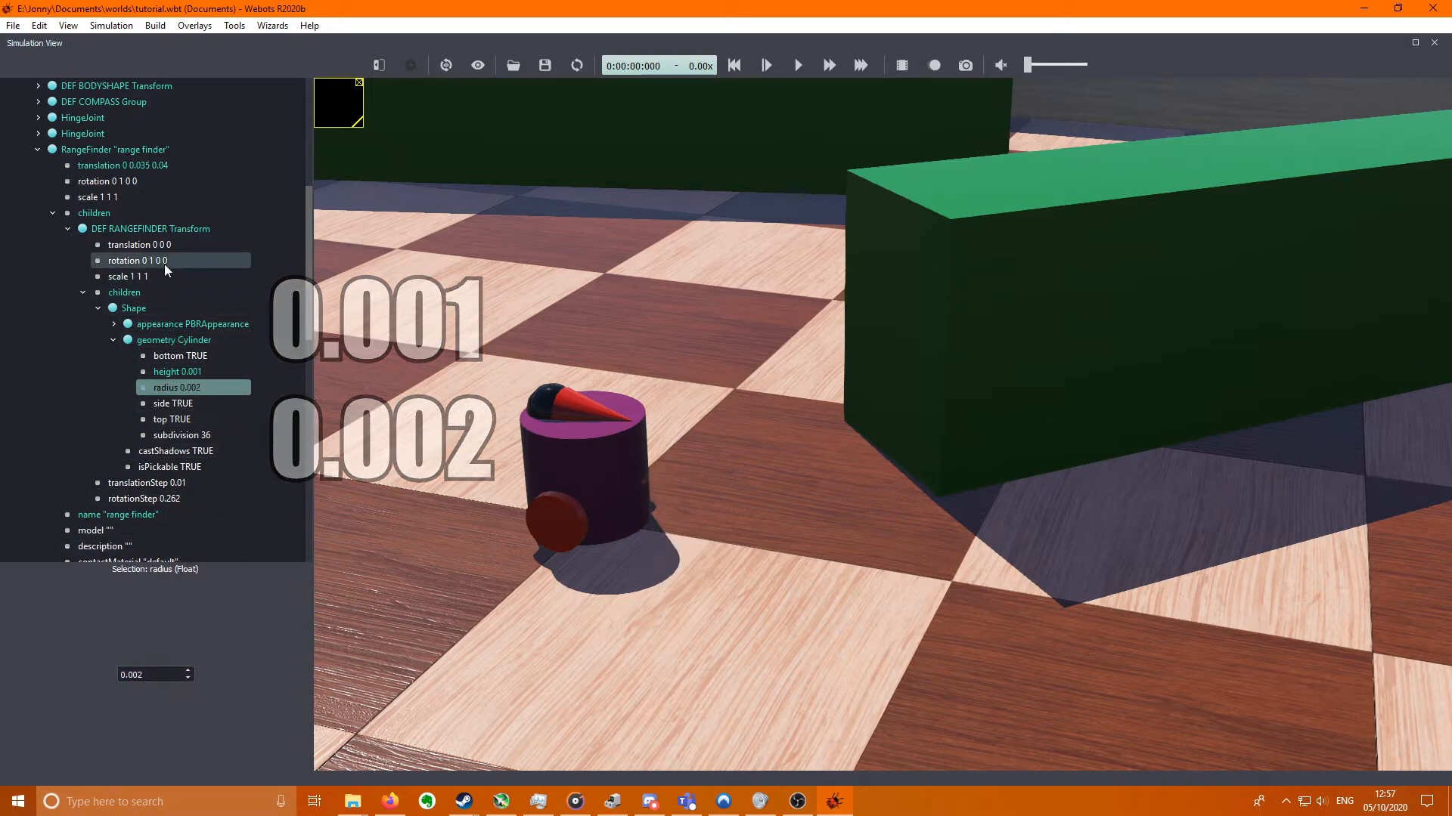
{"action": "left_click", "coordinate": [136, 260]}
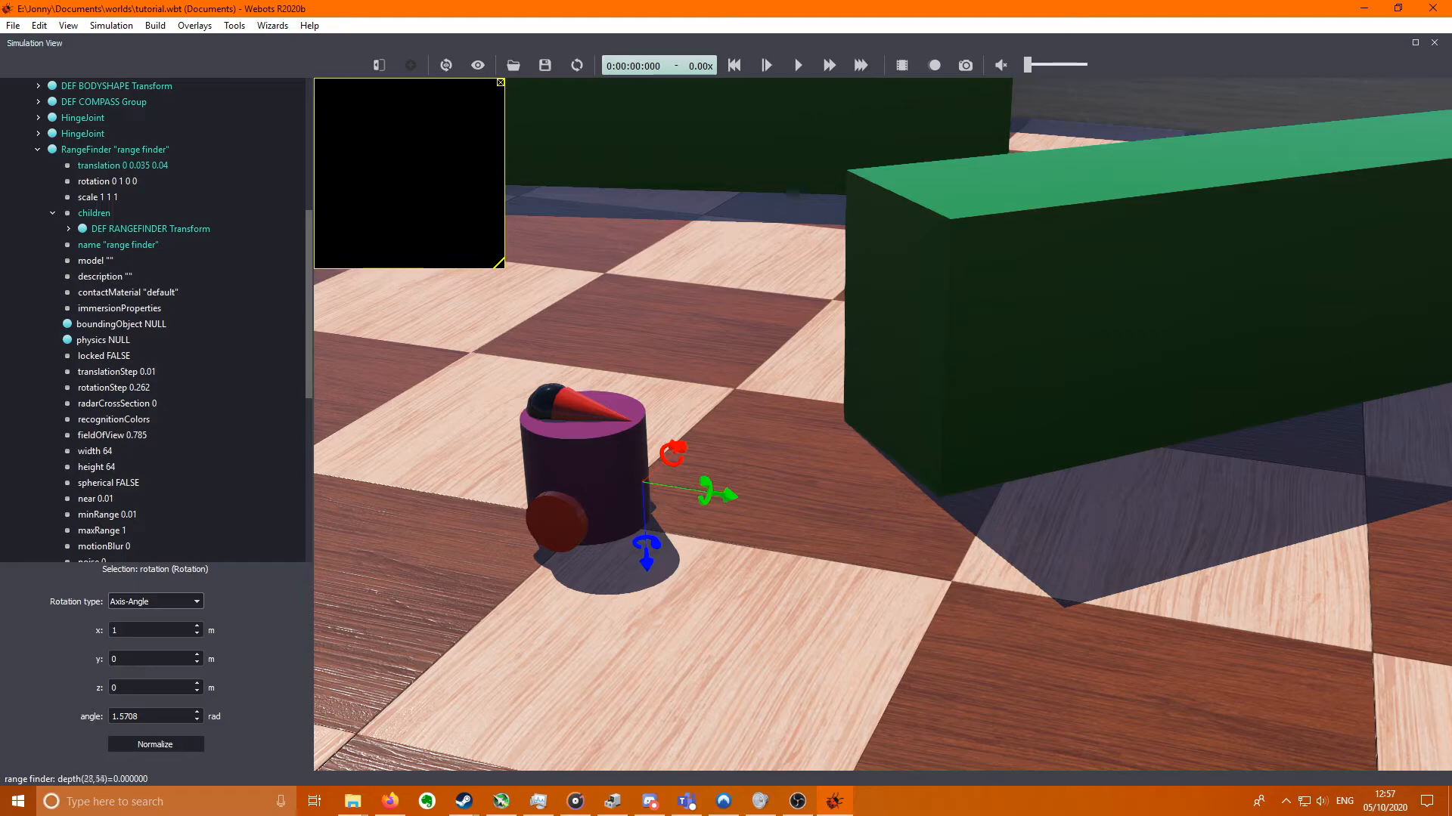
{"action": "mouse_move", "coordinate": [871, 379]}
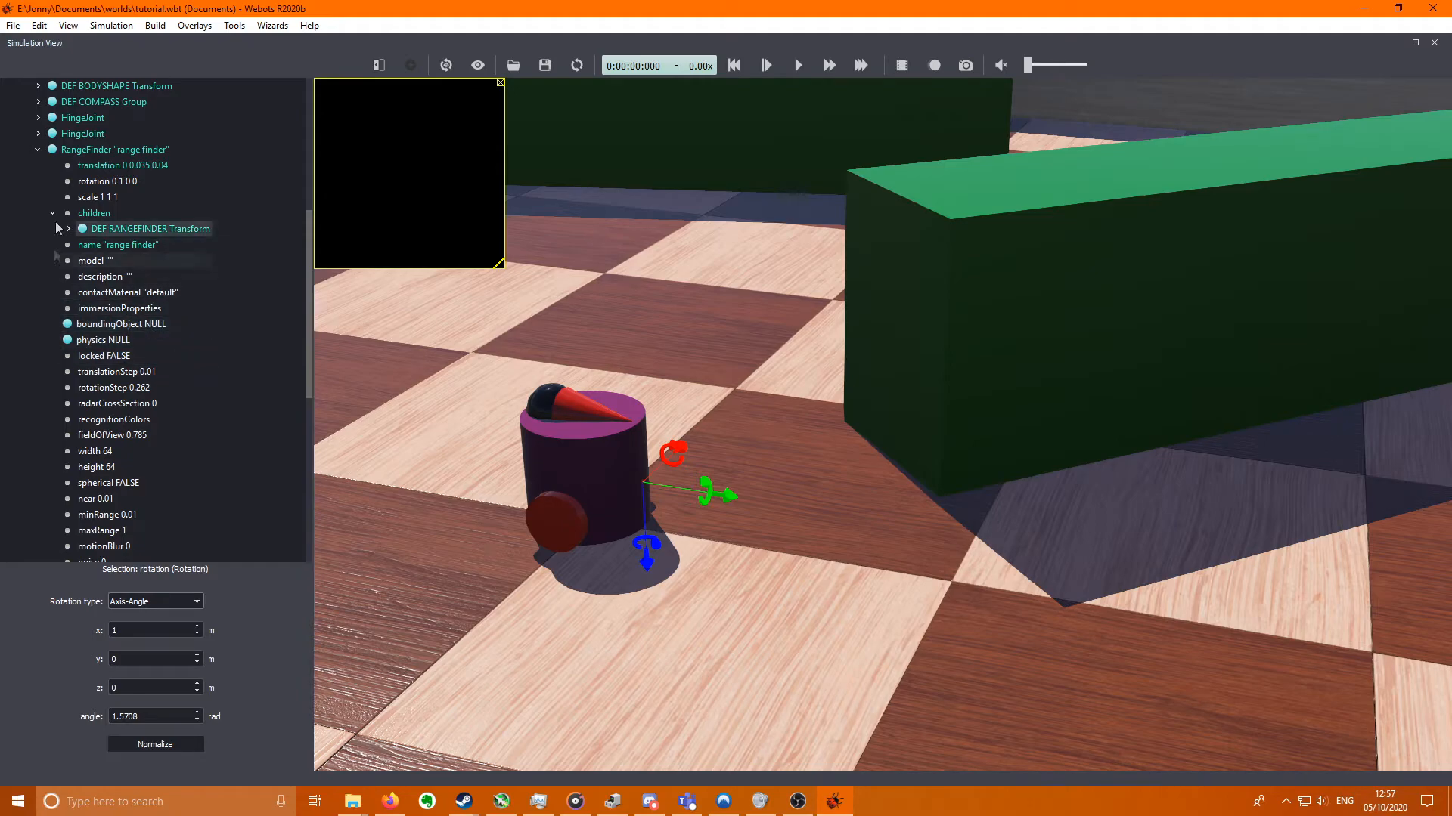
- Make the range finder's bounding object reuse the named RANGEFINDER shape
{"action": "left_click", "coordinate": [121, 324]}
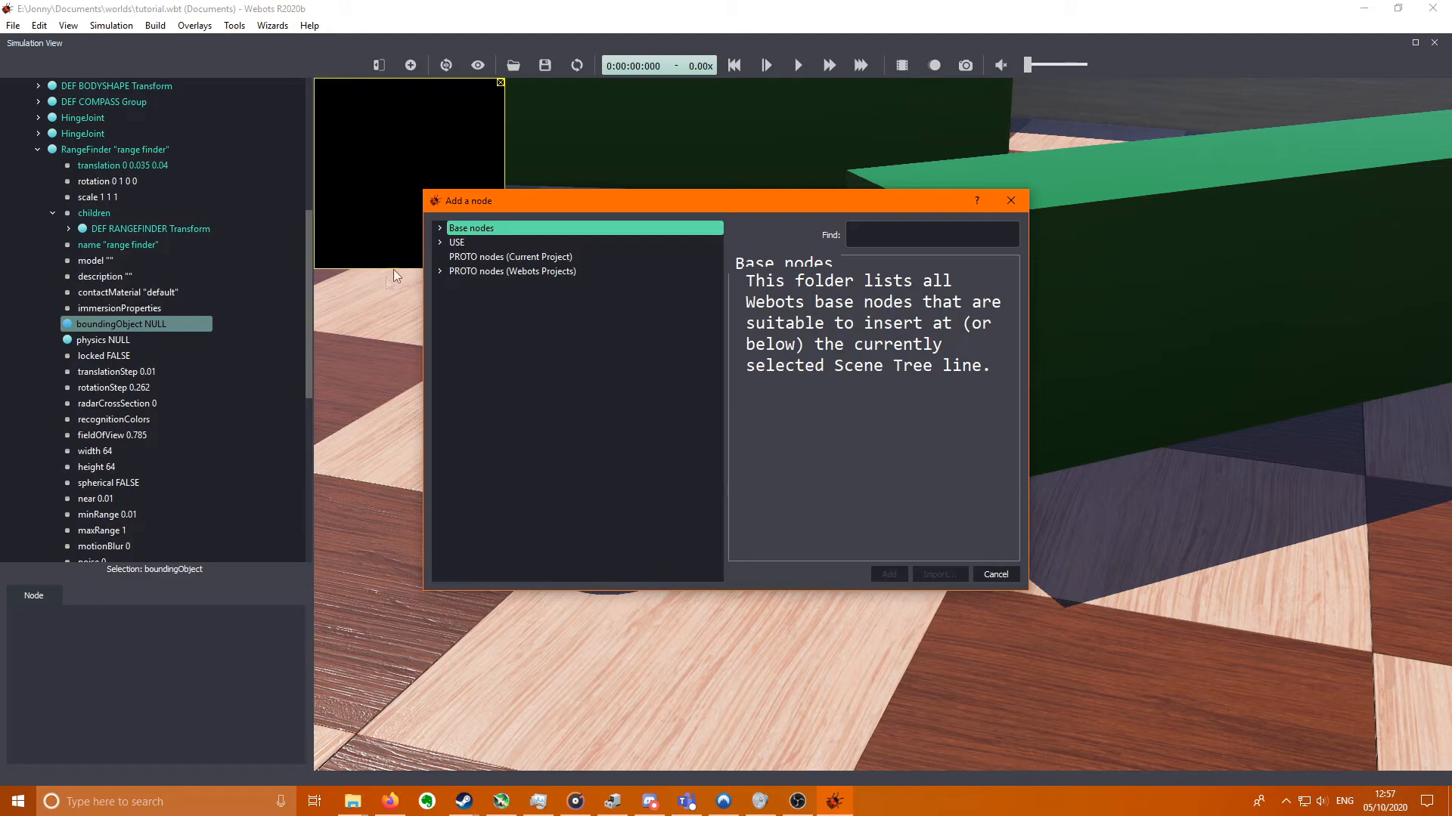
{"action": "left_click", "coordinate": [457, 242]}
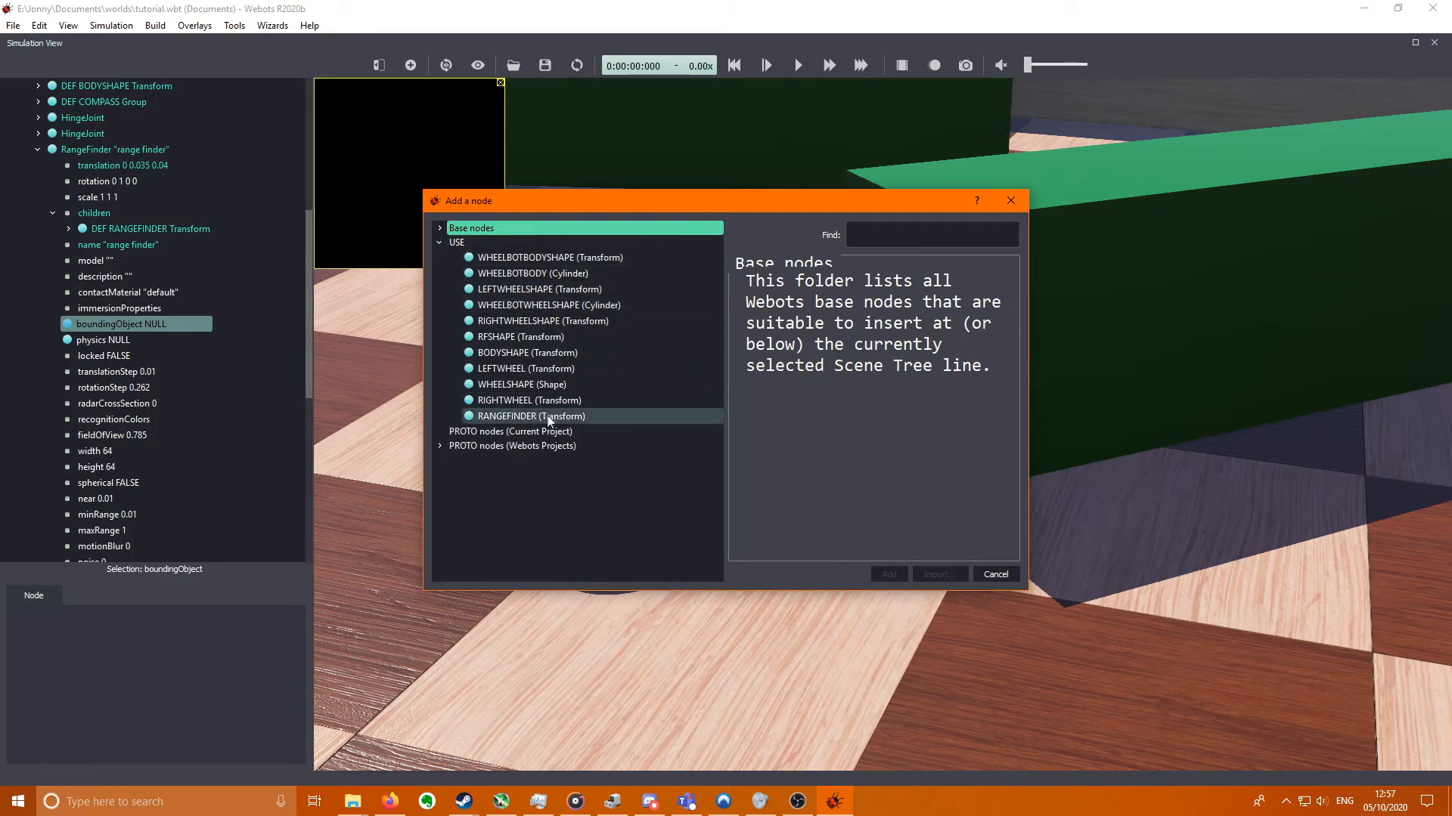
{"action": "left_click", "coordinate": [888, 574]}
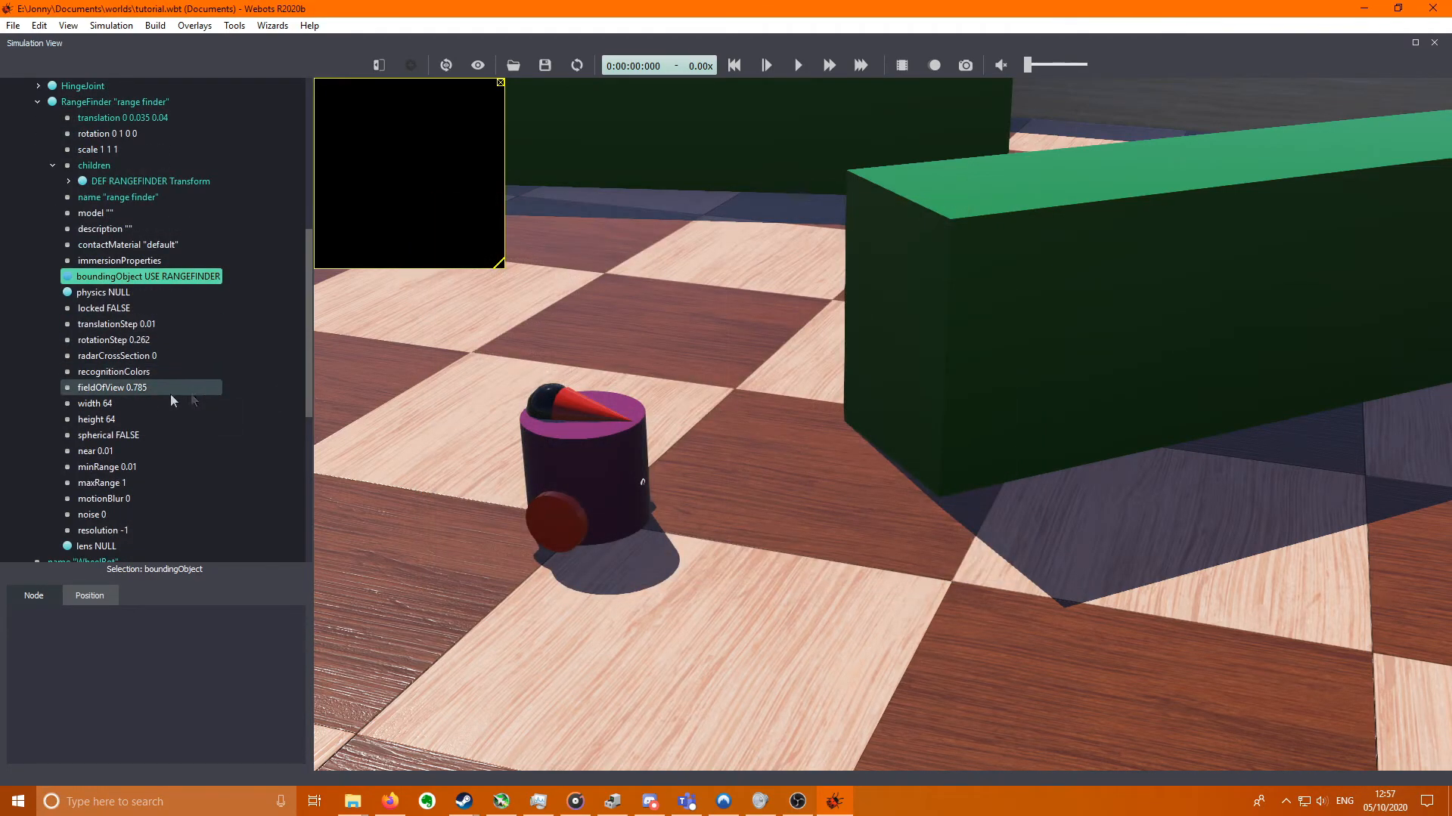
- Set the range finder's fieldOfView to 1.5 and its image width and height values
{"action": "left_click", "coordinate": [110, 387]}
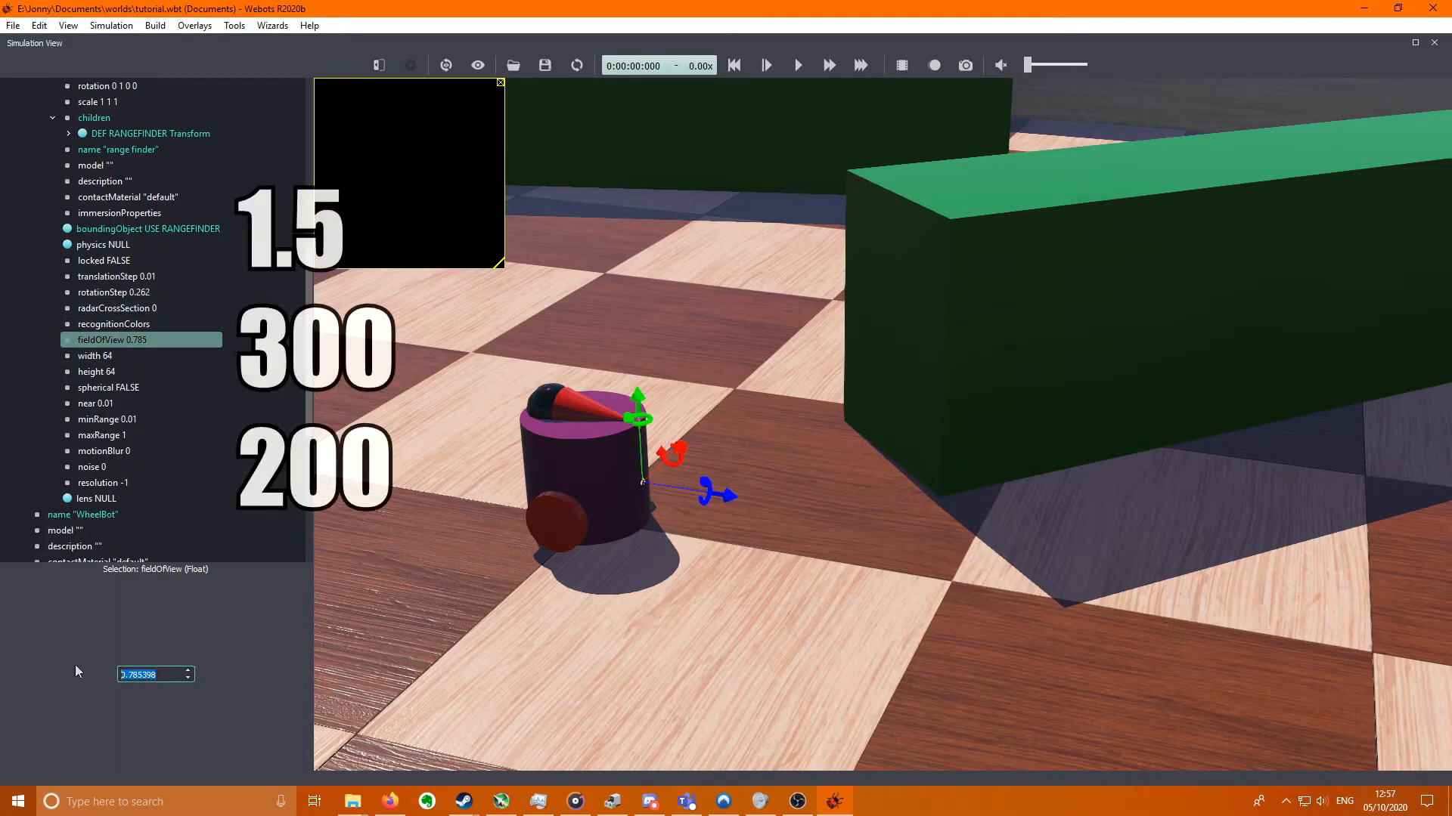
{"action": "type", "text": "1.5"}
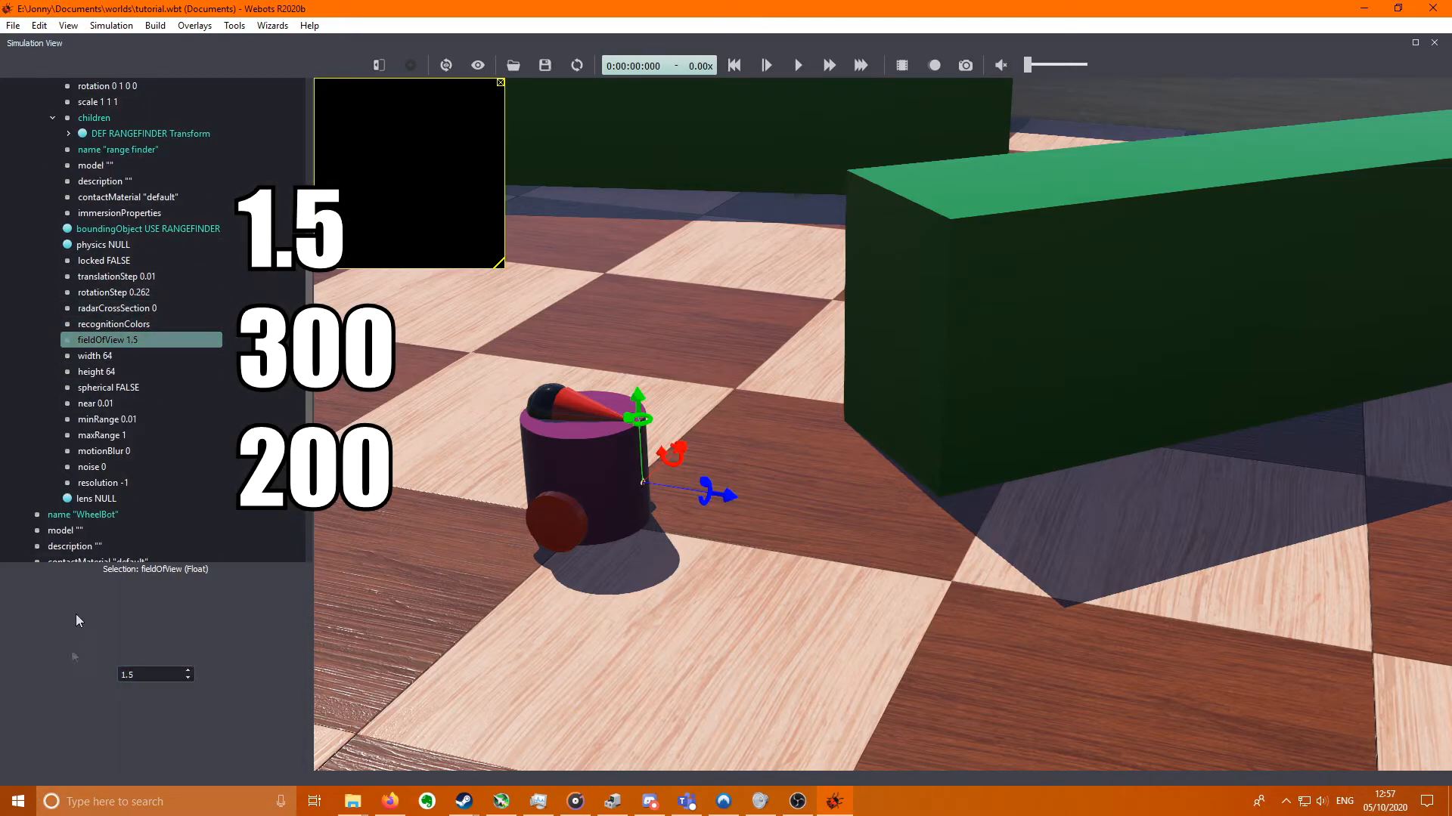
{"action": "left_click", "coordinate": [97, 355]}
{"action": "type", "text": "300"}
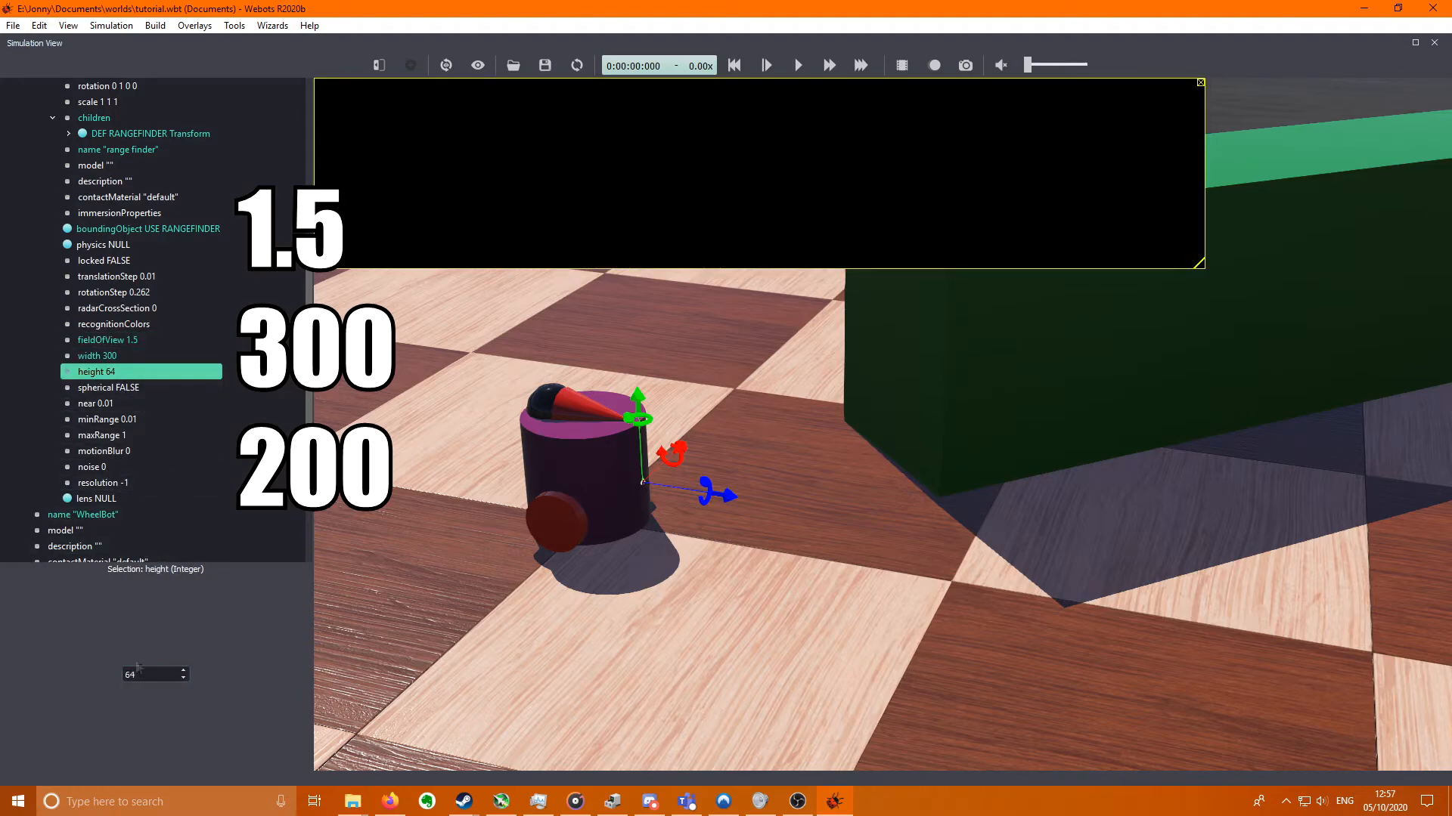
{"action": "type", "text": "200"}
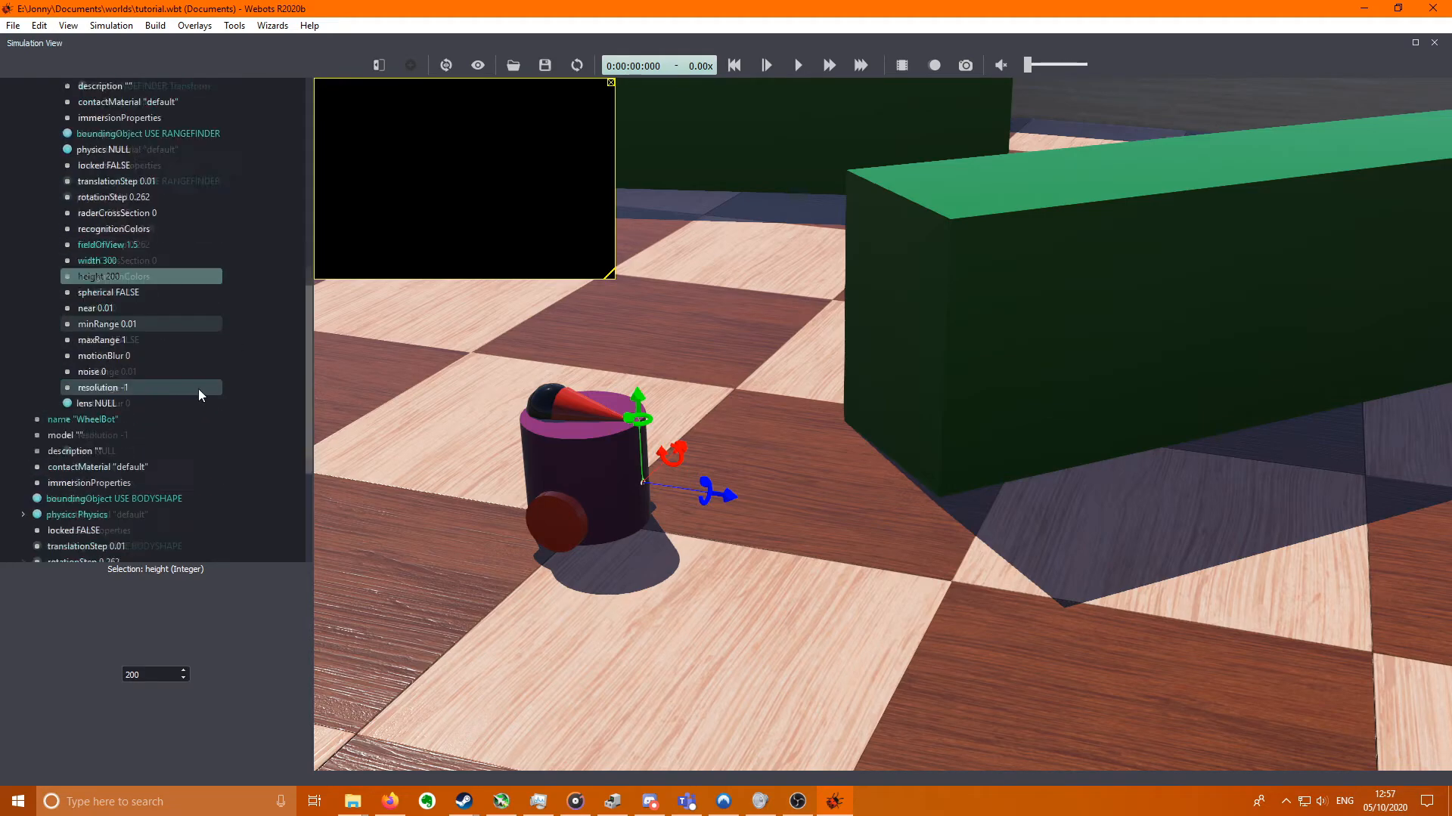
- Bring up the Robot's controller choice list and cancel it, leaving the controller as void
{"action": "scroll", "scroll_direction": "down", "scroll_amount": 3}
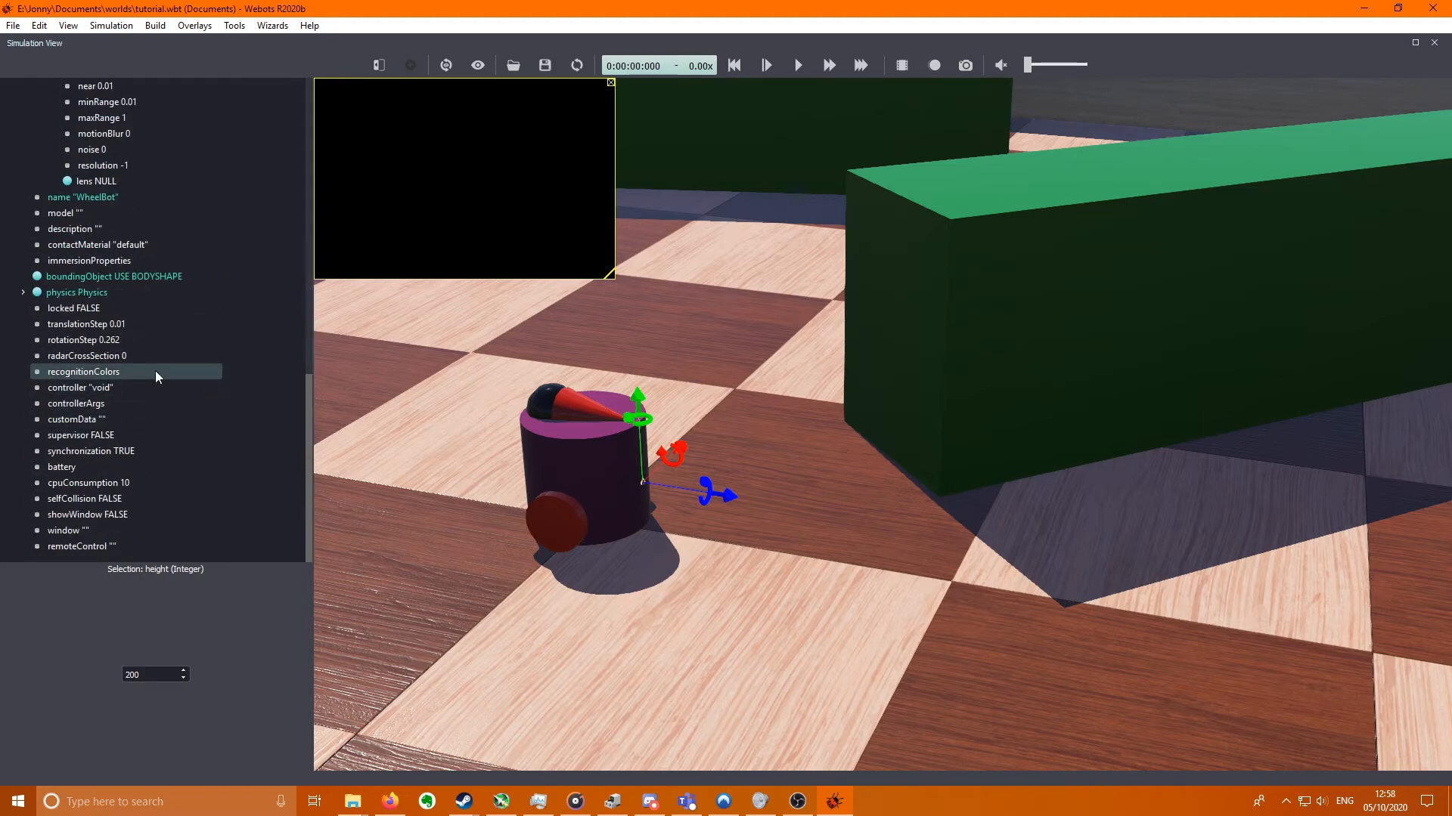
{"action": "left_click", "coordinate": [76, 403]}
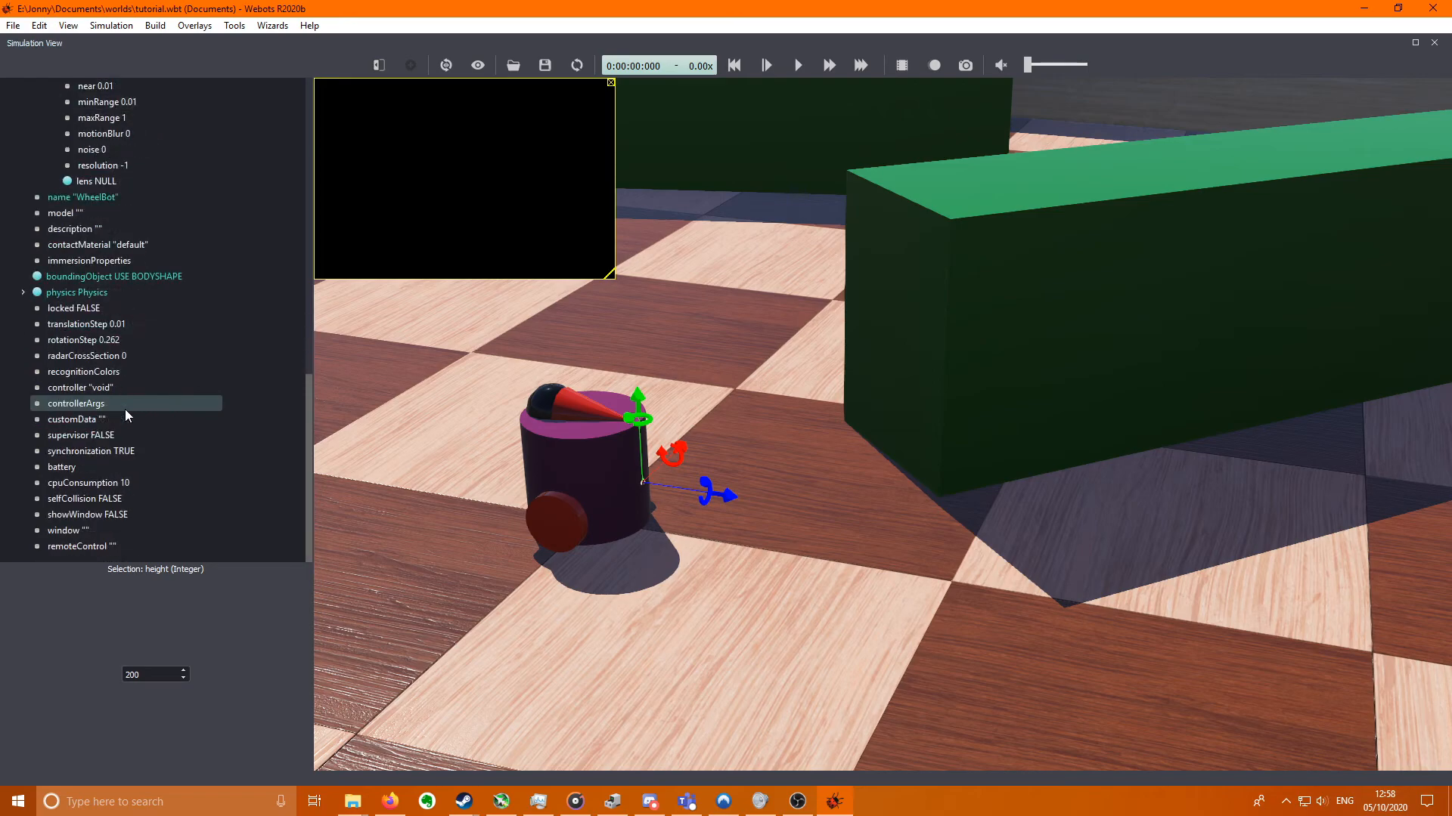
{"action": "left_click", "coordinate": [80, 387]}
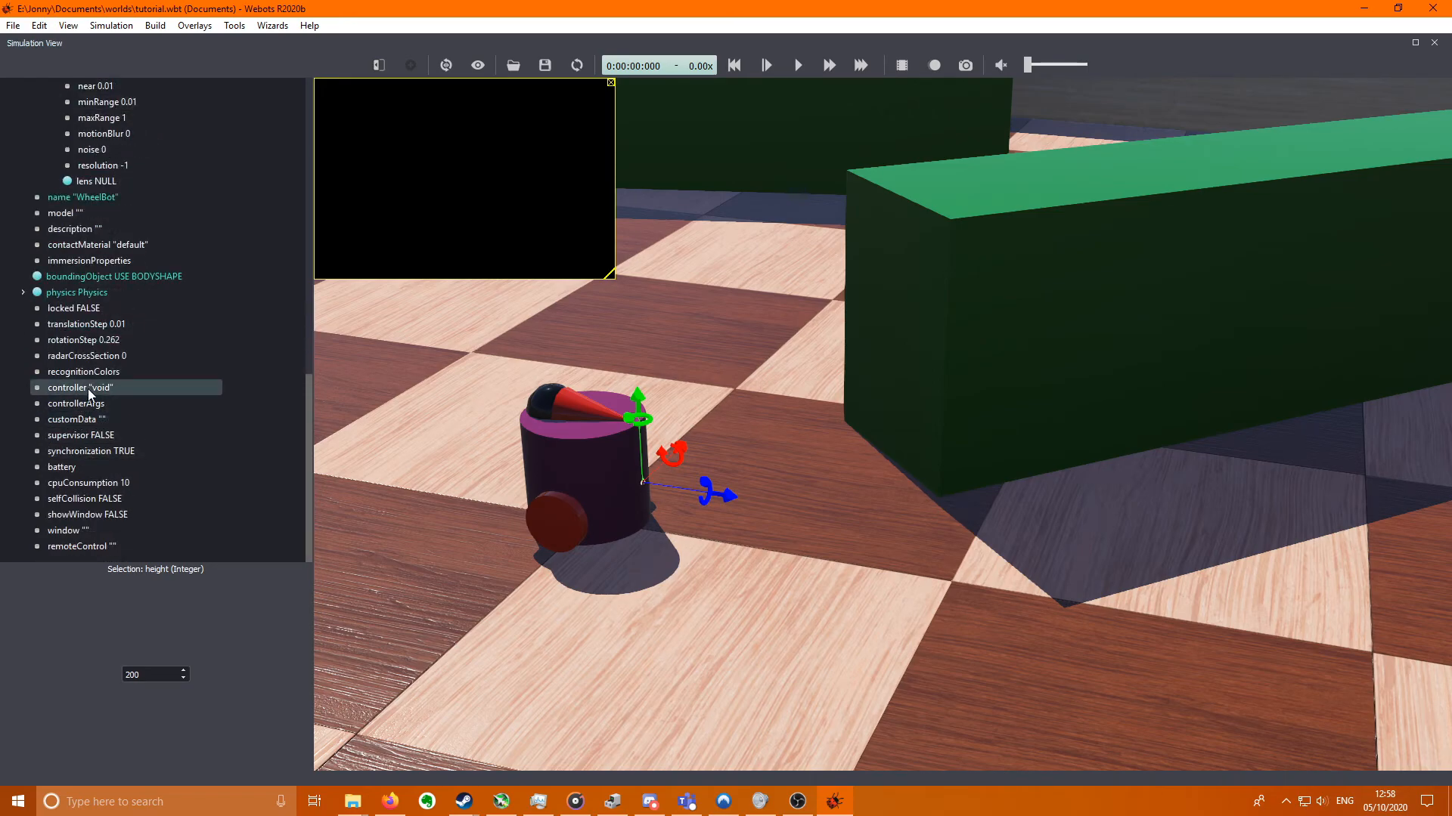
{"action": "left_click", "coordinate": [78, 388]}
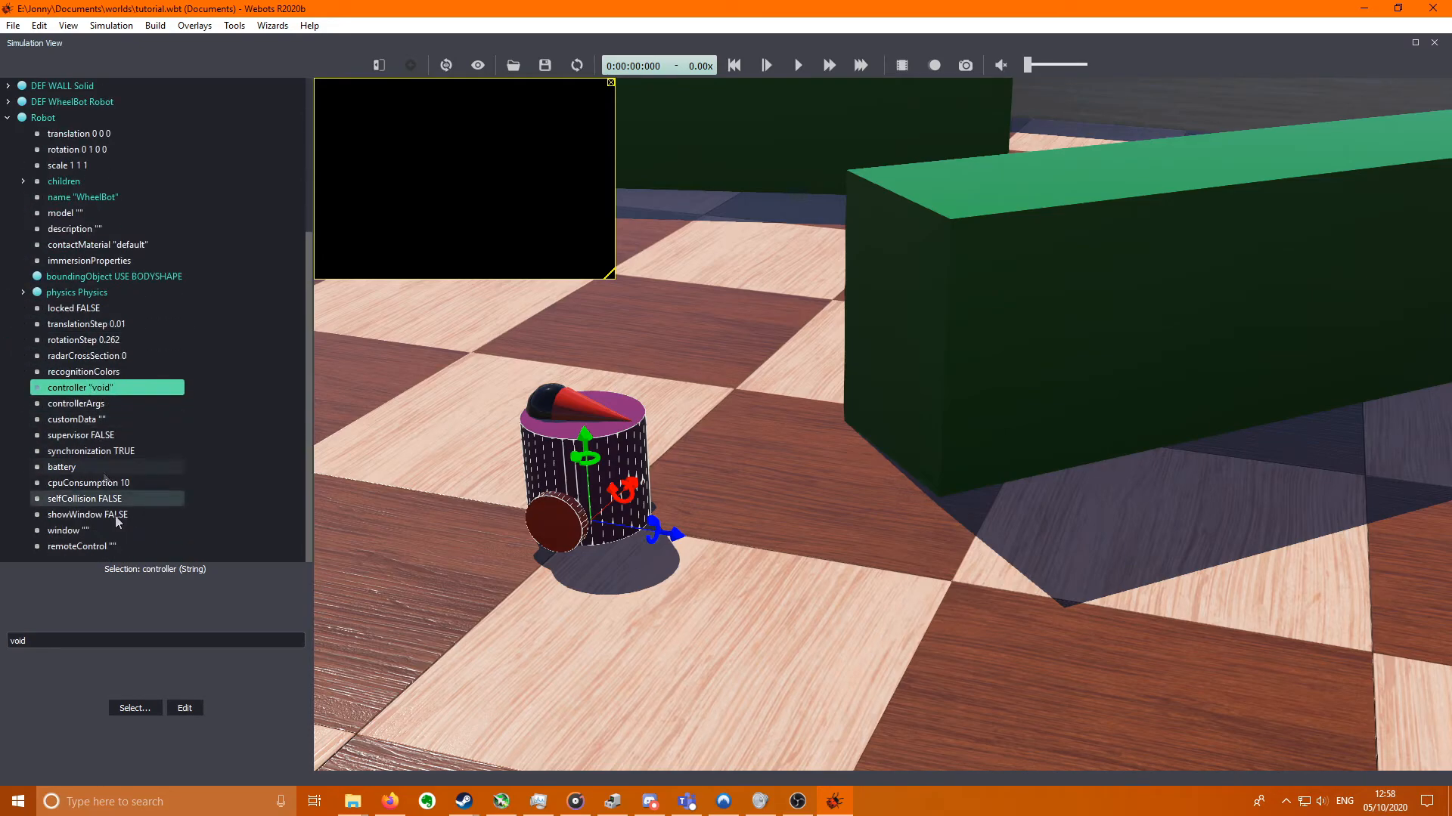
{"action": "left_click", "coordinate": [134, 707]}
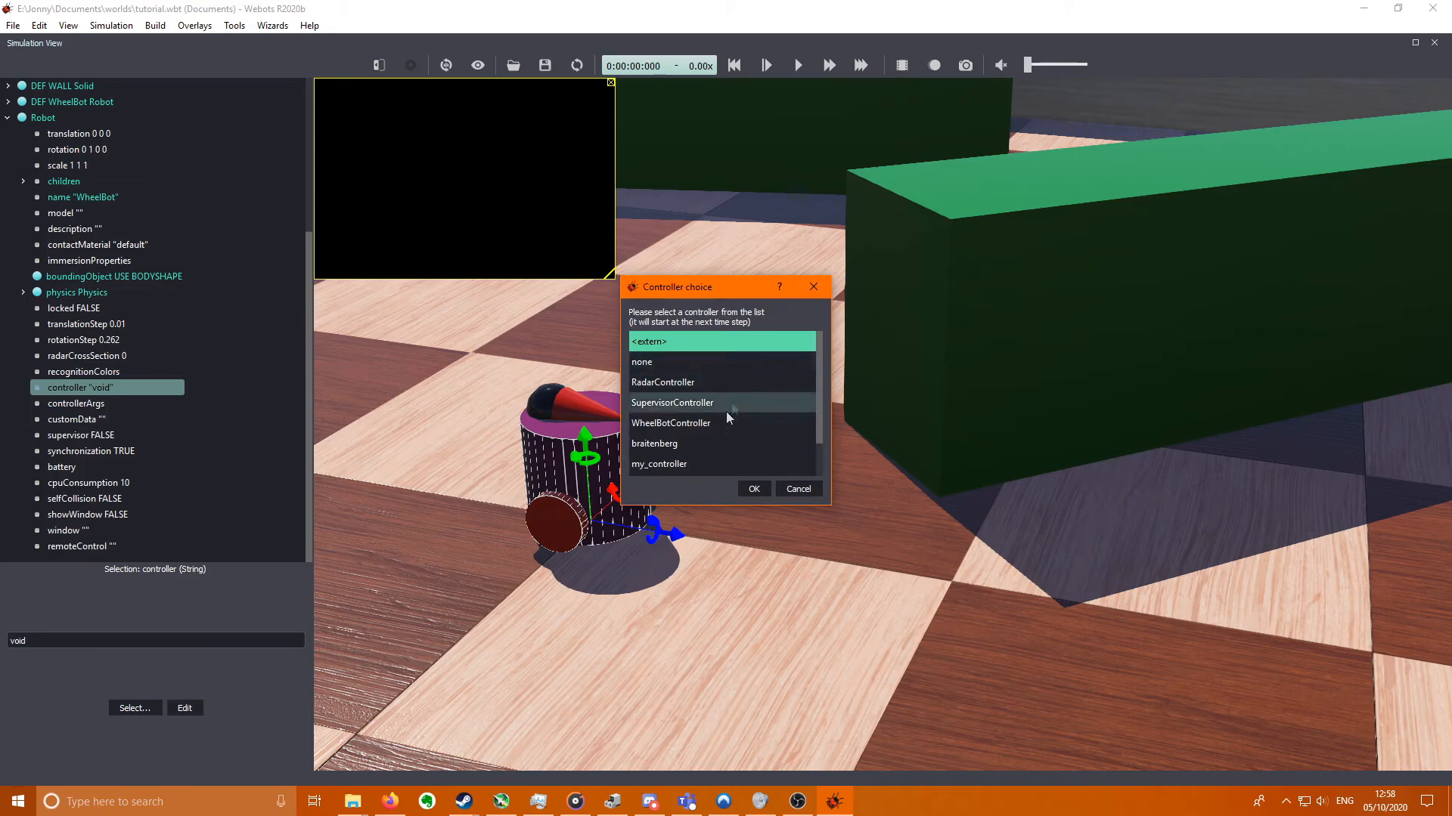
{"action": "left_click", "coordinate": [796, 488]}
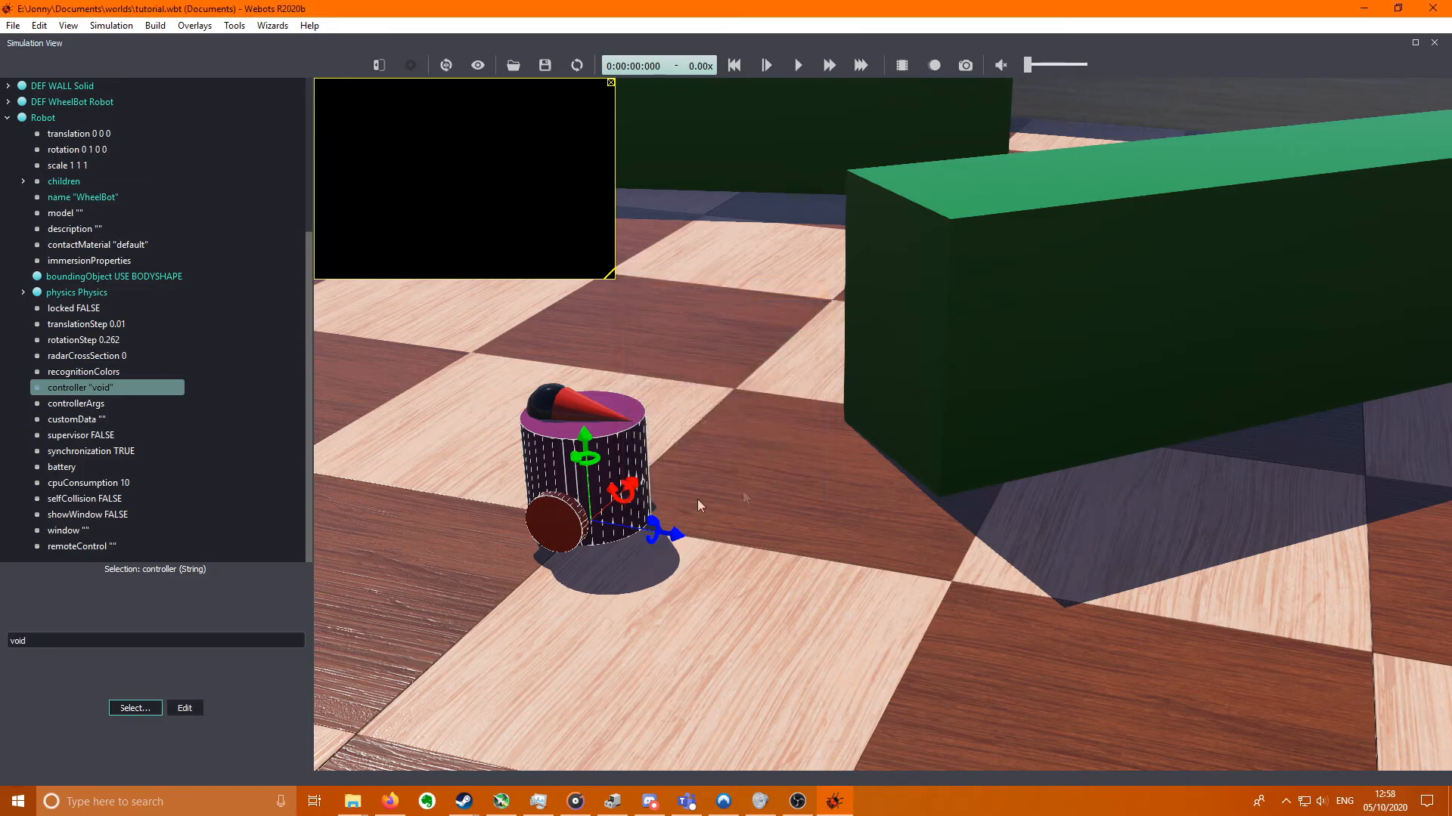
{"action": "mouse_move", "coordinate": [287, 110]}
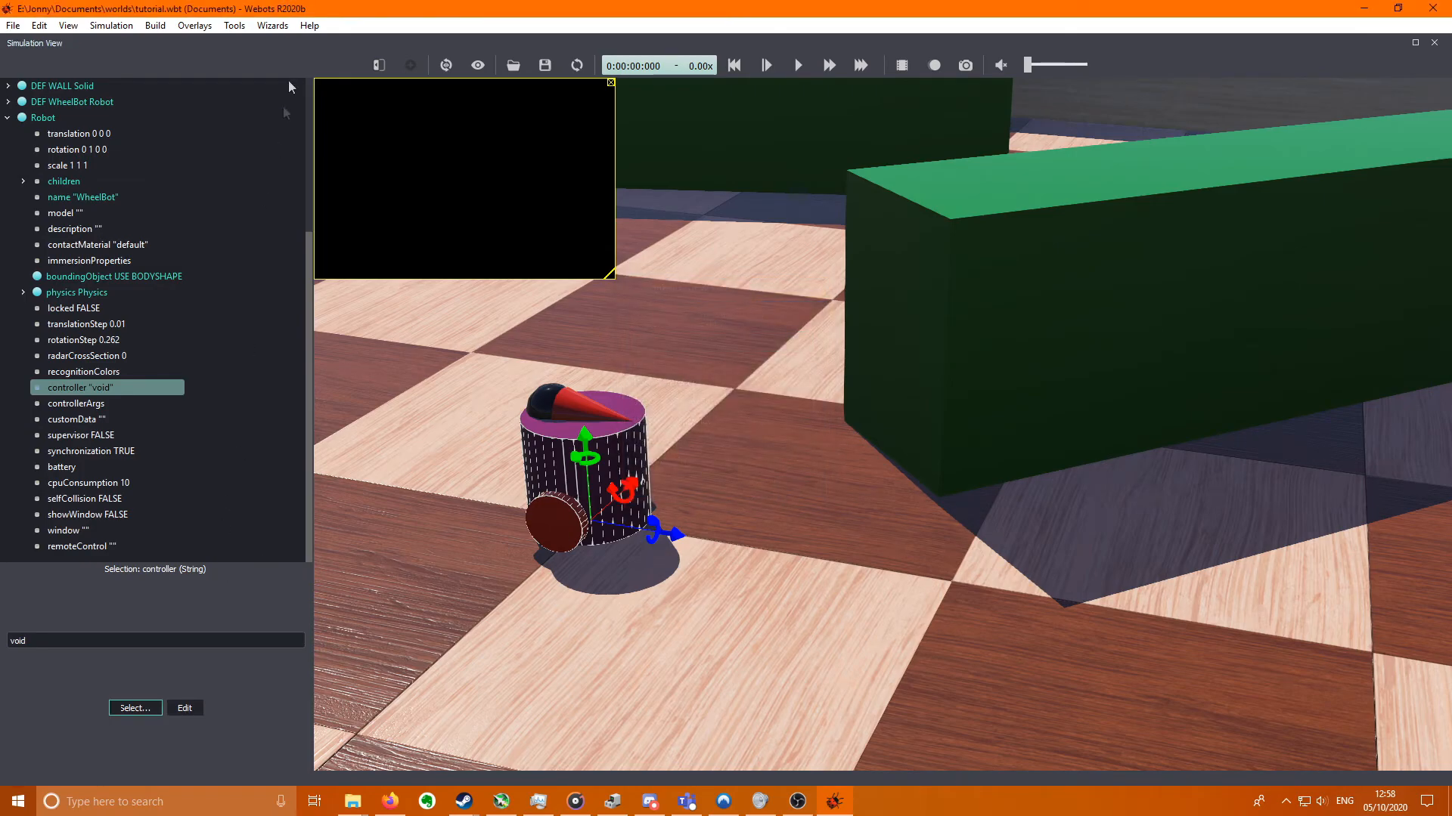
{"action": "left_click", "coordinate": [272, 26]}
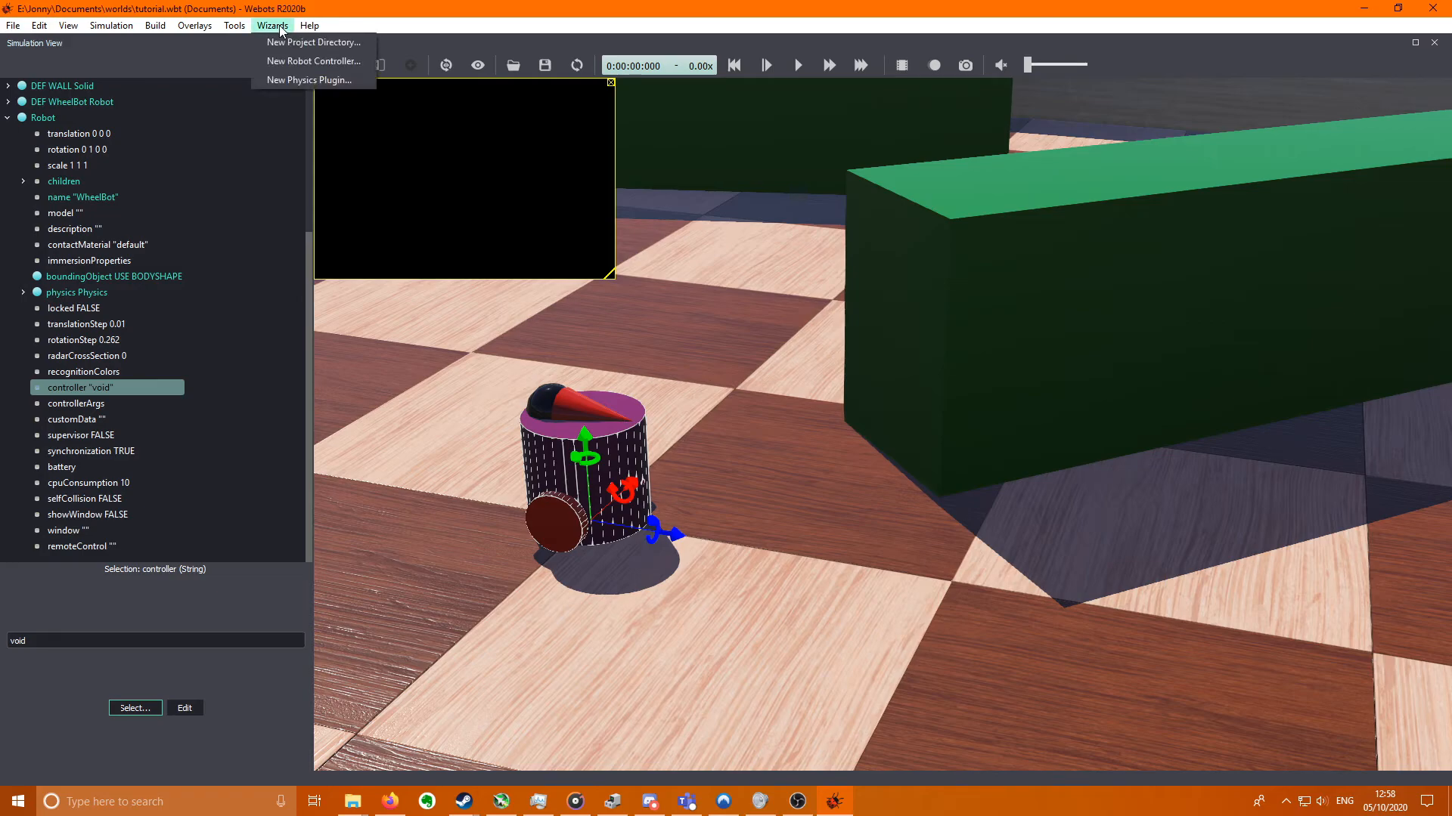
{"action": "mouse_move", "coordinate": [314, 60]}
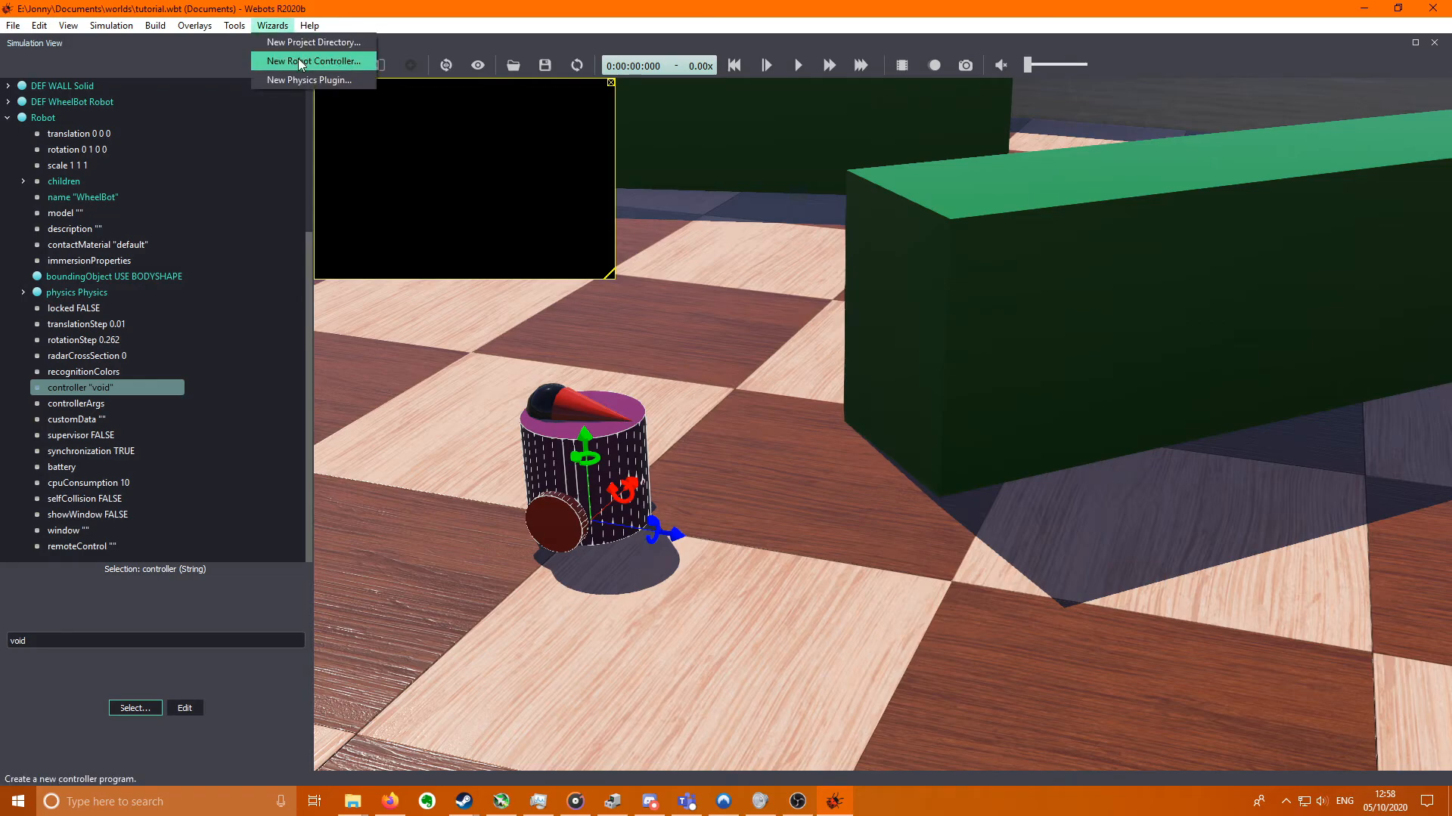
{"action": "left_click", "coordinate": [313, 61]}
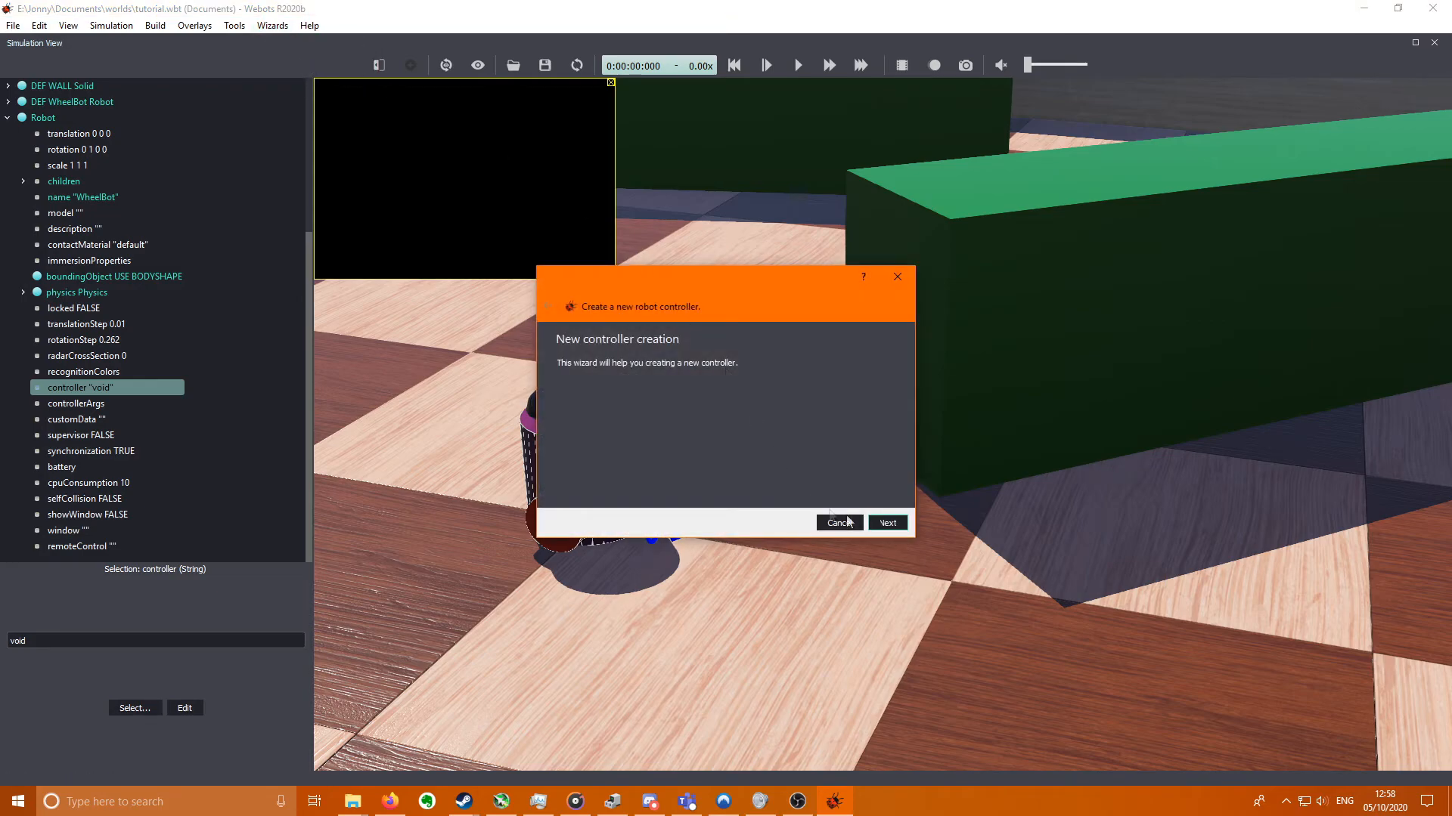
{"action": "left_click", "coordinate": [887, 522]}
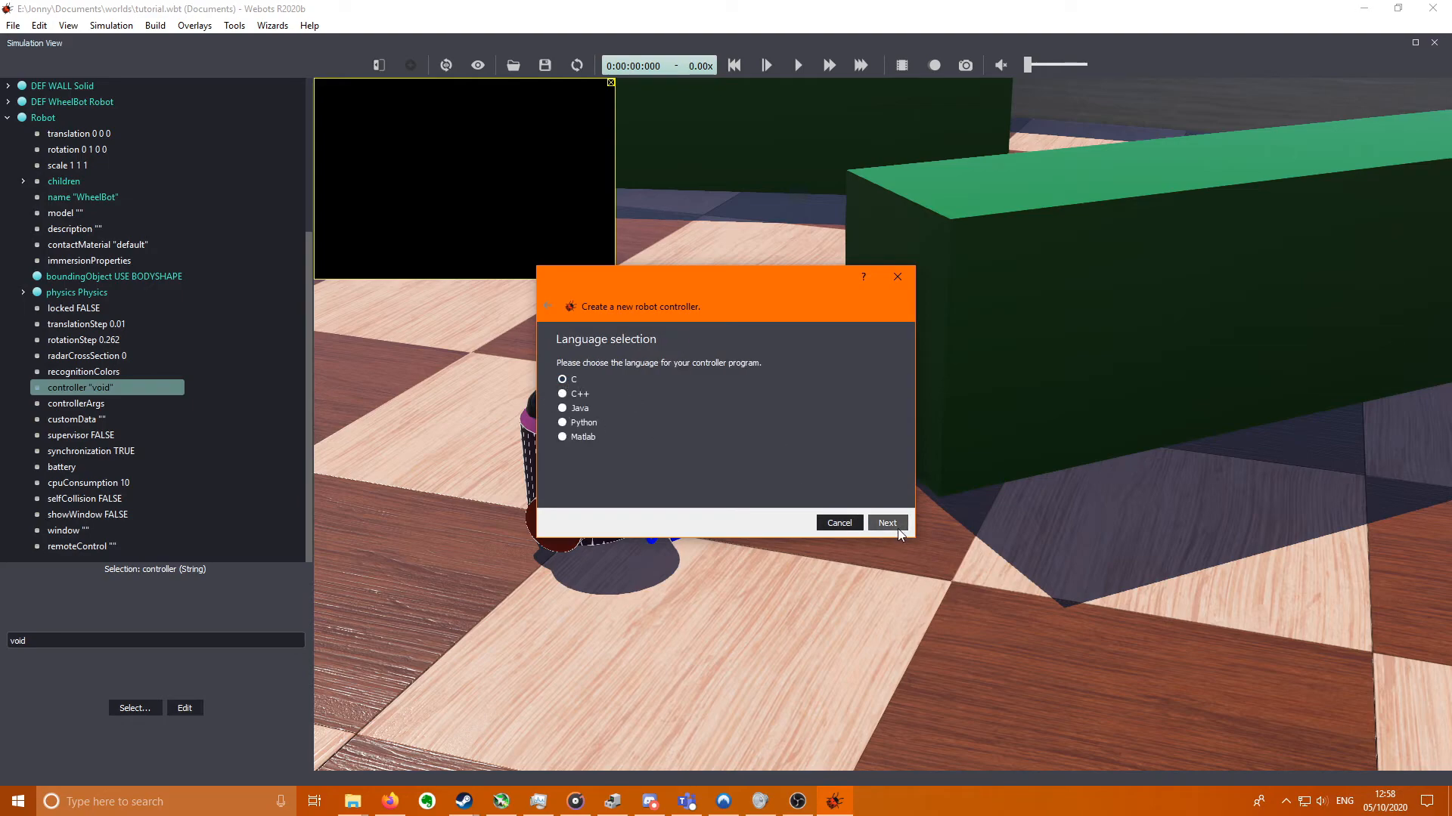
{"action": "left_click", "coordinate": [885, 522]}
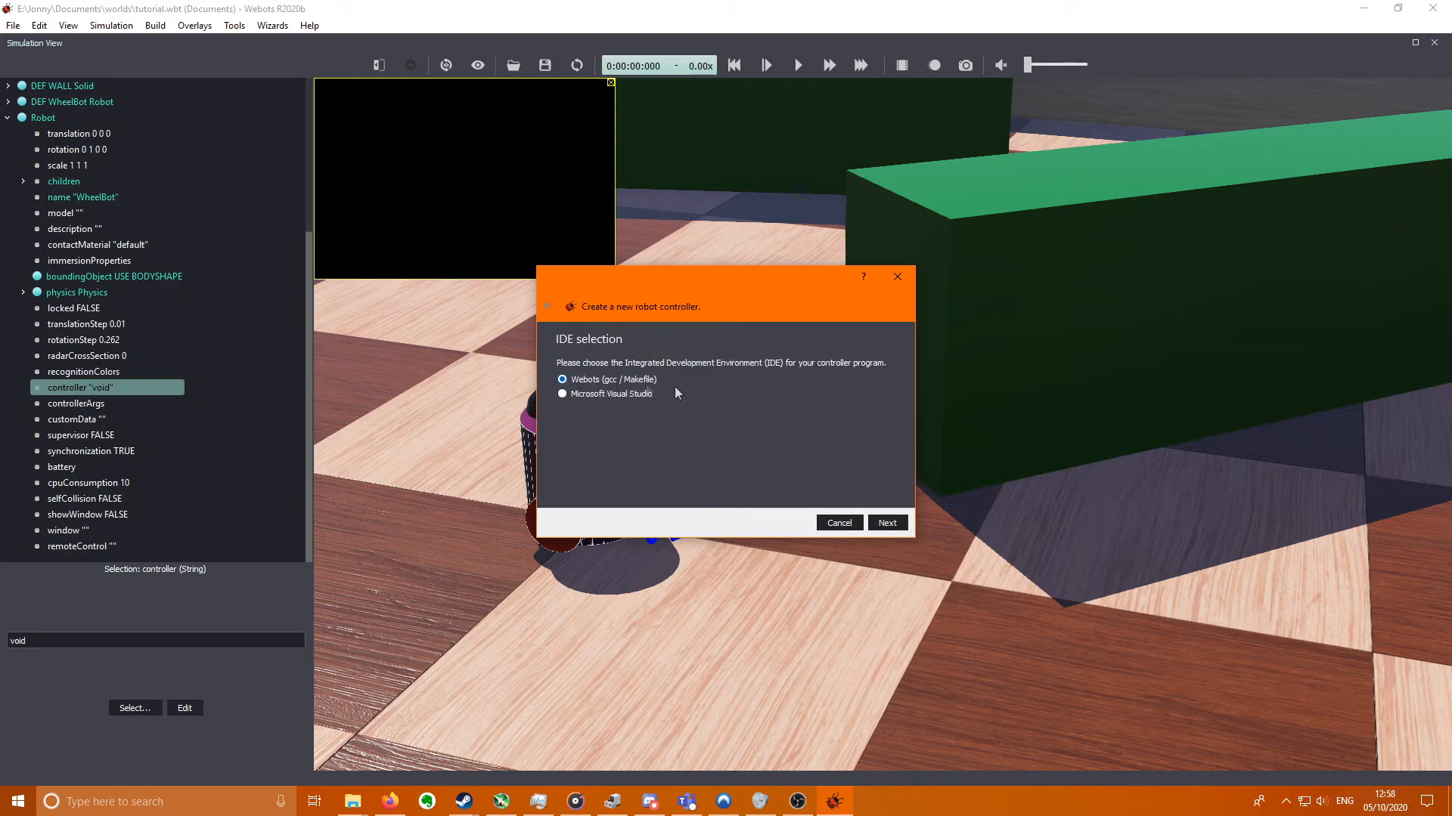
{"action": "left_click", "coordinate": [886, 523]}
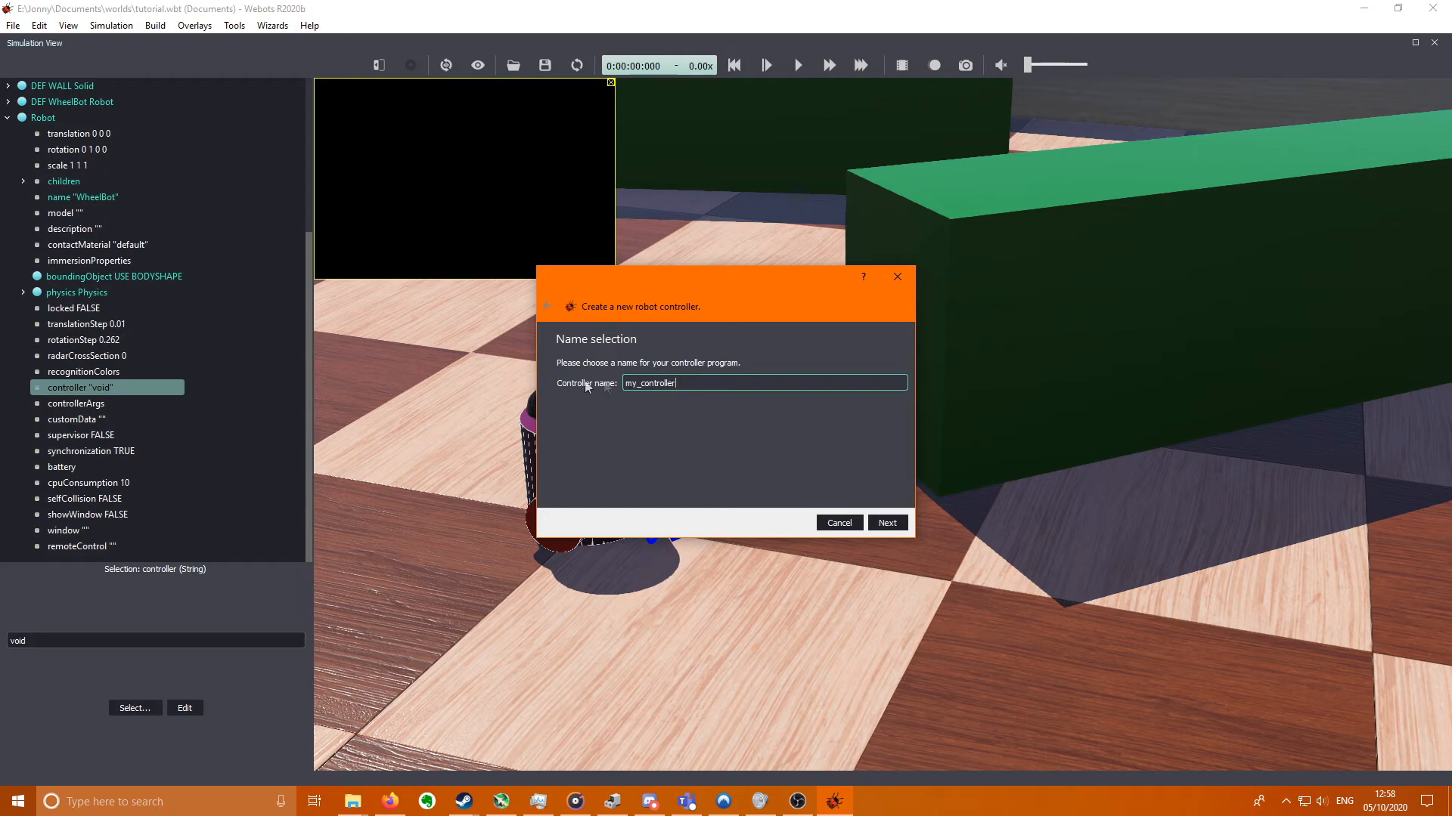
{"action": "left_click", "coordinate": [886, 522]}
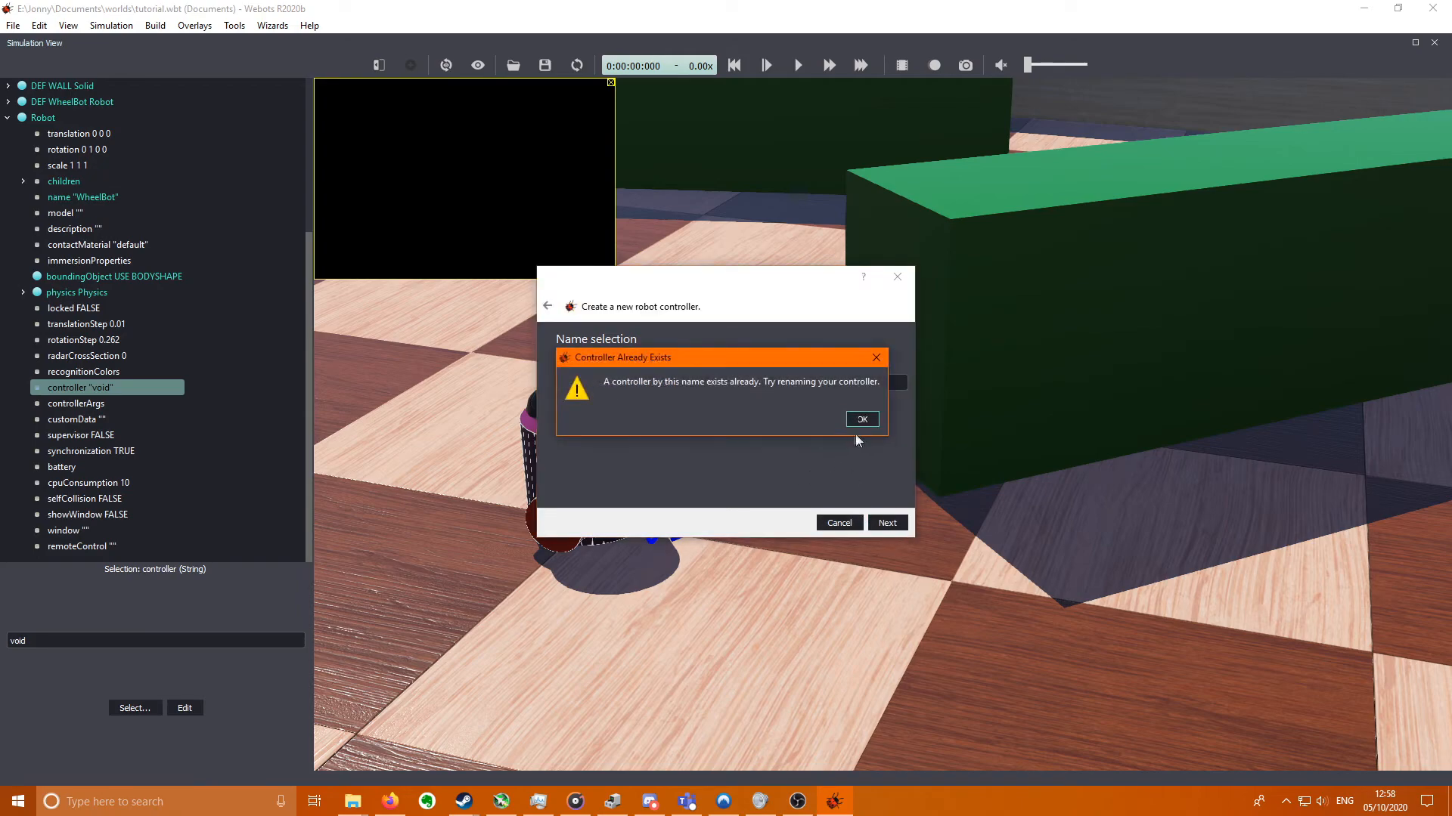
{"action": "left_click", "coordinate": [860, 419]}
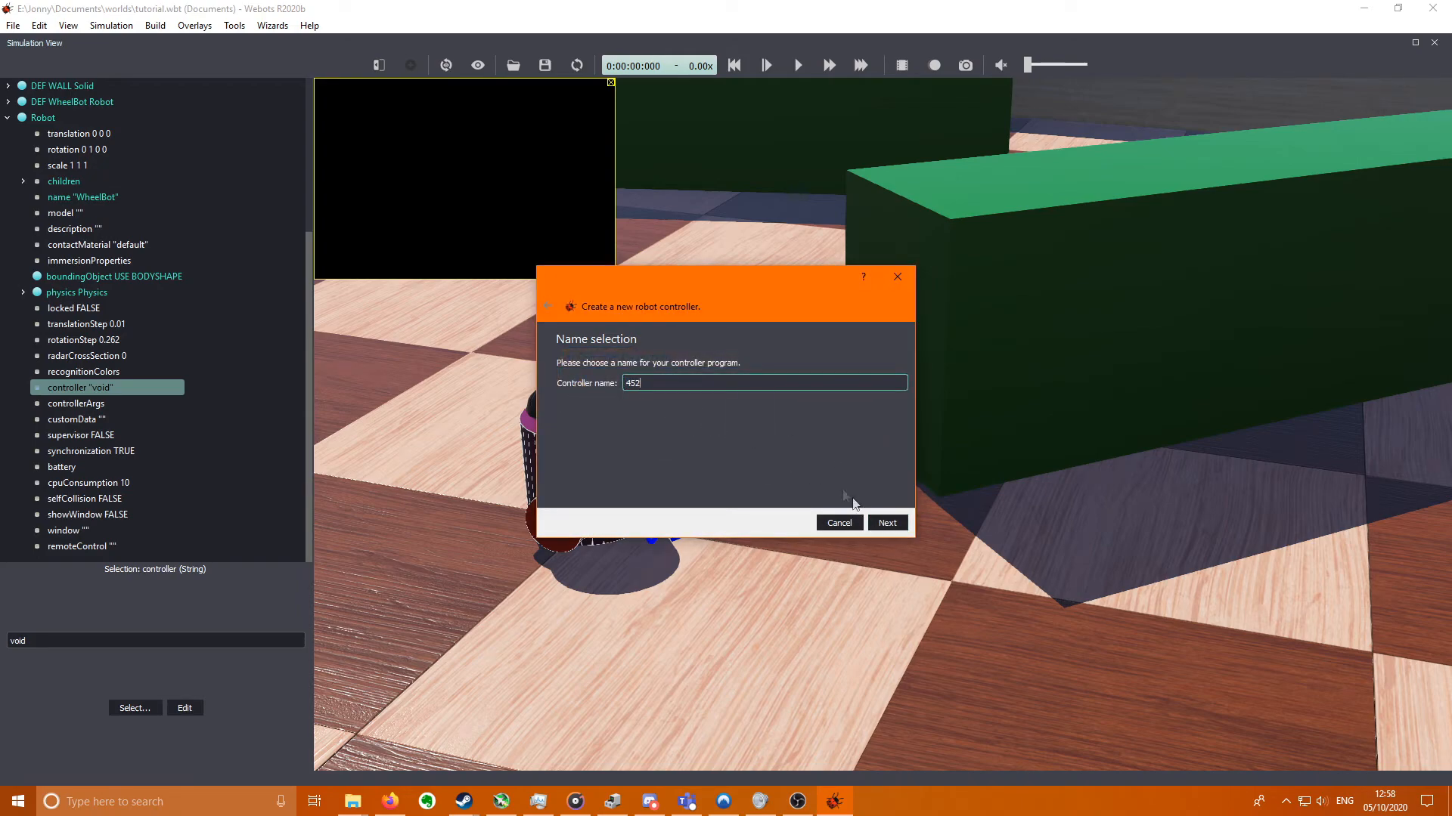
{"action": "left_click", "coordinate": [886, 521]}
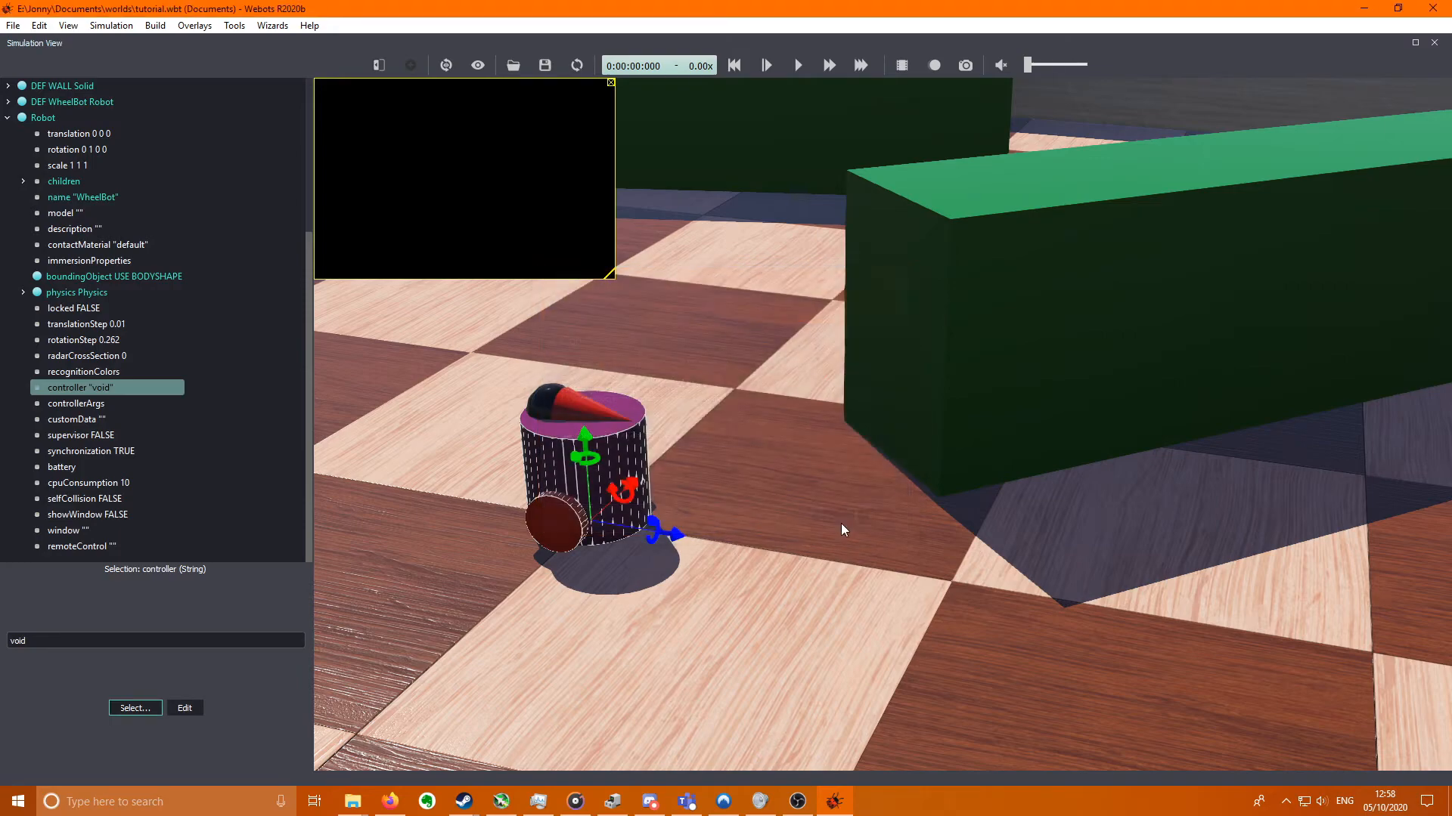
- Show the Text Editor panel from the Tools menu with WheelBotController.c
{"action": "left_click", "coordinate": [232, 26]}
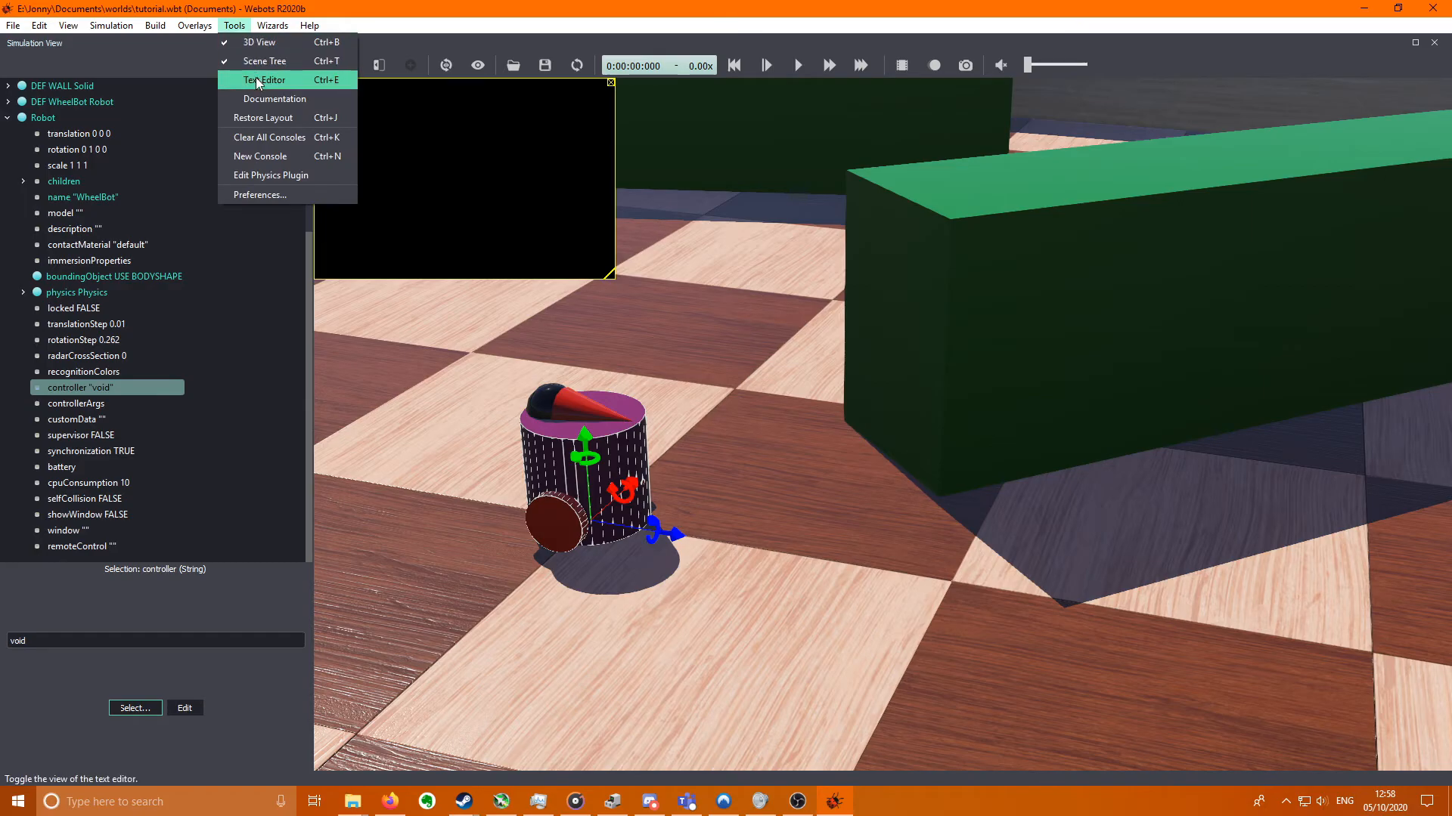
{"action": "left_click", "coordinate": [266, 80]}
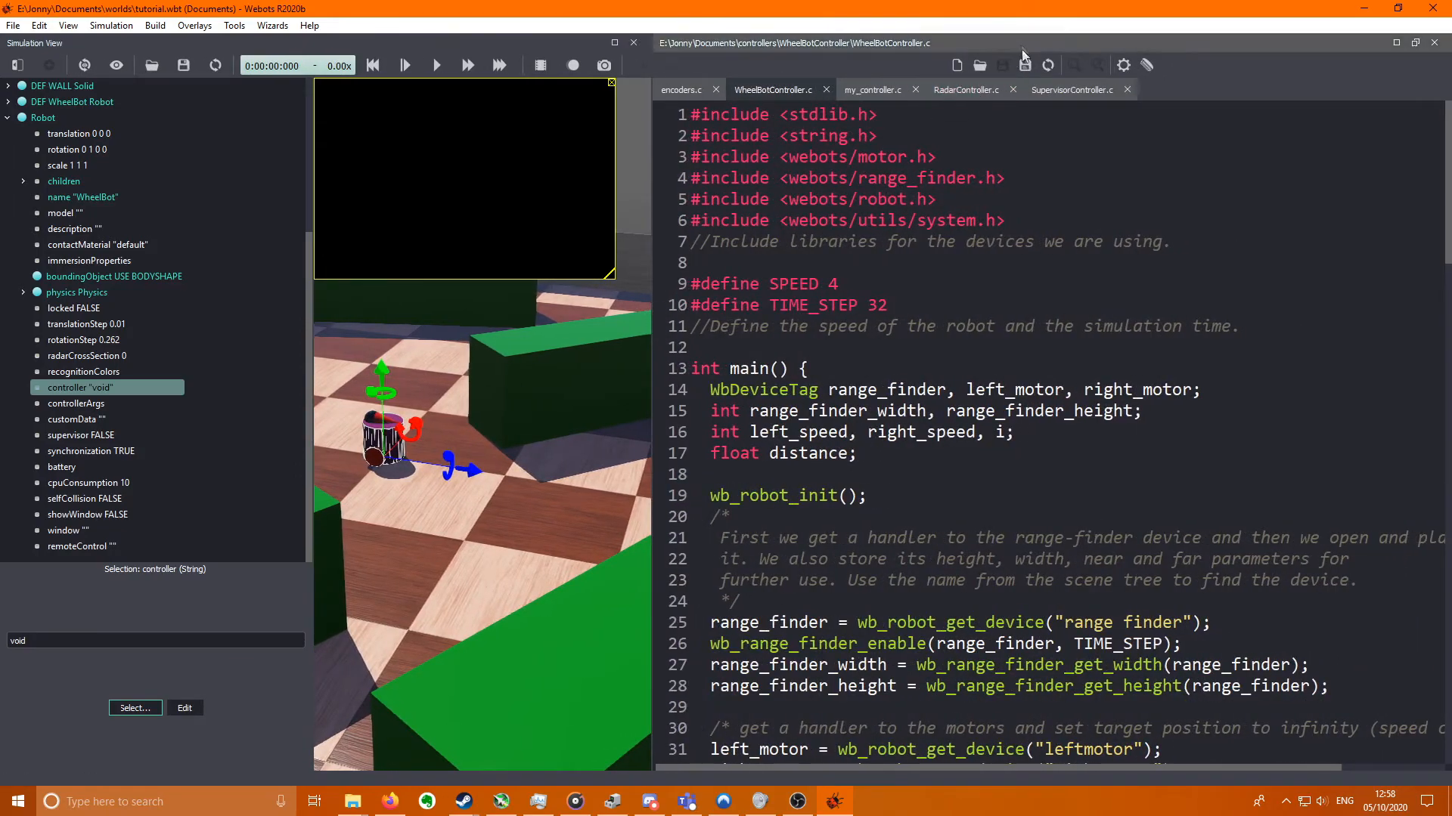
{"action": "mouse_move", "coordinate": [1123, 65]}
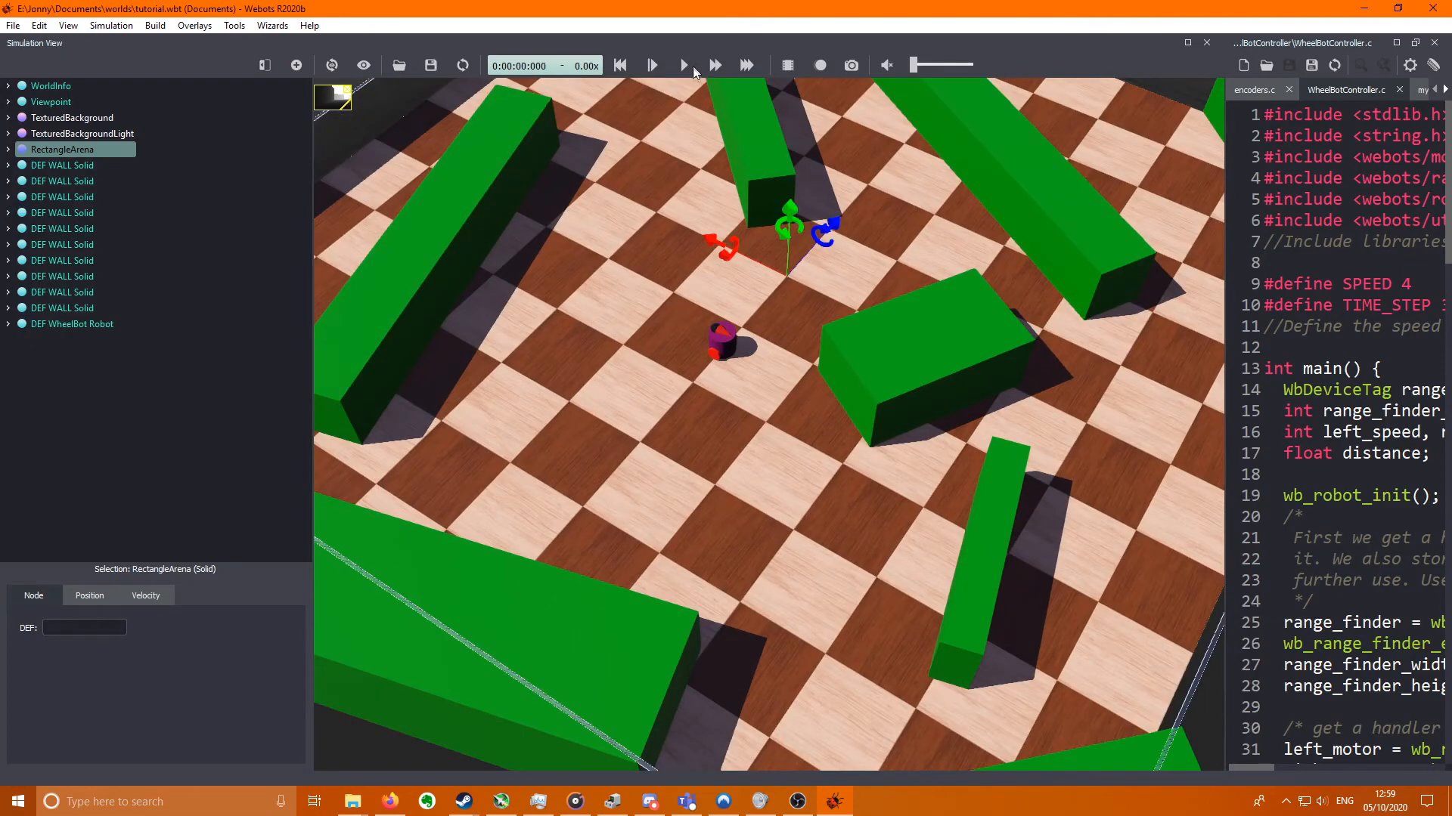
- Run the simulation so WheelBot drives among the walls, scrolling through its distance-comparison code
{"action": "left_click", "coordinate": [652, 65]}
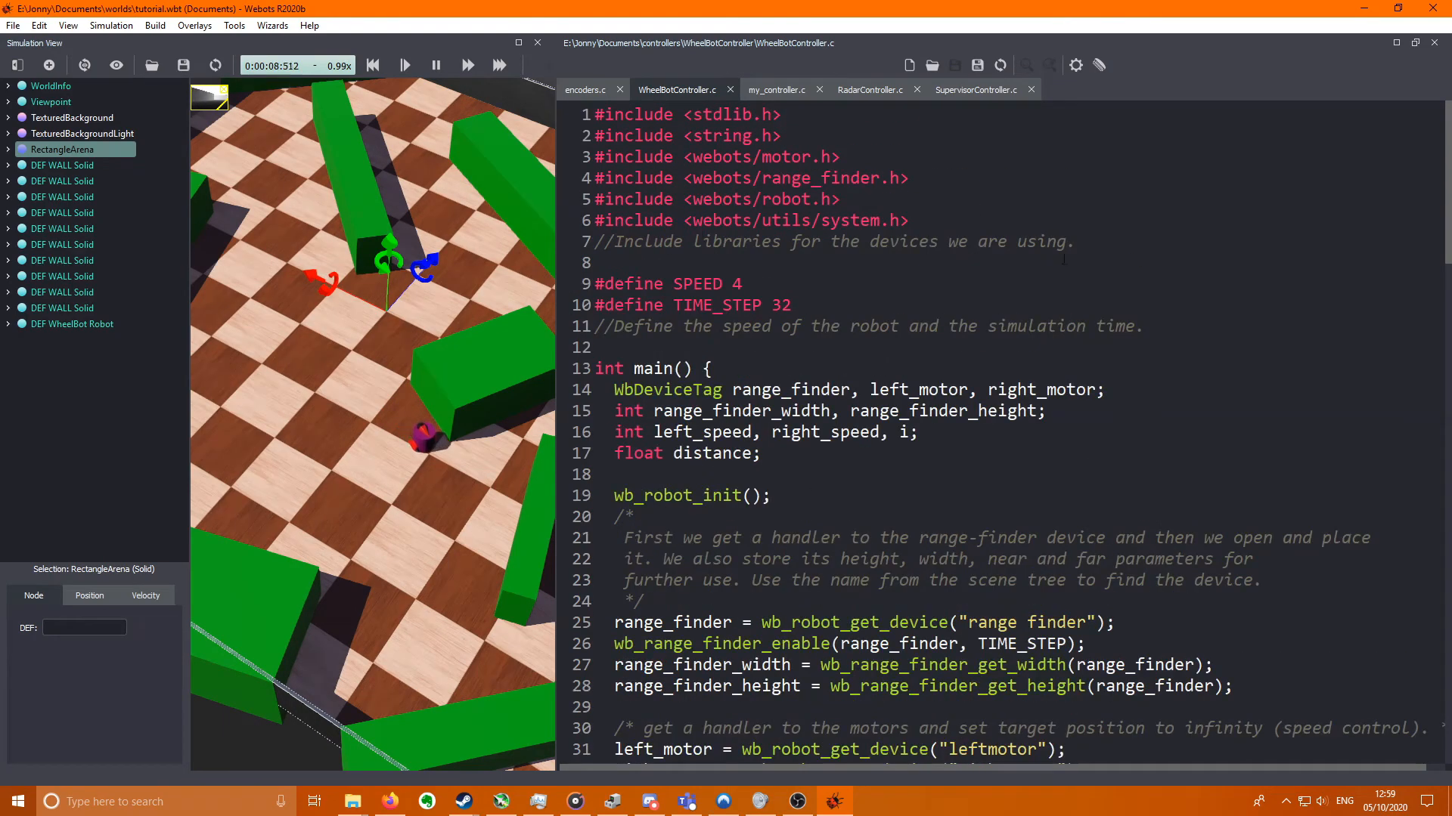
{"action": "scroll", "scroll_direction": "down", "scroll_amount": 3}
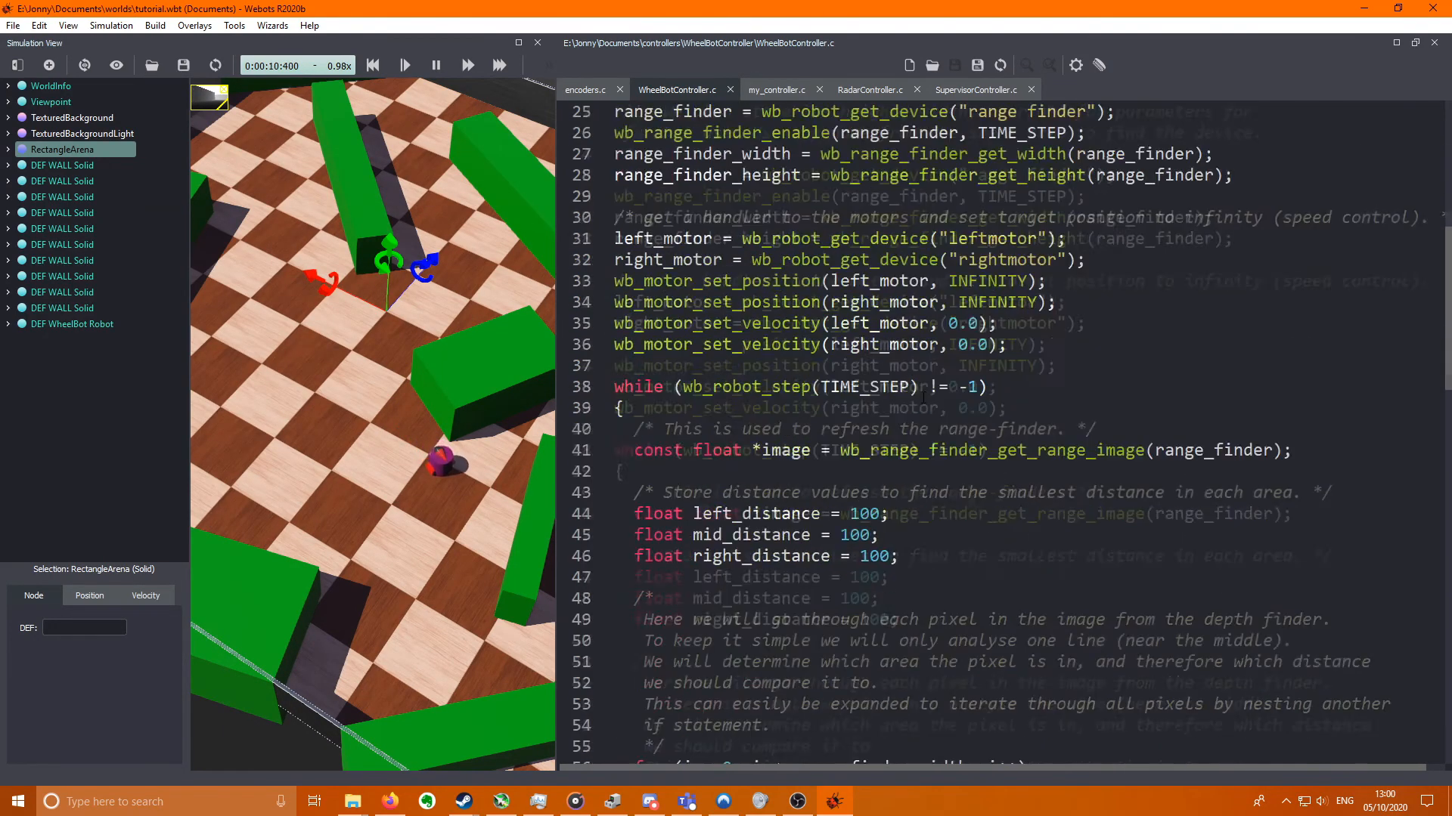
{"action": "scroll", "scroll_direction": "down", "scroll_amount": 3}
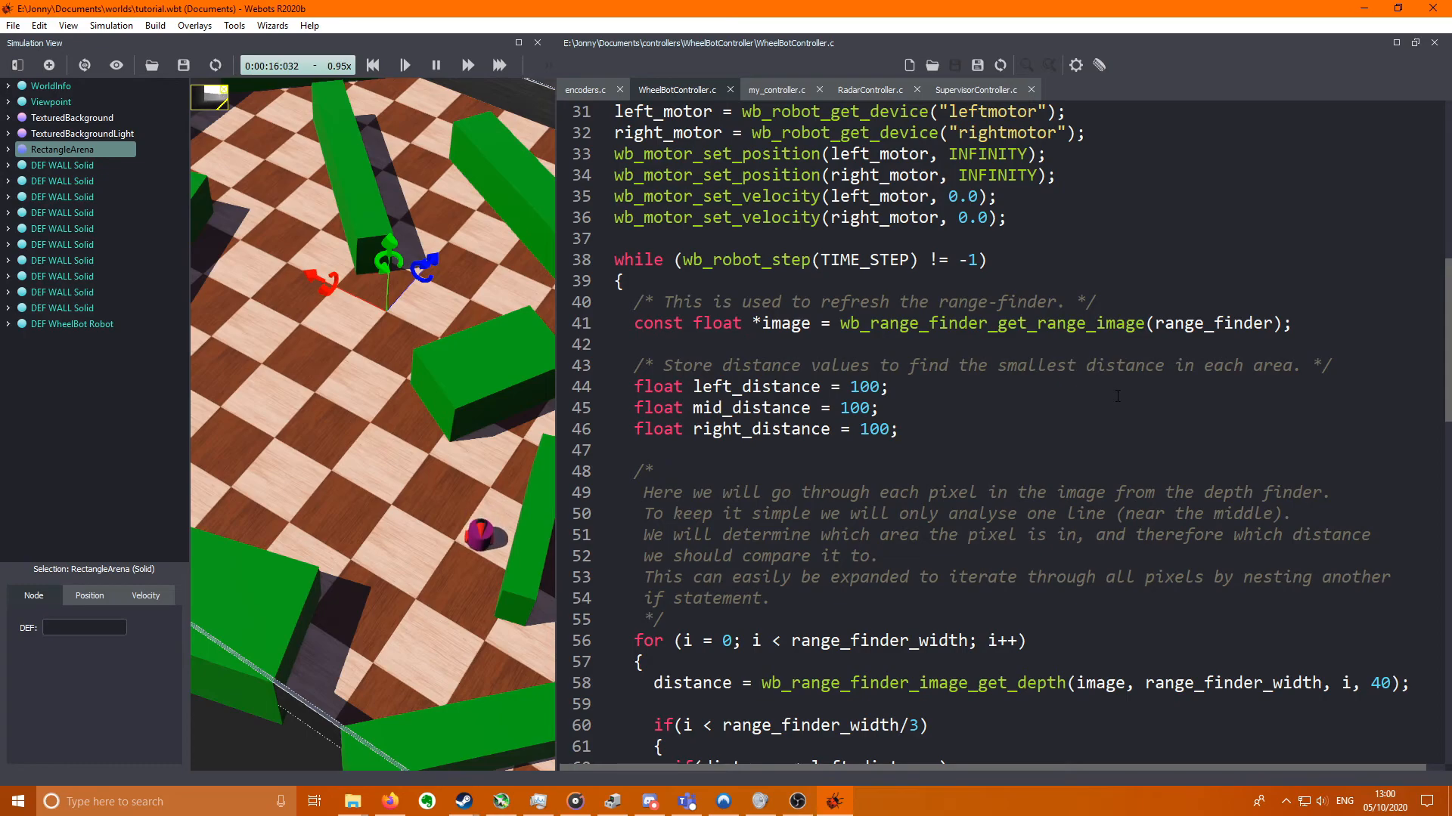
{"action": "scroll", "scroll_direction": "down", "scroll_amount": 3}
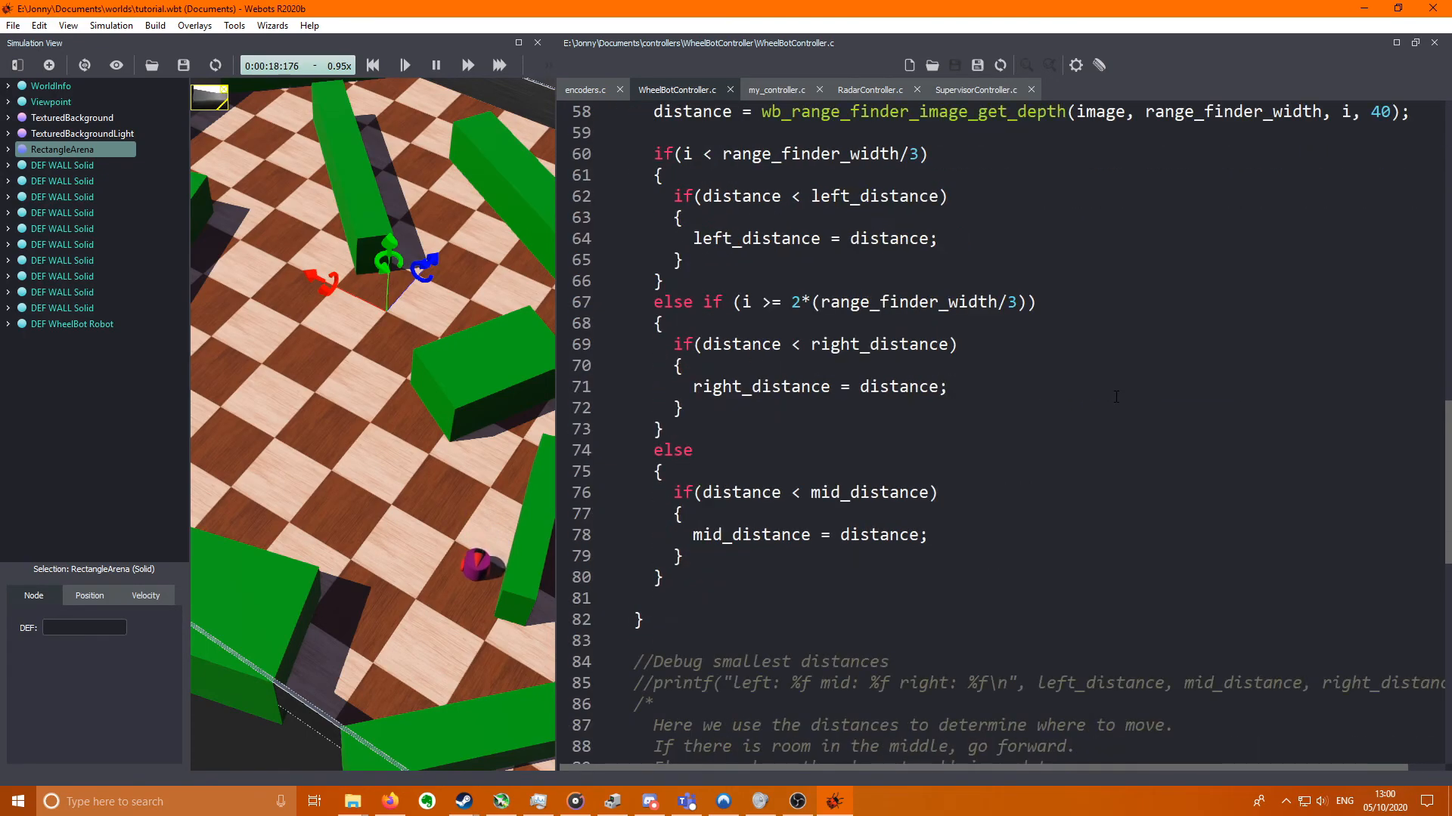